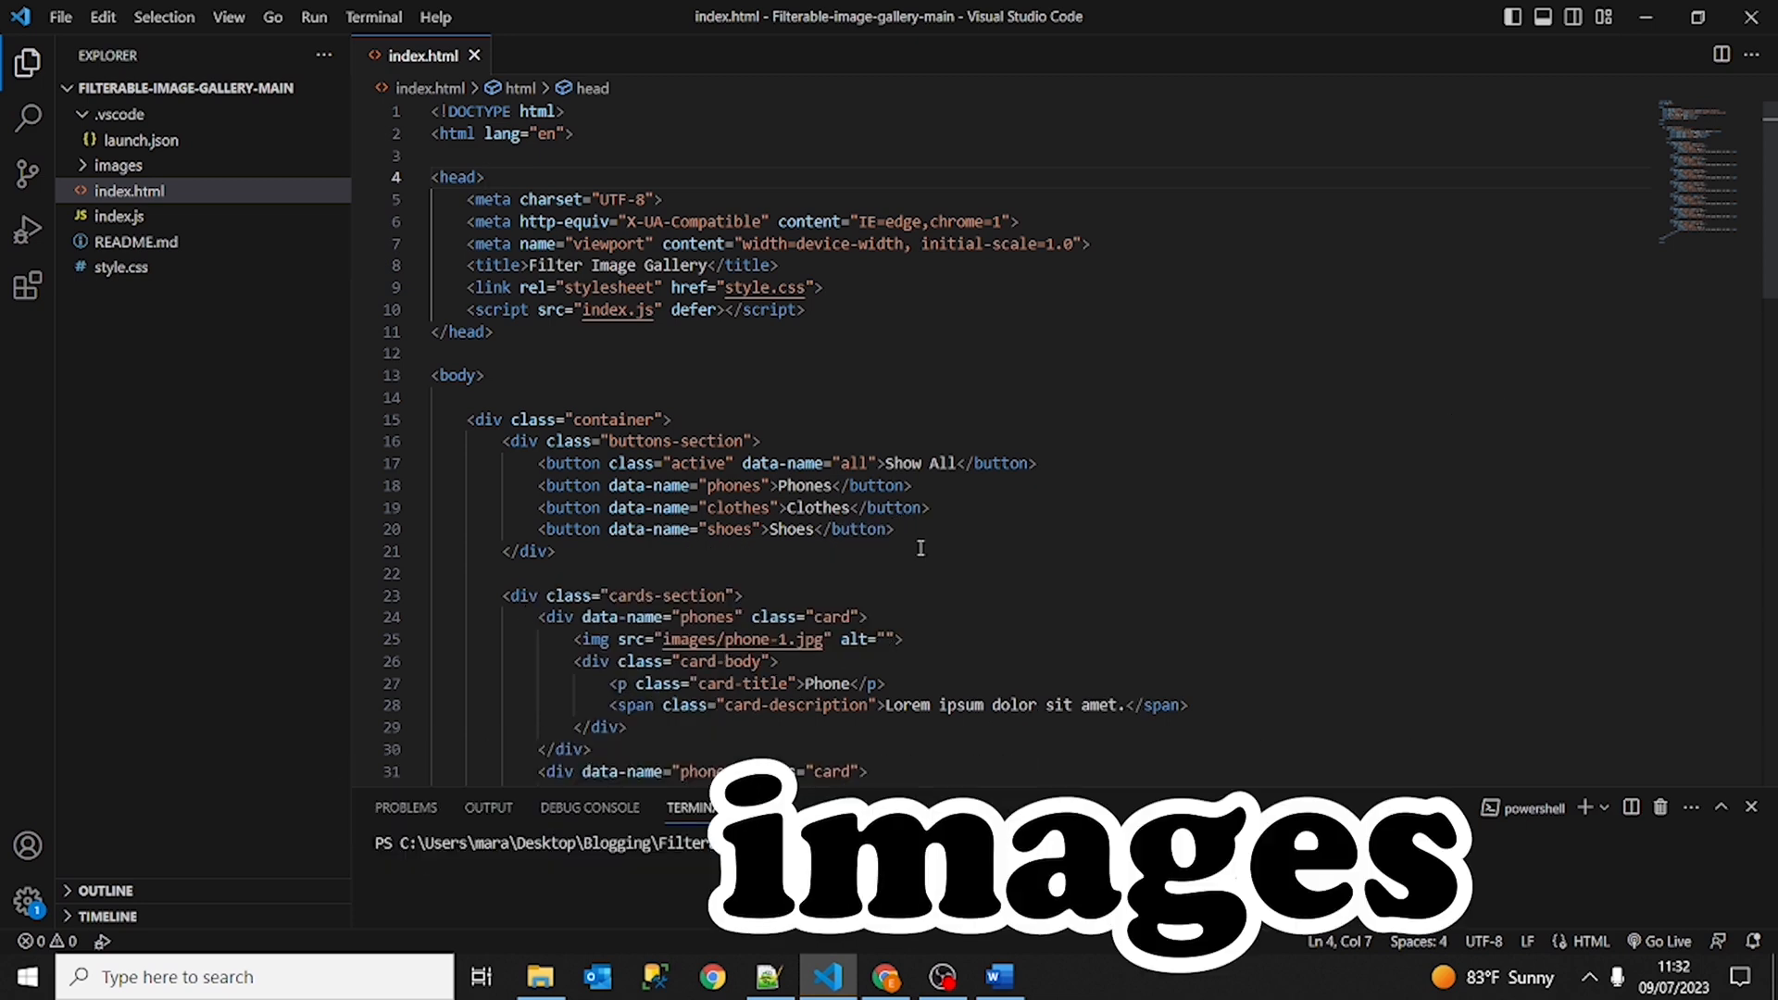
Find Live Server in the Extensions view and review its Changelog and Details, then return to the Explorer.
click(831, 463)
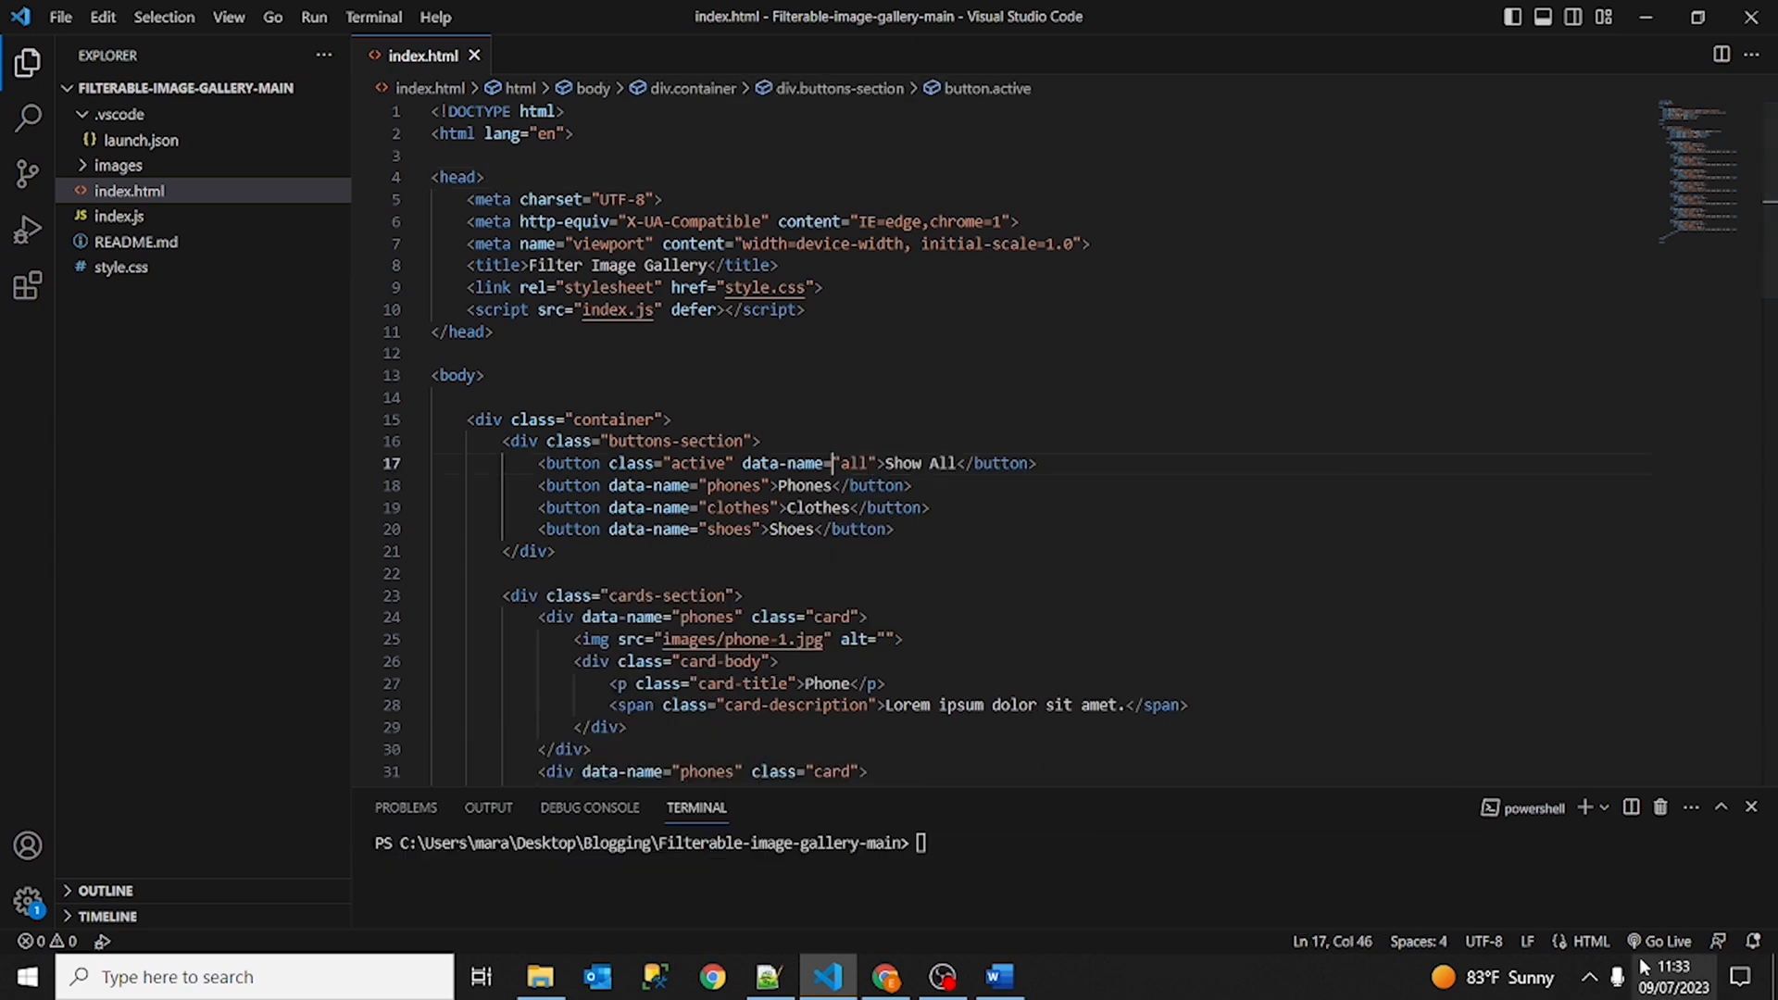
mouse_move(1668, 941)
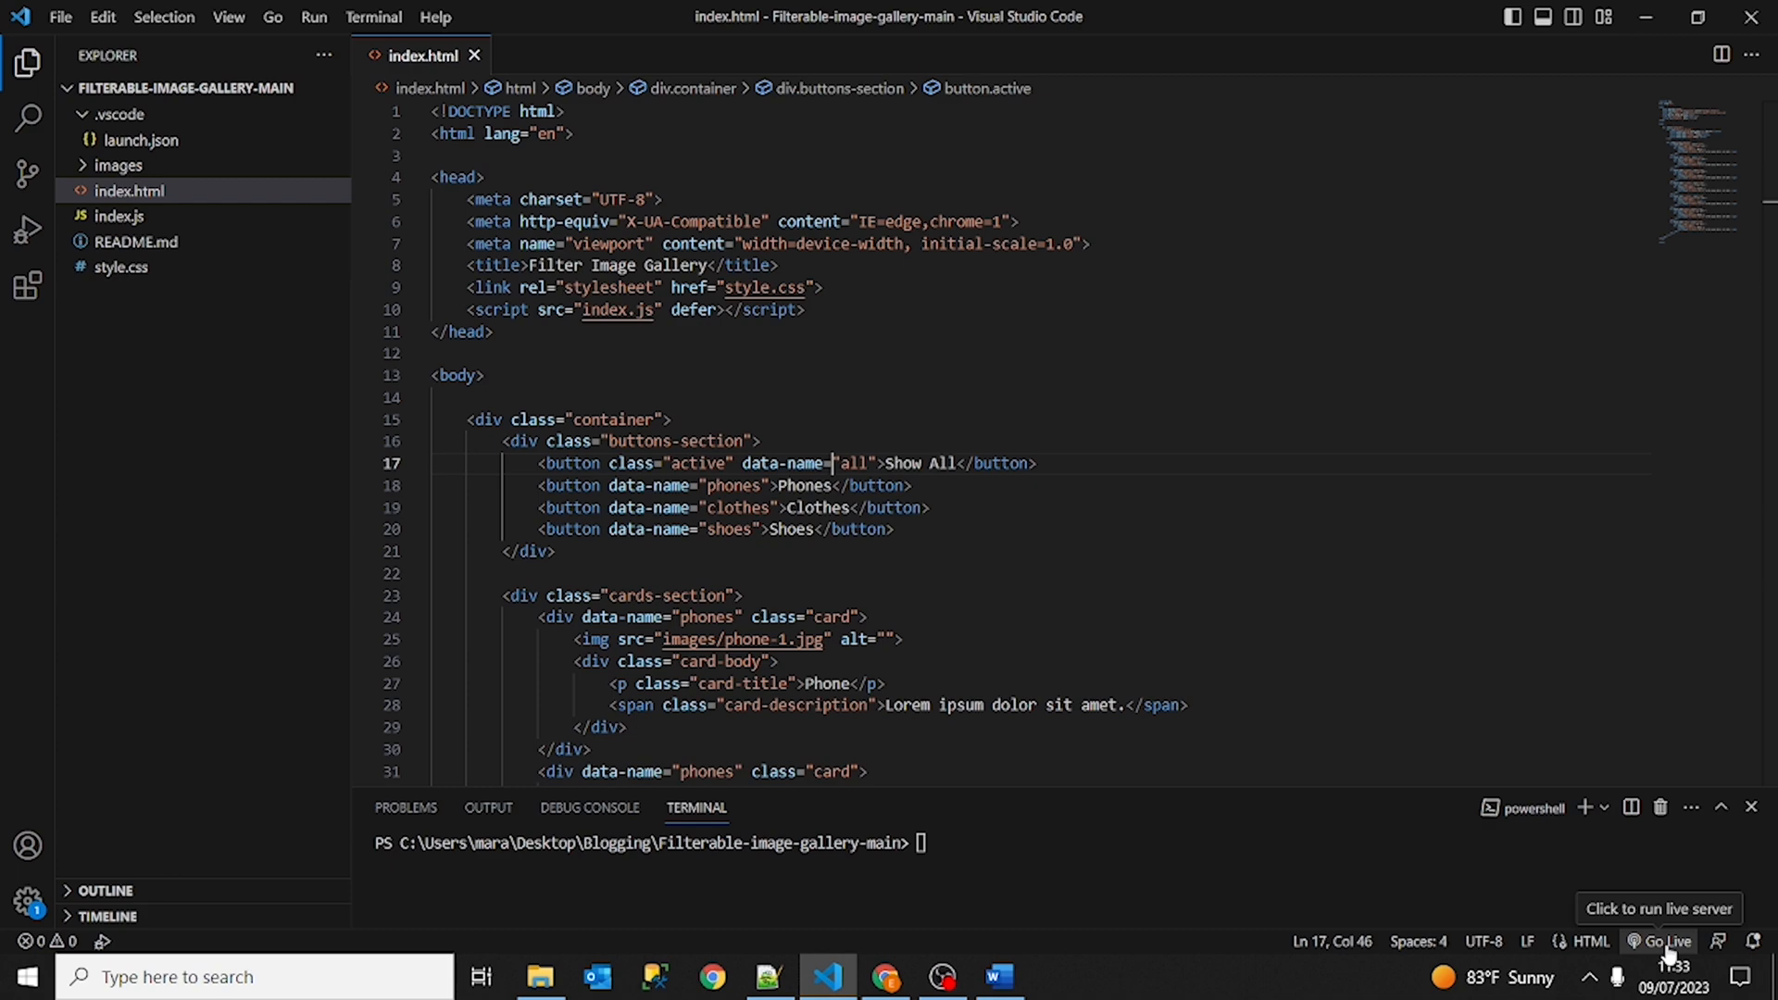
mouse_move(28, 285)
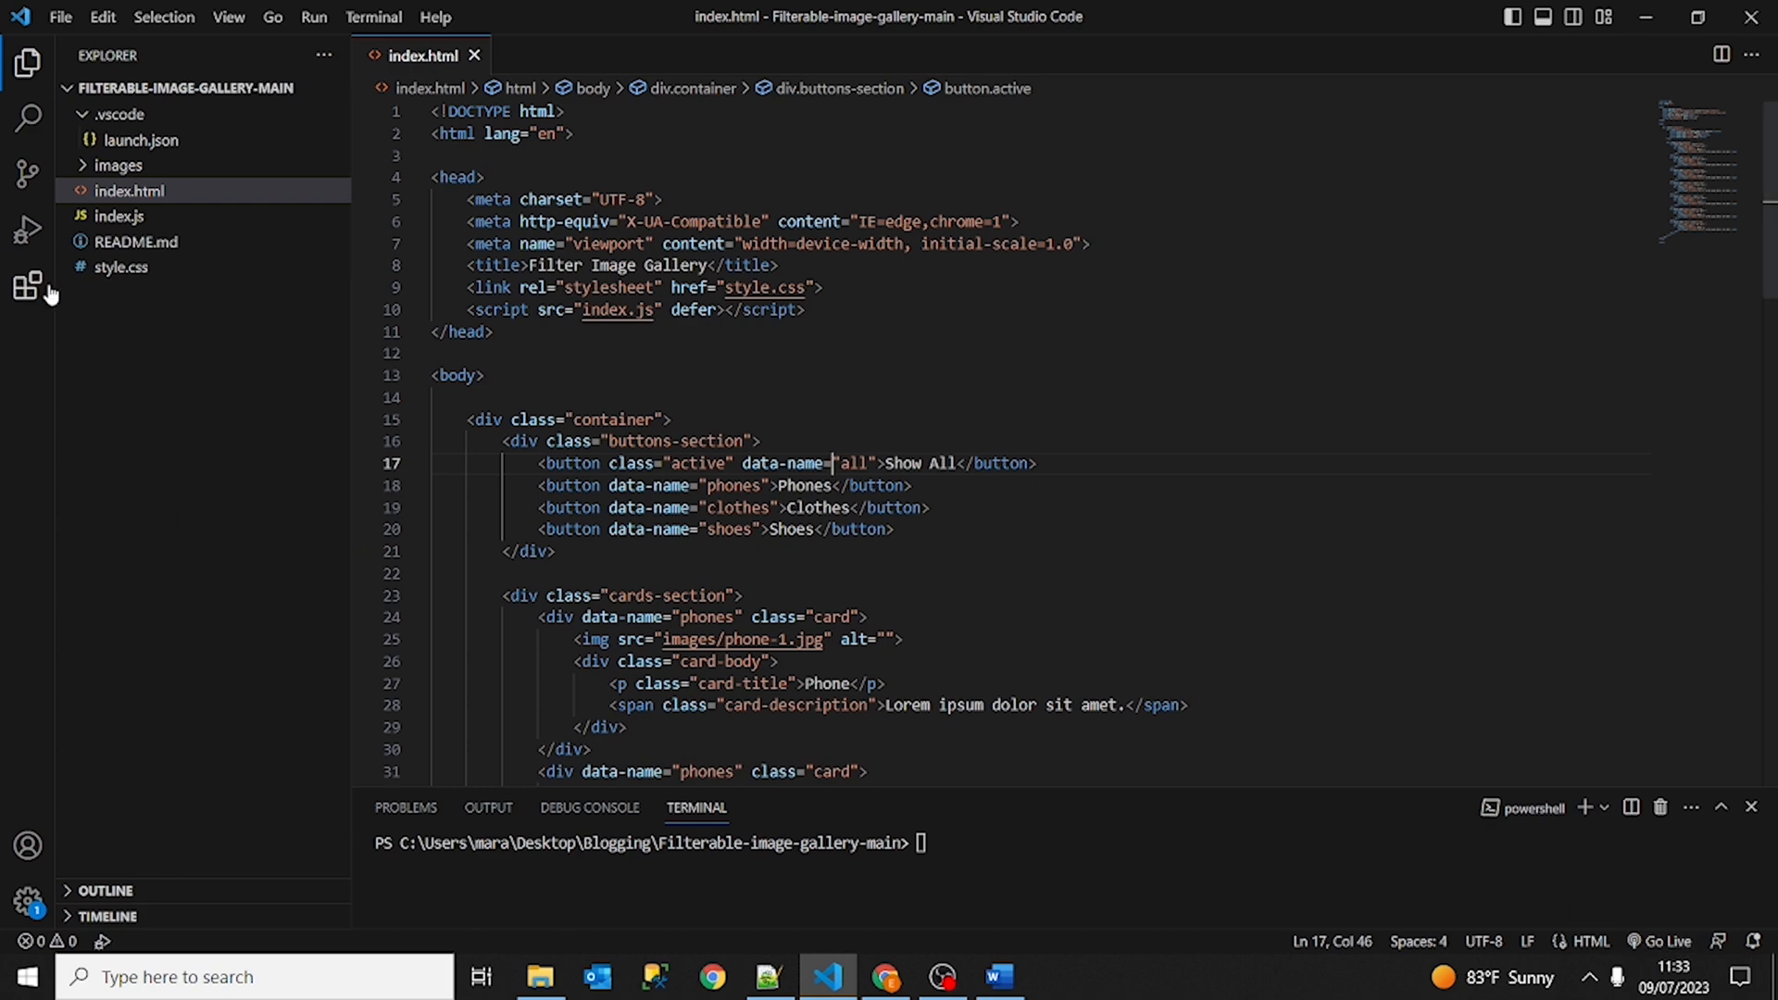
click(27, 285)
text(live)
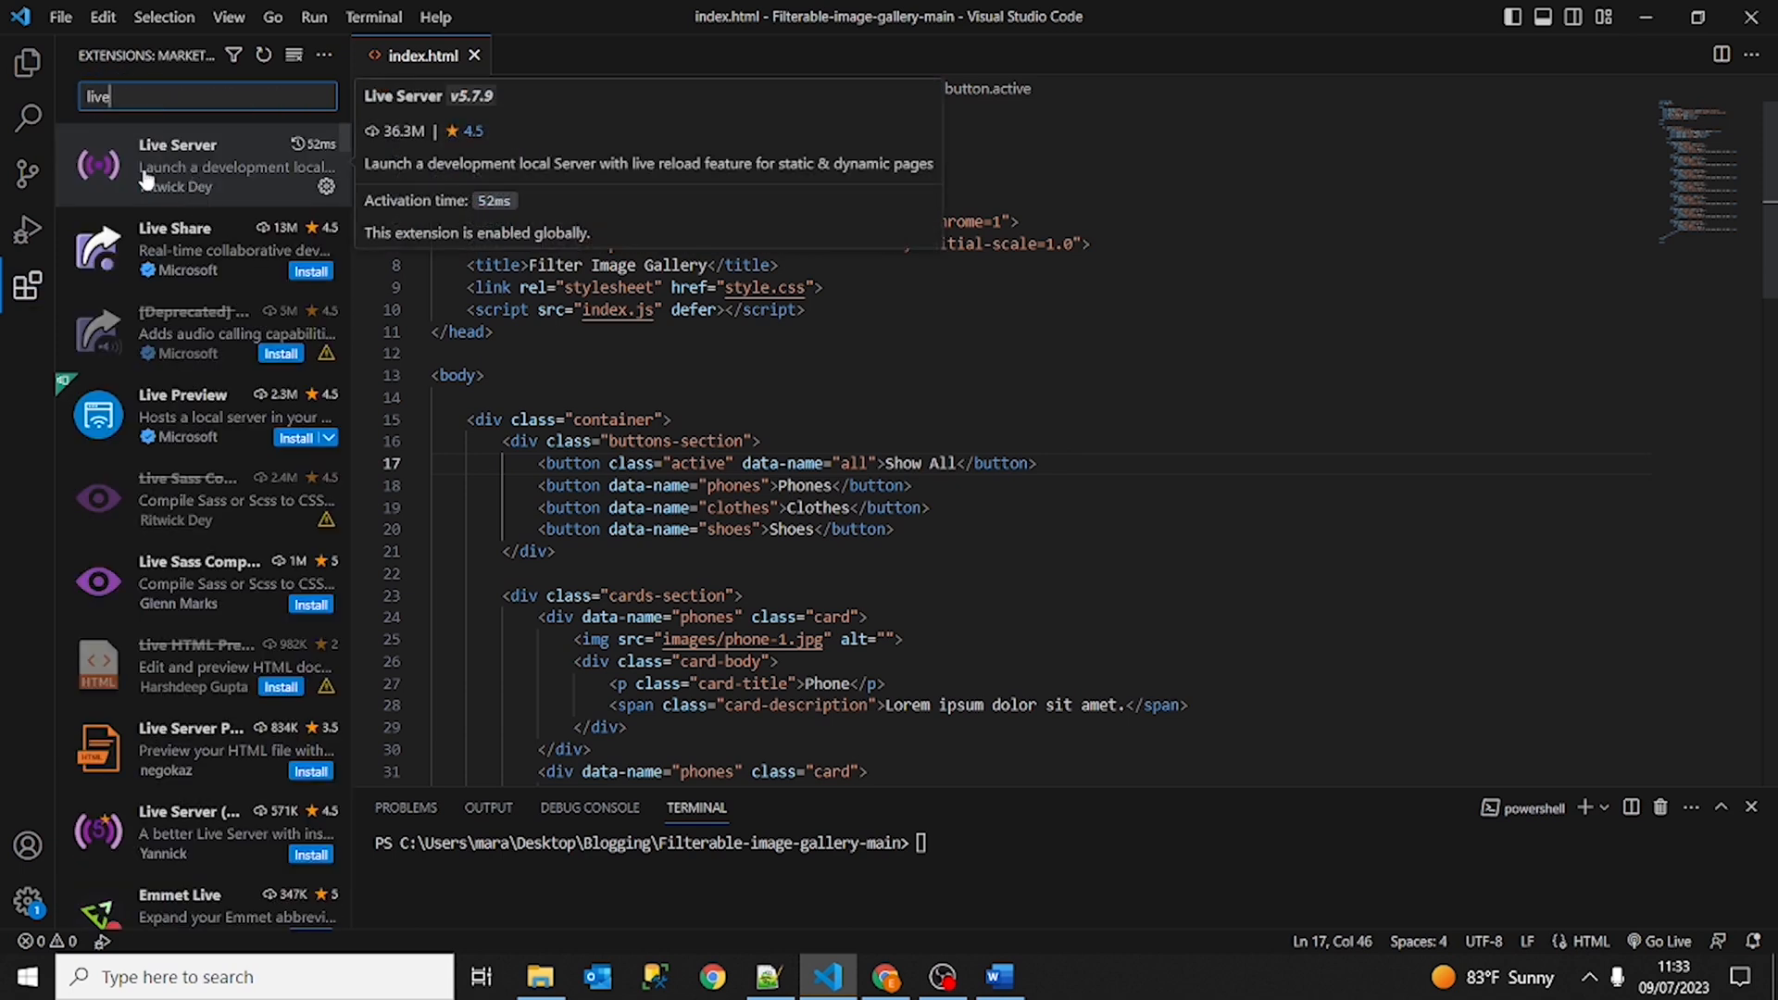
click(175, 165)
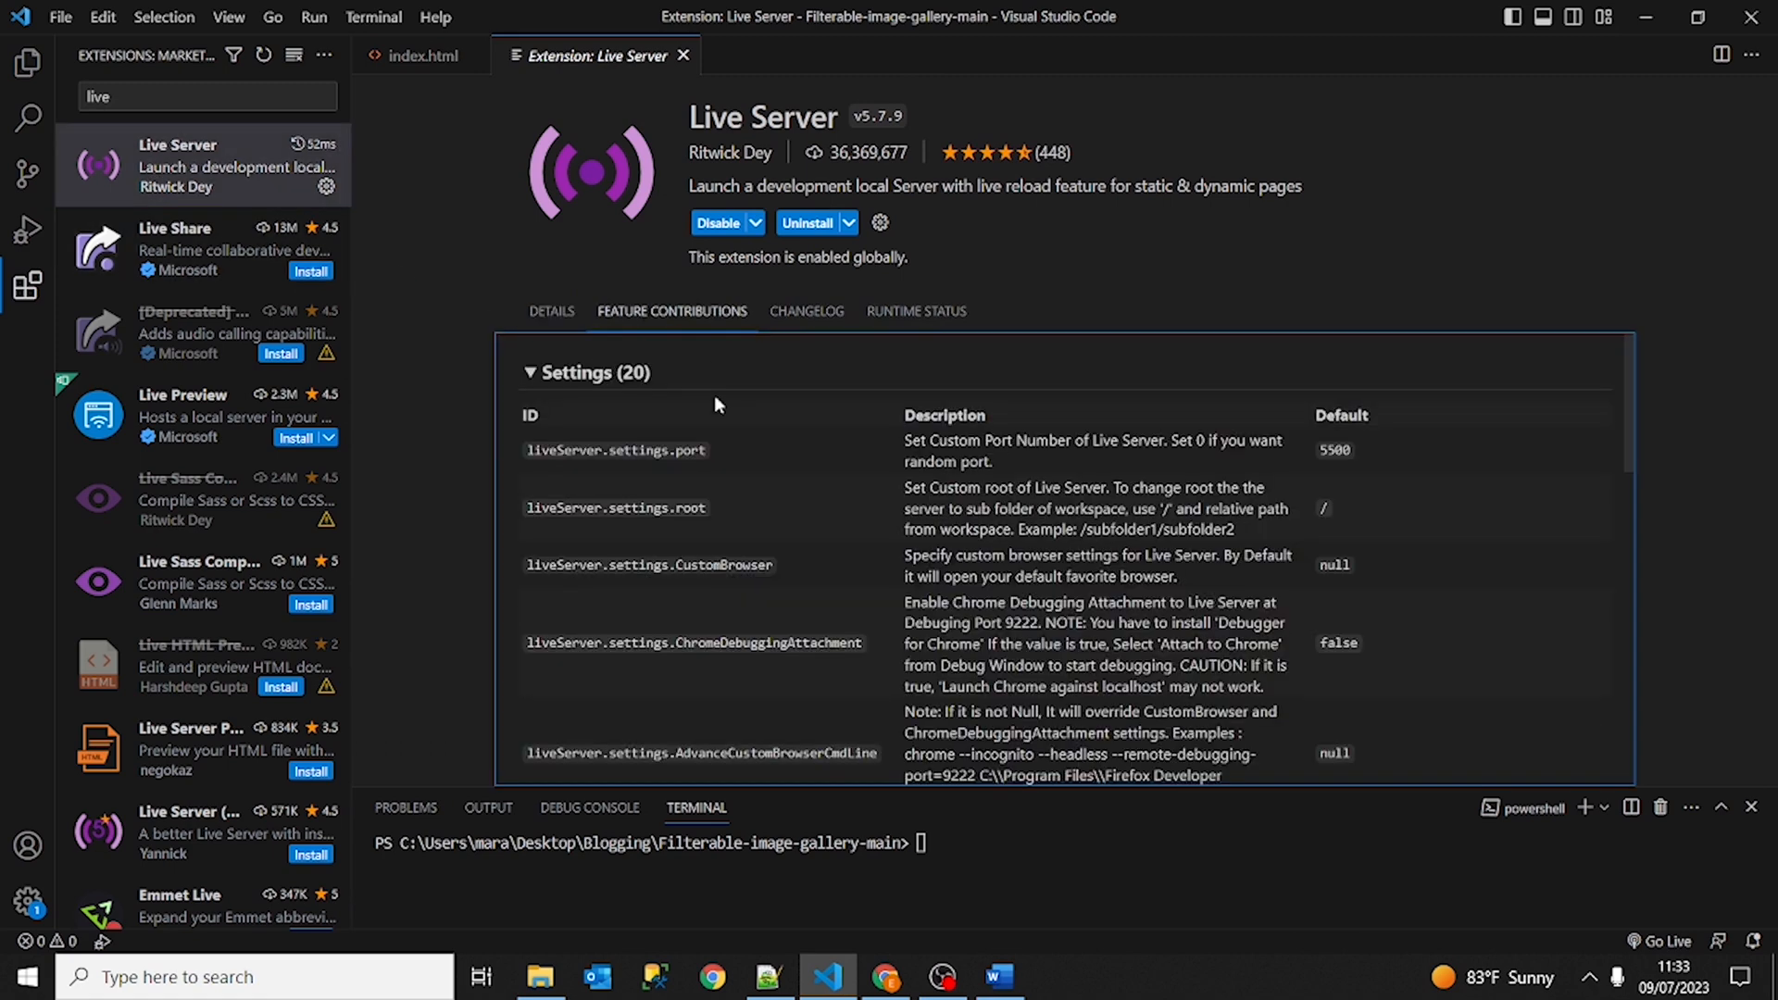
click(805, 311)
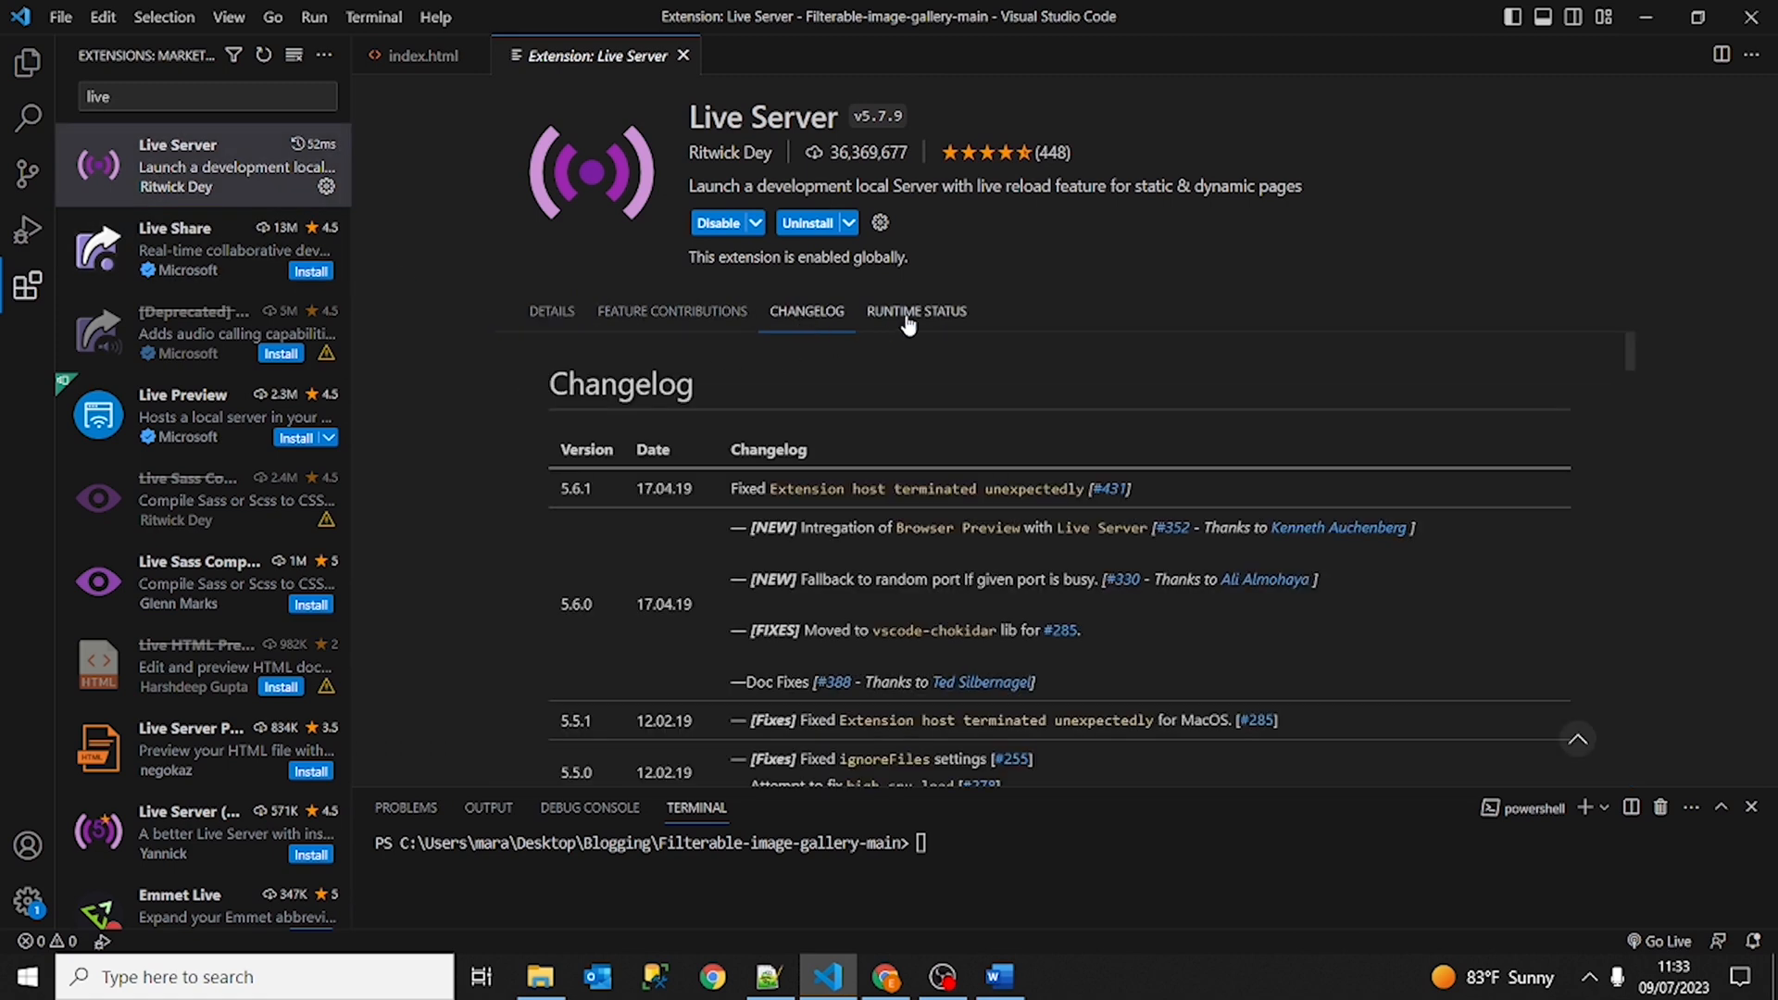
click(805, 311)
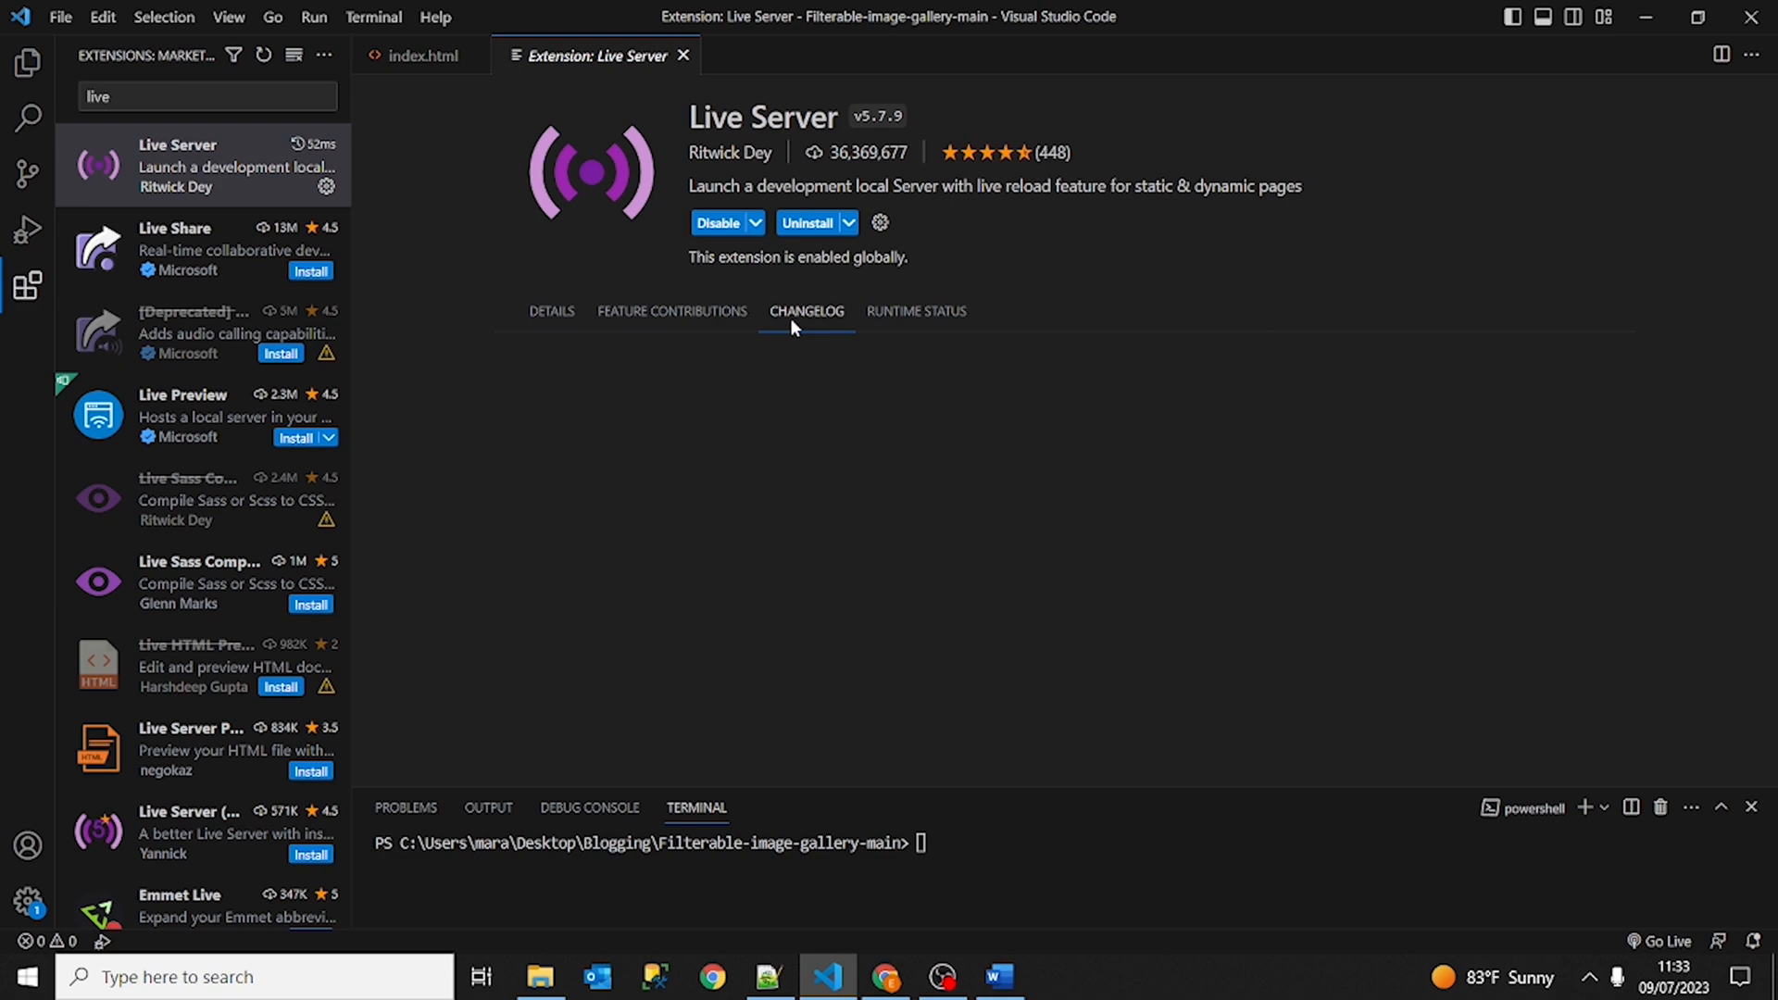
click(551, 311)
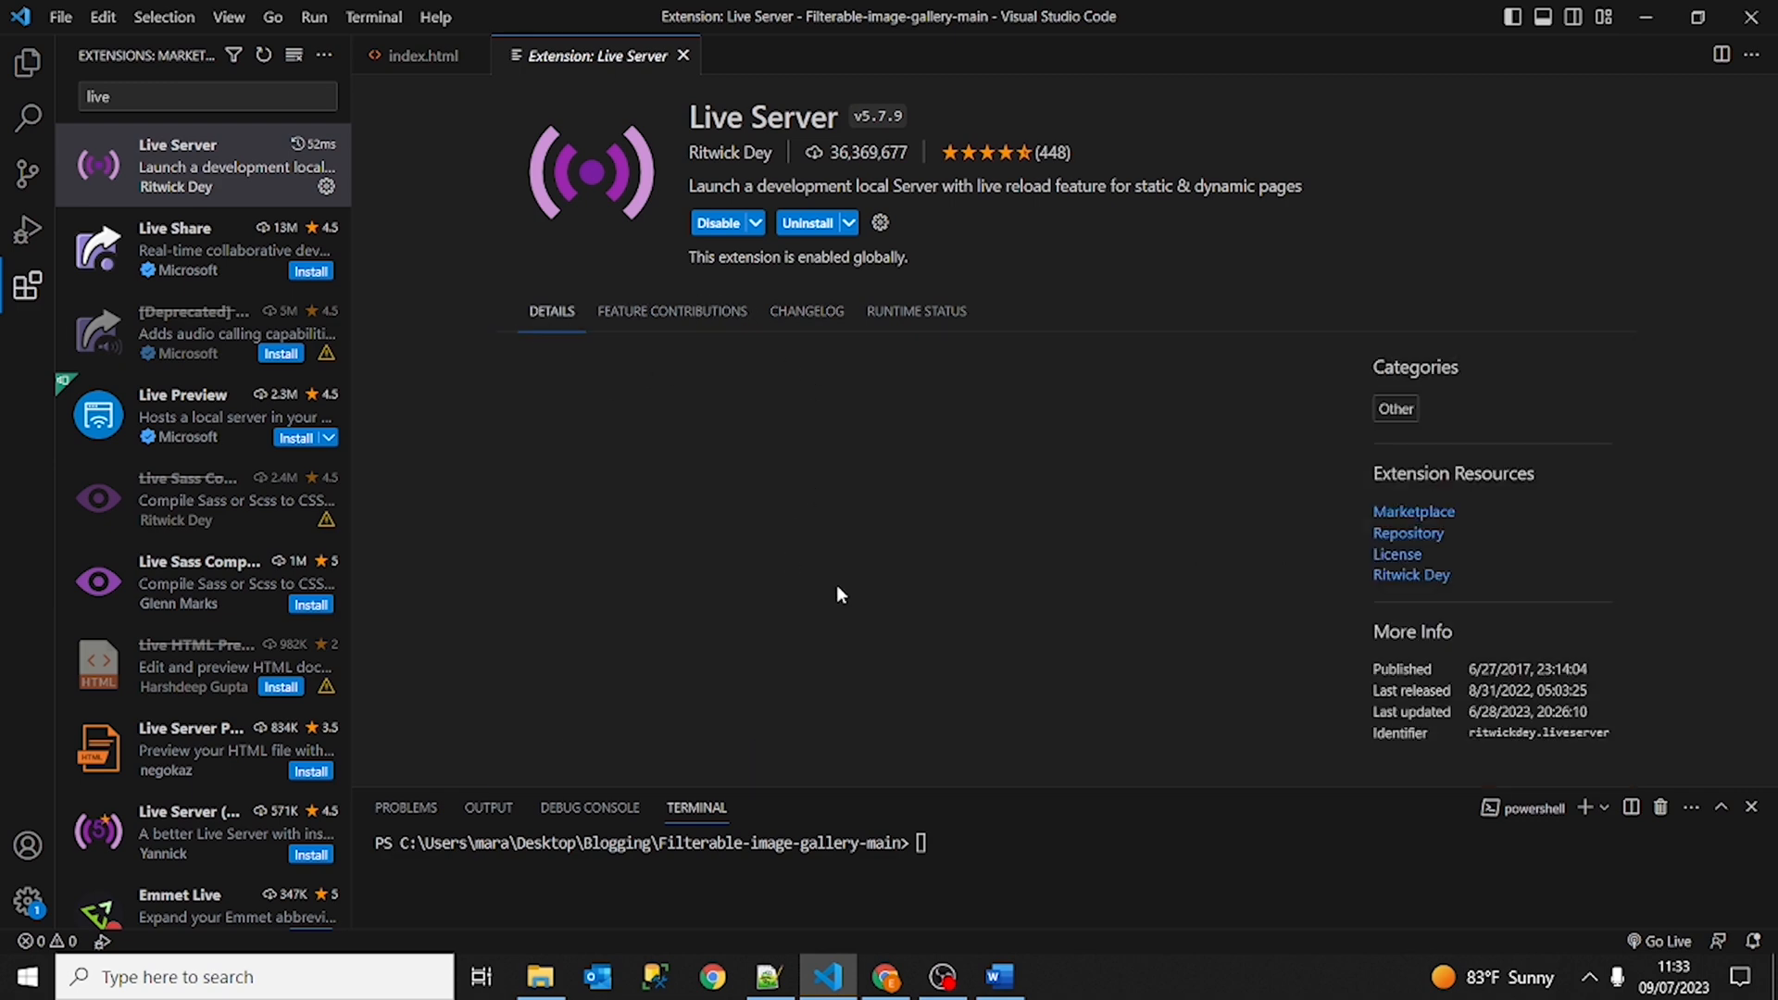
scroll(down, 3)
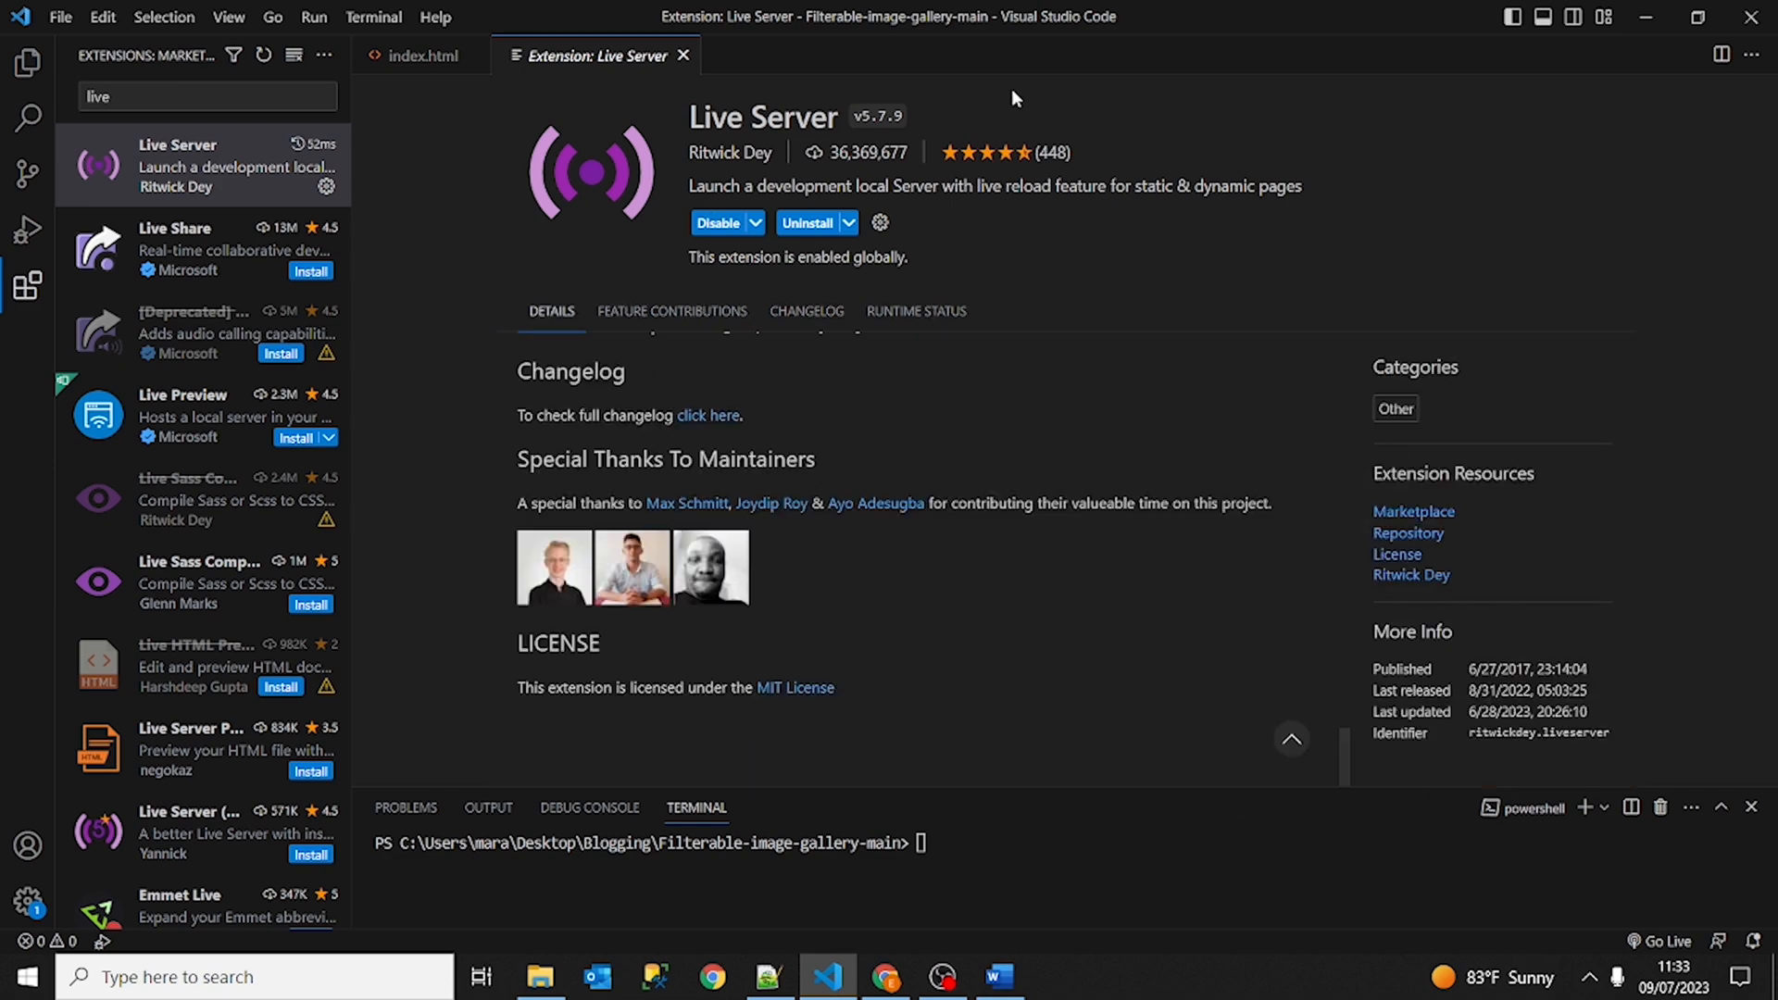
click(28, 63)
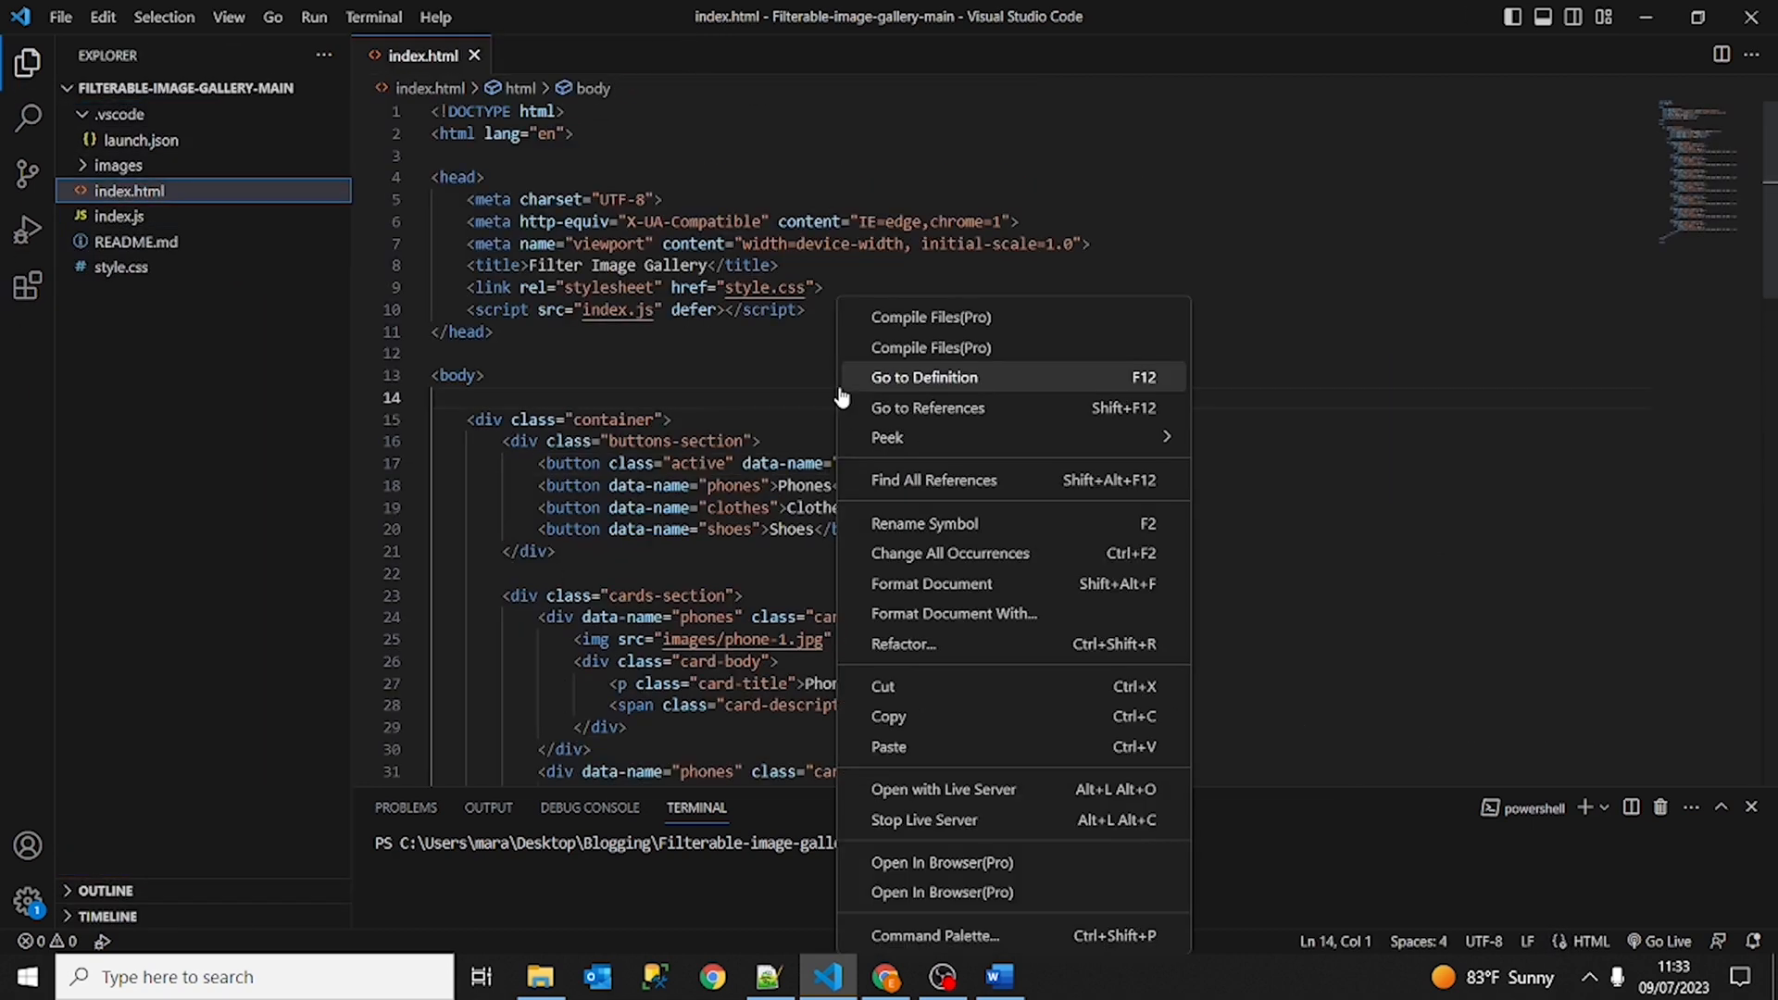
mouse_move(983, 794)
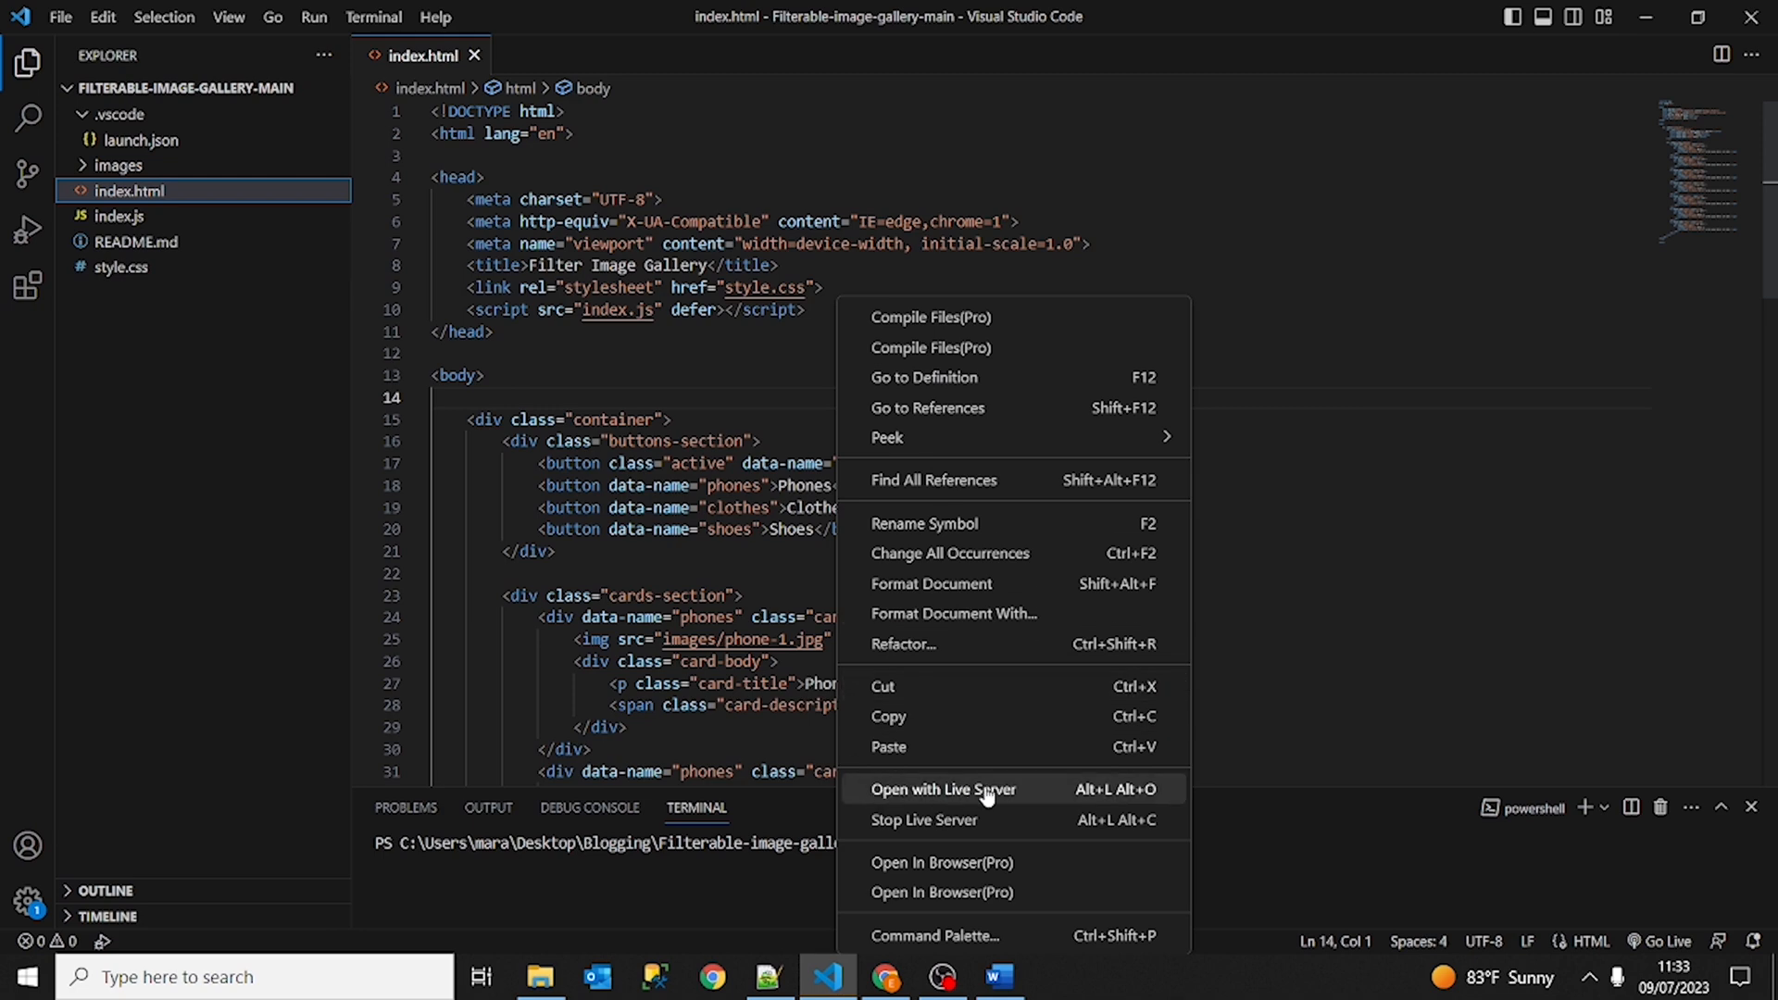
Serve index.html with Live Server from the editor context menu.
click(940, 789)
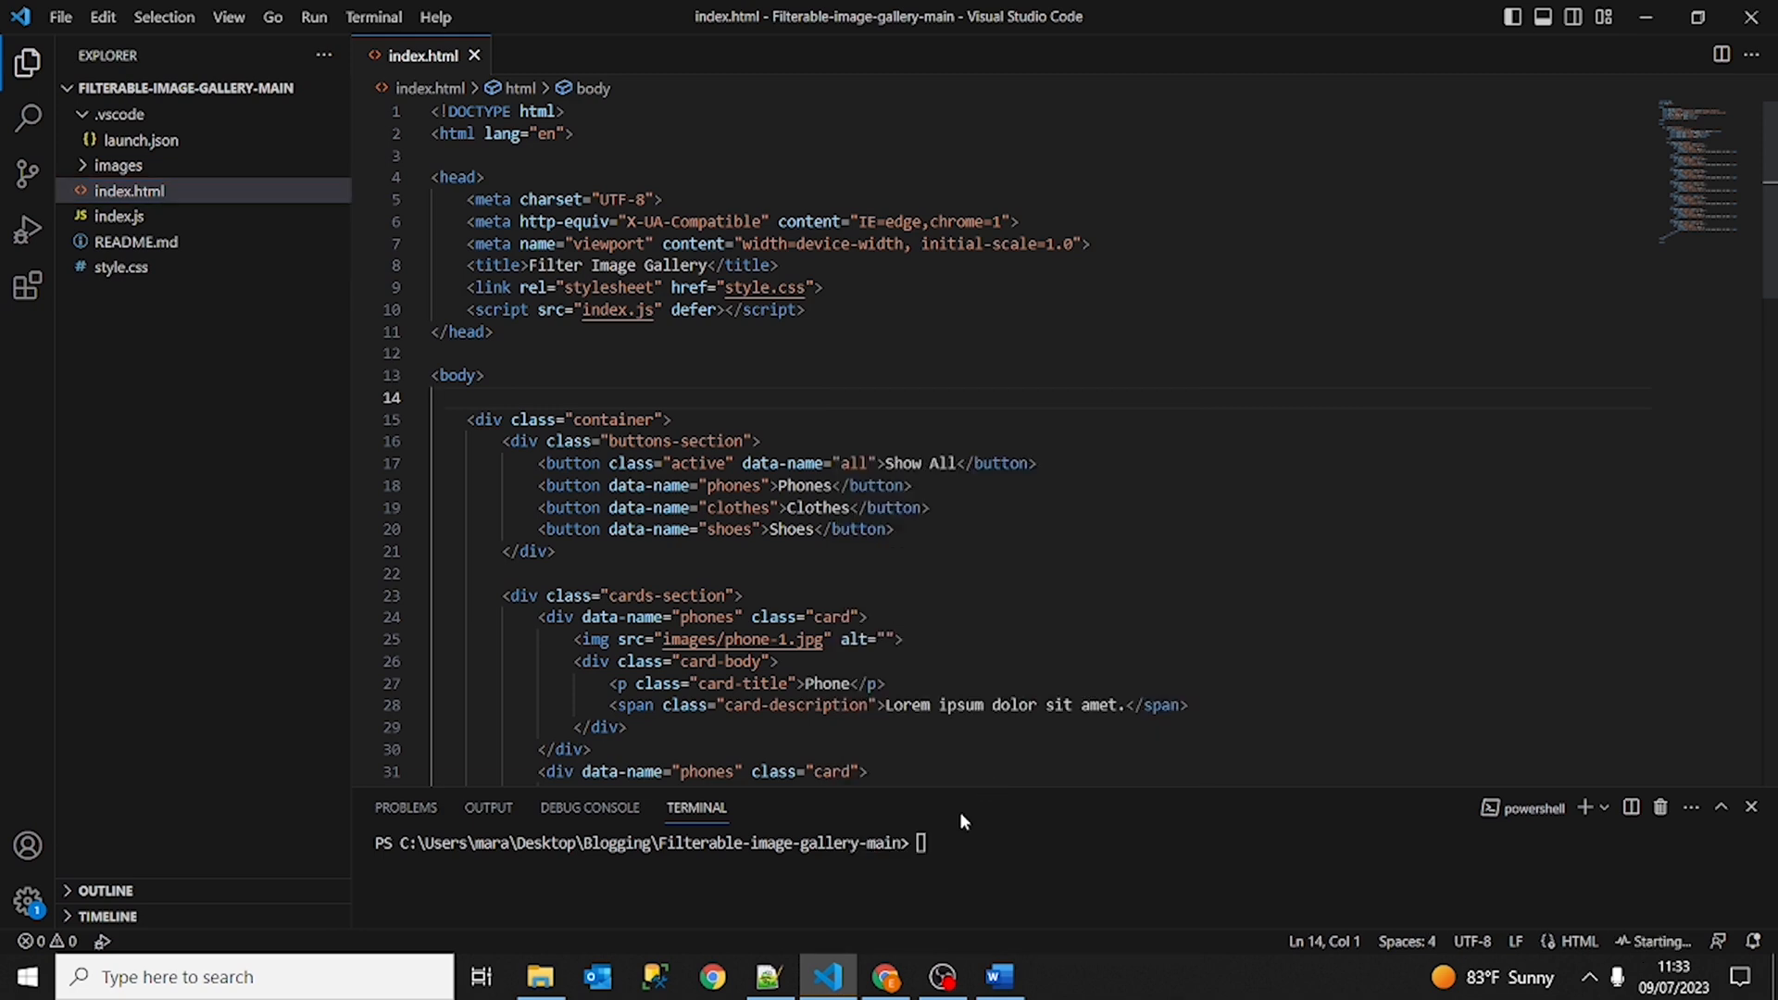
Switch to the Edge window showing the gallery at 127.0.0.1:5500/index.html.
click(1056, 976)
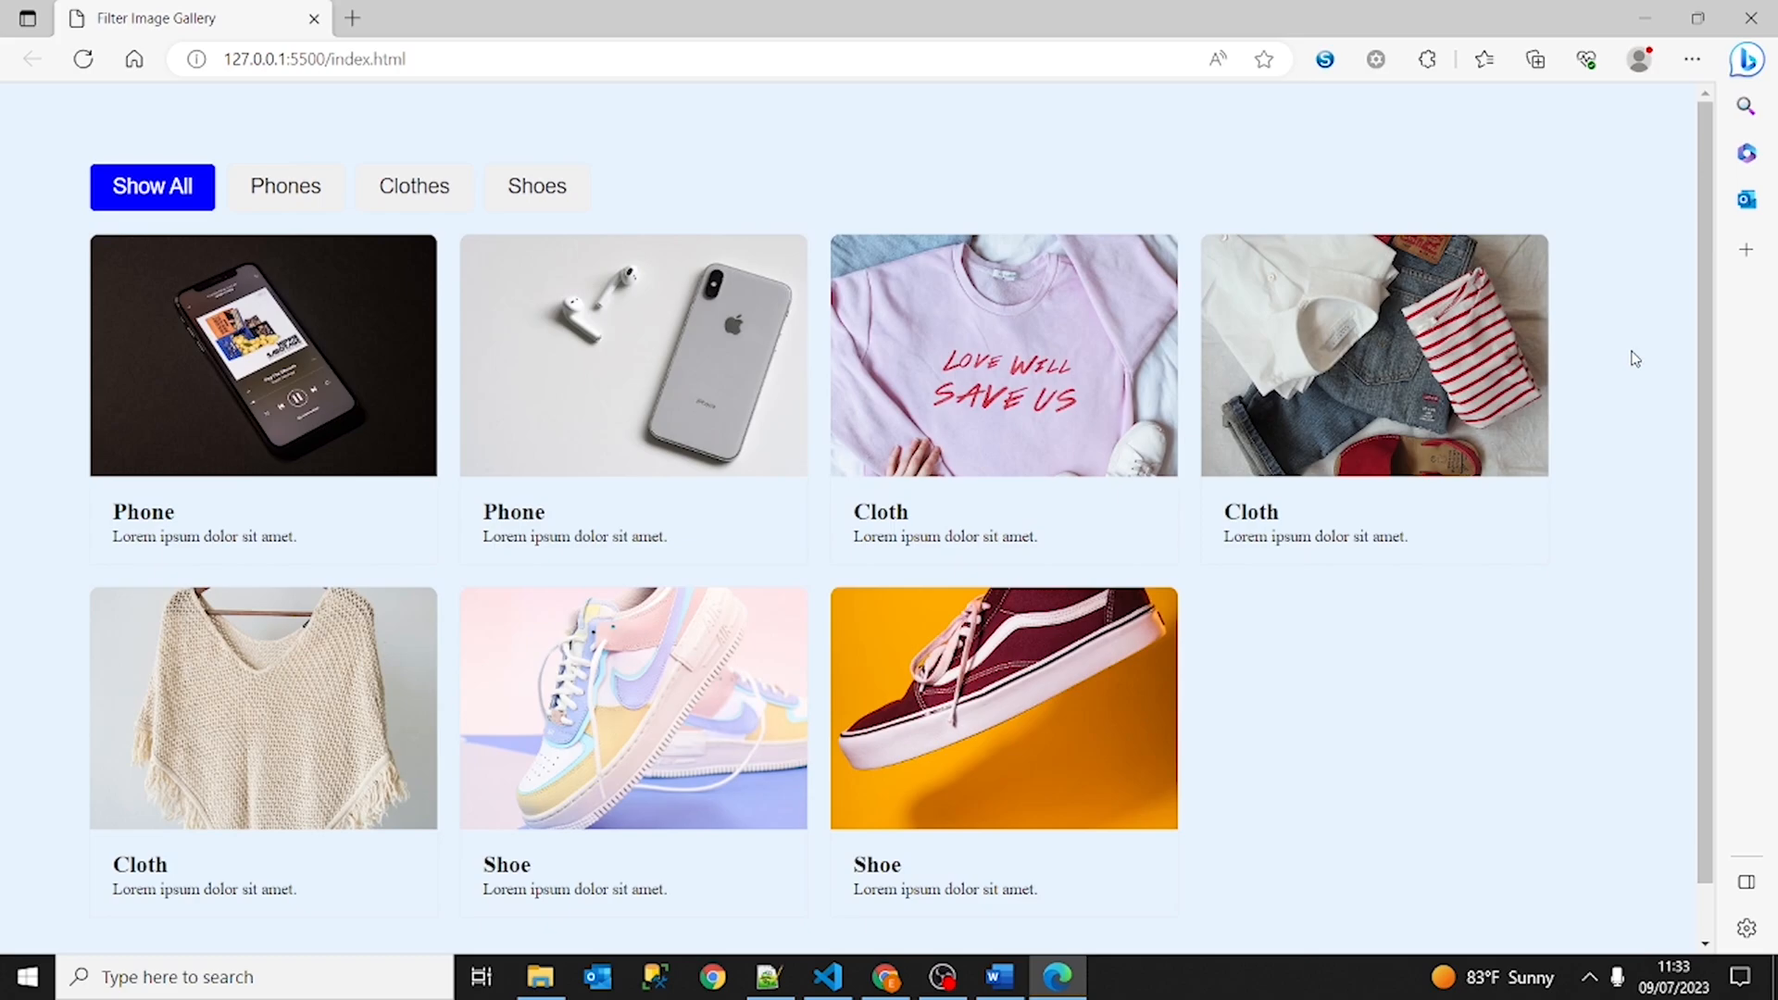
click(826, 975)
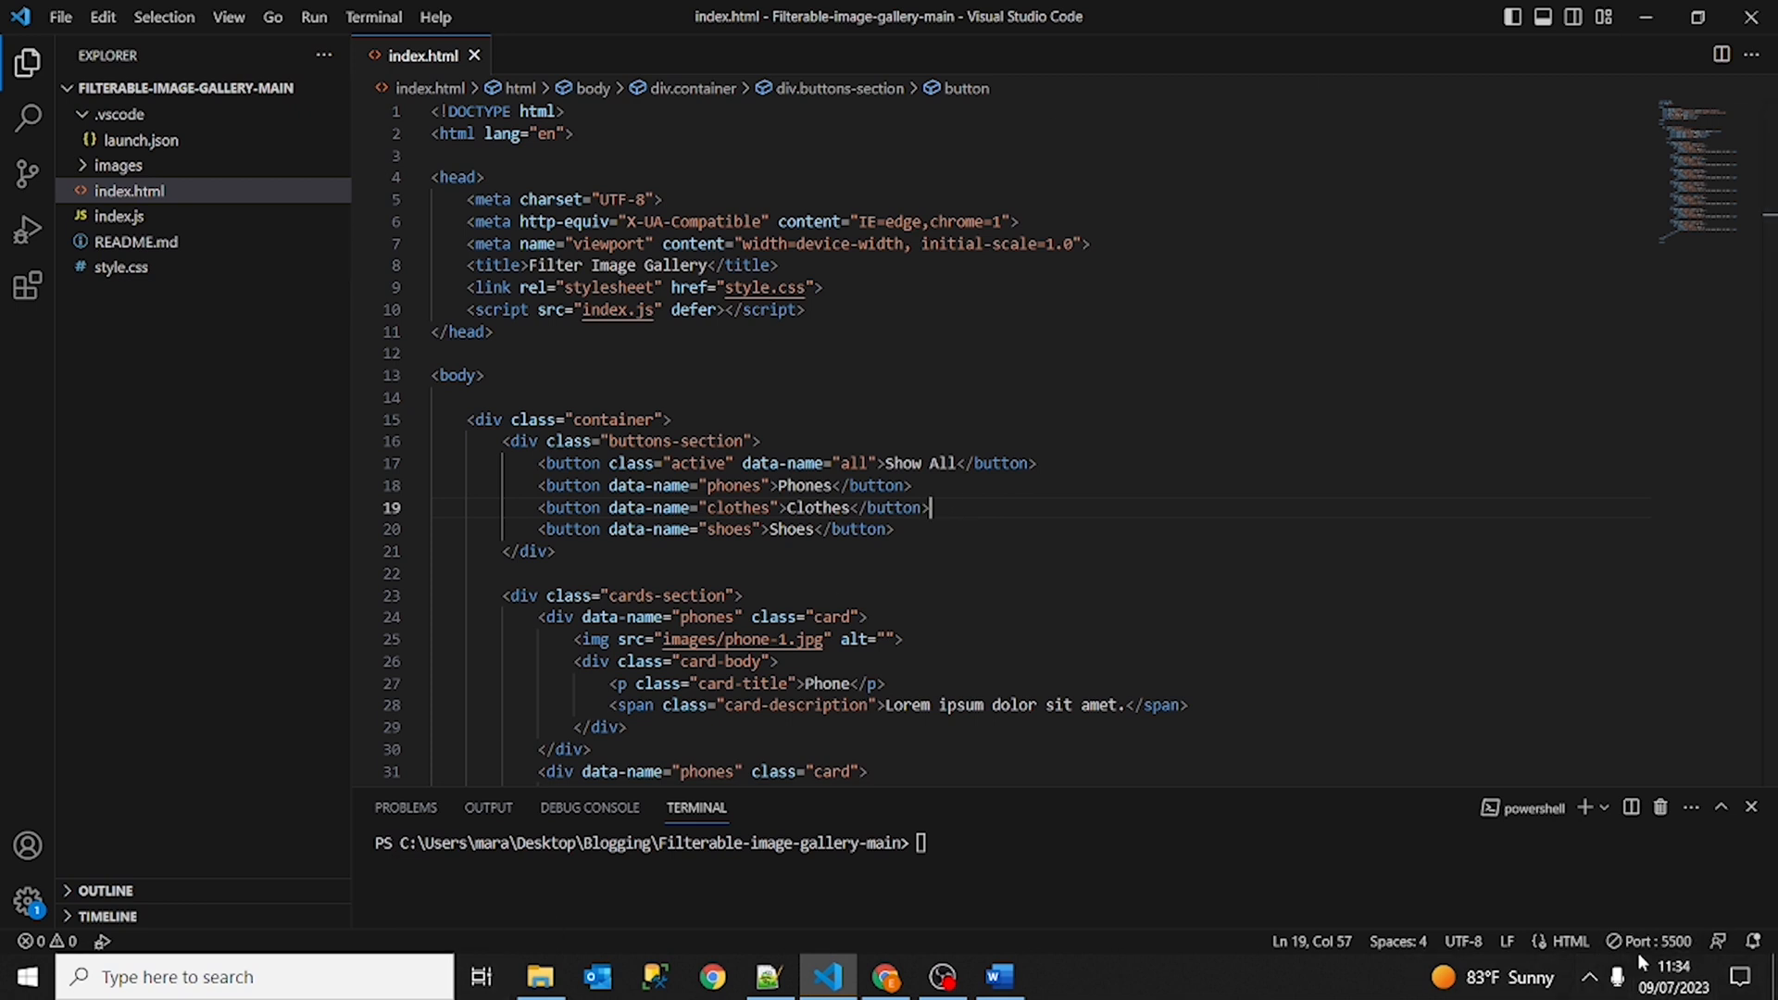
mouse_move(1655, 940)
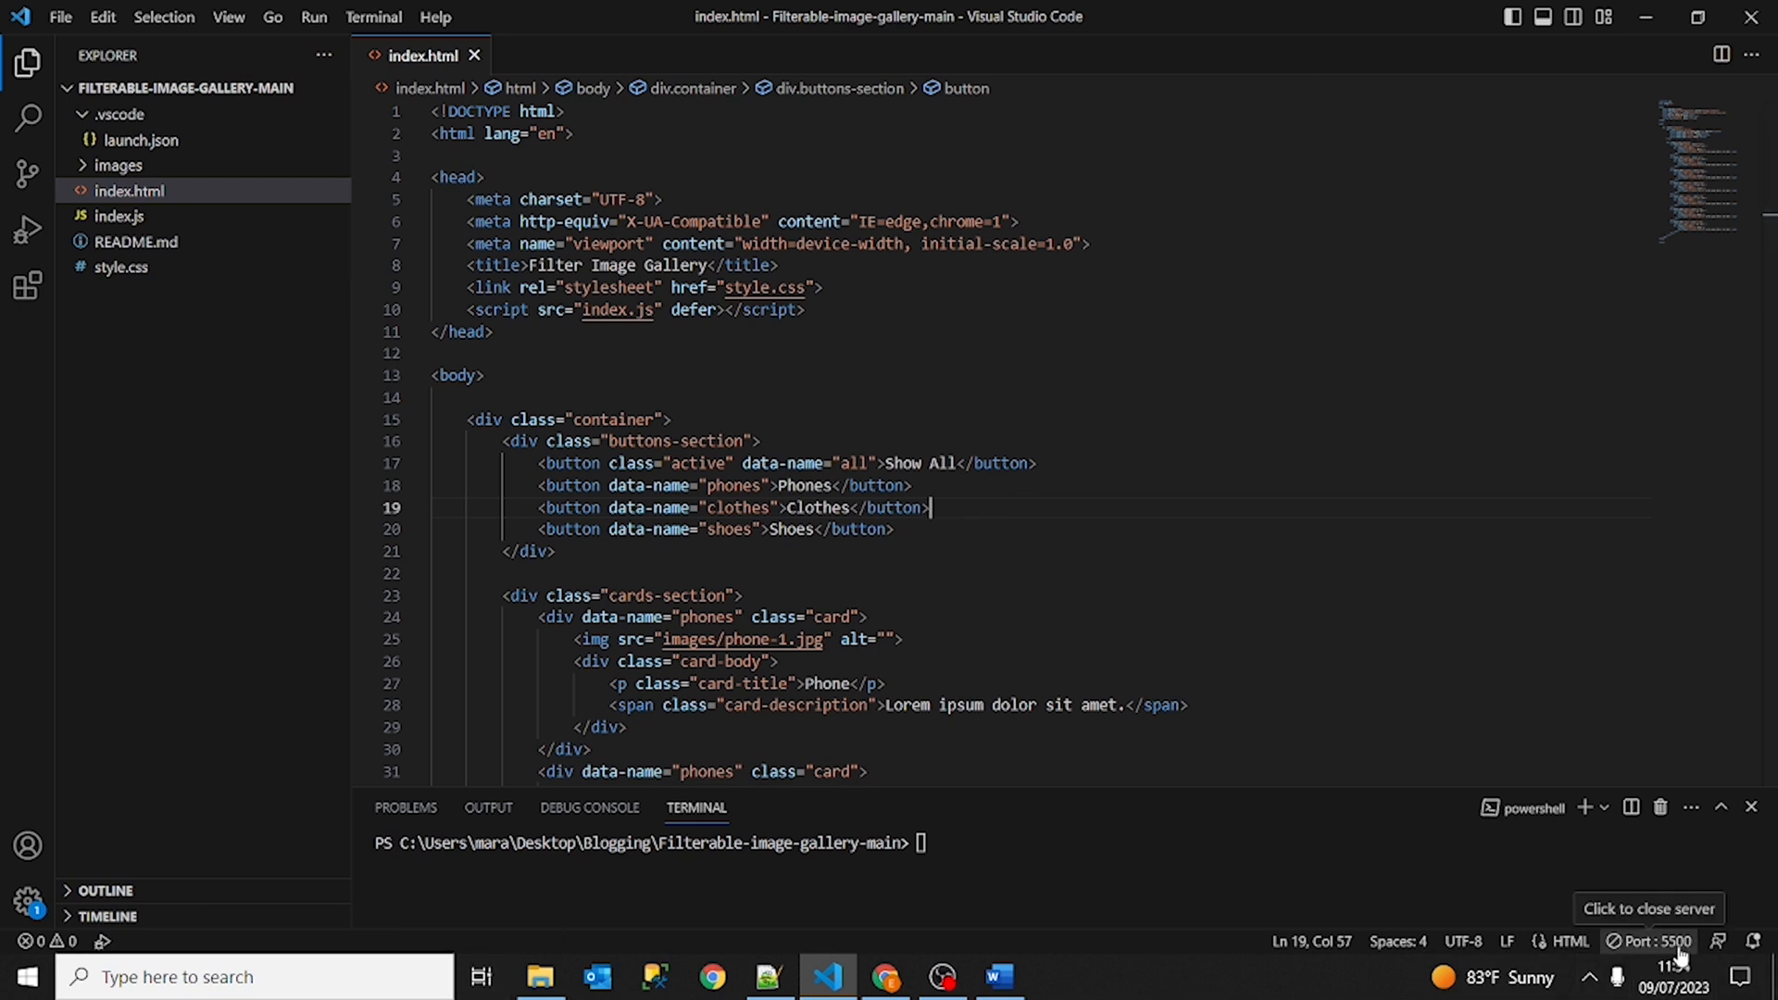
mouse_move(1597, 928)
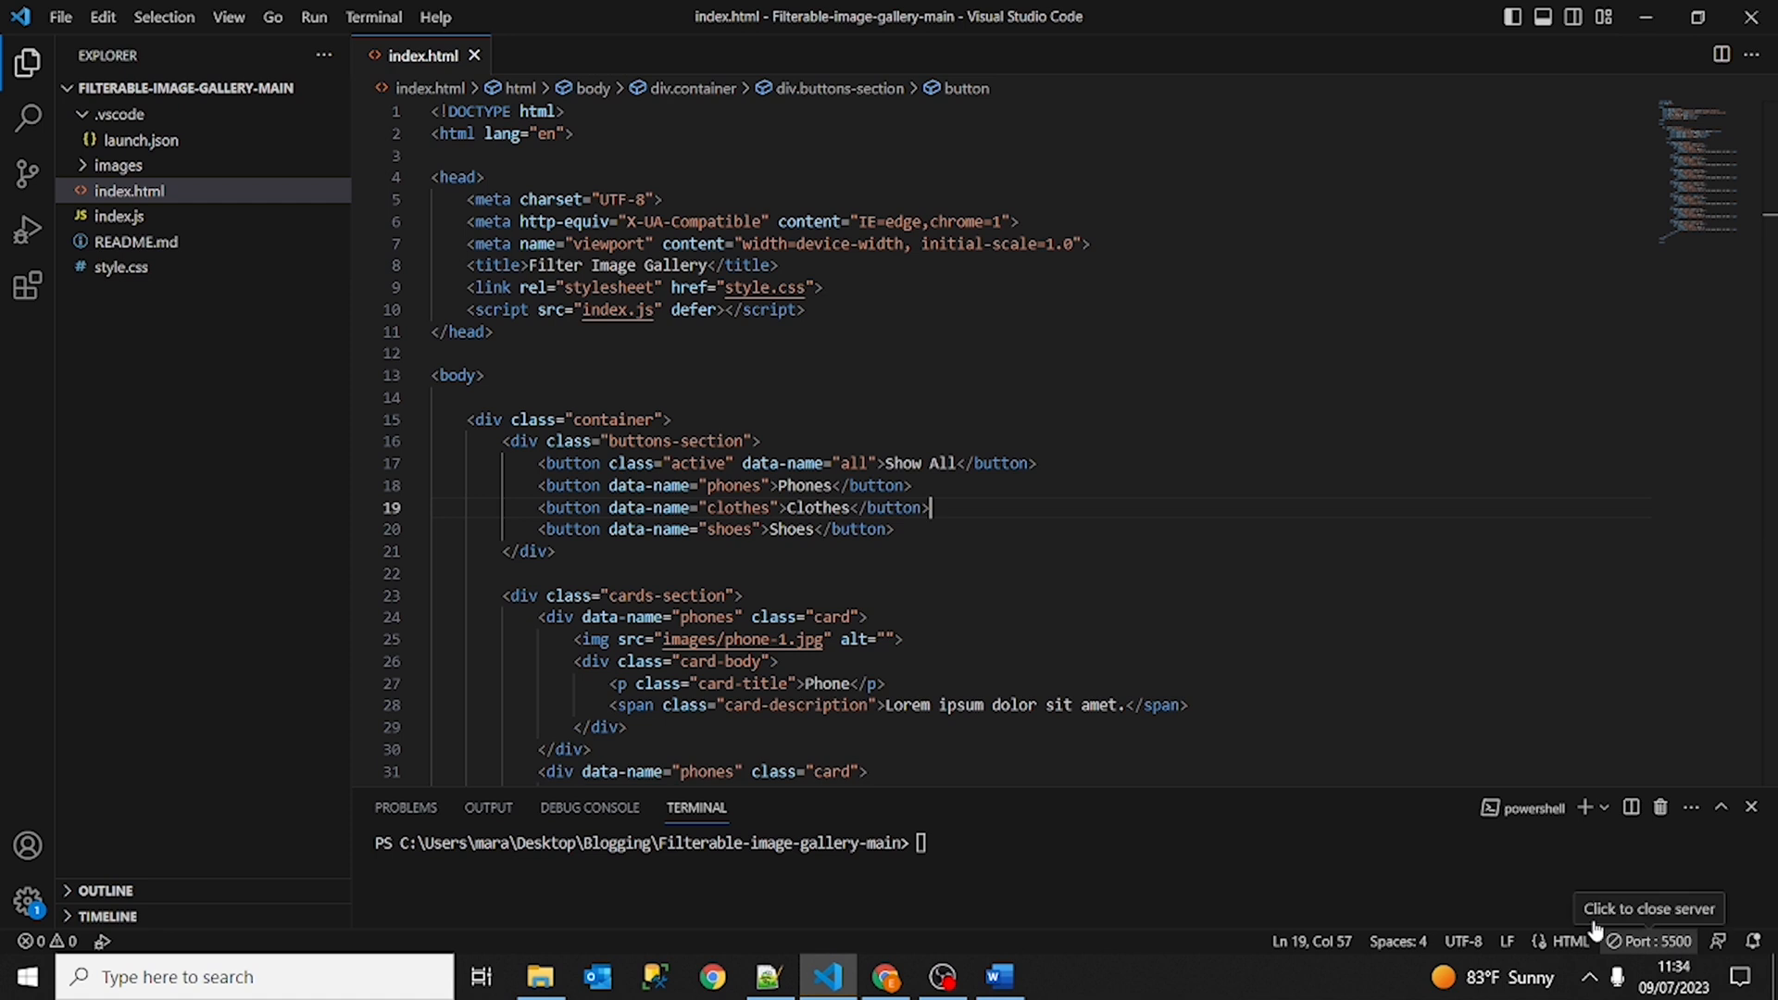
Start debugging index.html from Run and Debug with the Web App (Edge) debugger.
click(494, 332)
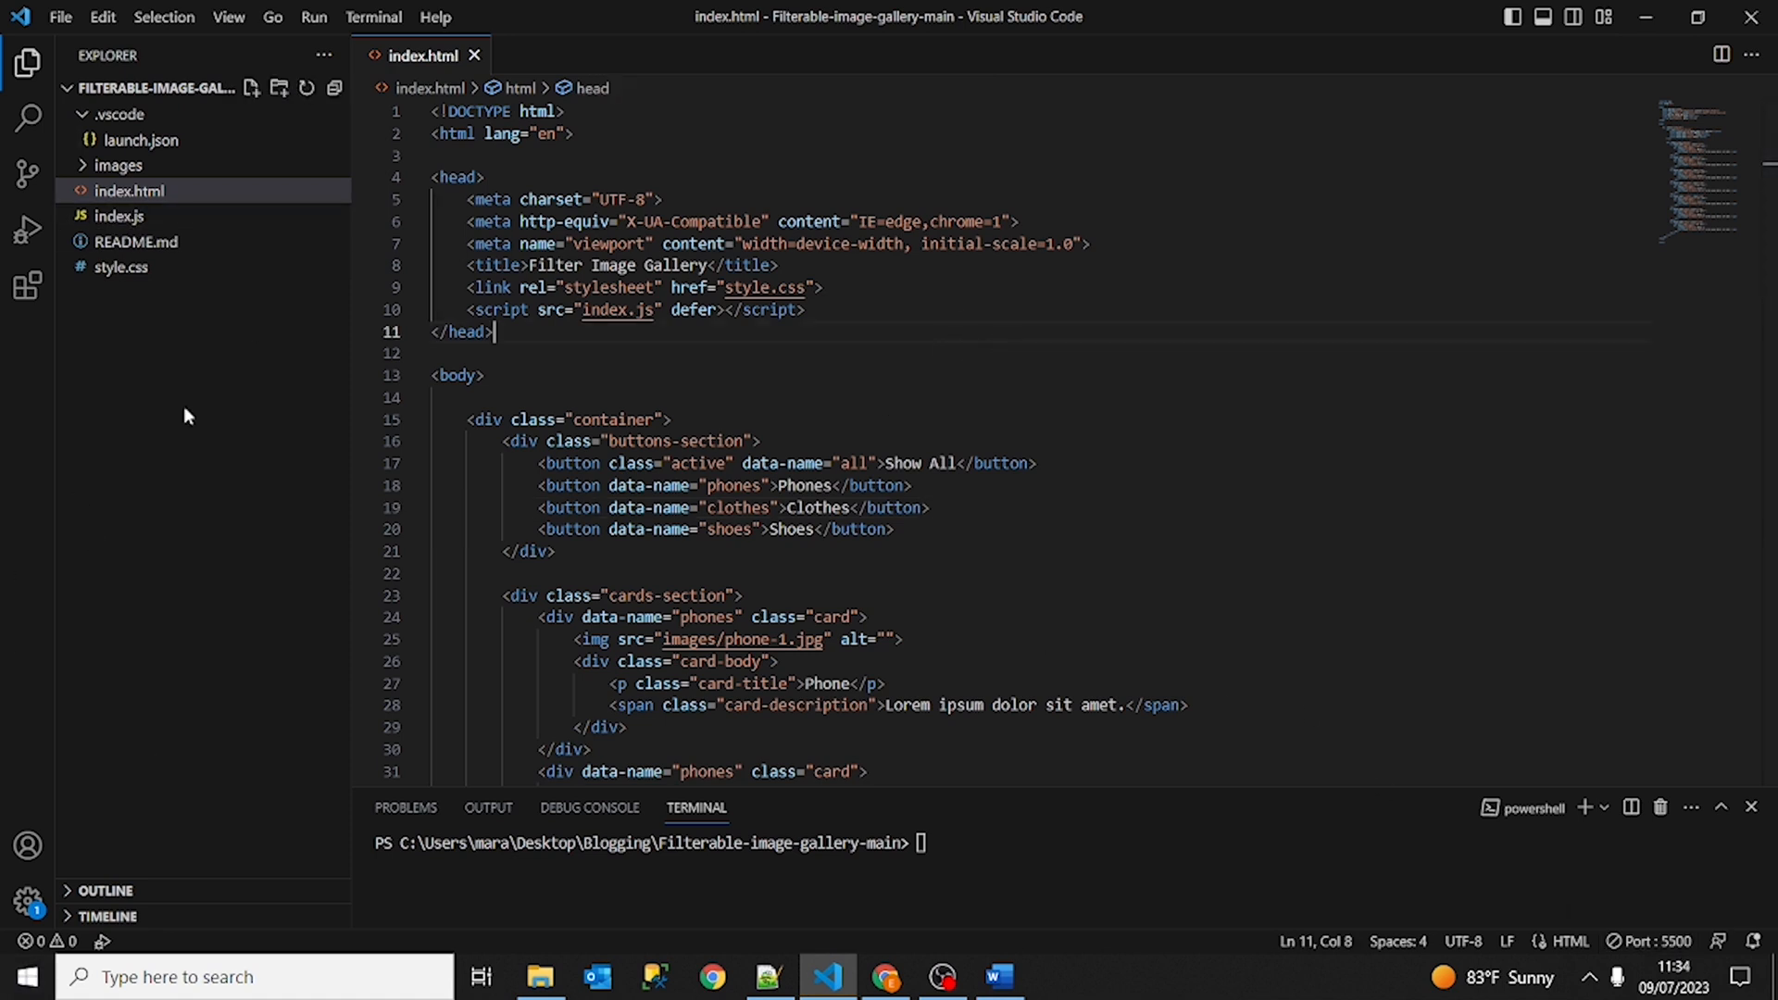
mouse_move(28, 233)
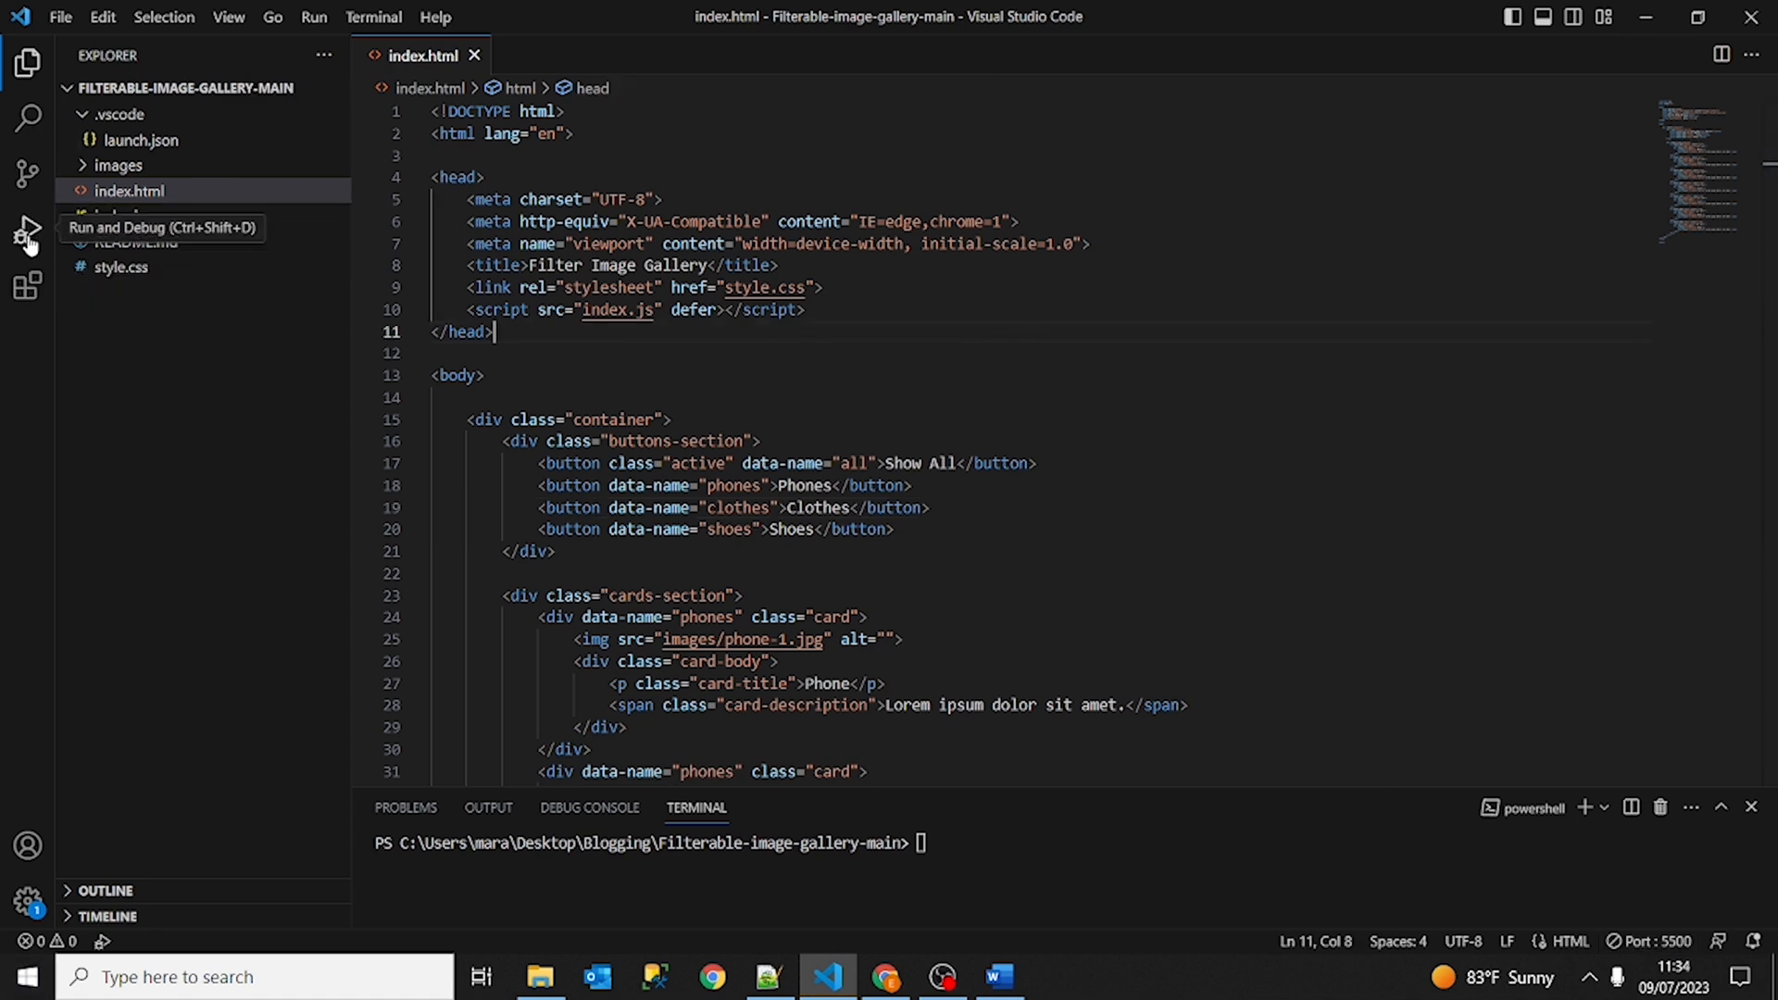
click(28, 233)
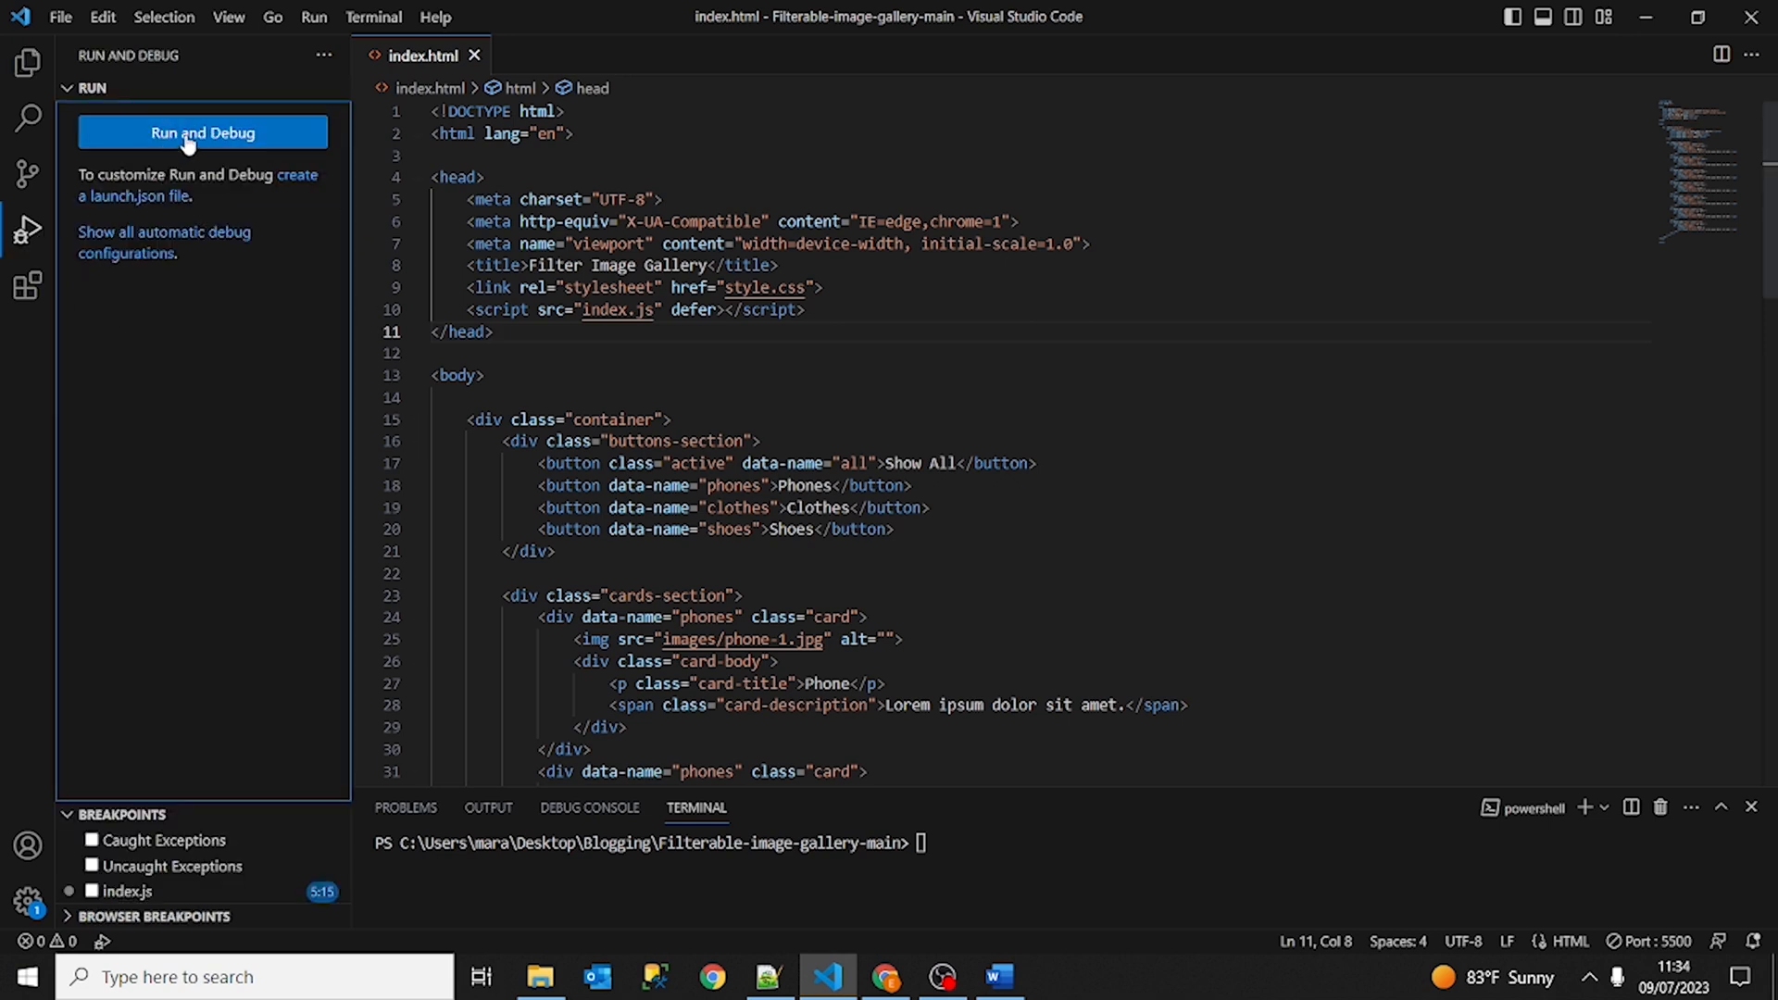
click(202, 134)
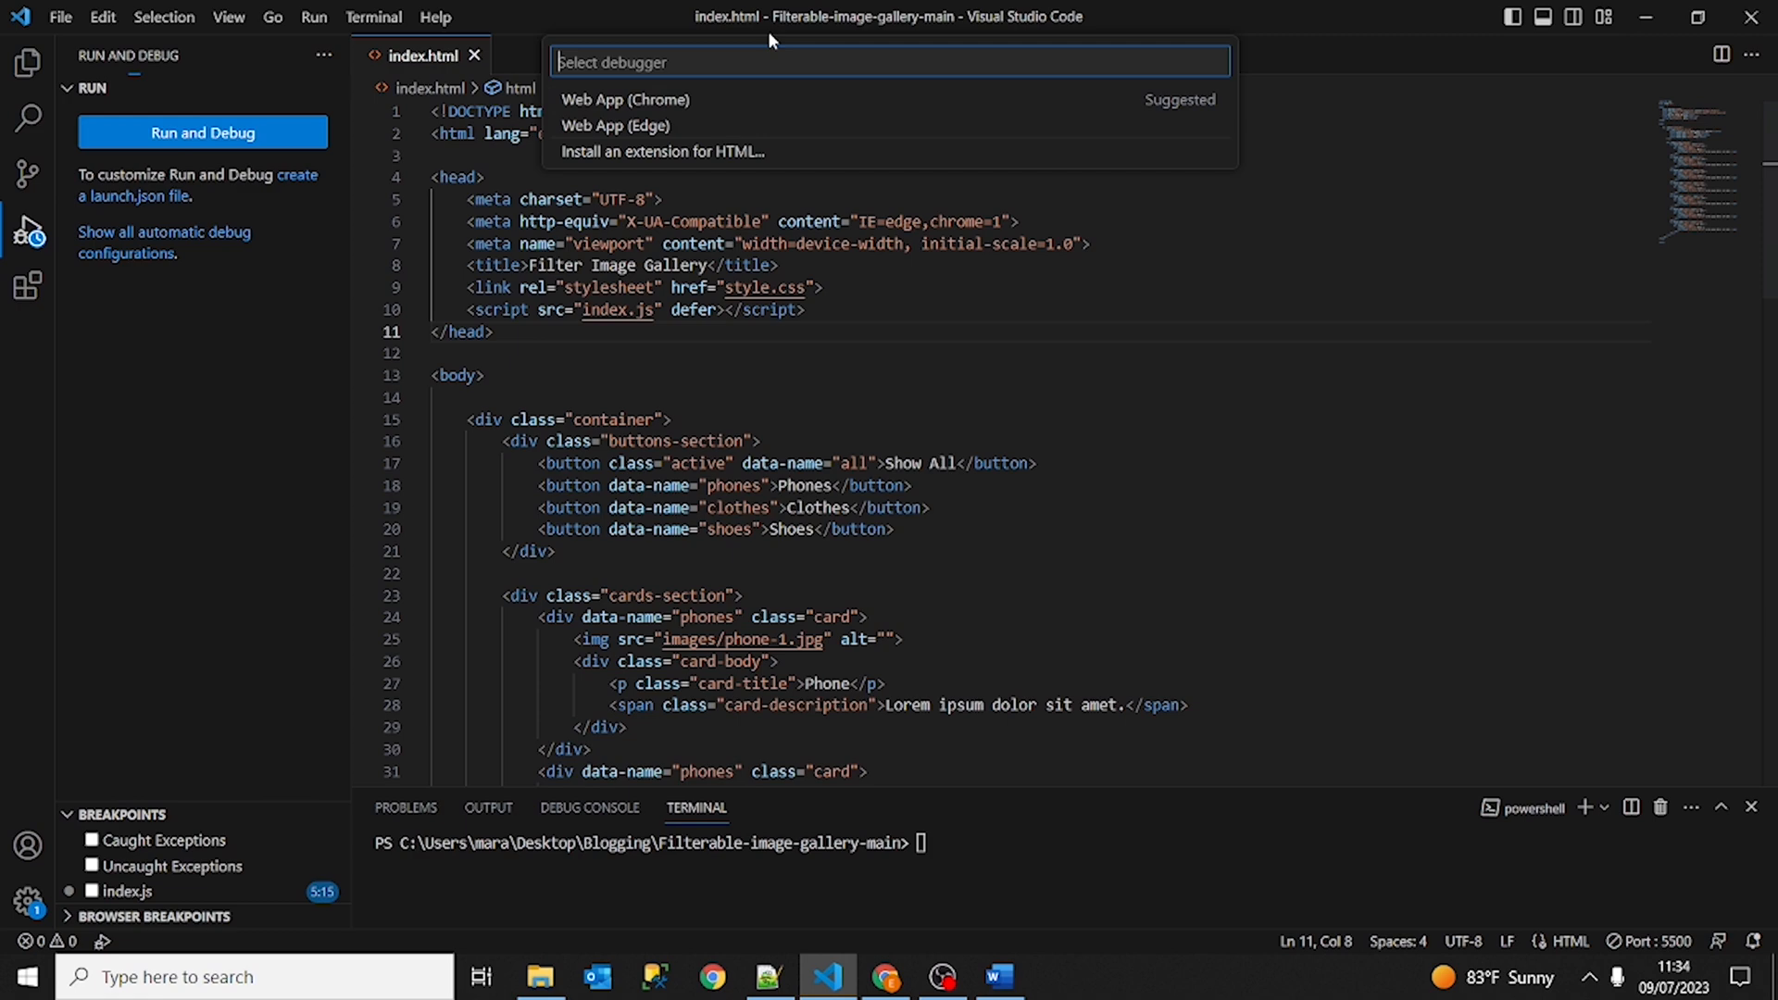
mouse_move(646, 126)
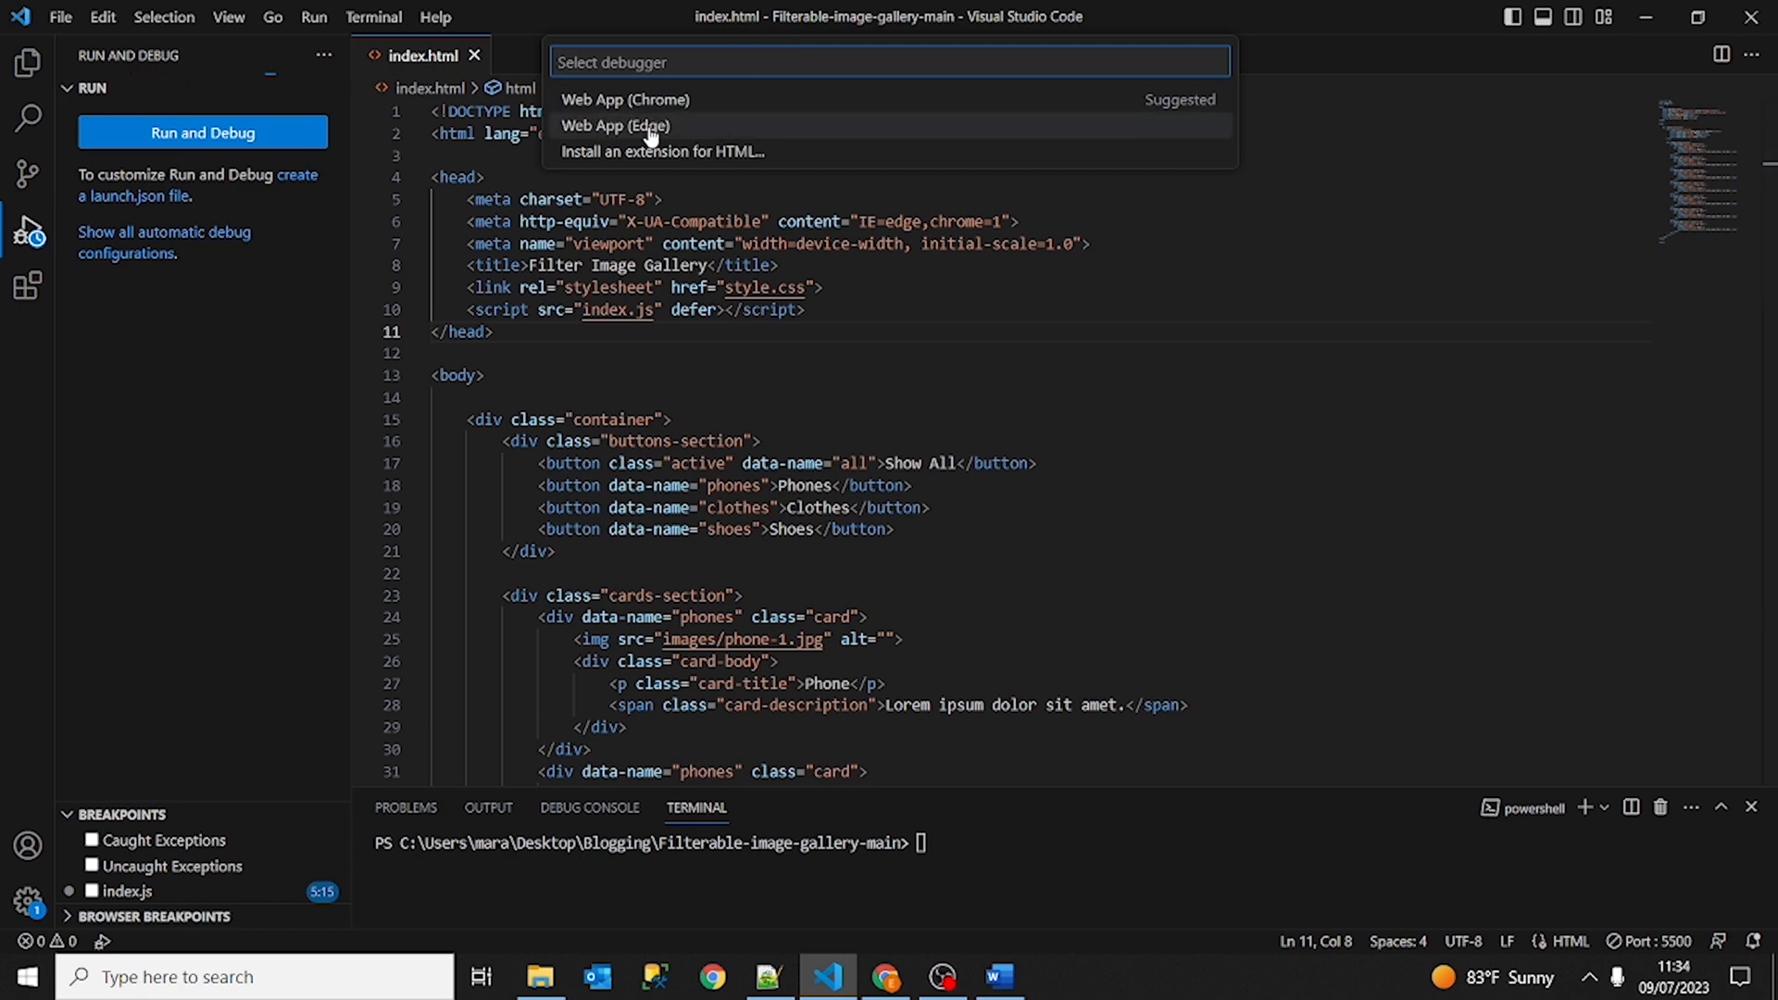
click(615, 126)
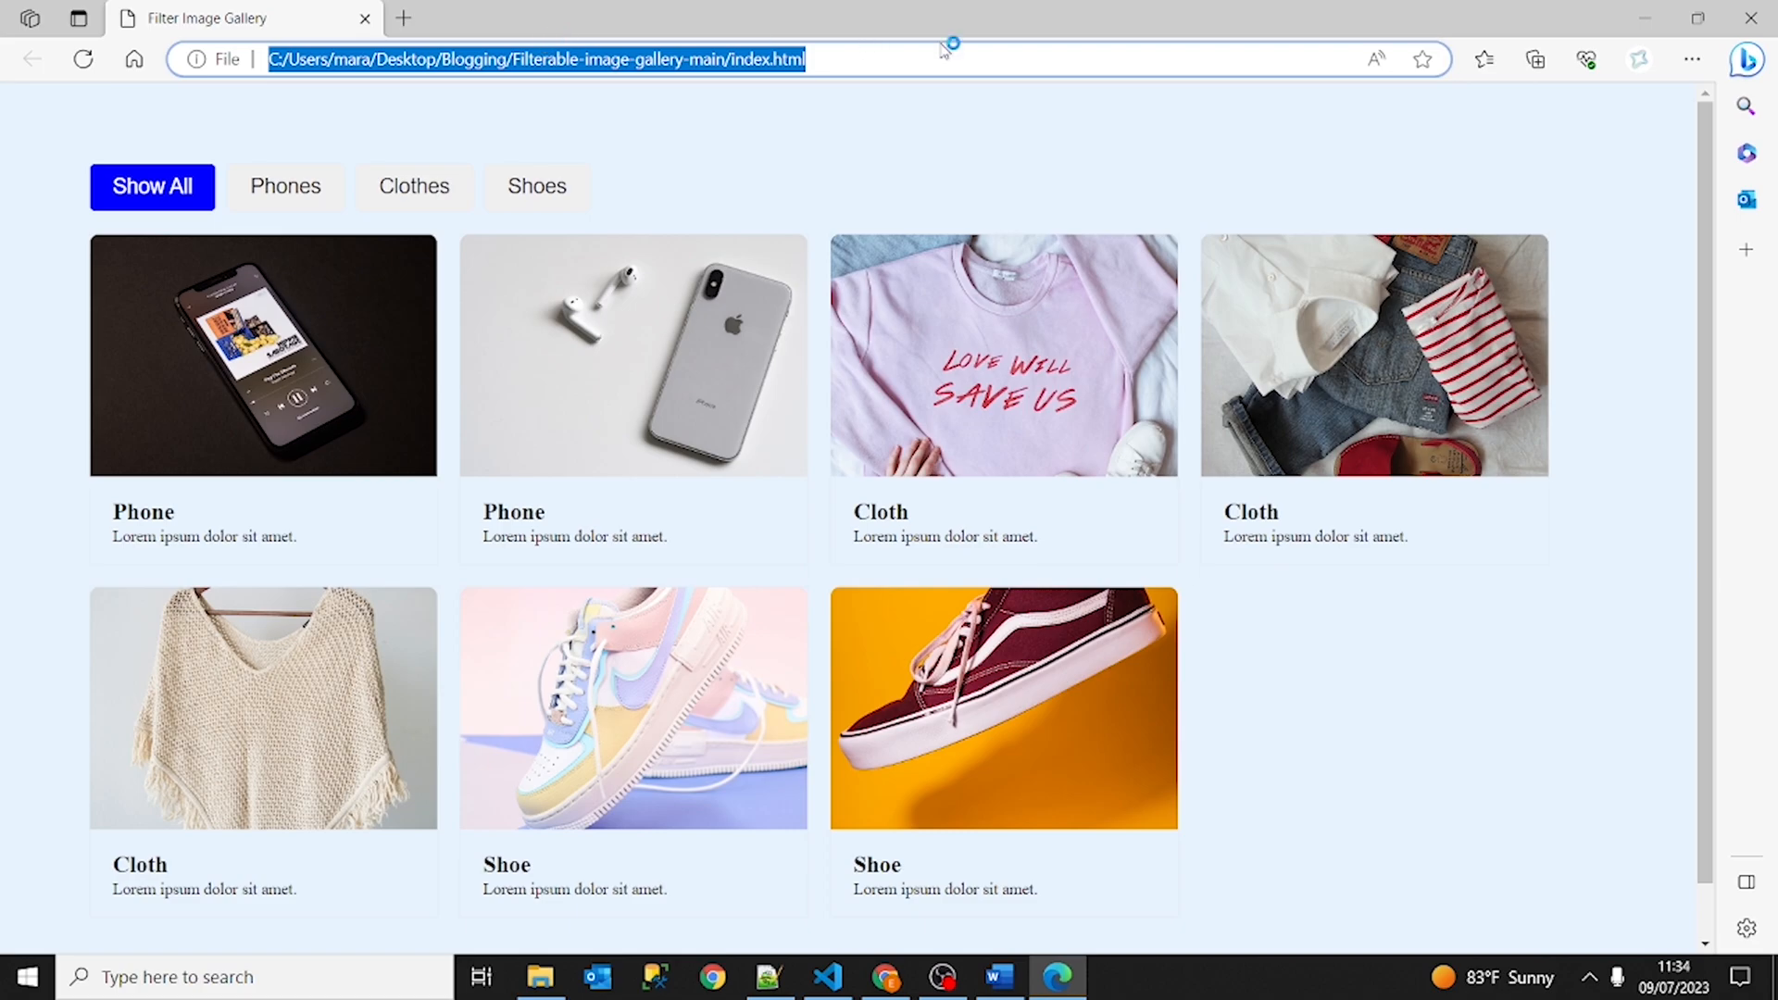
Return to Visual Studio Code from the Edge window opened by the debugger.
click(826, 976)
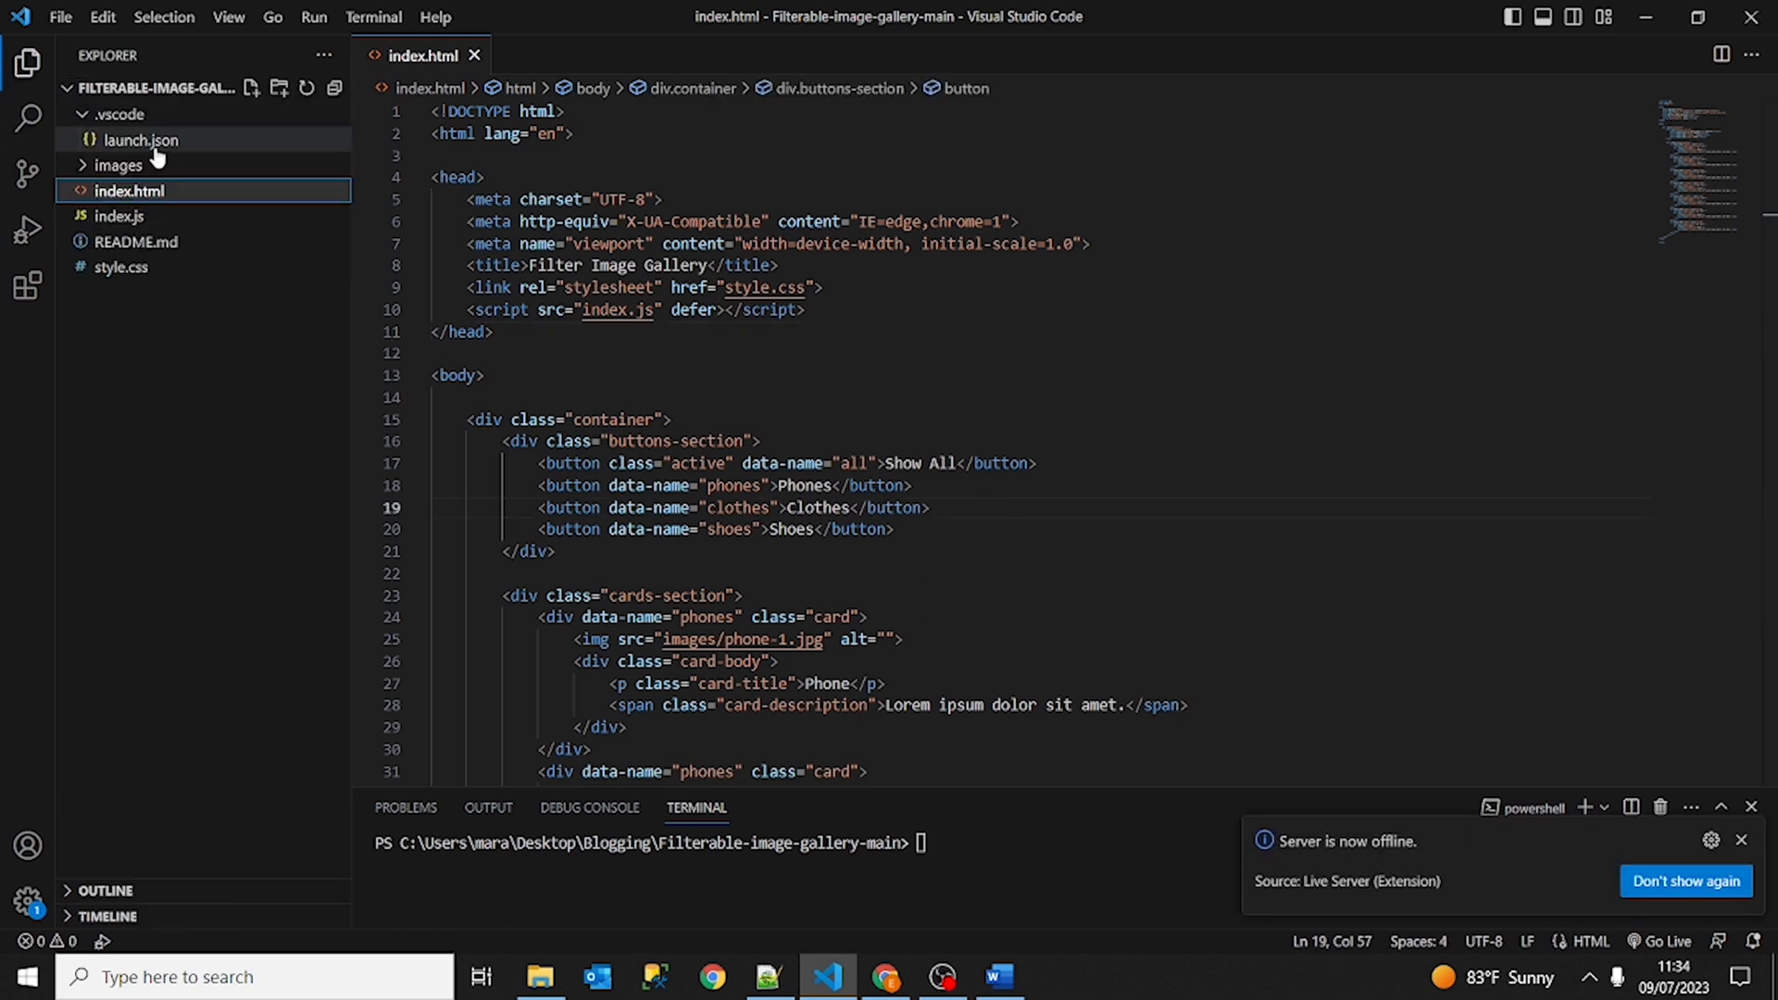
Open launch.json from the .vscode folder in the Explorer.
click(143, 139)
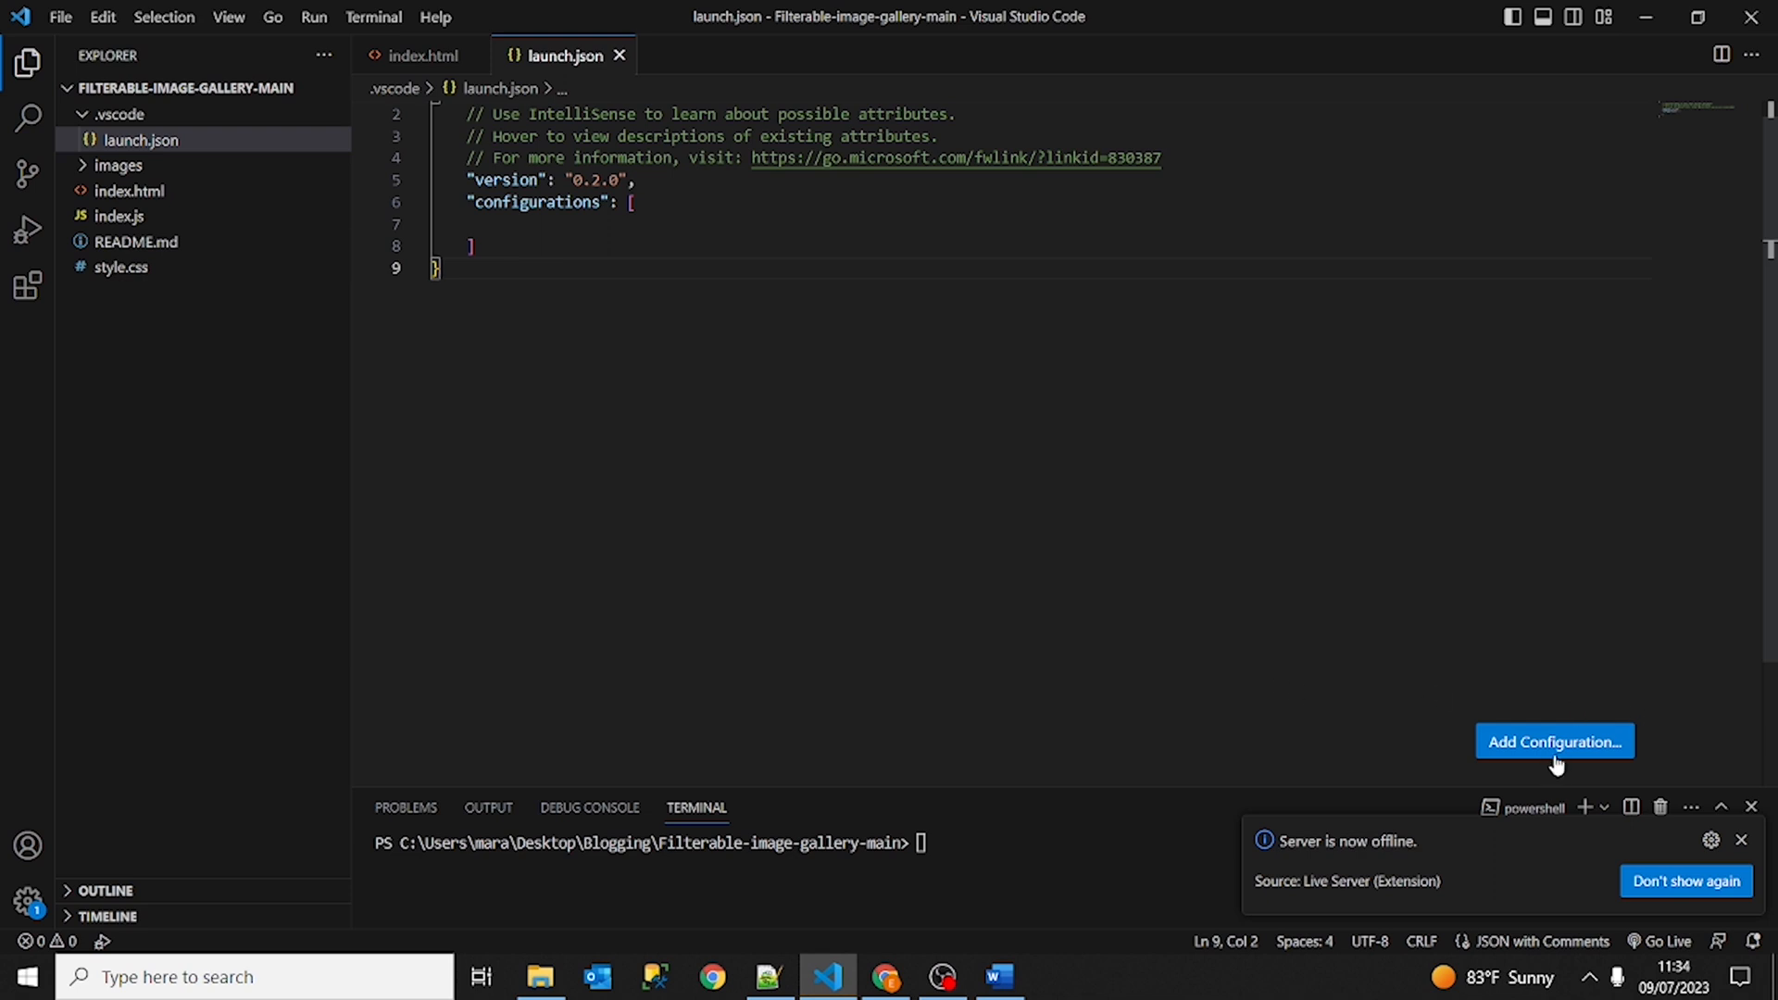
click(1553, 741)
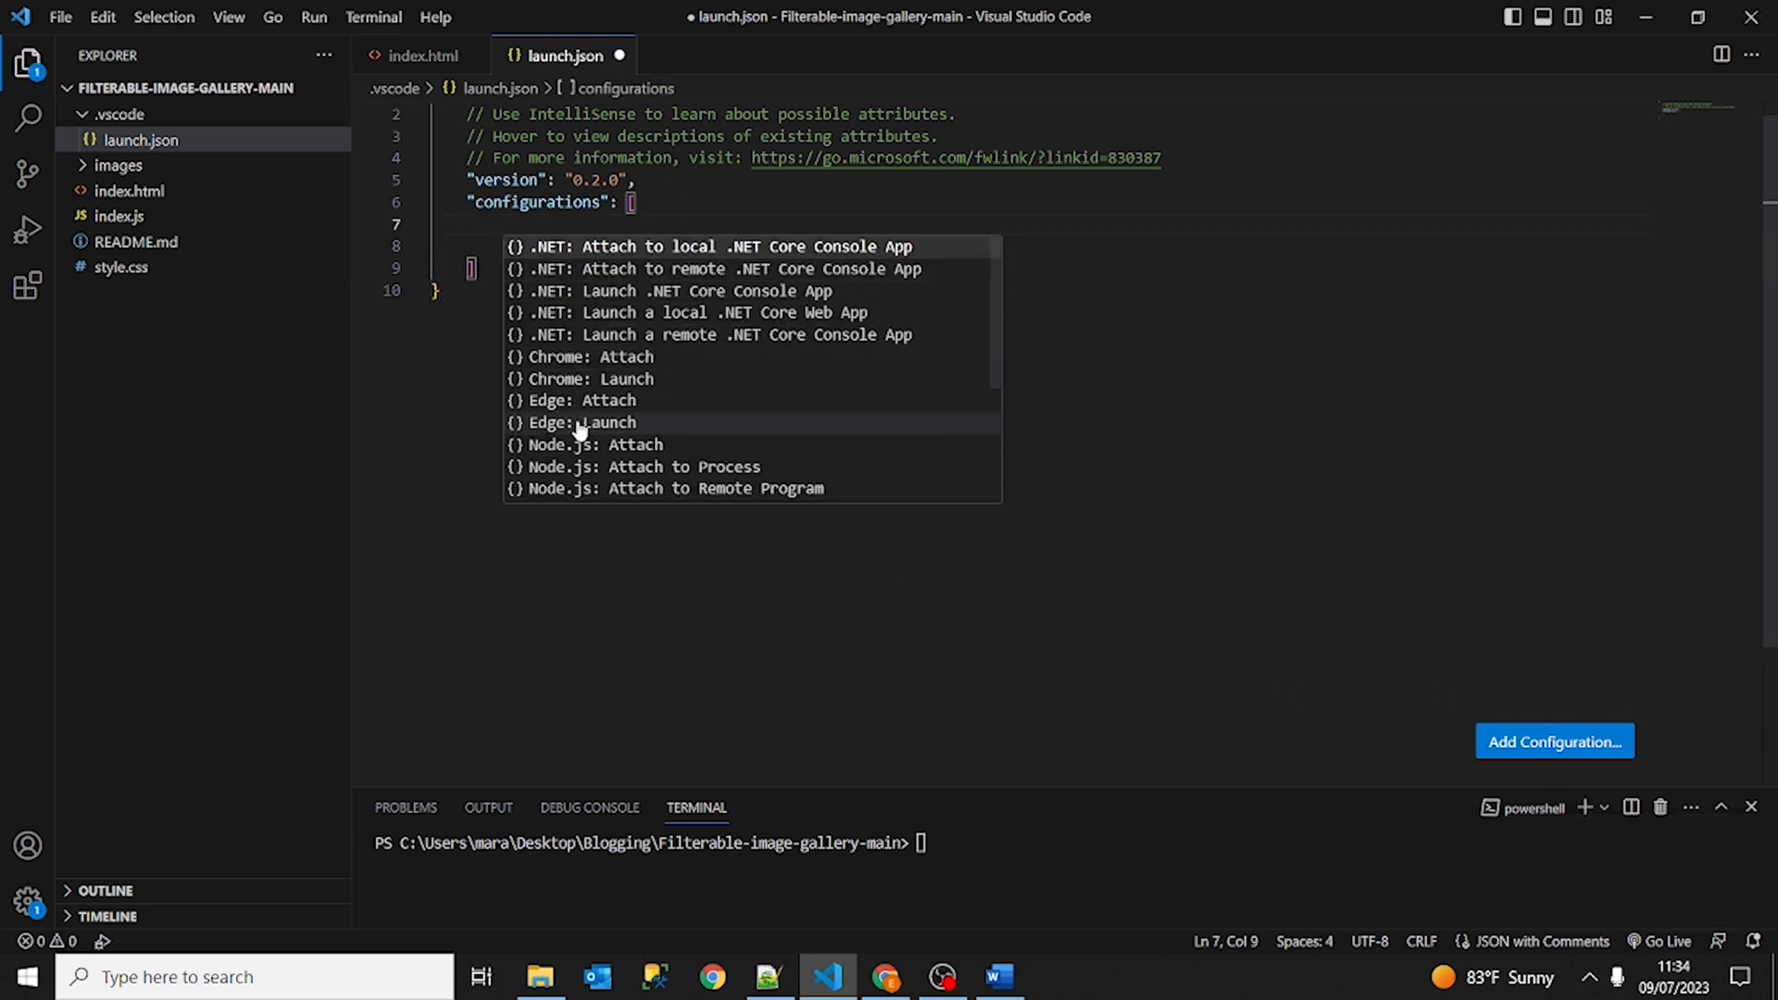
click(578, 422)
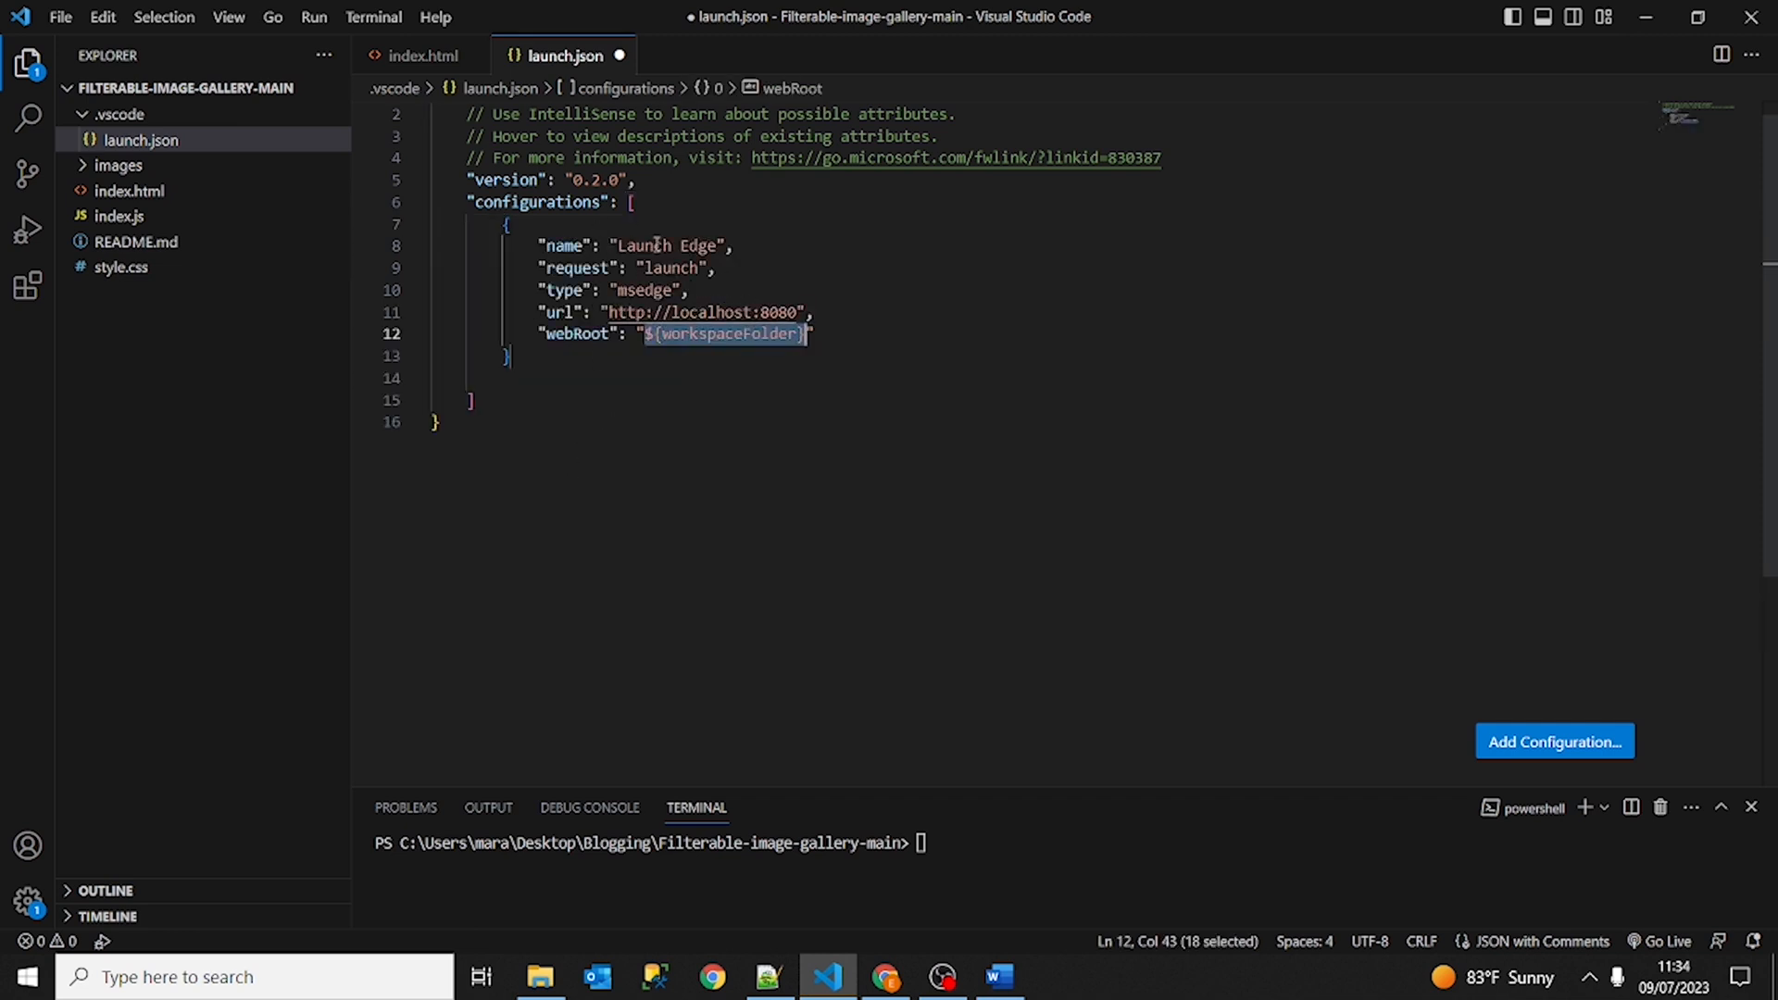
double_click(563, 246)
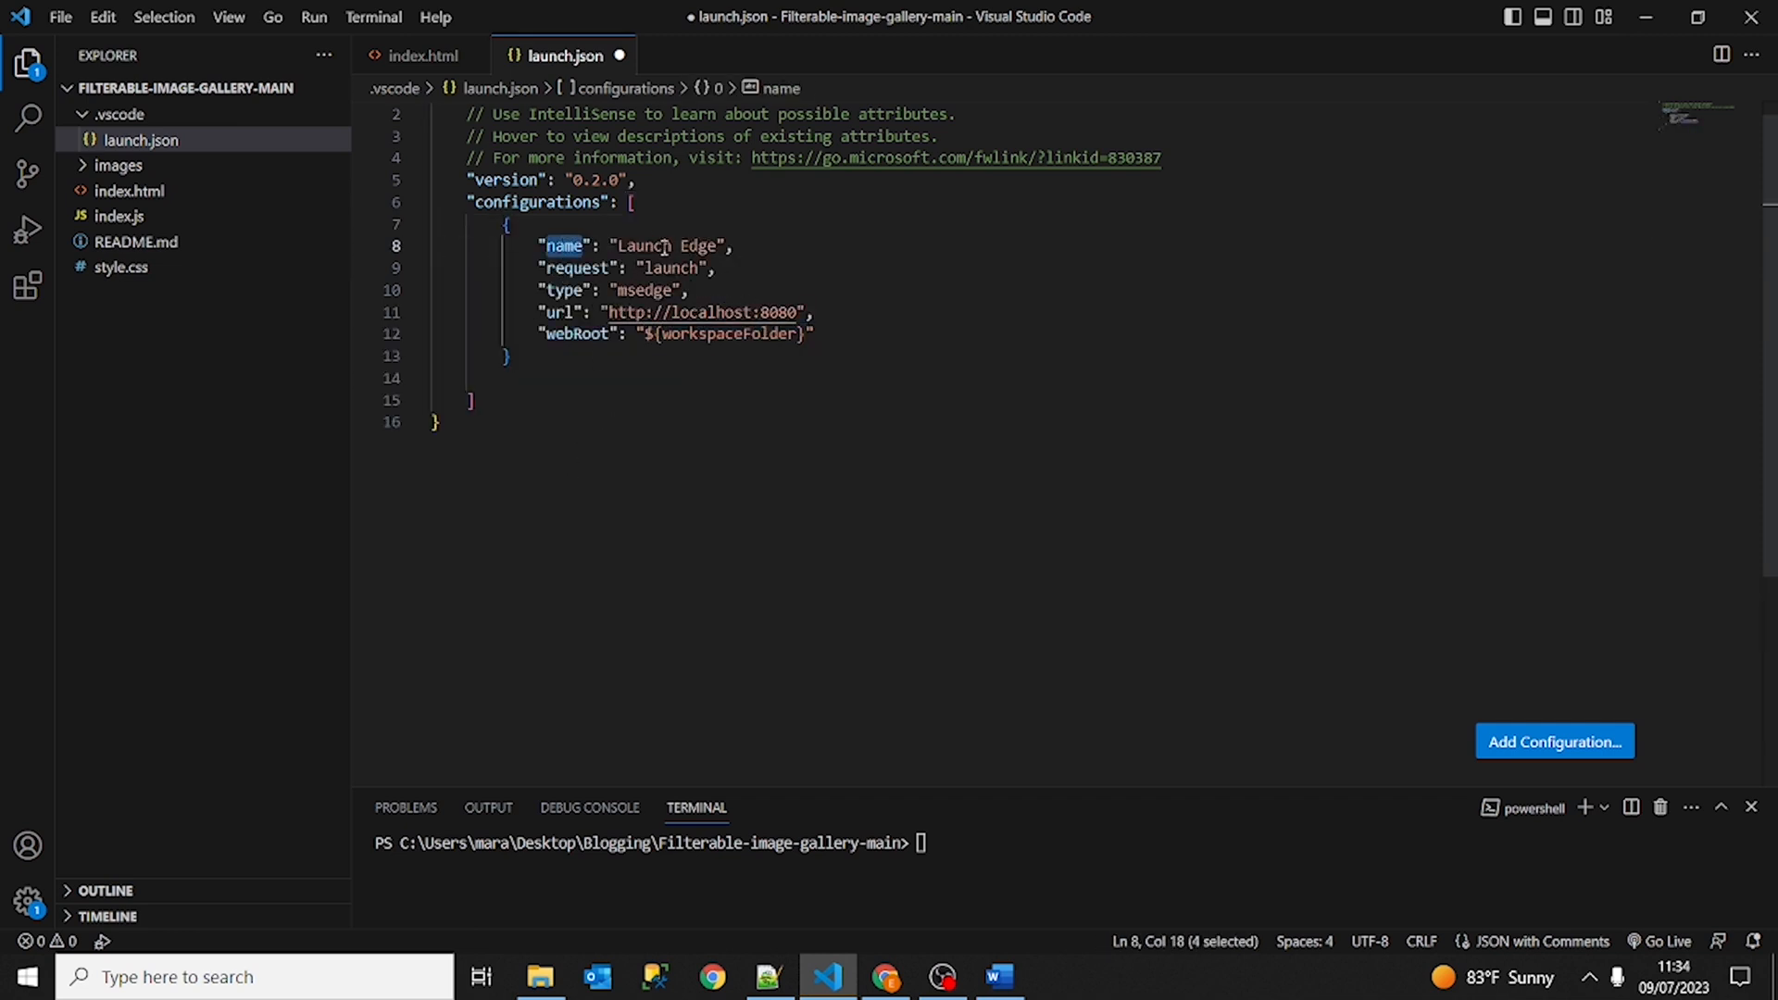
mouse_move(563, 246)
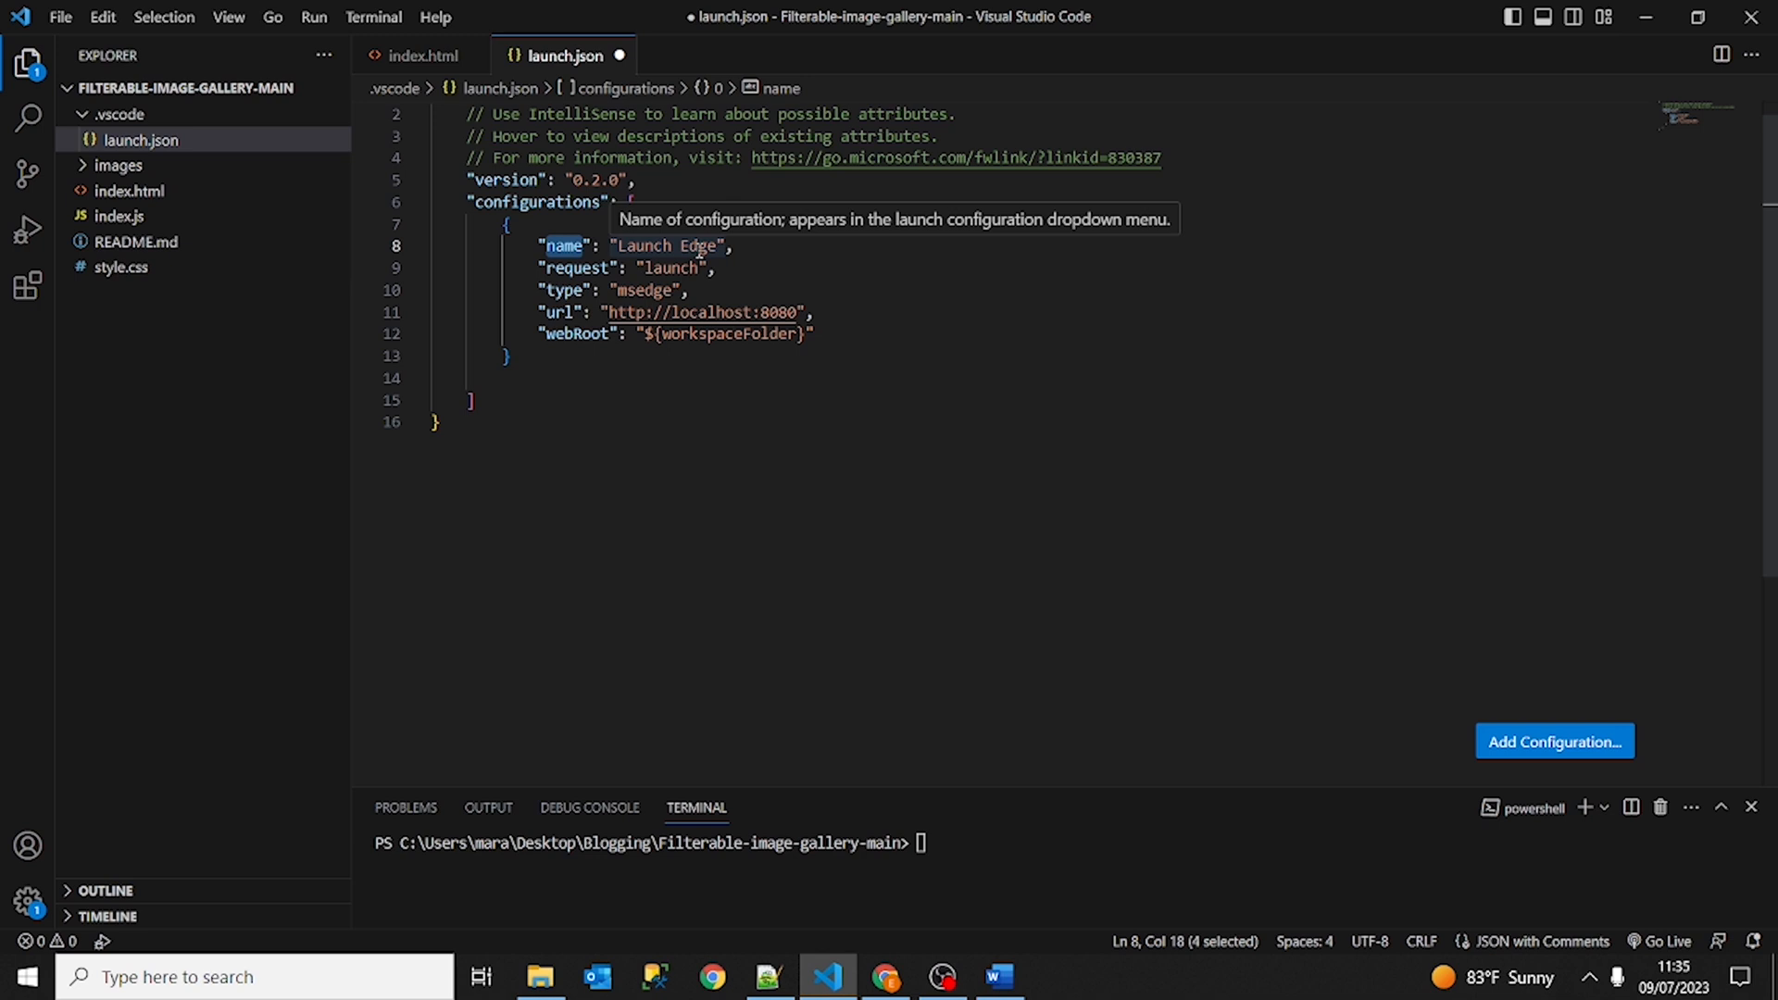
double_click(668, 267)
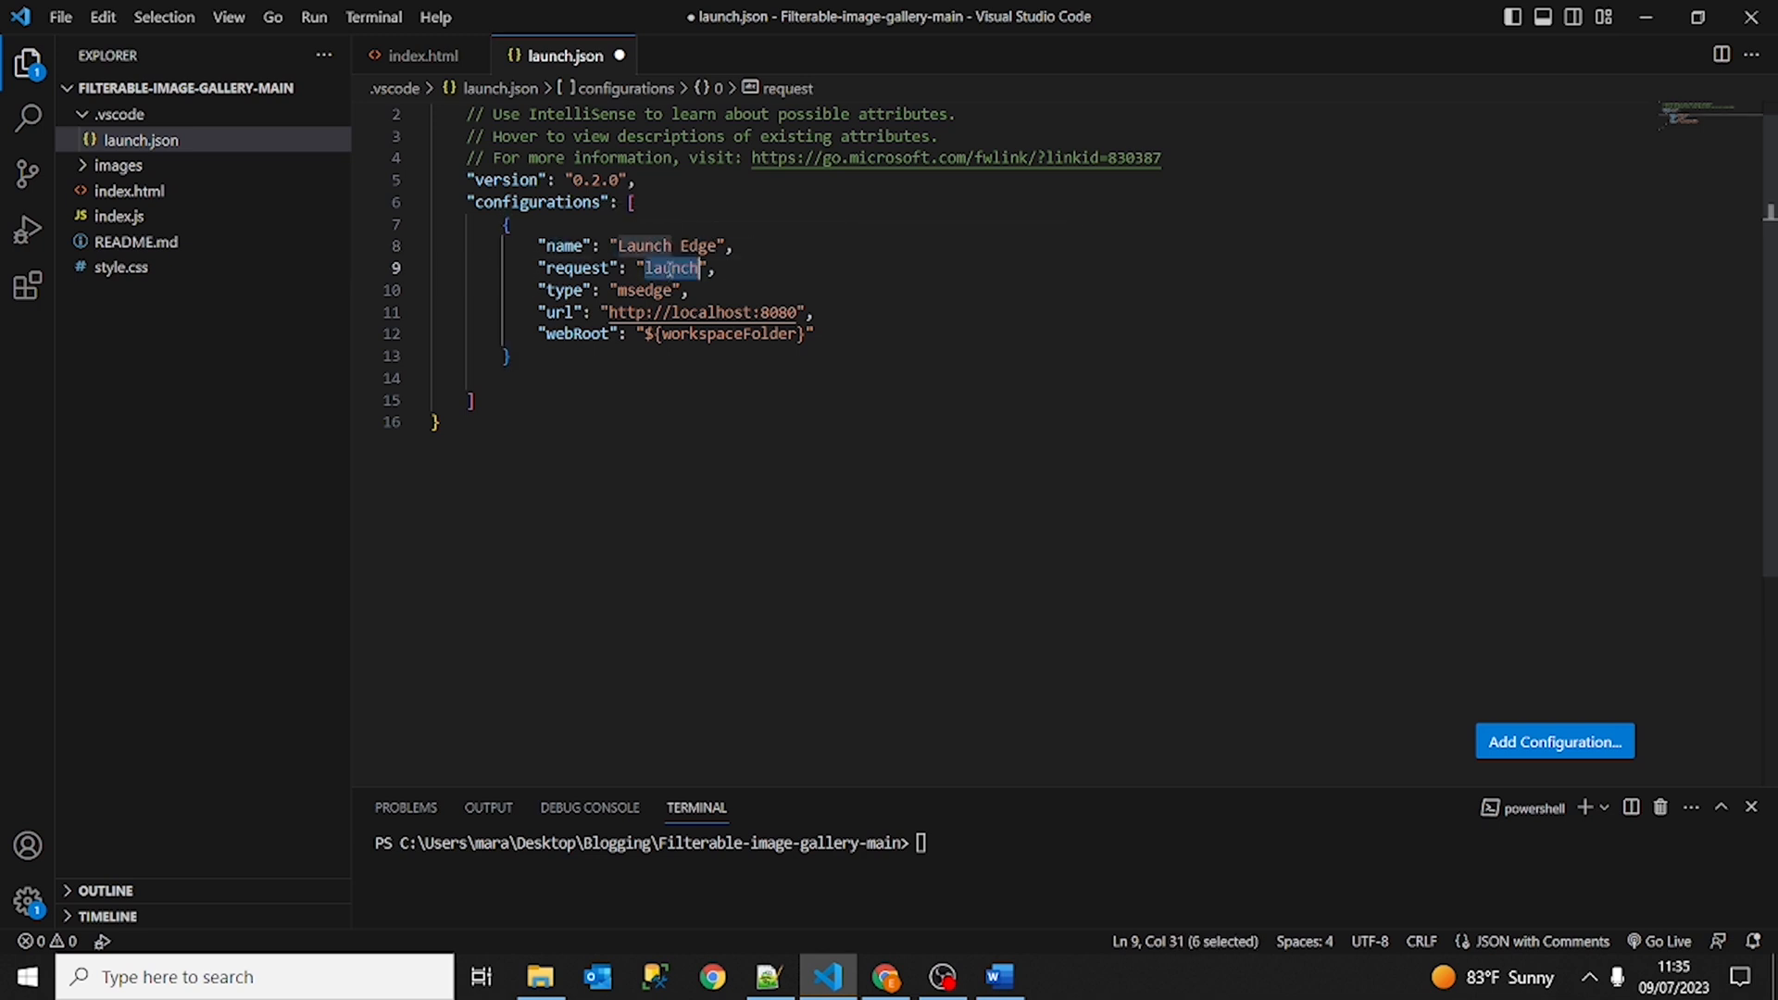
mouse_move(563, 364)
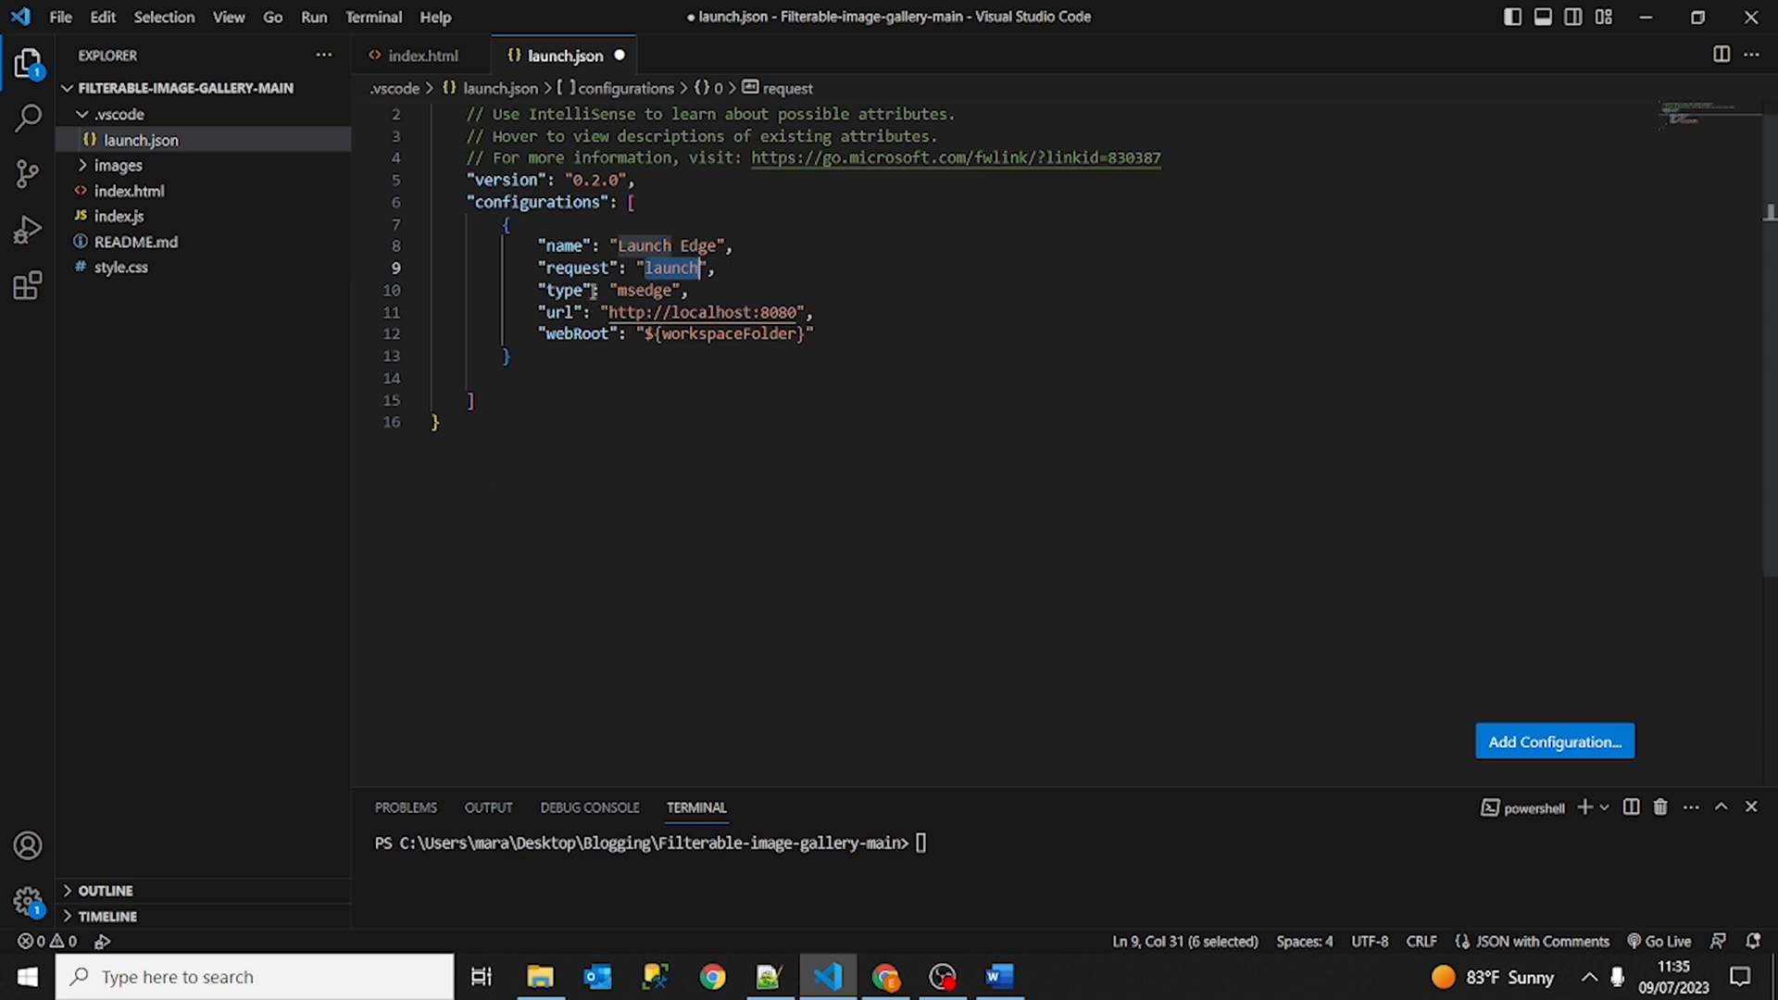
double_click(643, 291)
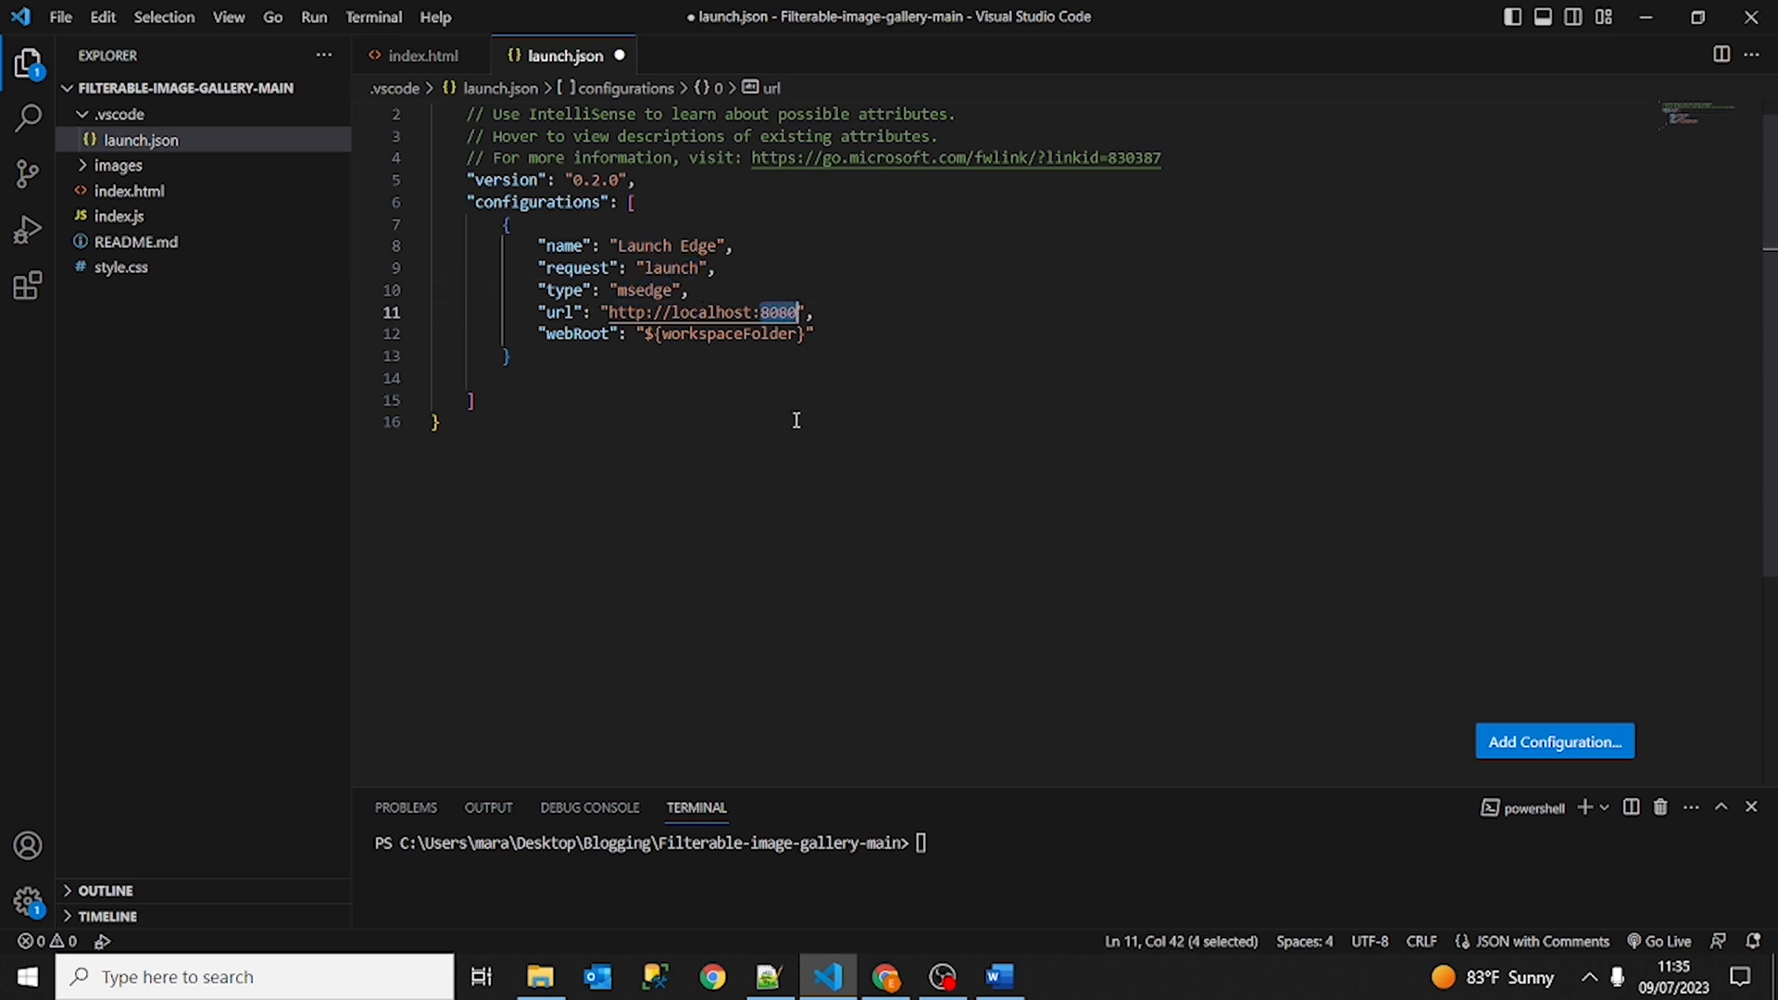
text(5500)
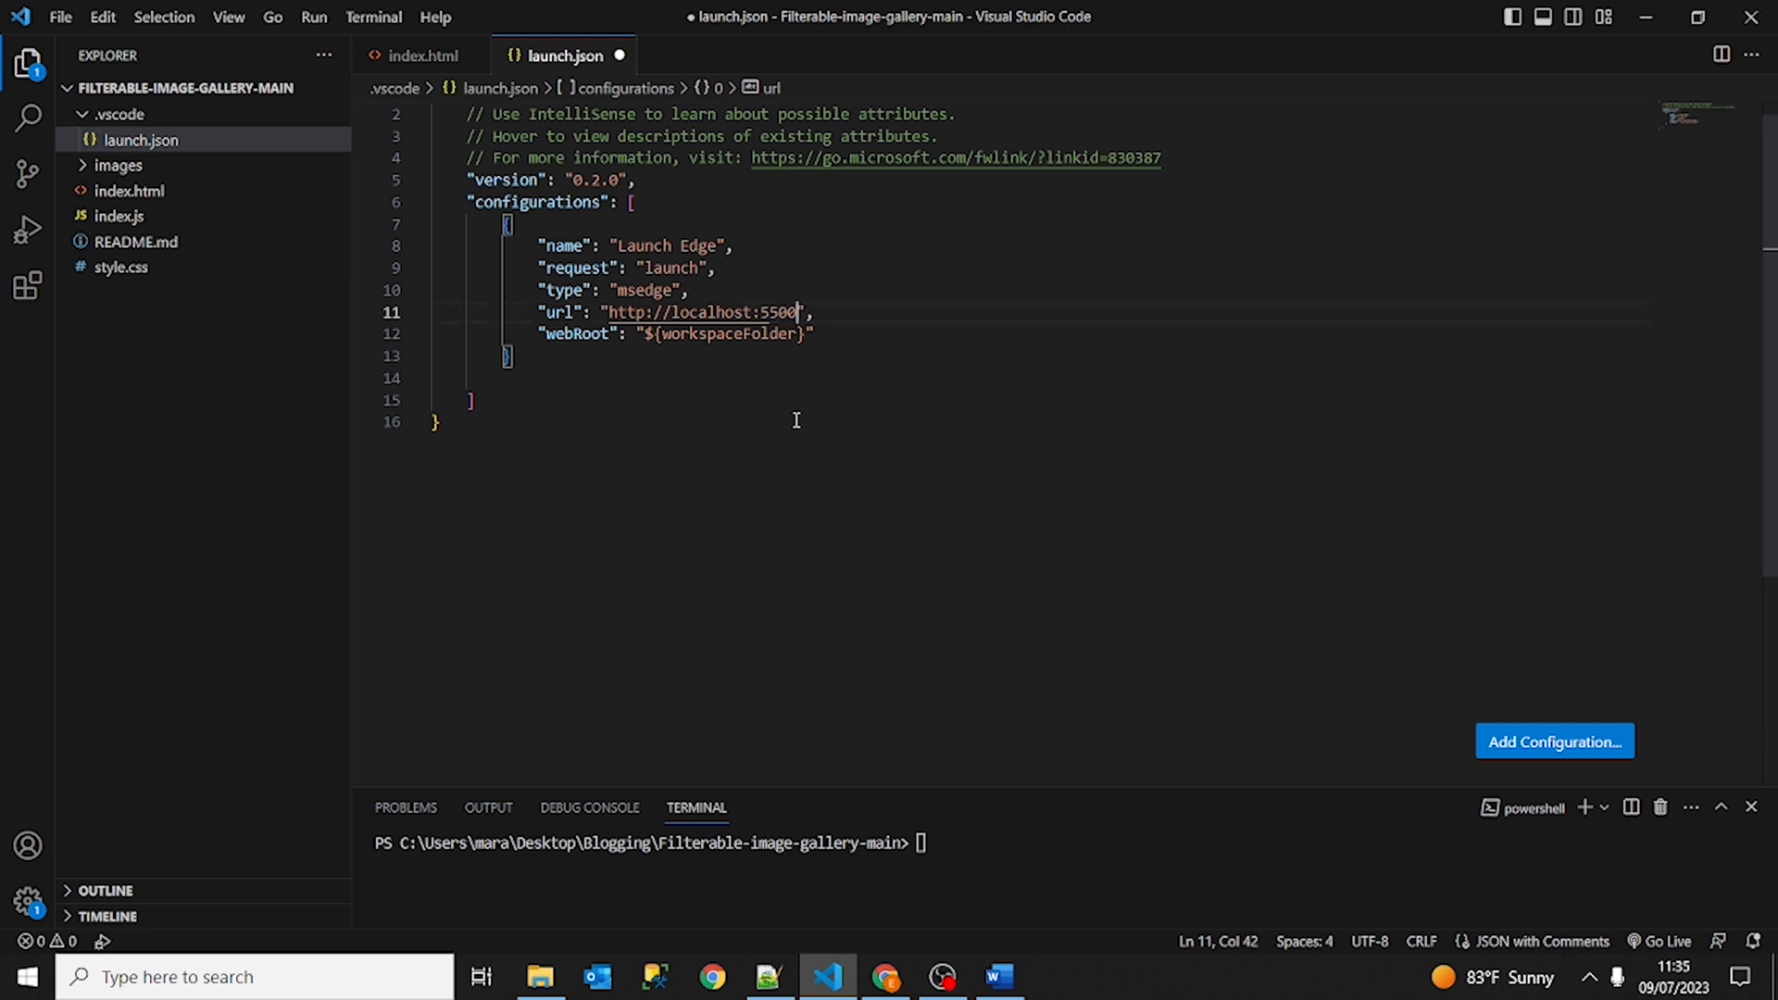
key(ctrl+s)
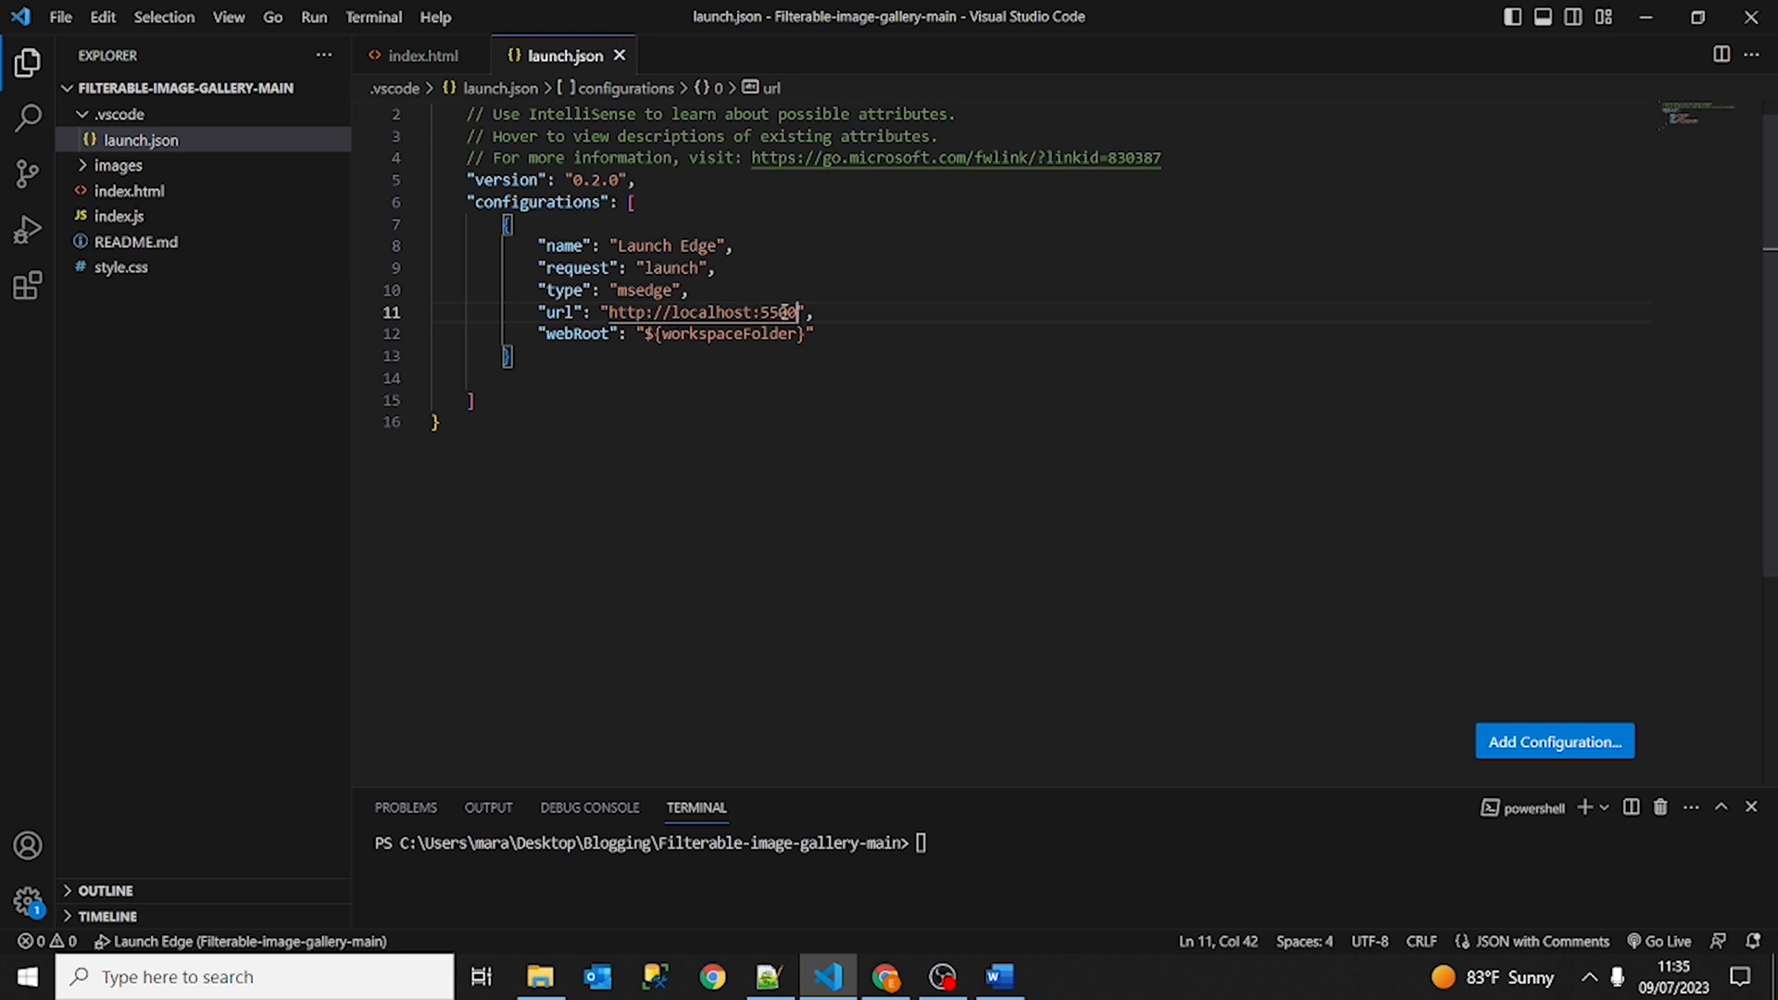
mouse_move(578, 333)
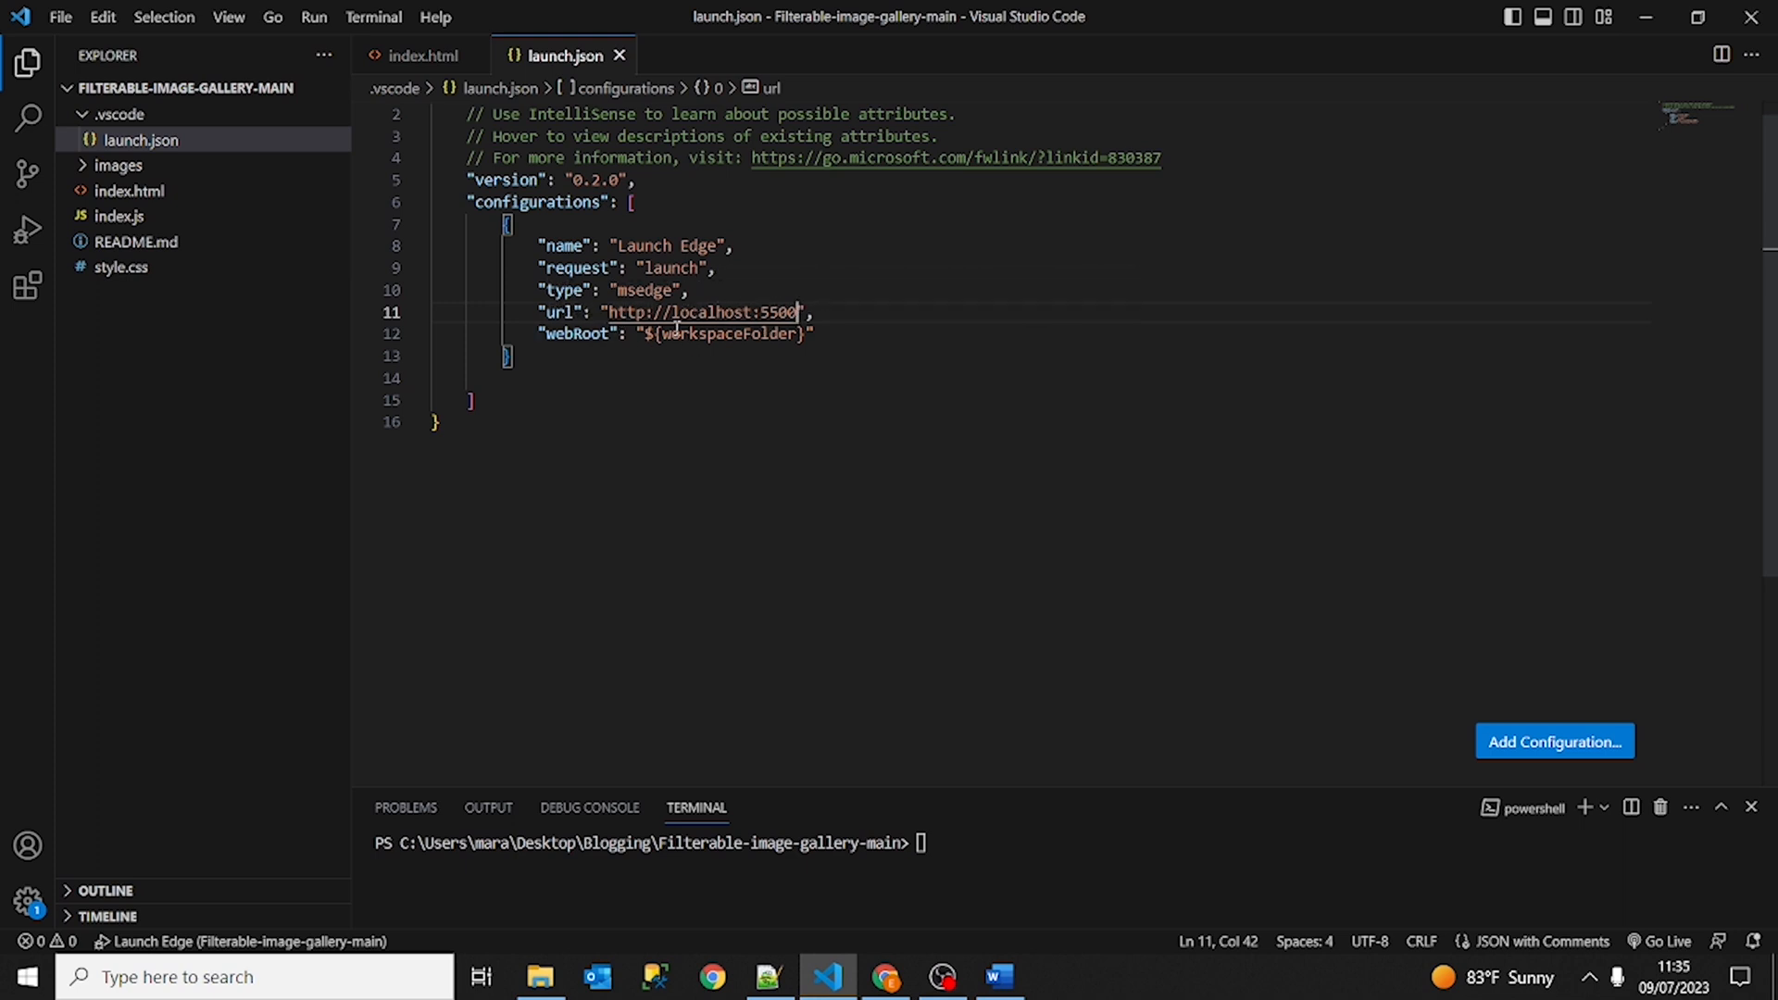
Switch to the Run and Debug view with the new configuration.
click(533, 355)
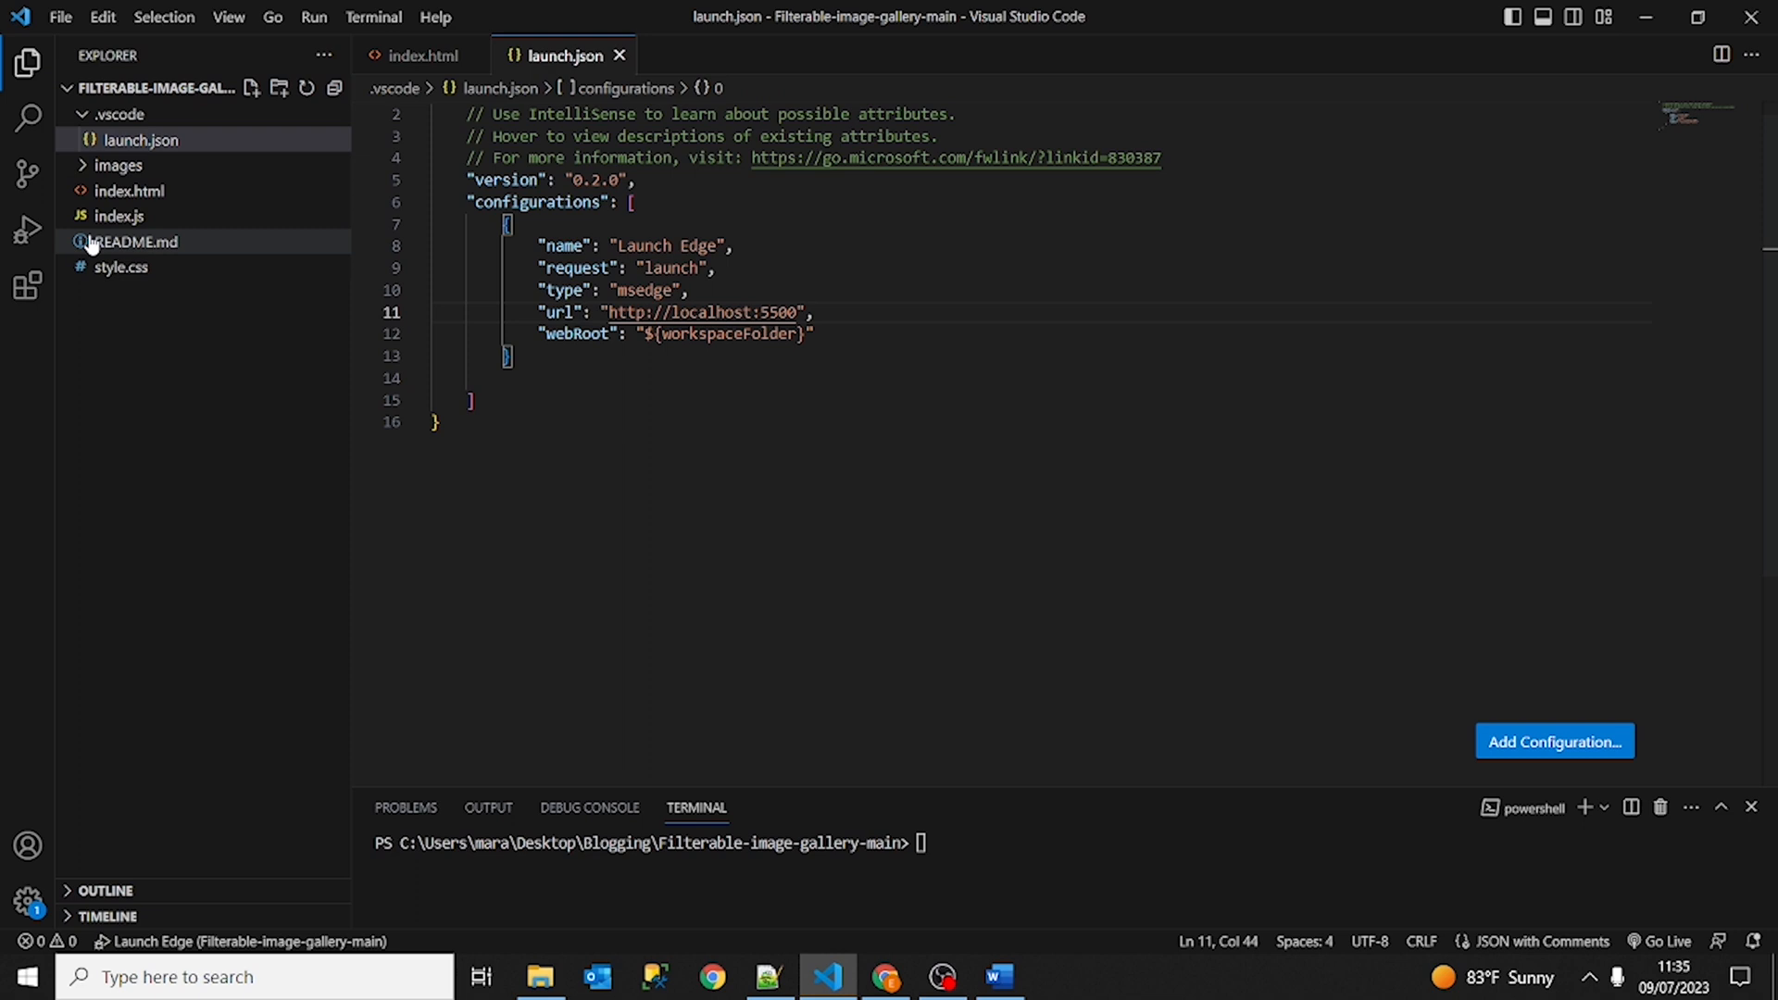
click(27, 230)
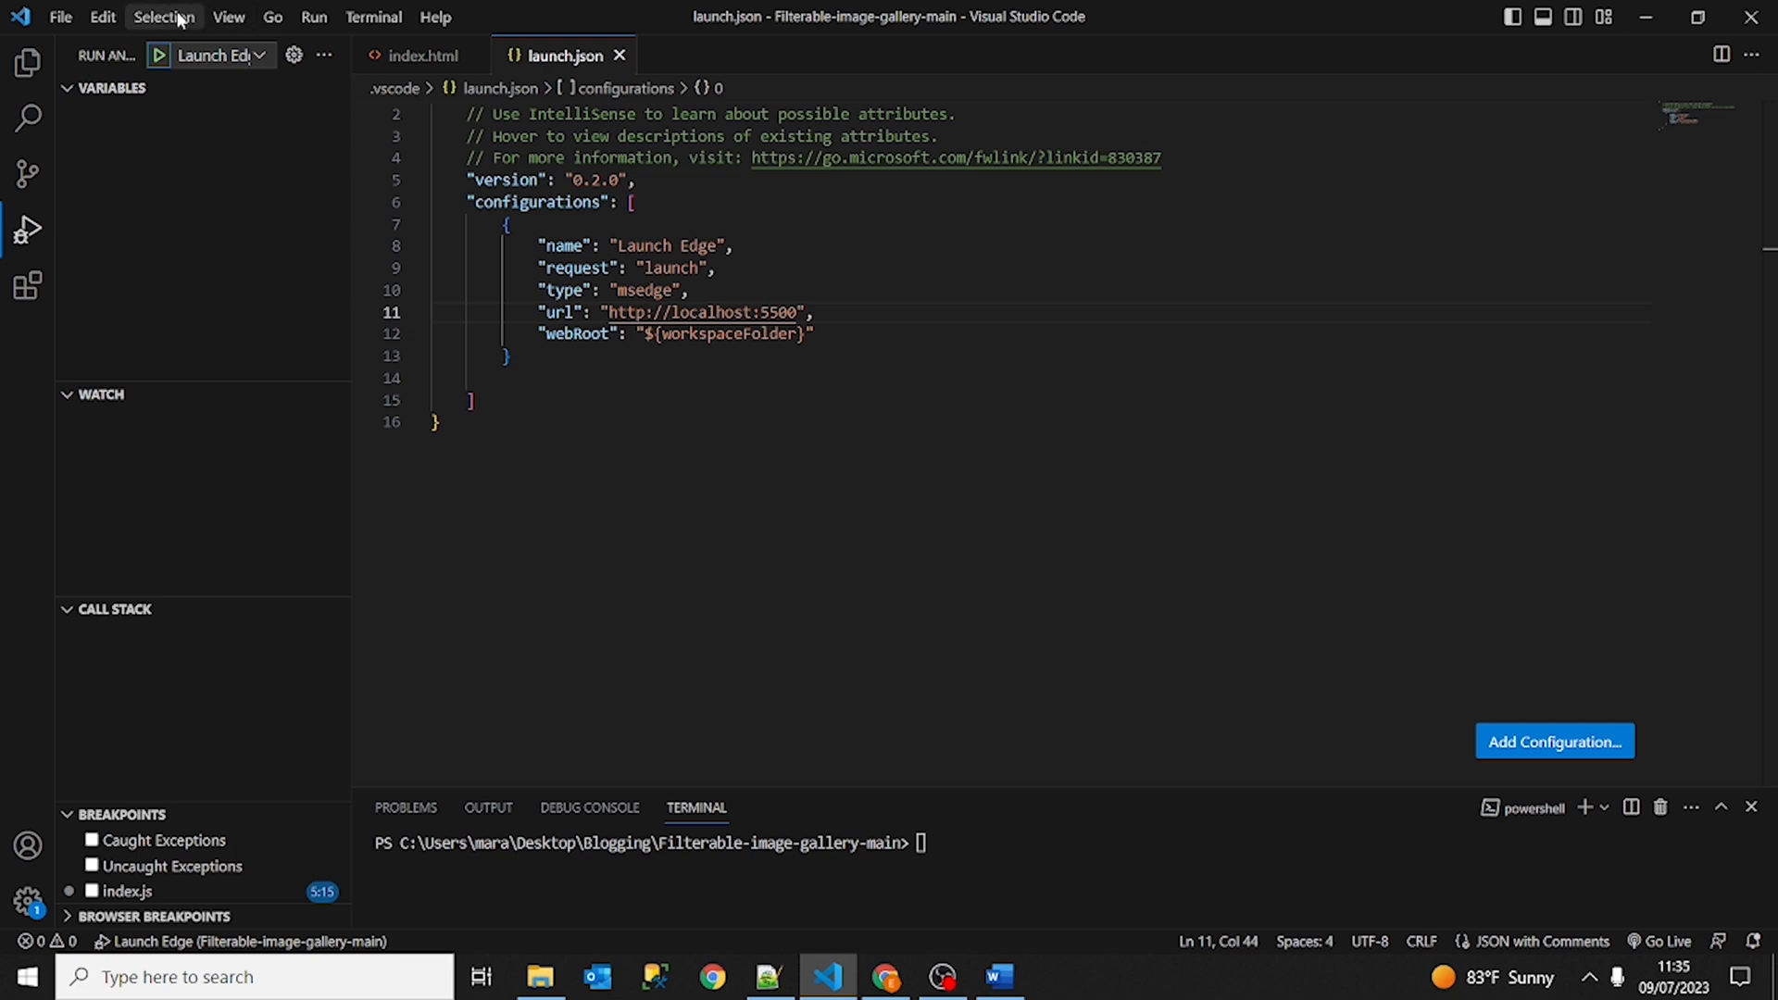
Start a debug session with the Launch Edge configuration.
click(256, 53)
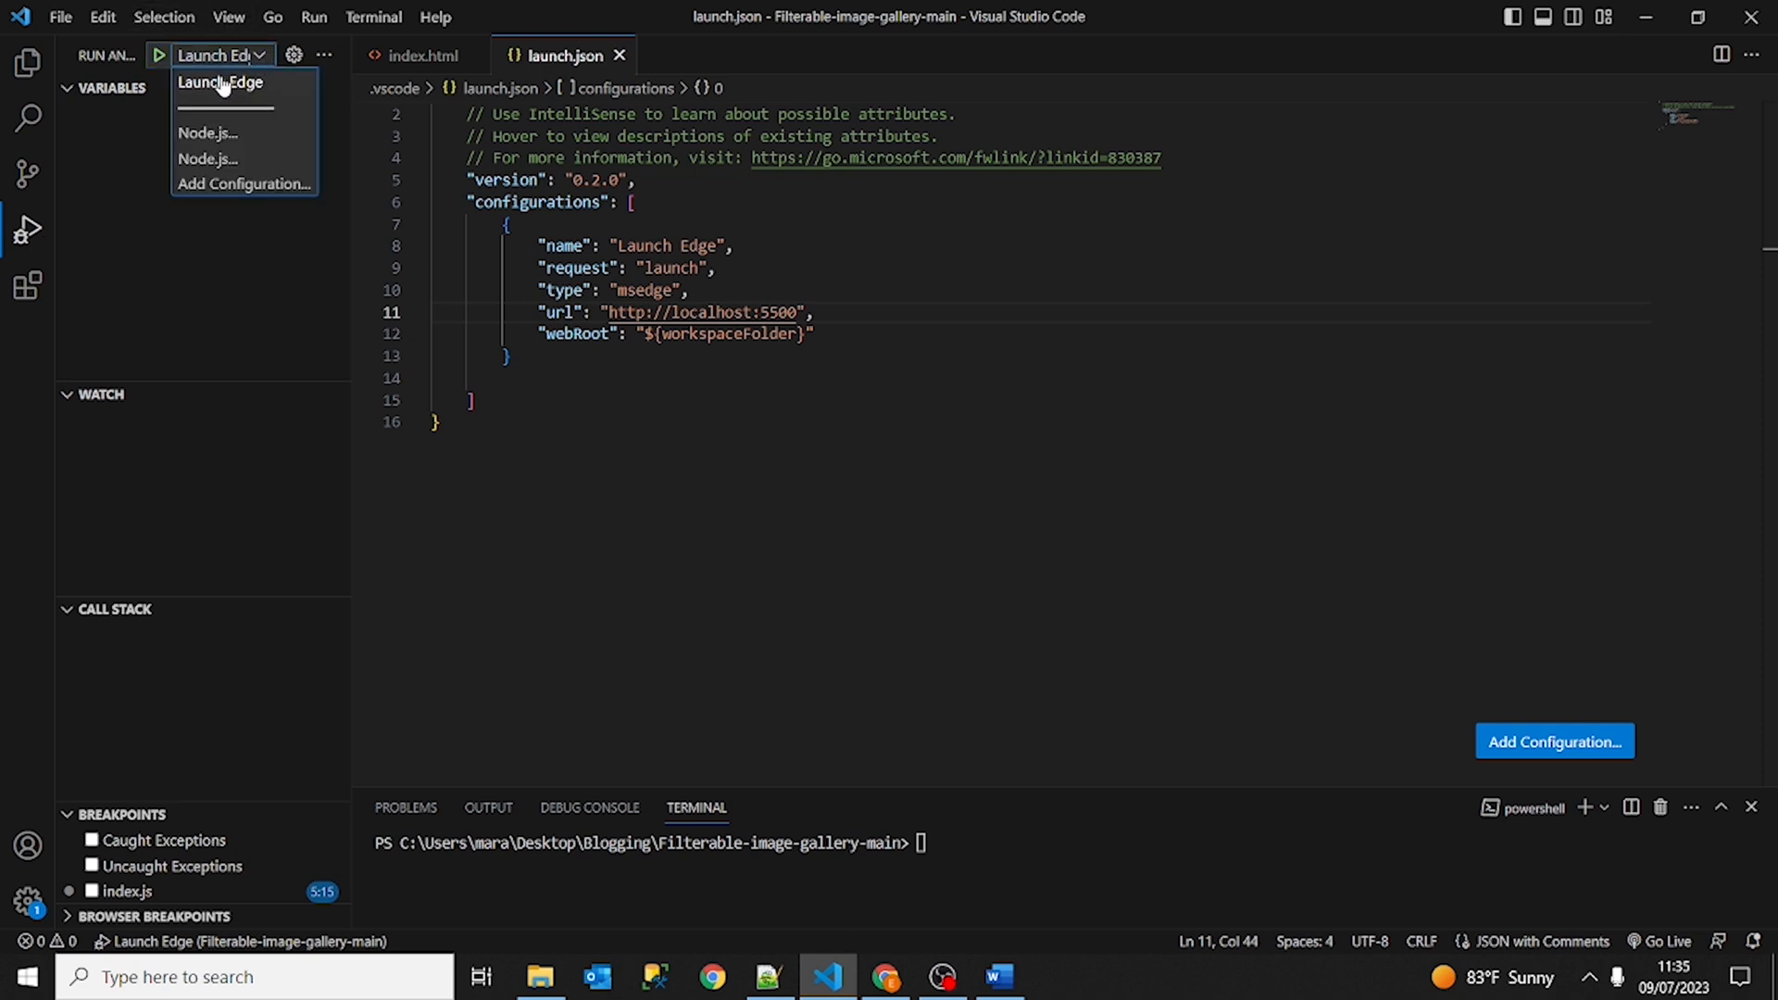
mouse_move(239, 89)
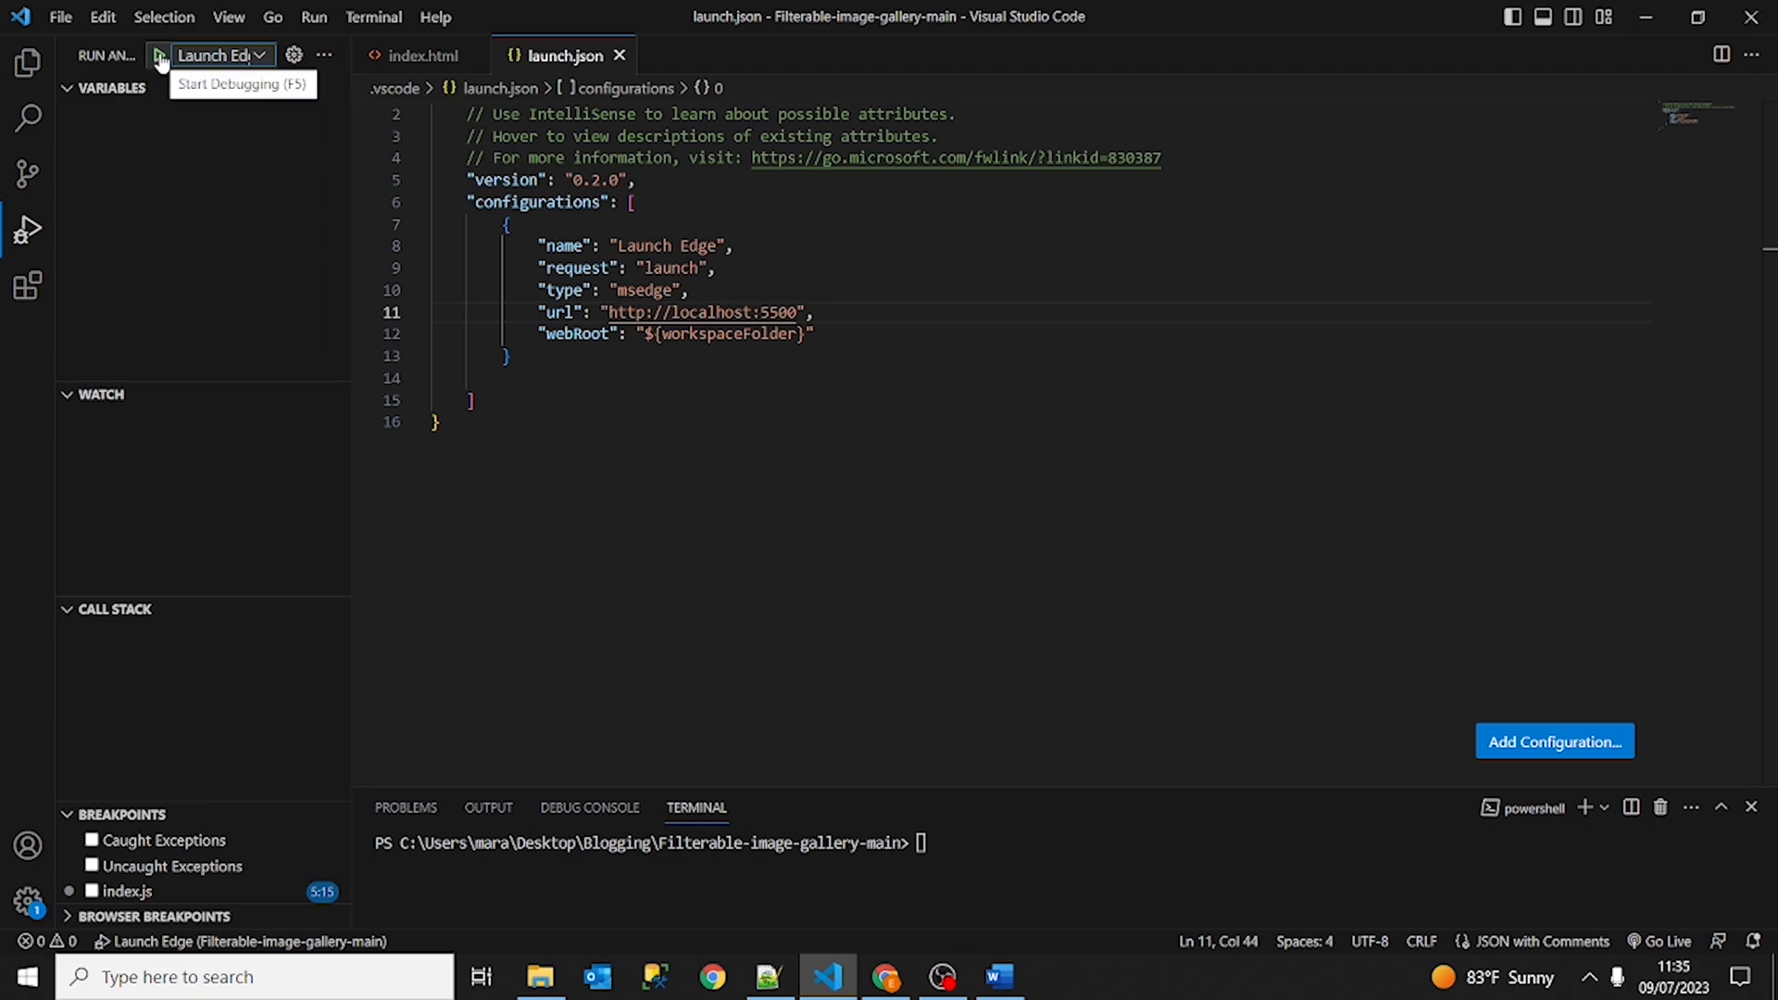
click(157, 54)
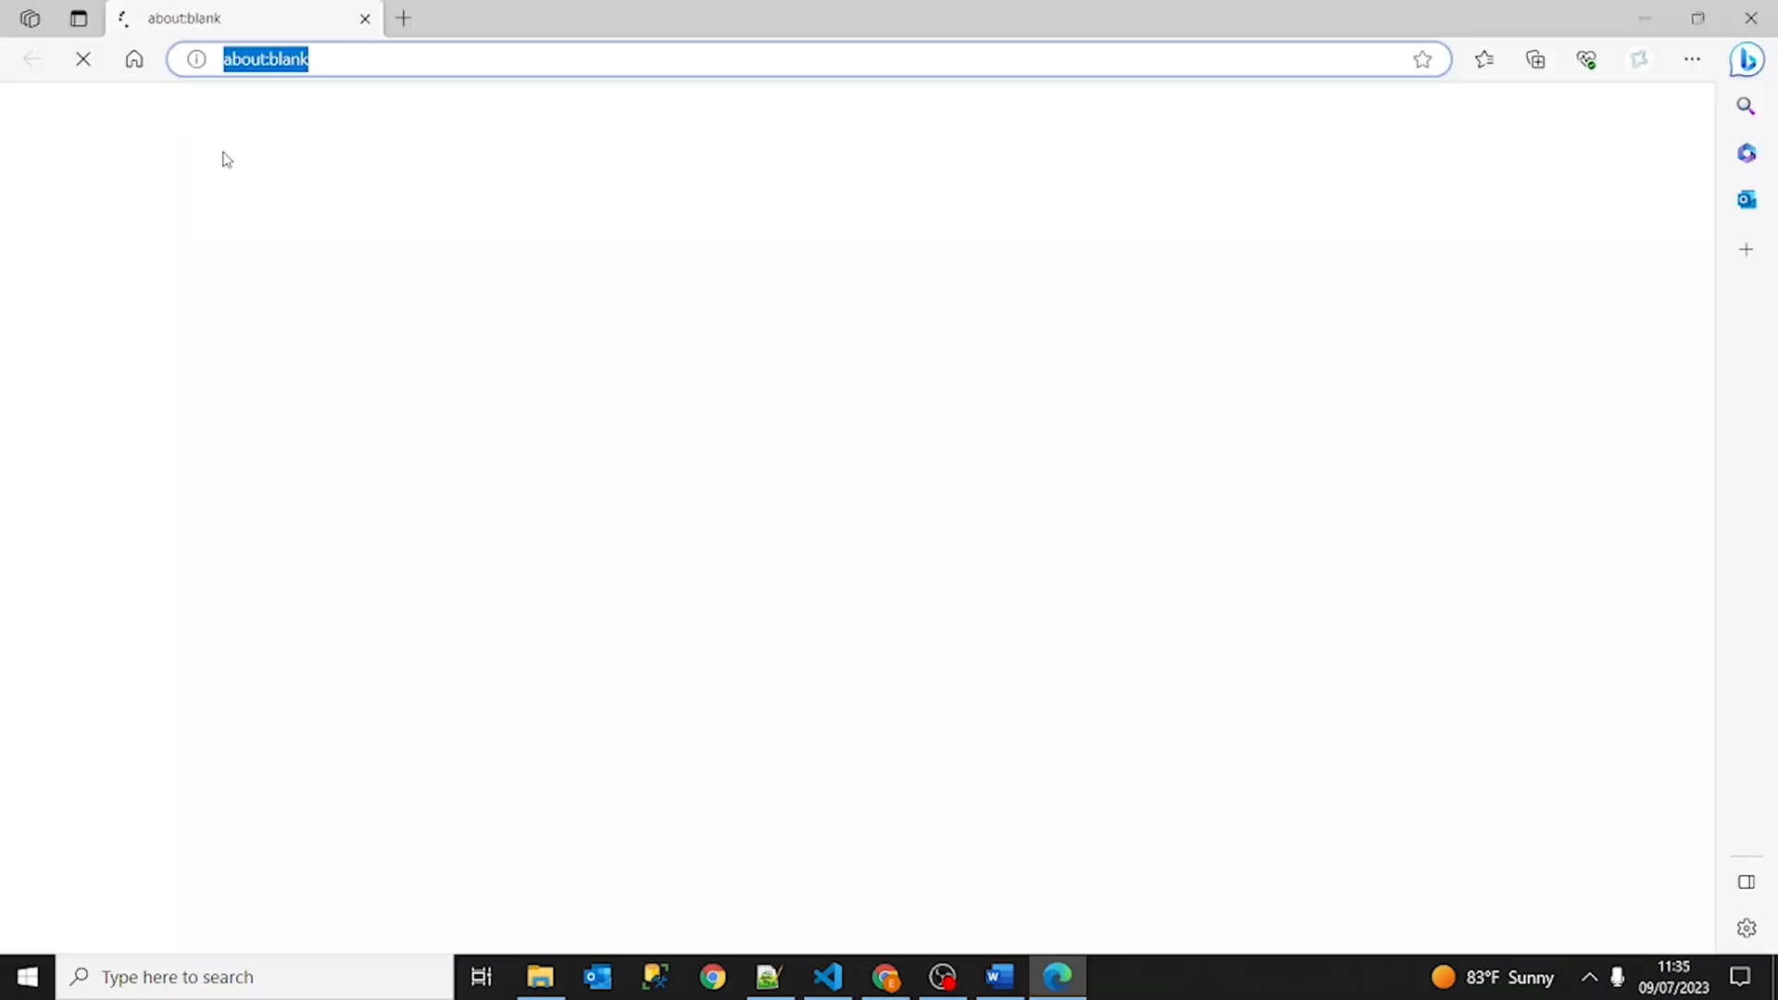
Navigate the Edge window to localhost:5500, which refuses the connection.
text(localhost:5500)
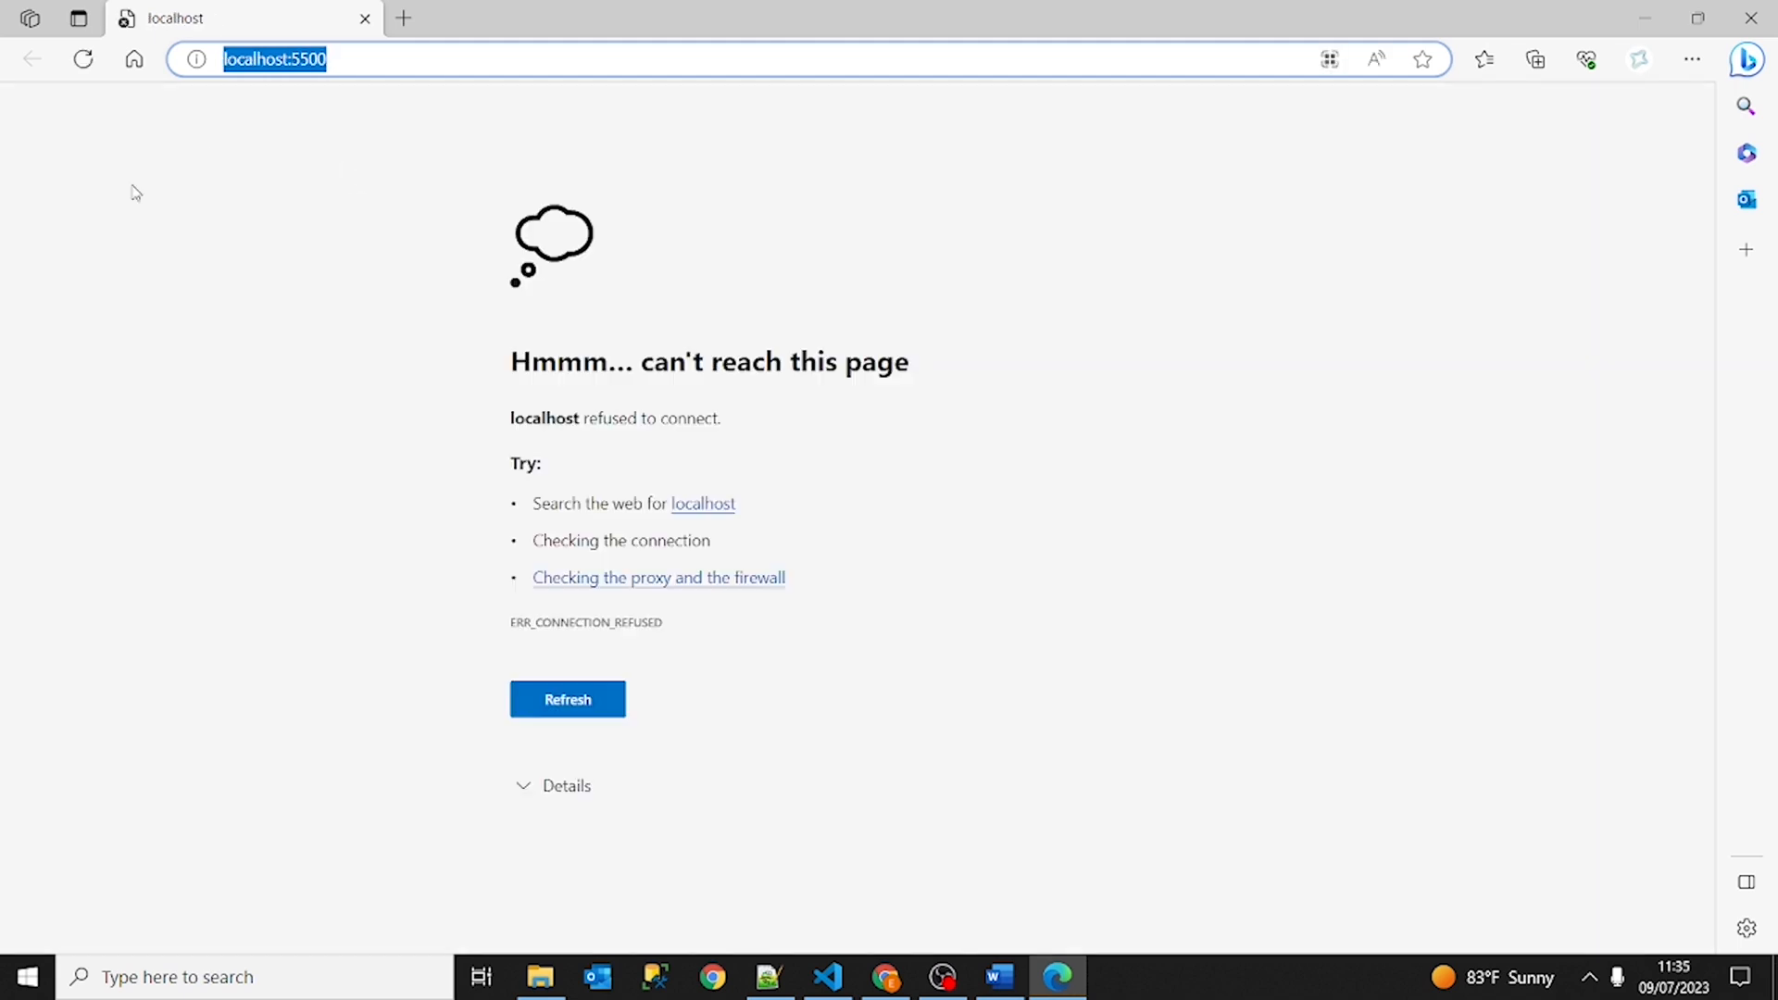
key(Return)
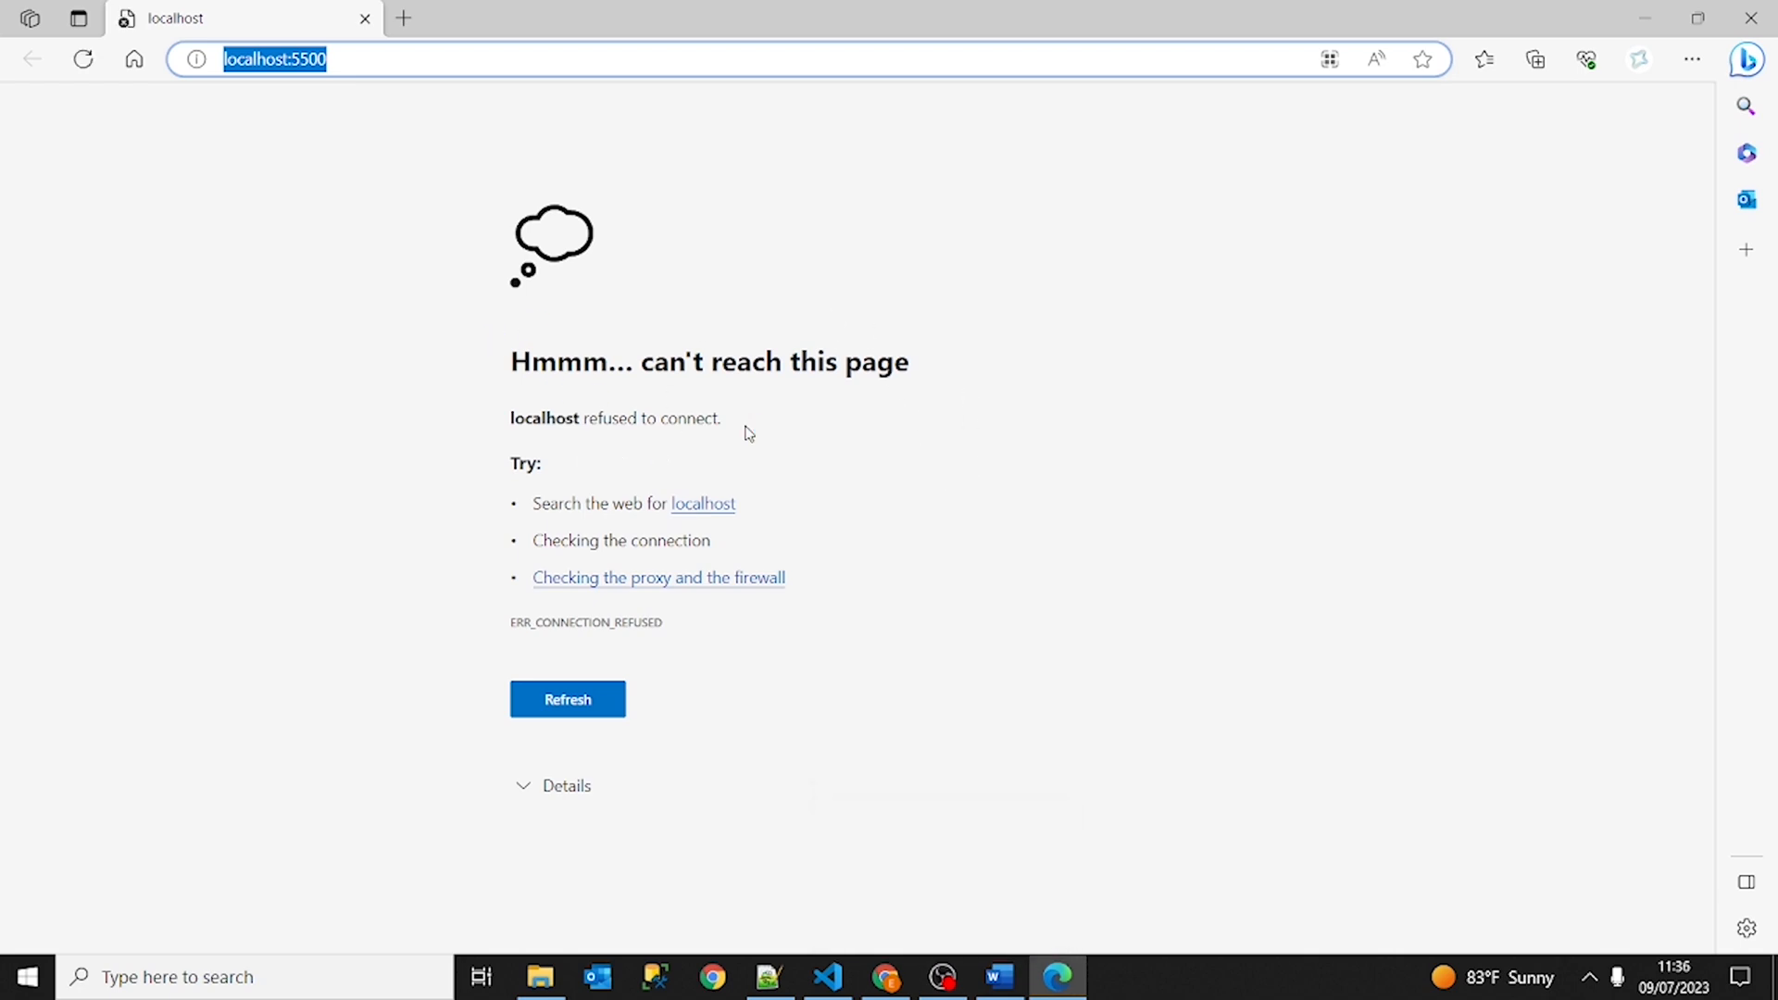
mouse_move(600, 446)
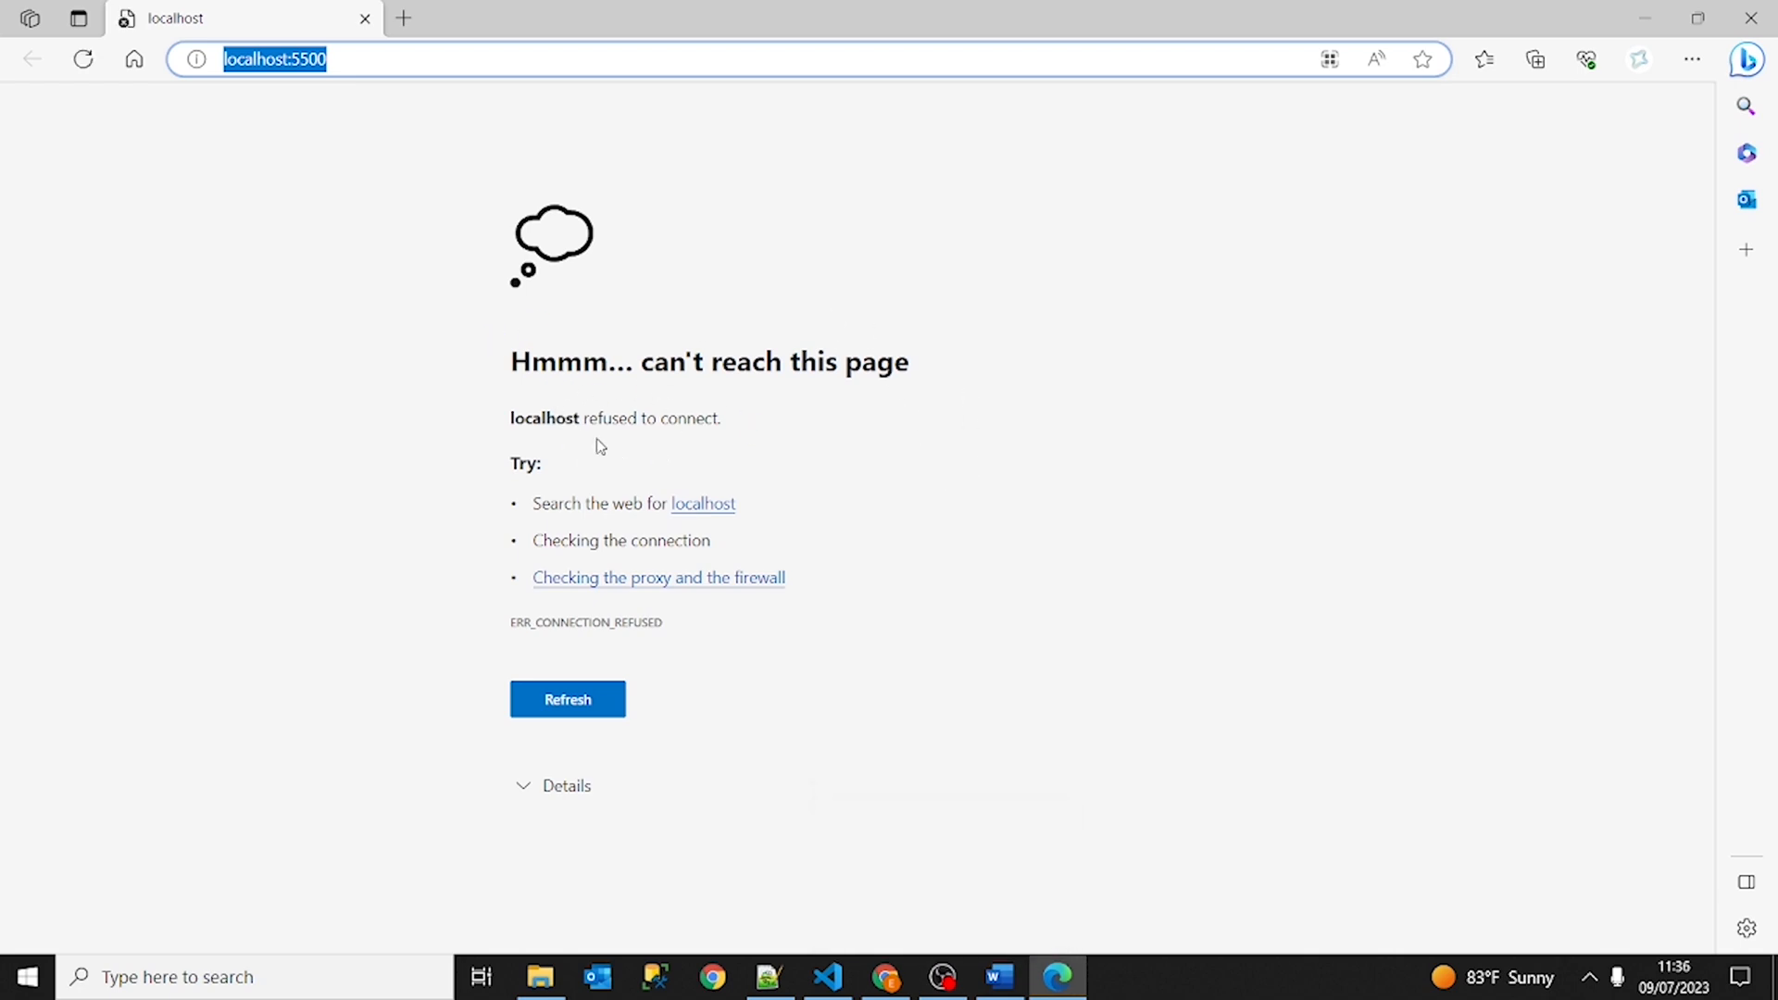
mouse_move(469, 523)
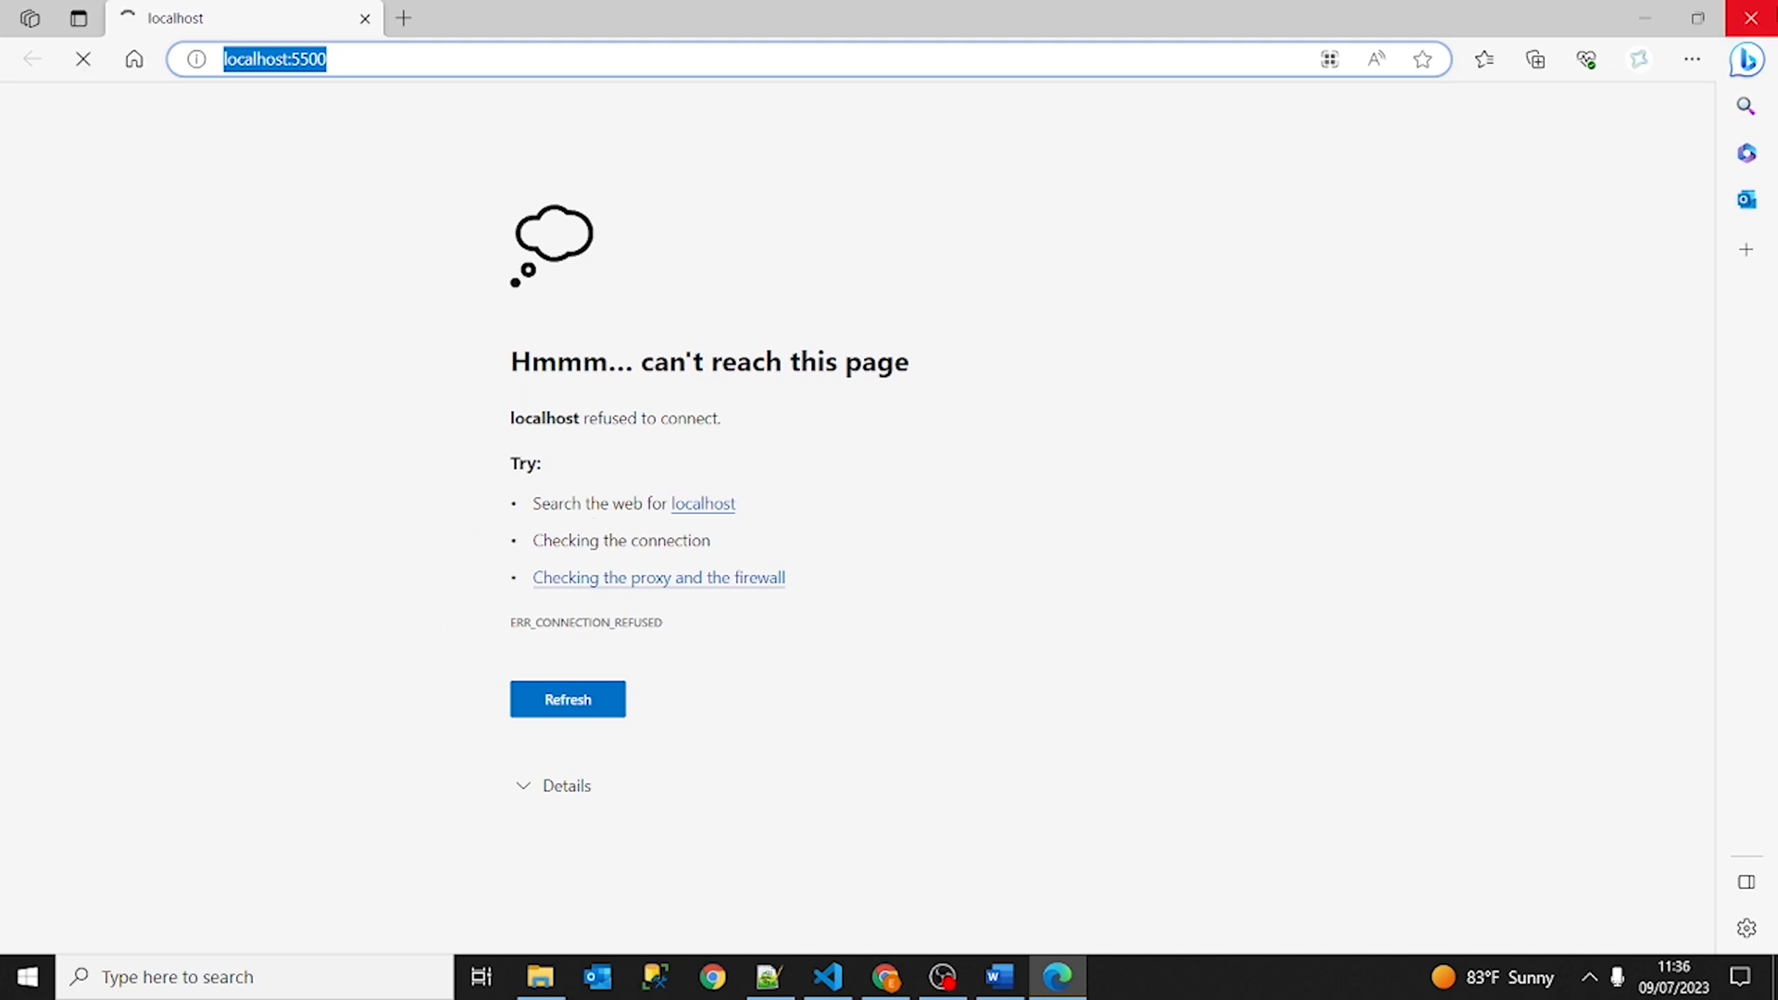
Back in VS Code, start Live Server on port 5500 via Go Live.
click(826, 976)
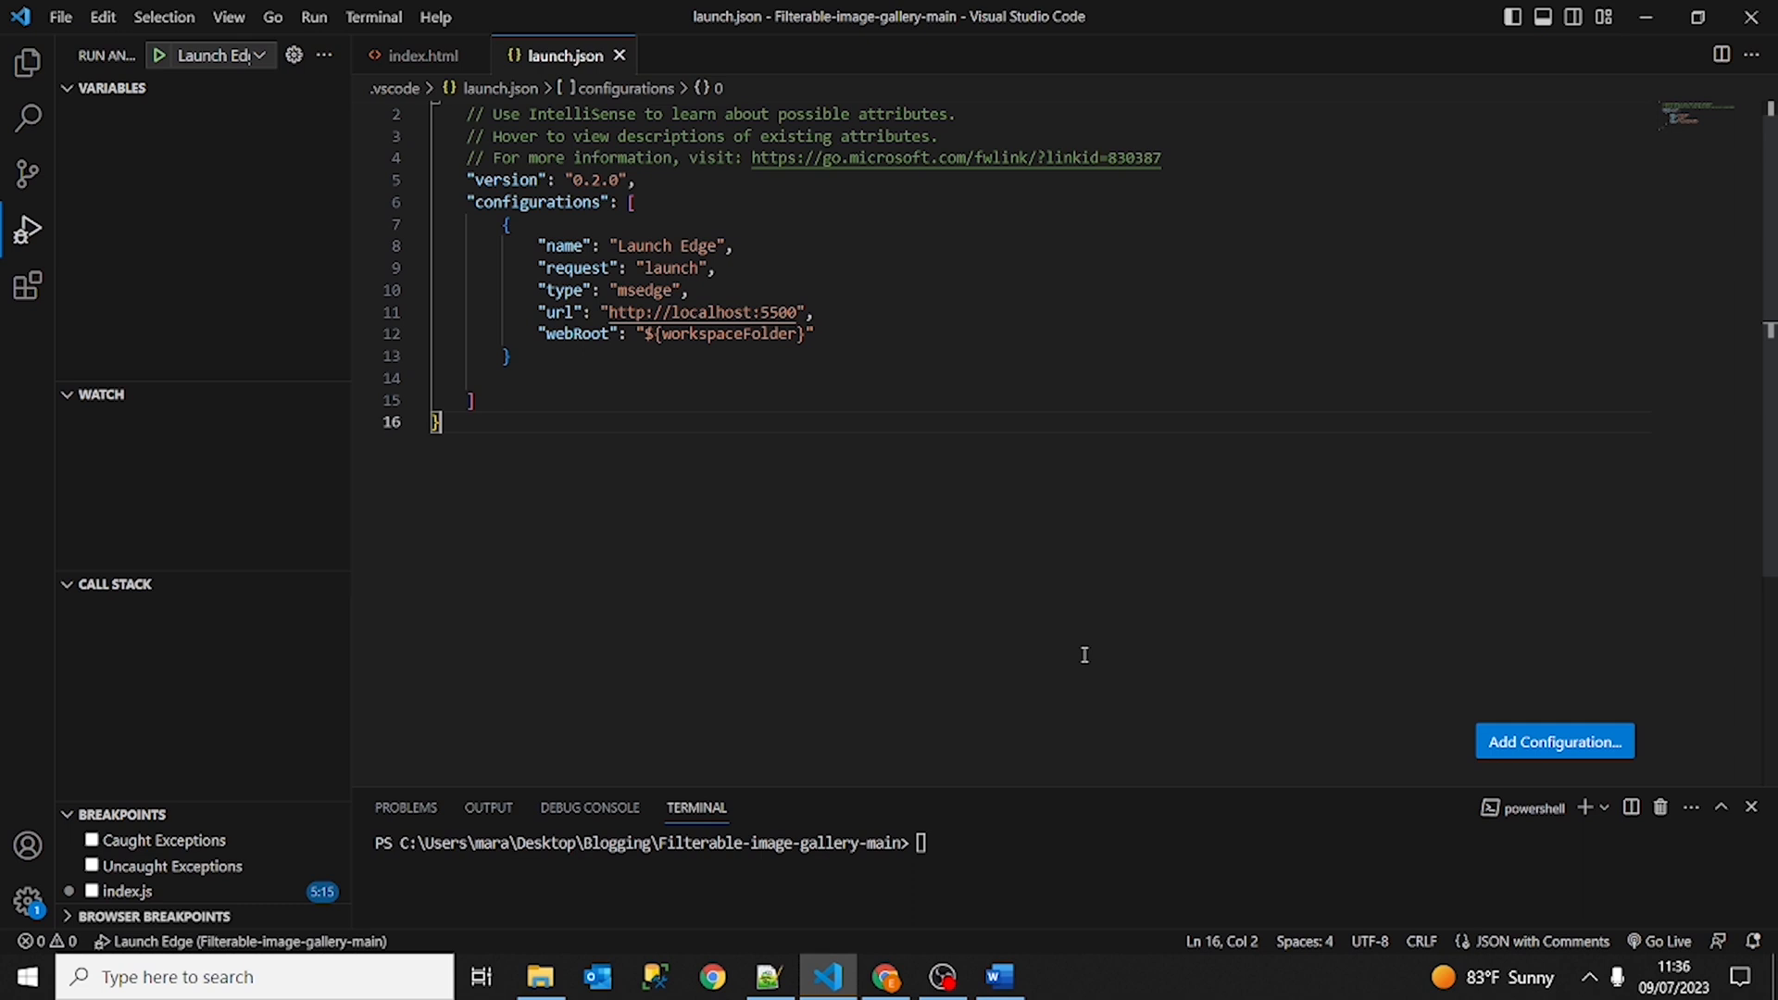
mouse_move(1270, 568)
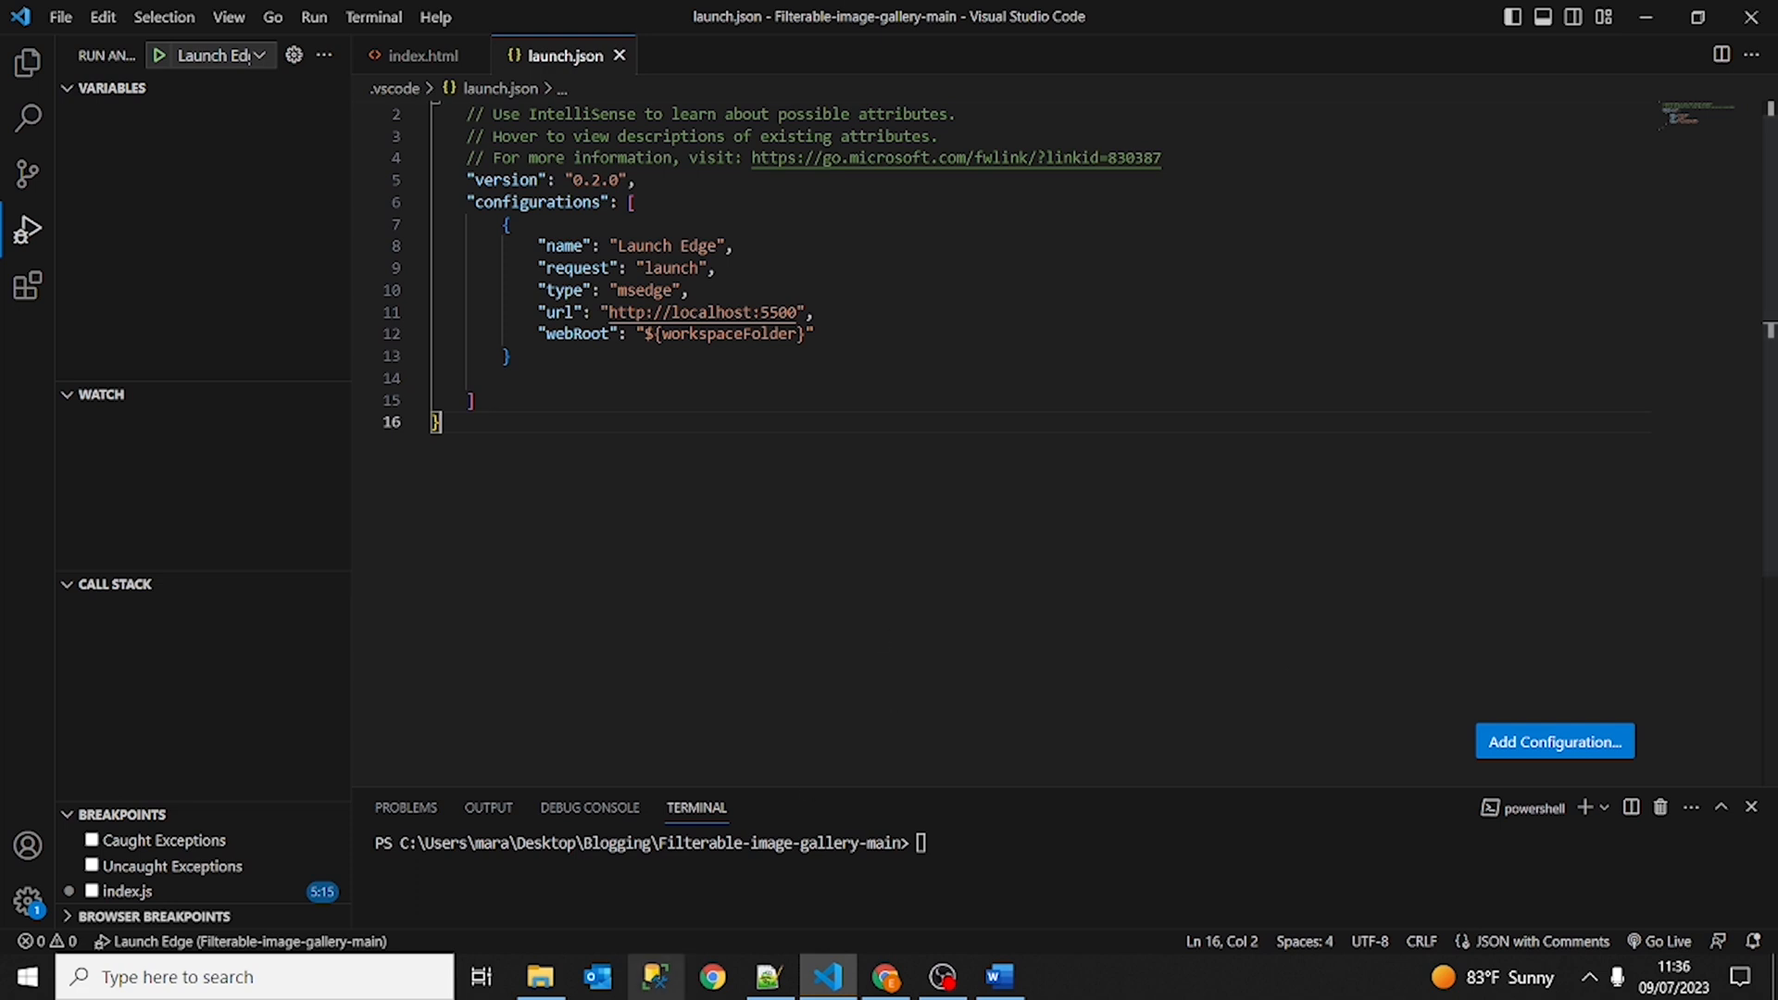
mouse_move(1154, 461)
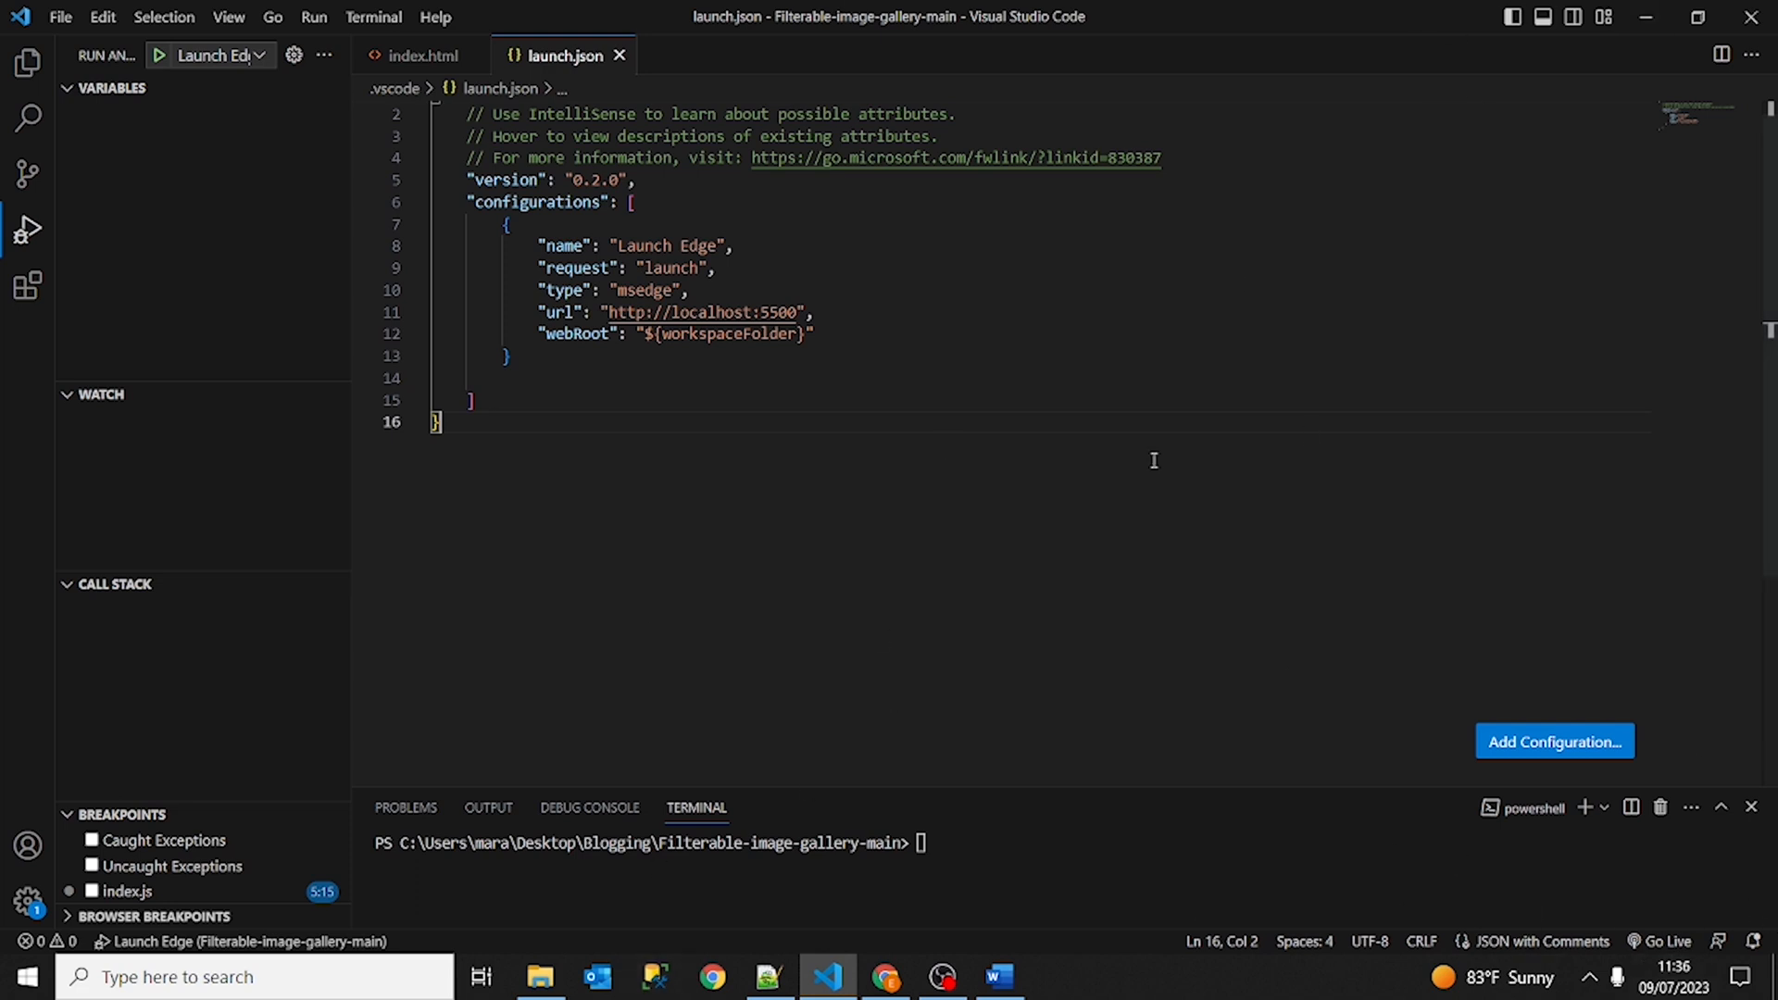
mouse_move(1053, 496)
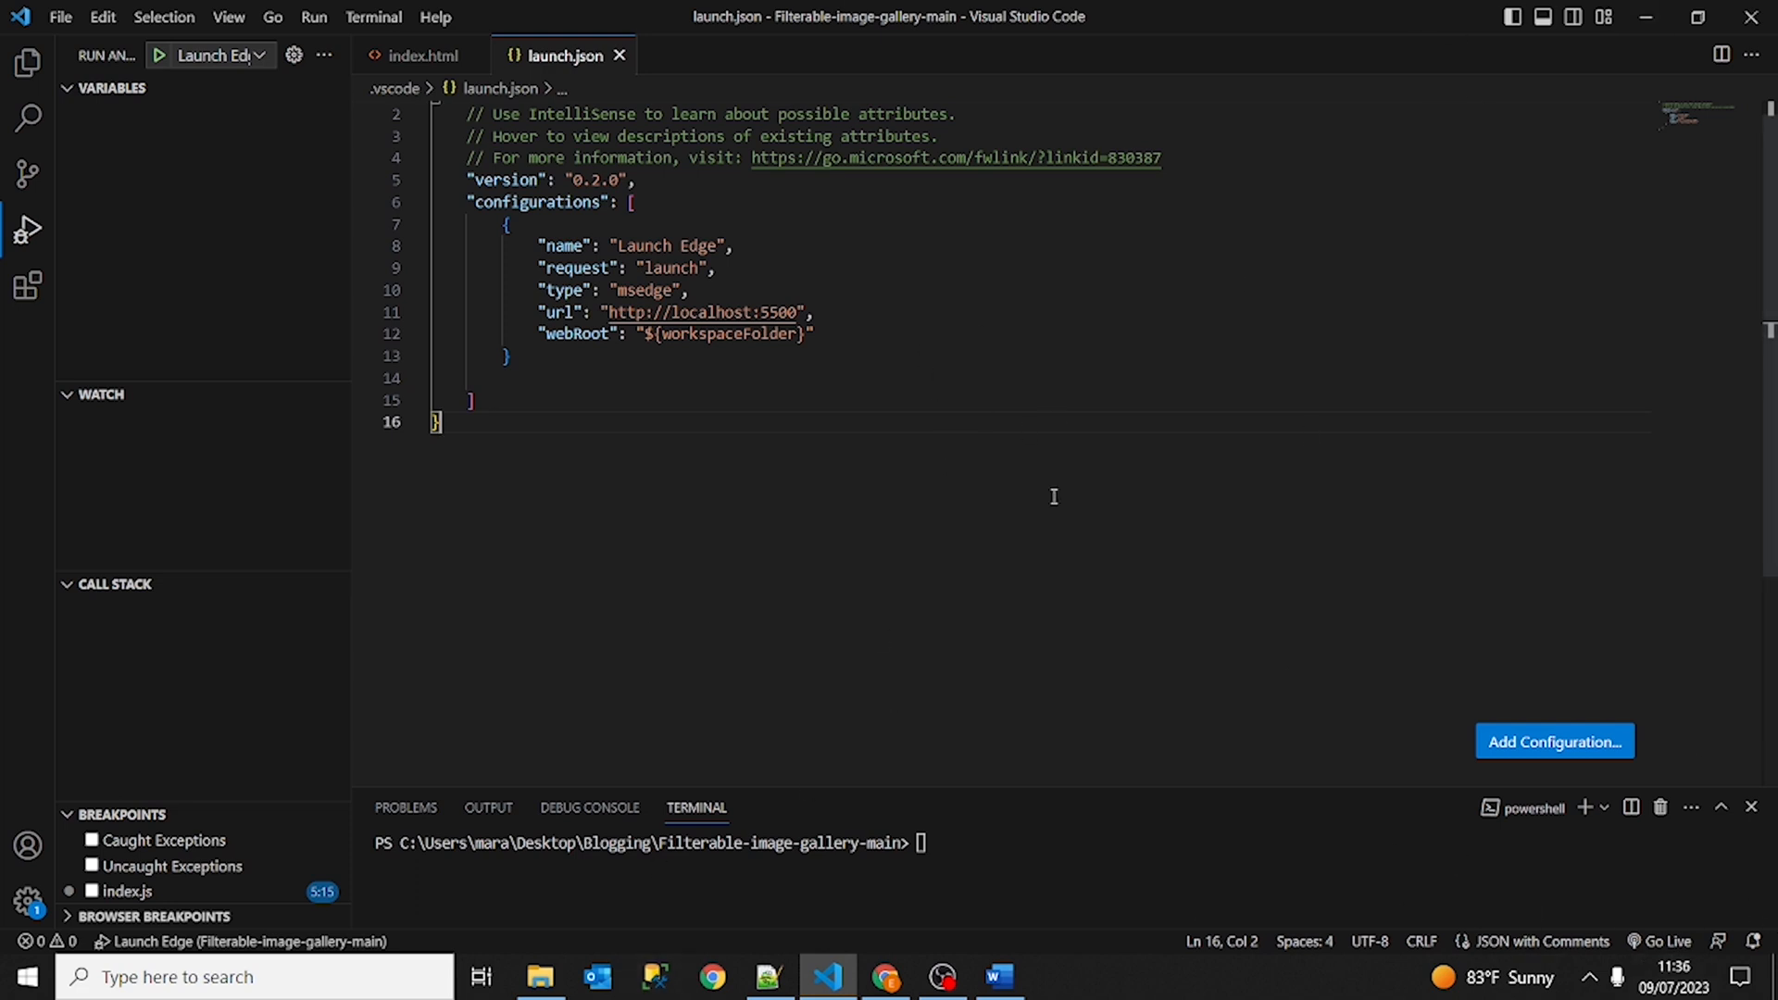
mouse_move(967, 369)
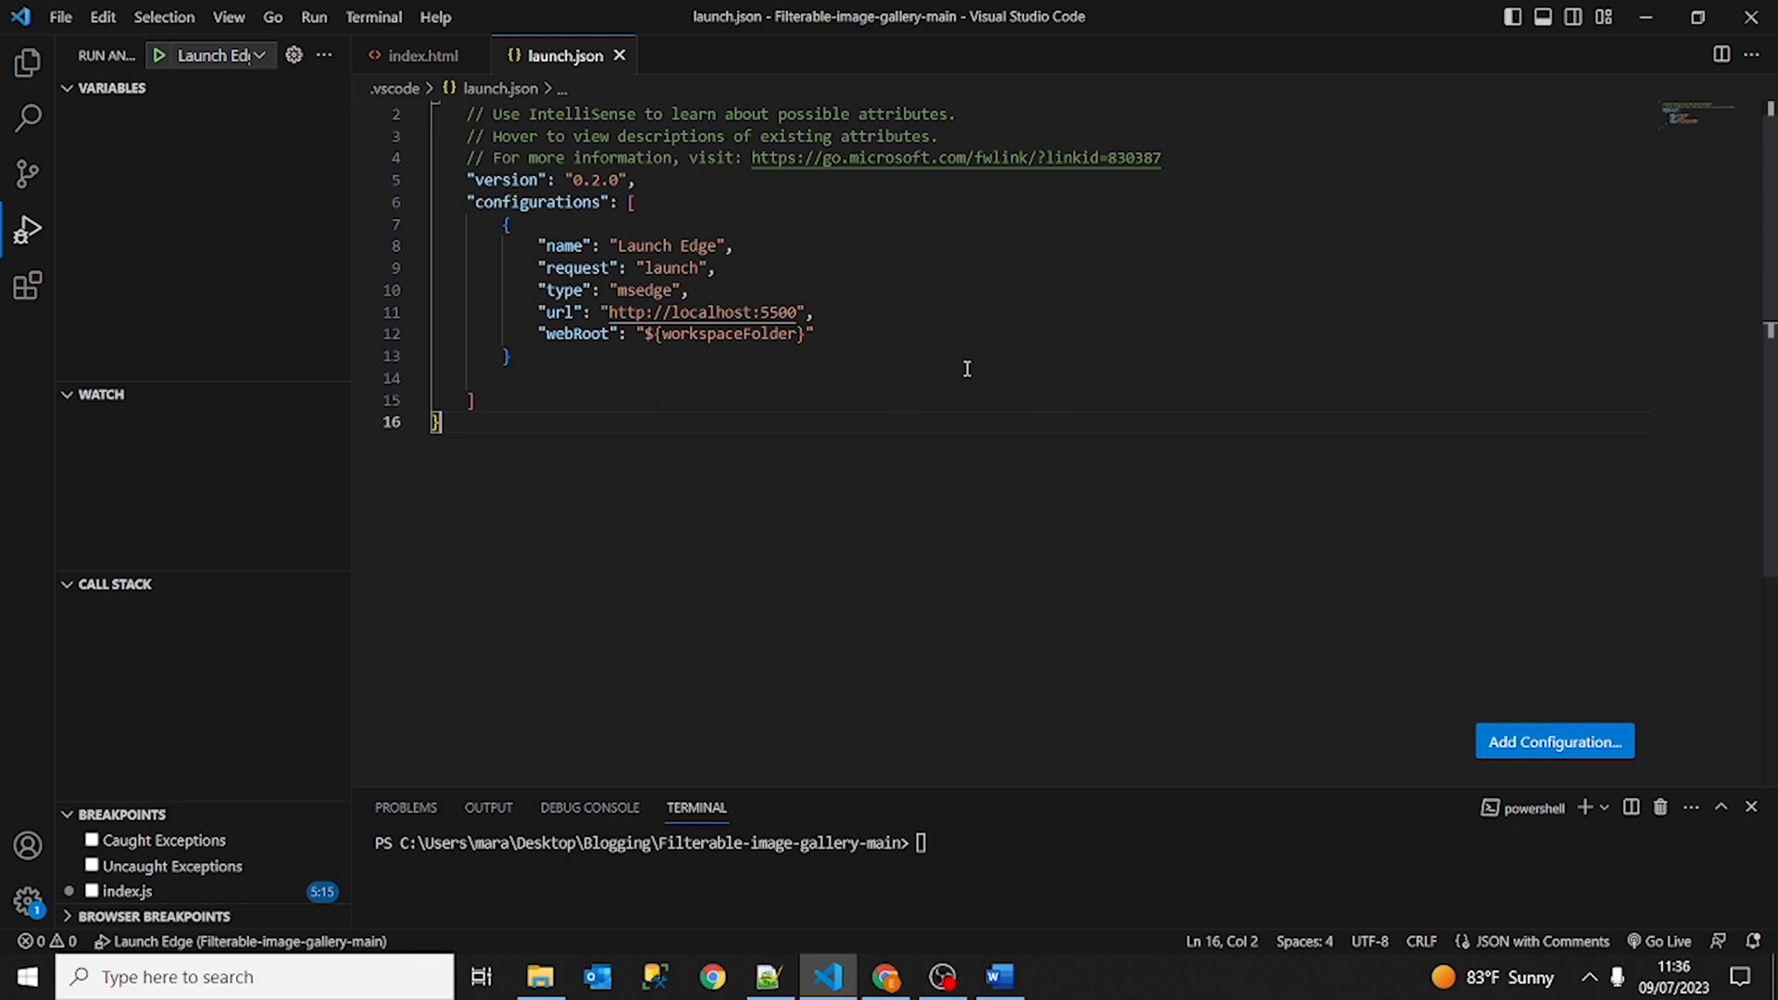
mouse_move(896, 420)
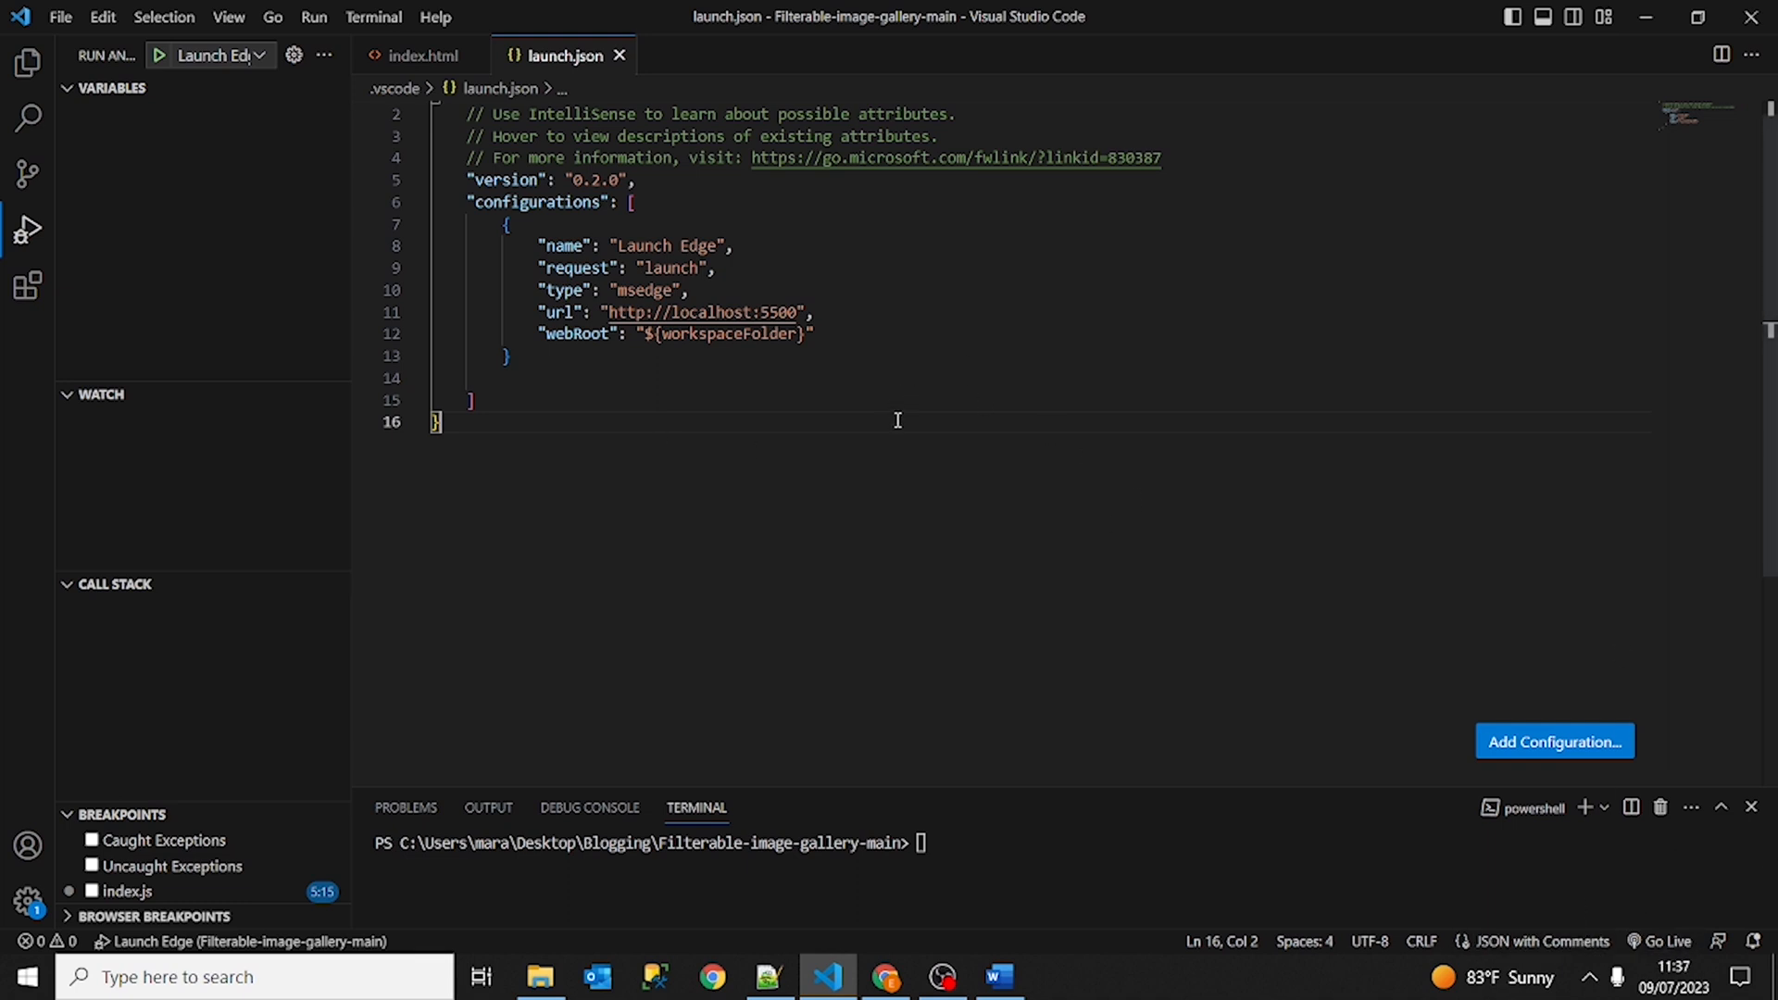
mouse_move(815, 290)
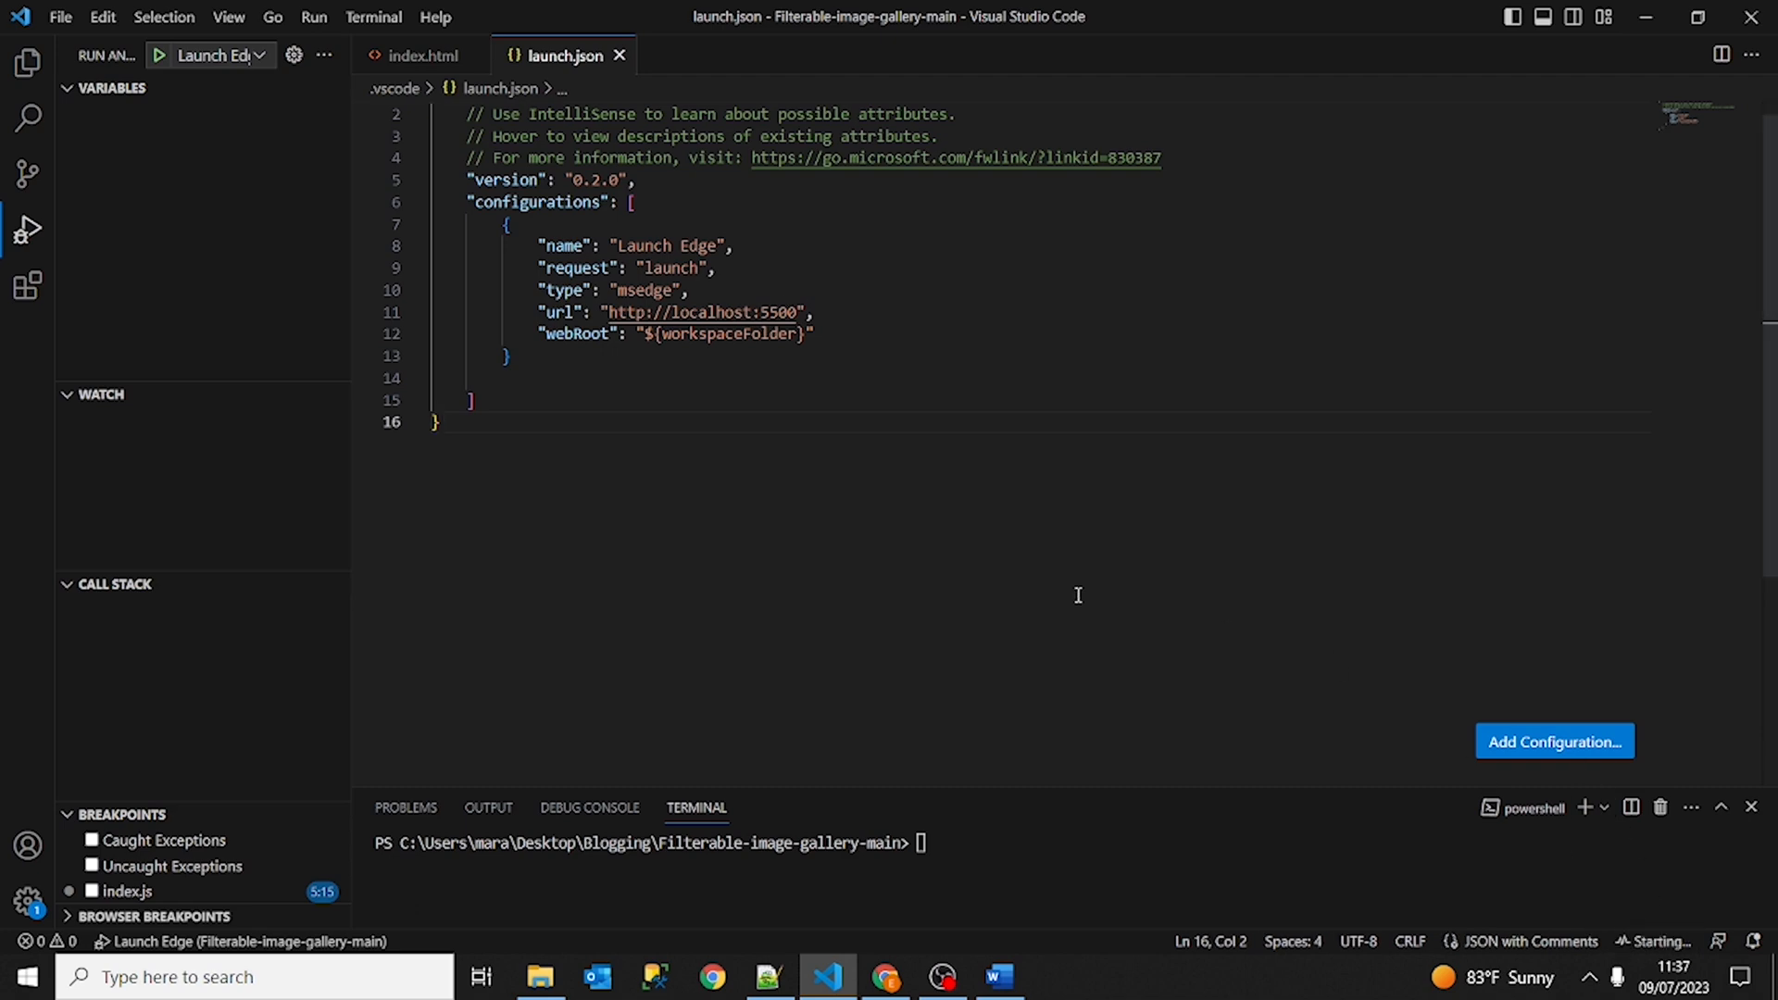
click(161, 53)
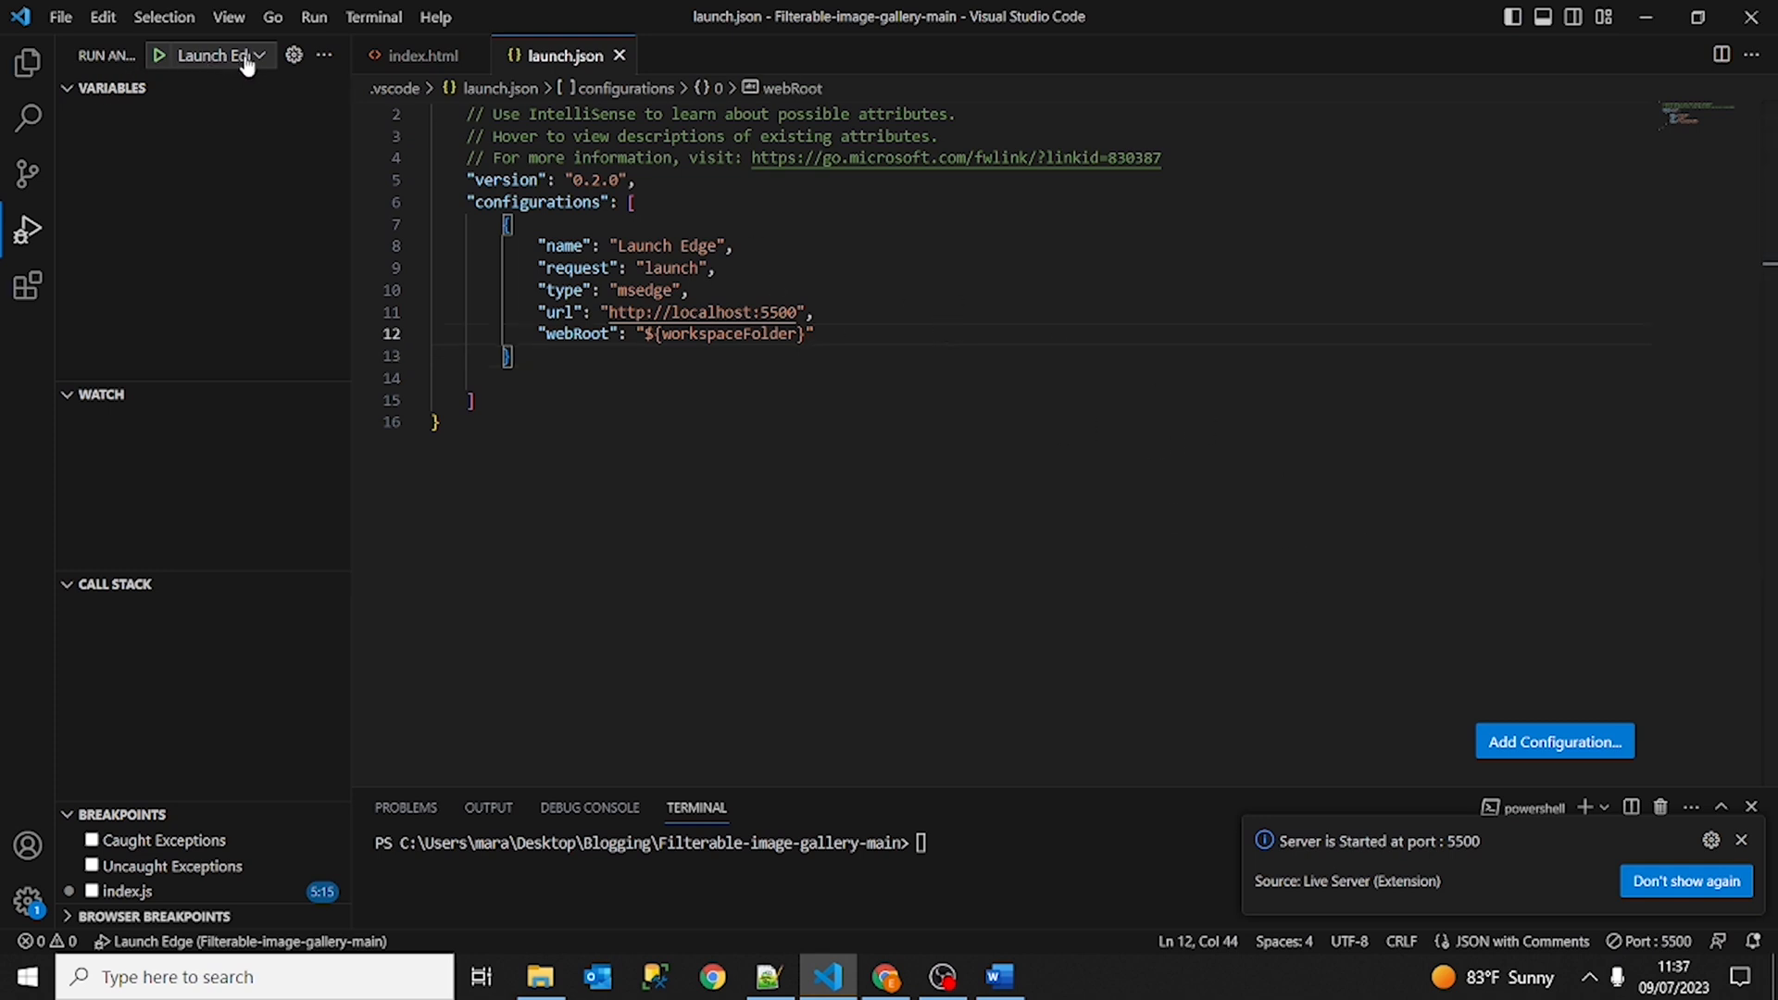
Launch the Launch Edge configuration so the gallery loads at localhost:5500 showing all cards.
click(259, 54)
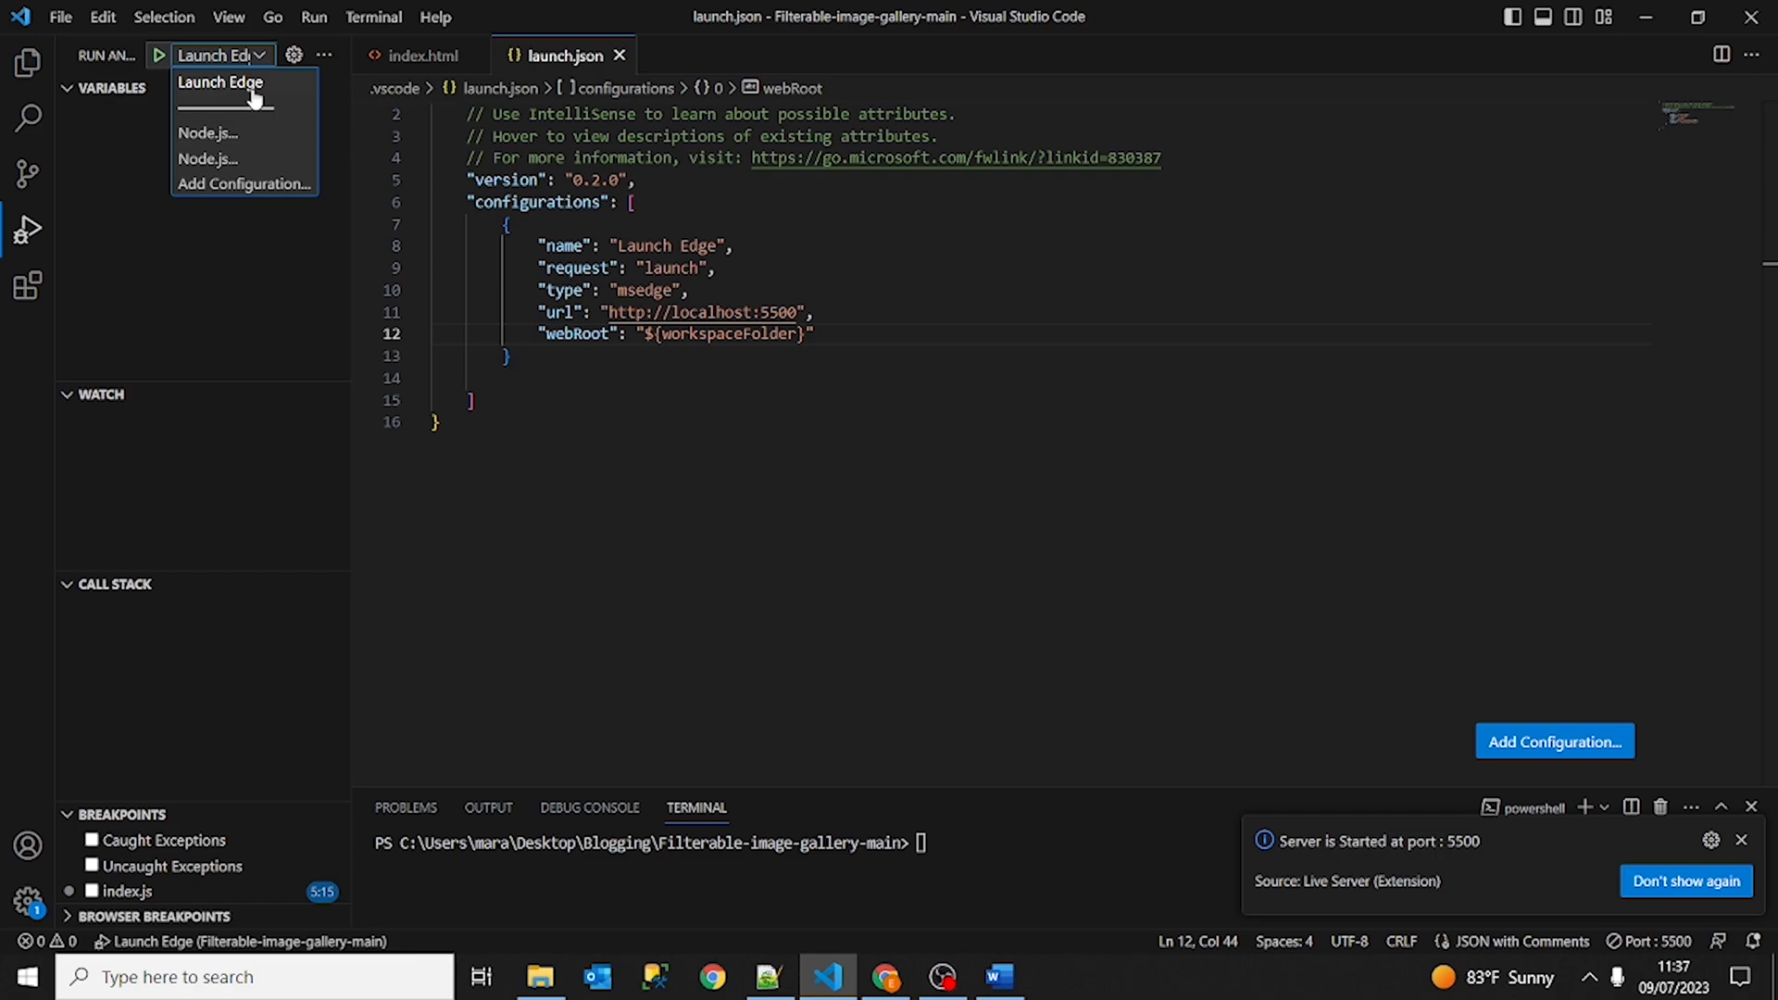
click(221, 82)
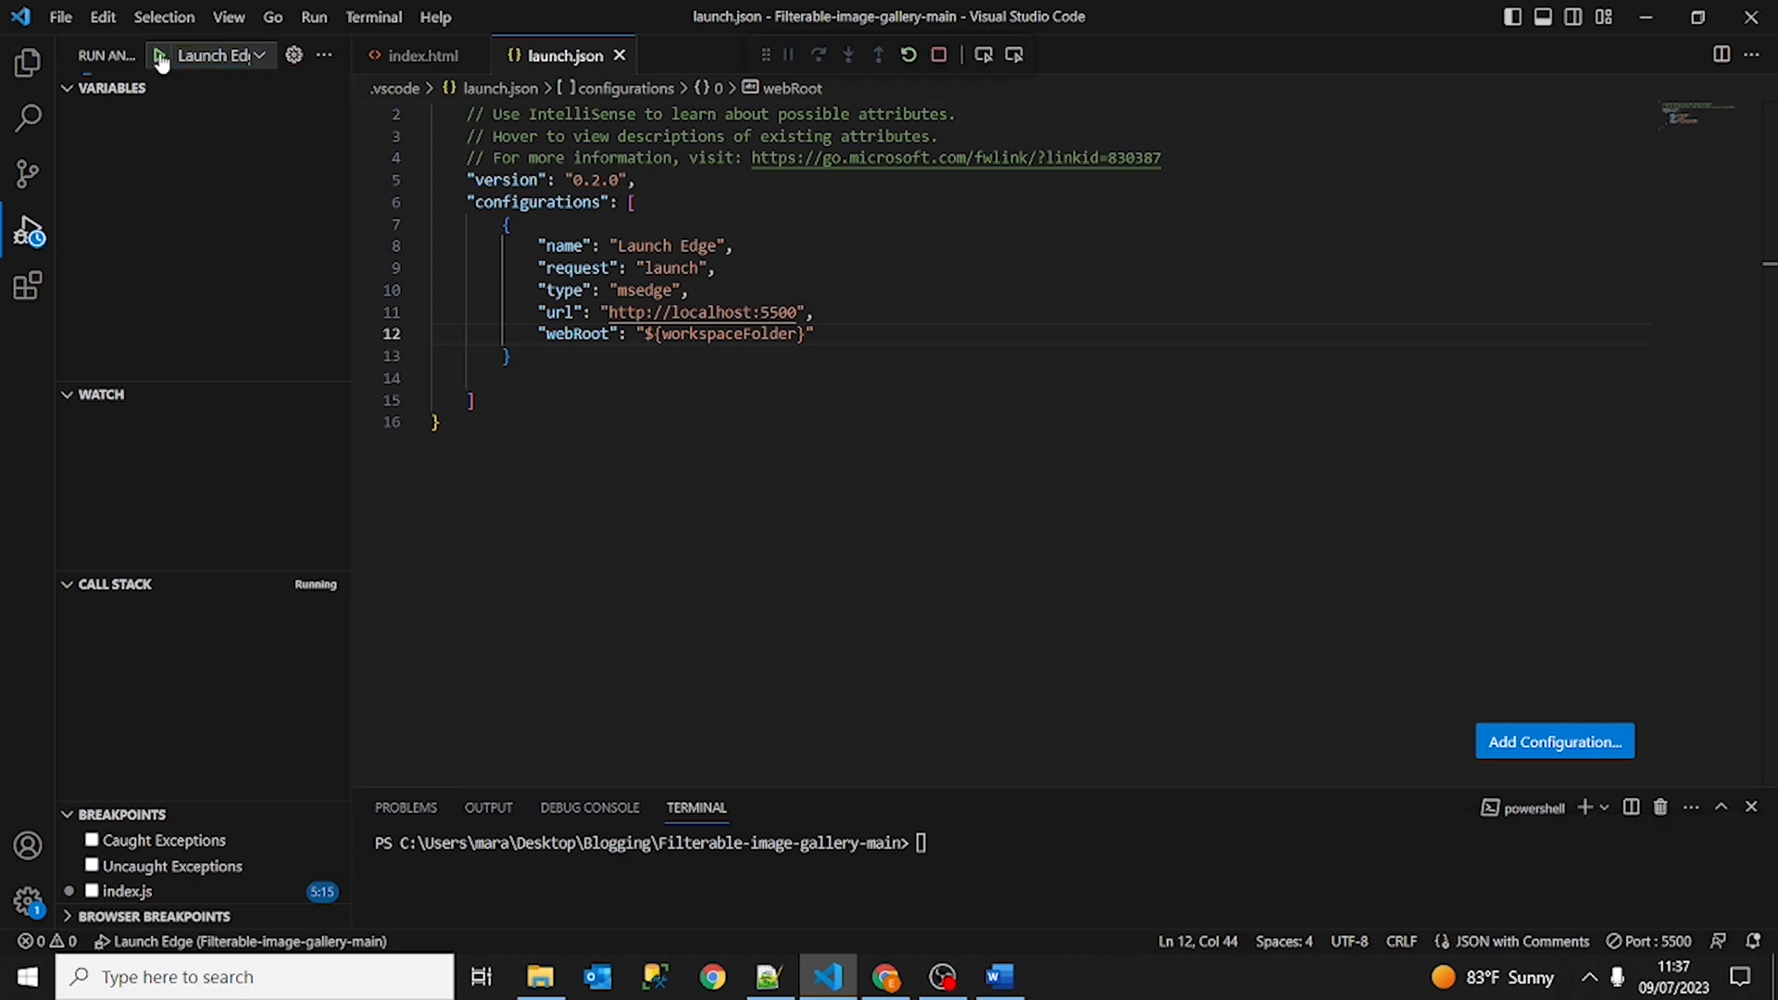
click(155, 53)
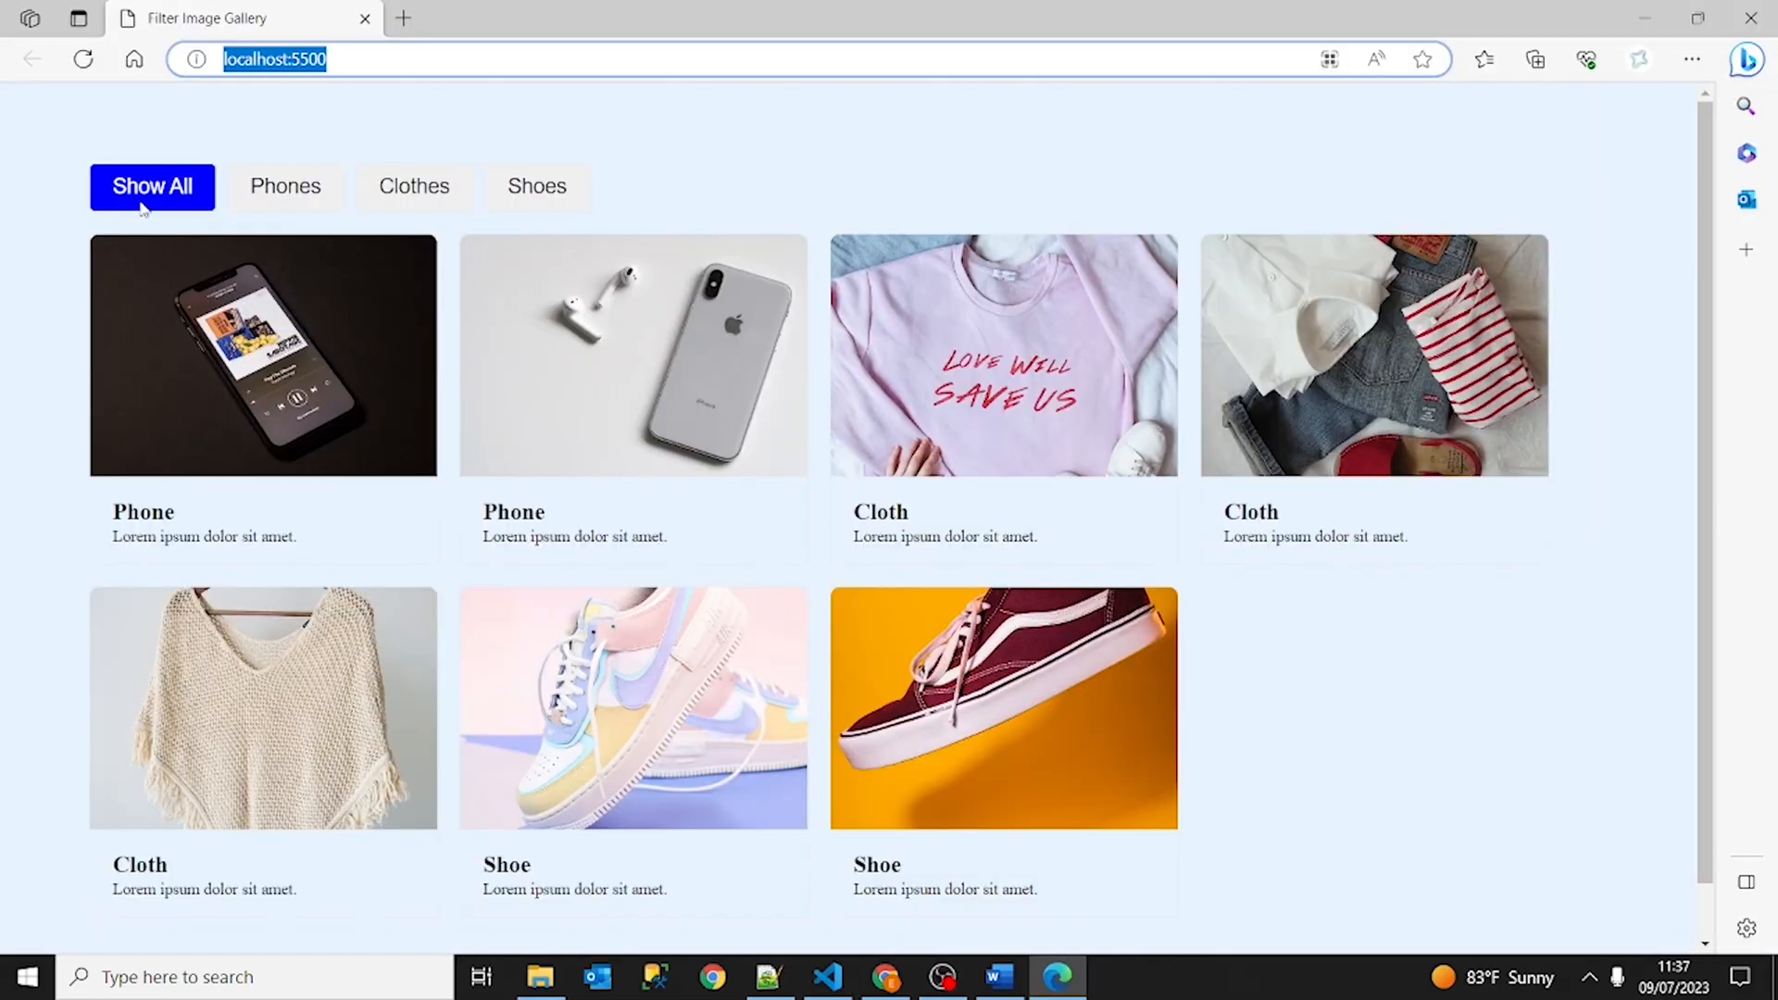
scroll(up, 3)
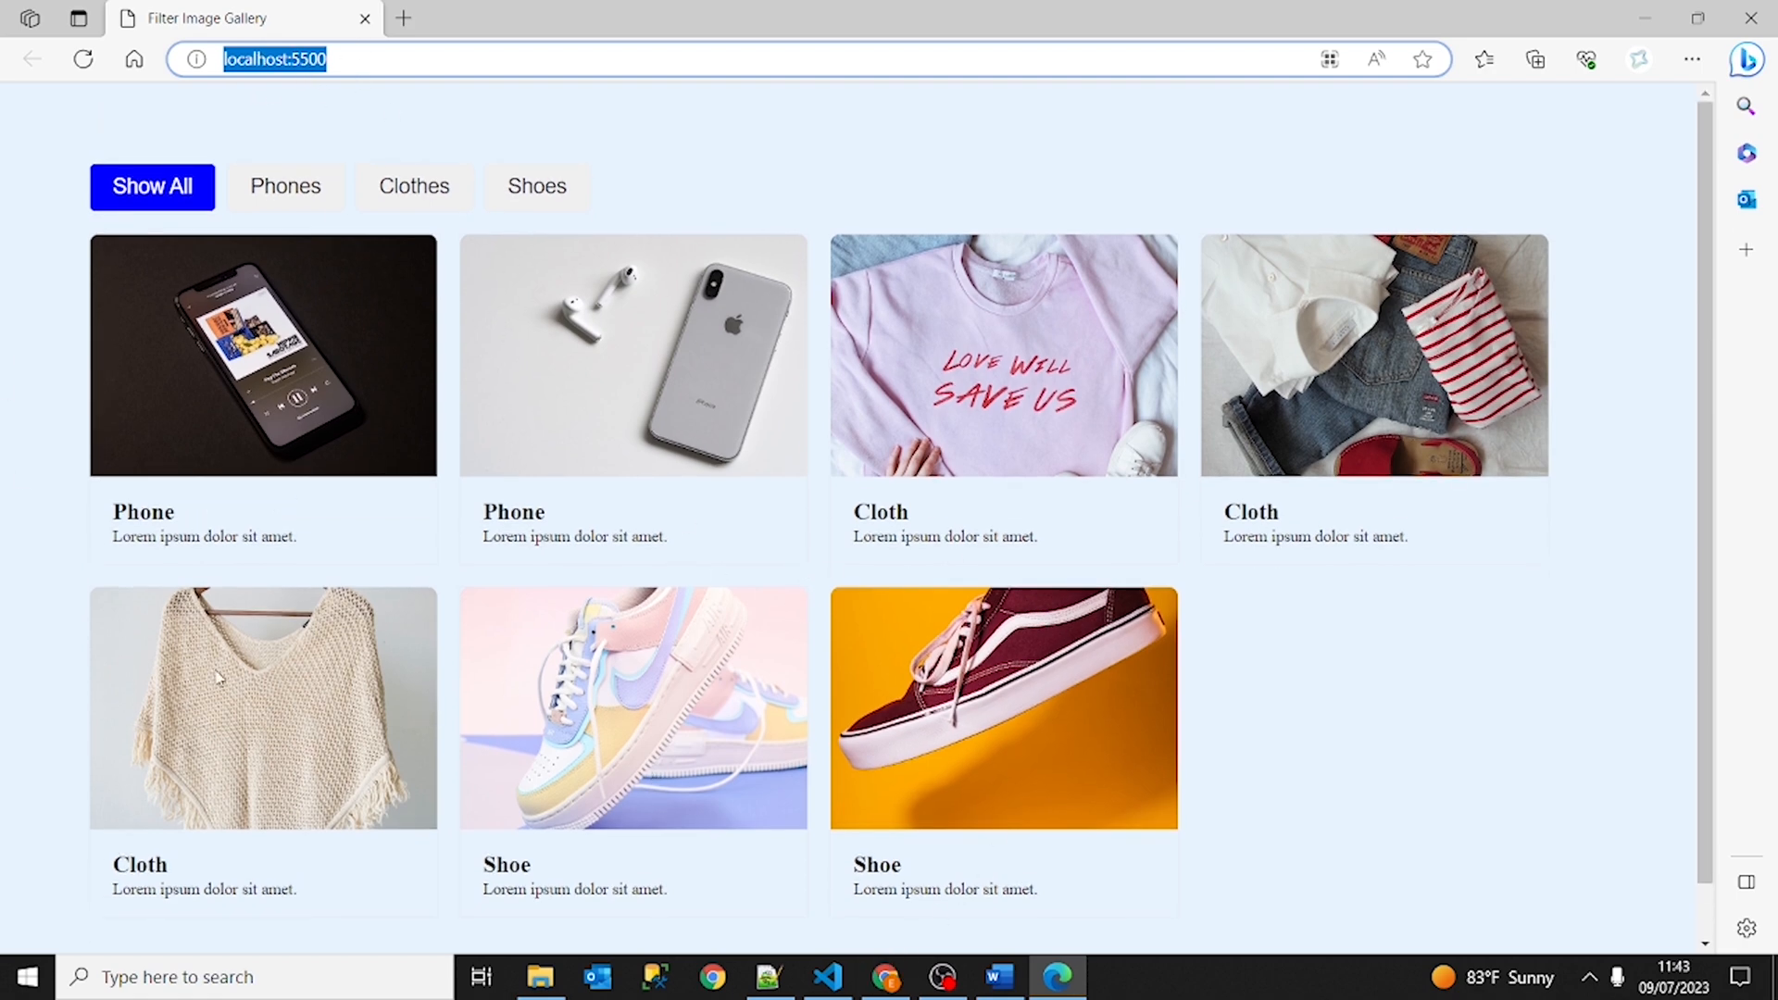
click(828, 976)
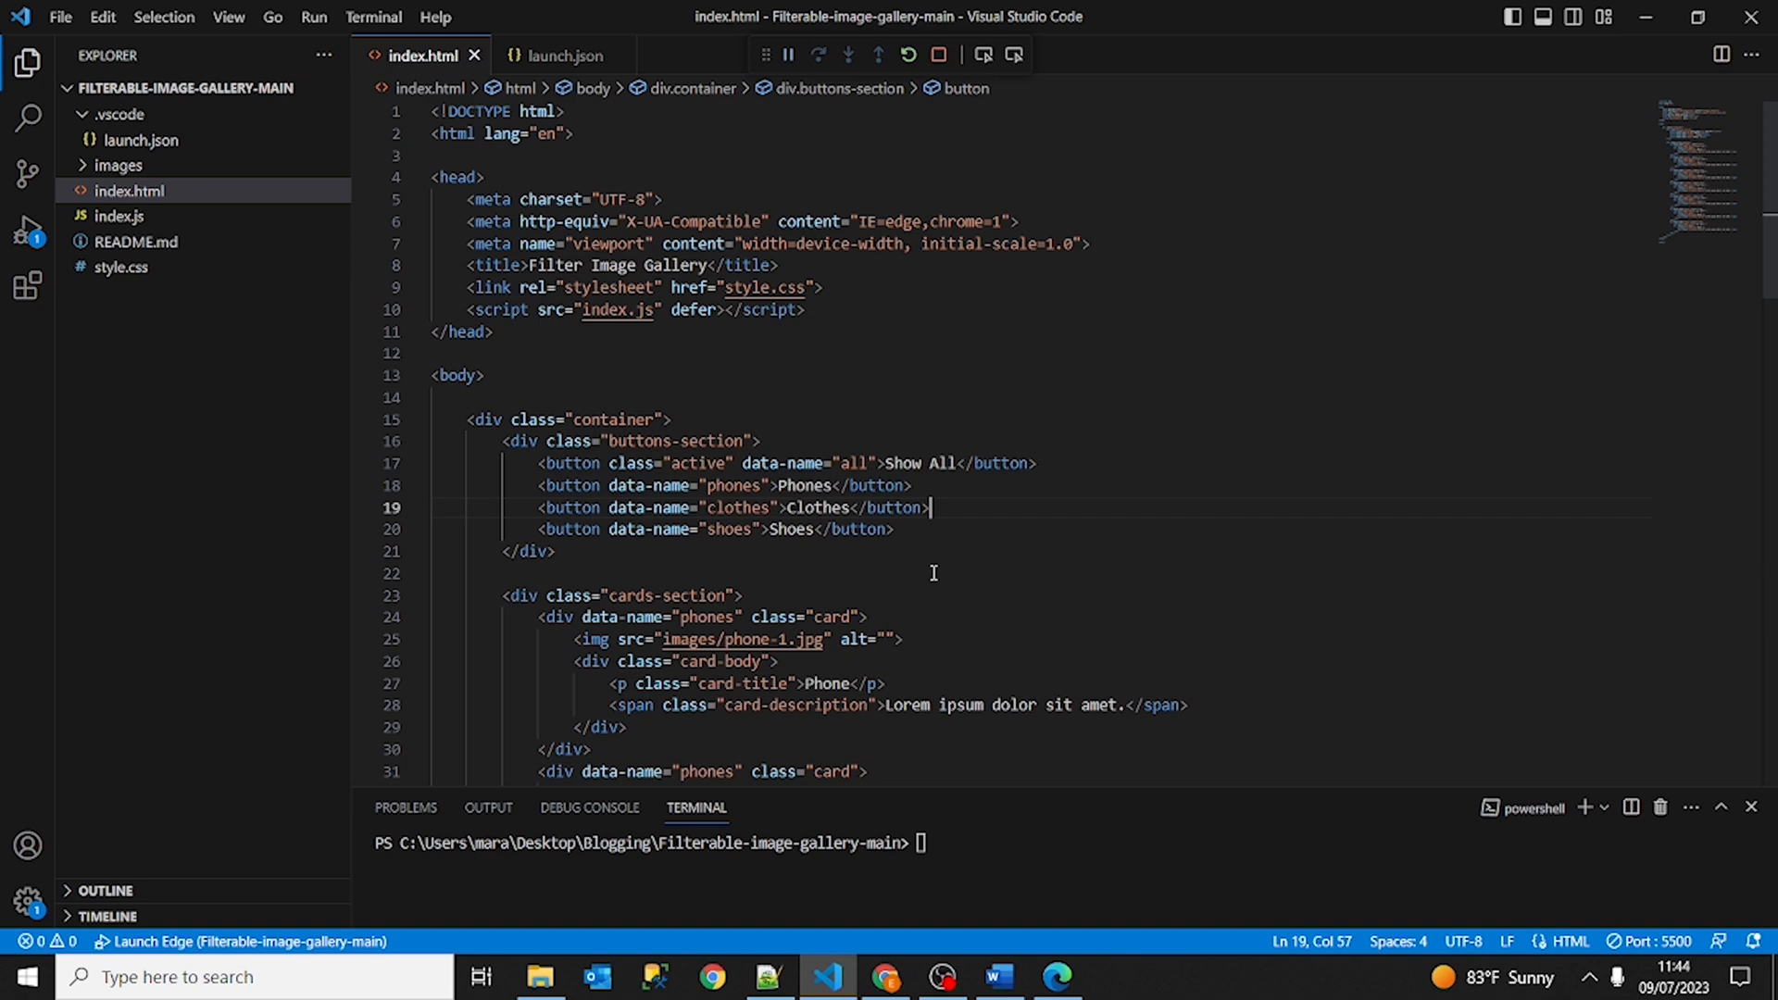
mouse_move(961, 457)
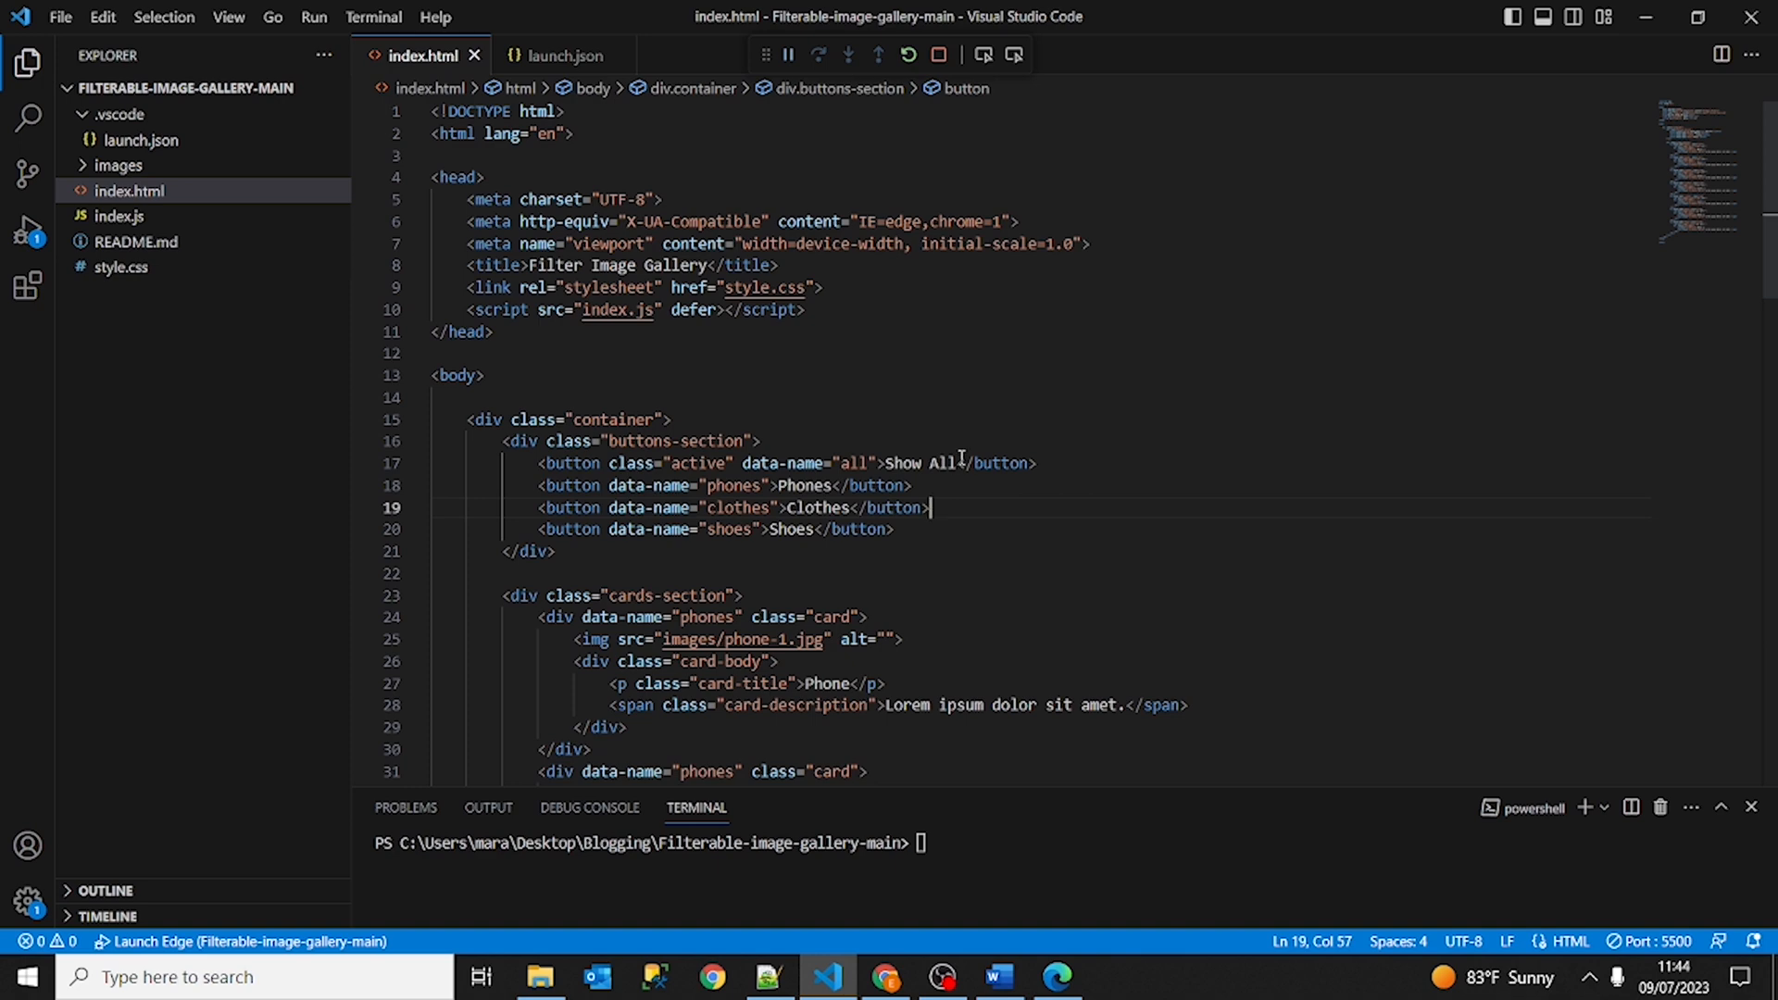
scroll(down, 3)
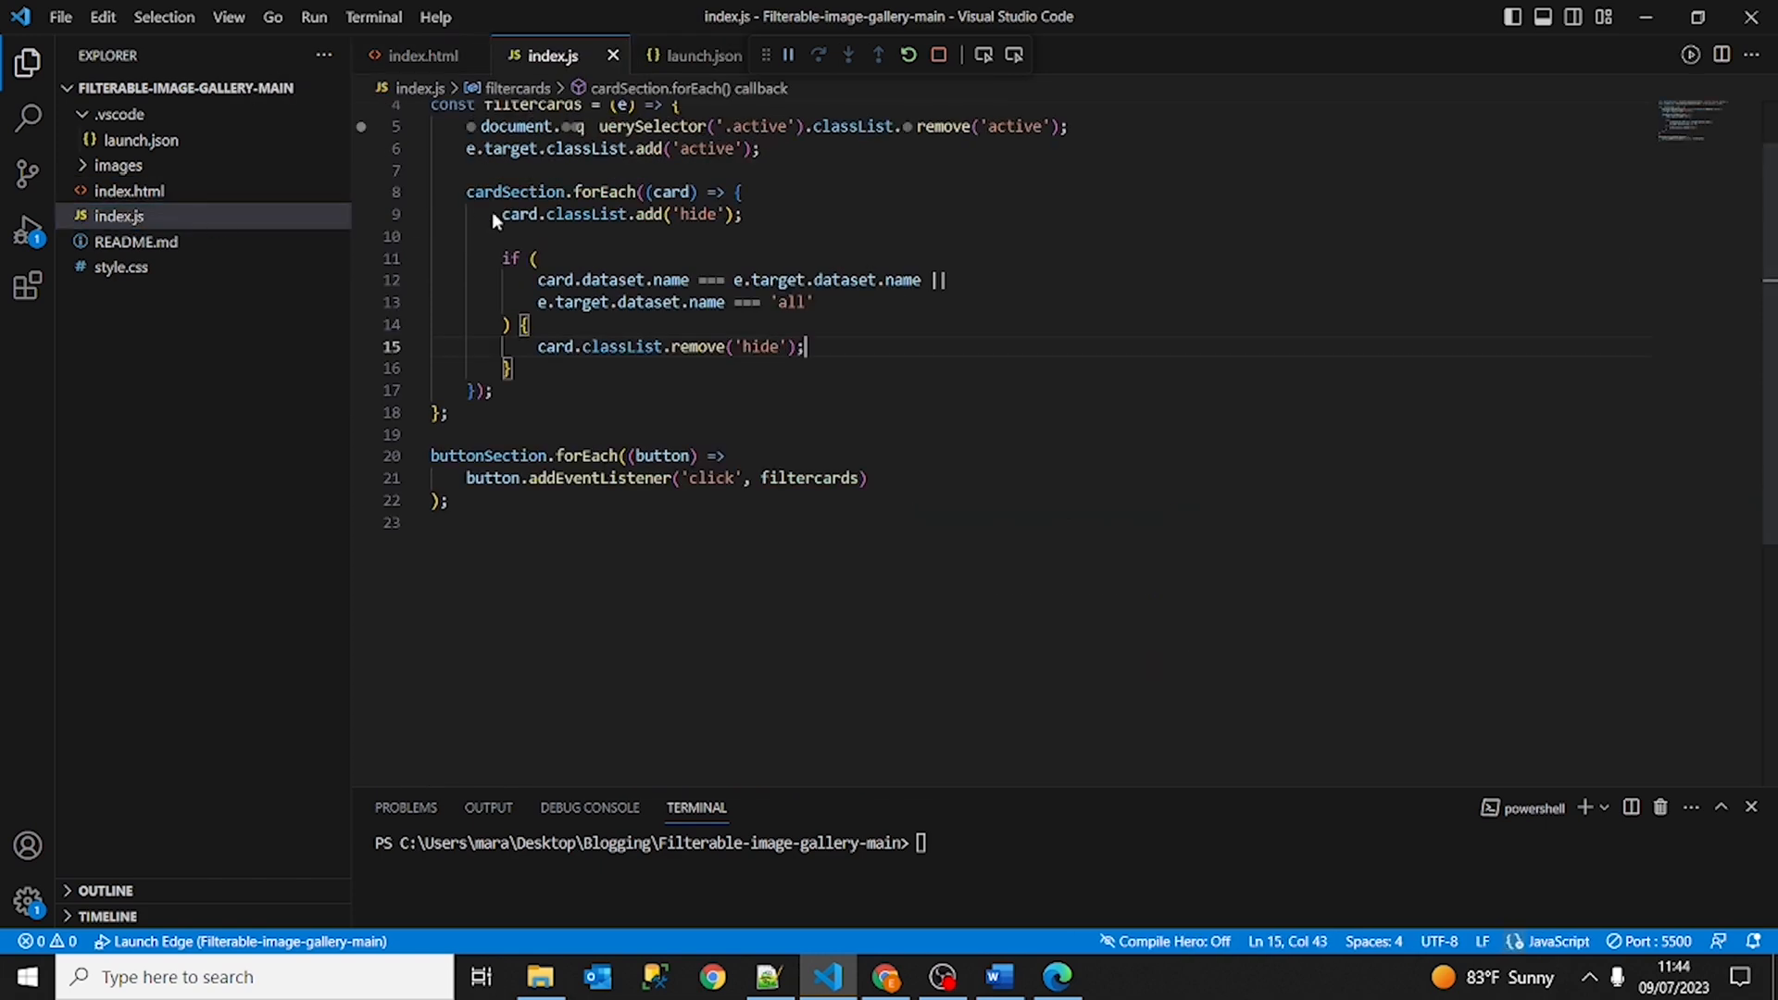
scroll(up, 3)
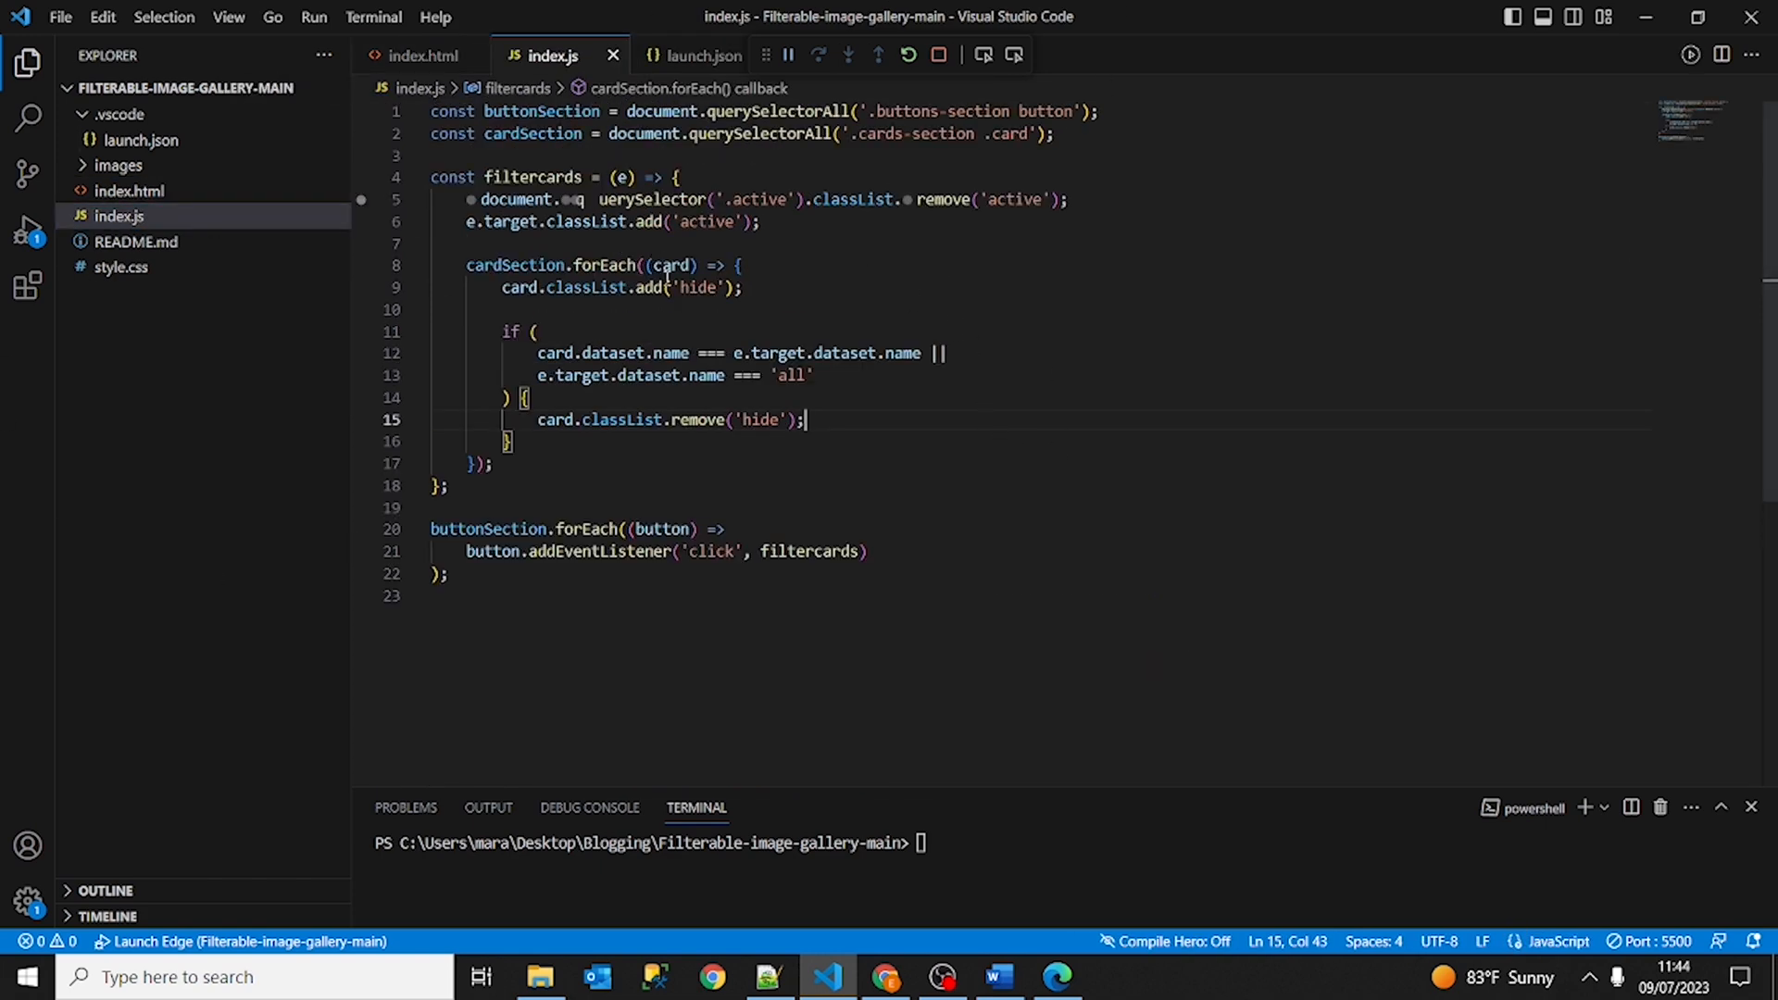
mouse_move(475, 320)
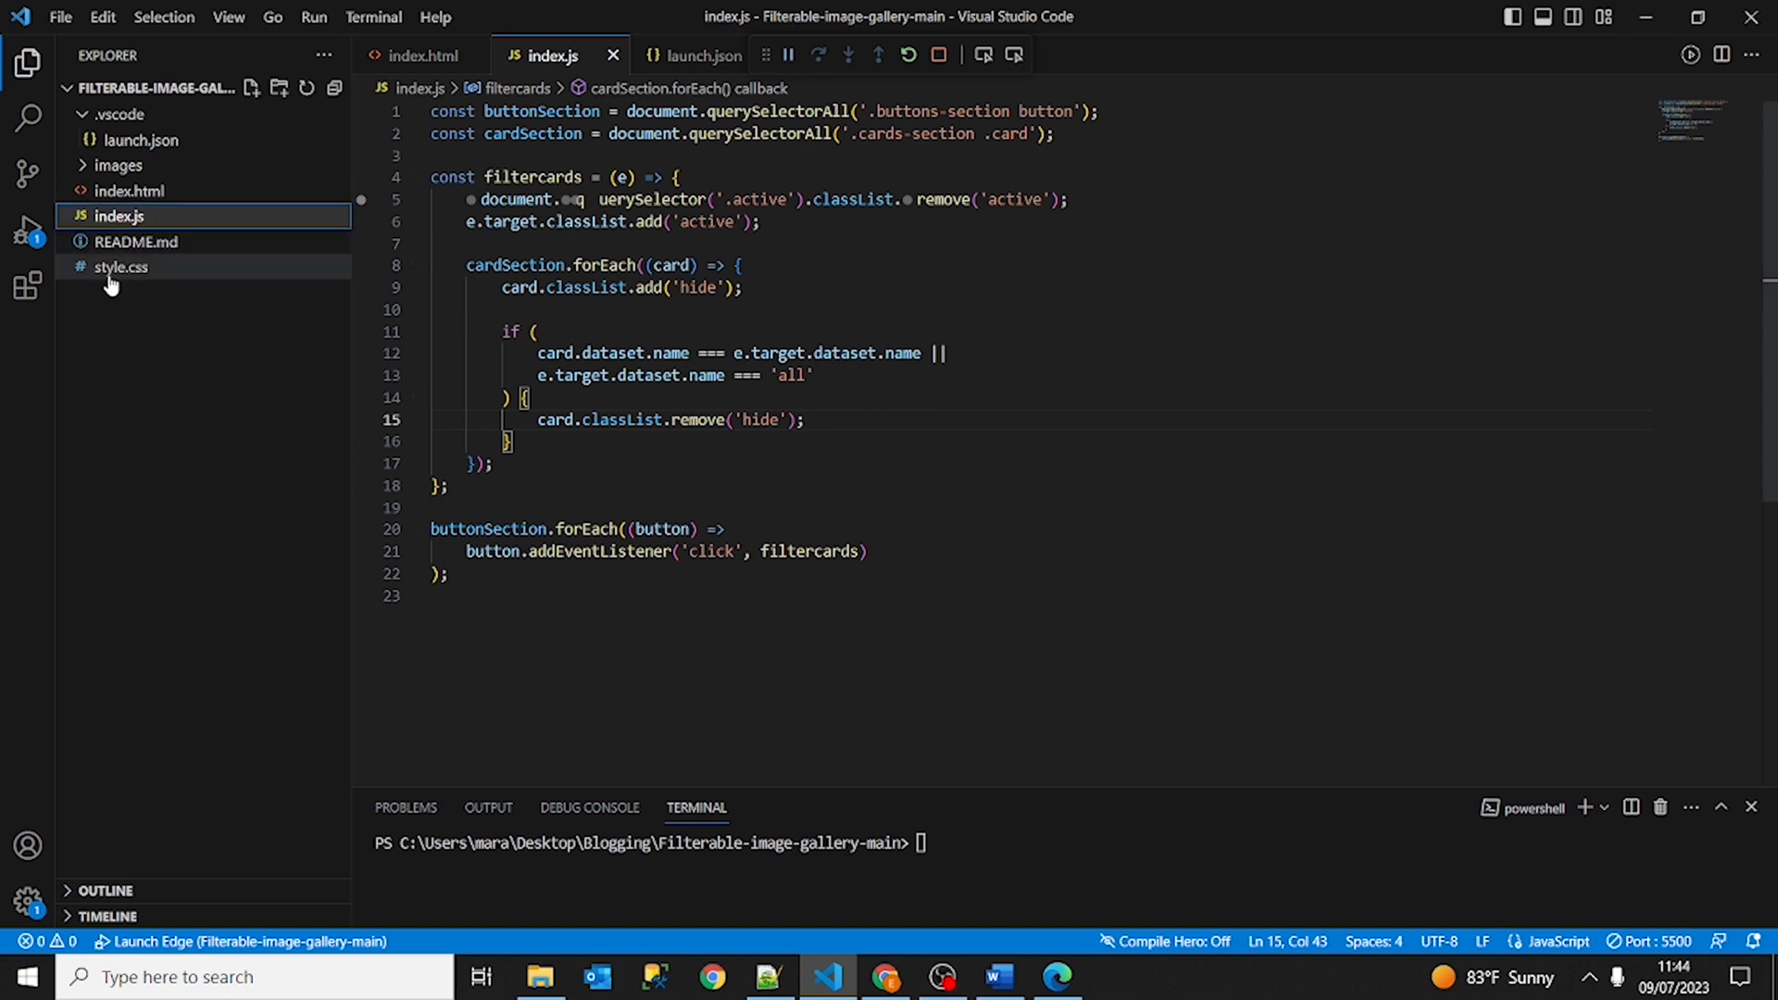
click(120, 266)
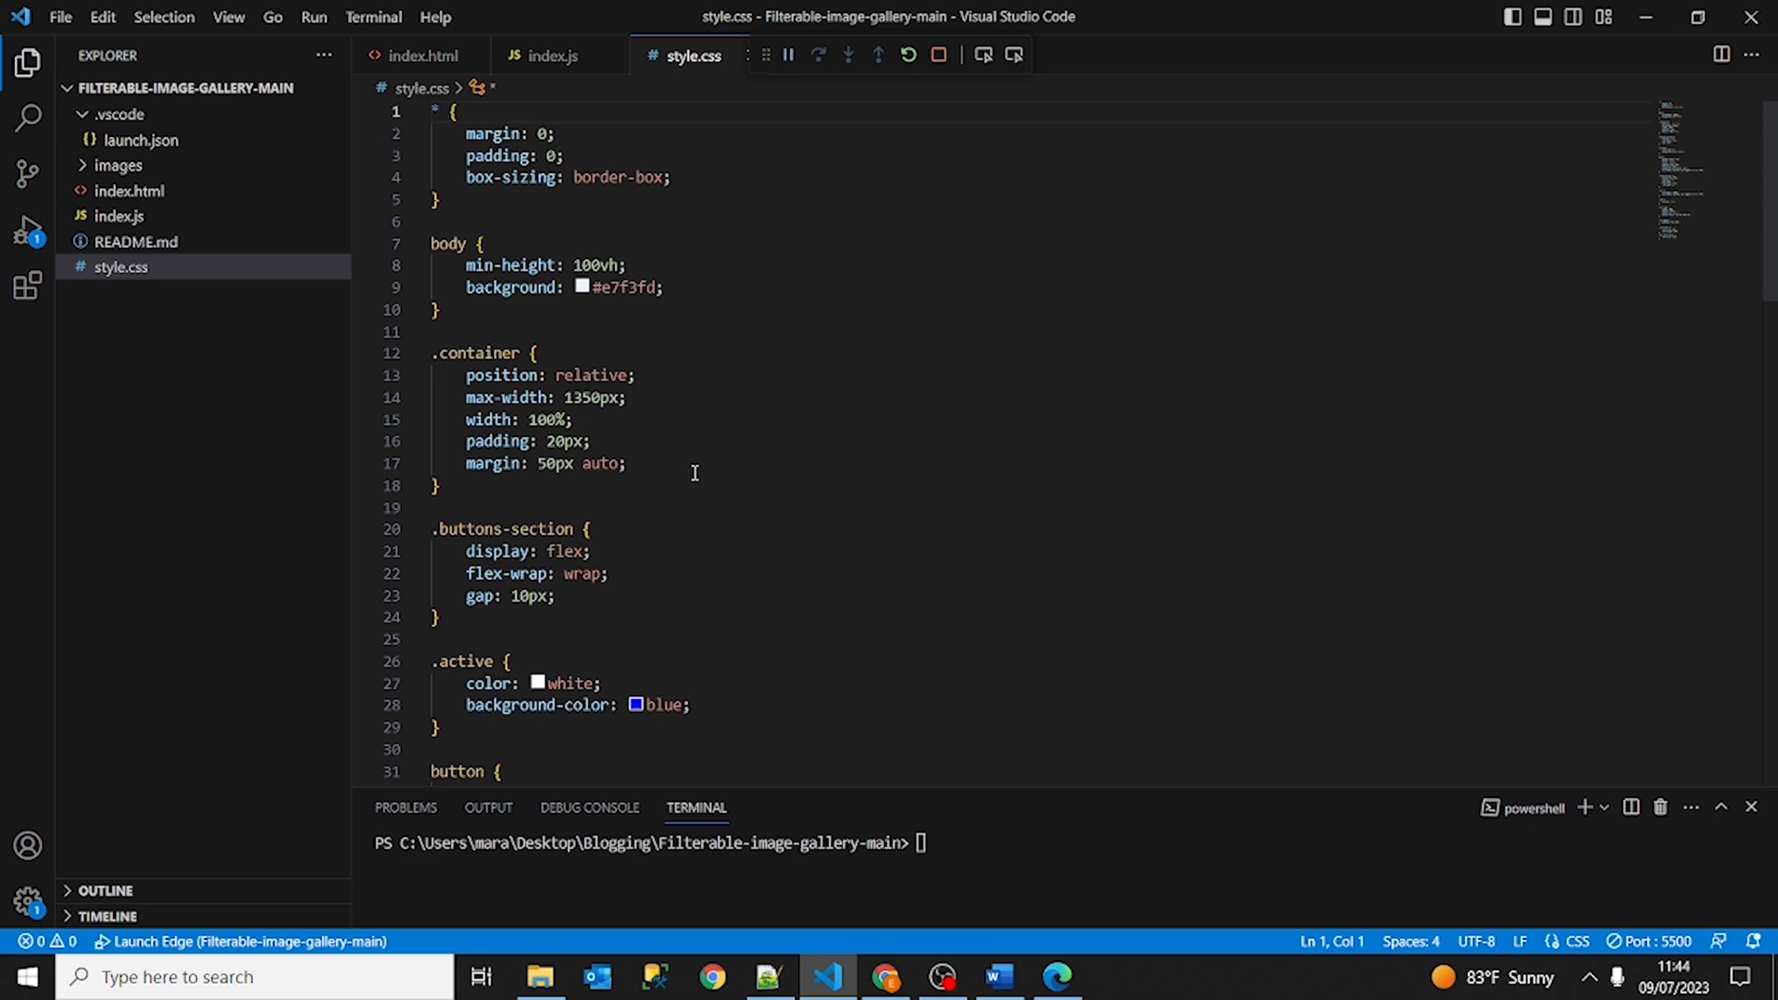
scroll(down, 3)
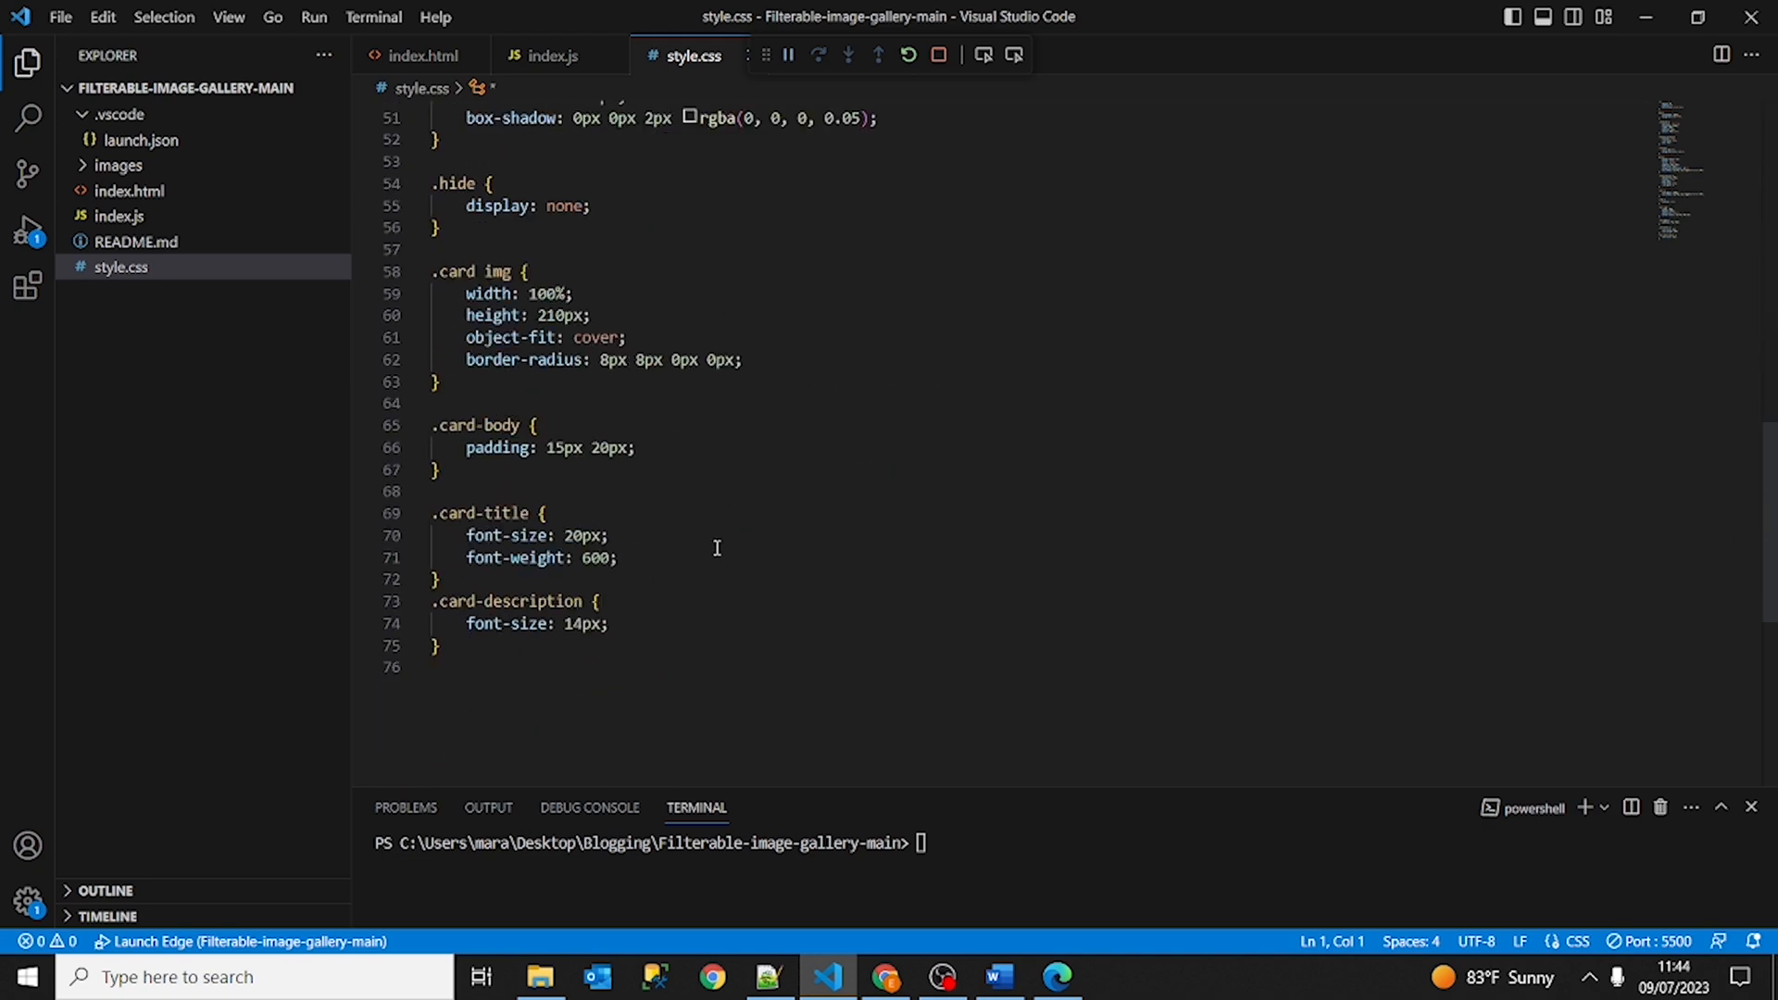
mouse_move(693, 53)
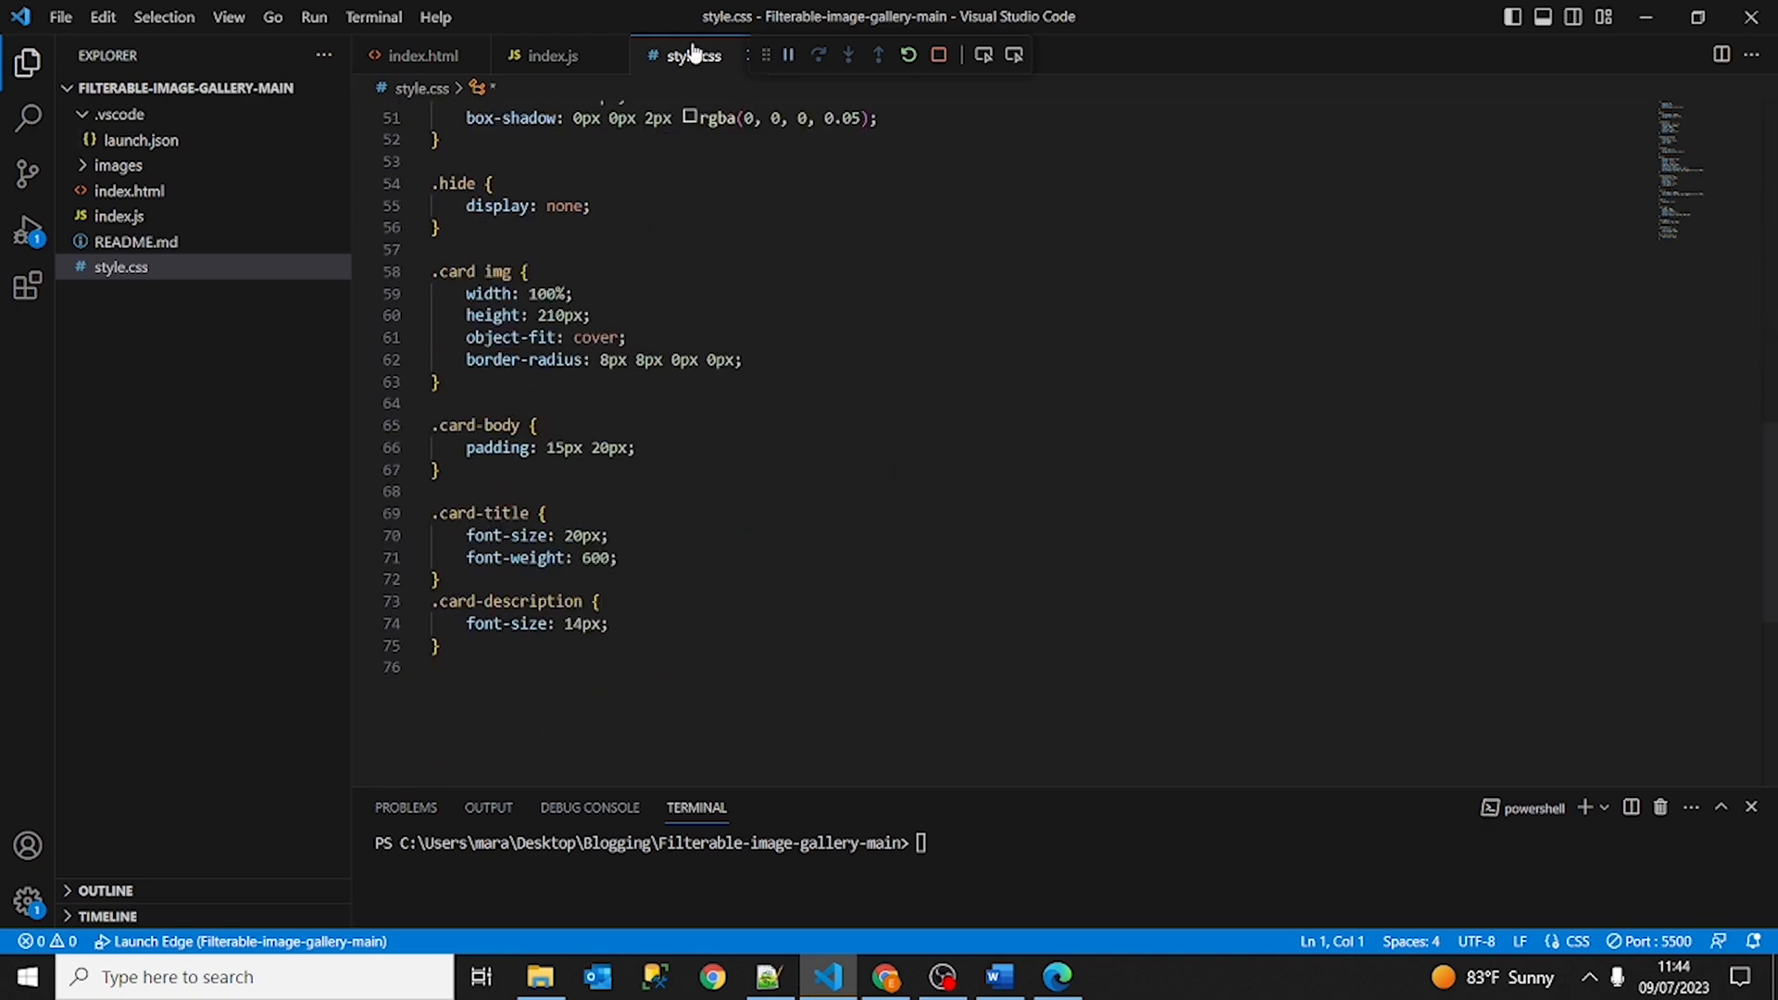
right_click(684, 54)
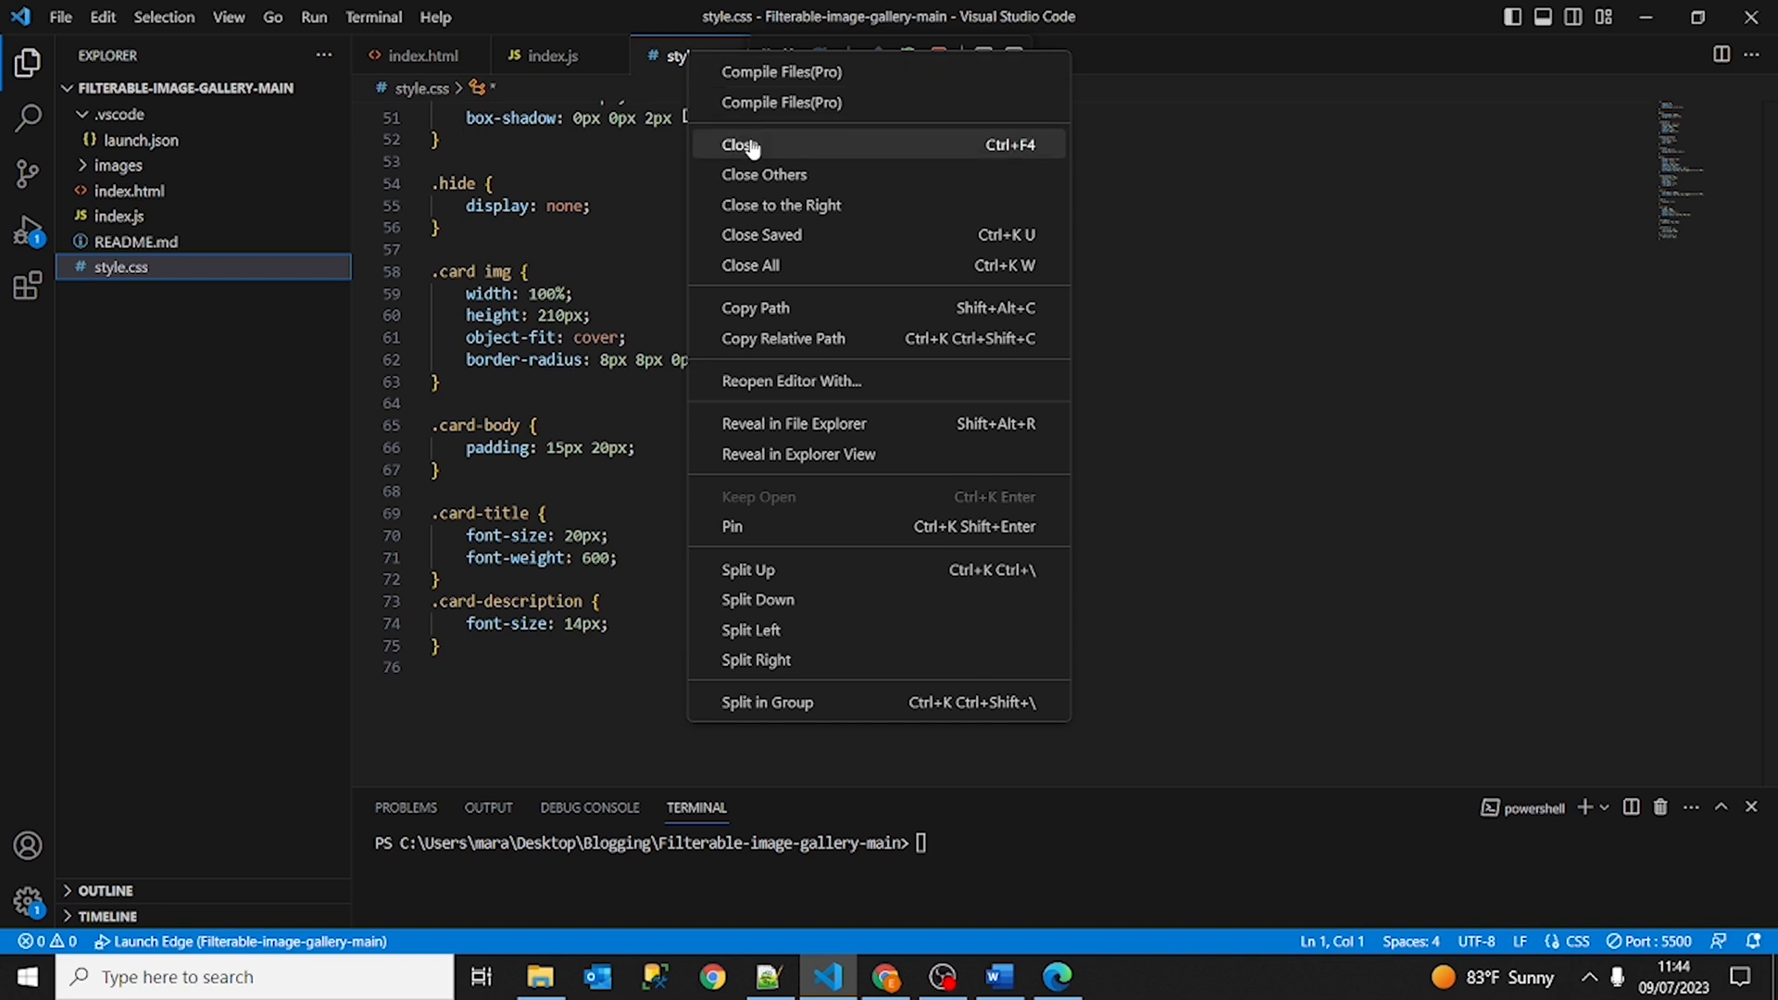
click(741, 144)
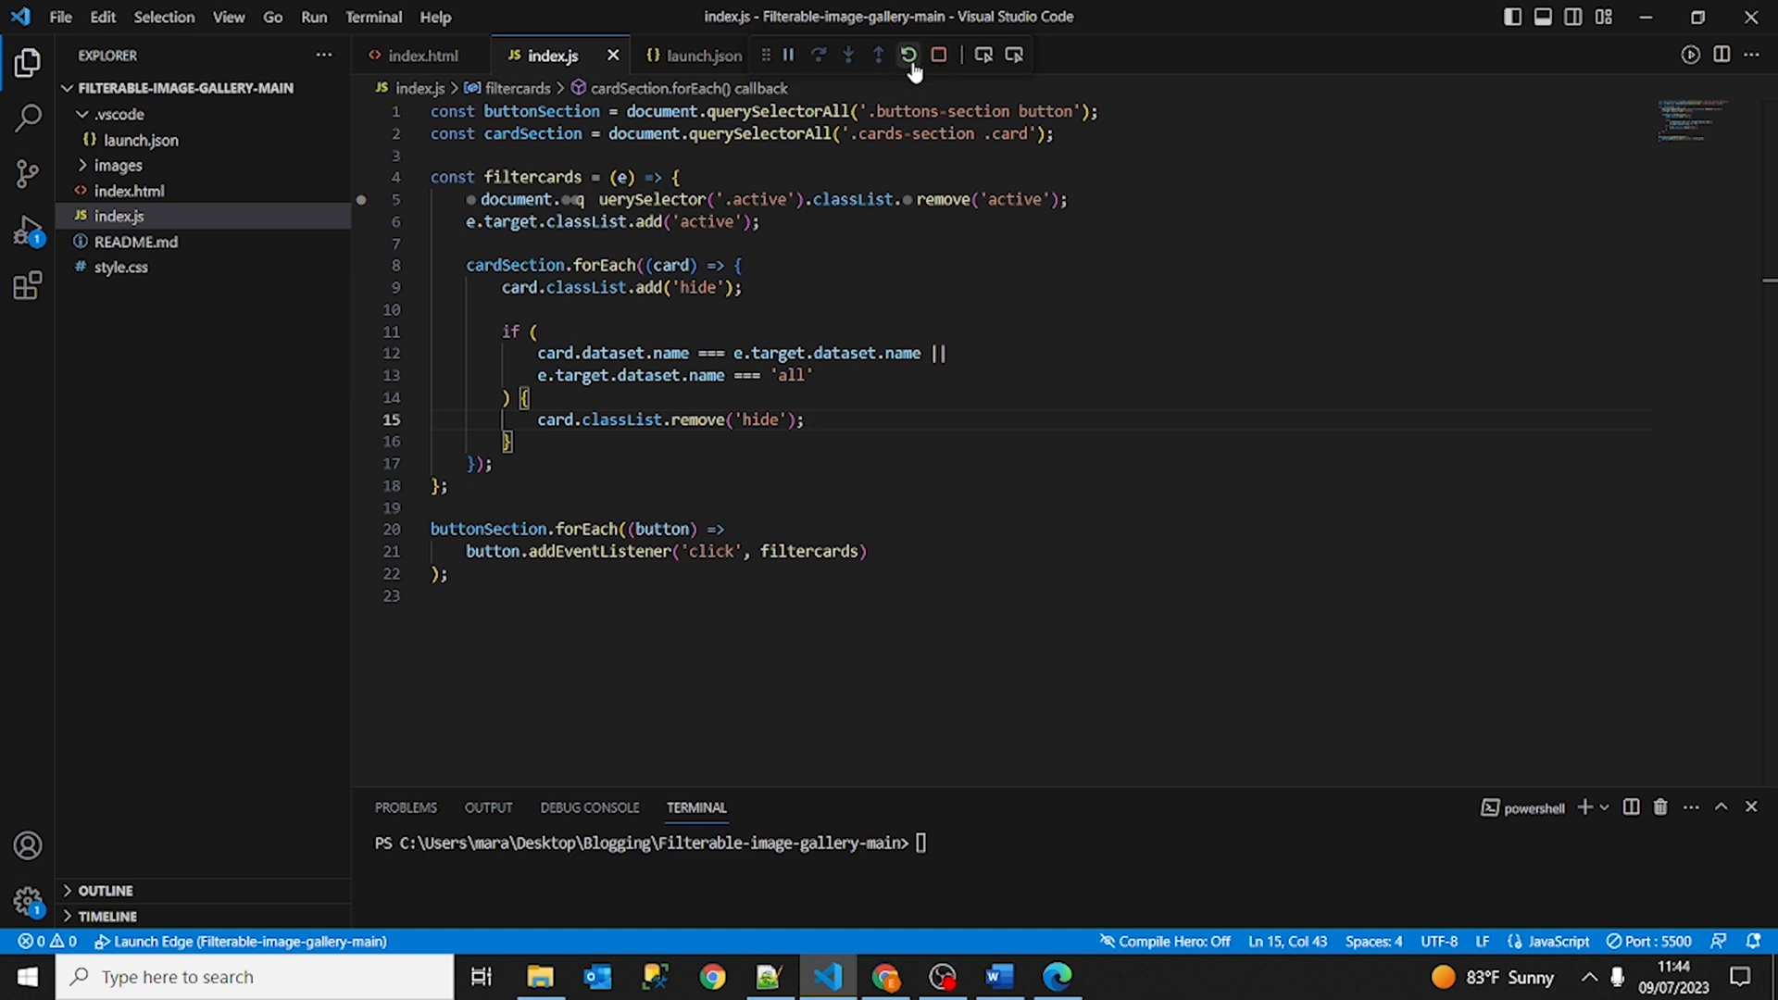
Check the gallery in Edge and return to index.js in the editor.
click(1056, 975)
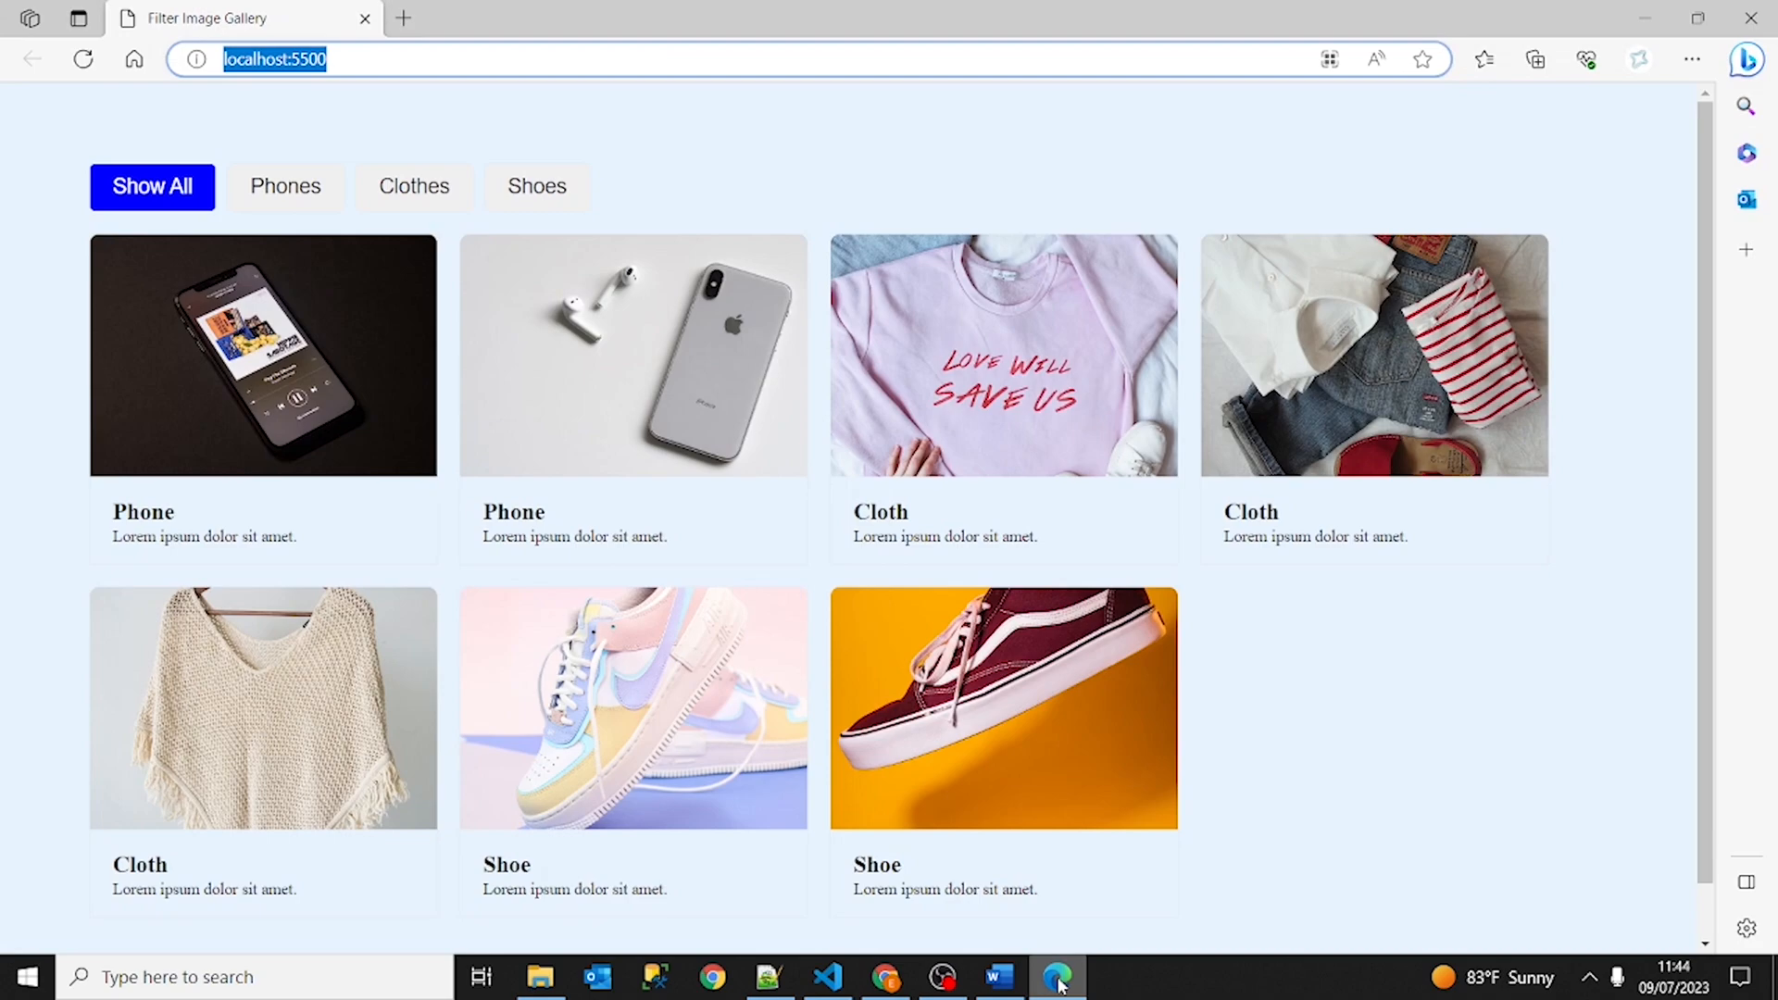
click(826, 976)
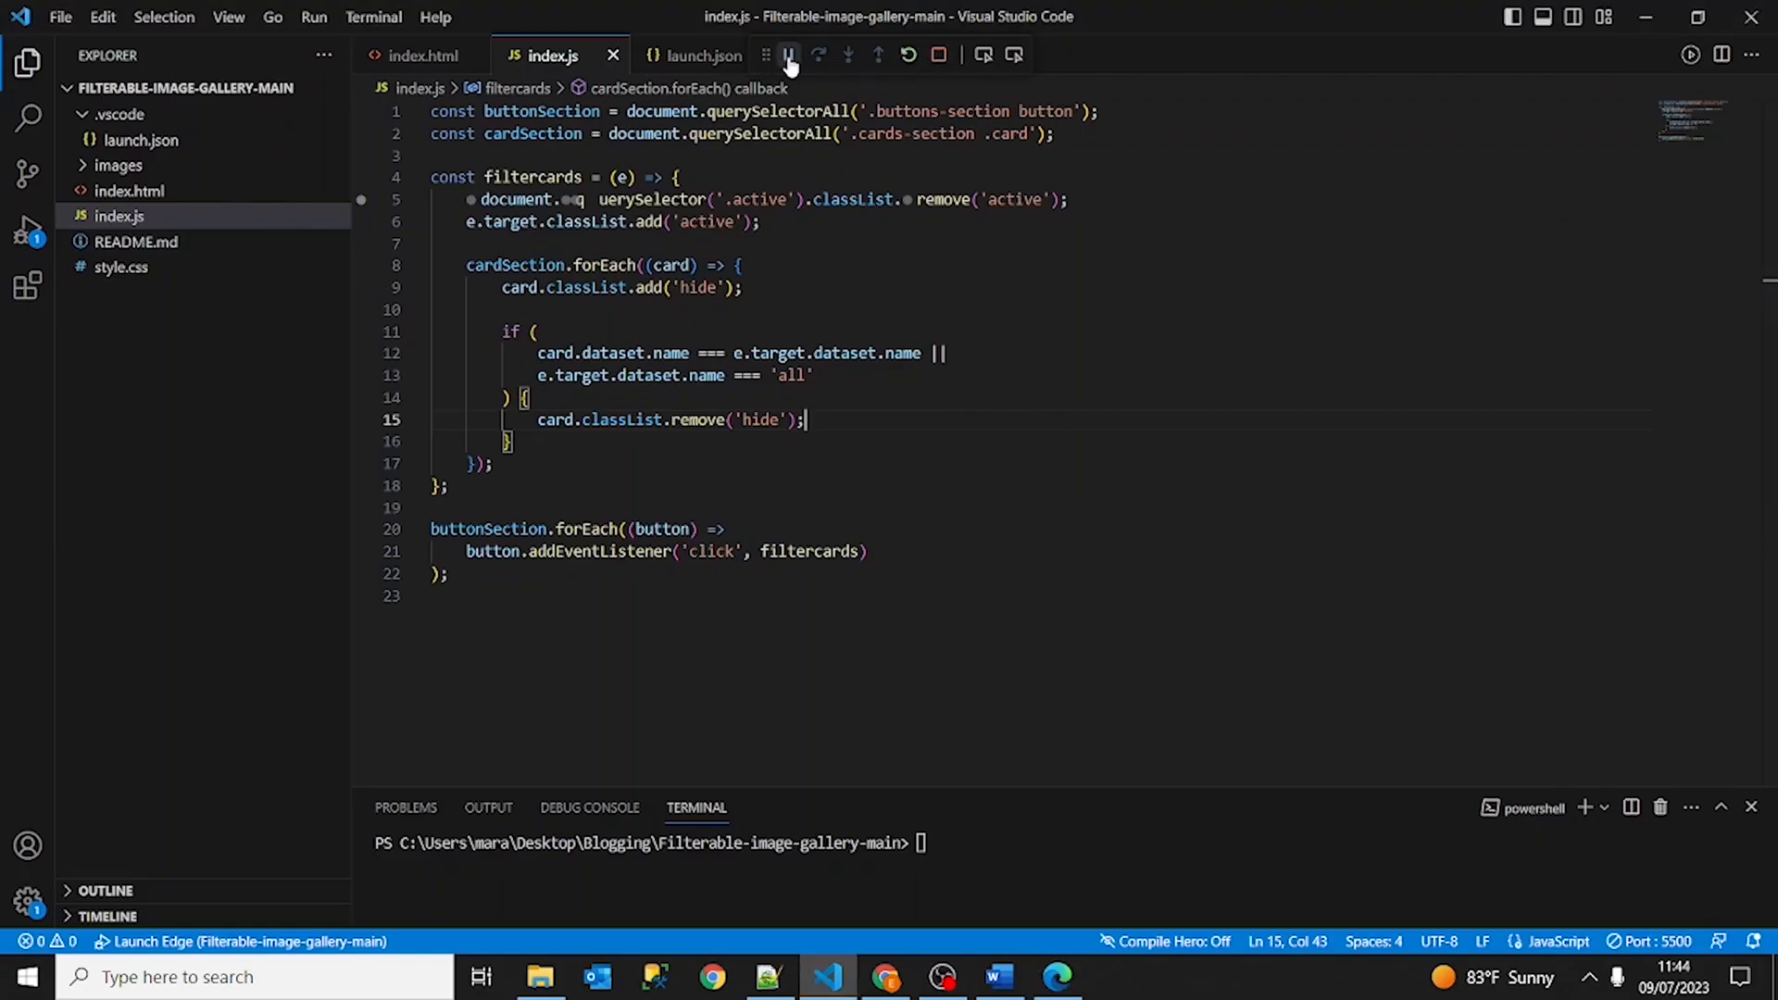
mouse_move(467, 210)
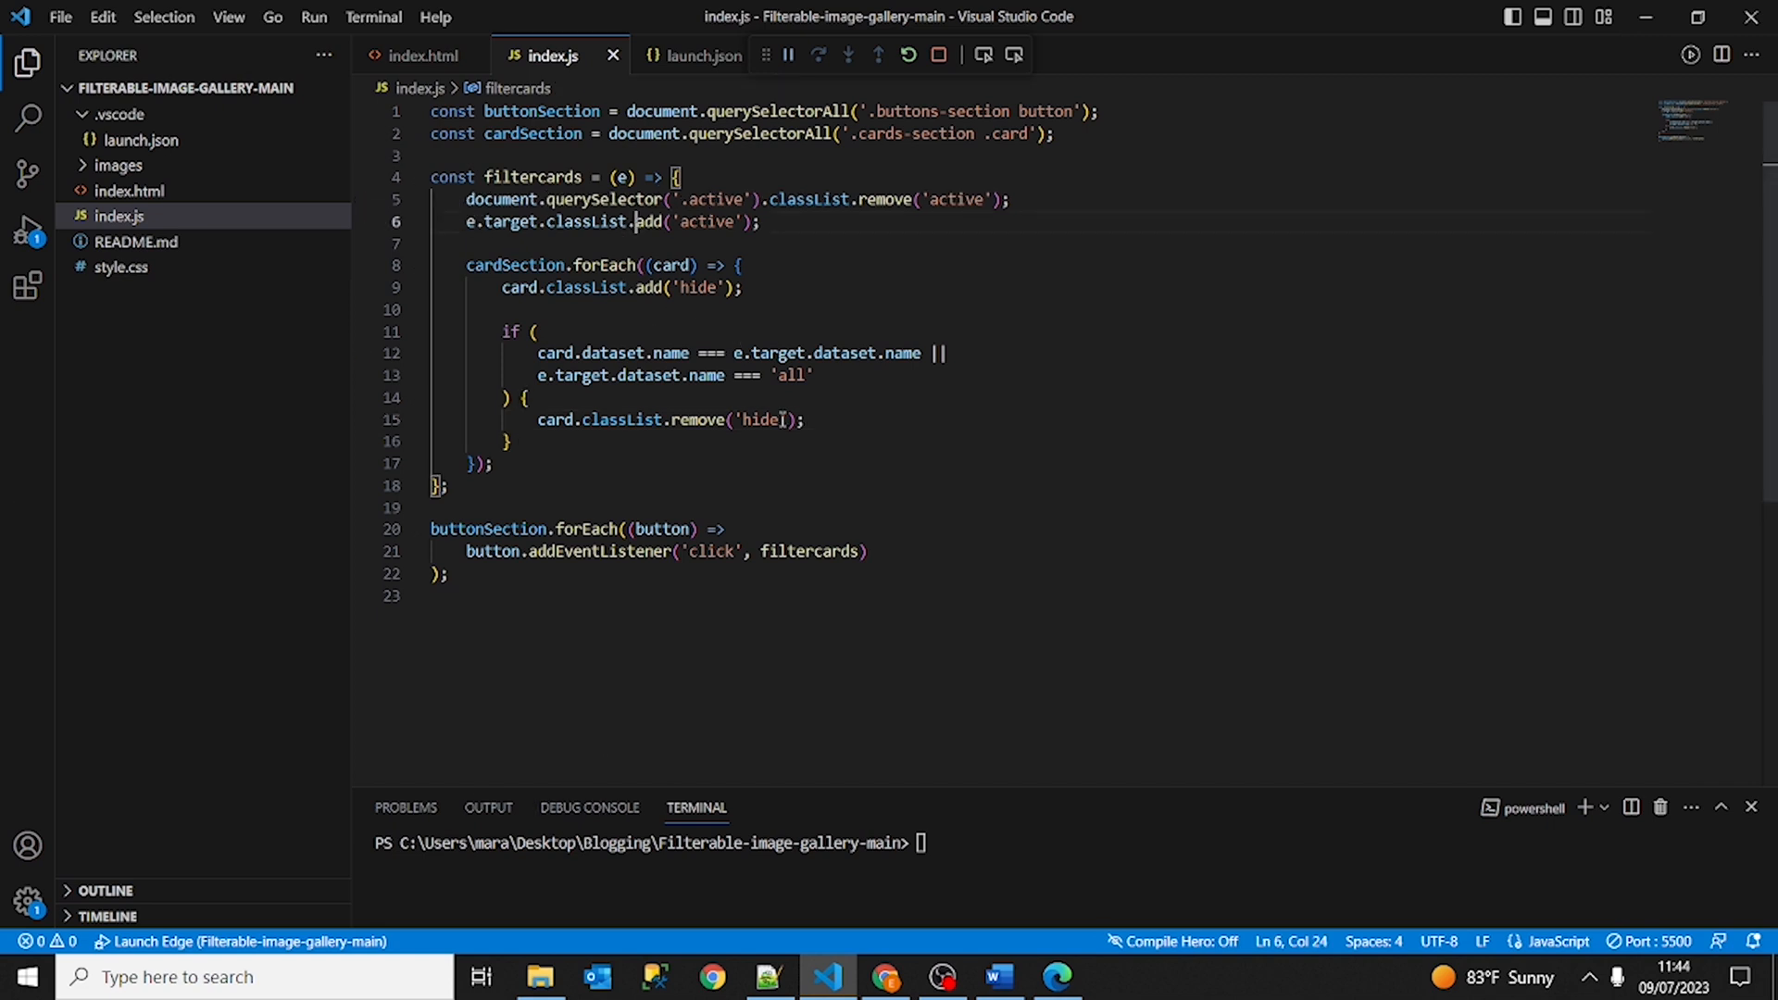
mouse_move(808, 295)
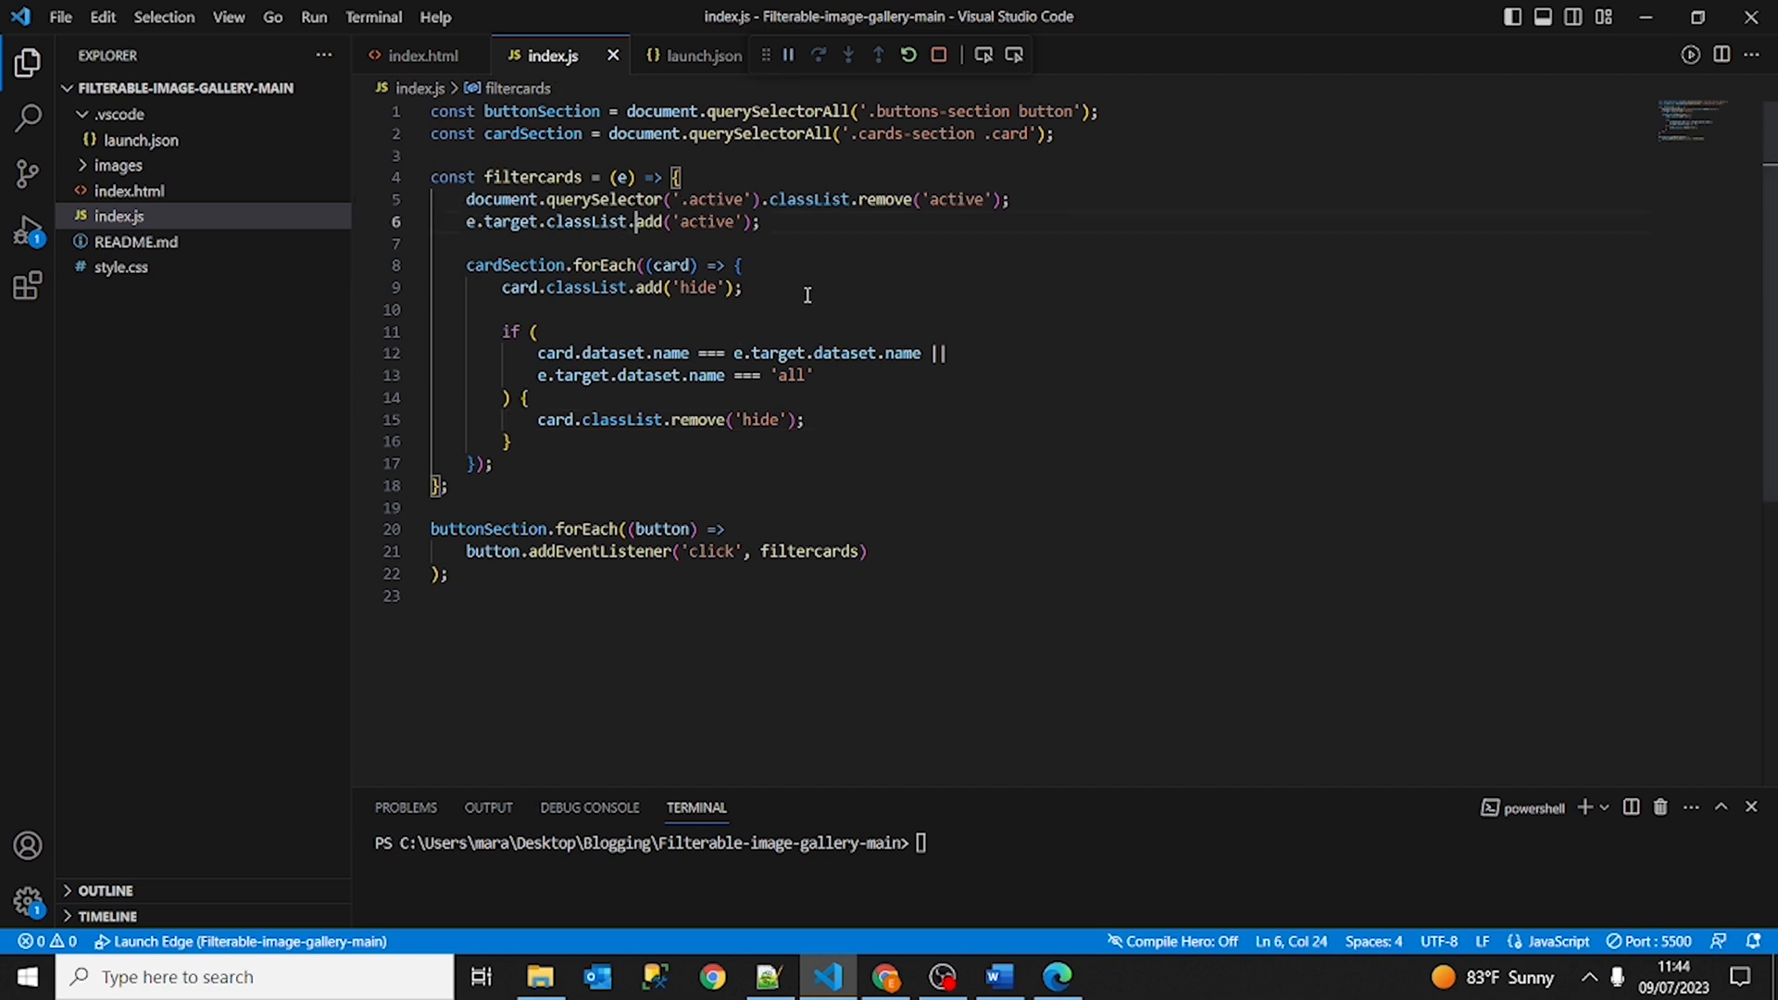
mouse_move(417, 211)
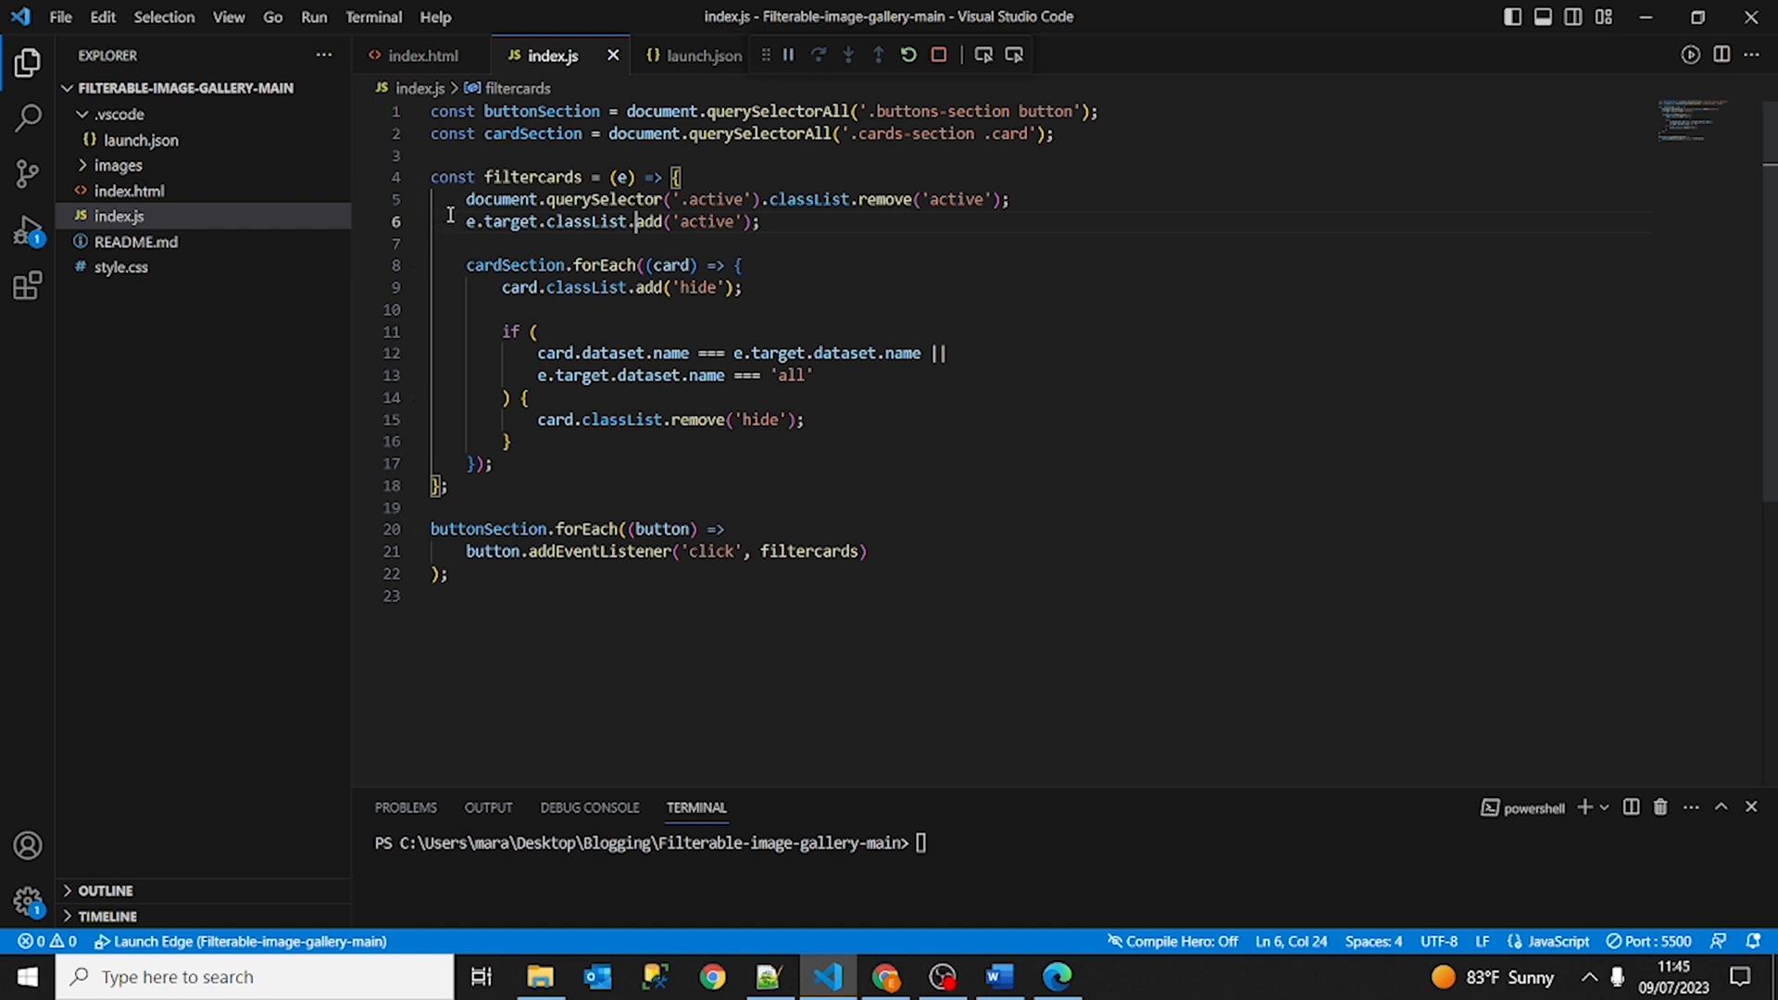
Add breakpoints on line 5 (remove active class) and line 9 (hide card) of filtercards.
click(607, 242)
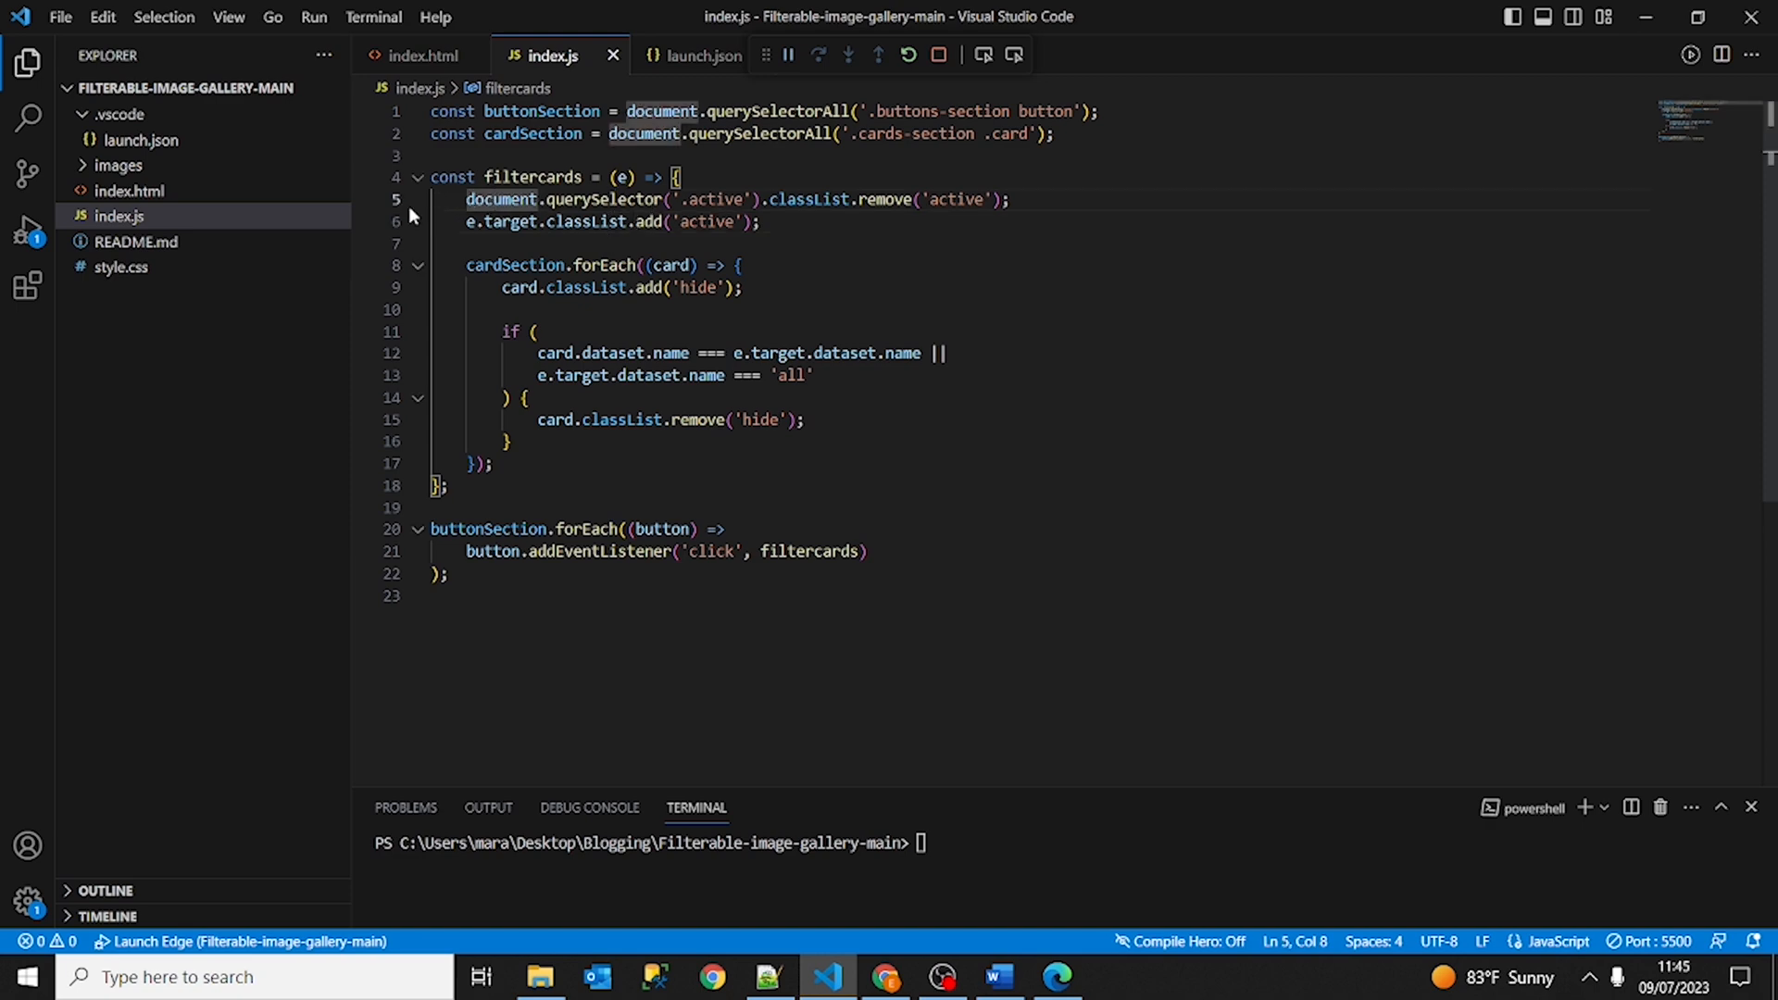
right_click(567, 198)
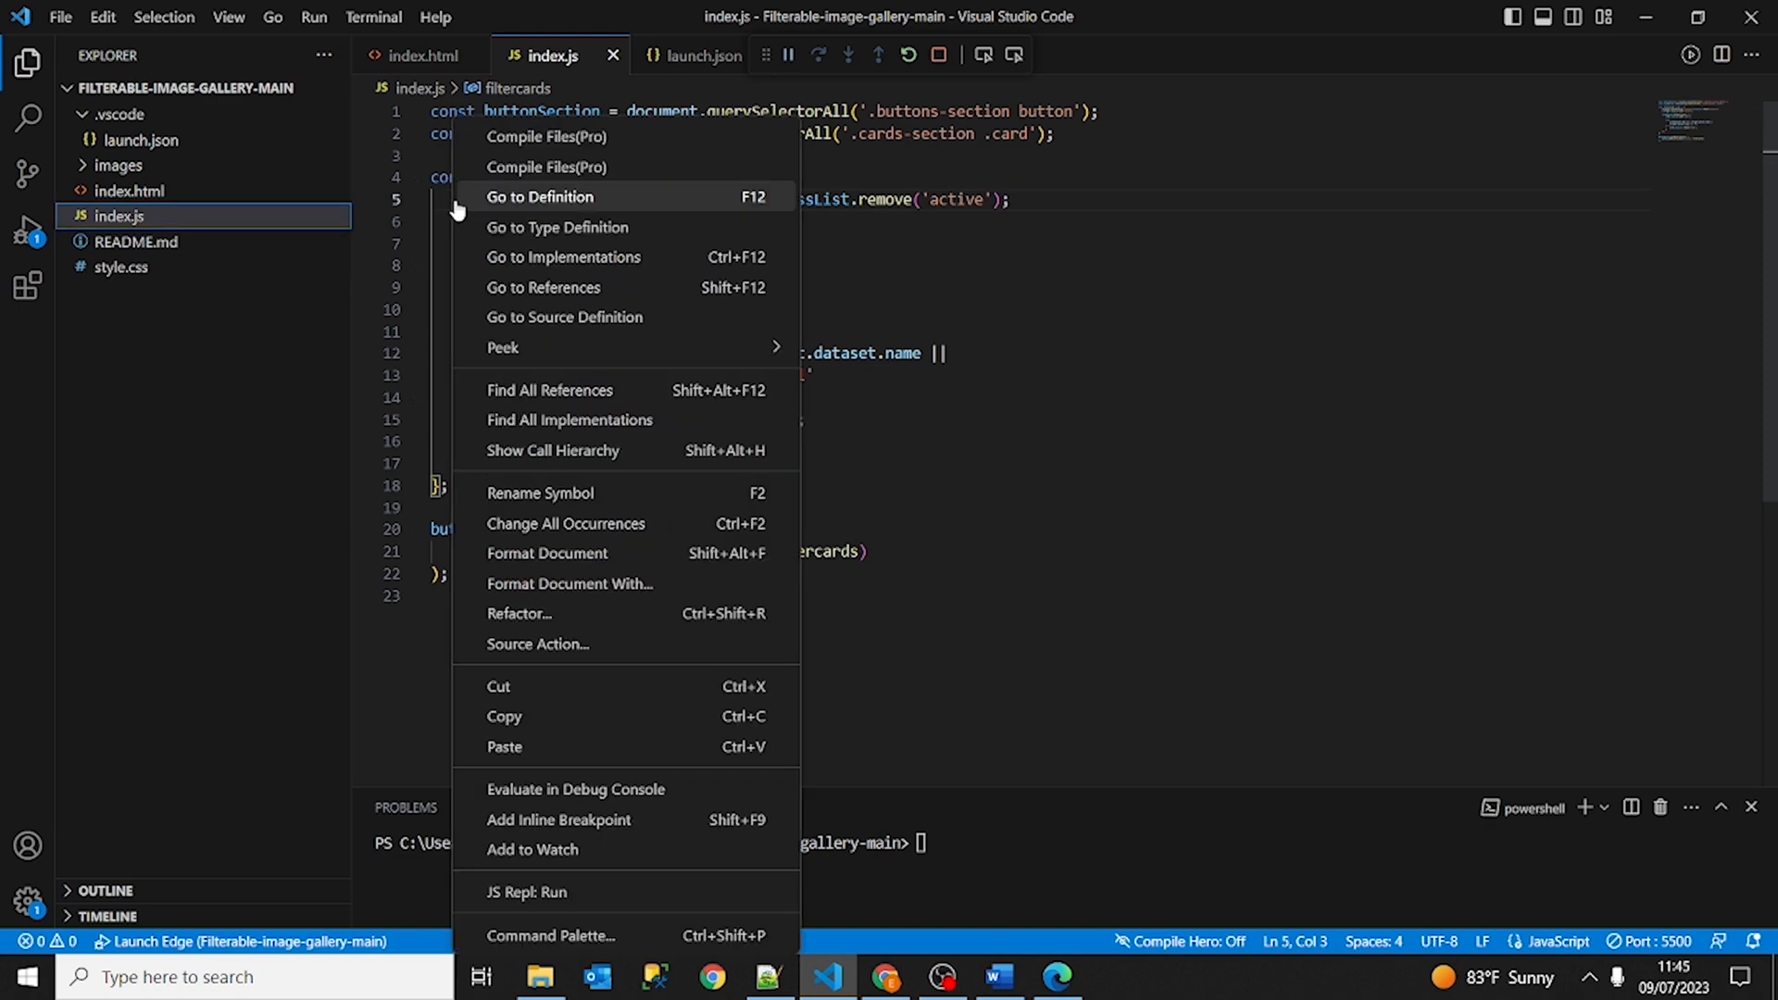
mouse_move(619, 821)
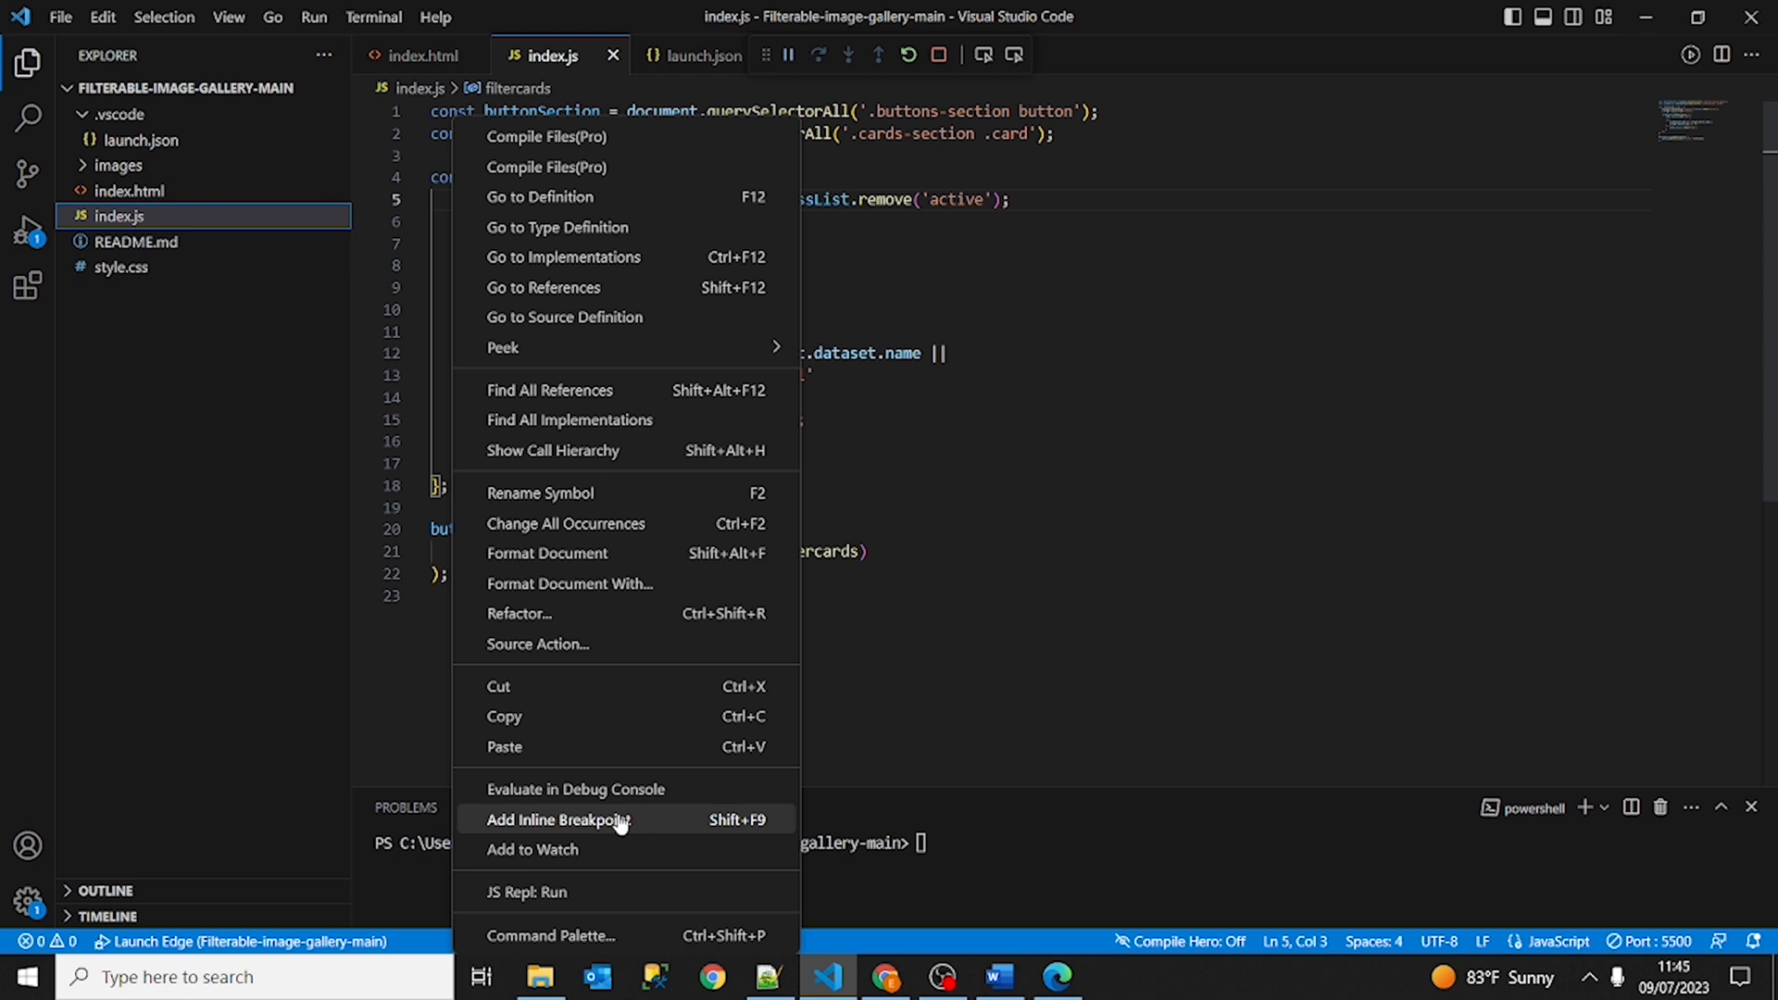
mouse_move(618, 826)
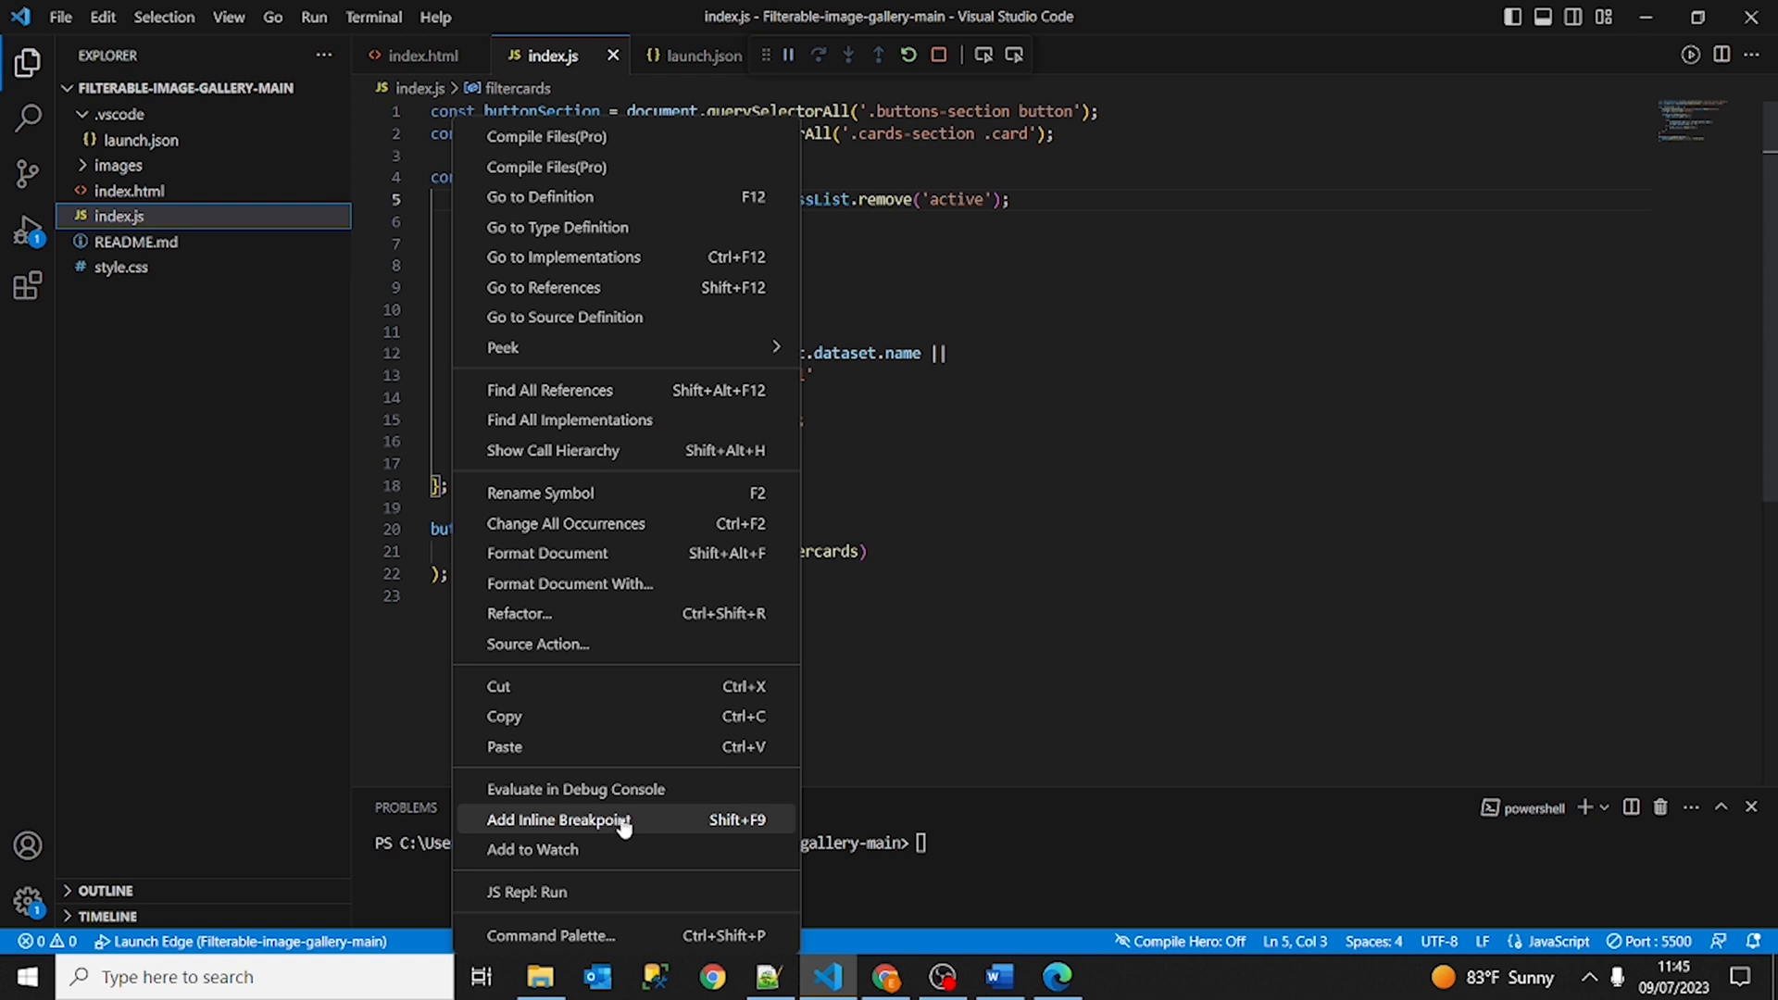
mouse_move(711, 826)
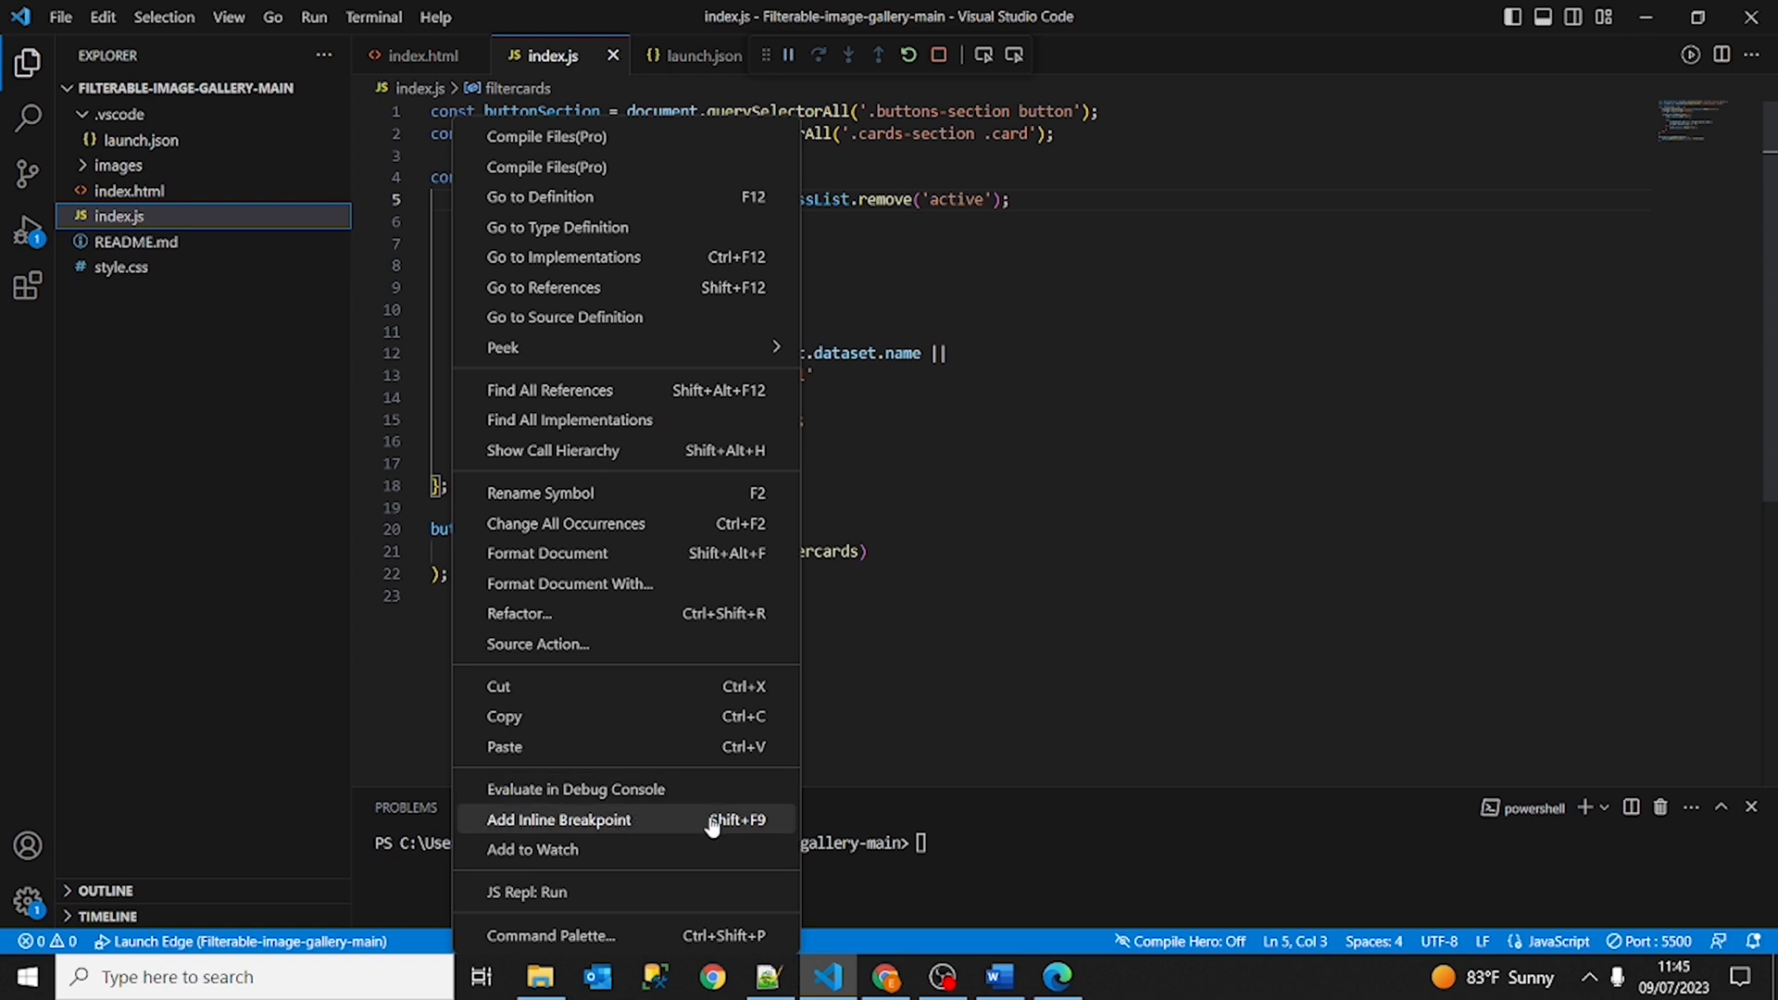
mouse_move(743, 834)
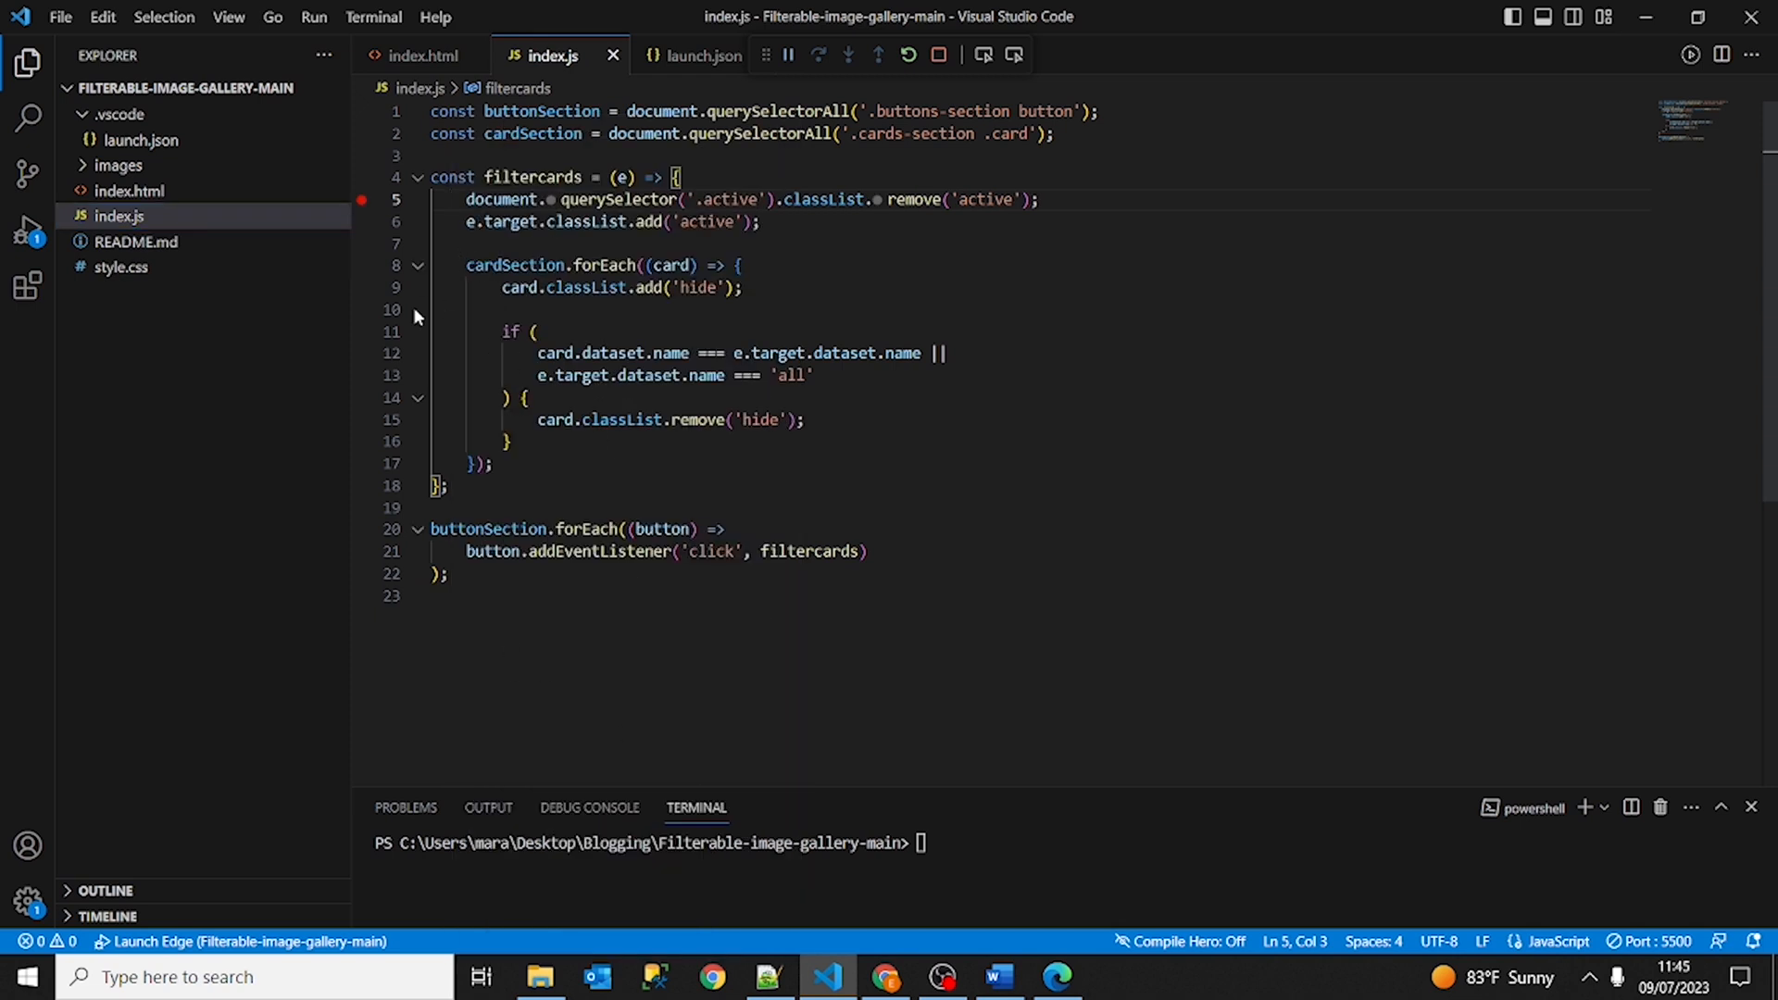
mouse_move(441, 302)
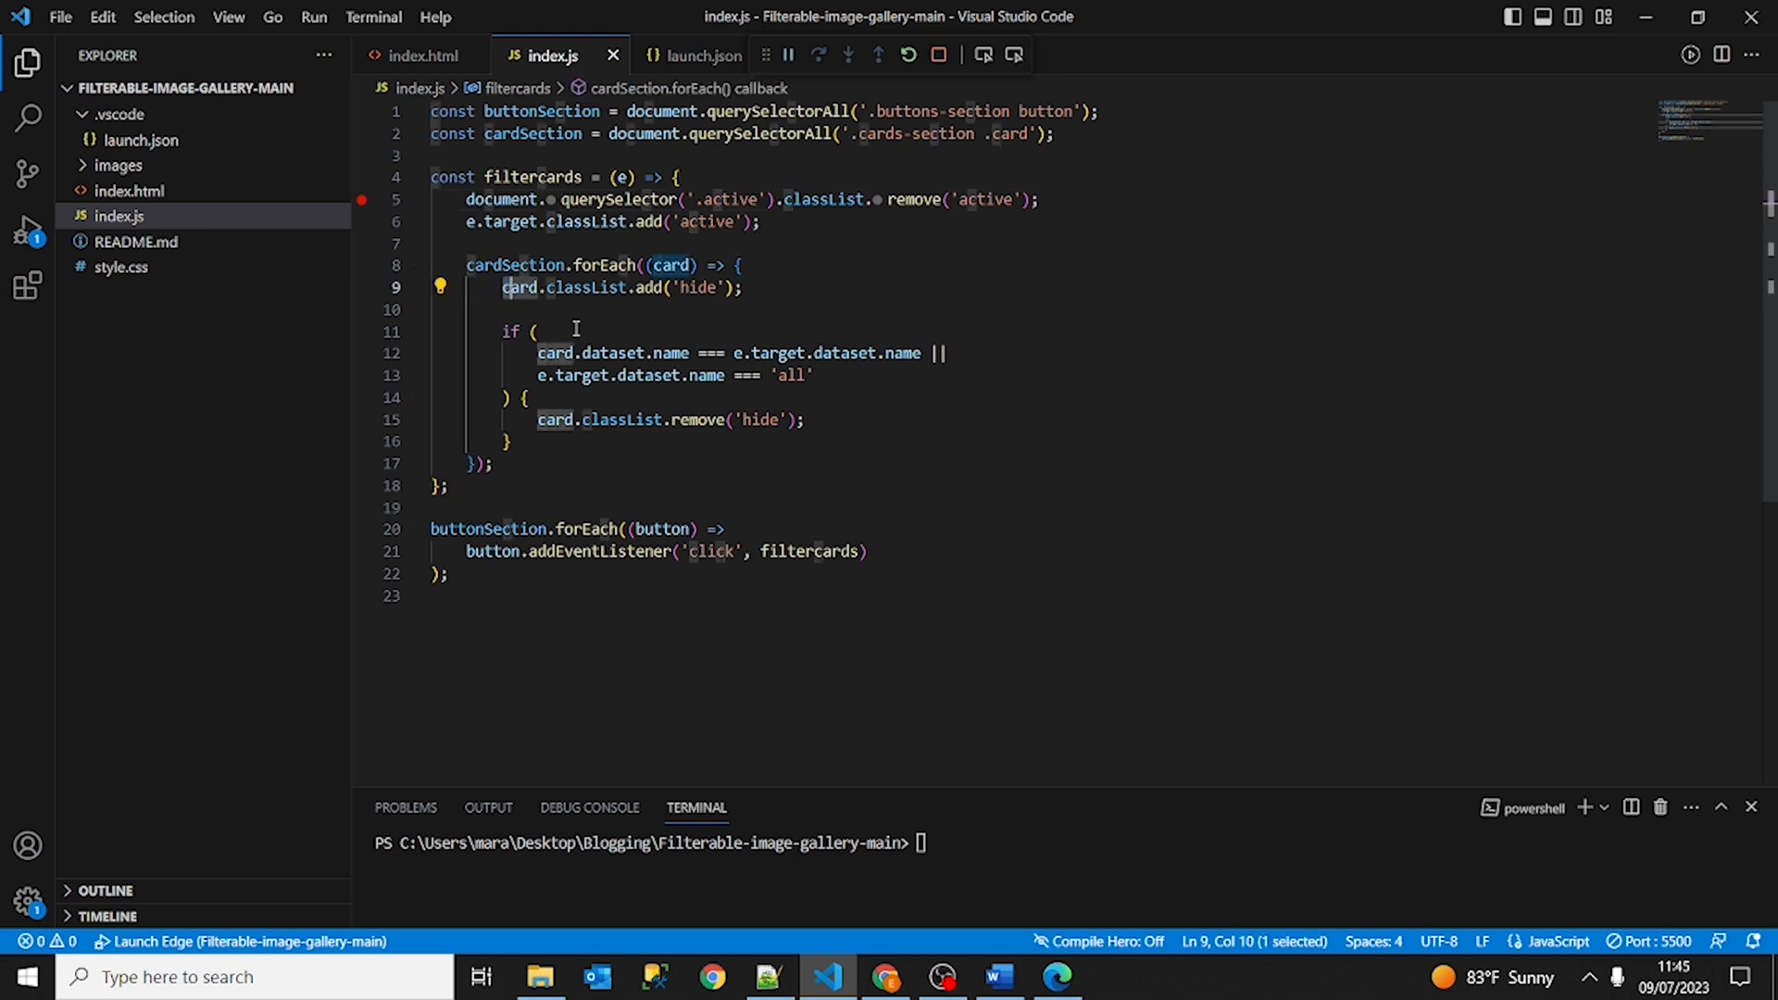
click(361, 289)
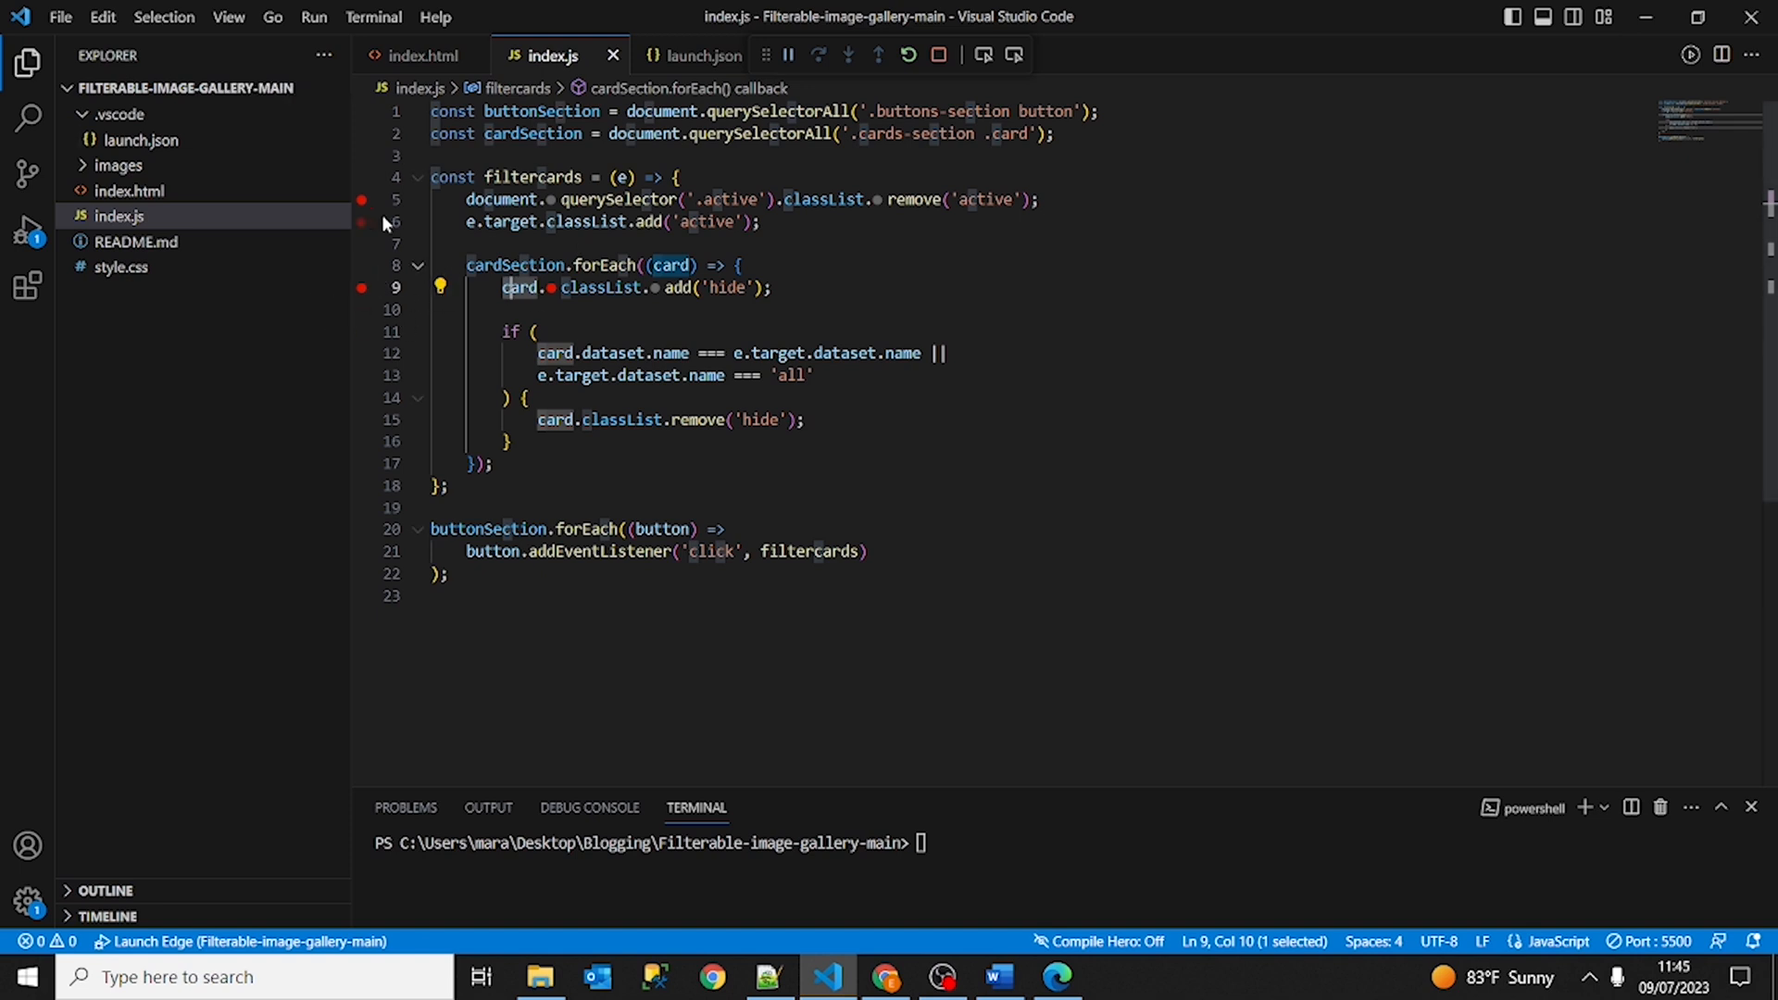
right_click(361, 200)
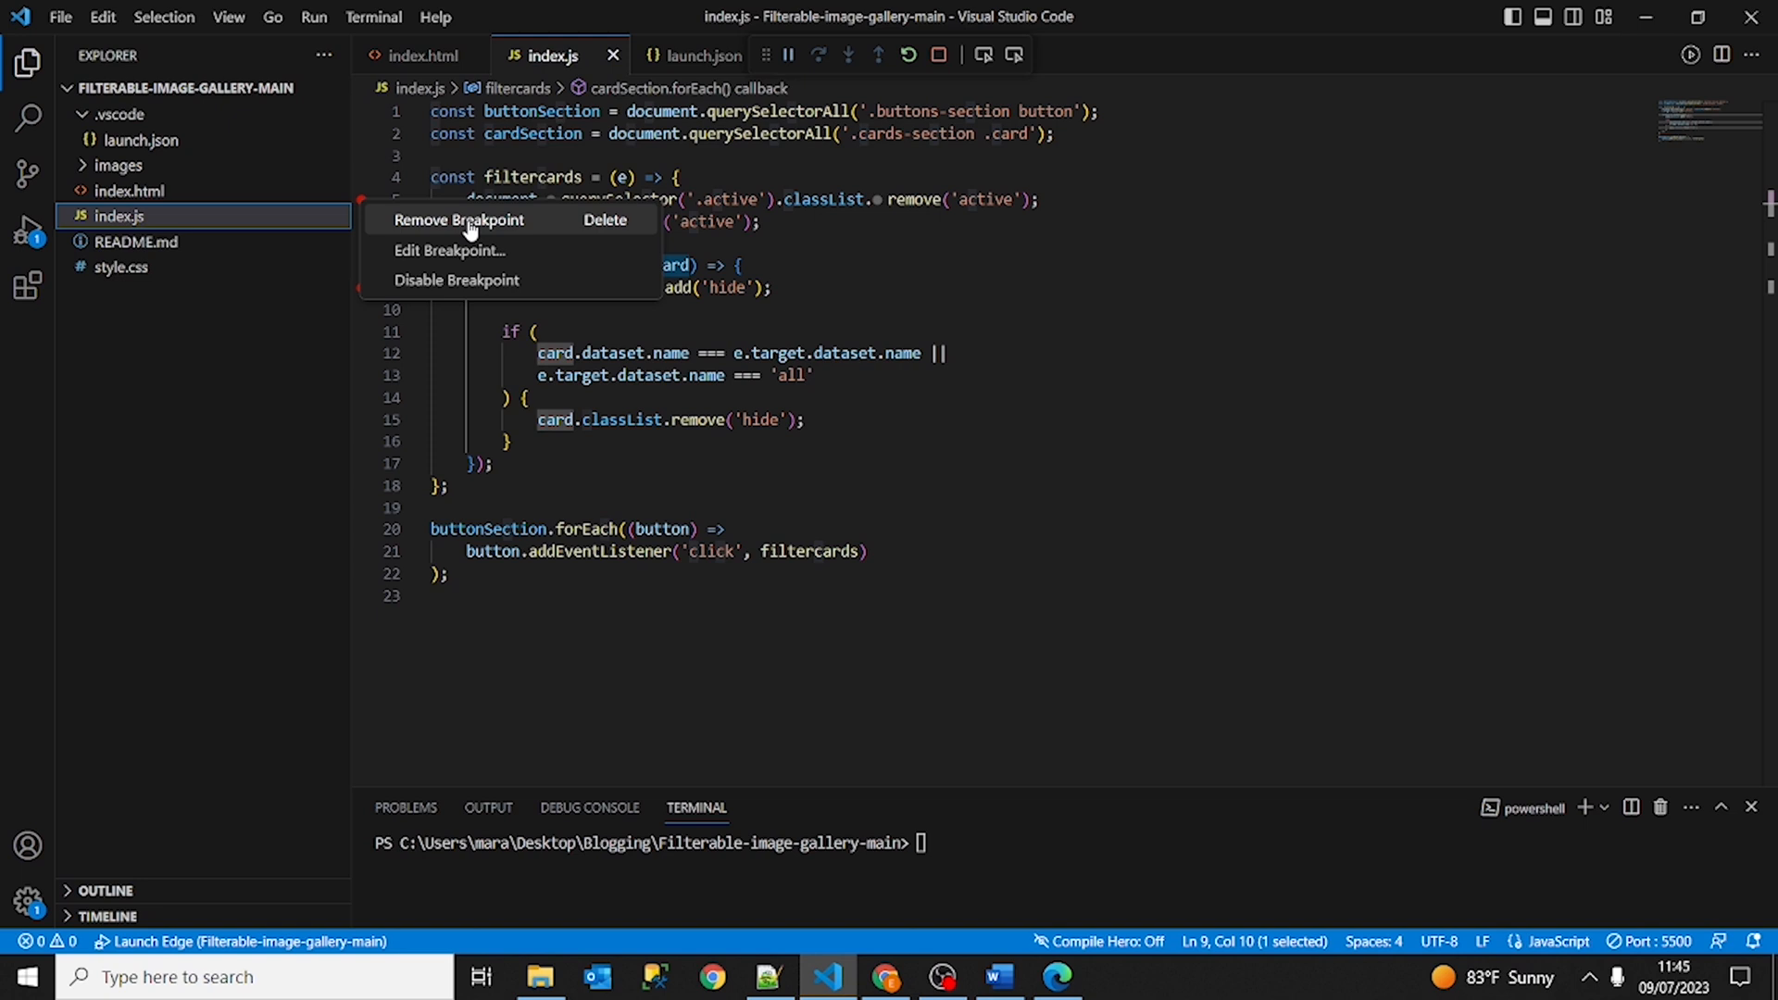
mouse_move(457, 280)
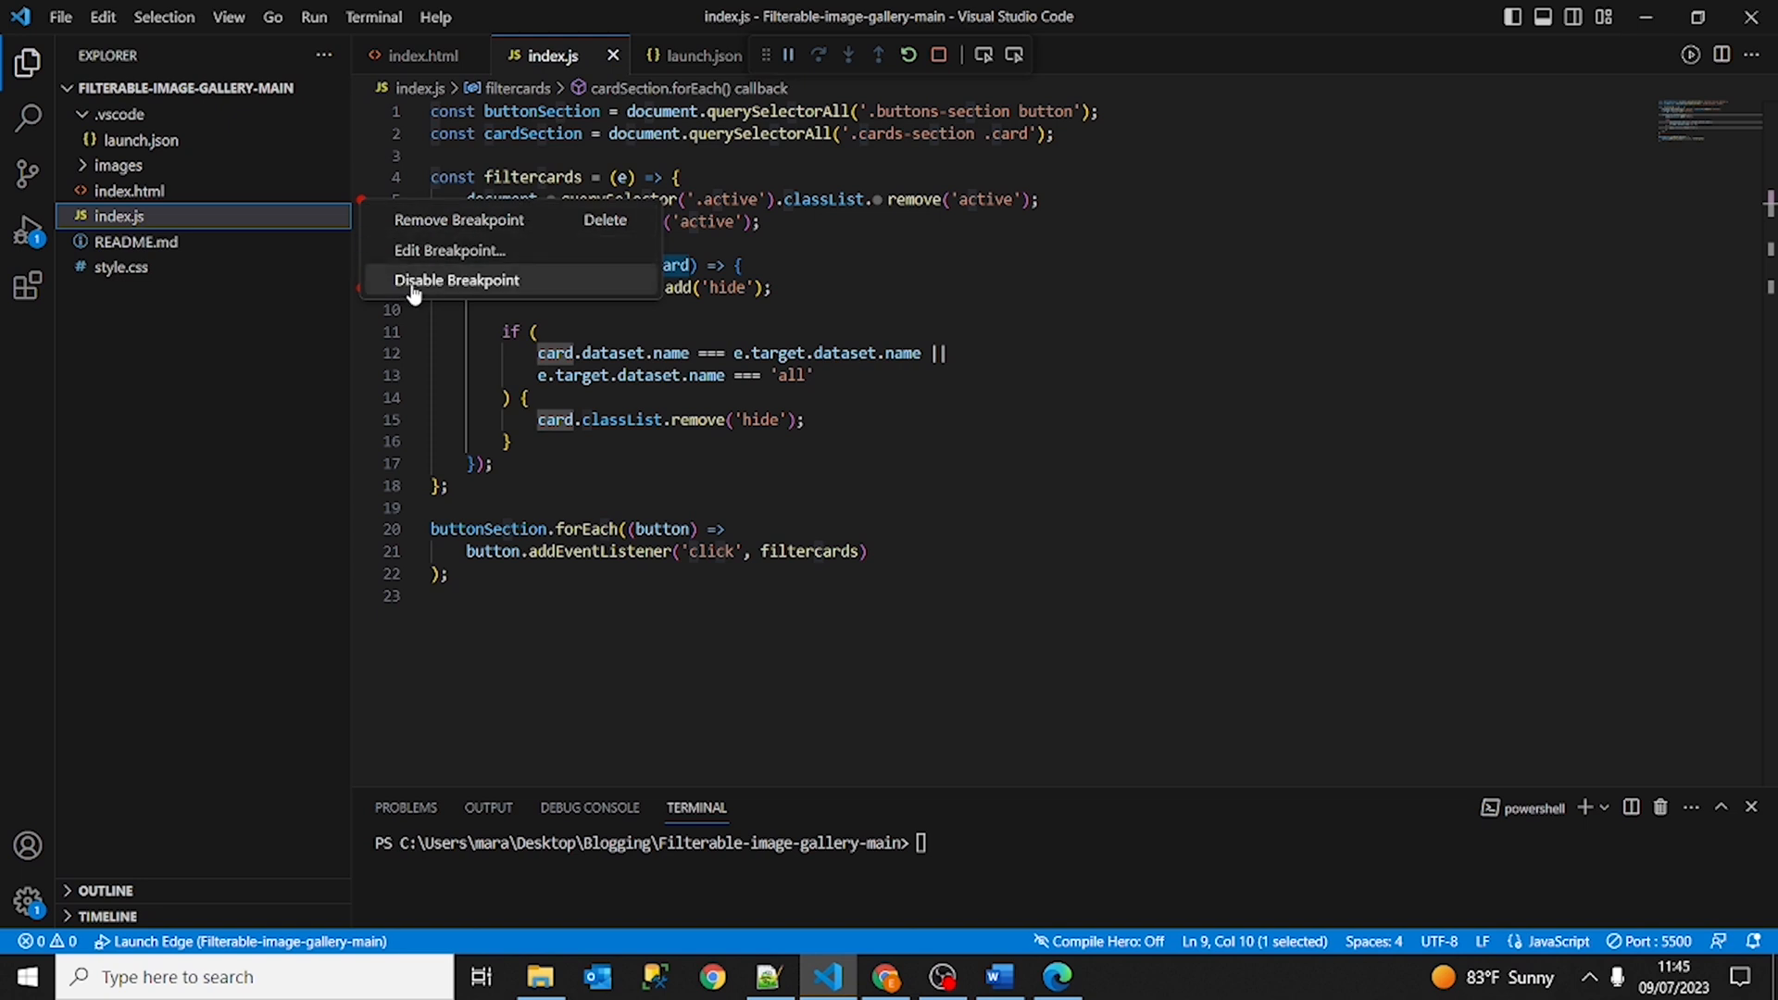
mouse_move(440, 293)
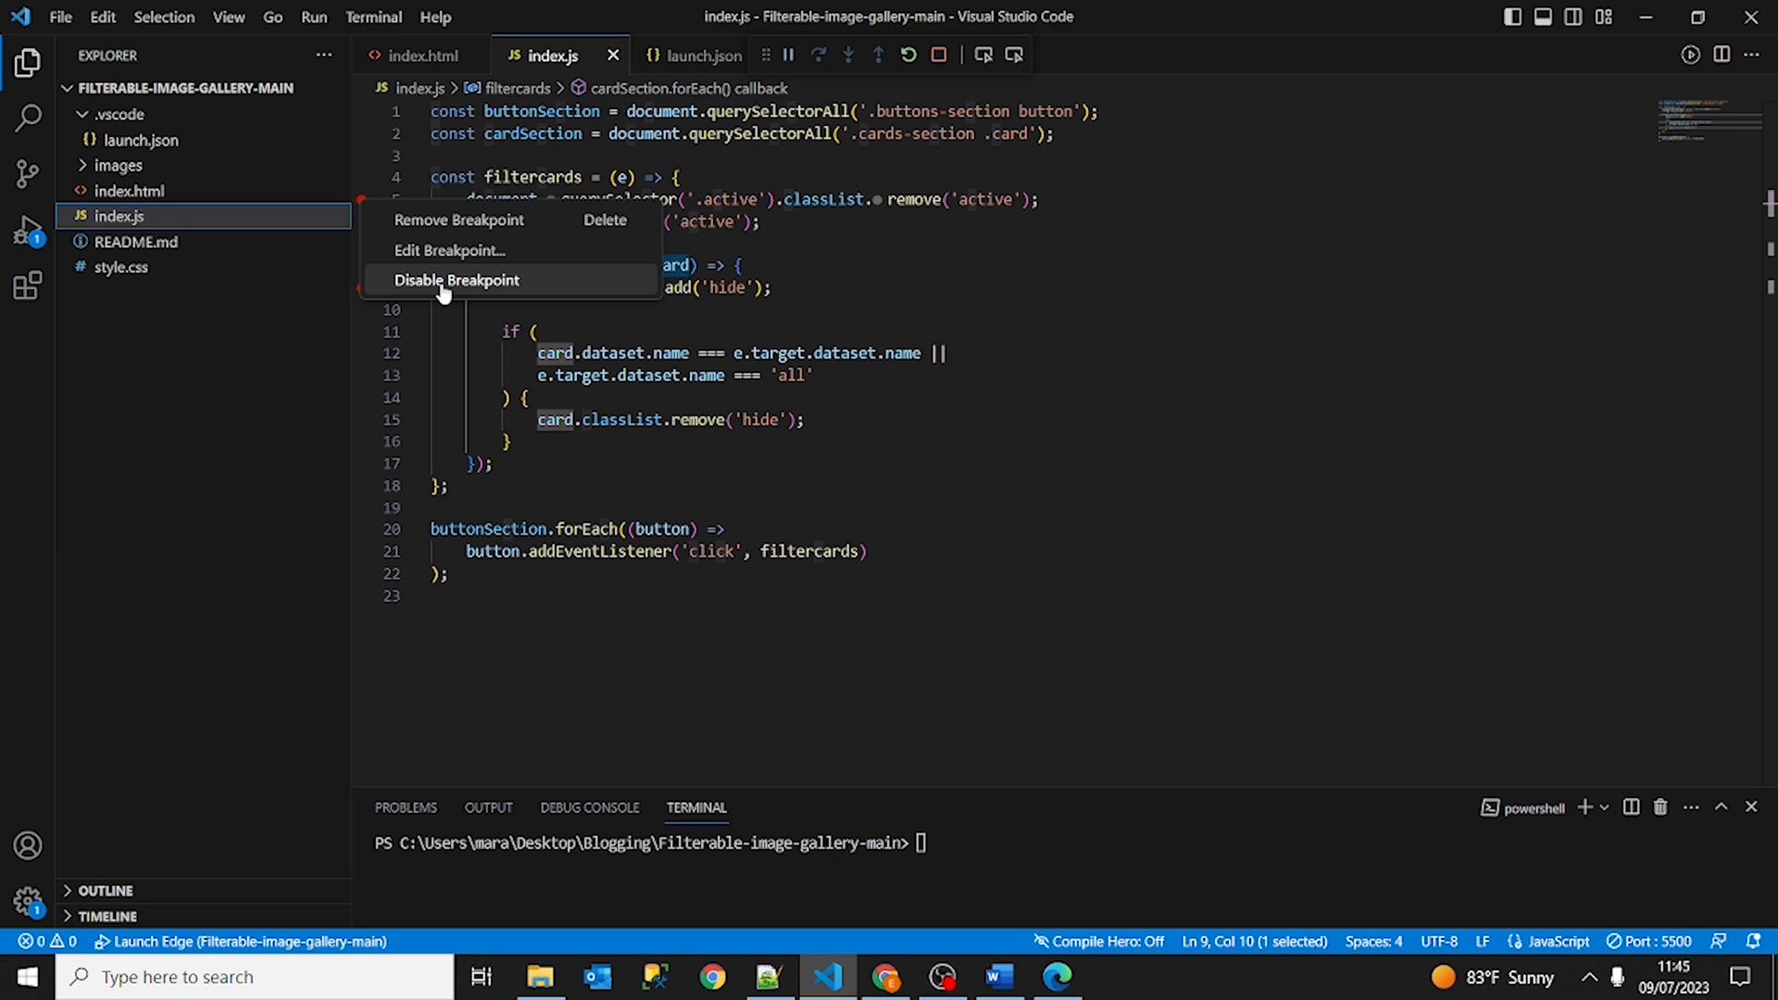
mouse_move(454, 297)
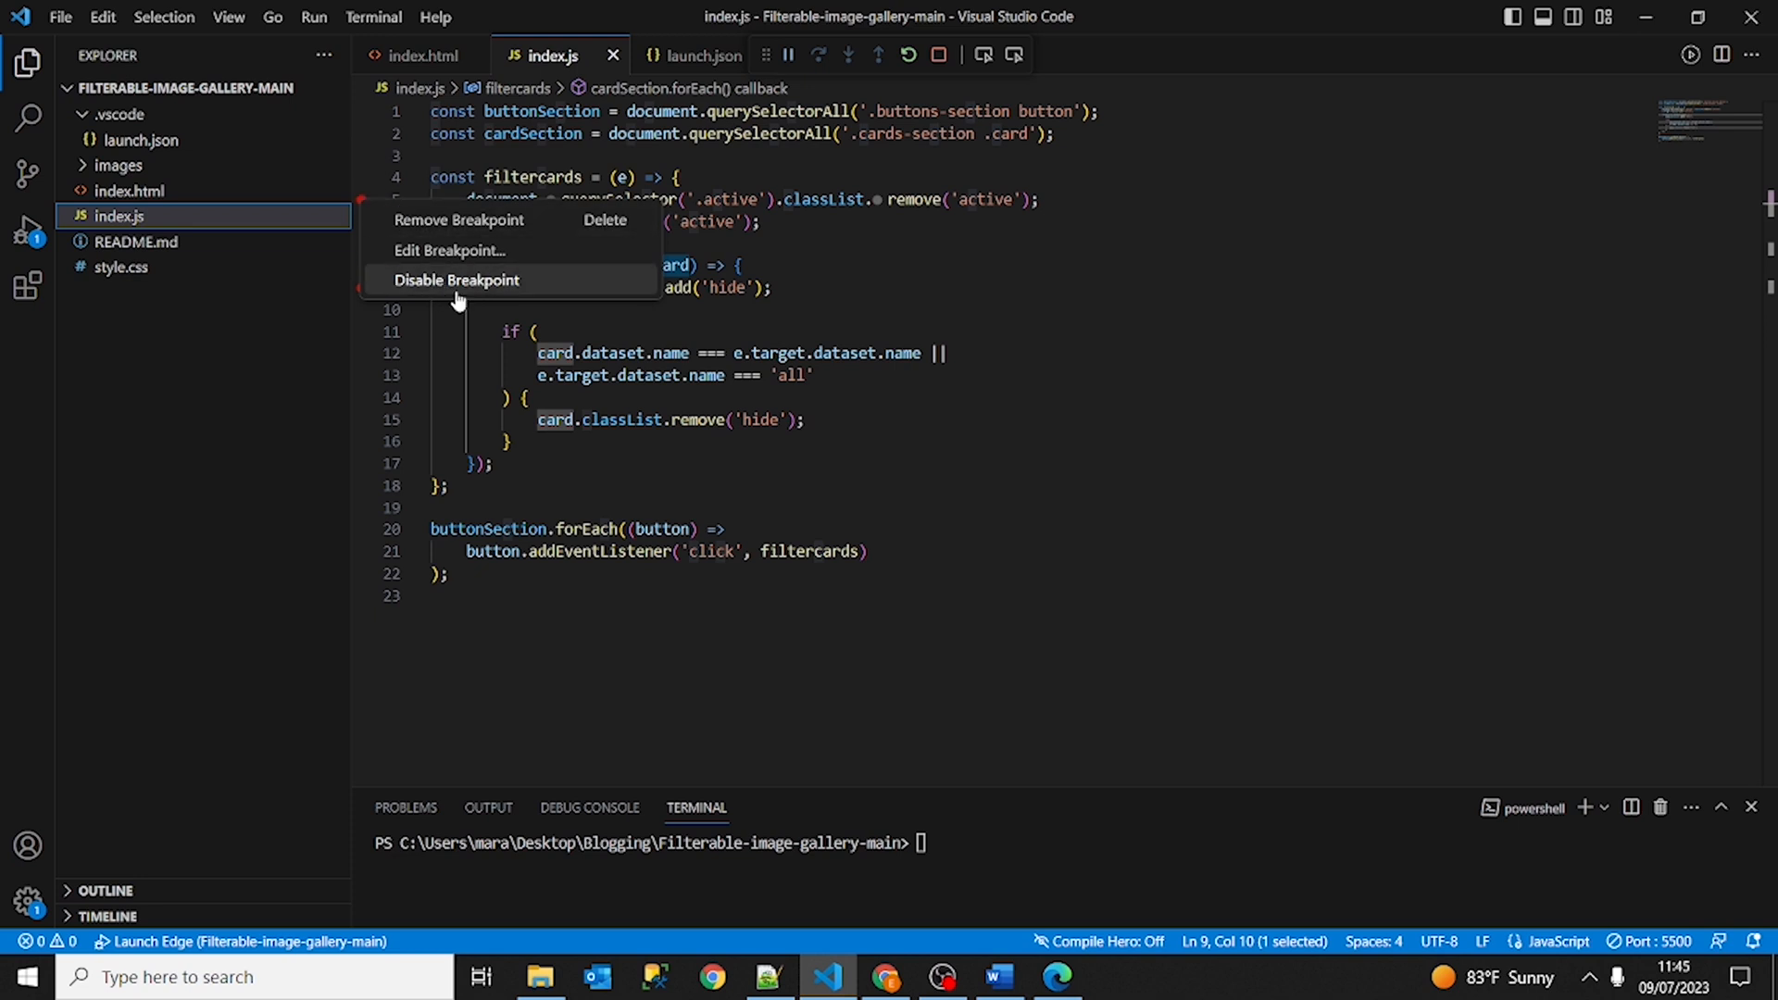
mouse_move(648, 202)
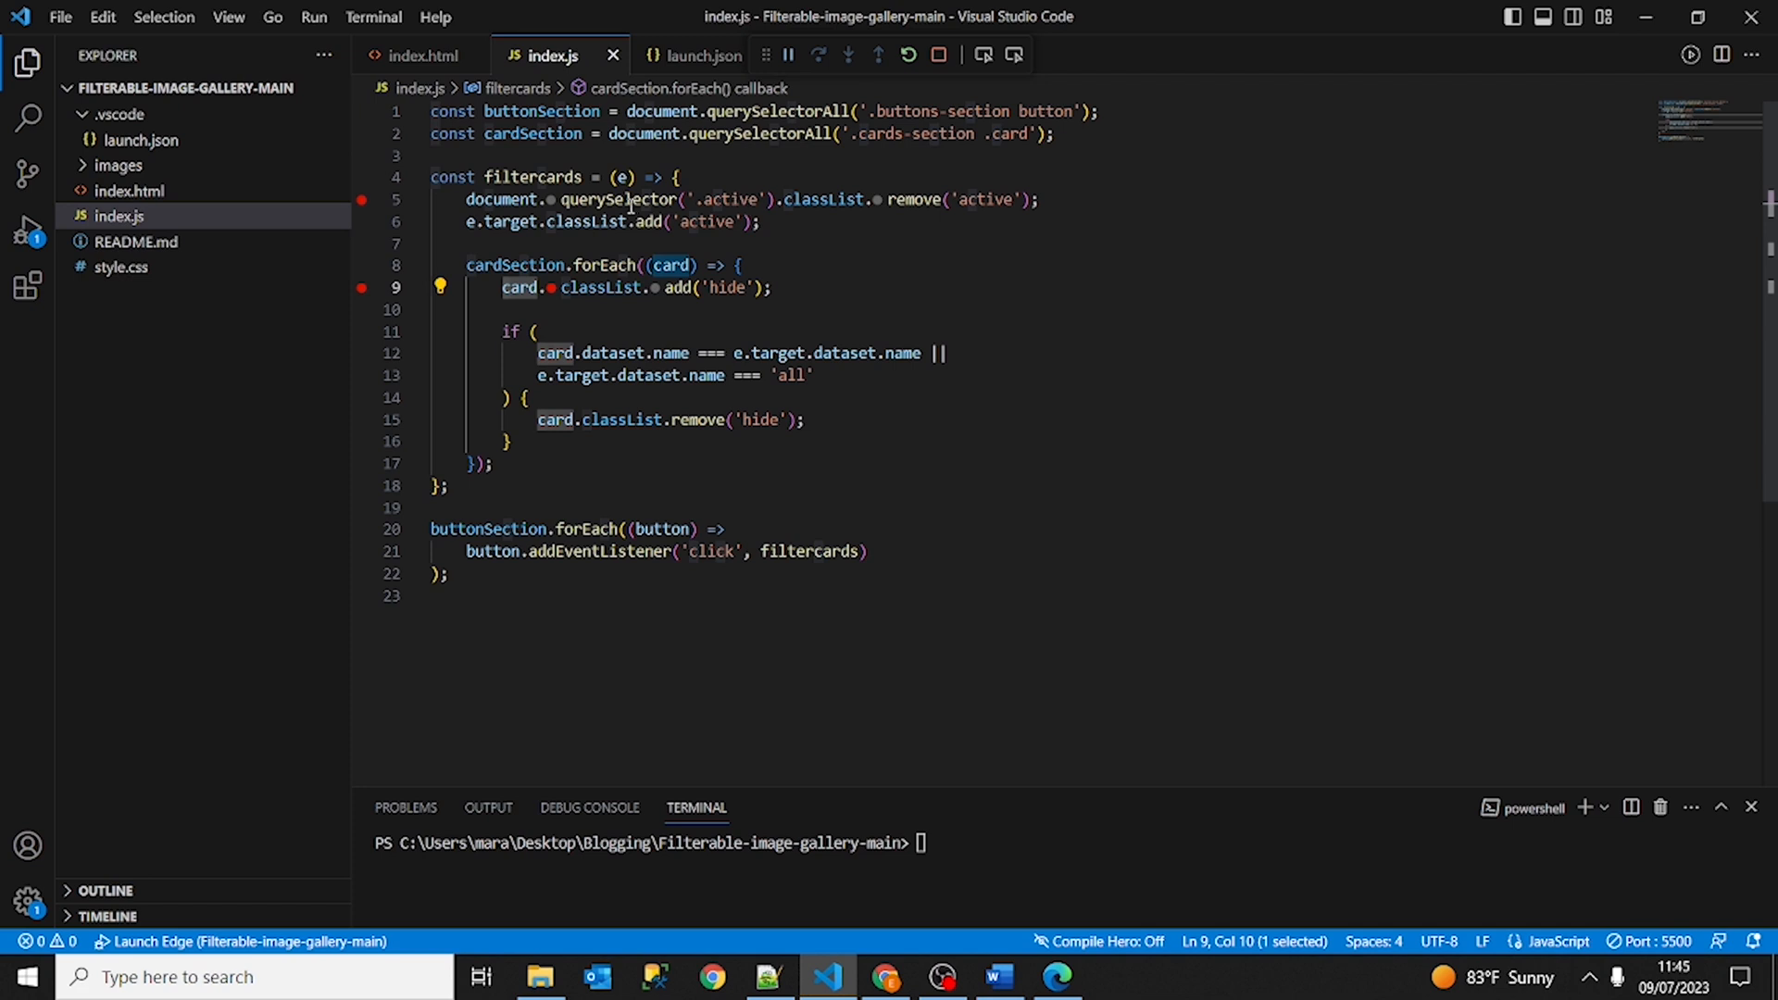
mouse_move(959, 224)
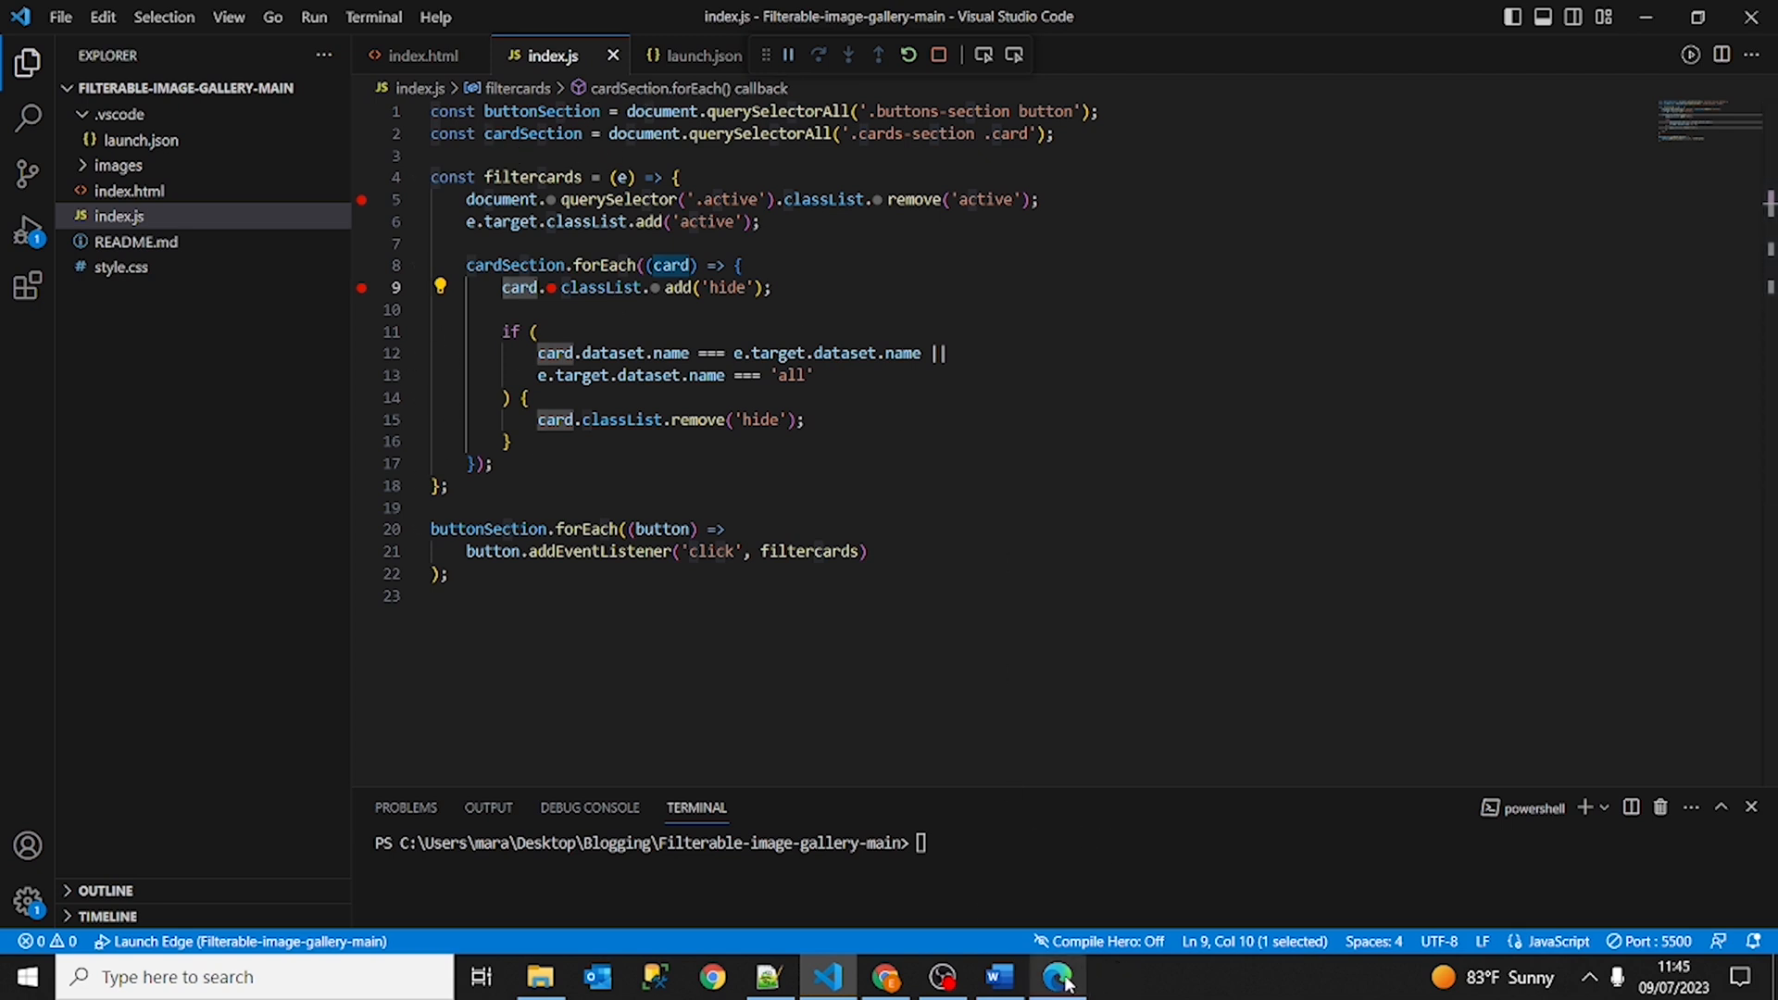
Switch to the gallery page in Edge to trigger a filter.
click(1055, 975)
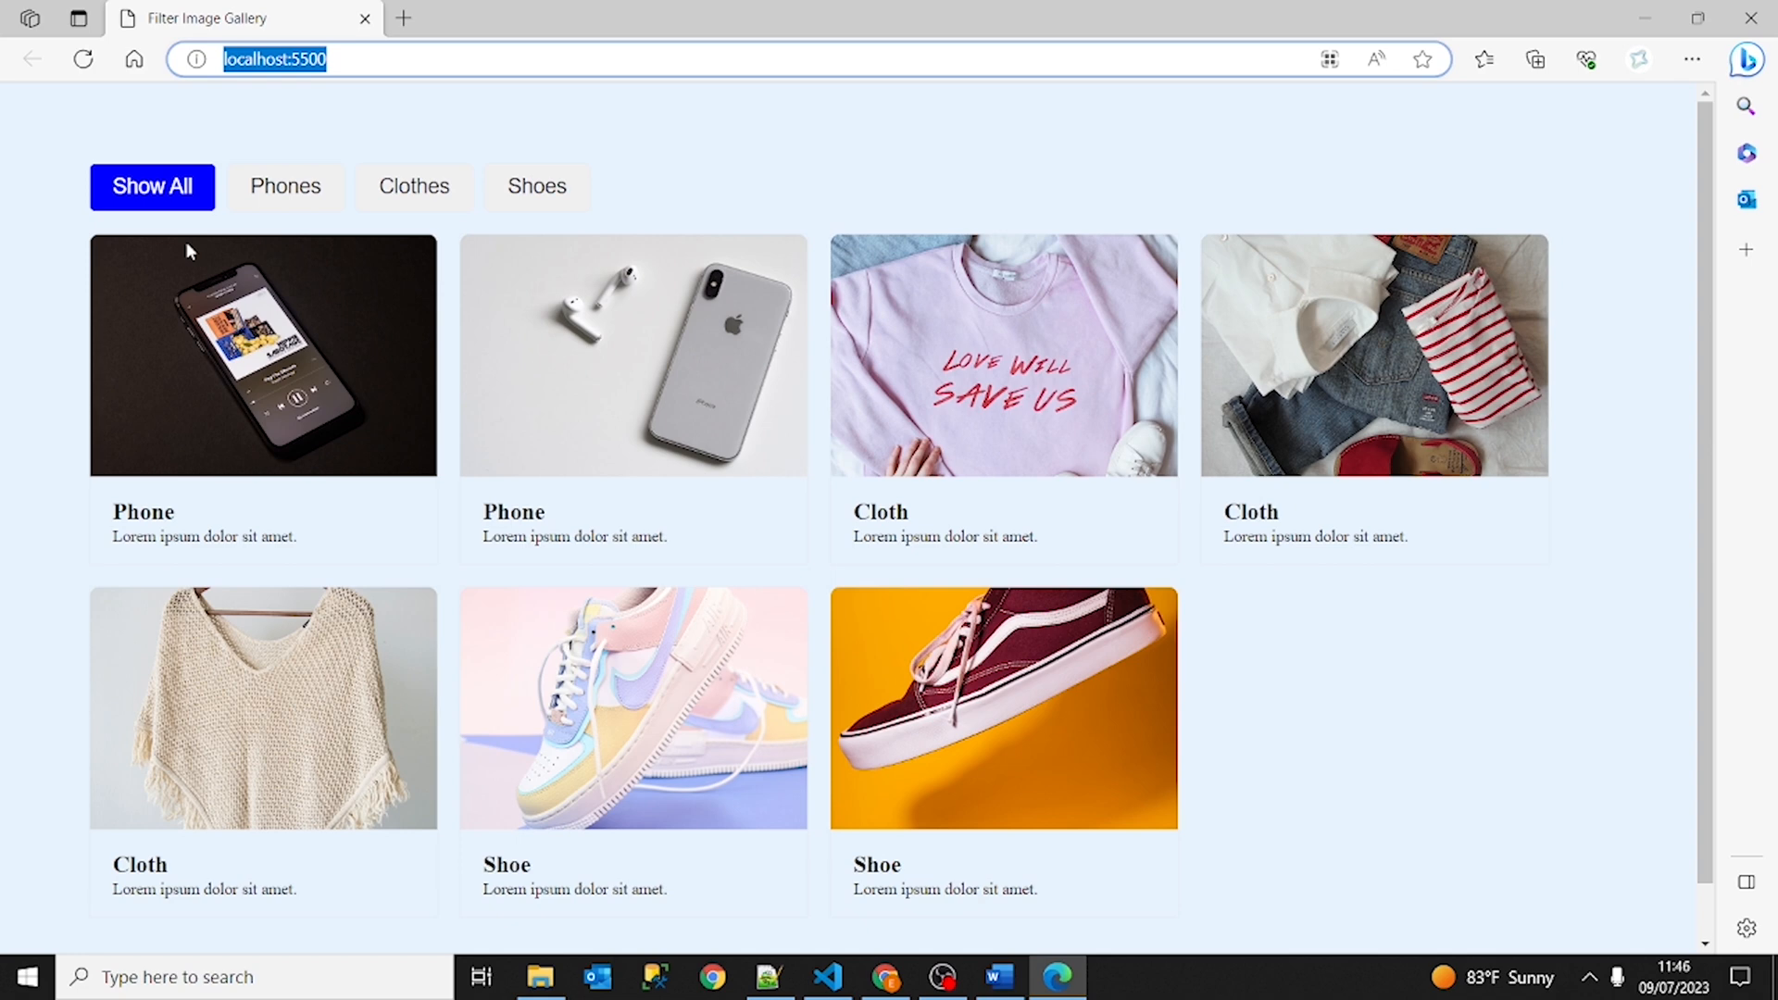
mouse_move(298, 199)
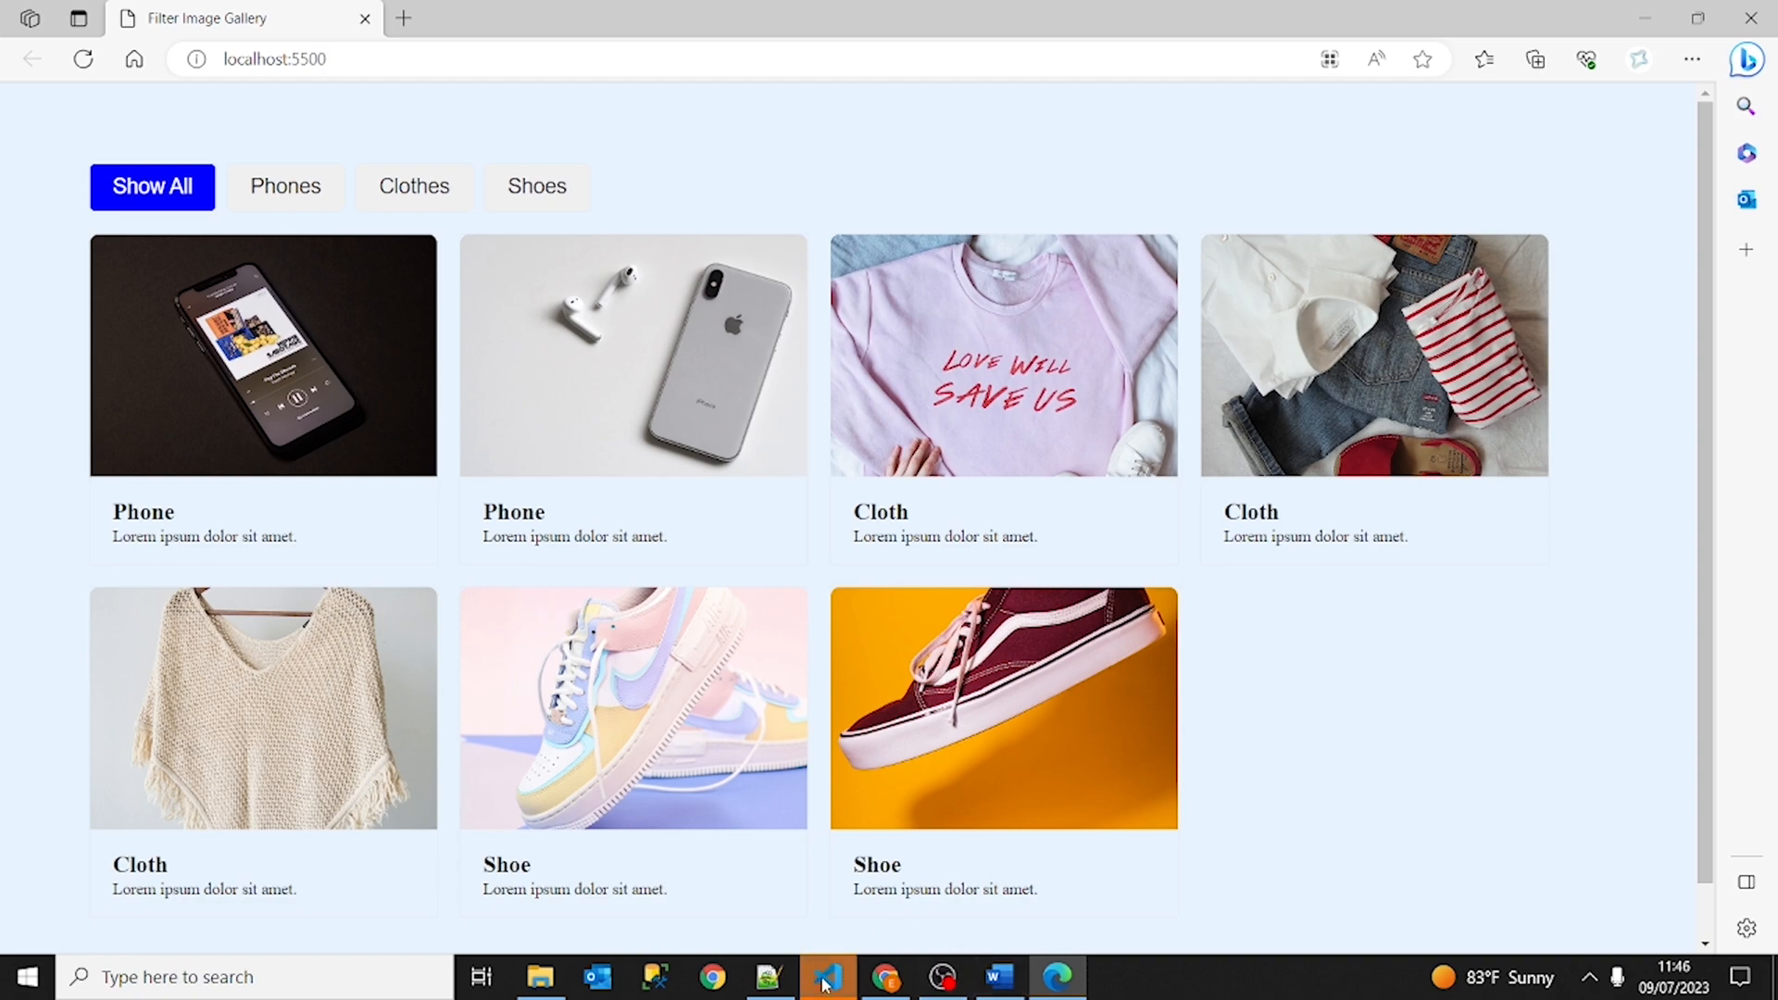
mouse_move(826, 976)
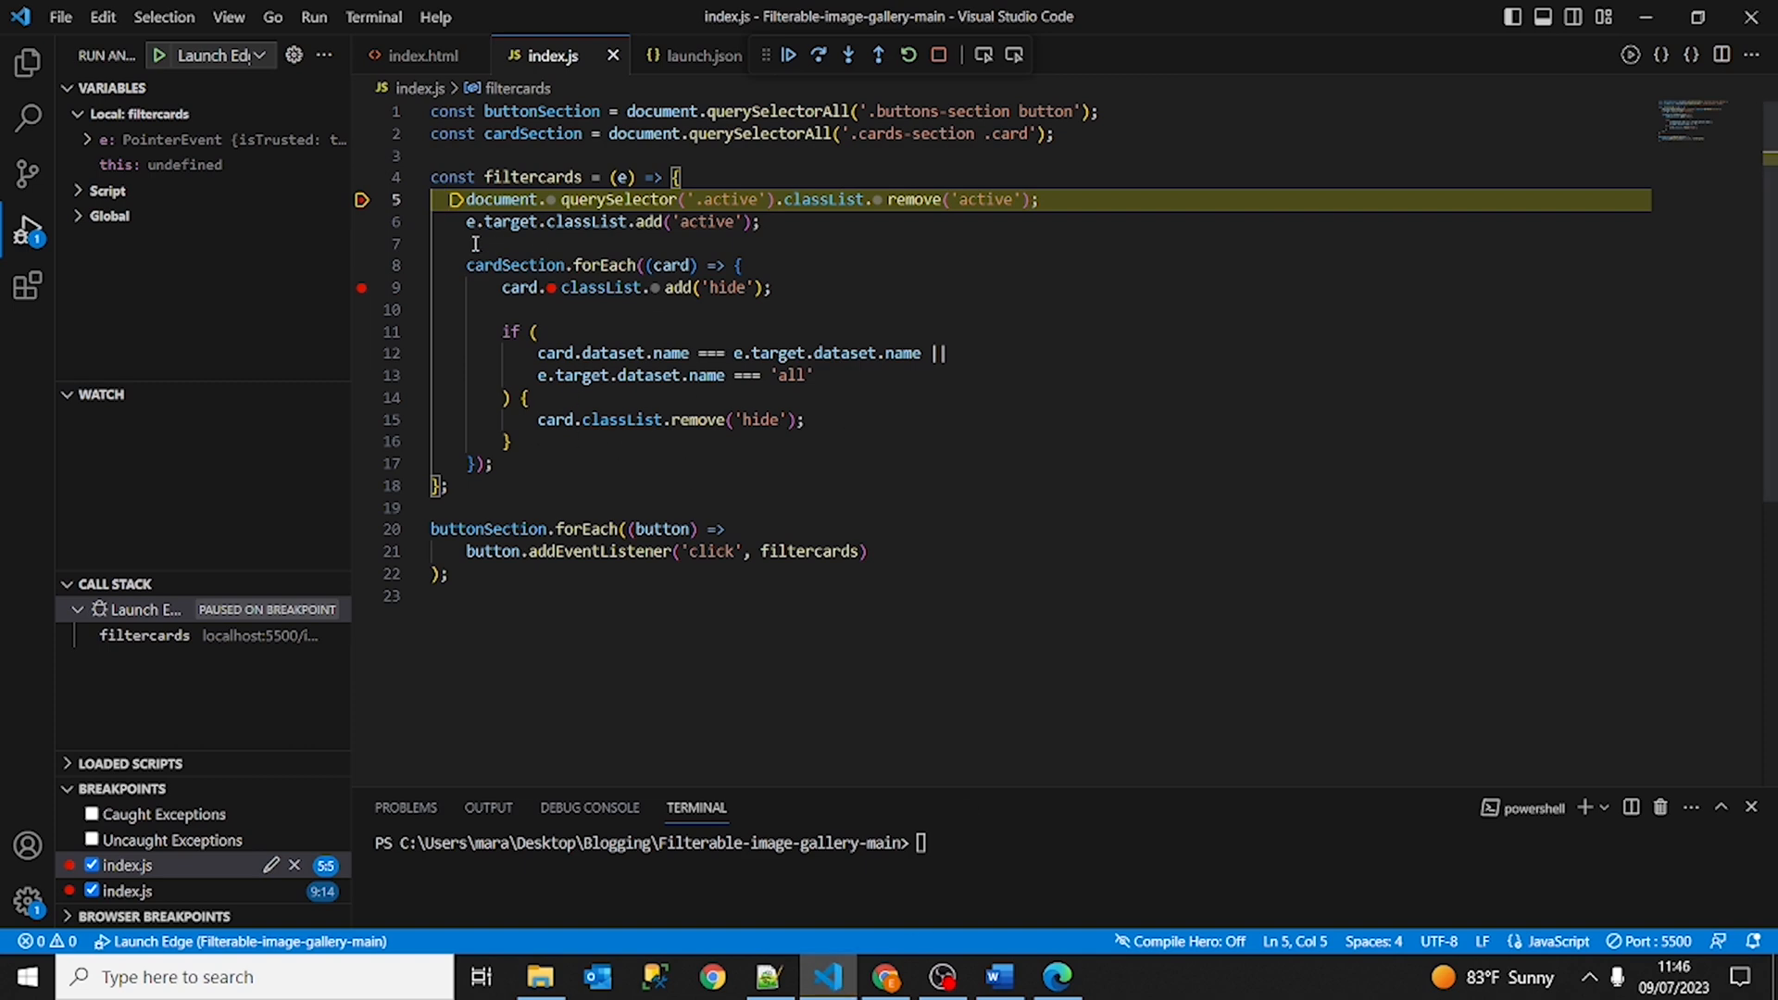
mouse_move(361, 200)
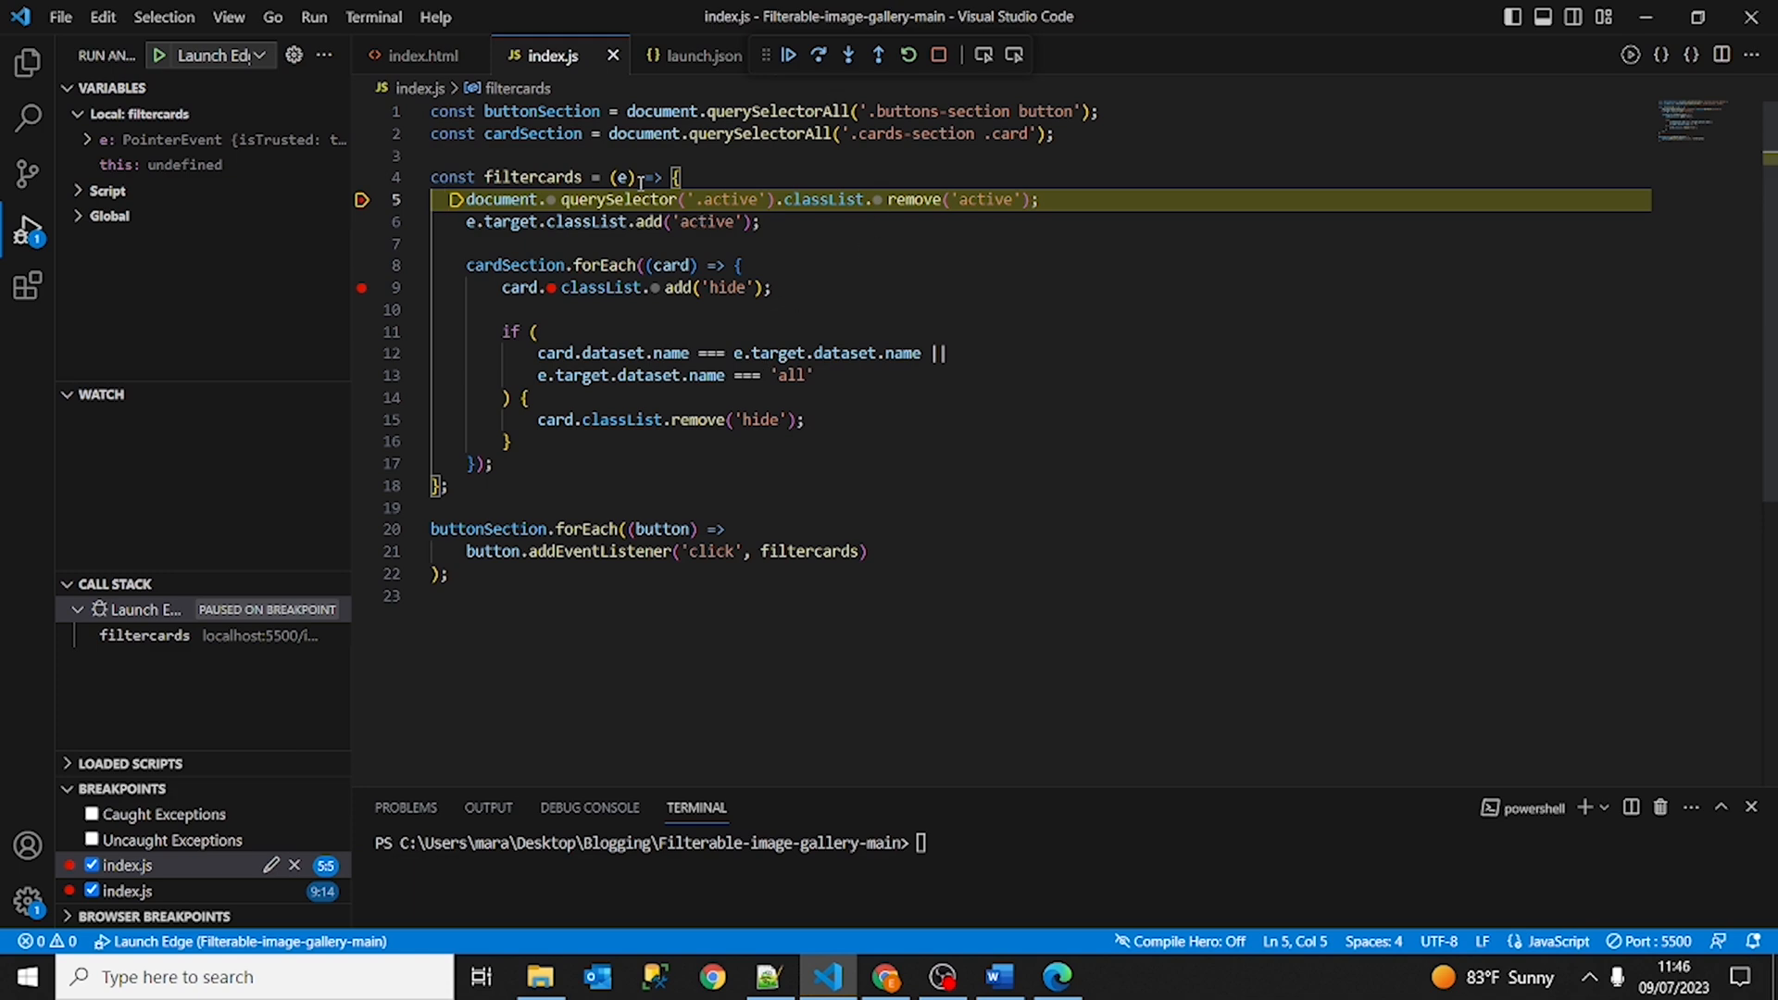
mouse_move(619, 178)
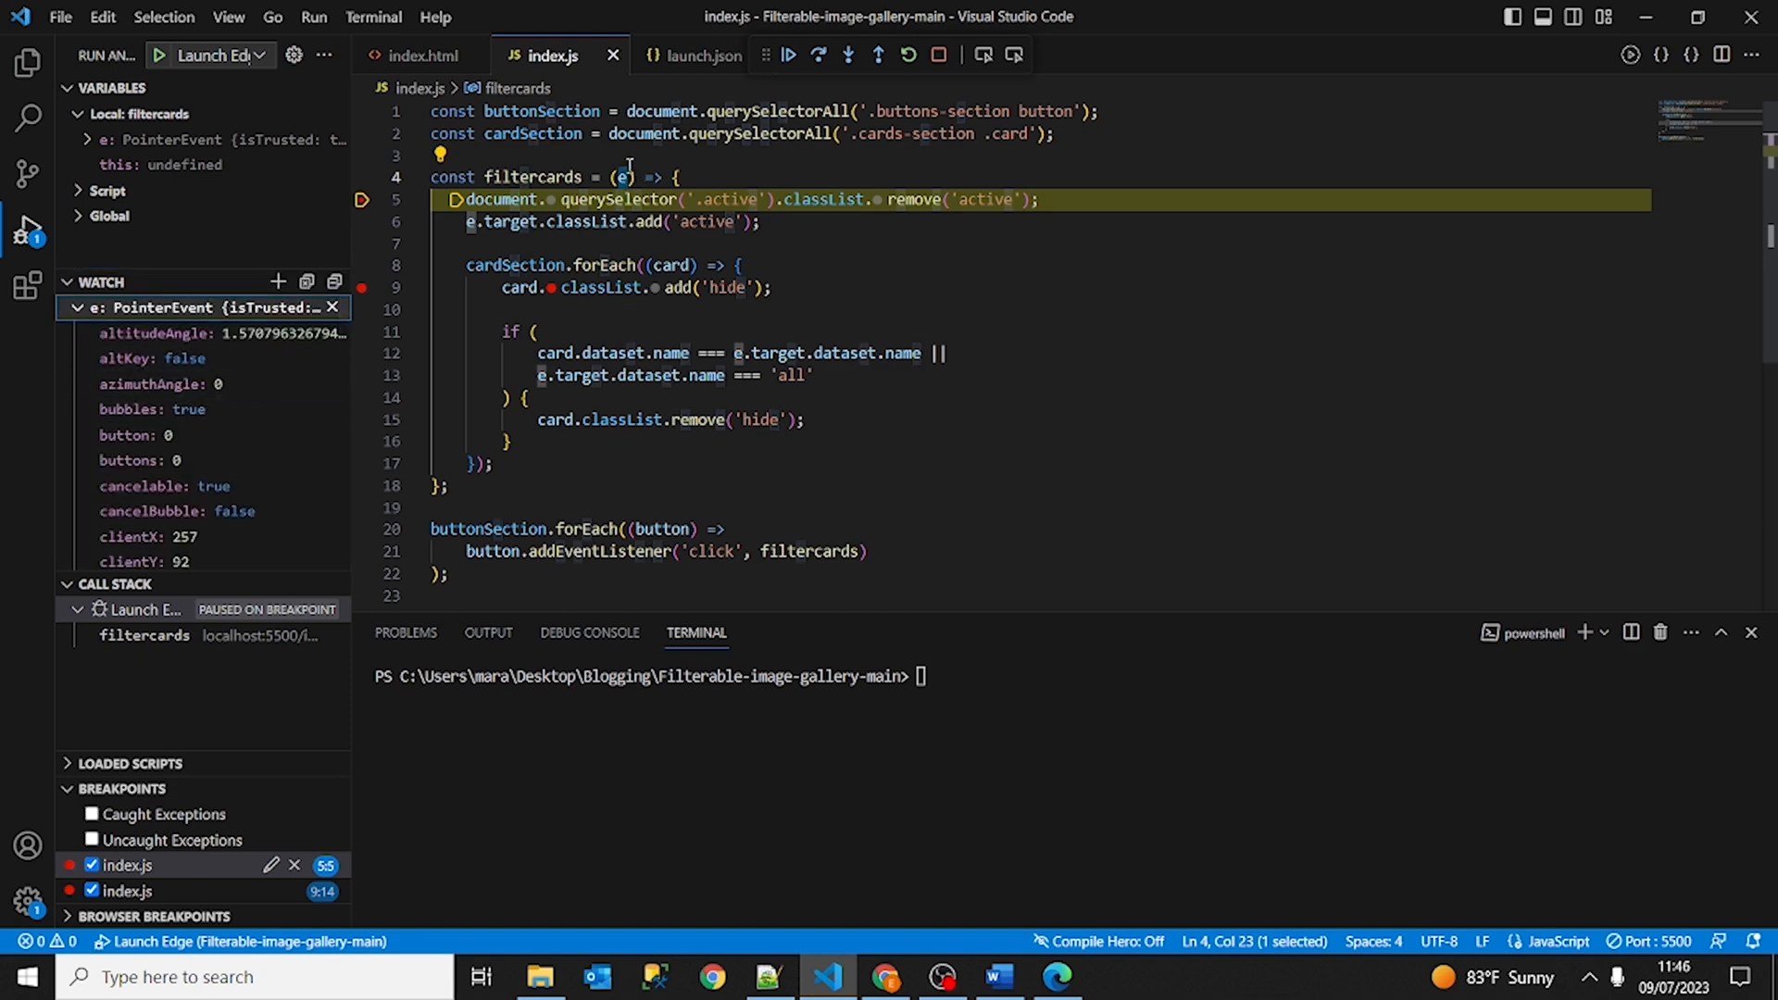
mouse_move(623, 177)
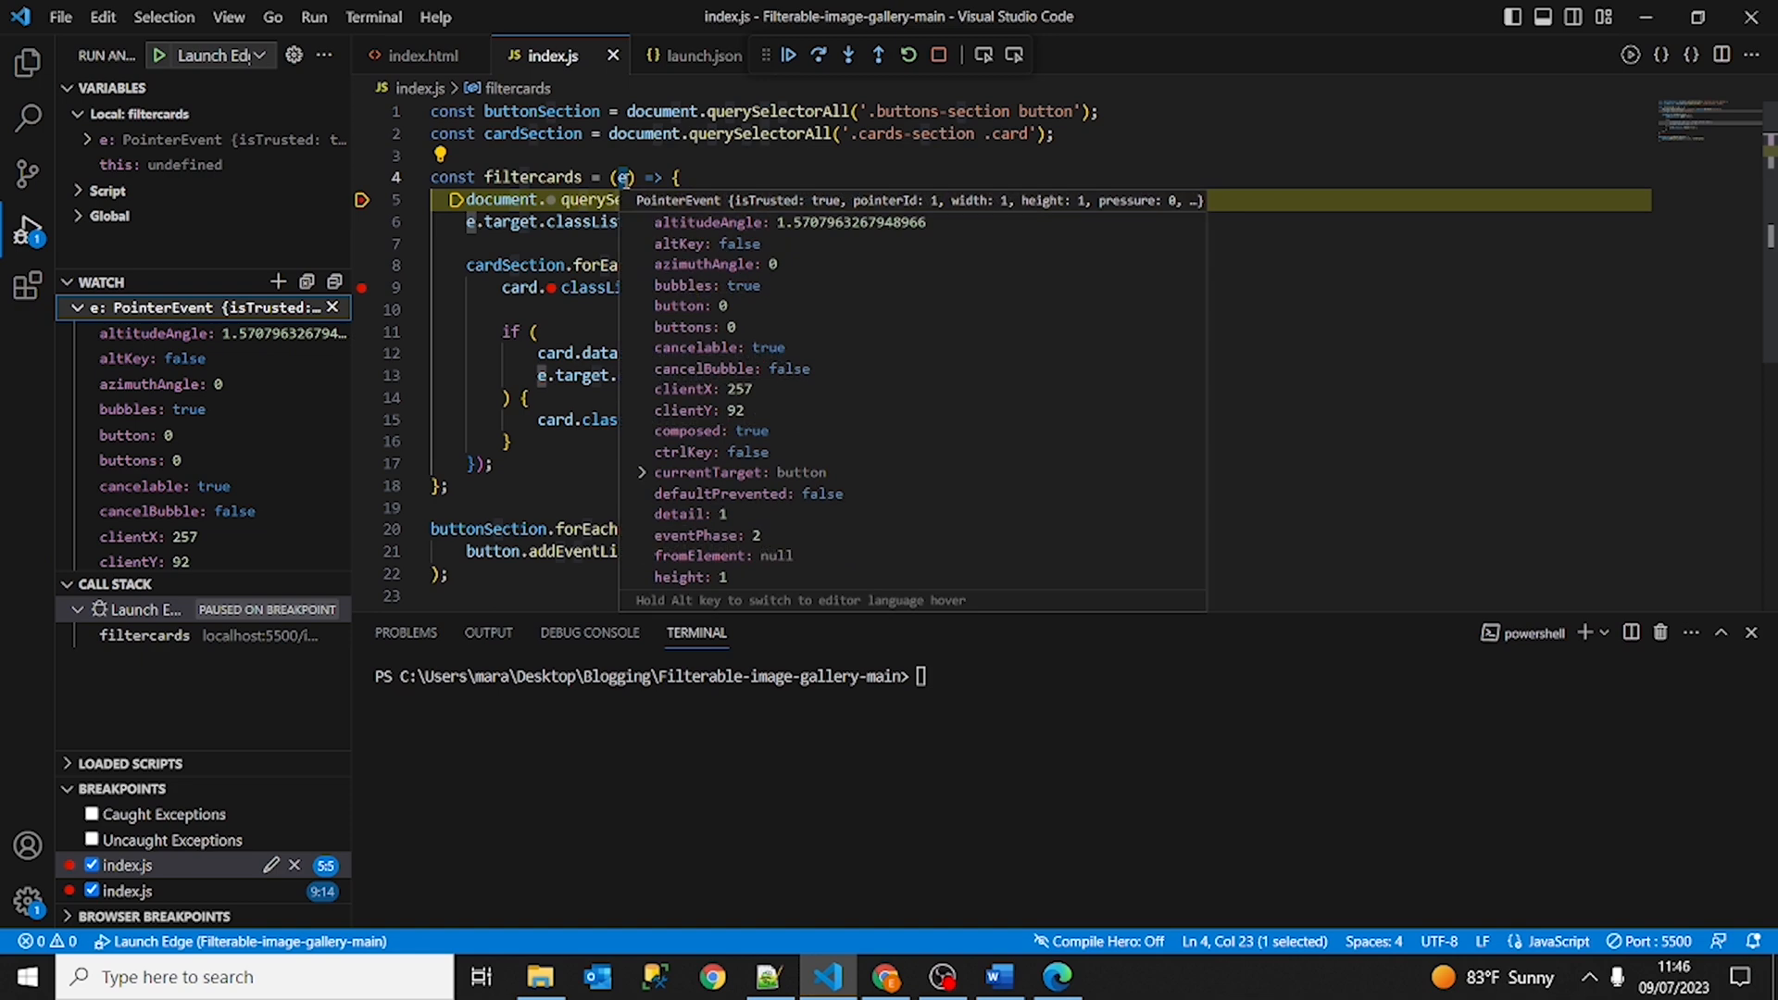
mouse_move(844, 380)
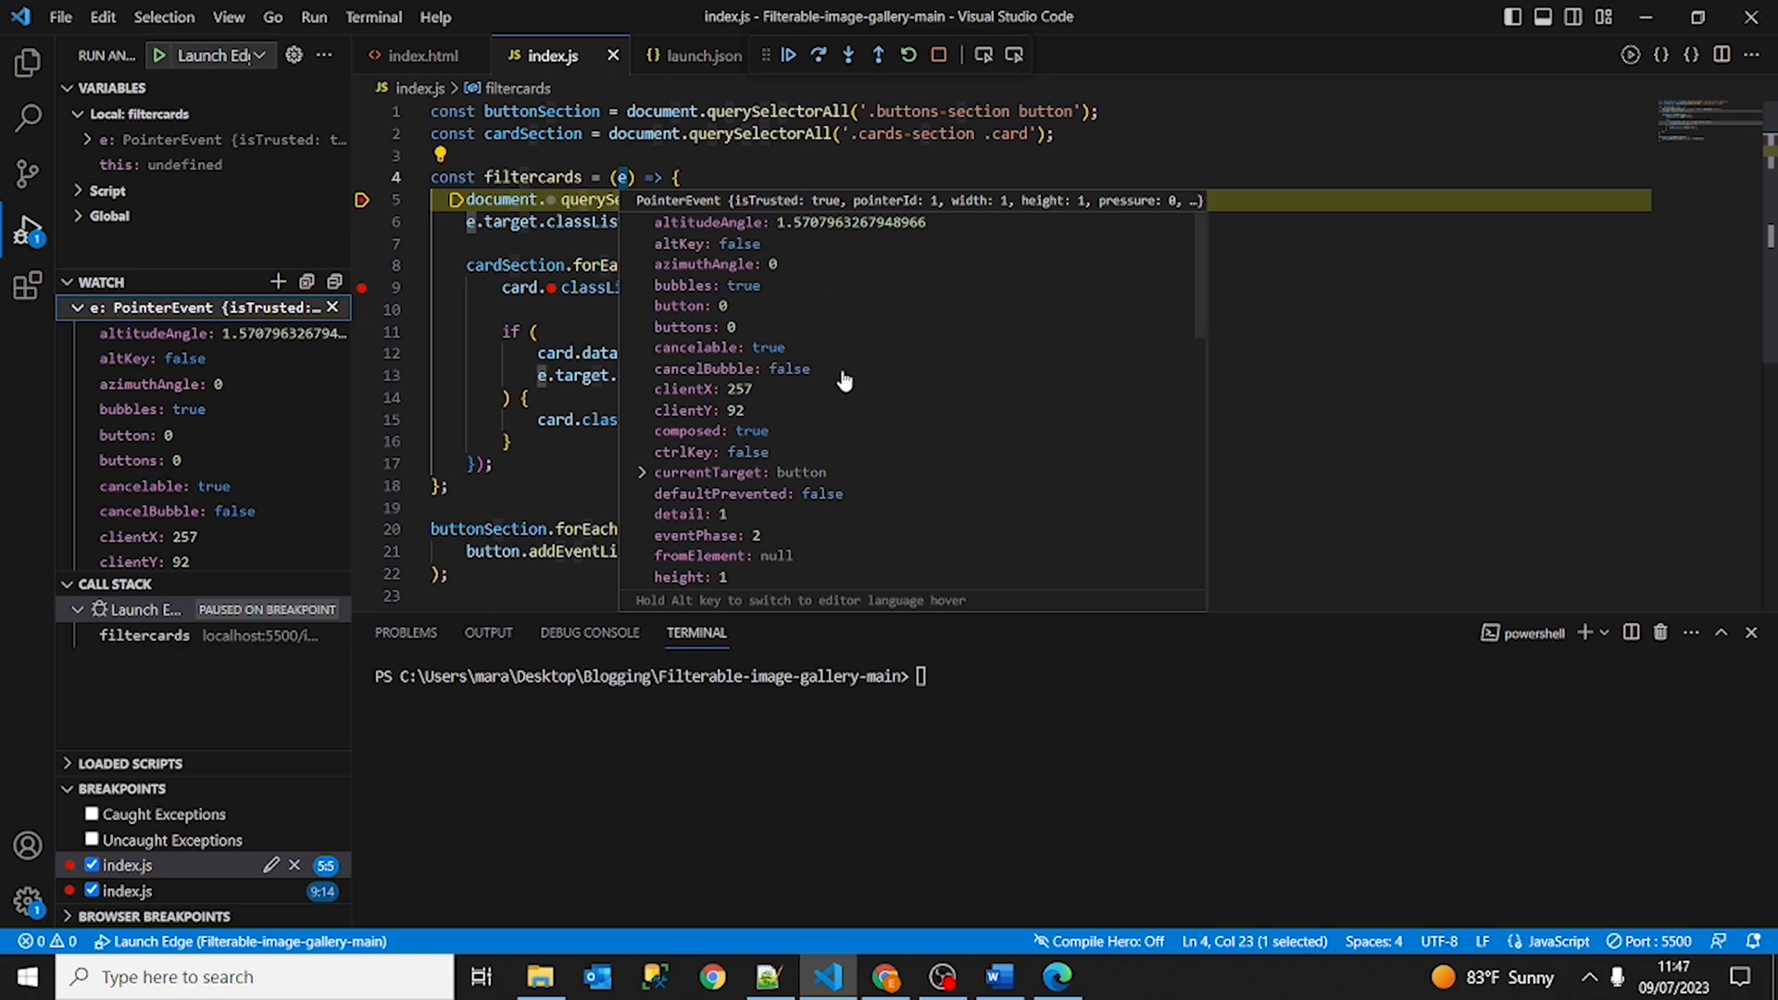
Browse the watched PointerEvent e's properties, then collapse the button details and the event.
scroll(down, 3)
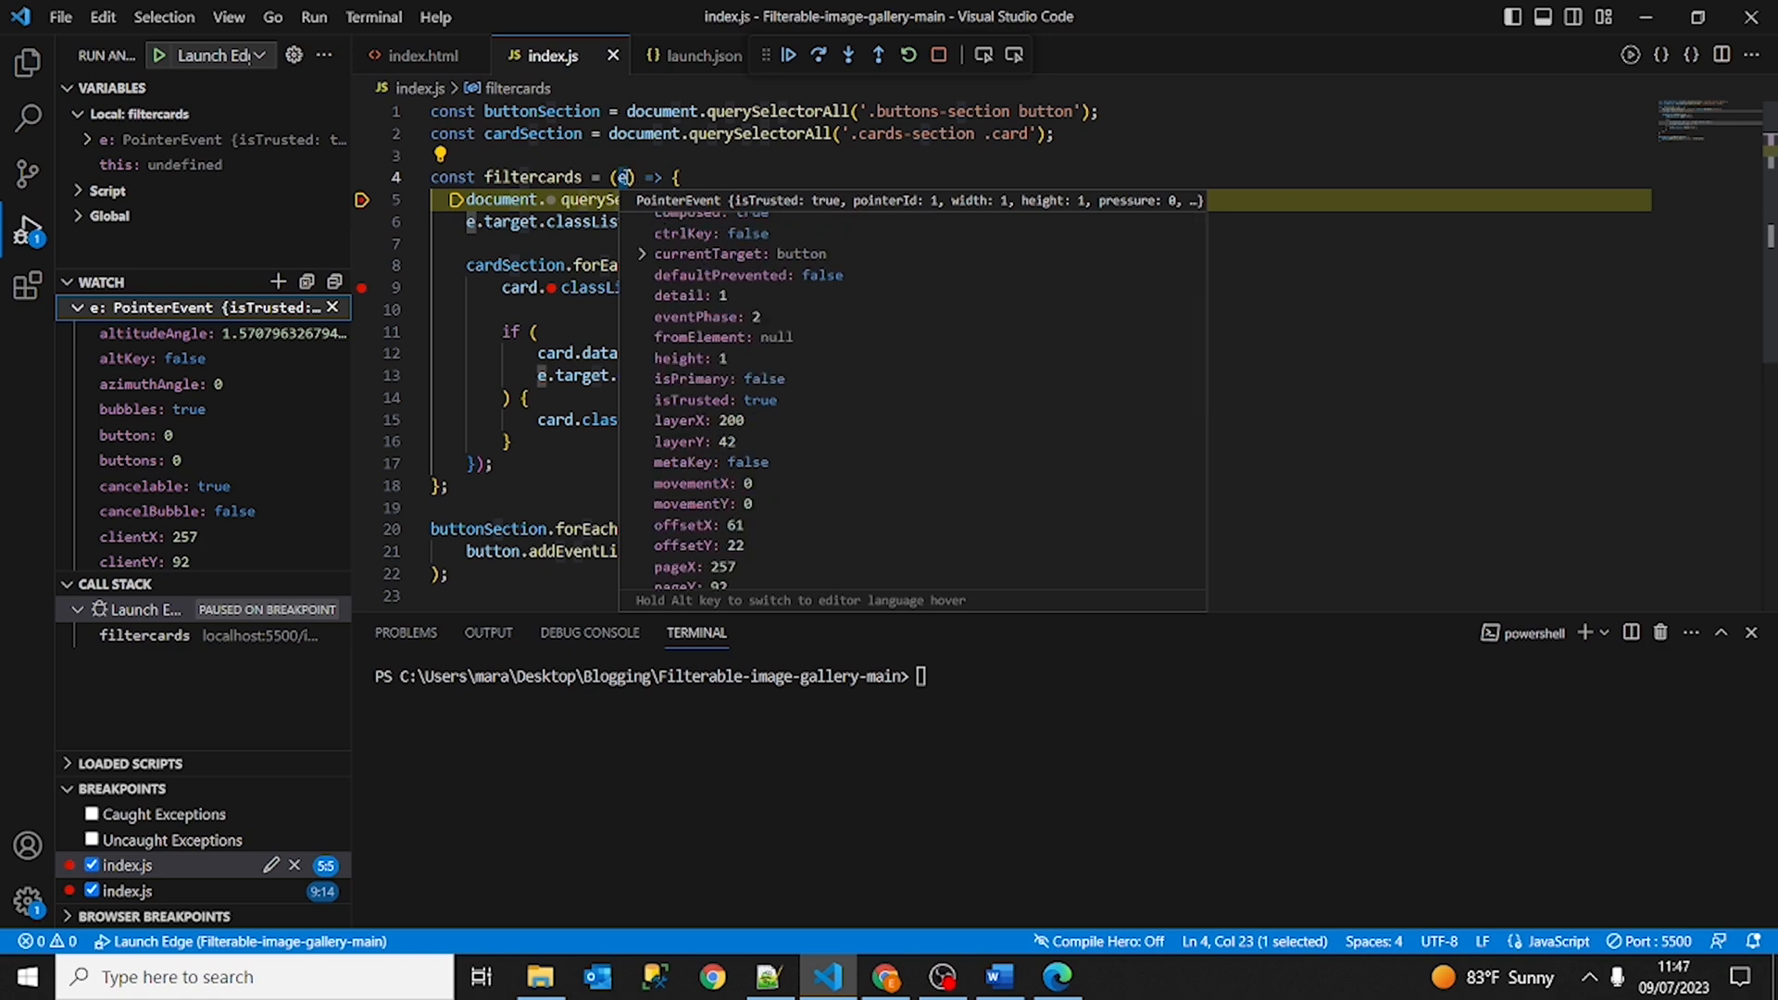
scroll(down, 3)
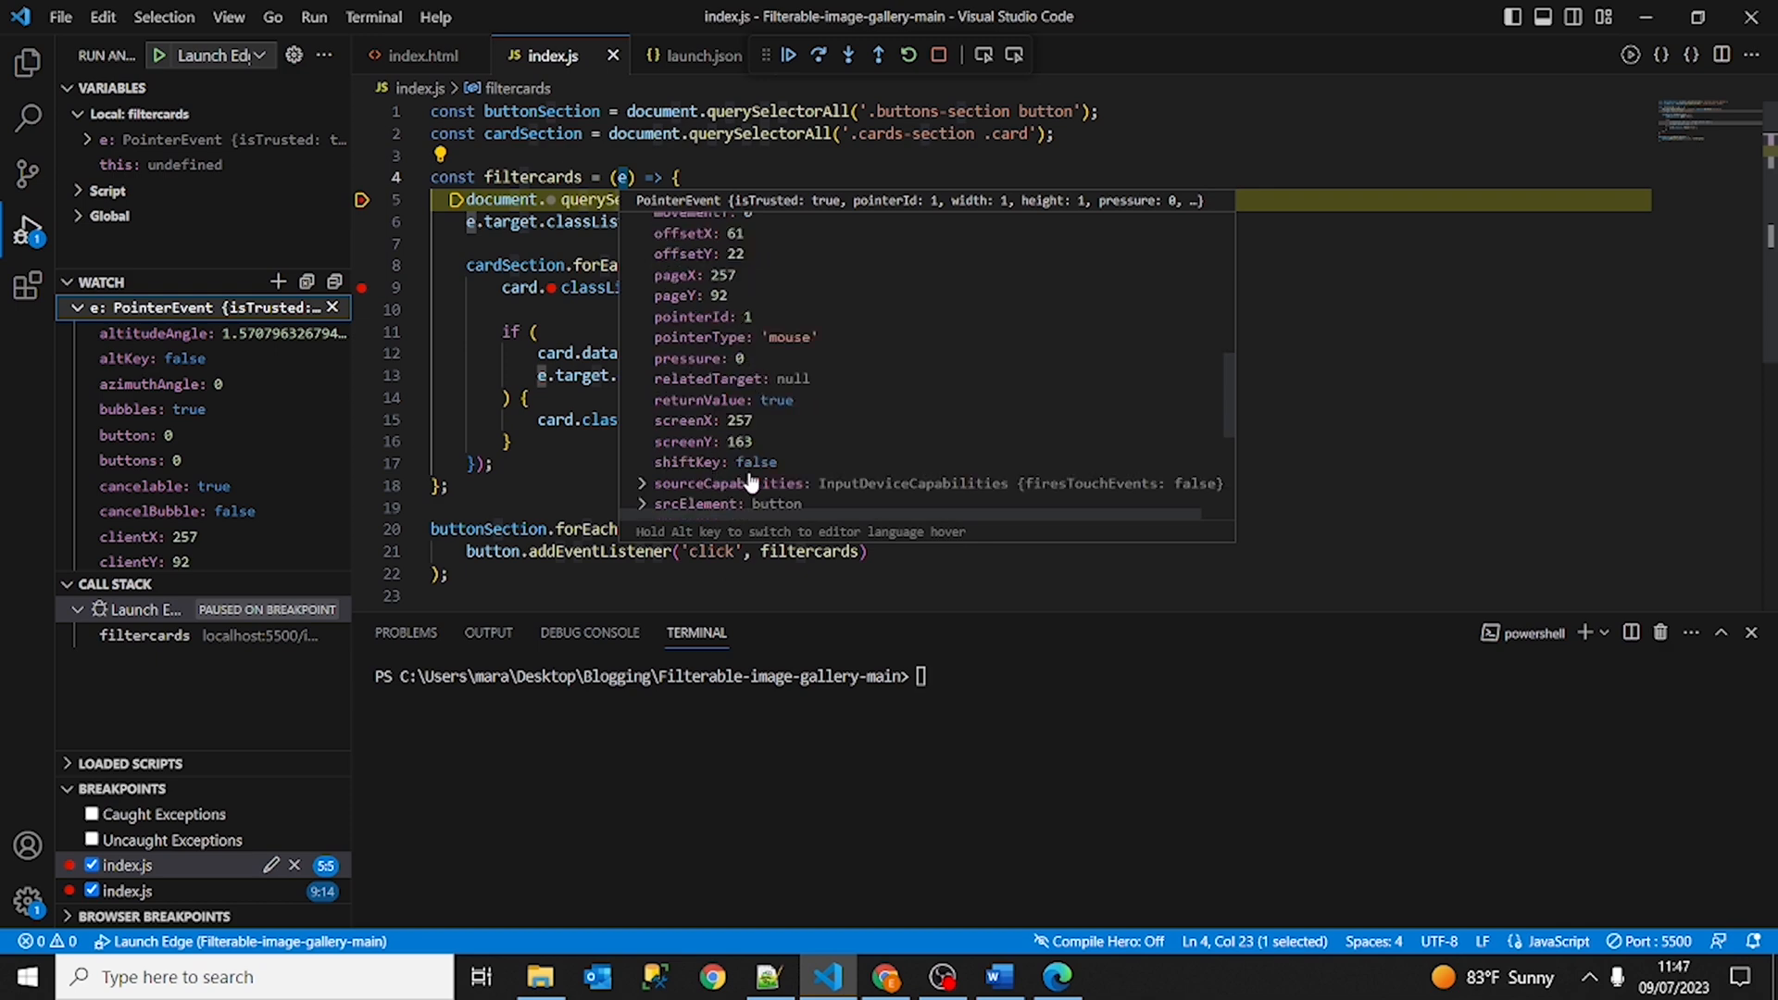
scroll(up, 3)
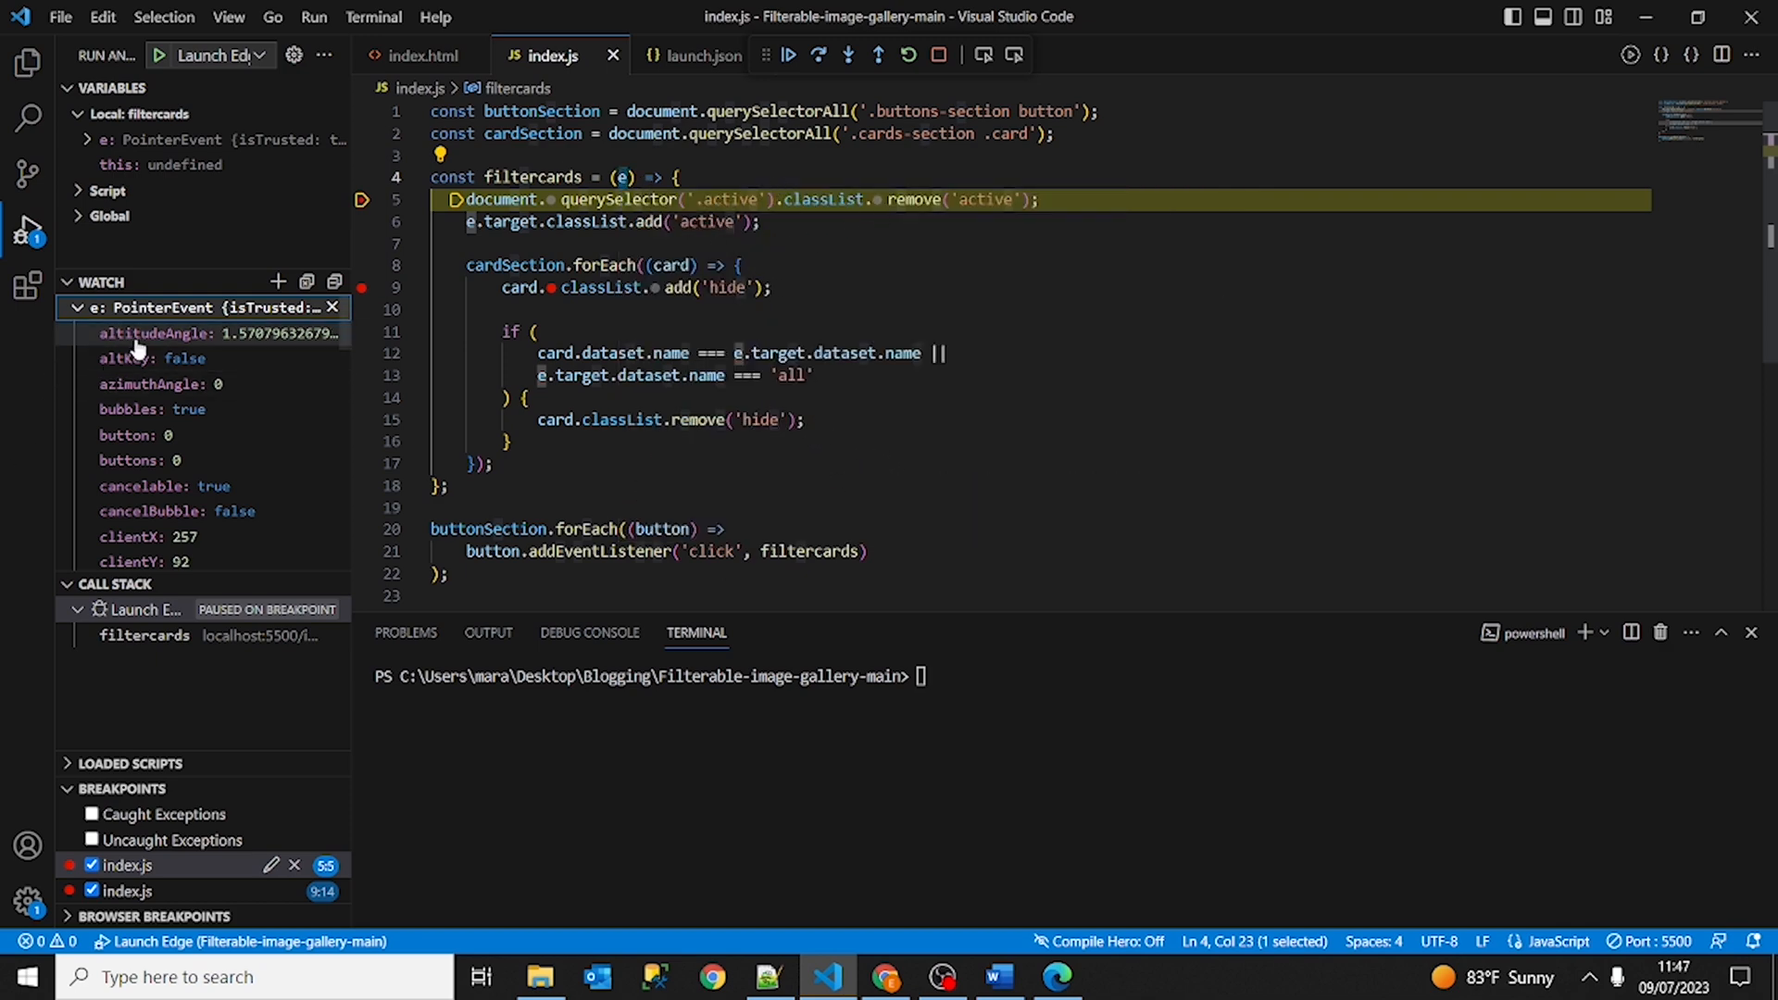
mouse_move(176, 426)
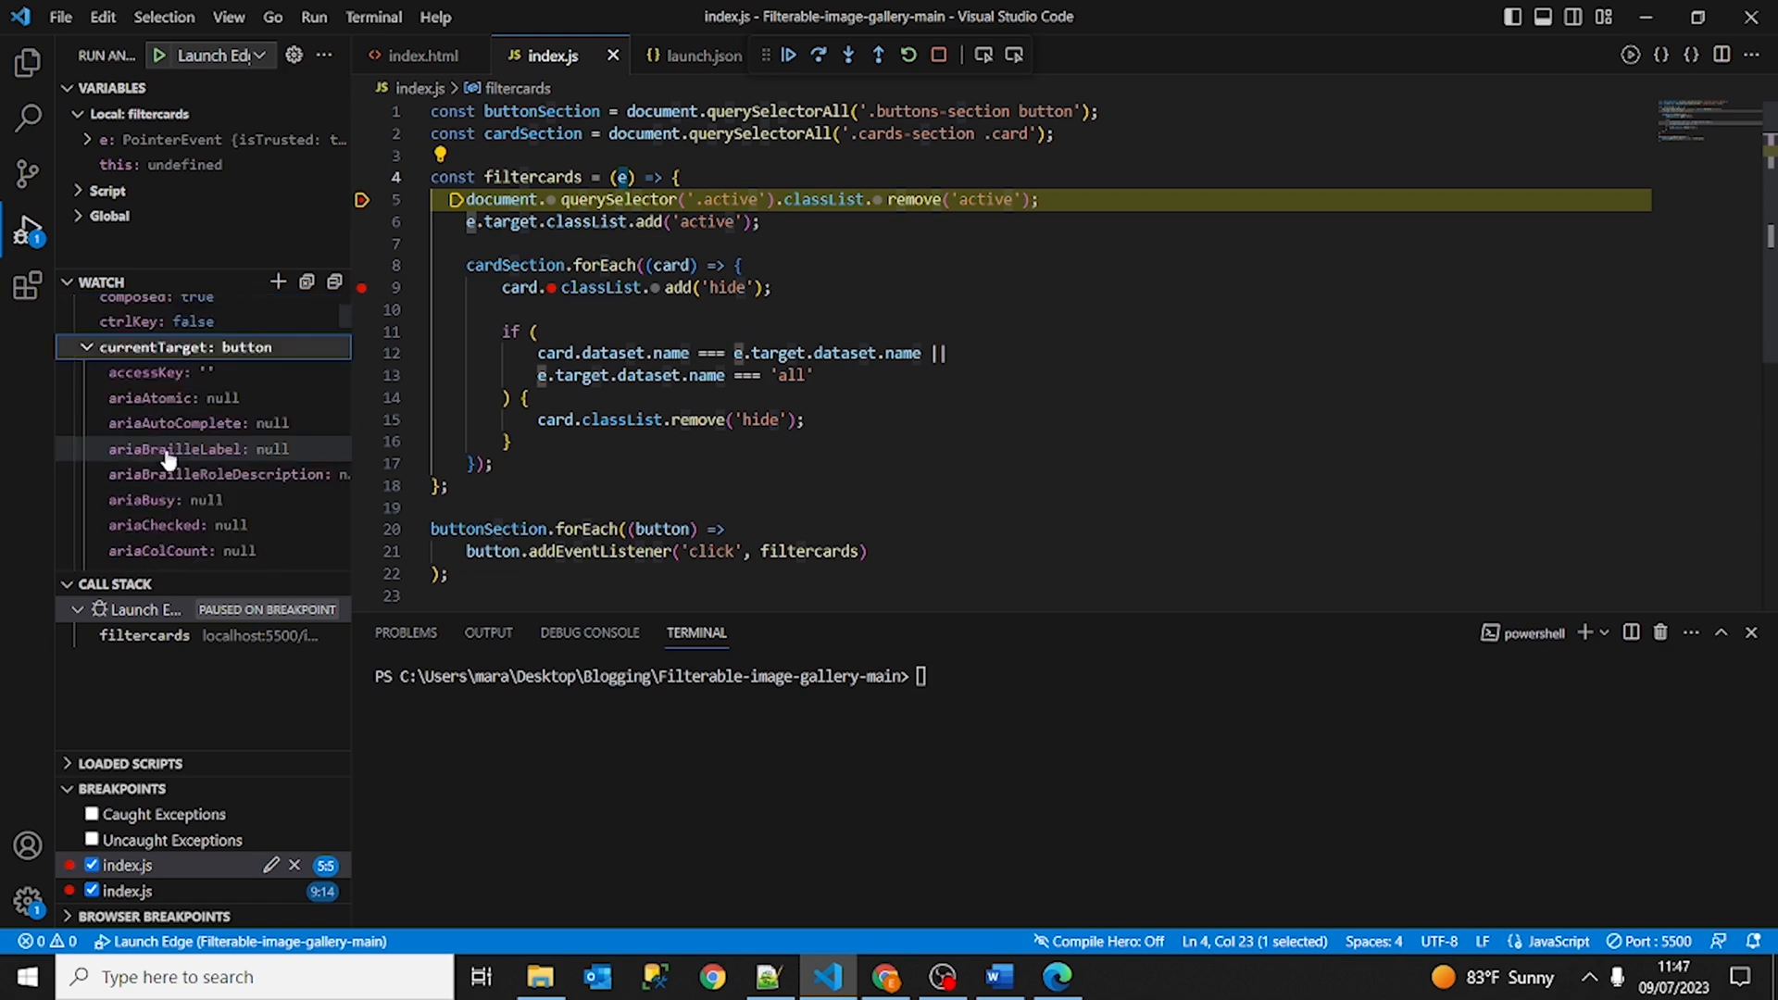
scroll(down, 3)
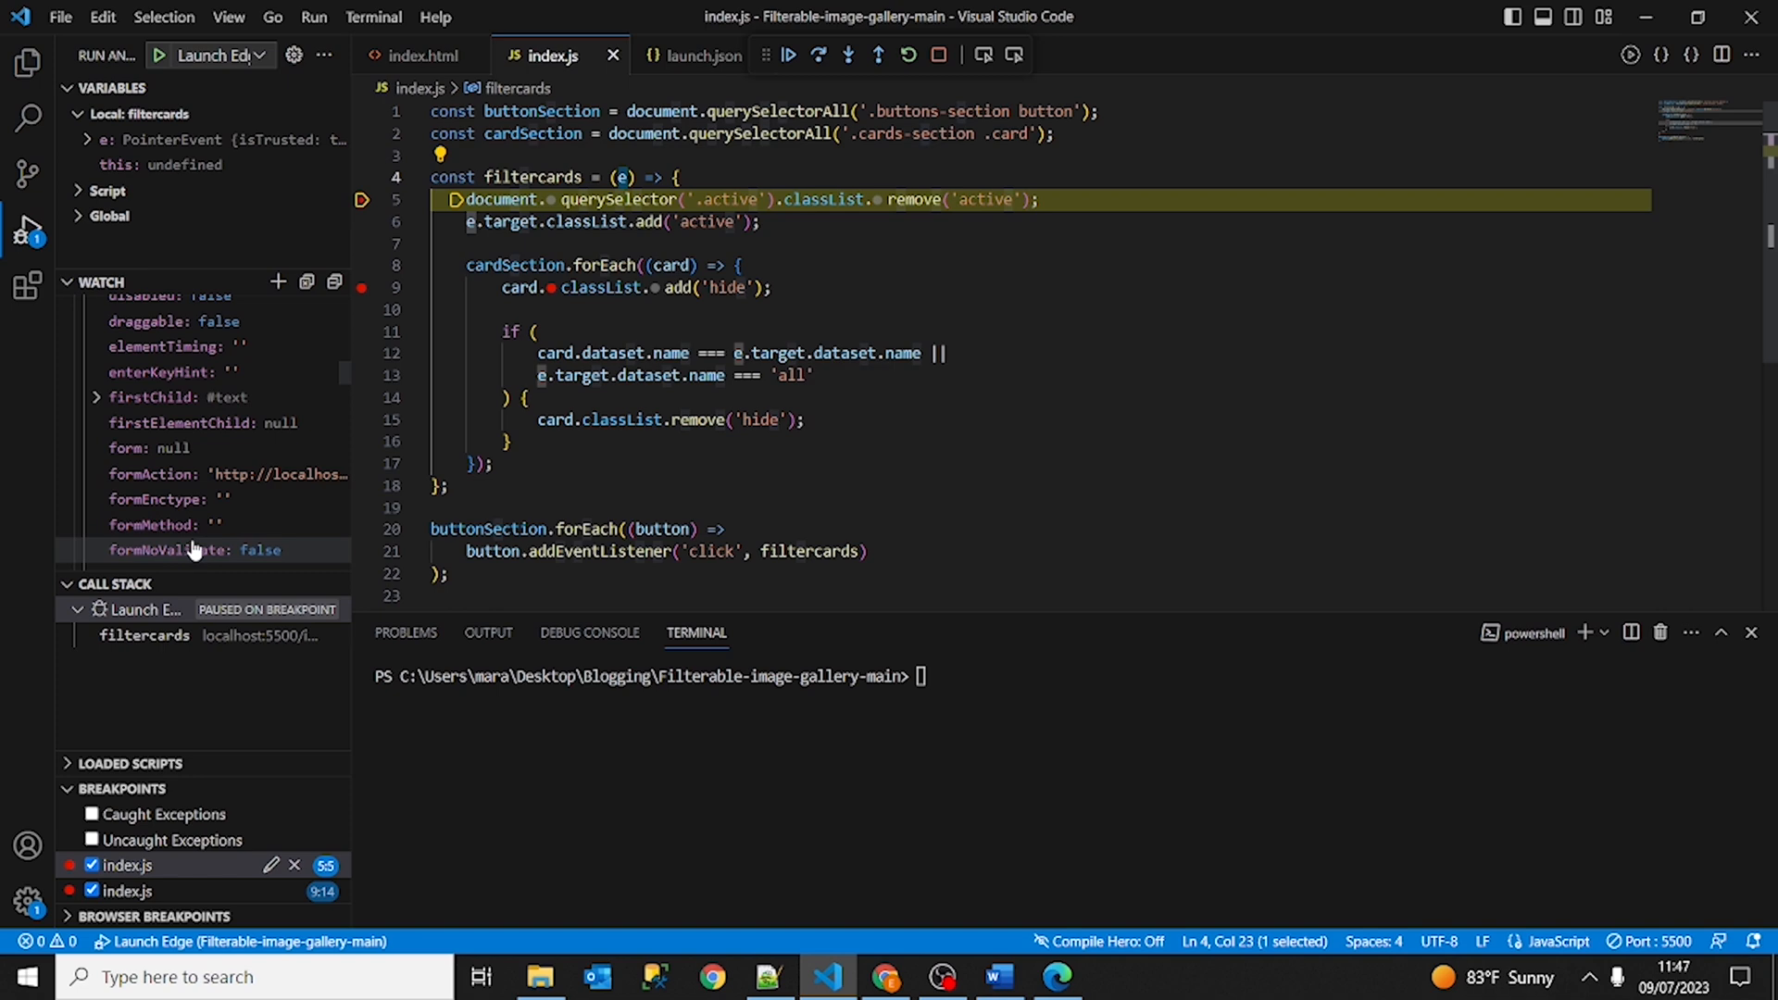
mouse_move(273, 474)
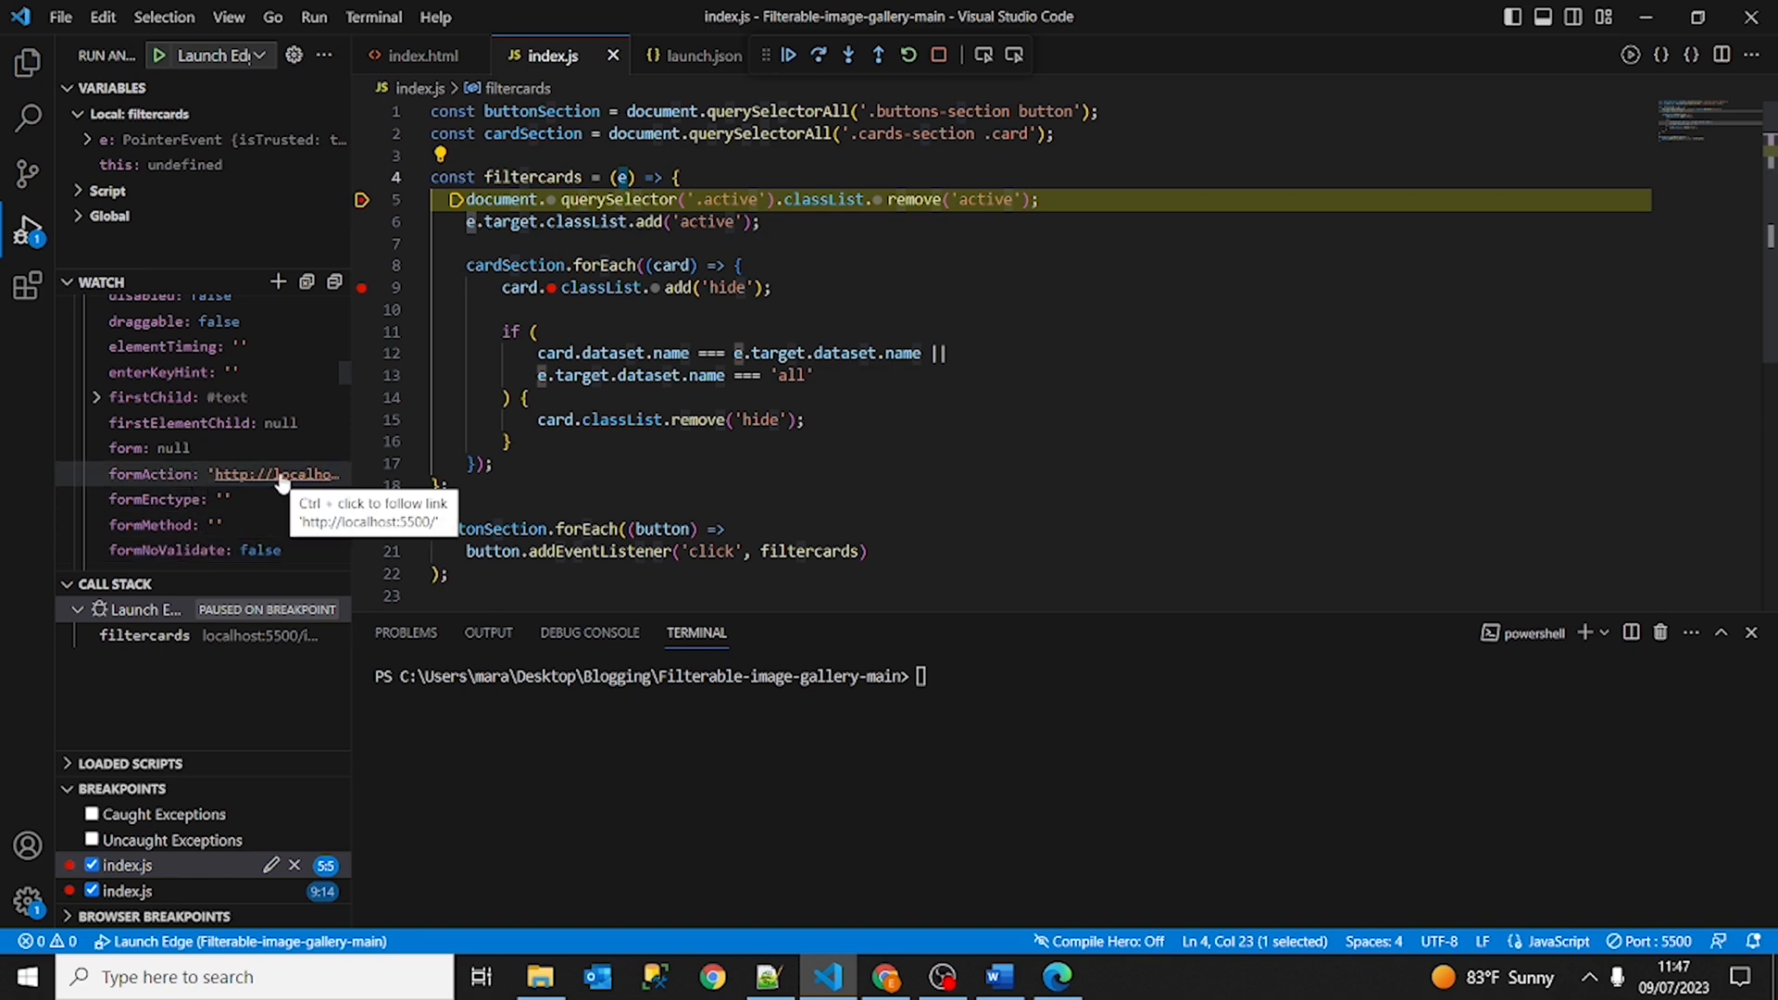
mouse_move(275, 482)
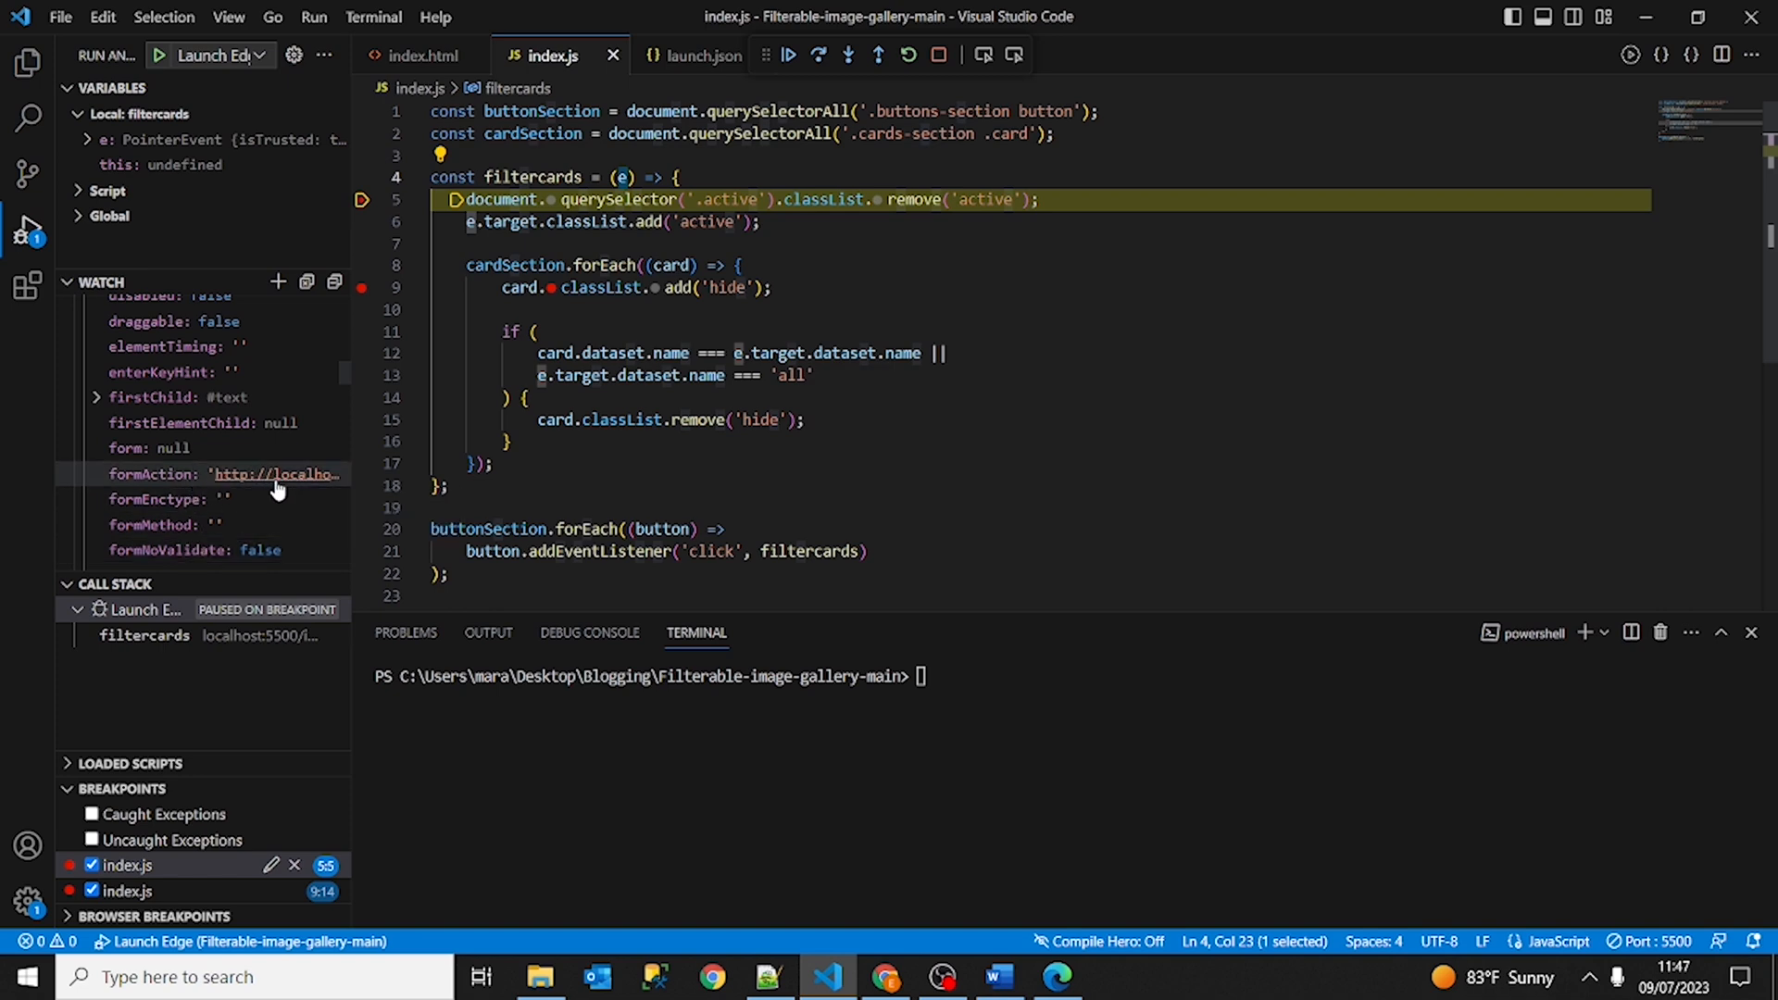
click(98, 396)
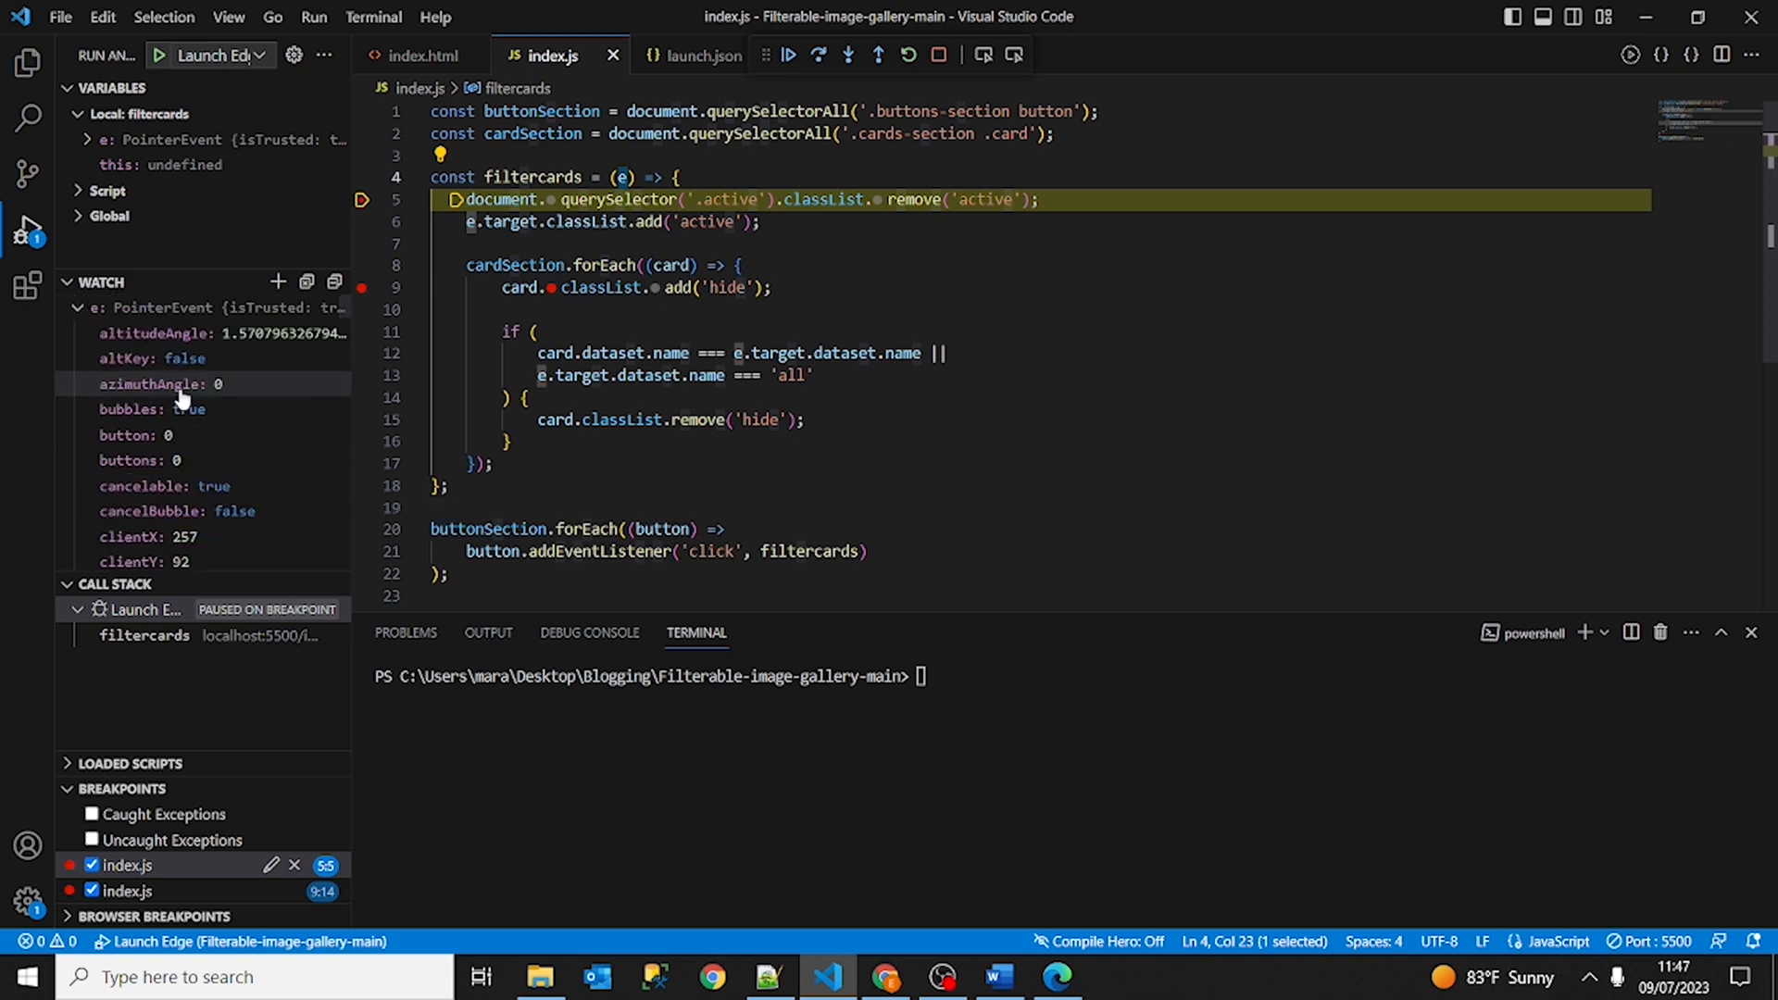
click(76, 308)
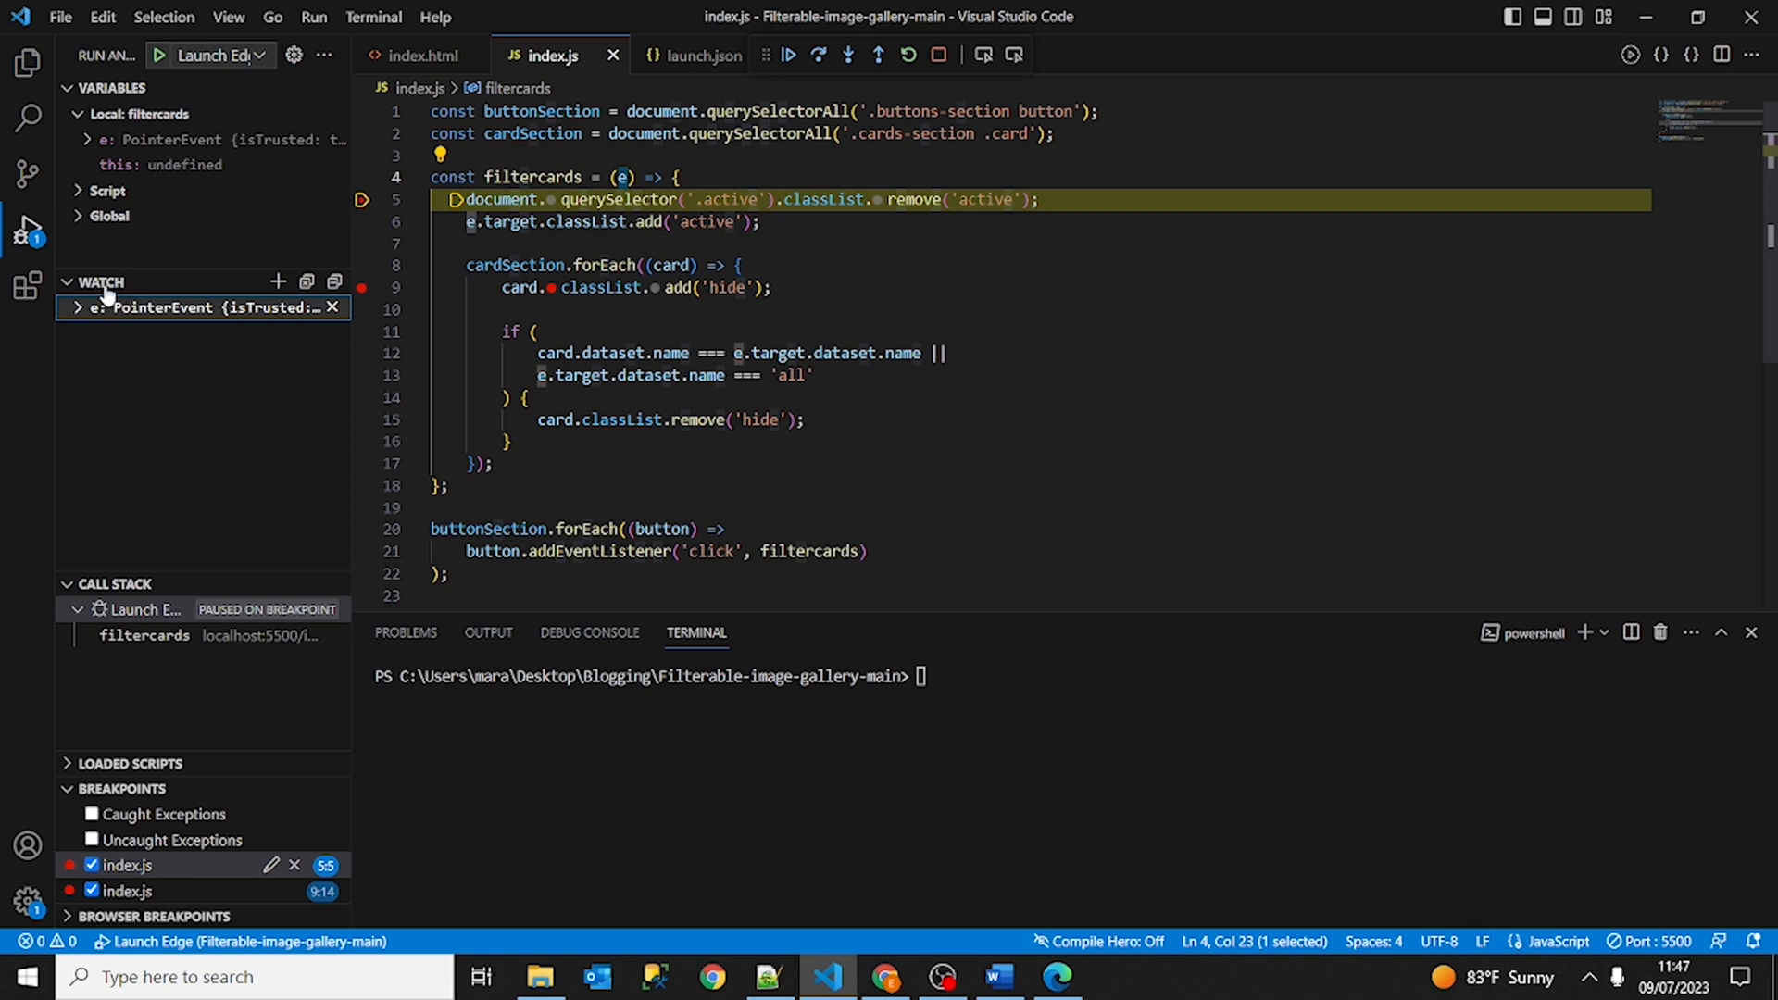
mouse_move(113, 286)
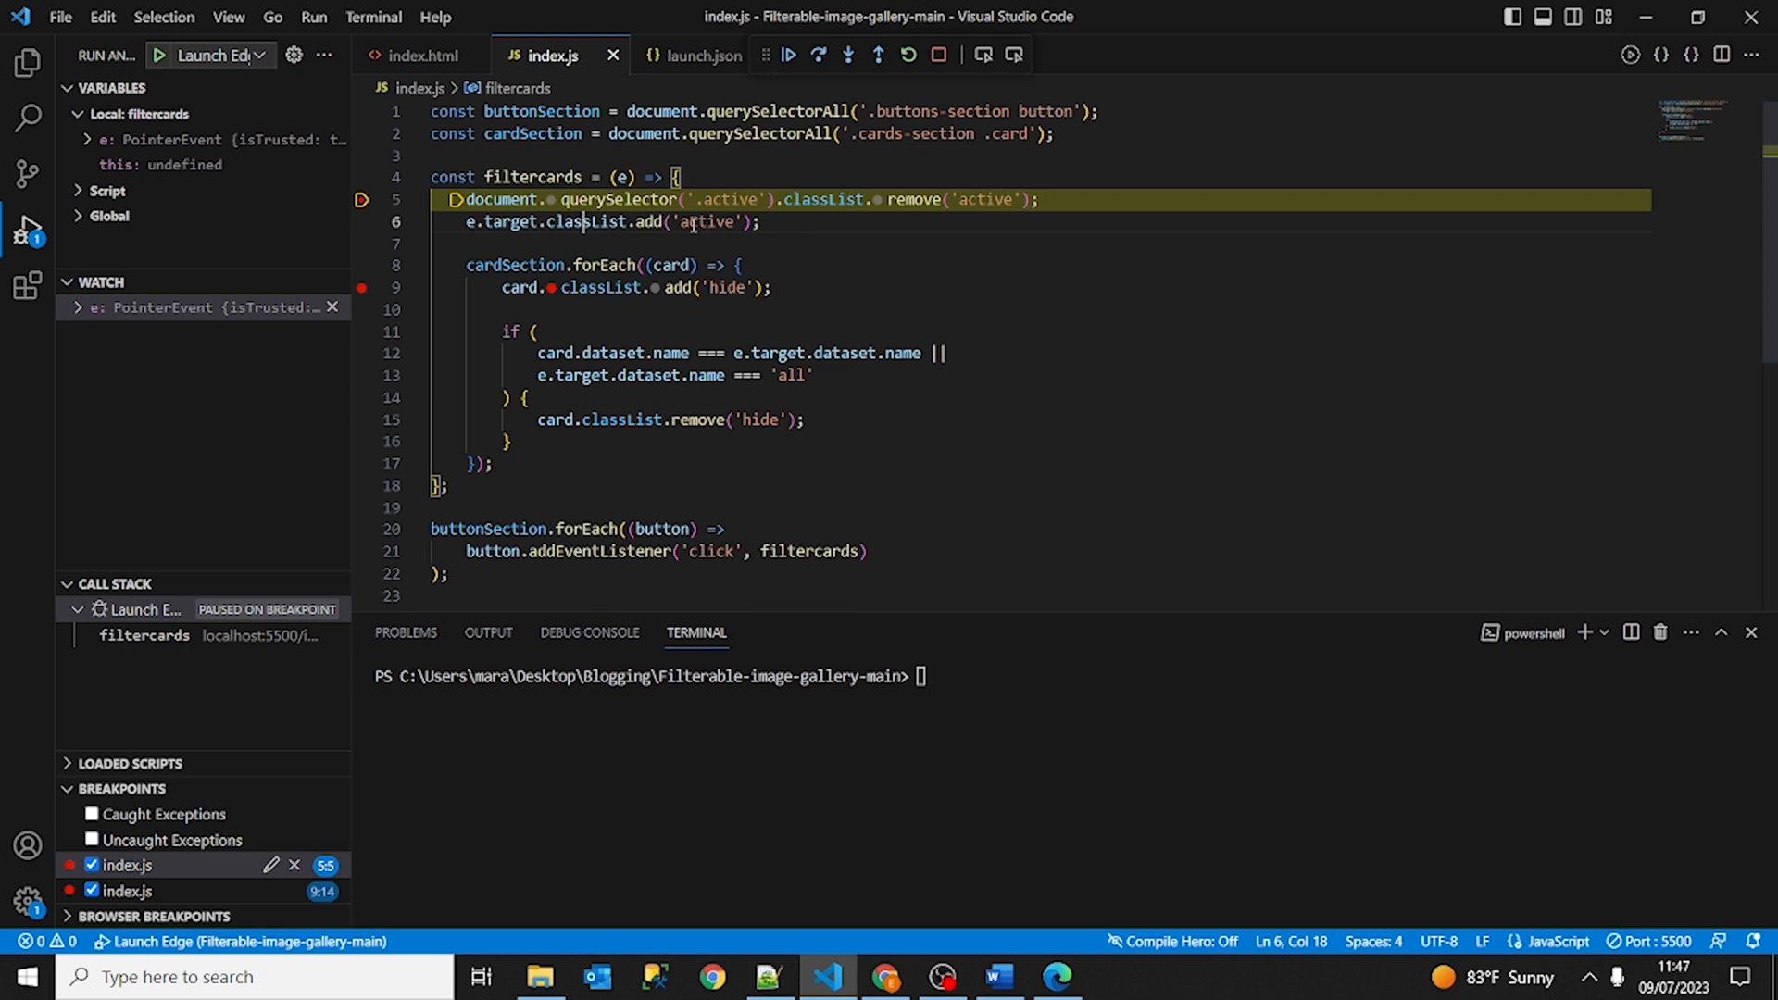
Step over from line 5 to line 6, which adds the active class.
click(817, 54)
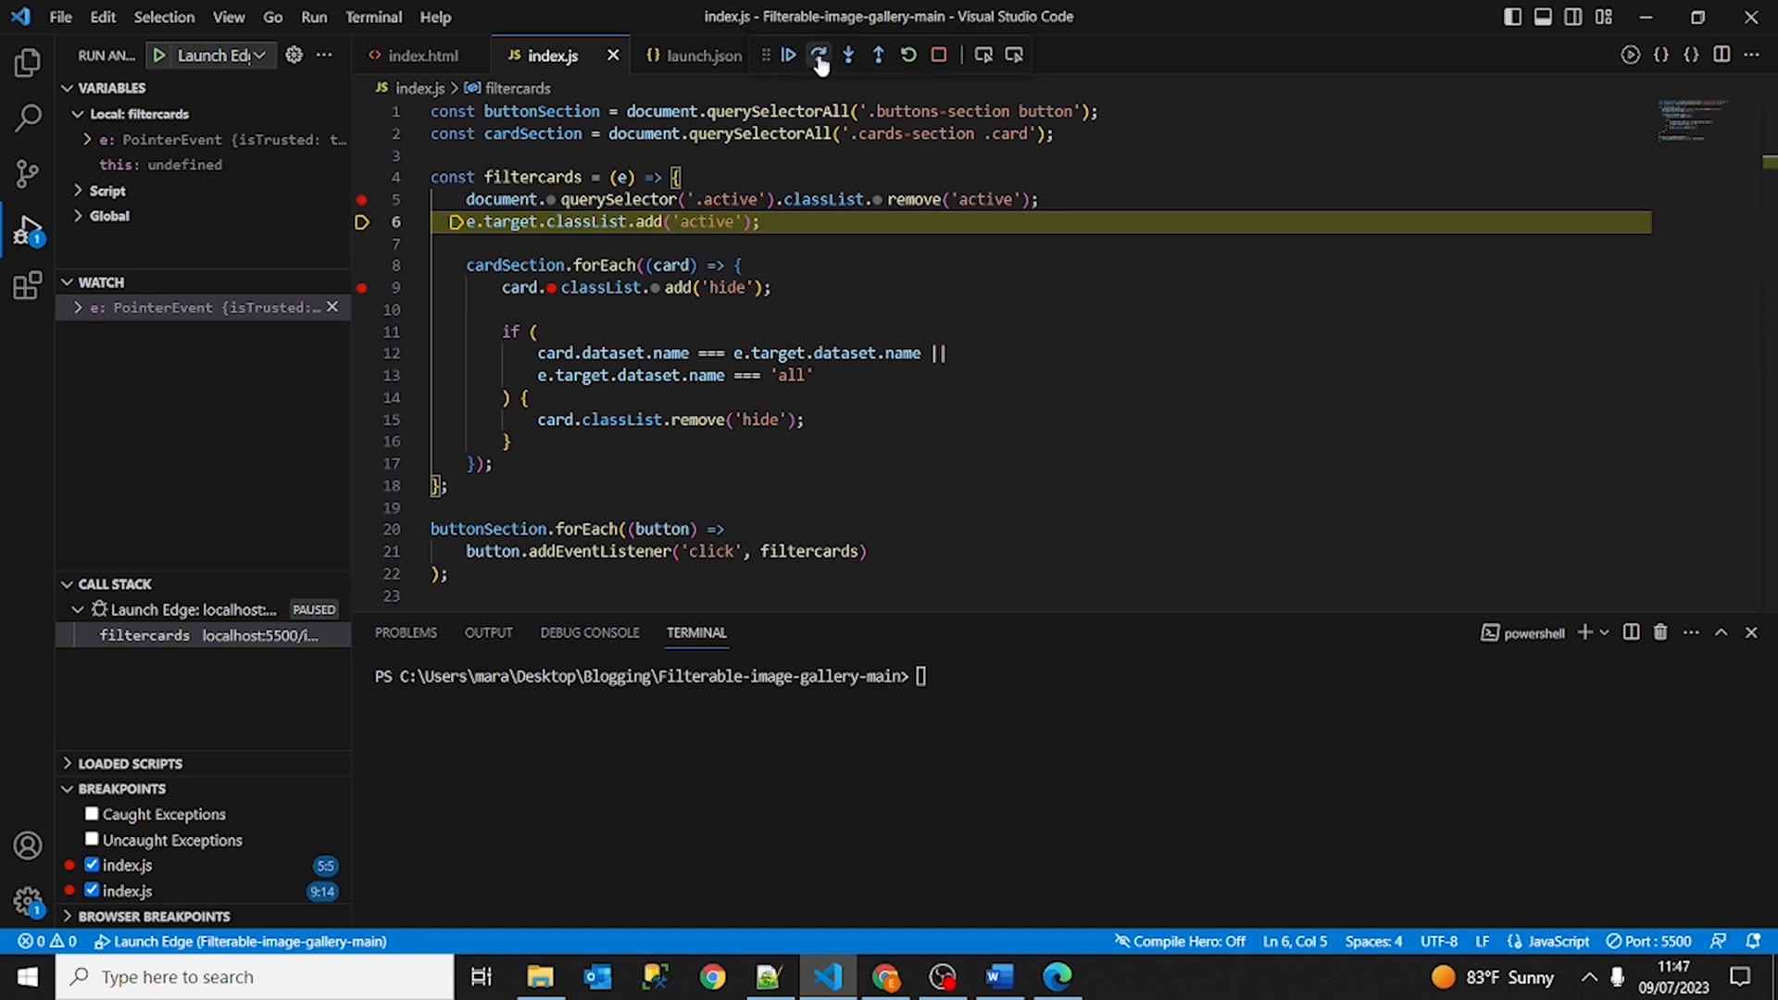
mouse_move(818, 54)
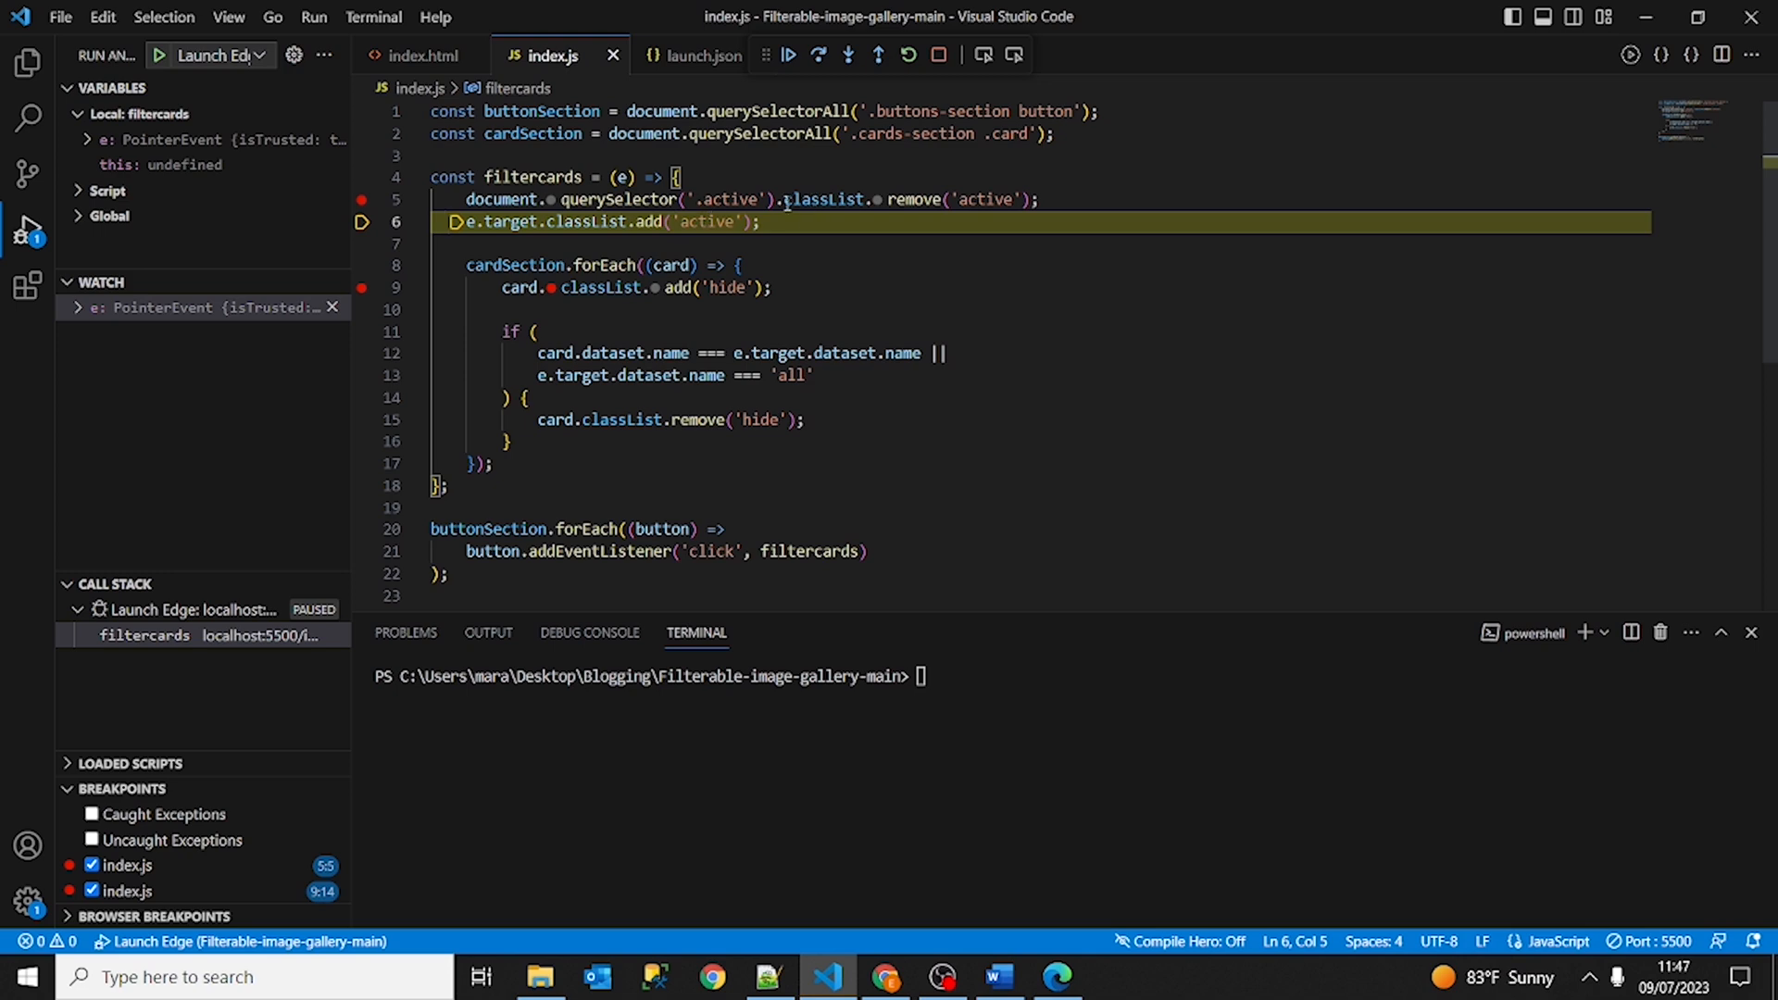
mouse_move(628, 178)
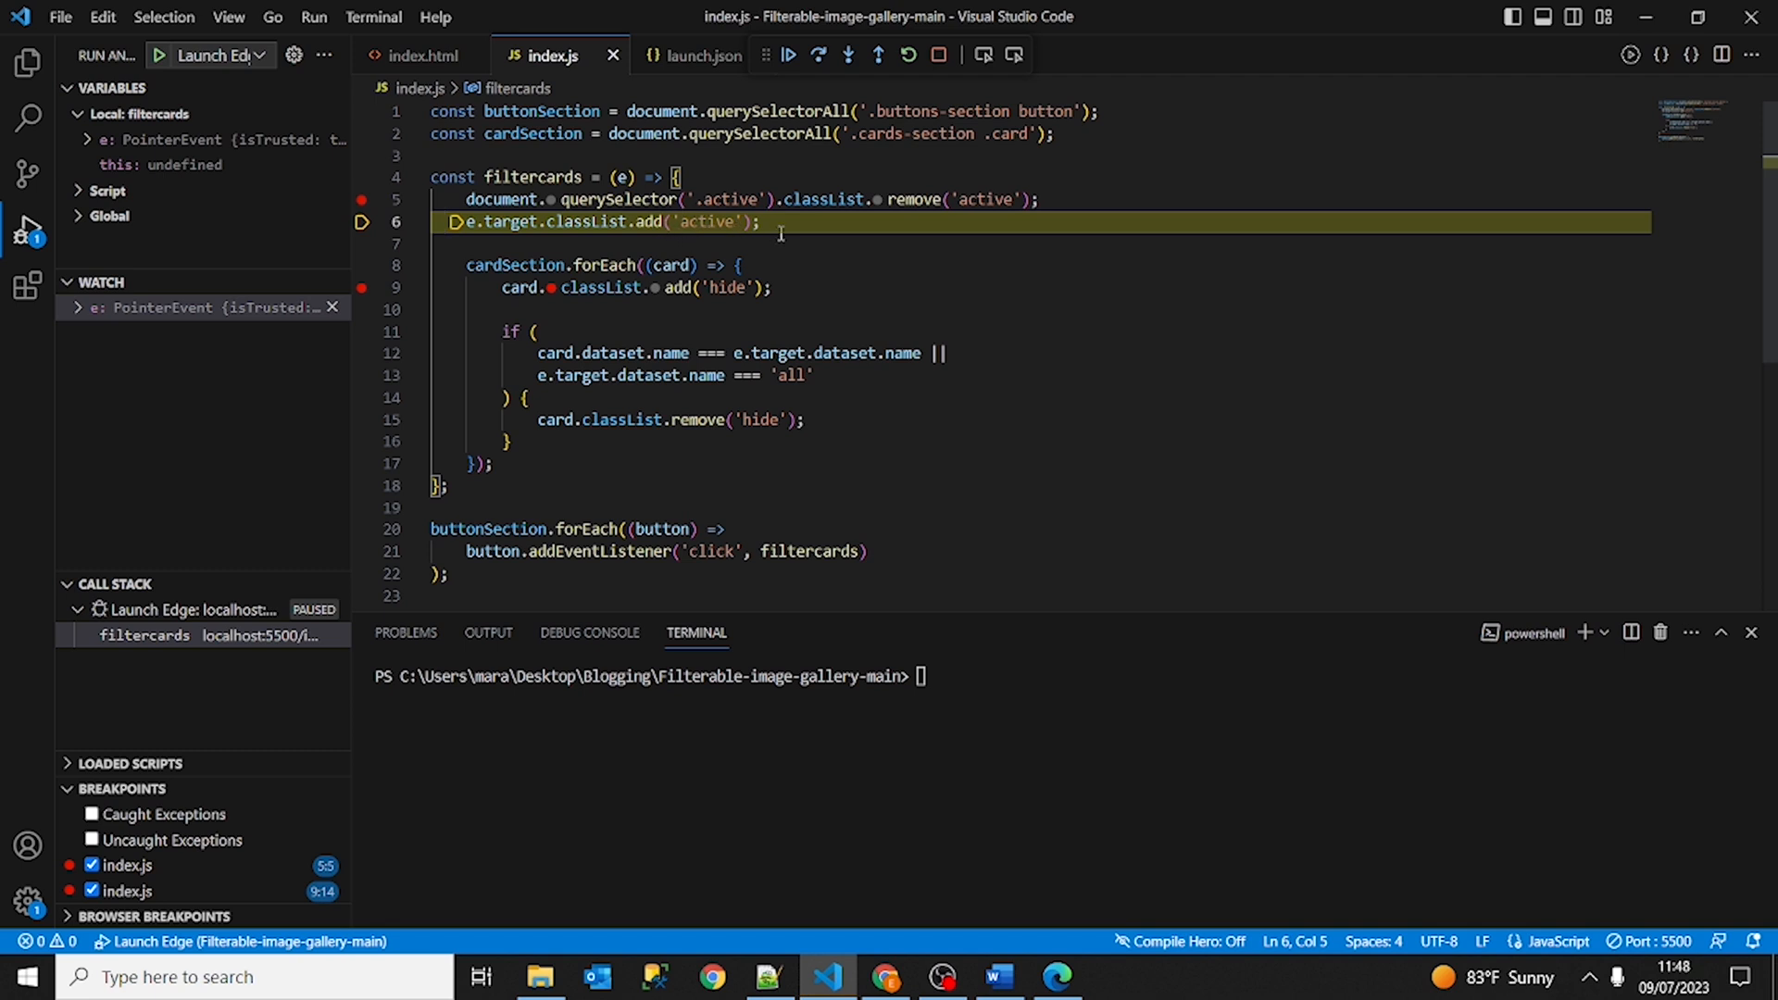
mouse_move(783, 222)
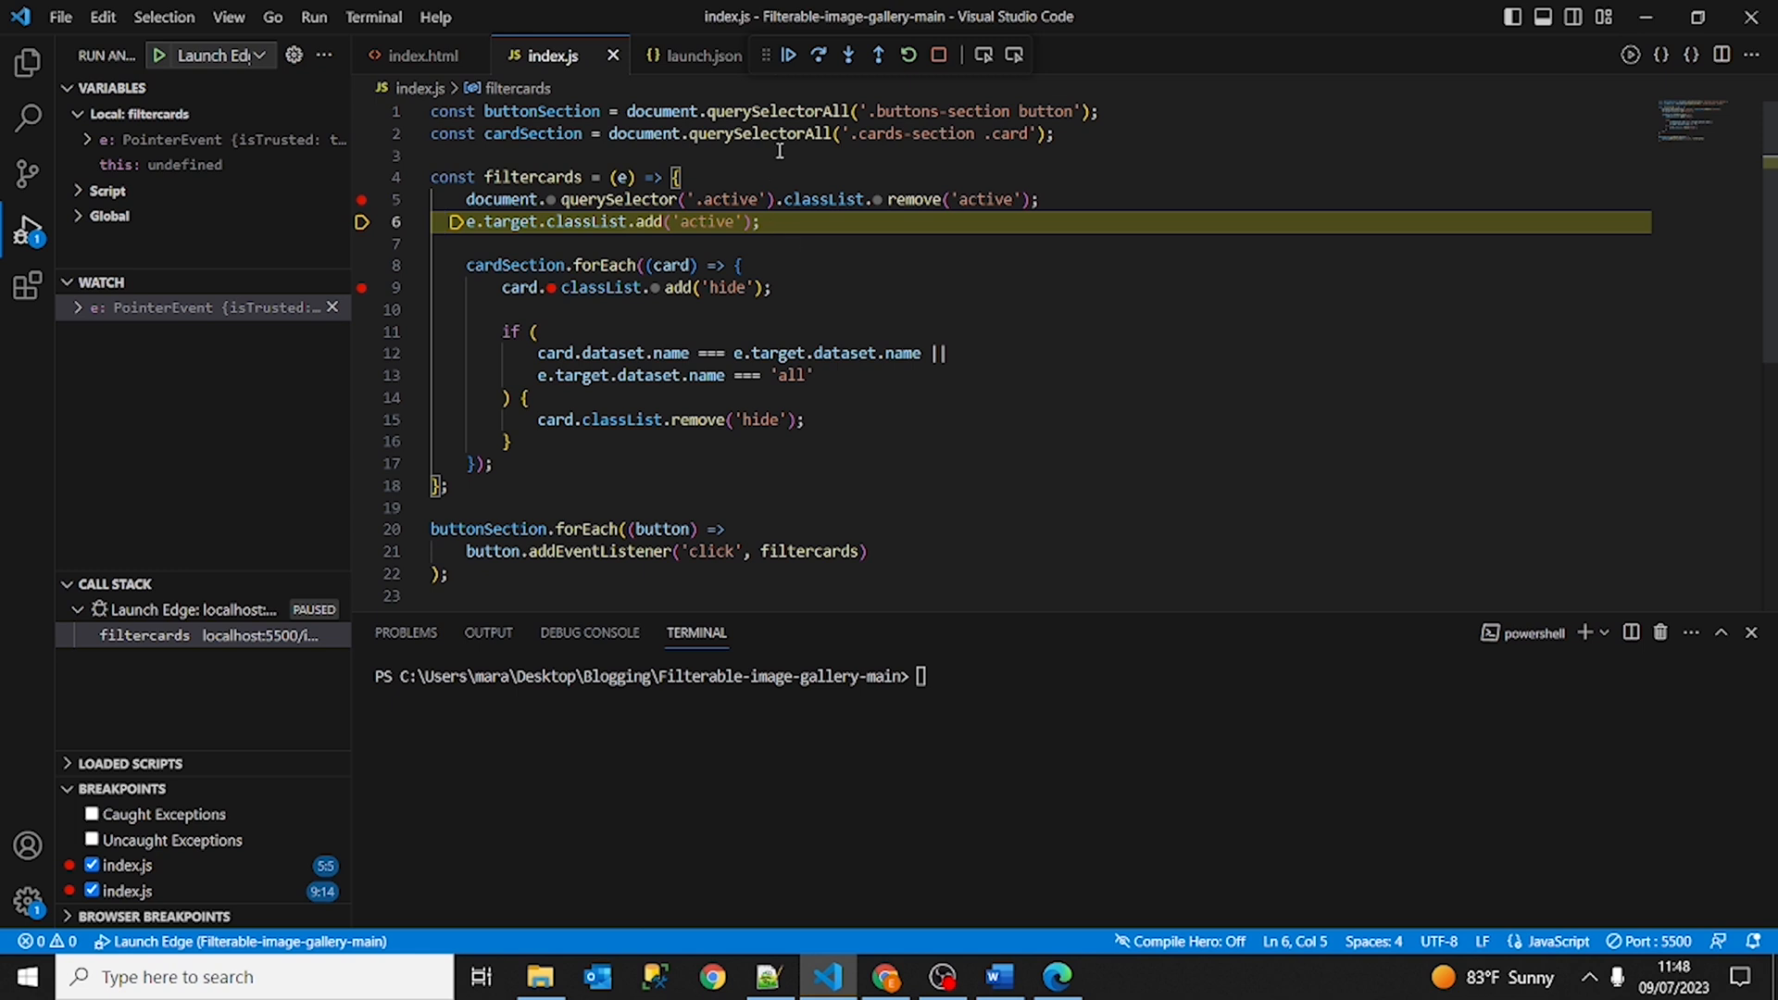
mouse_move(817, 54)
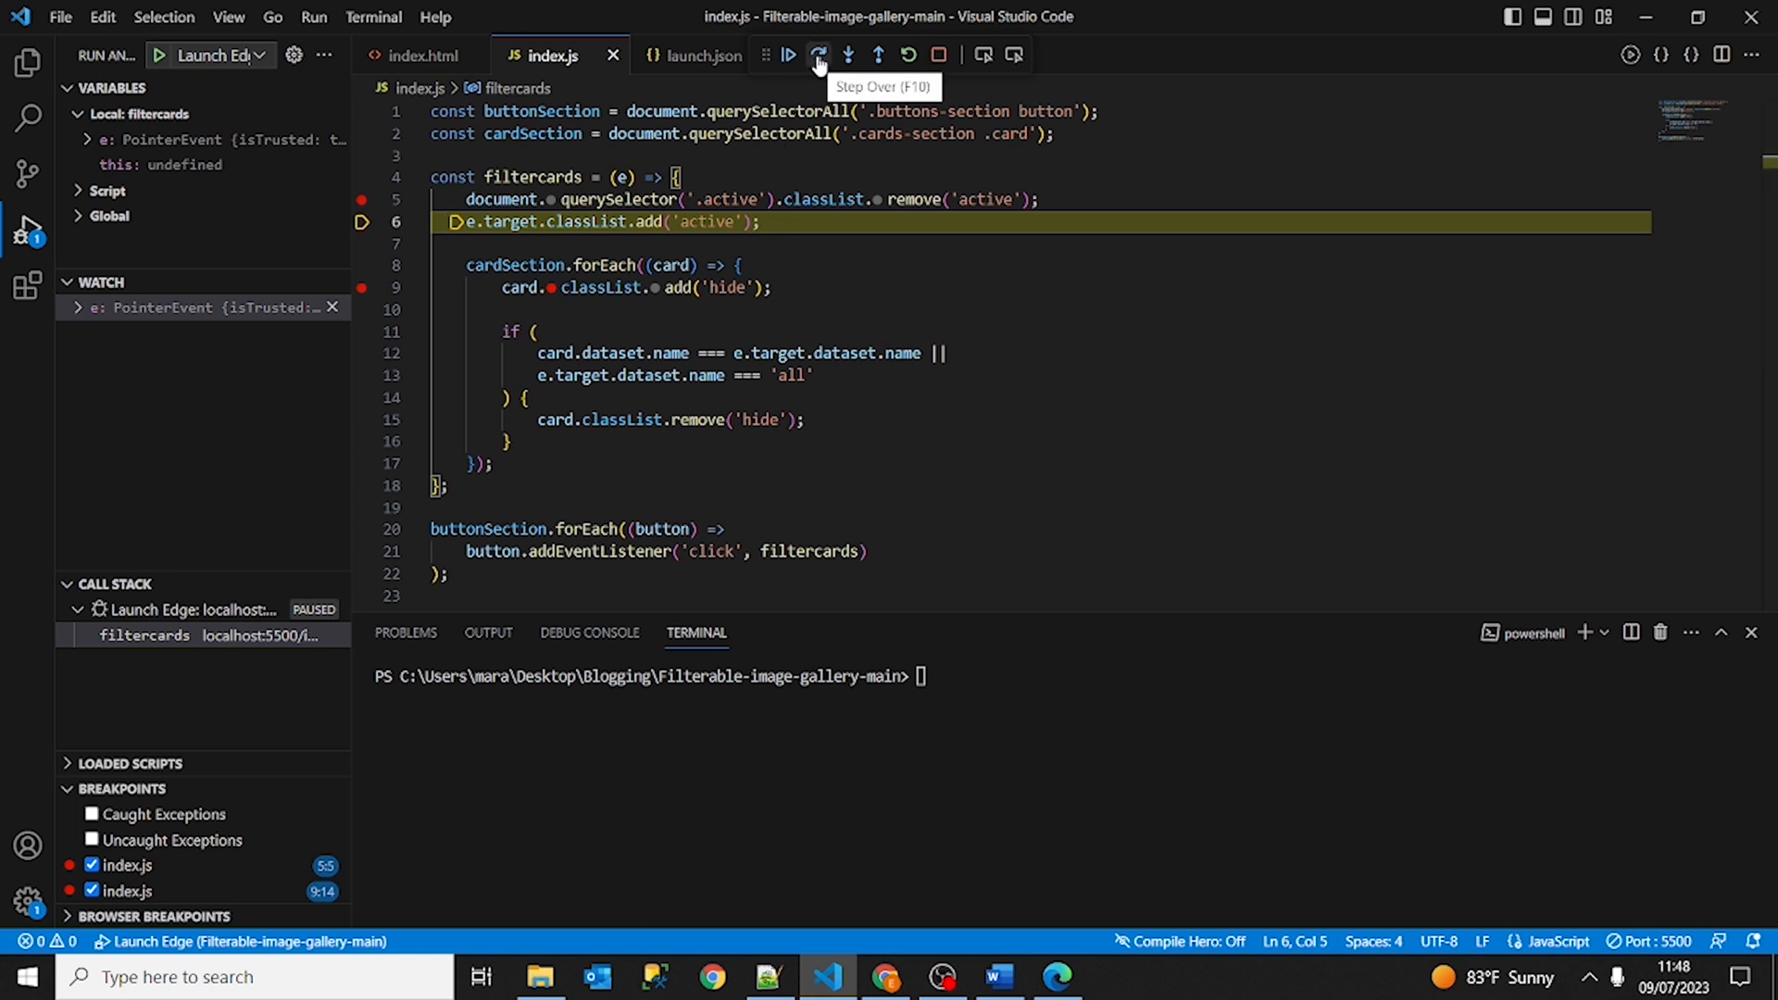
Step over to pause on line 8, the cardSection forEach loop.
click(817, 54)
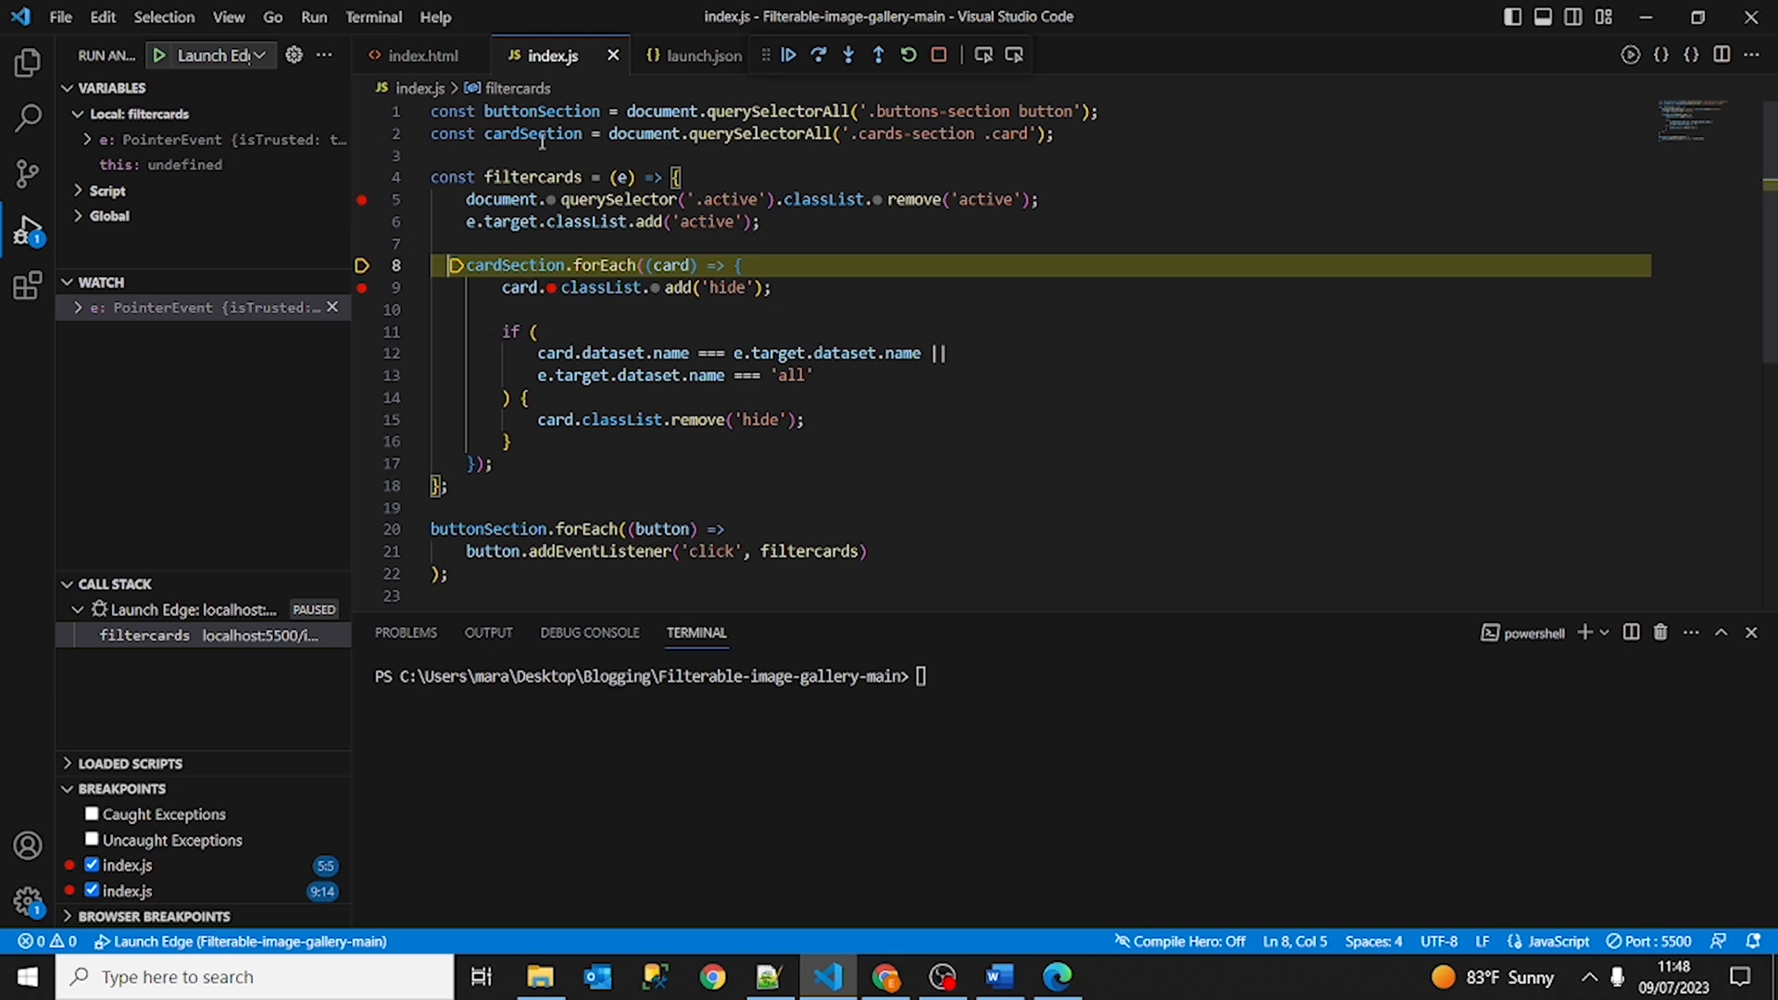
mouse_move(533, 133)
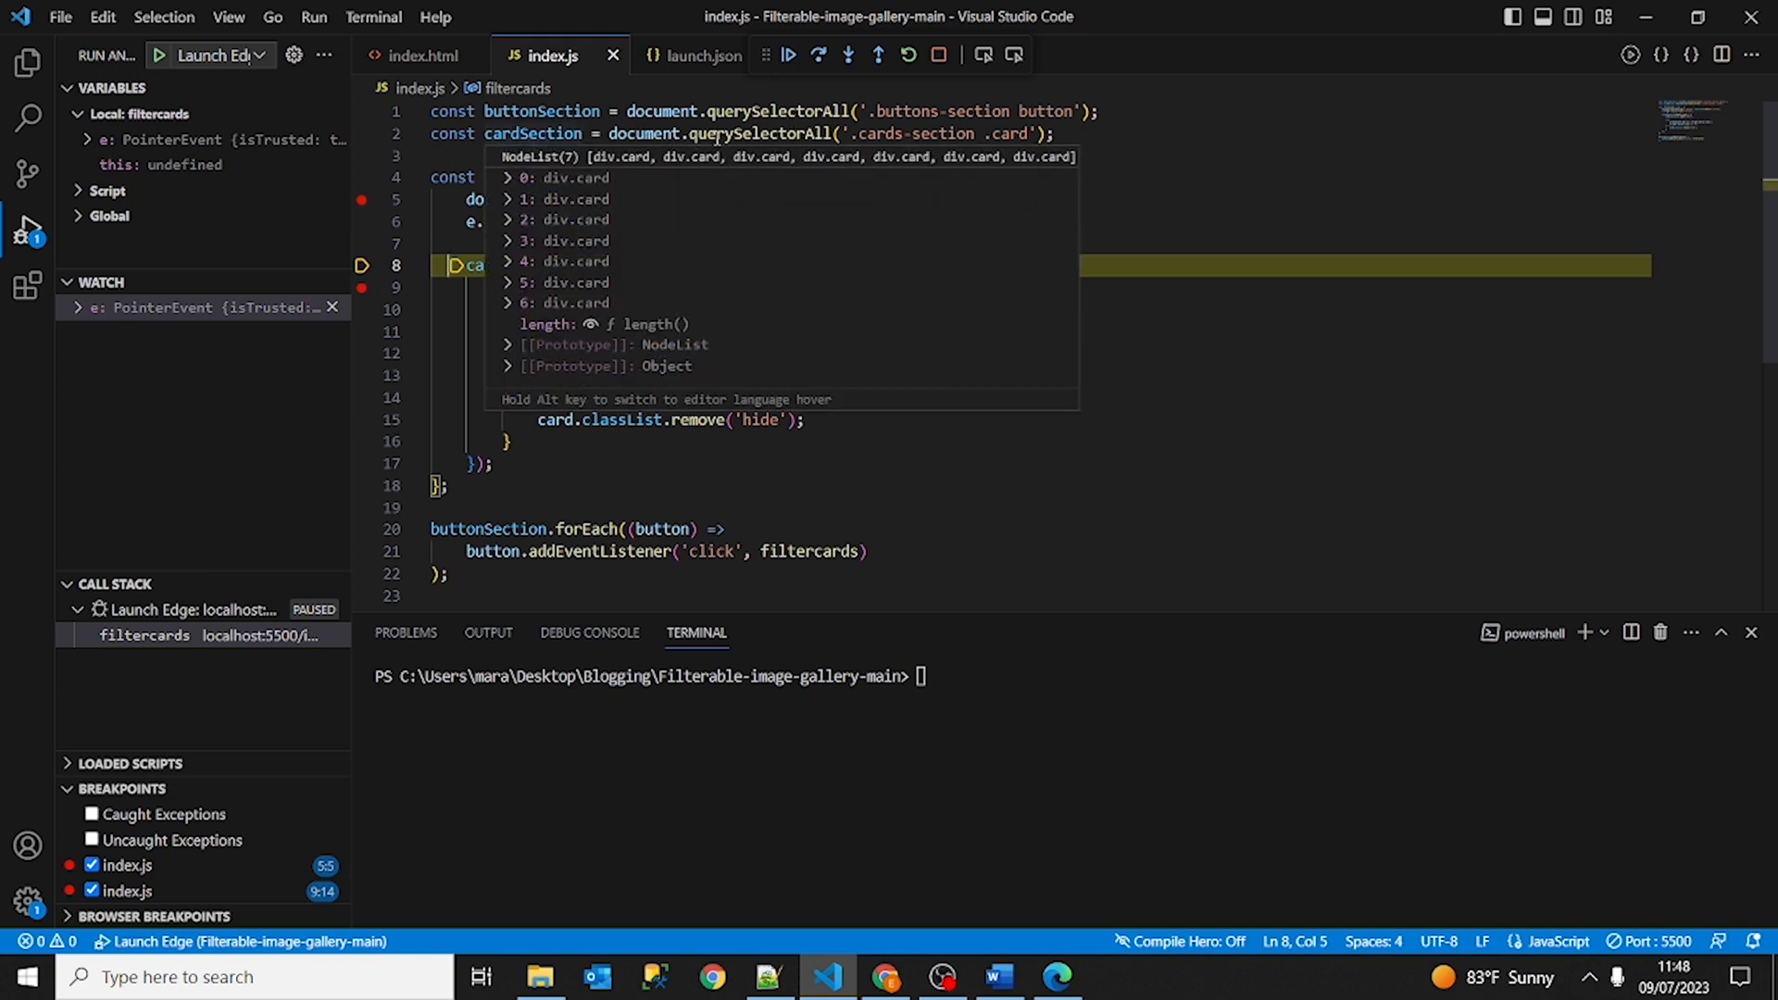
mouse_move(815, 133)
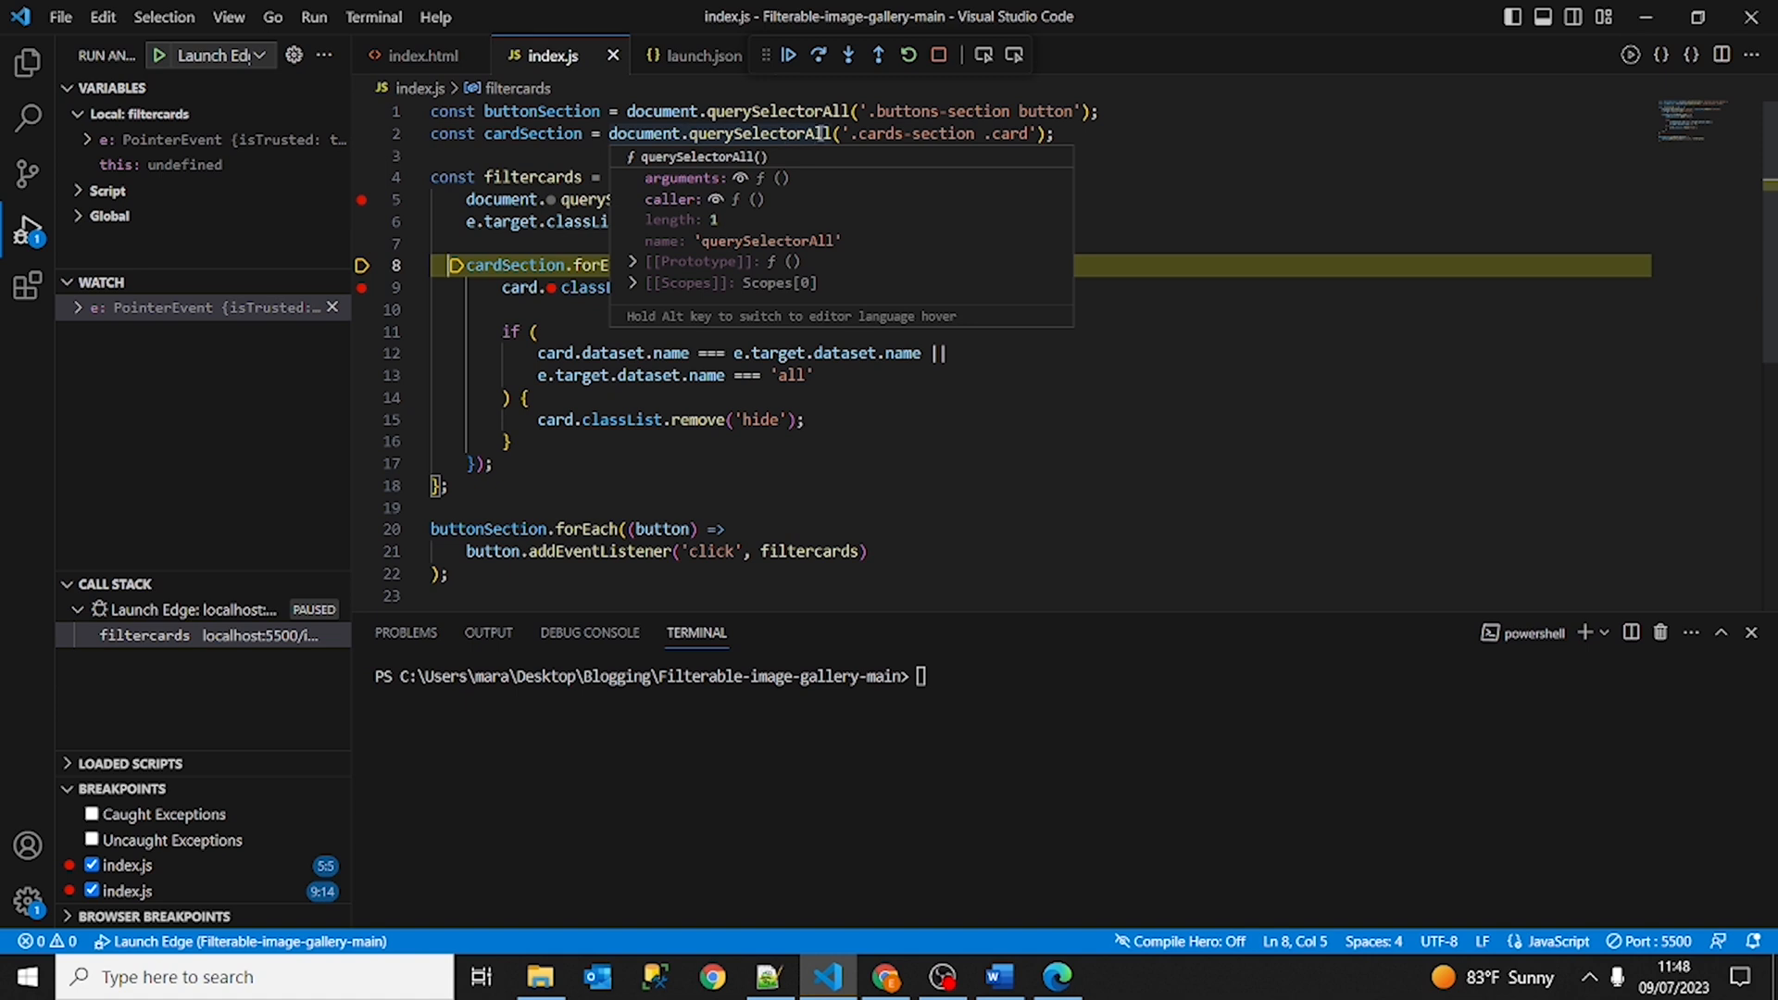
mouse_move(1009, 133)
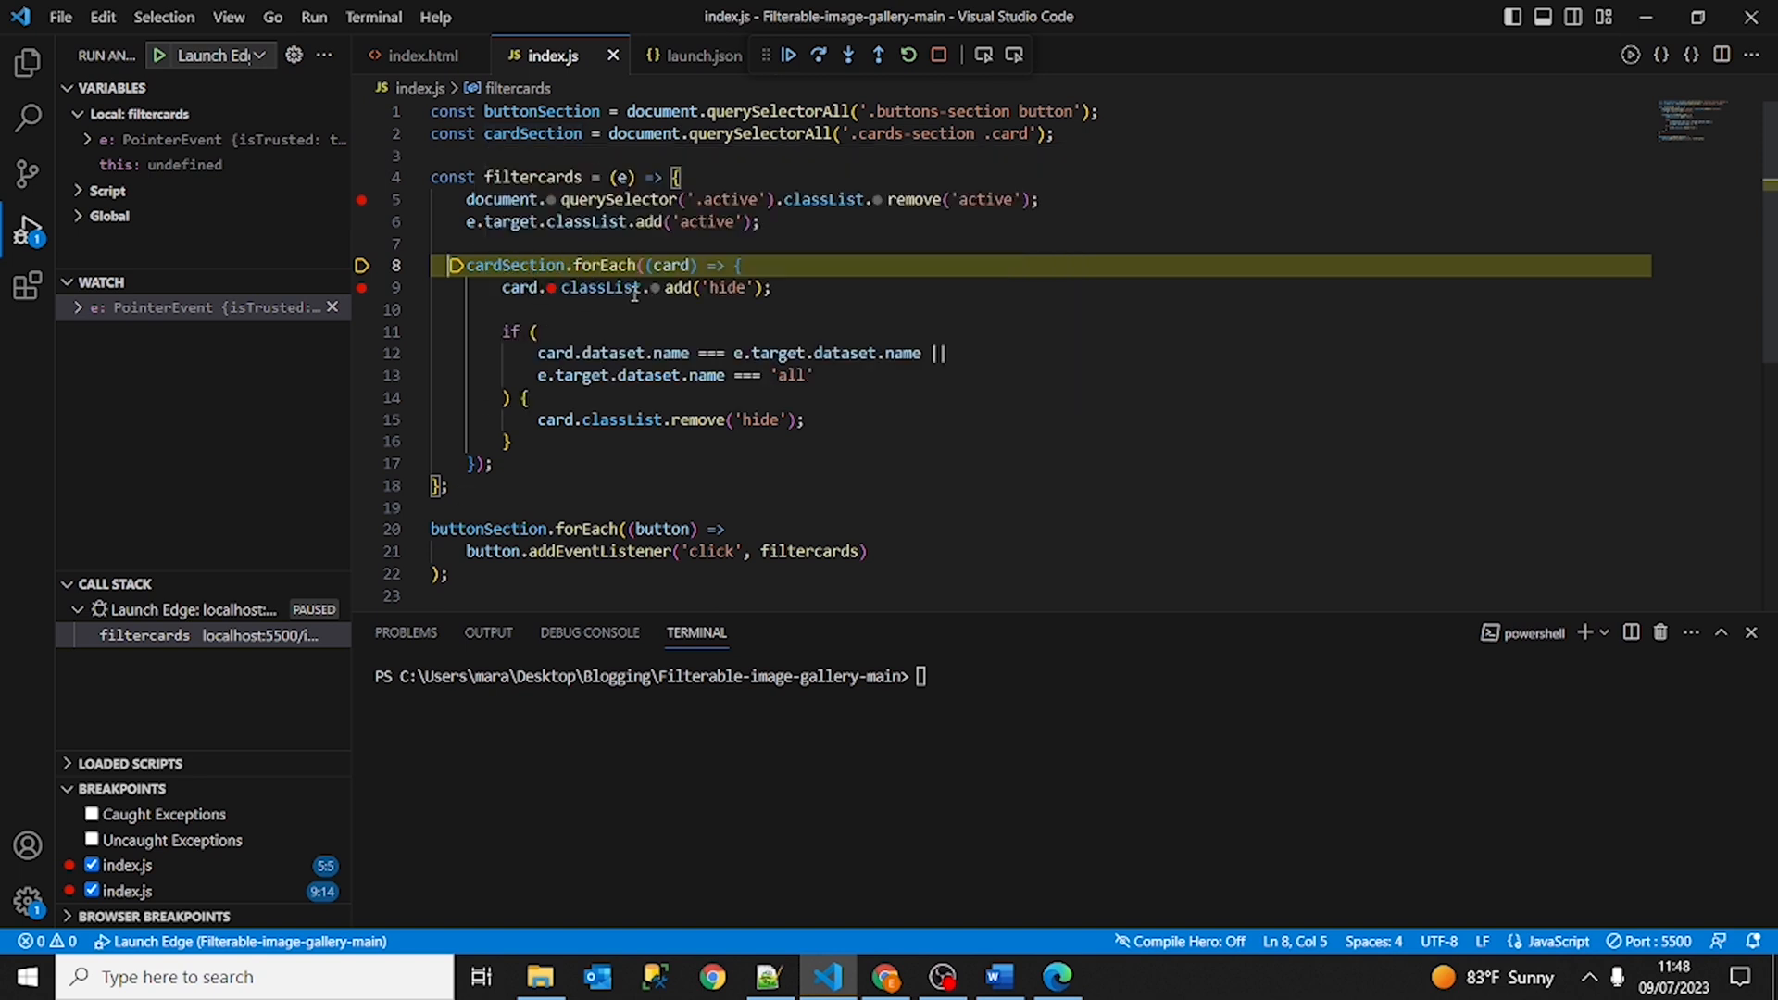
mouse_move(663, 296)
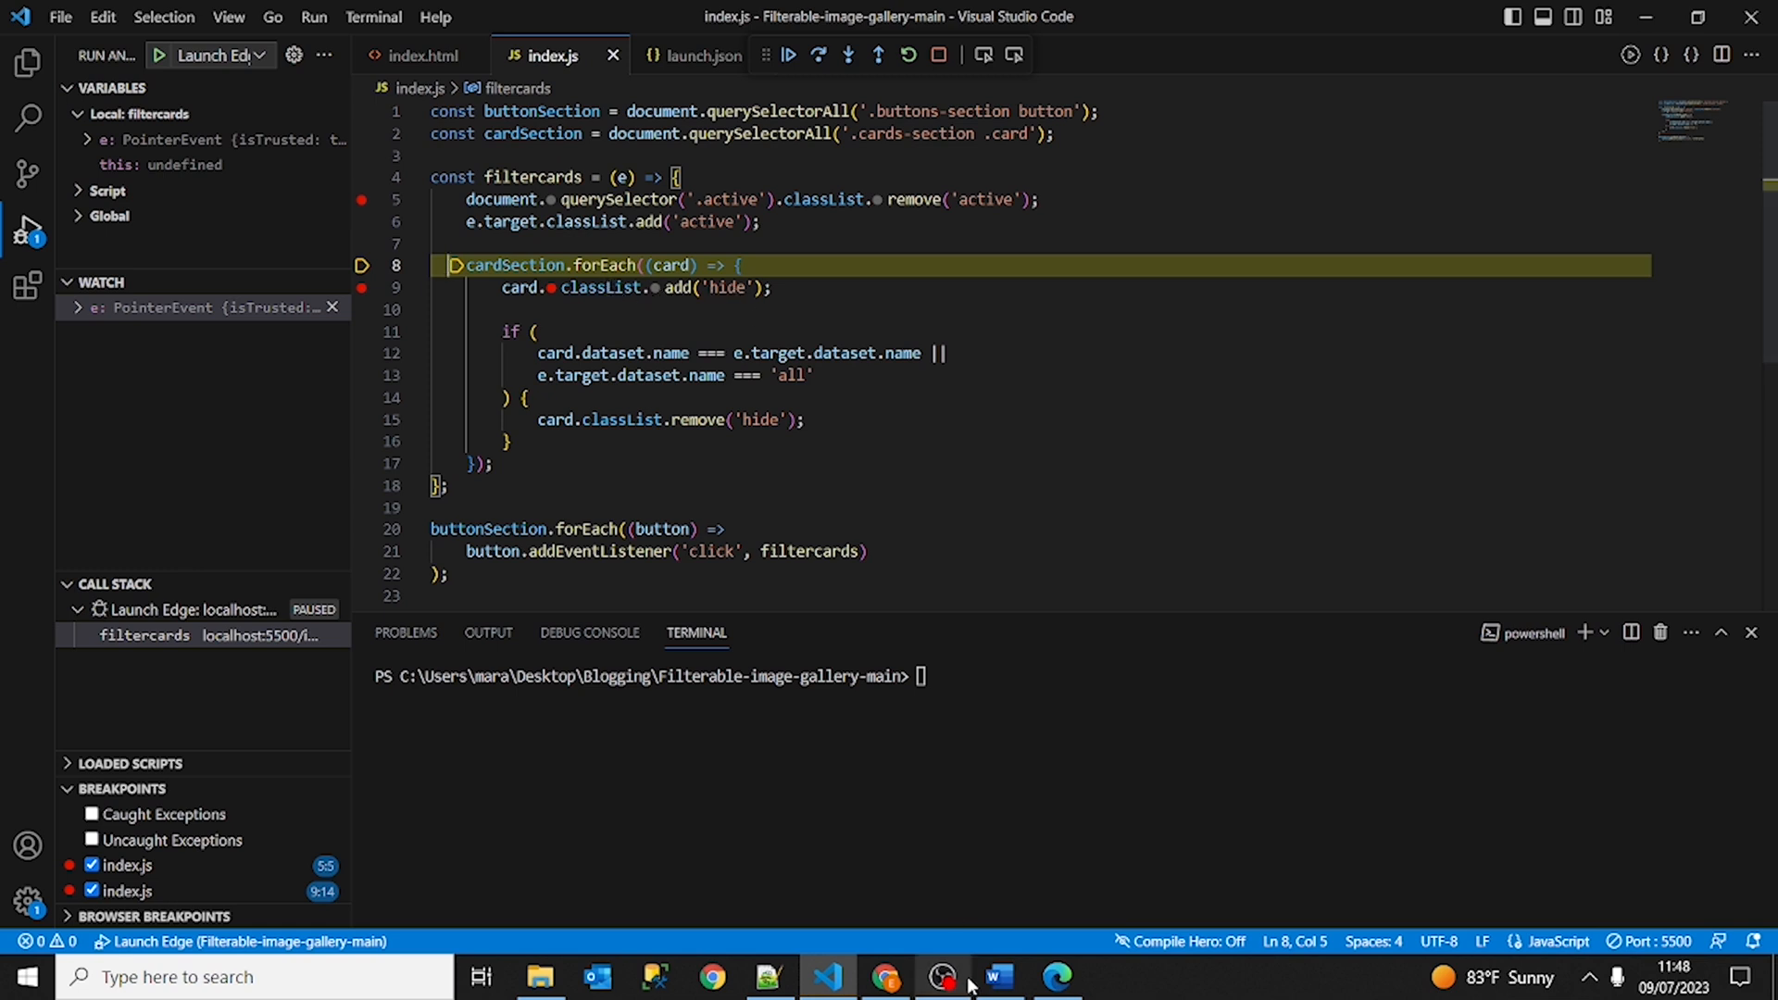
mouse_move(1059, 976)
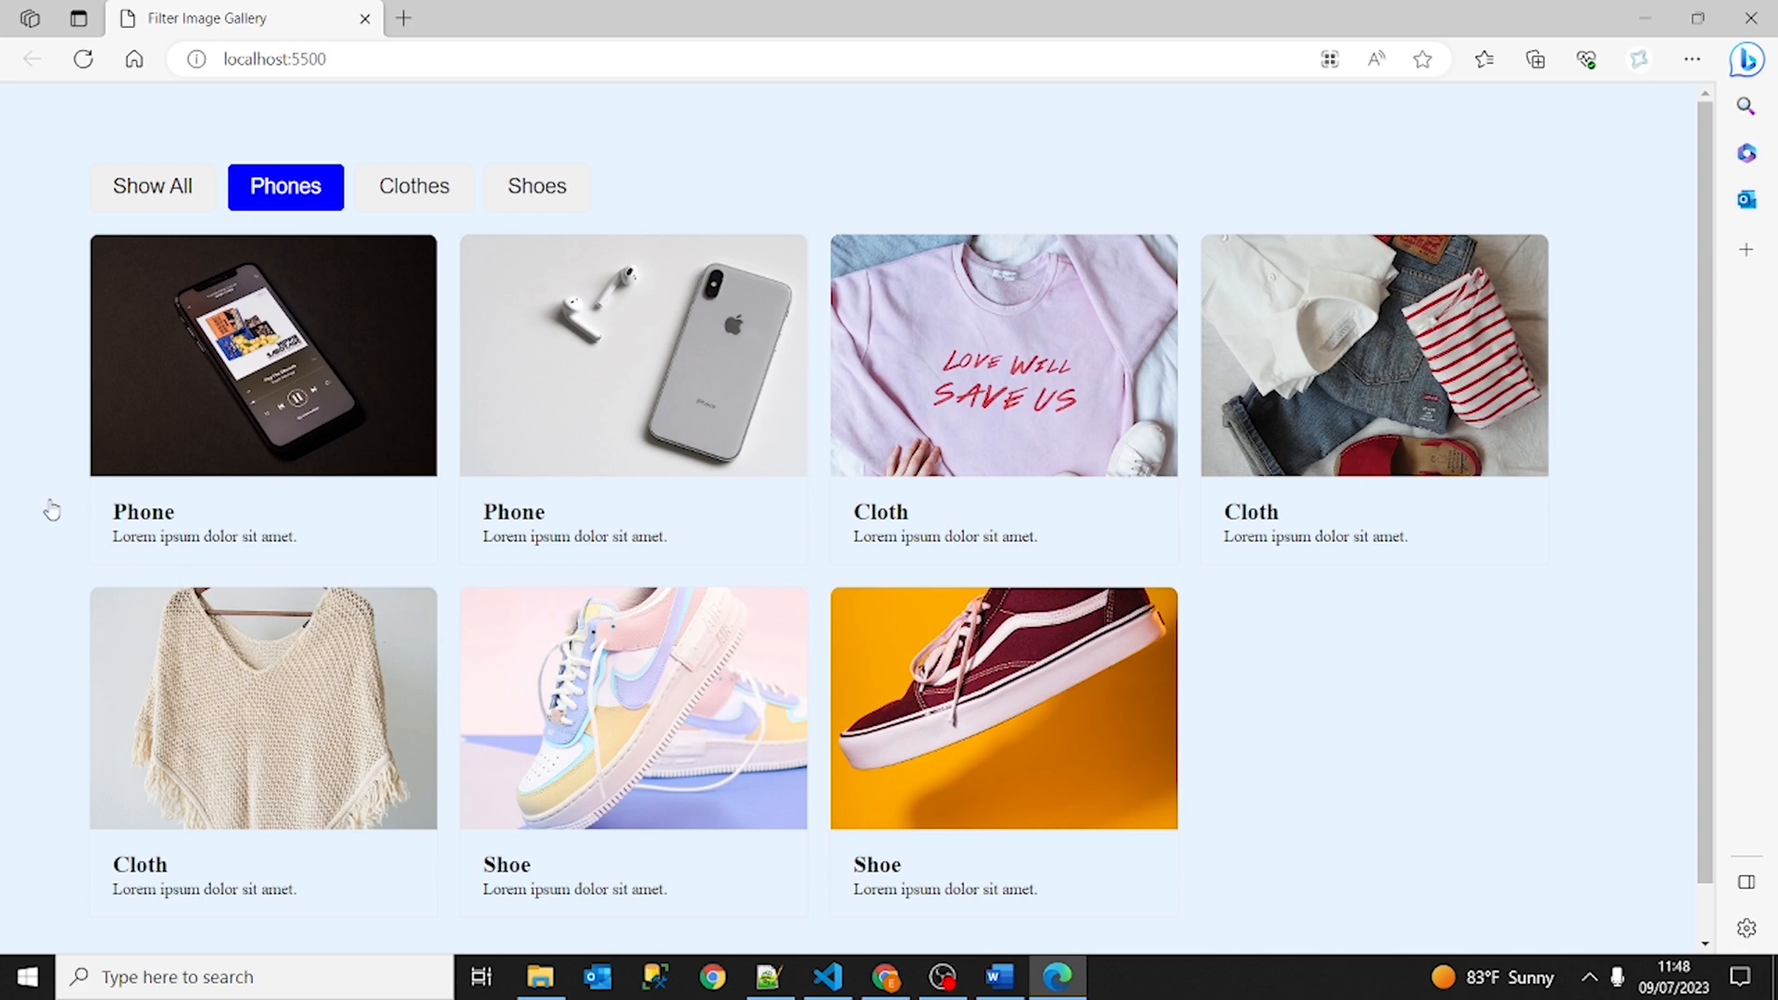
Open Edge's developer tools with F12 and choose a docking position from More options.
key(F12)
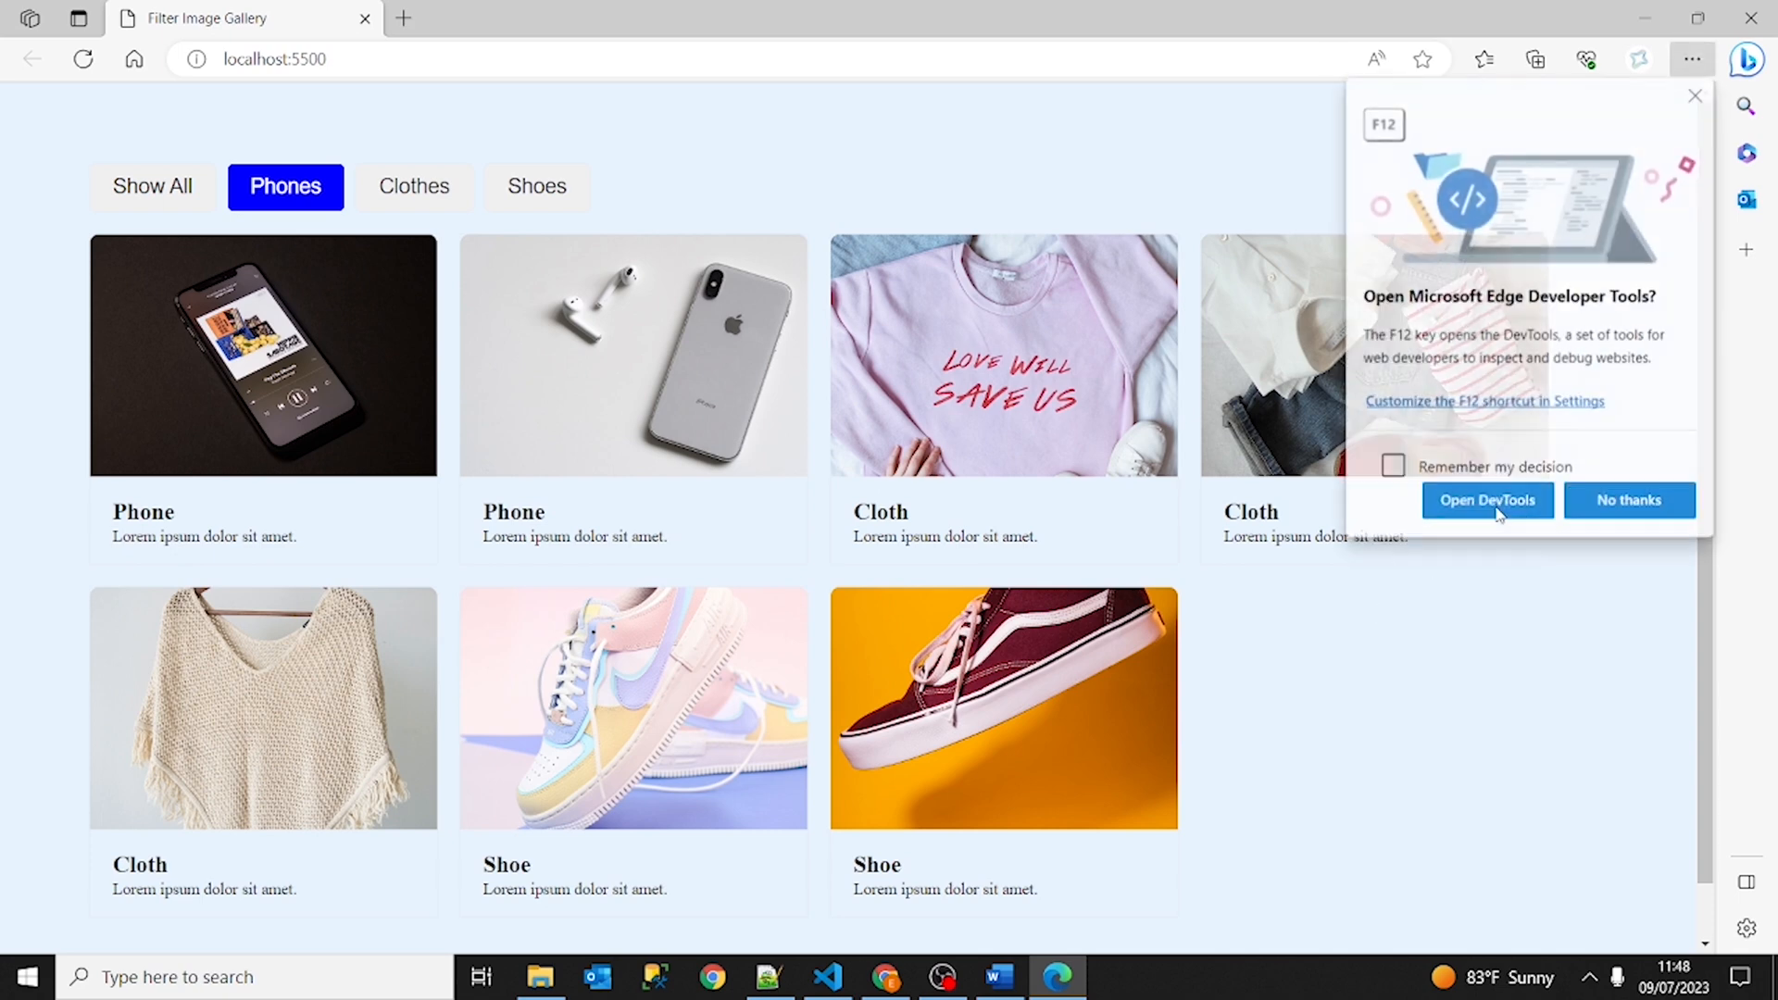
click(1487, 500)
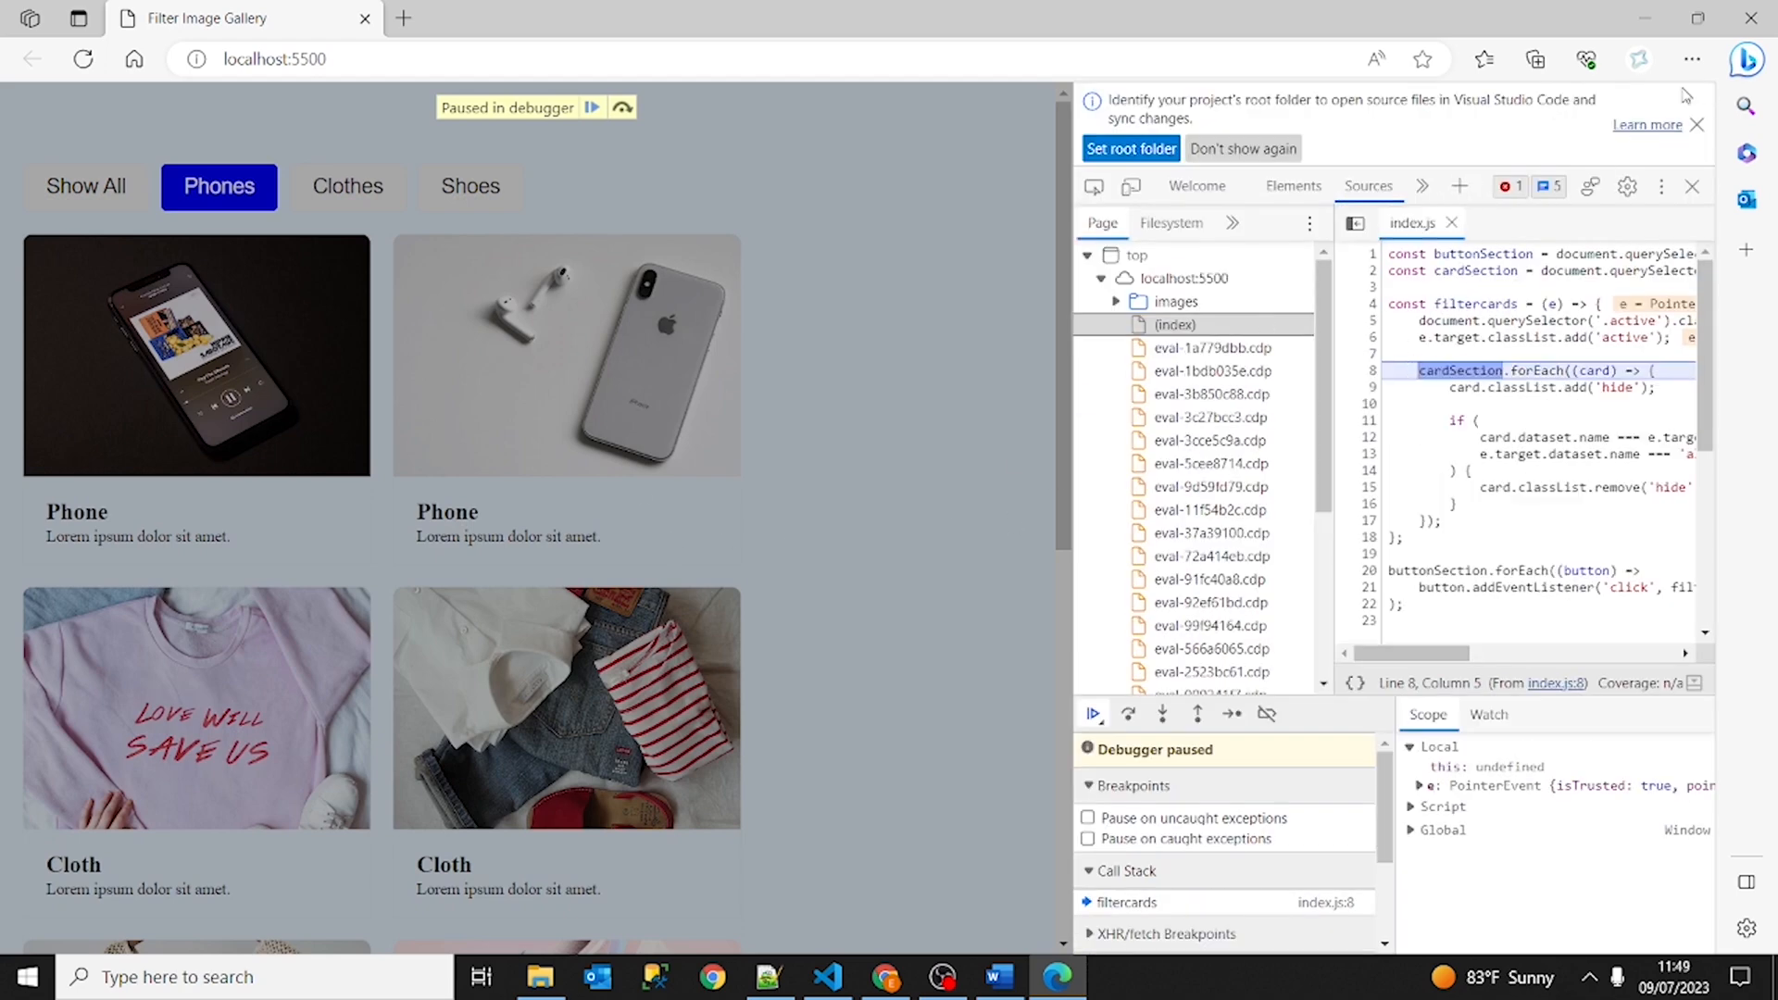
mouse_move(1635, 81)
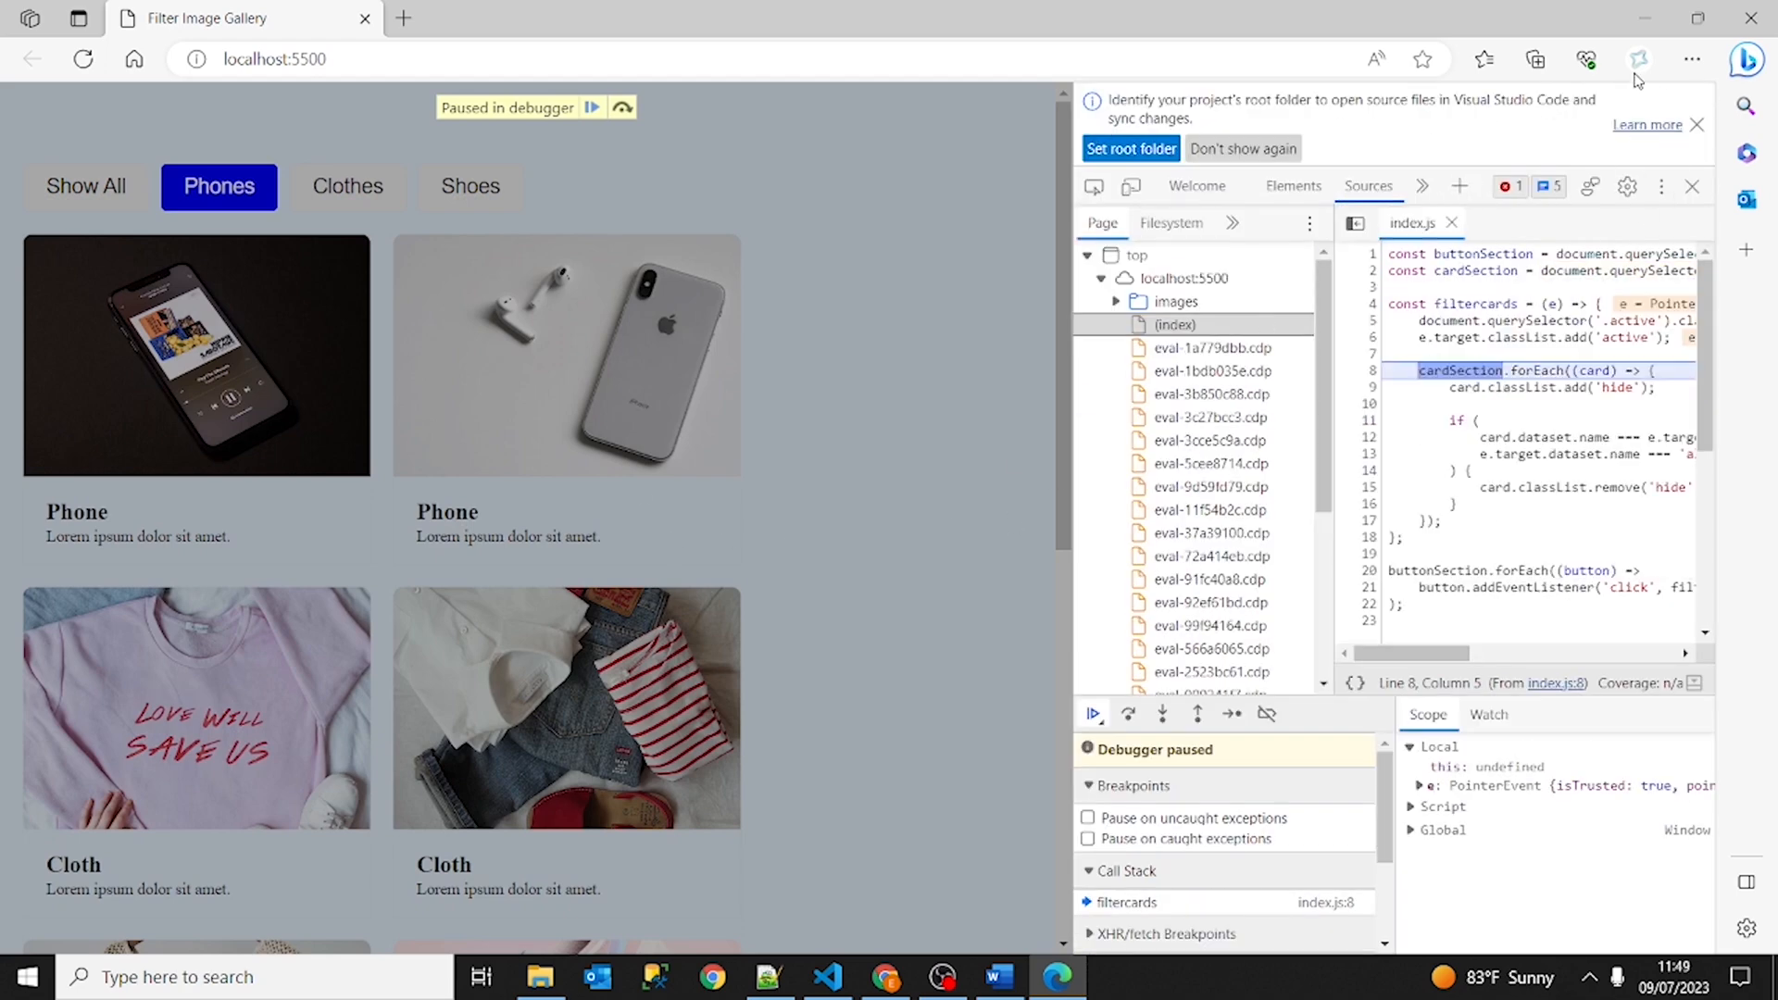
mouse_move(1482, 253)
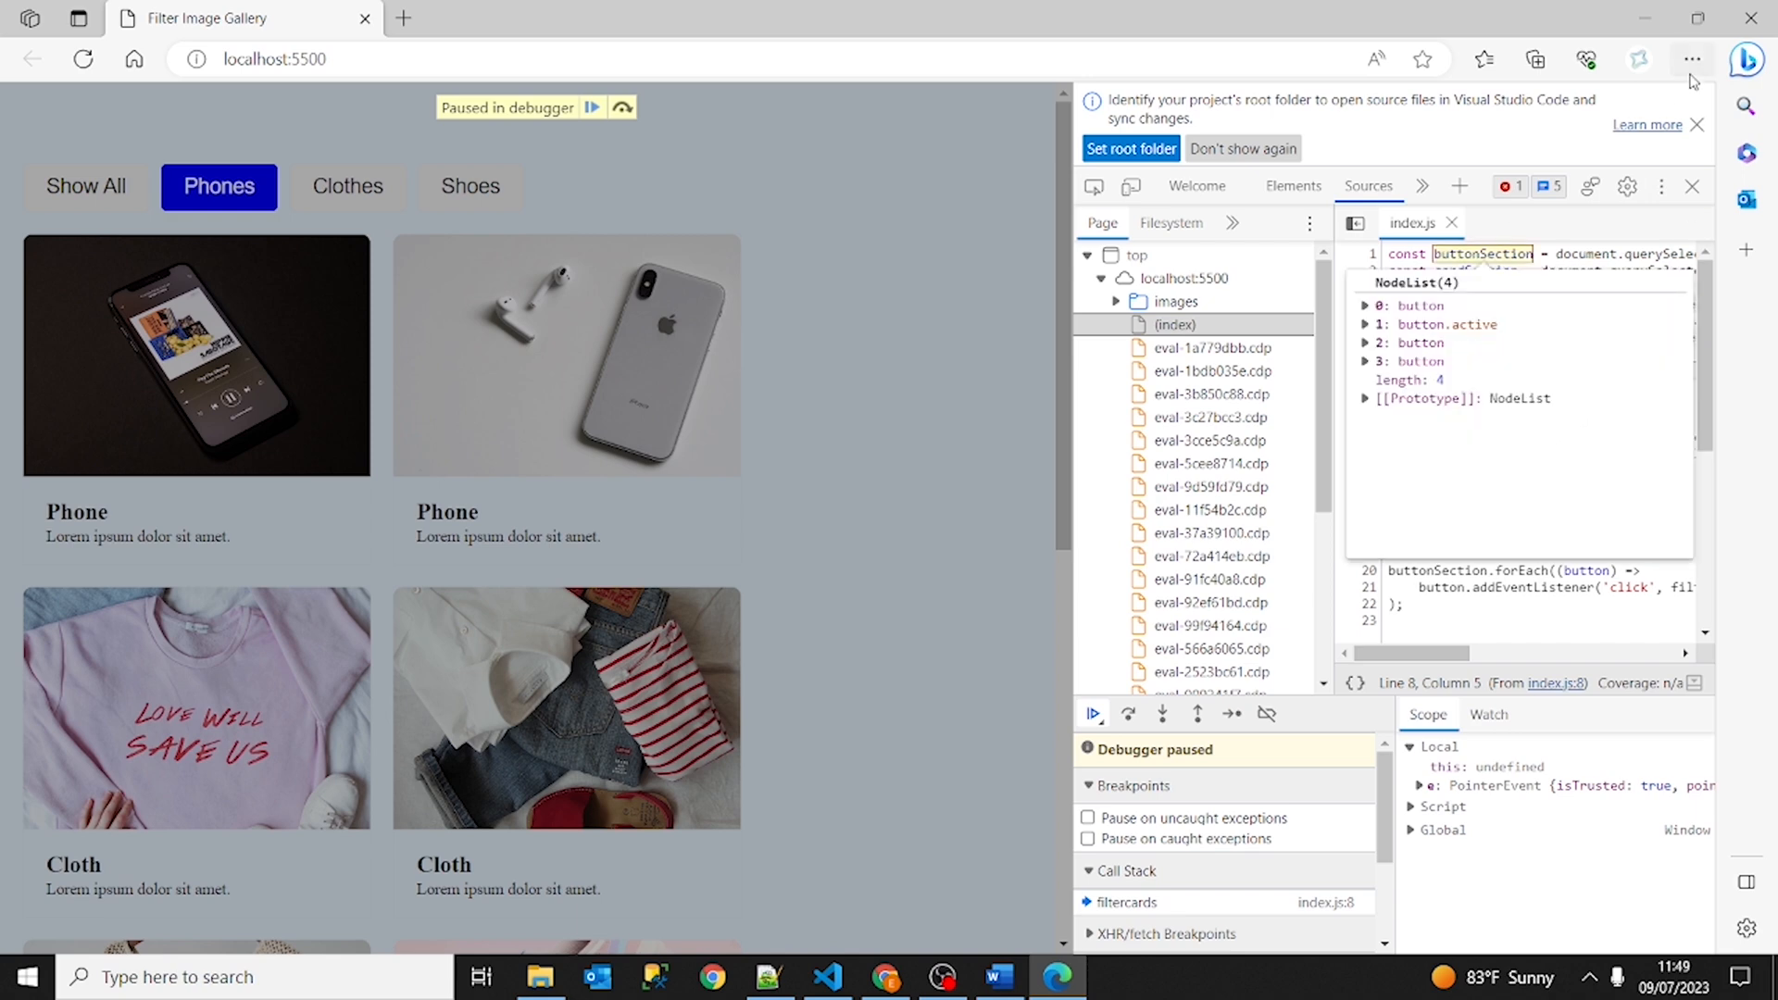
click(1691, 59)
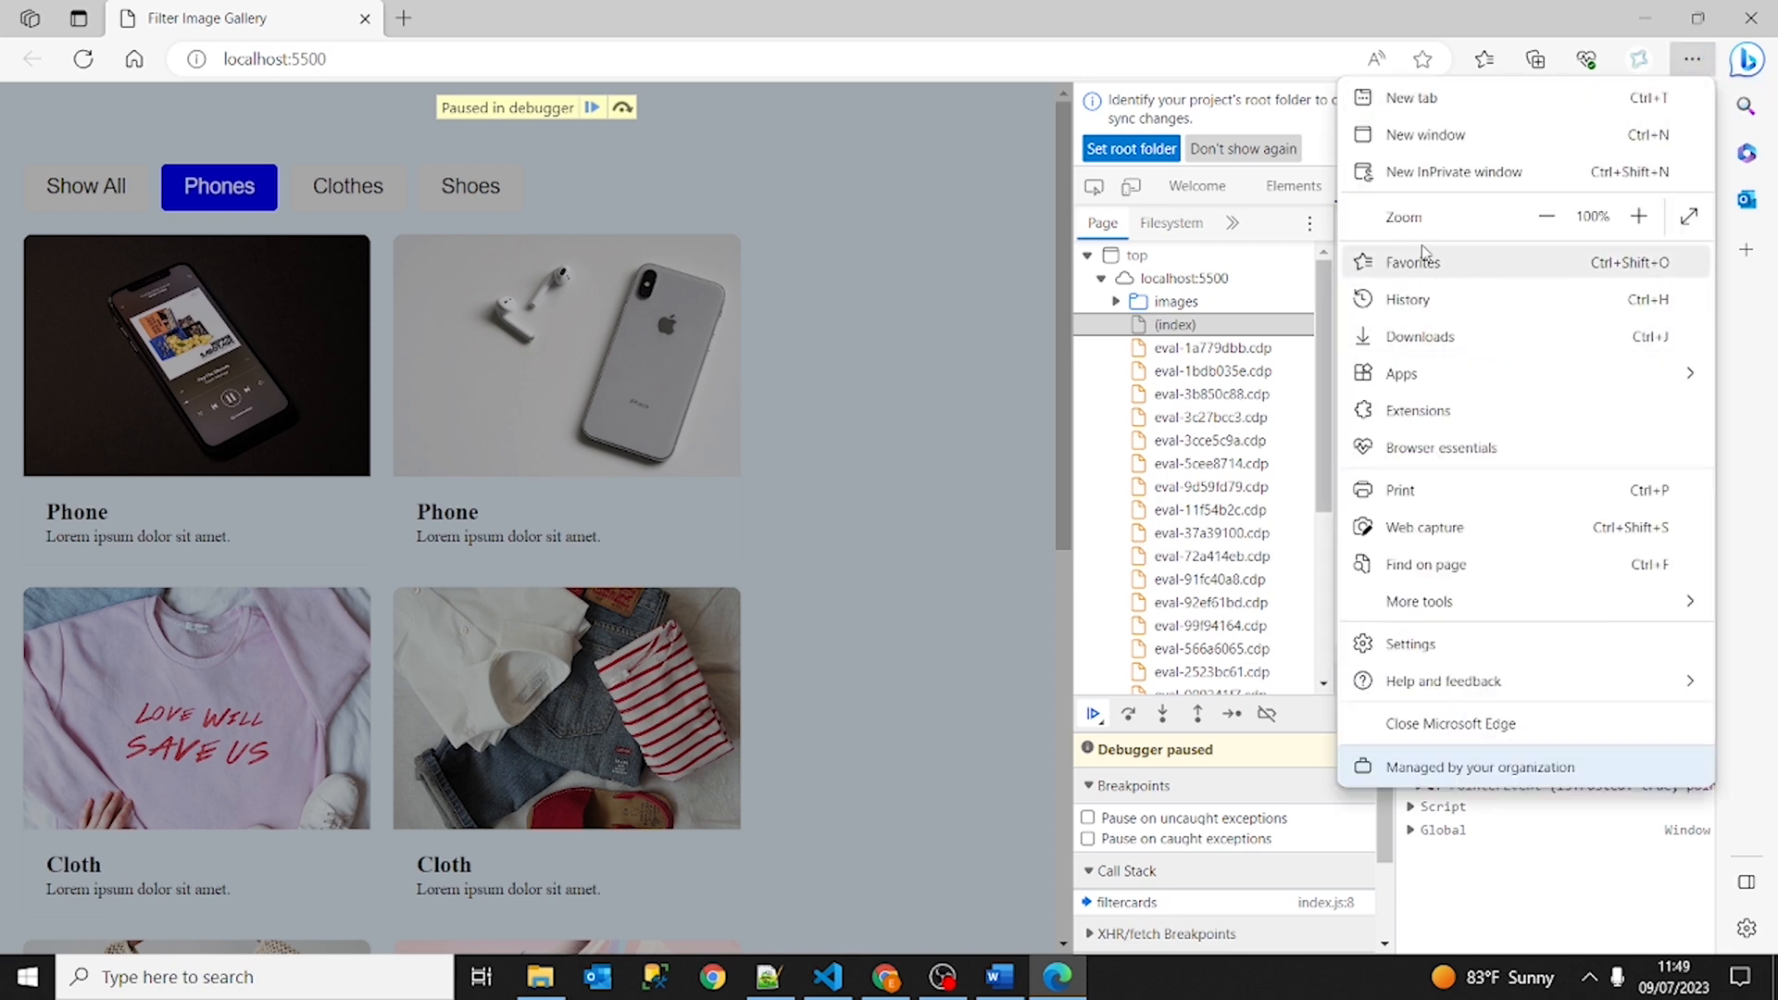
mouse_move(1459, 279)
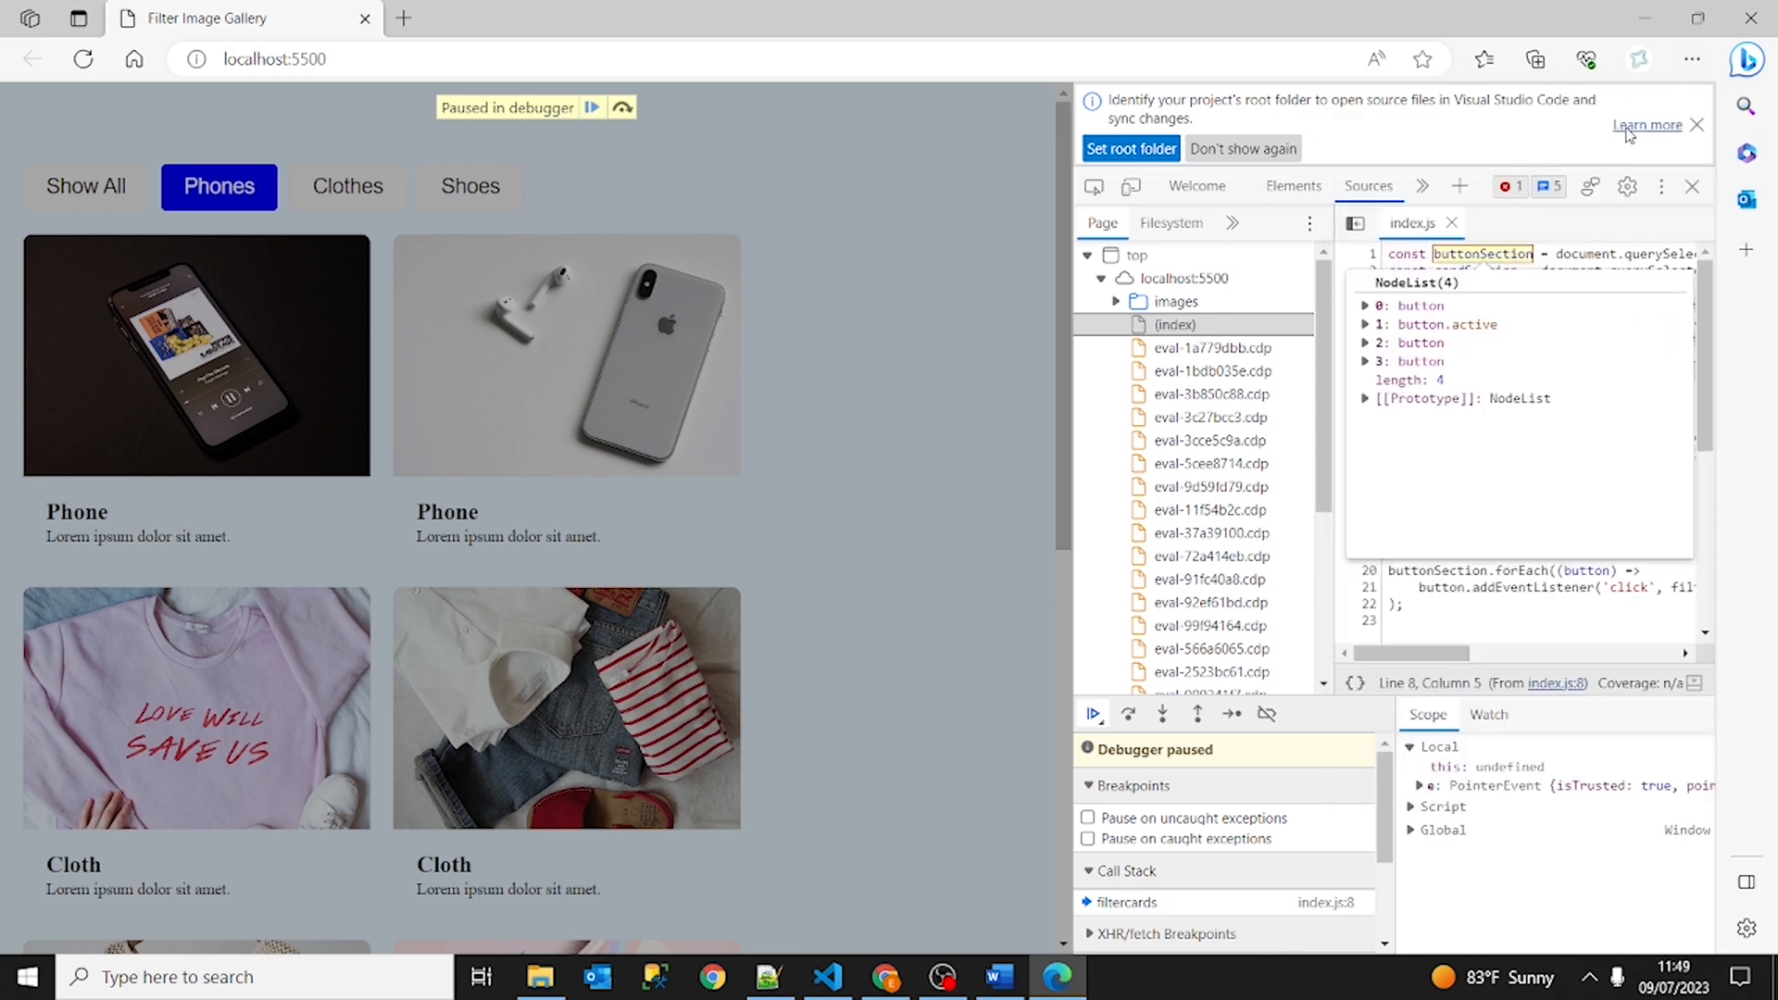
click(1661, 185)
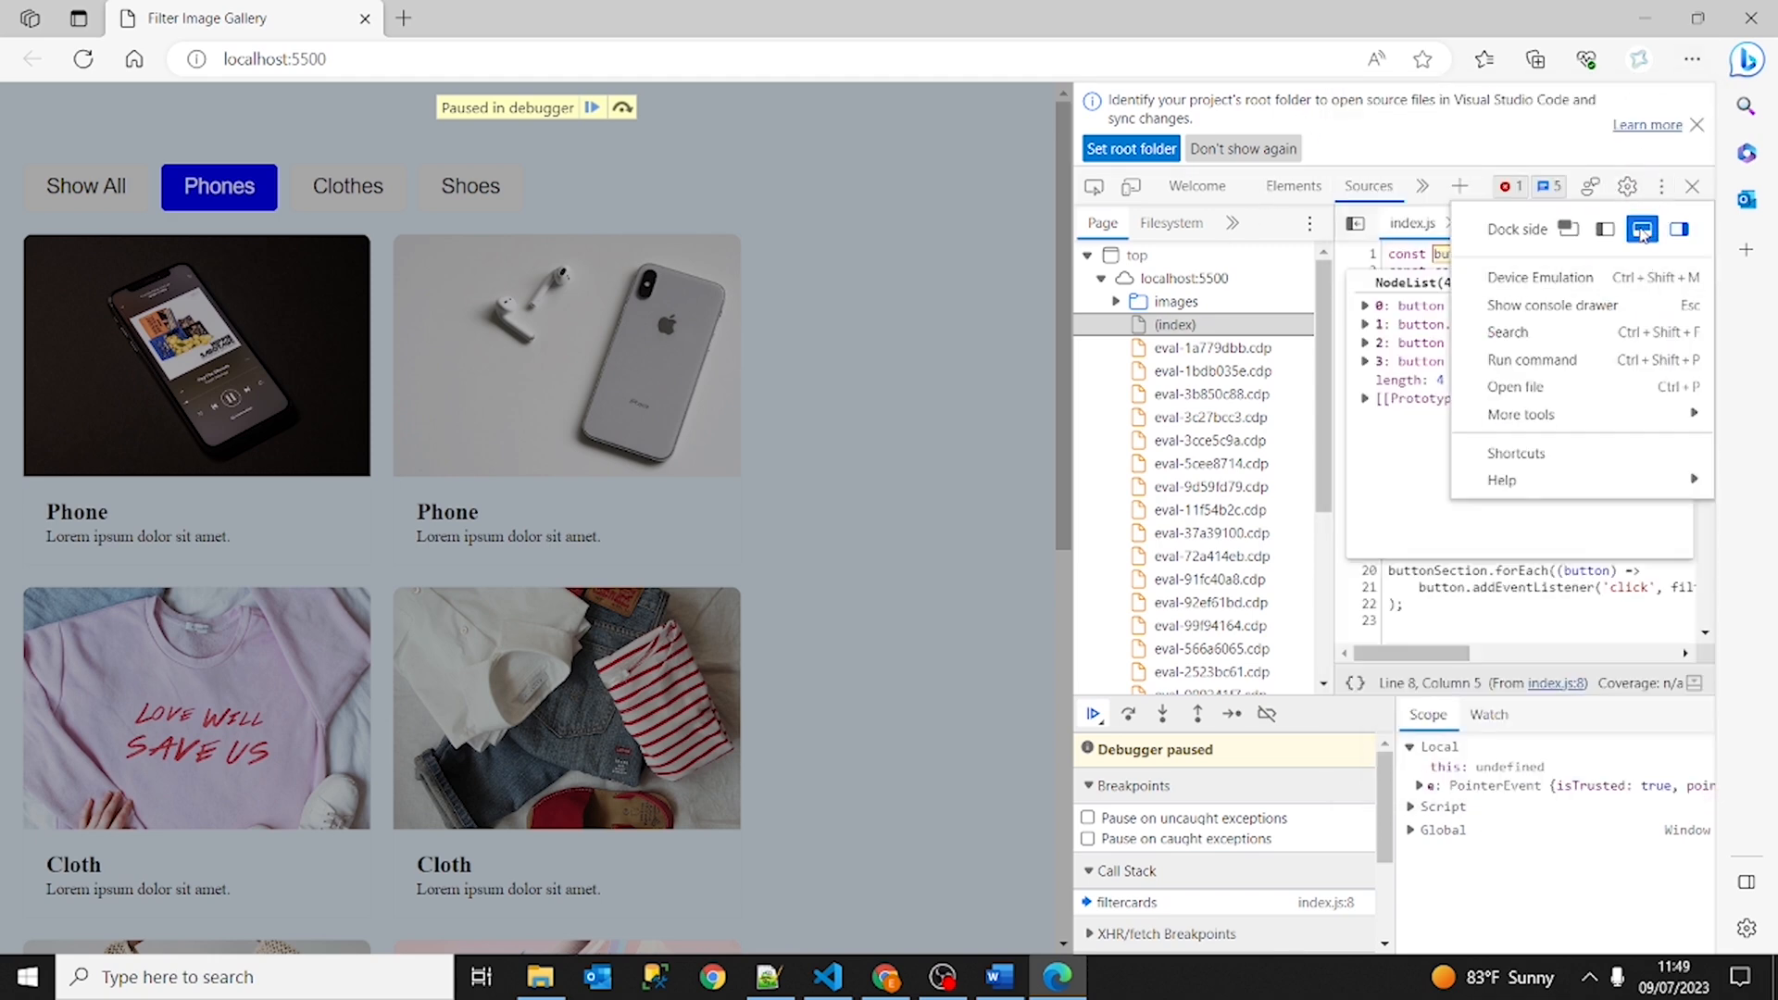
click(1643, 230)
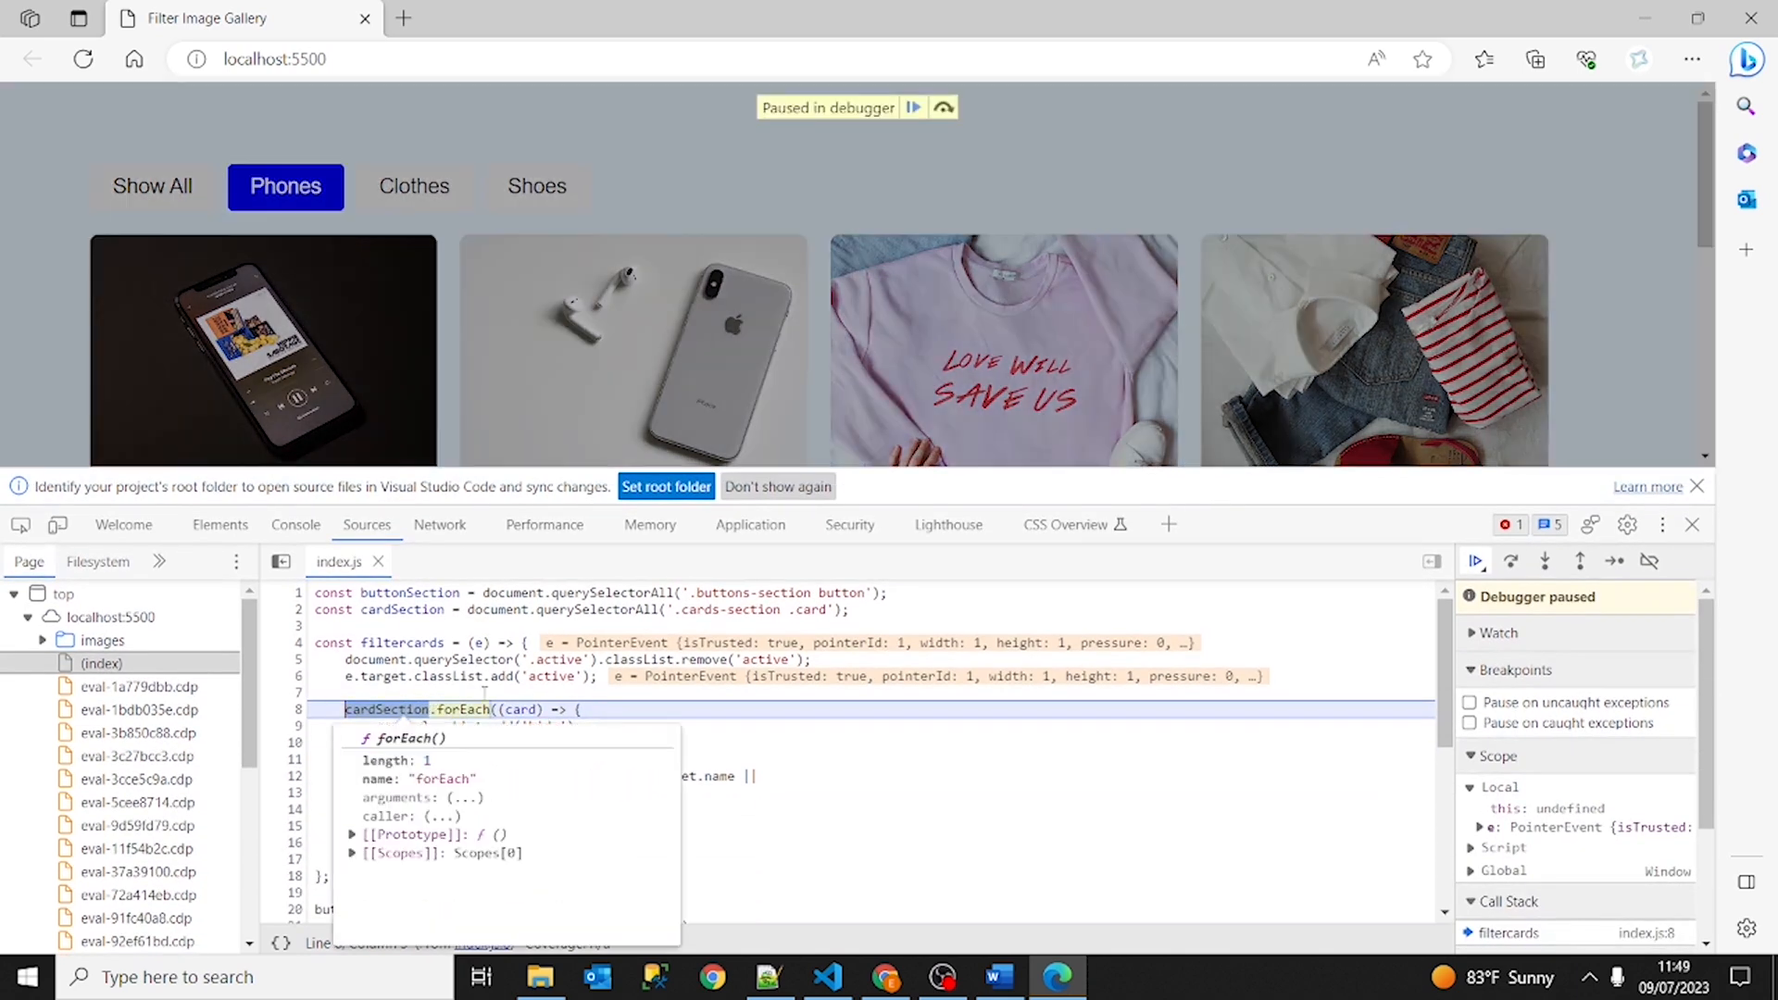
mouse_move(400, 642)
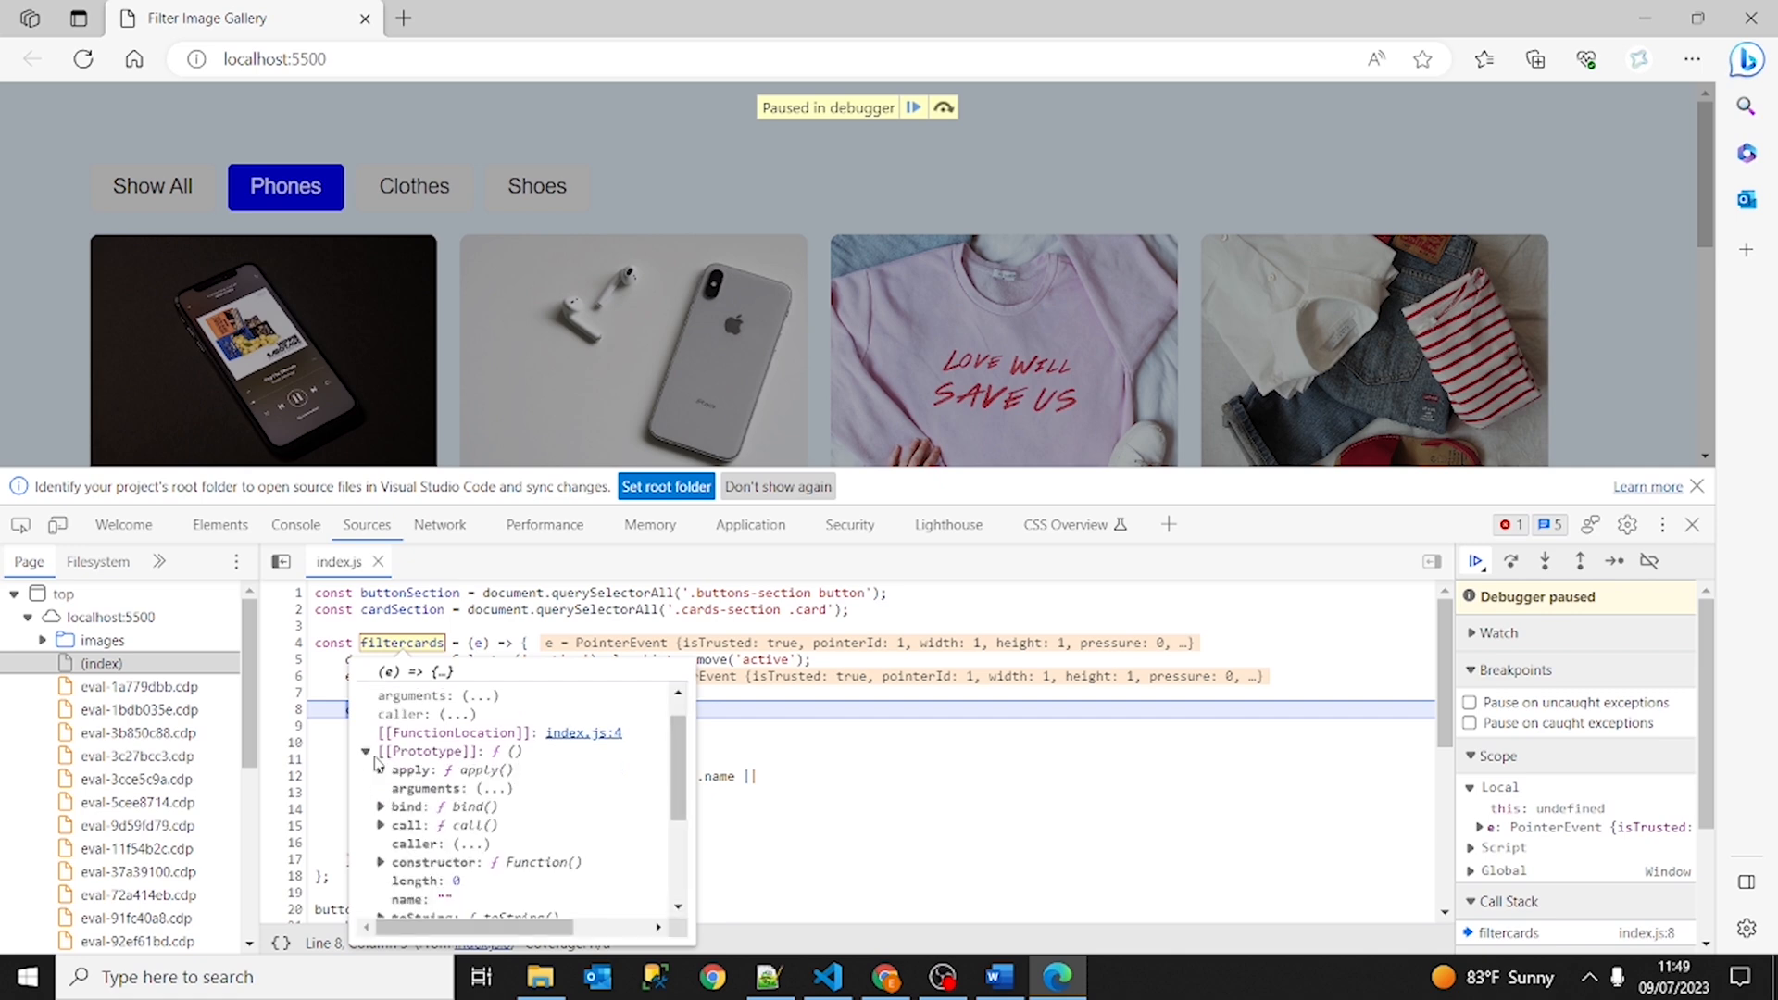
click(367, 751)
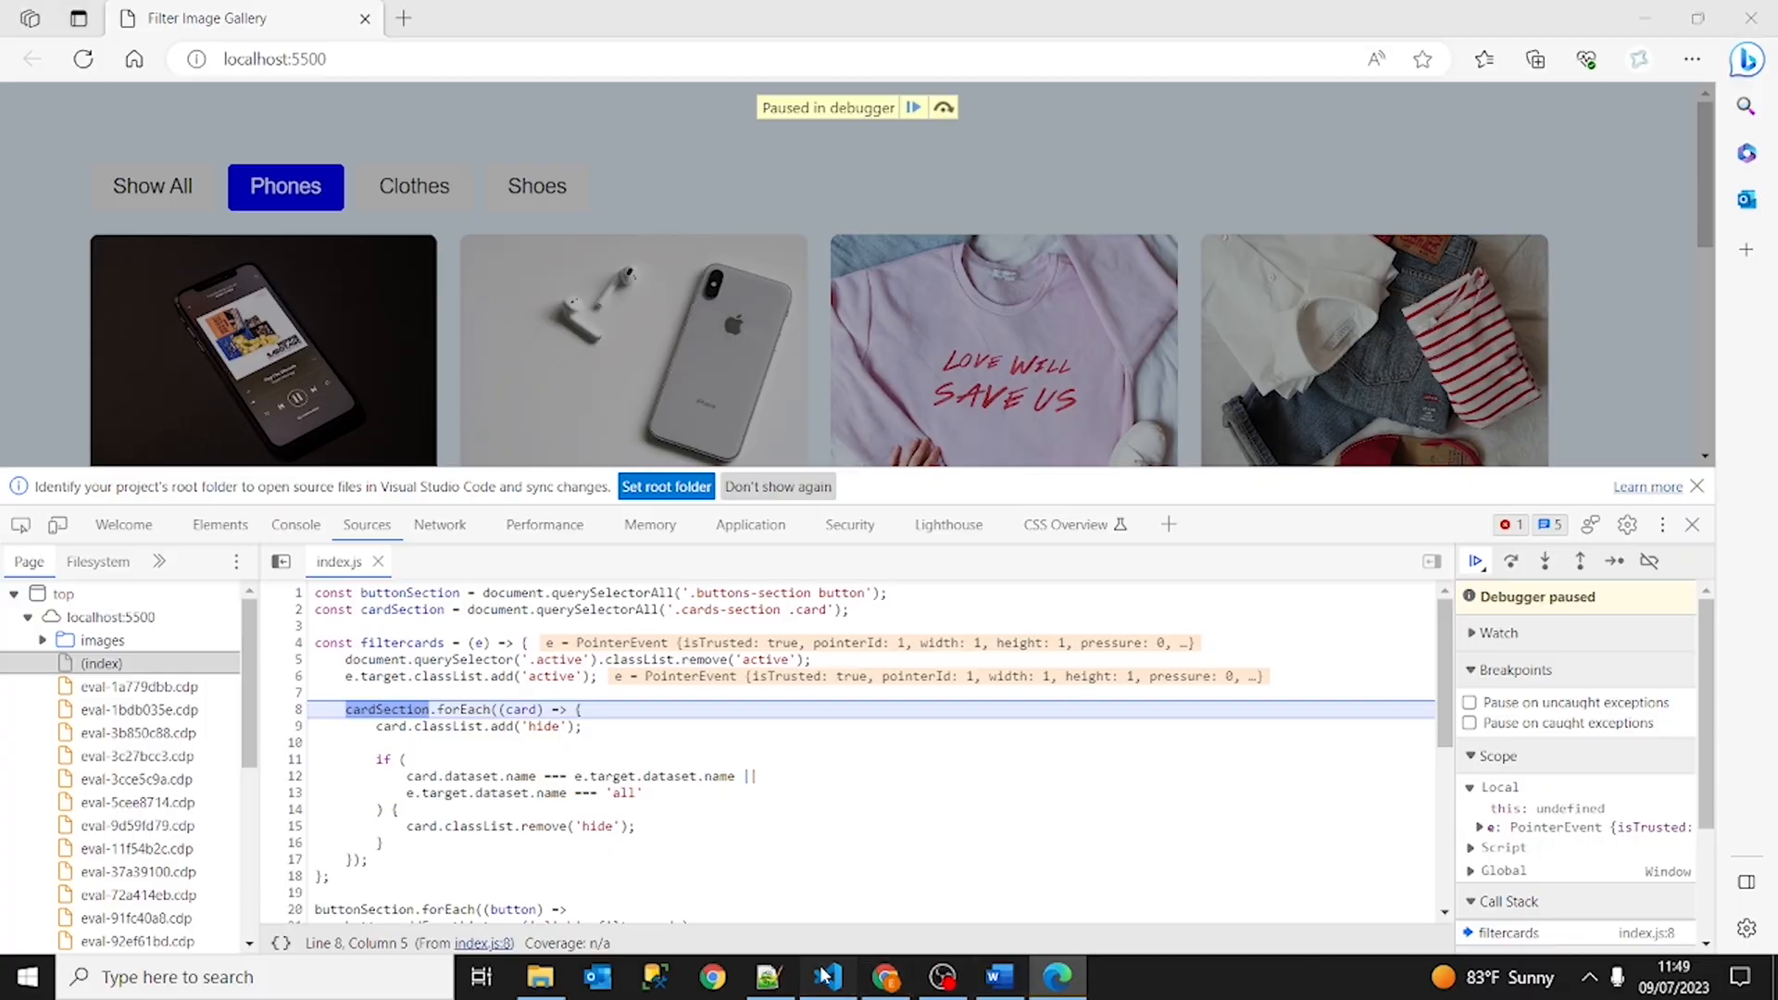
click(826, 976)
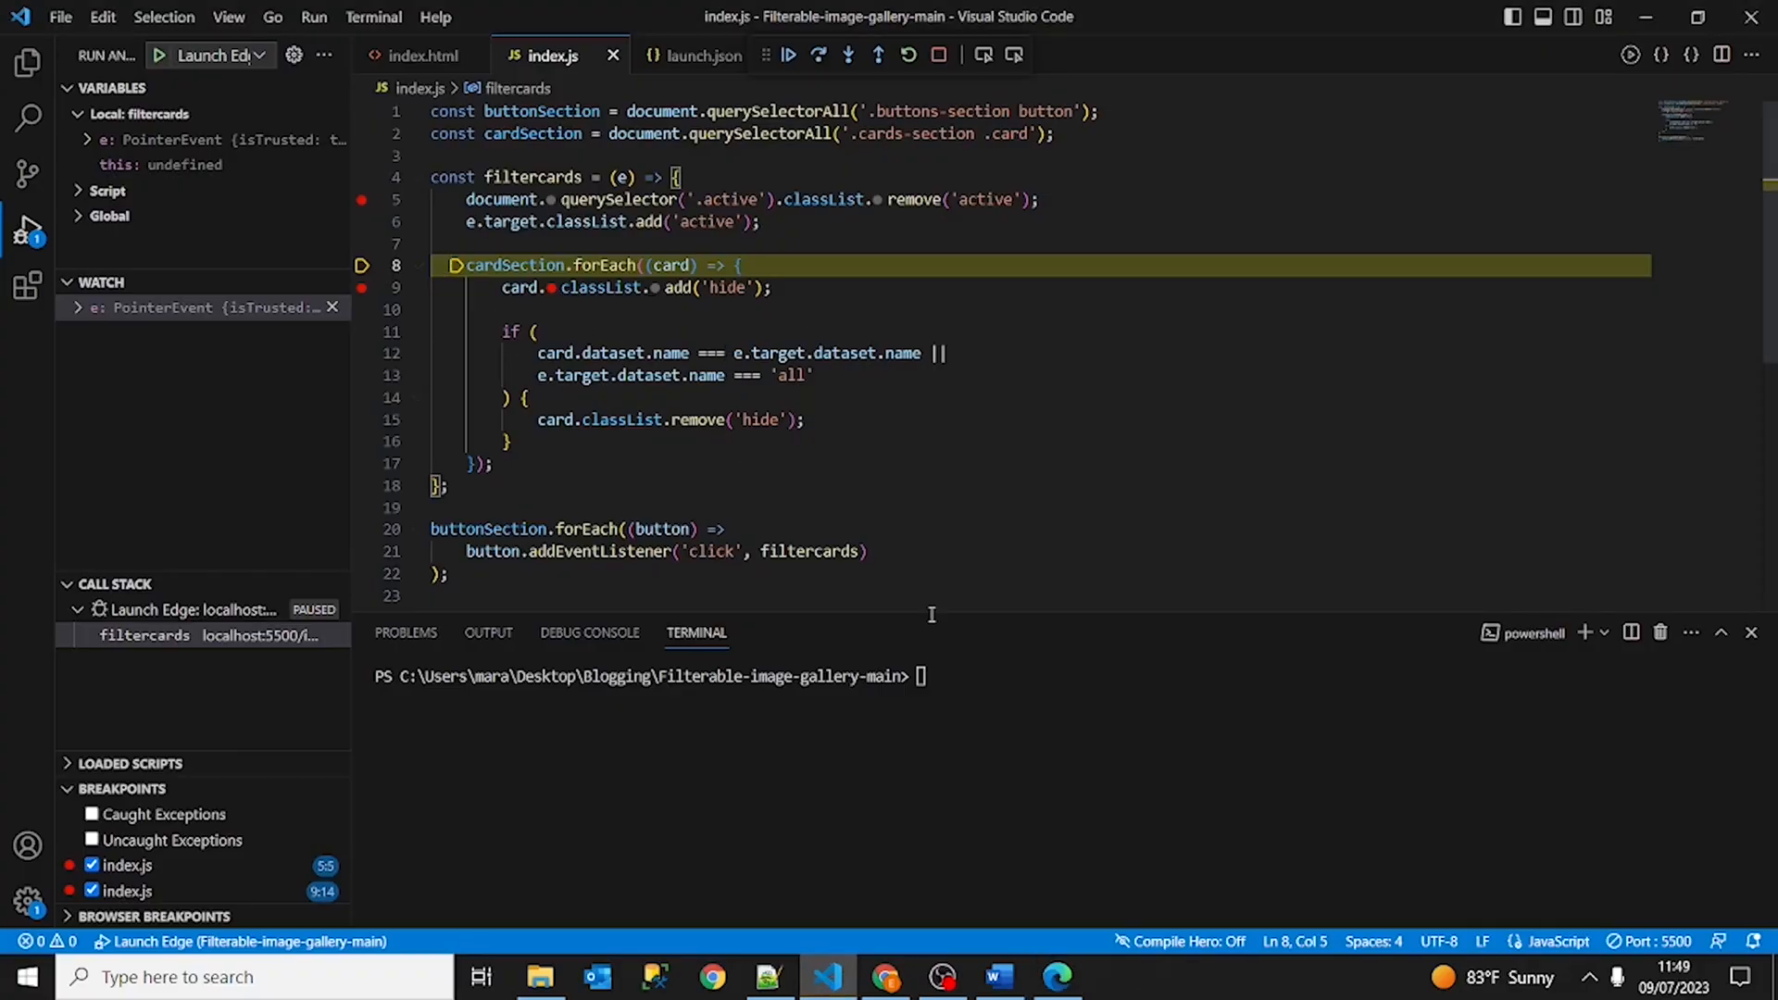
click(1055, 976)
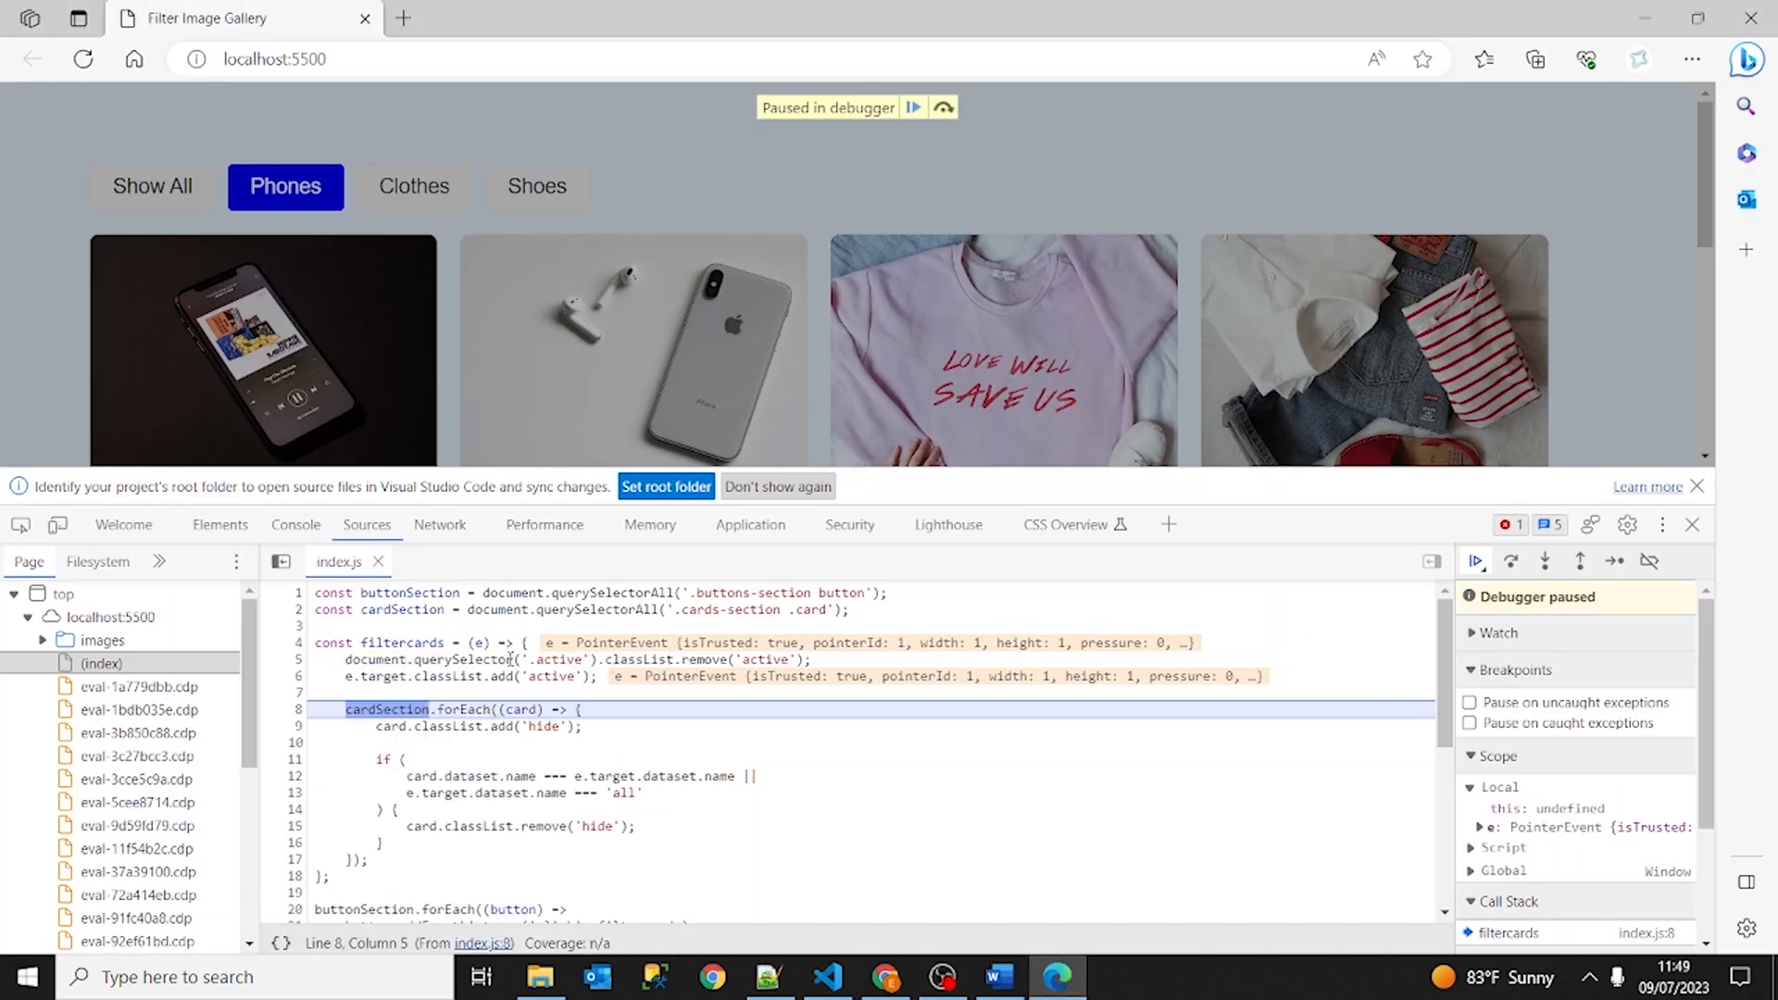
mouse_move(402, 610)
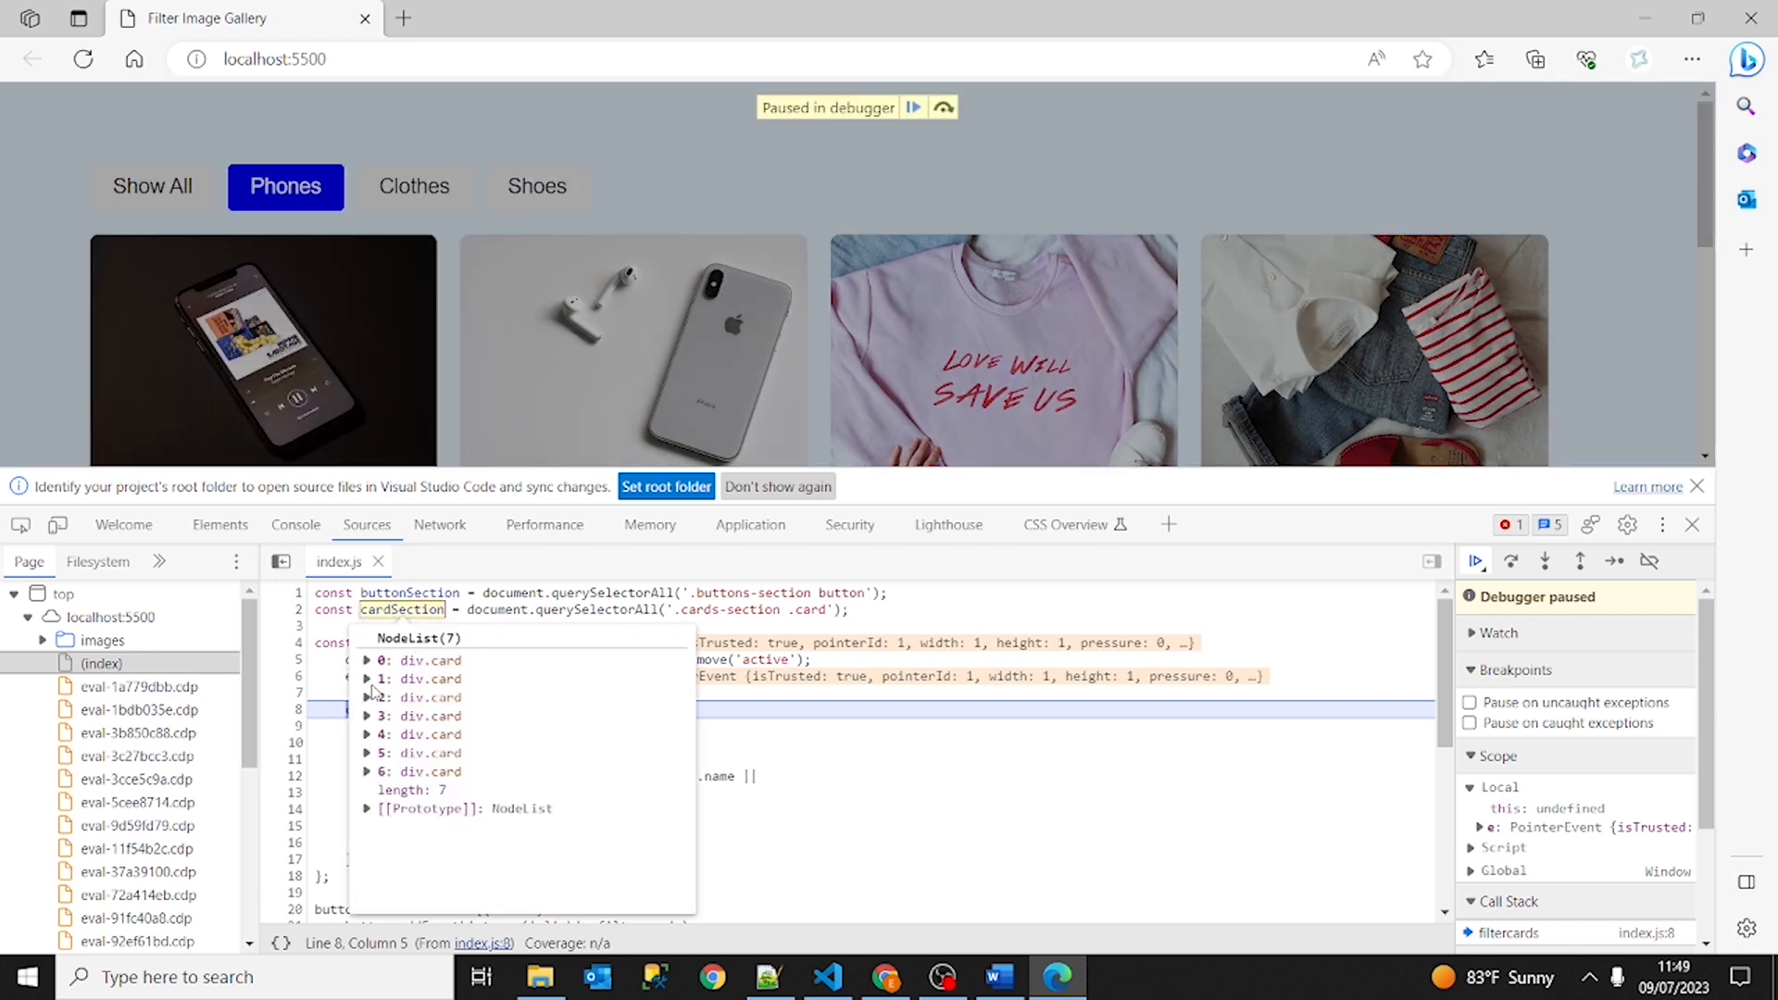
click(367, 678)
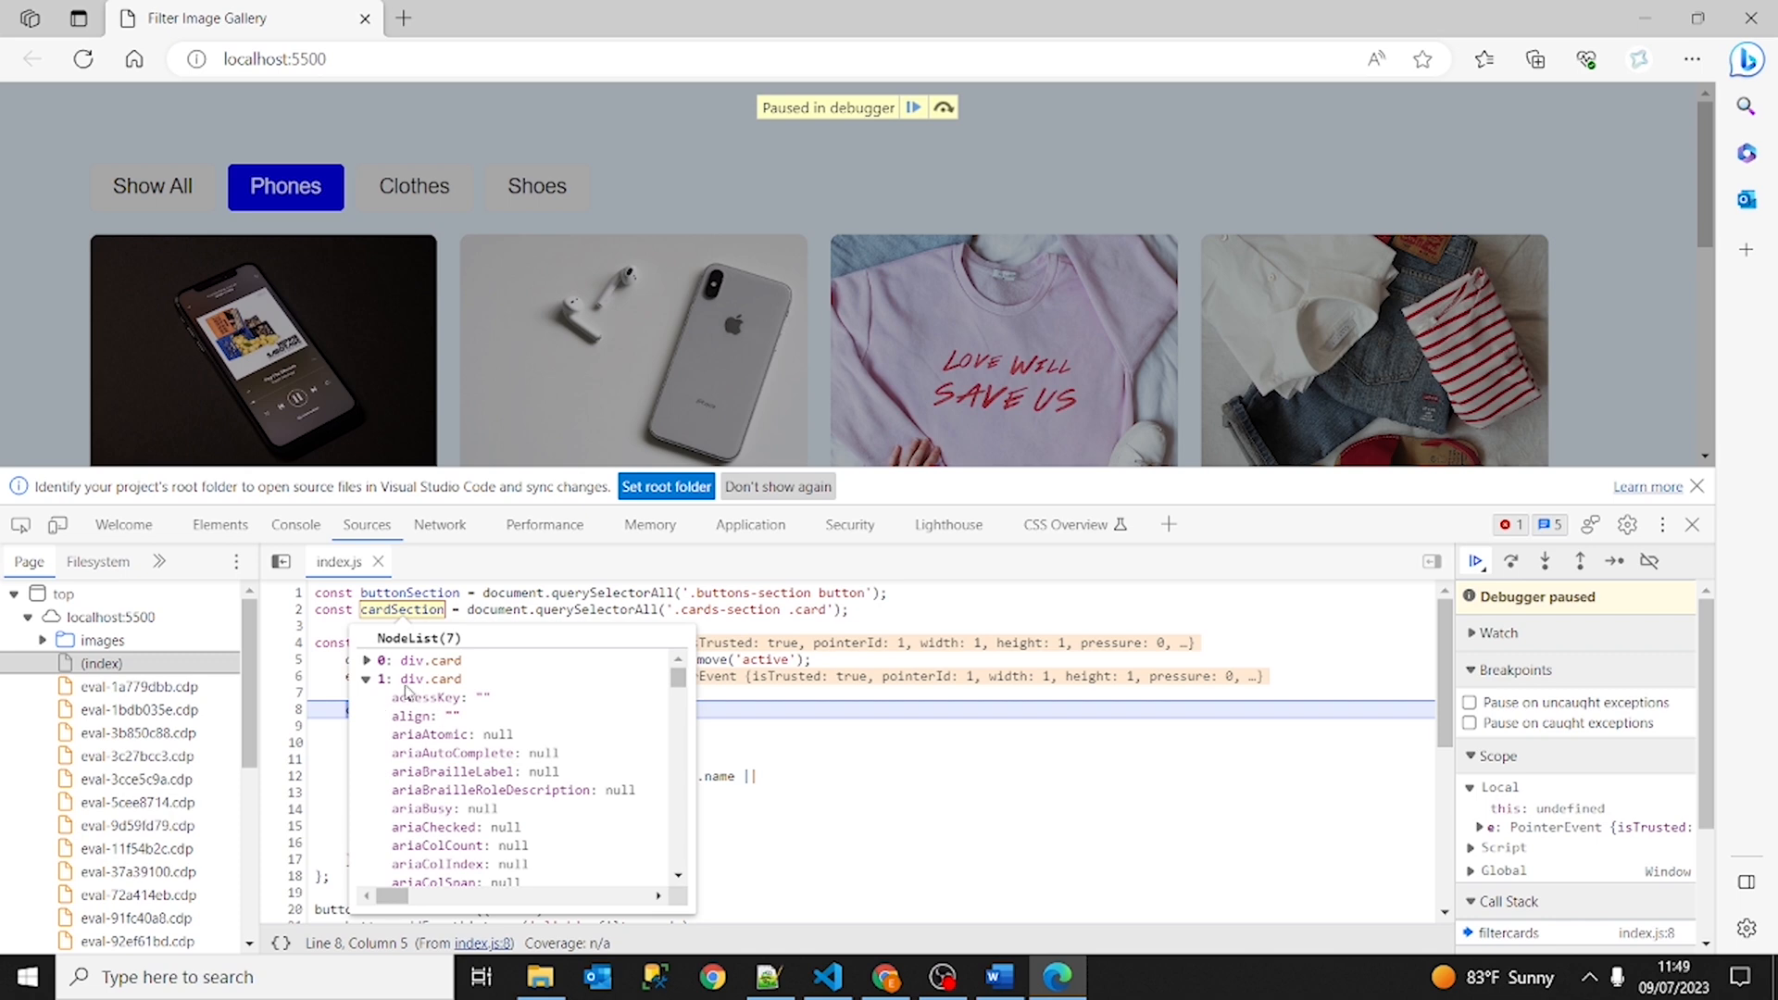
click(367, 698)
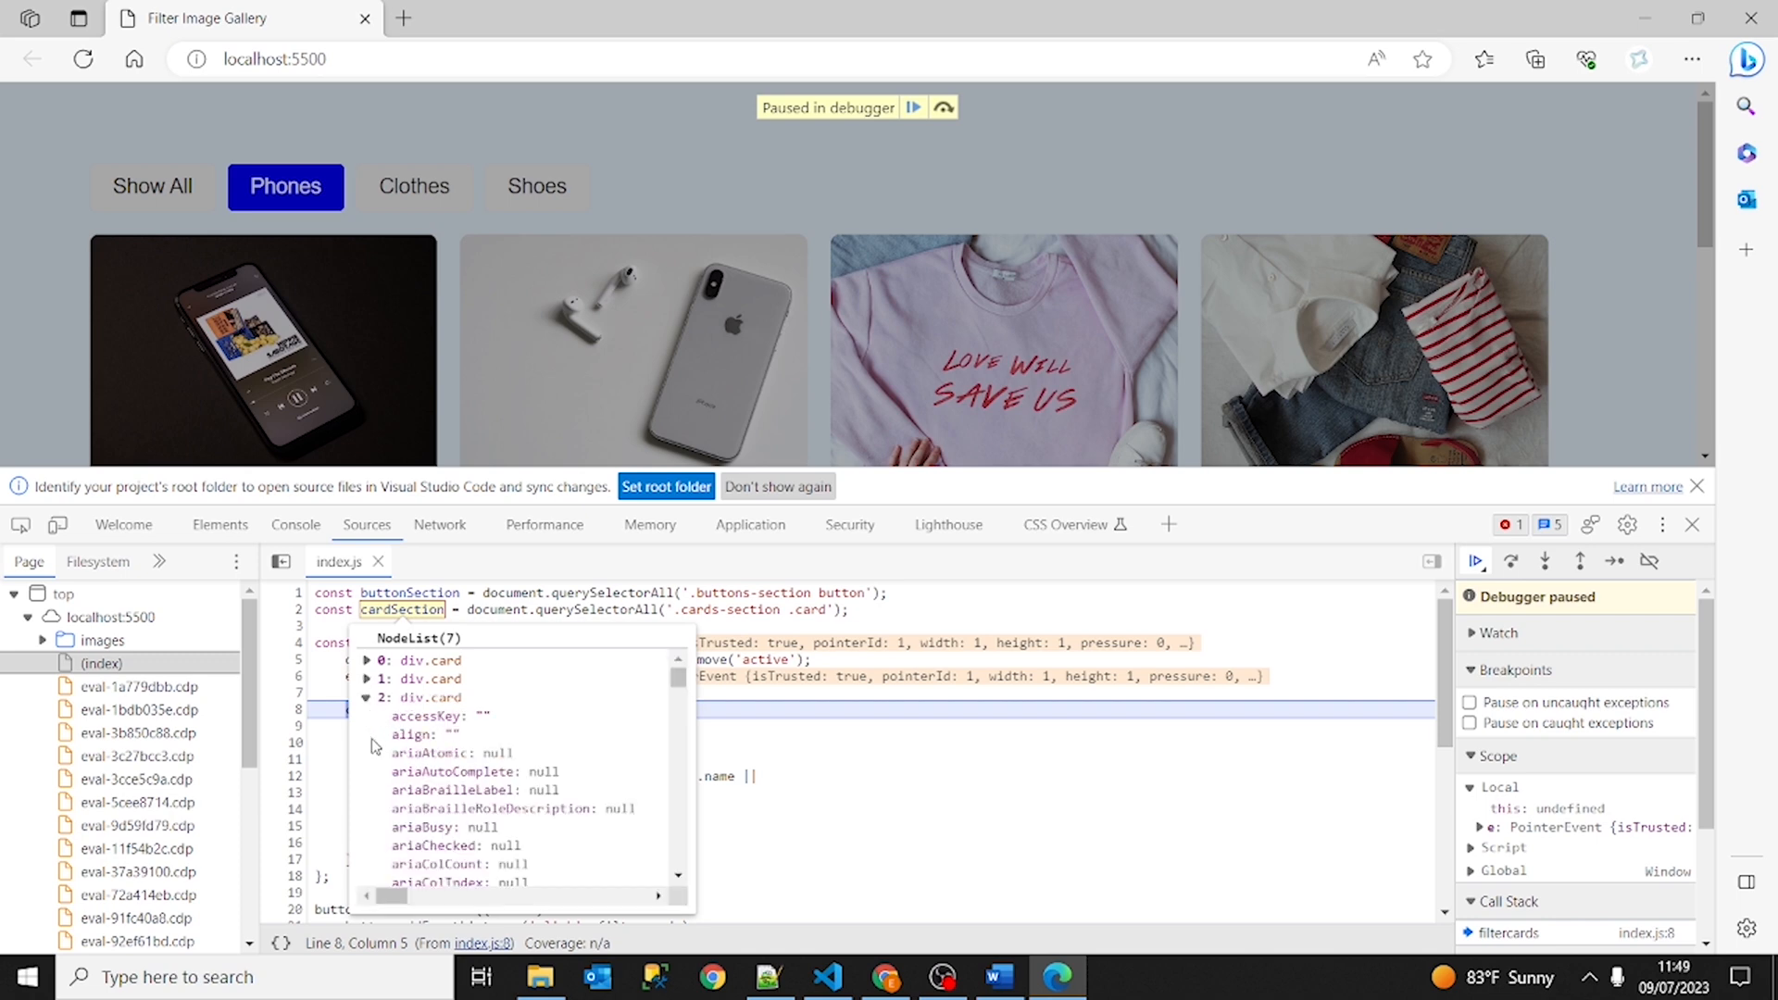
click(366, 696)
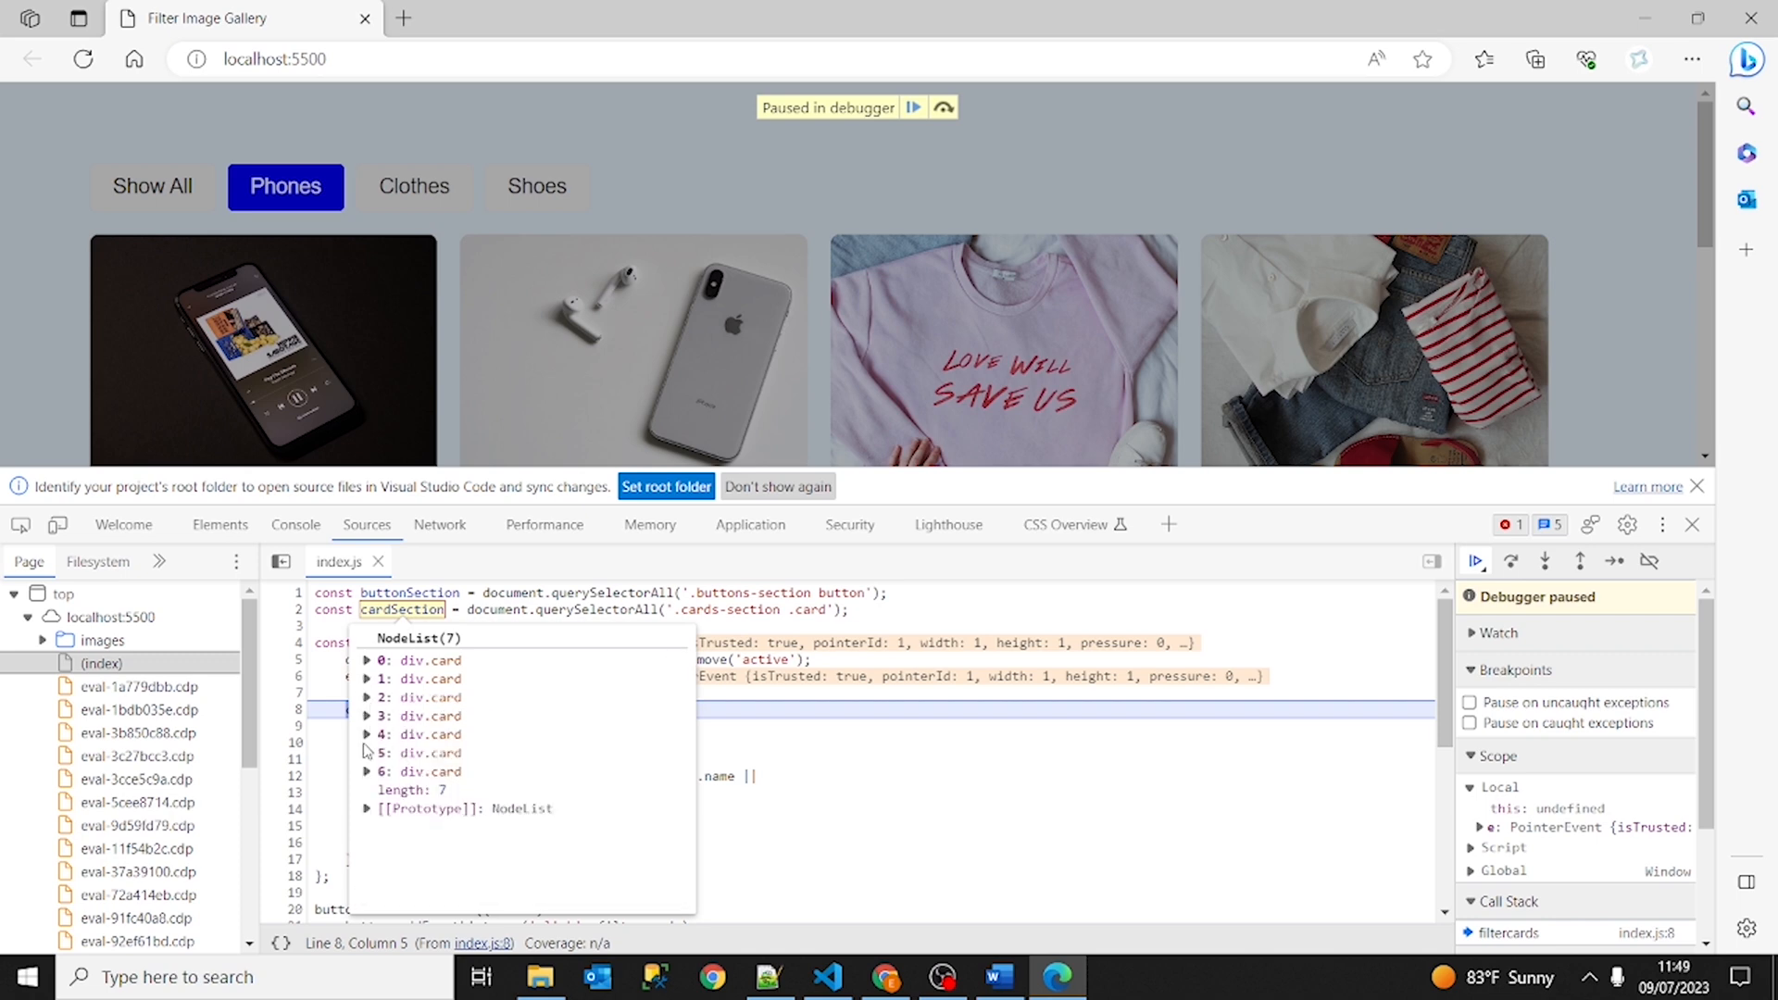
click(367, 733)
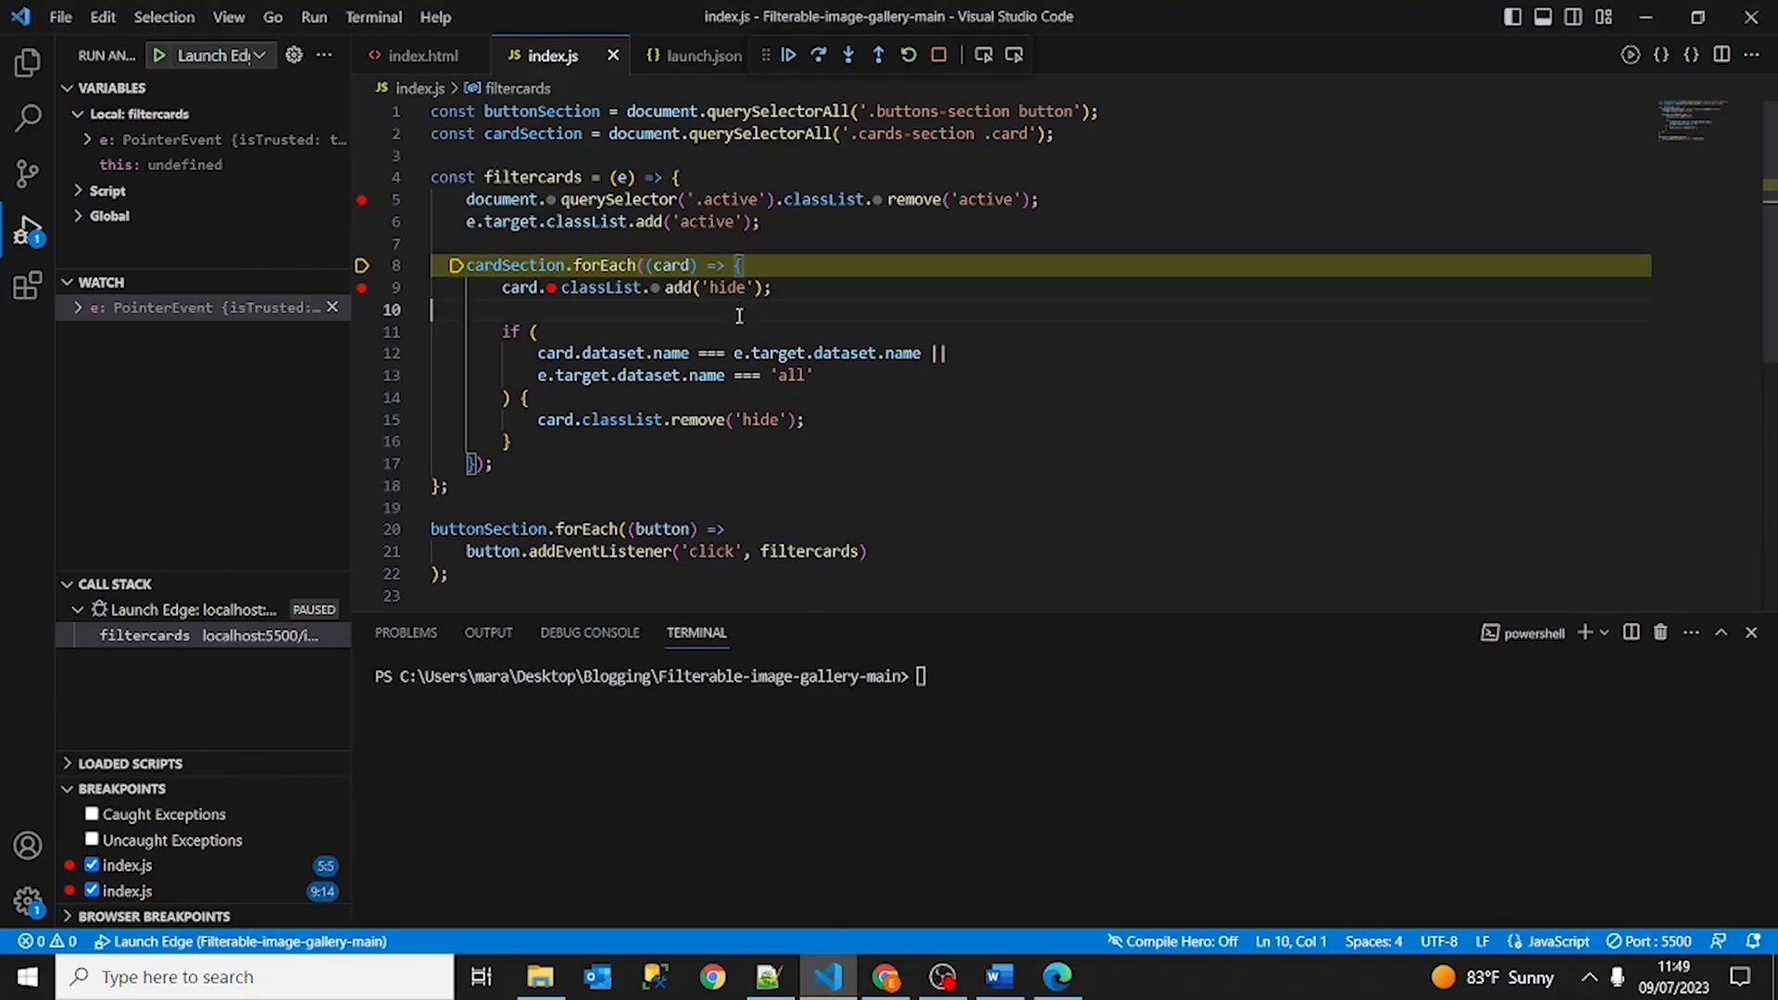
Step into the card loop to line 9, then close Edge's developer tools.
click(816, 54)
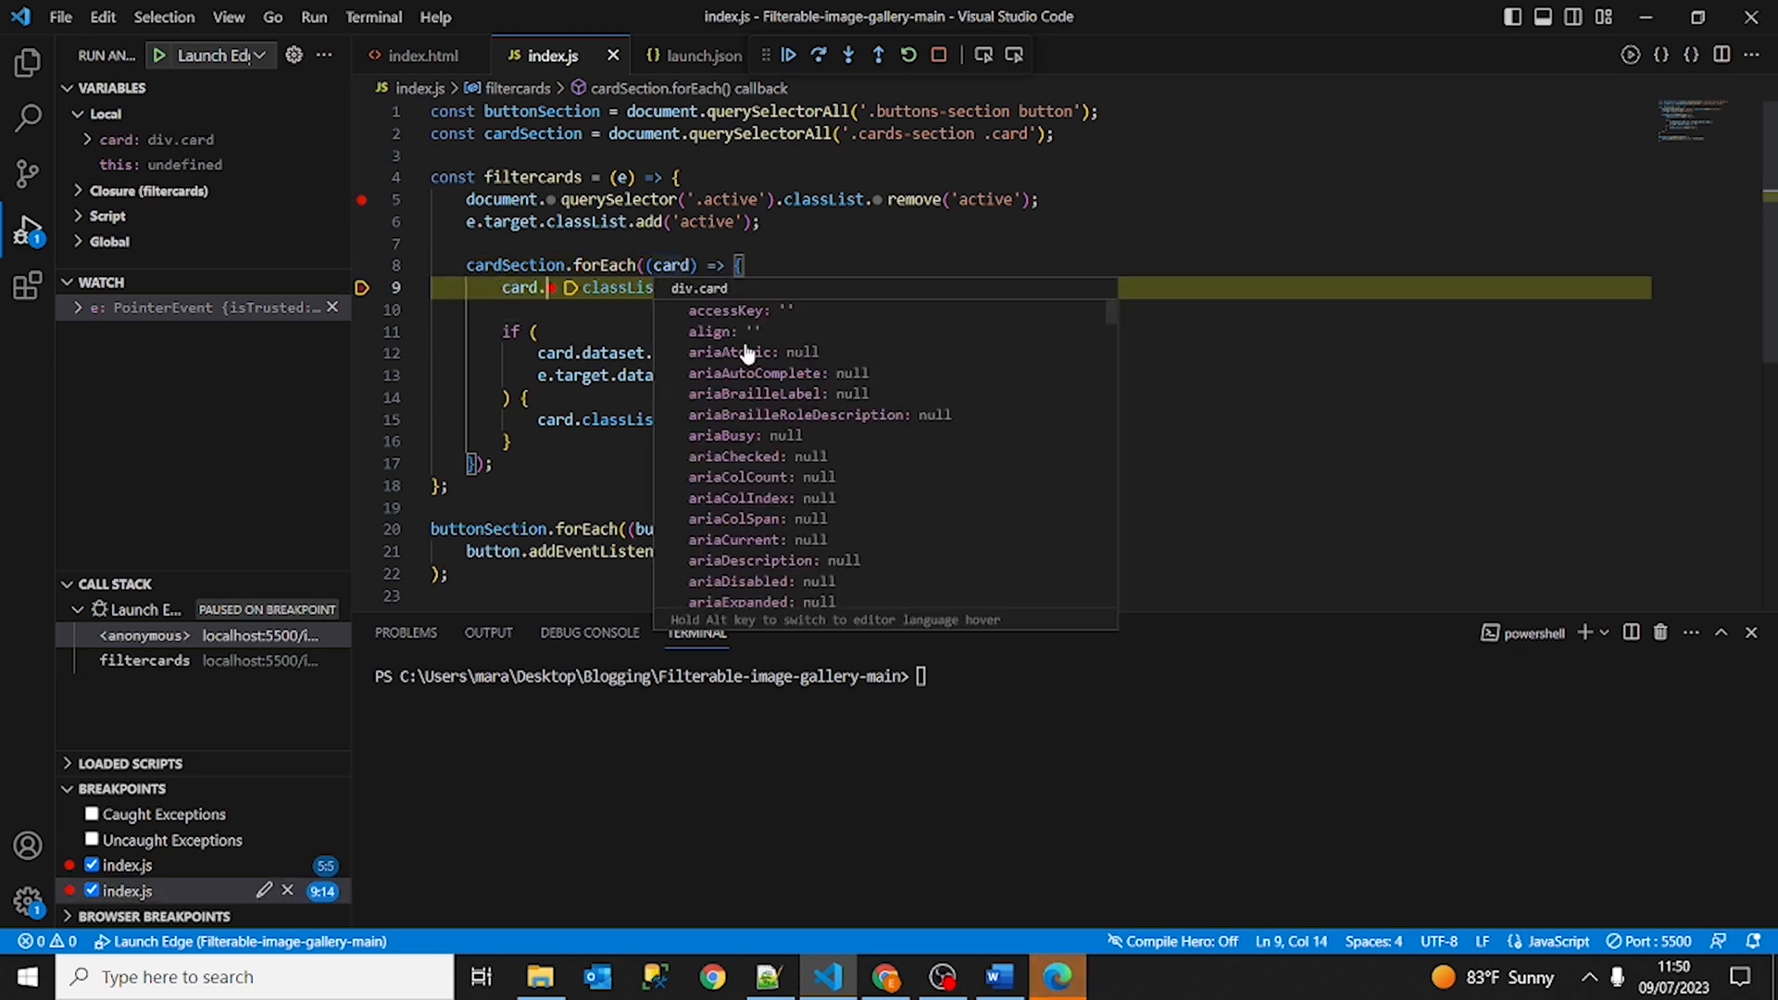
scroll(down, 3)
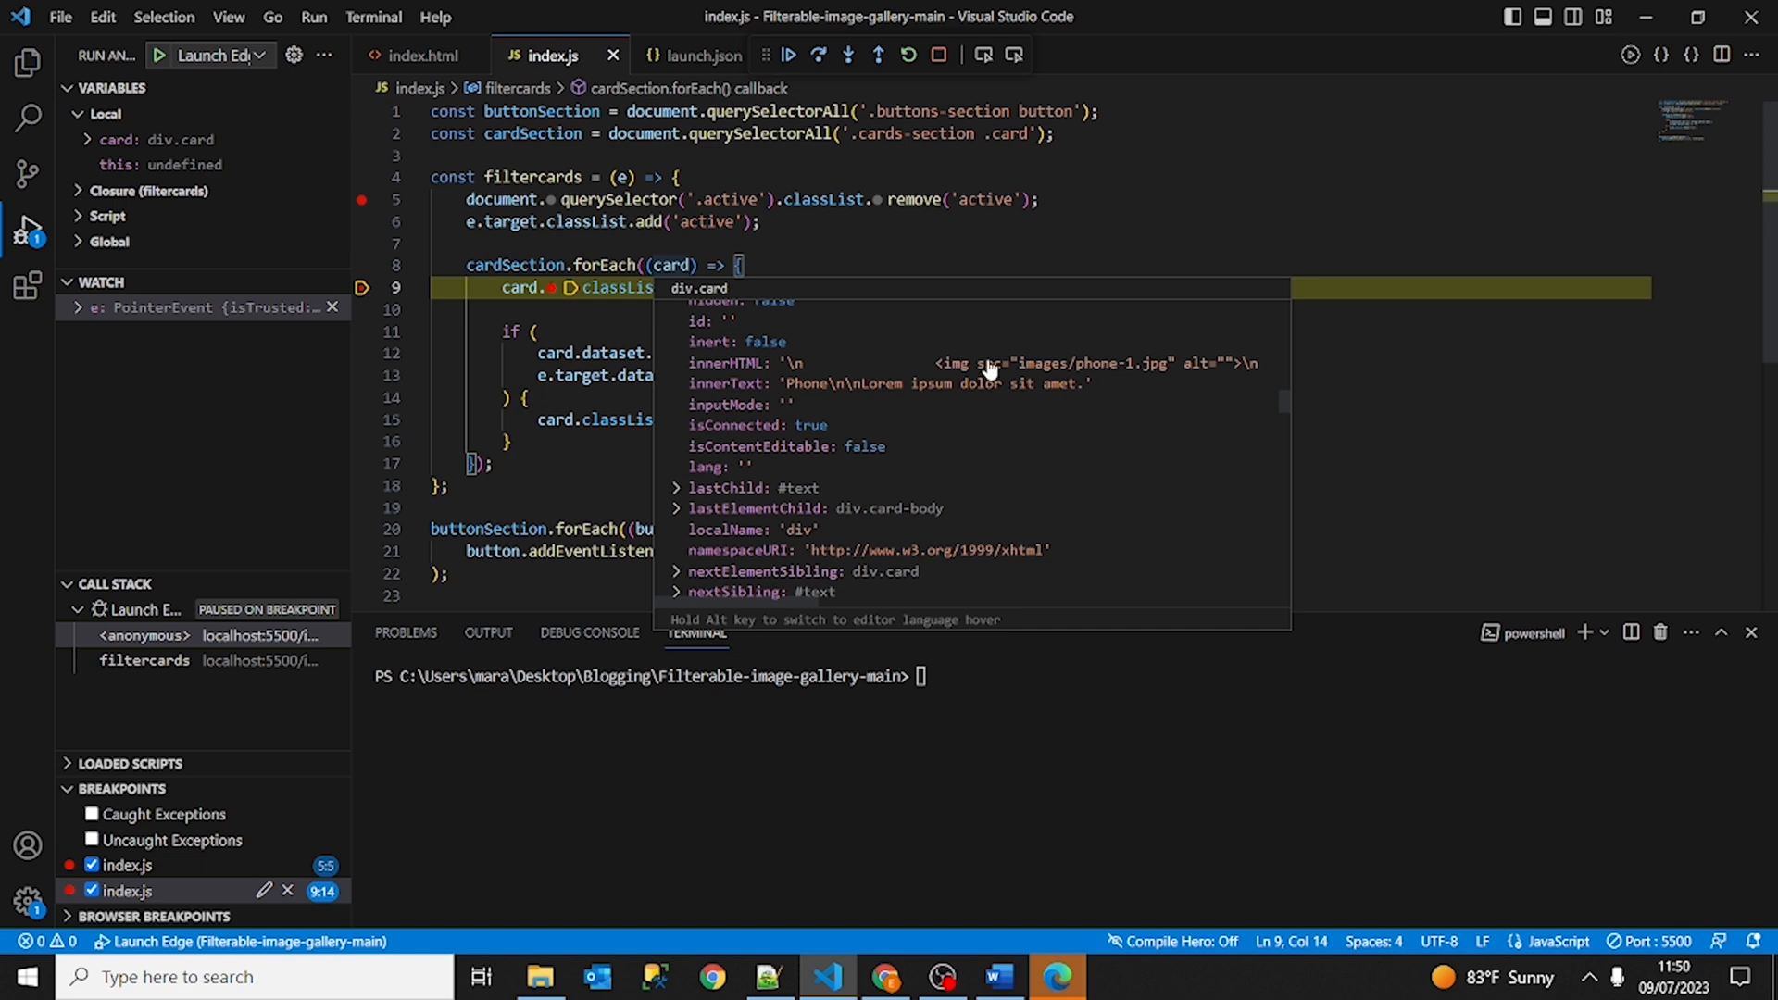
mouse_move(837, 374)
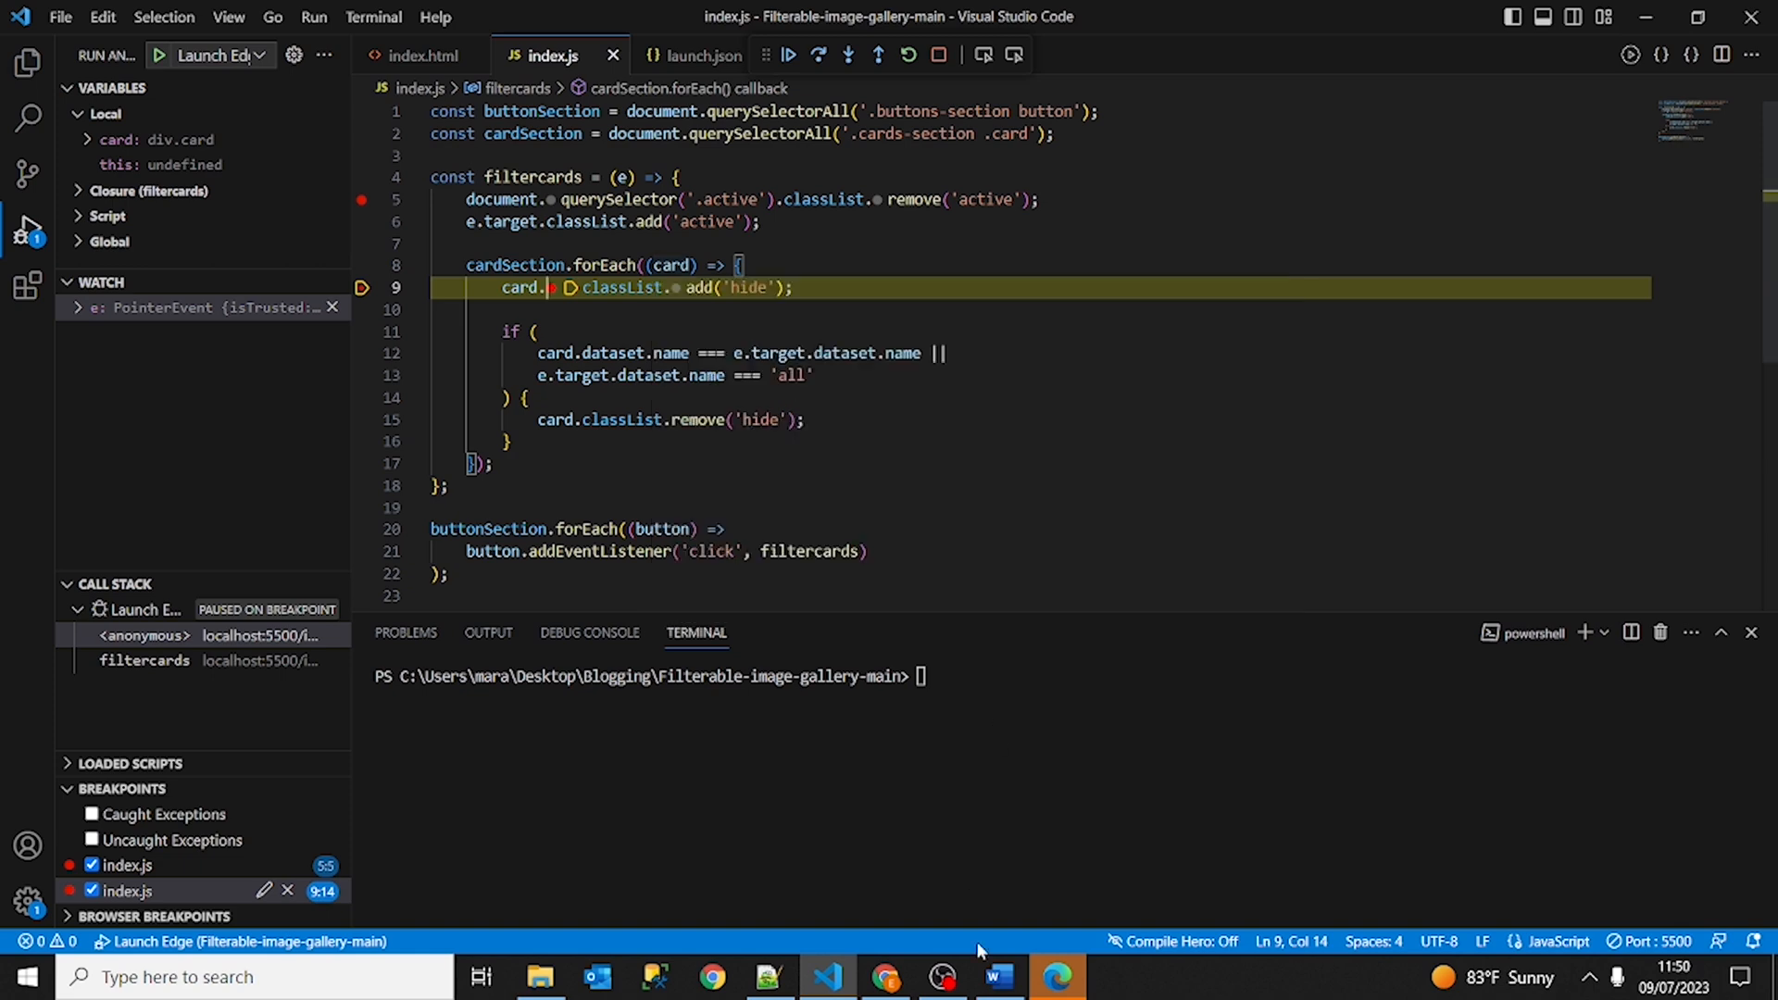
click(1056, 976)
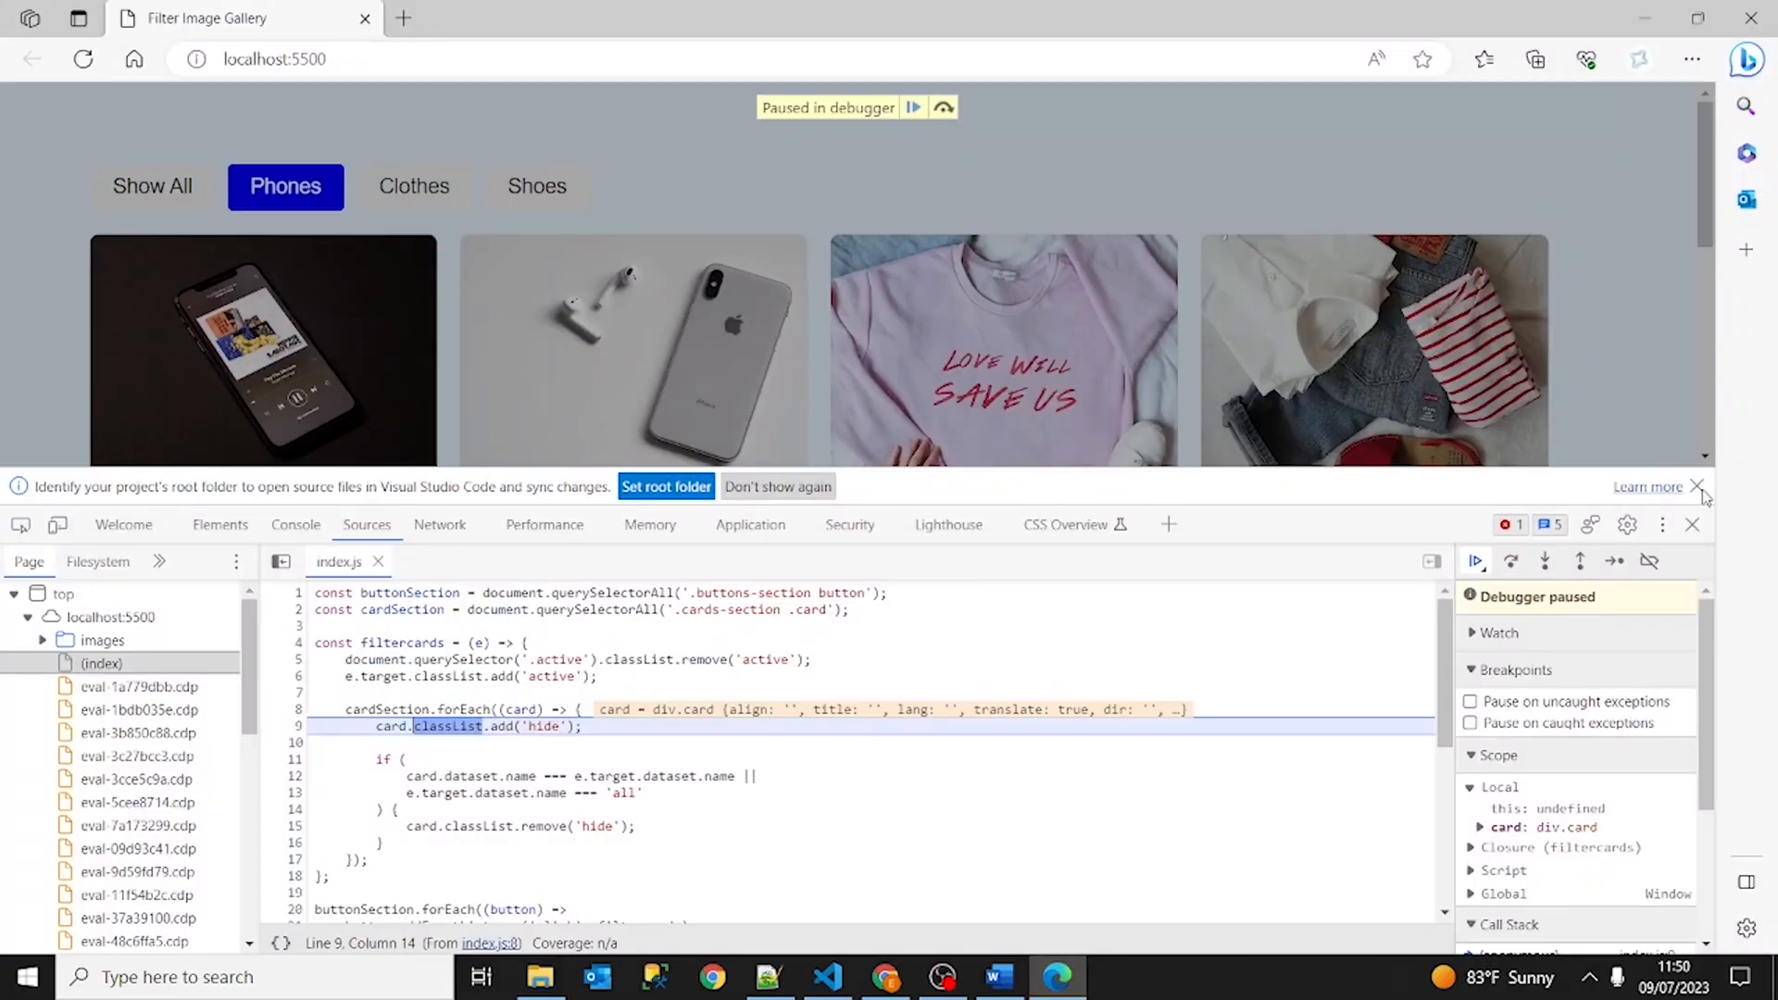
click(1691, 524)
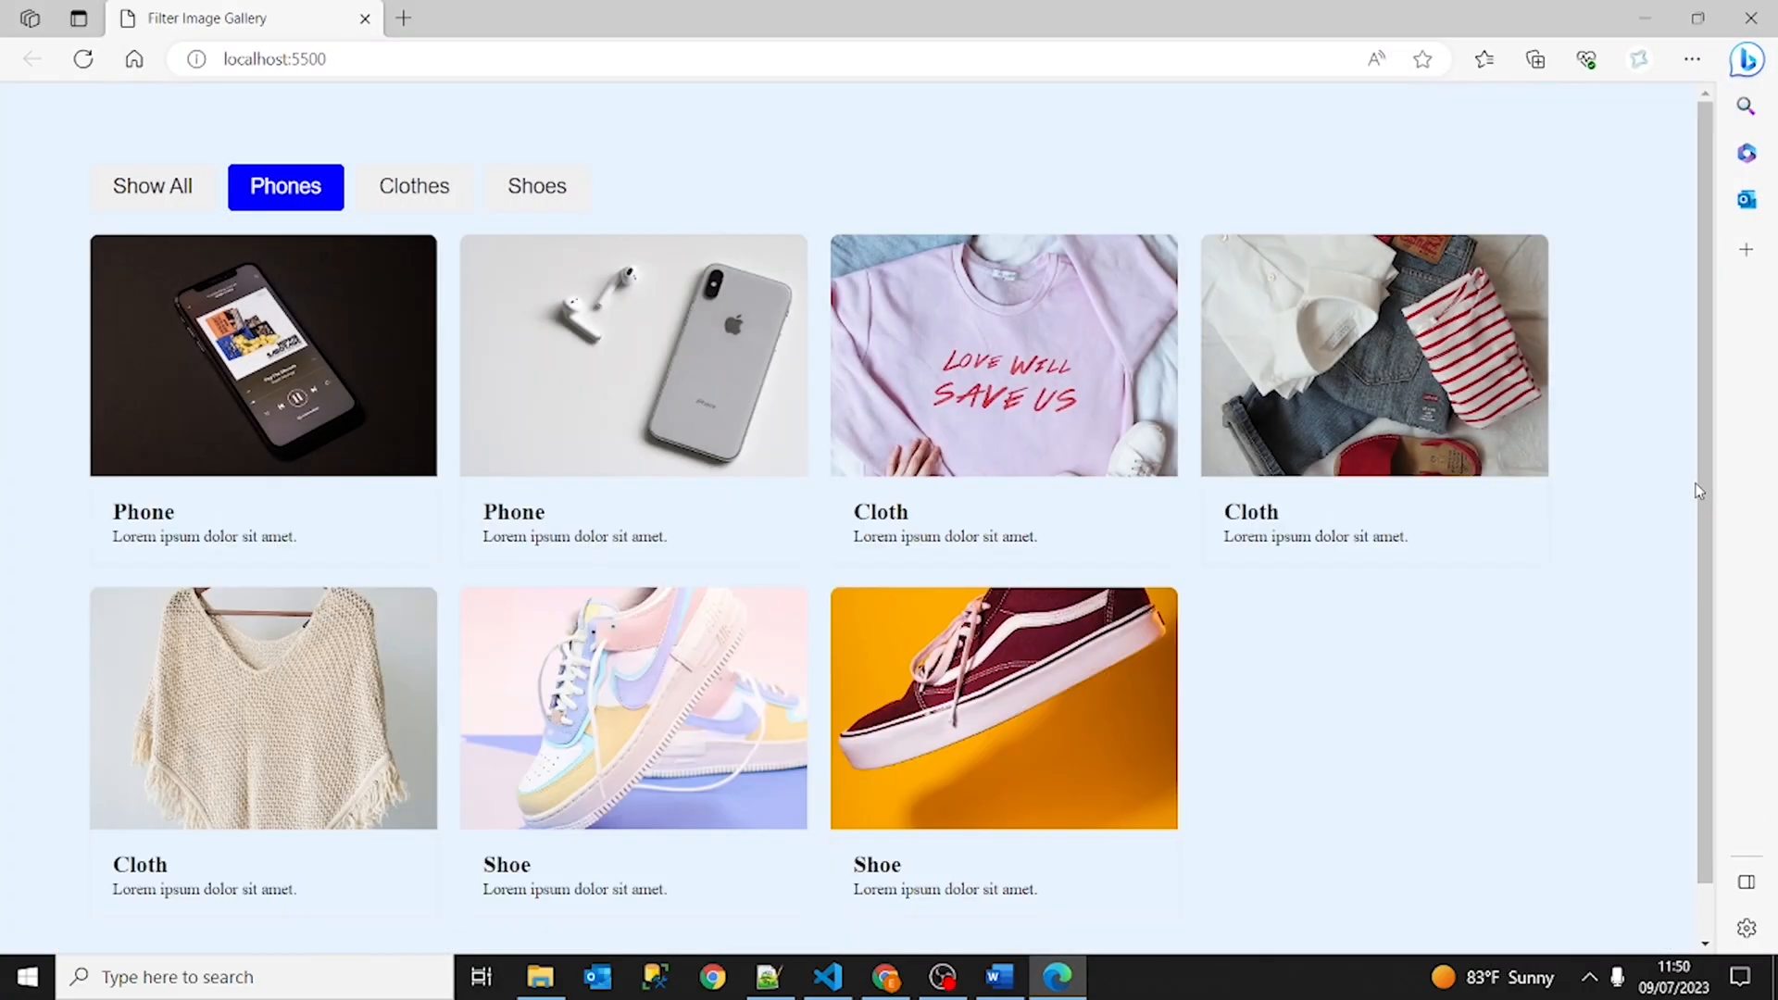
mouse_move(302, 296)
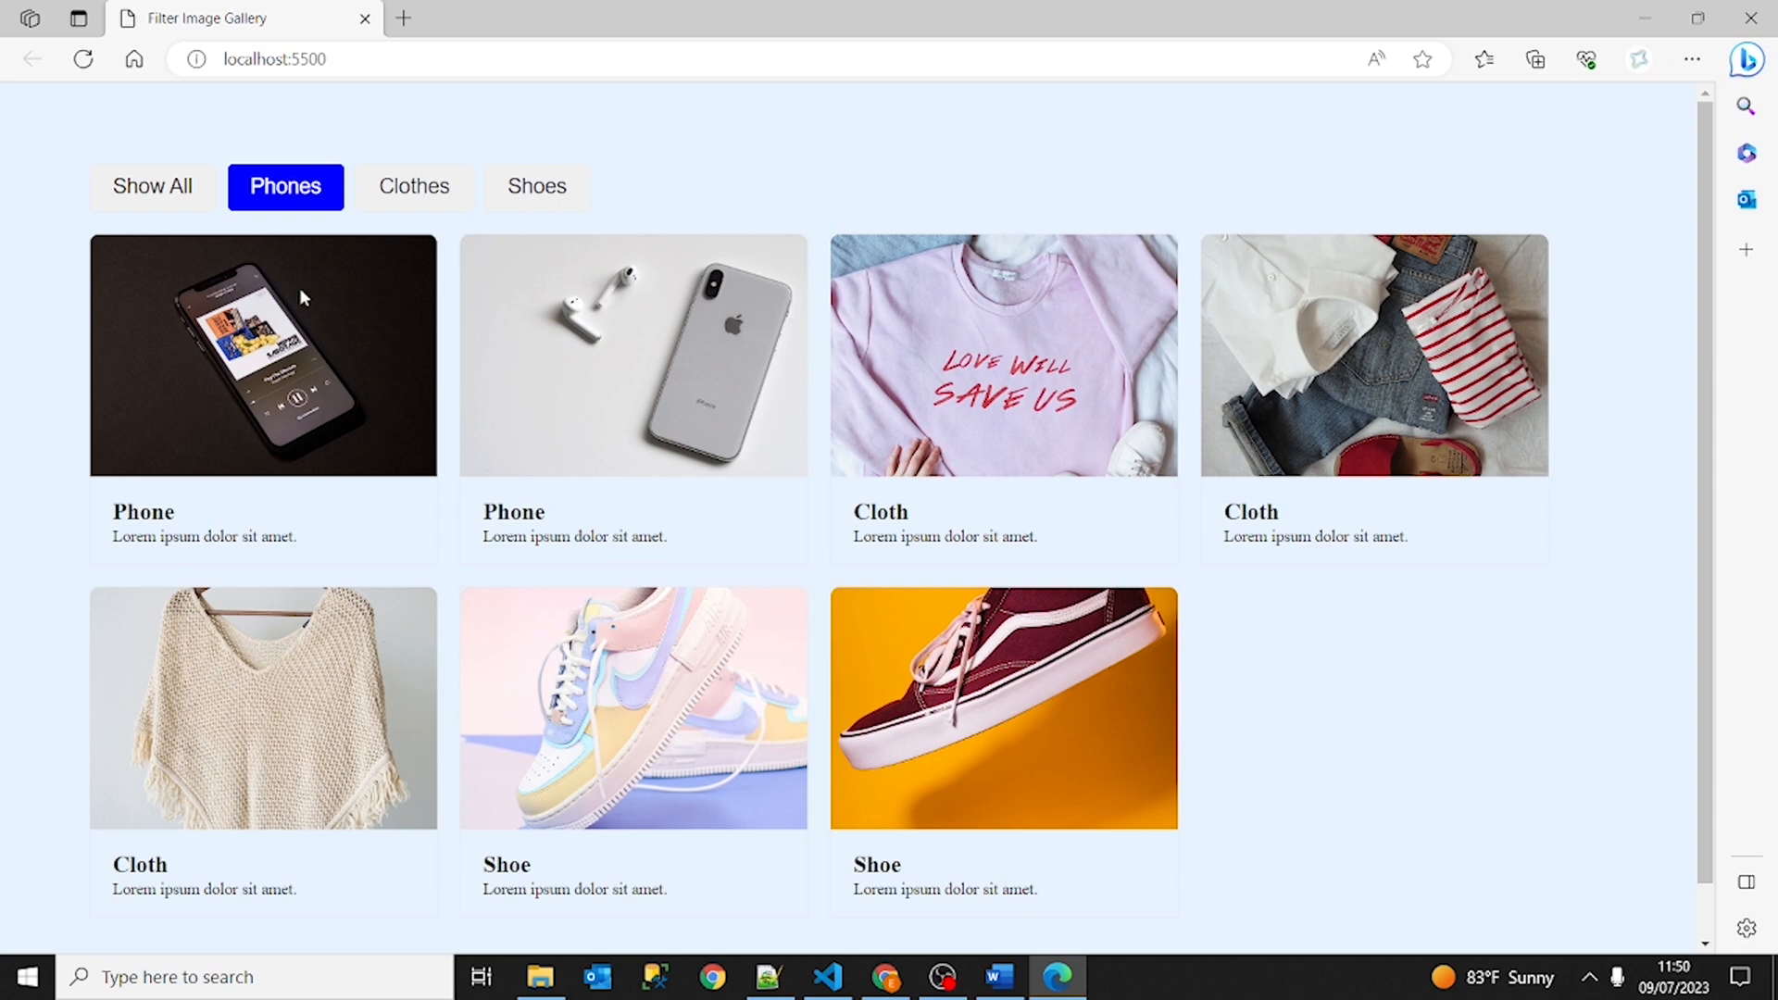
key(f12)
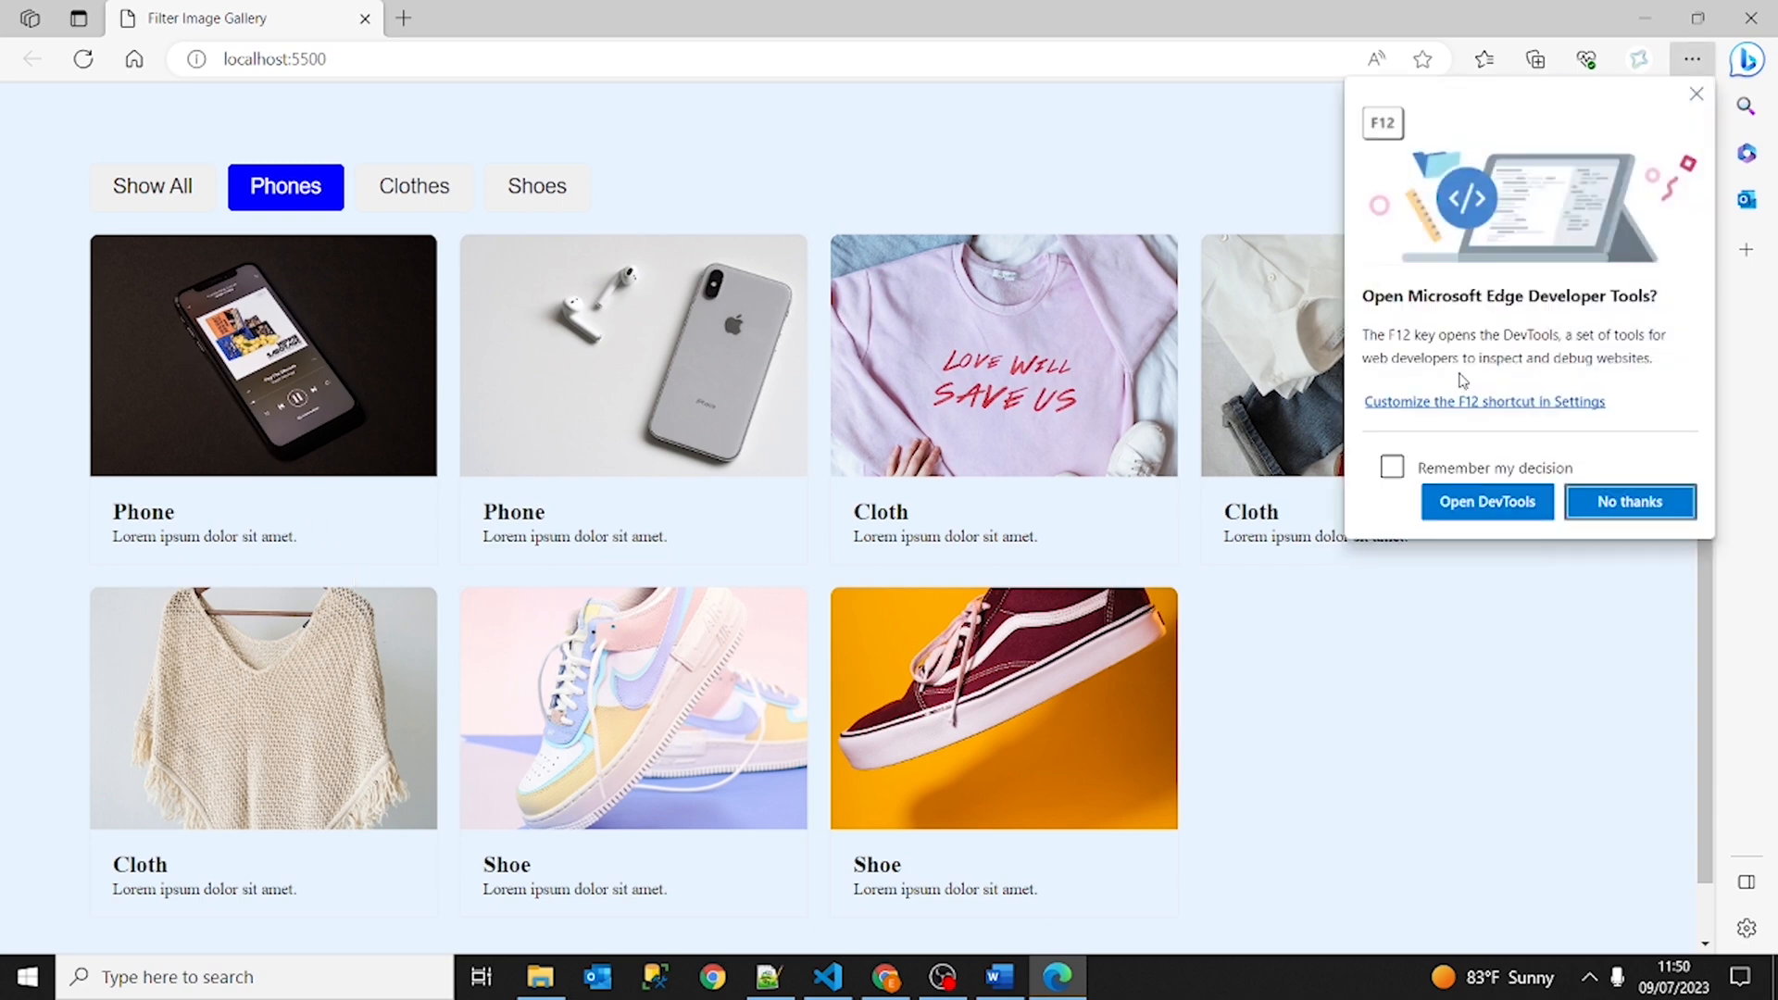
click(1485, 501)
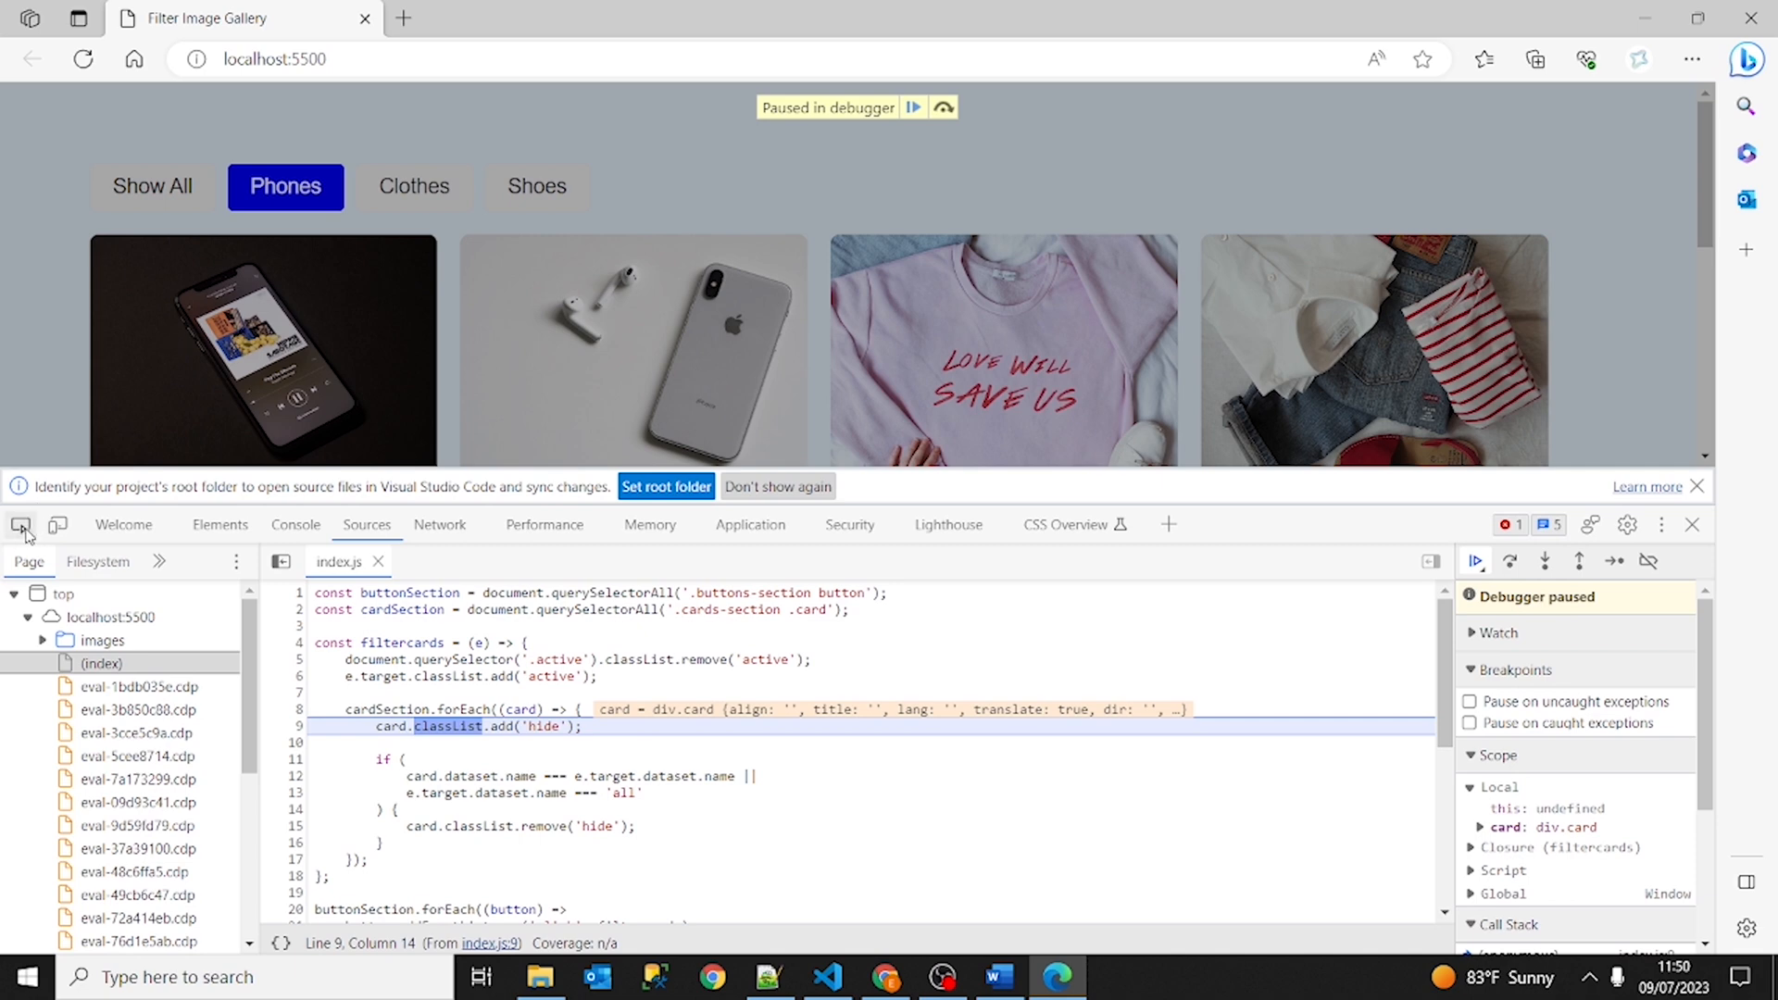
click(218, 524)
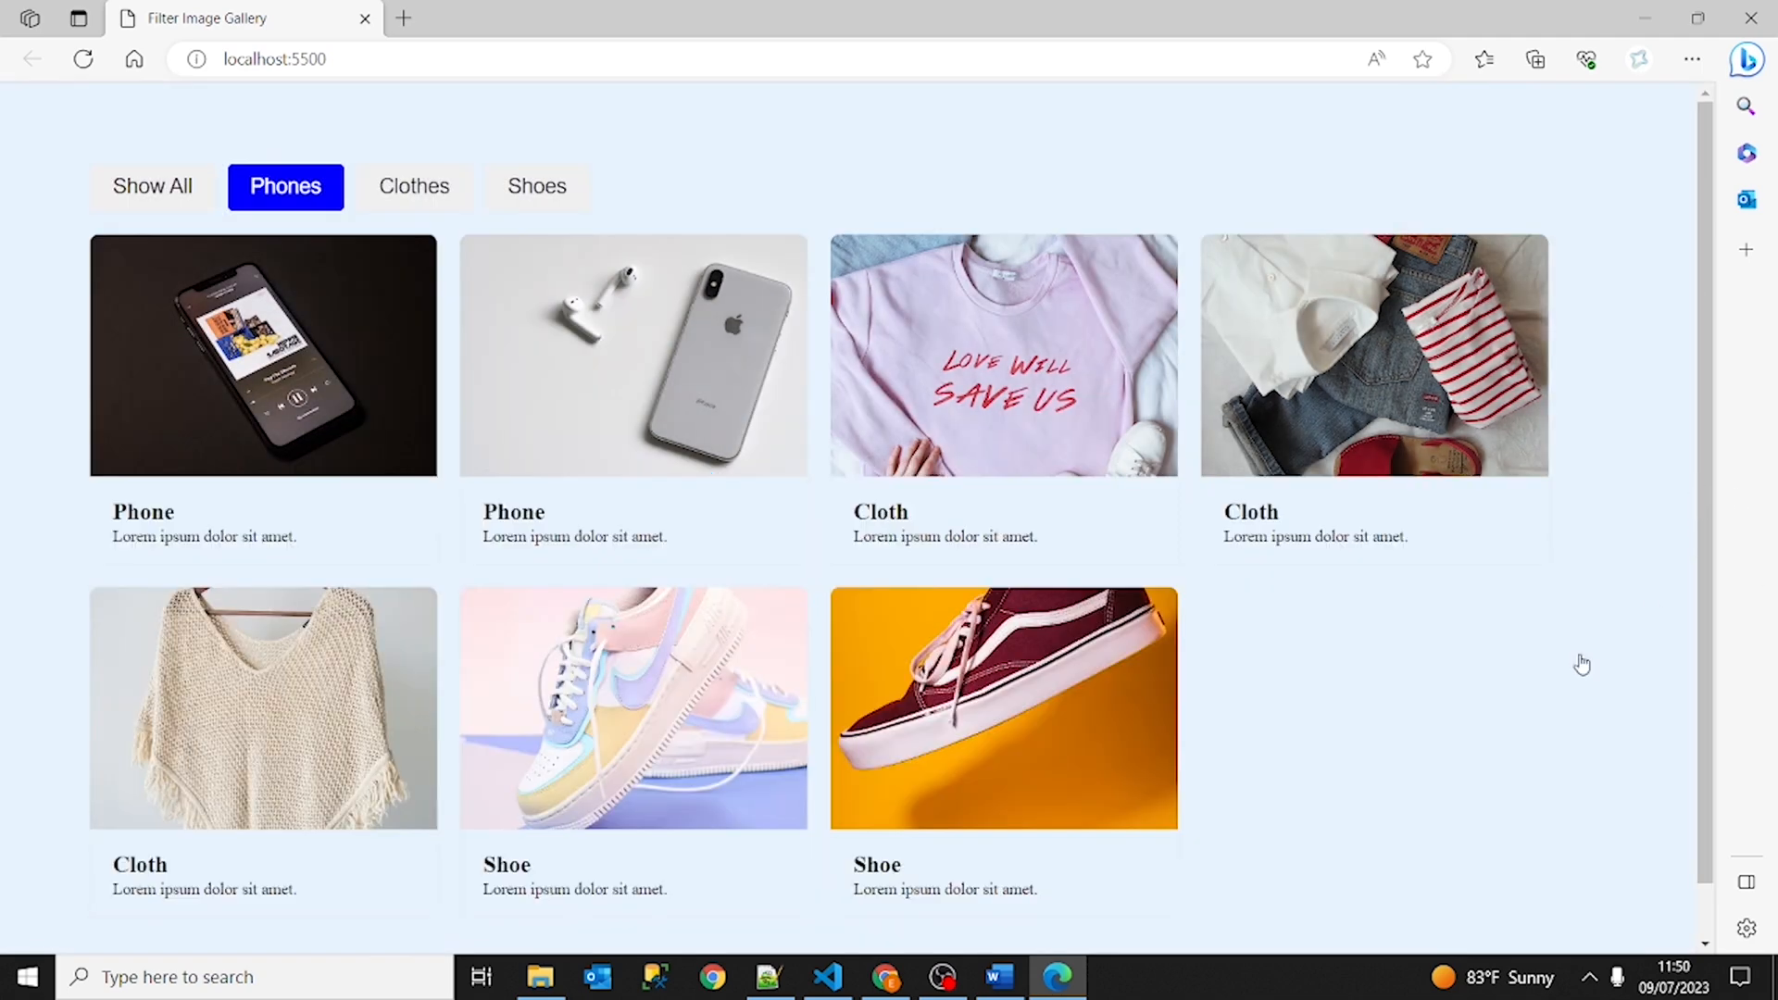
mouse_move(1220, 785)
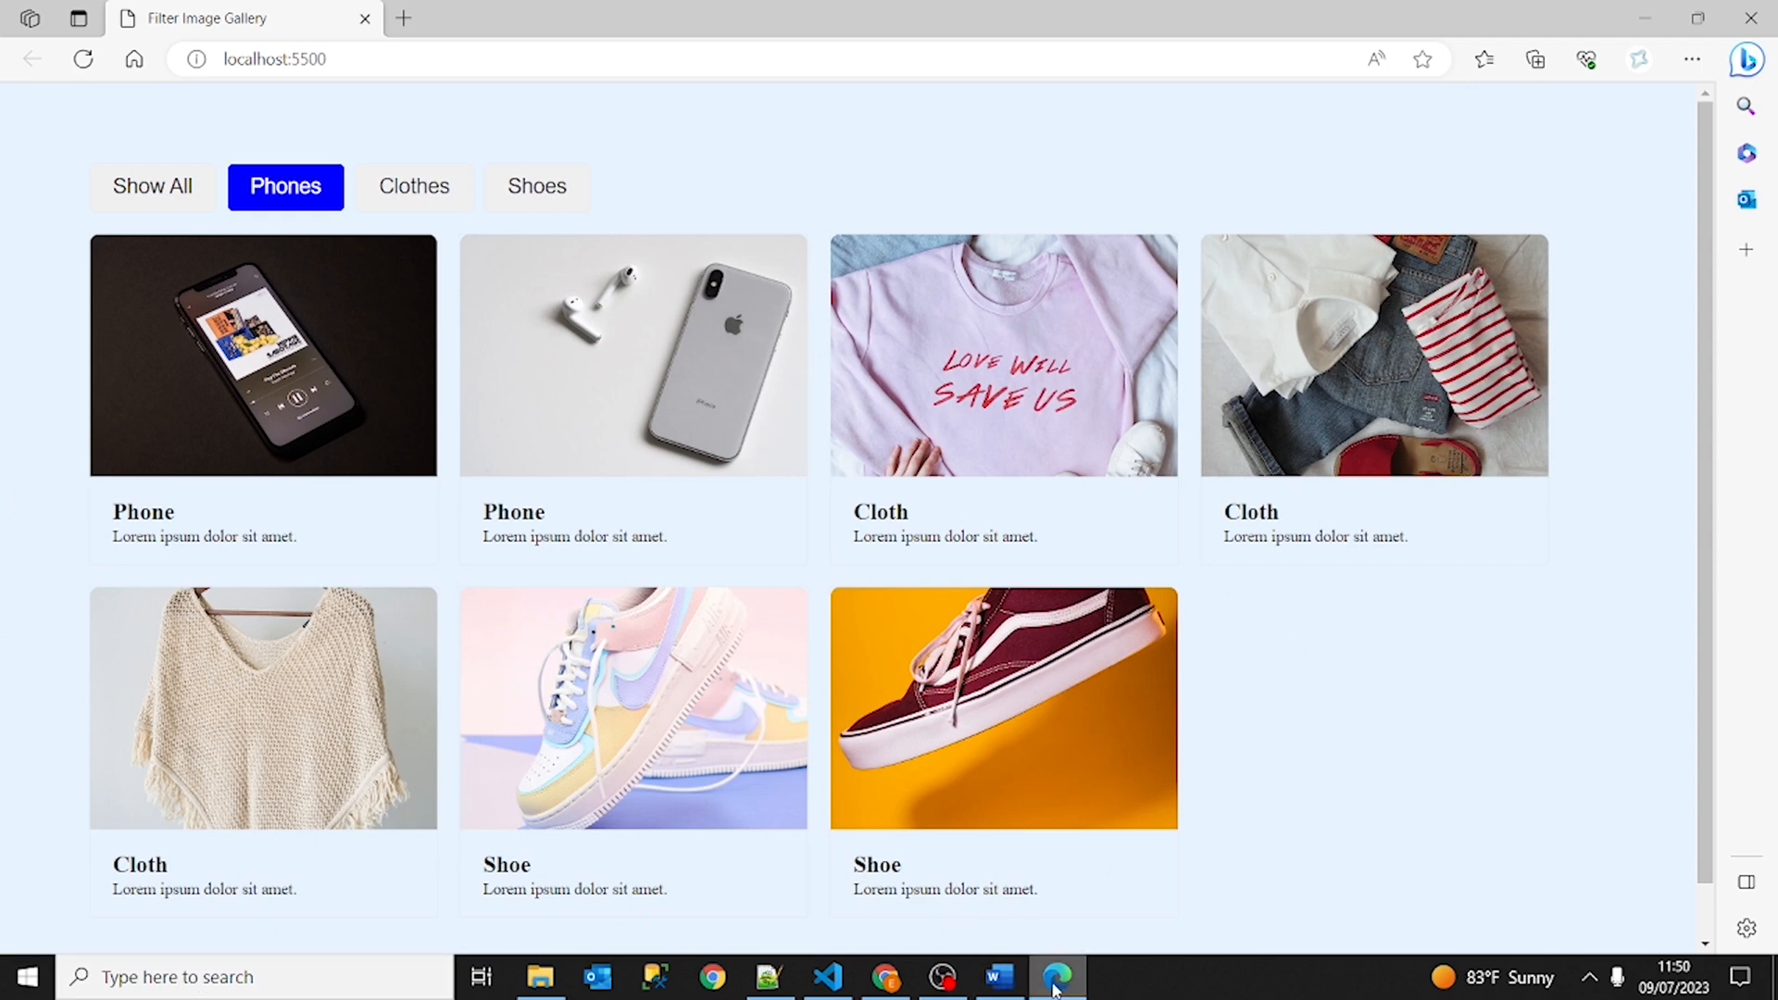
Step past adding the hide class and check the first Phone card is hidden in Edge.
click(826, 976)
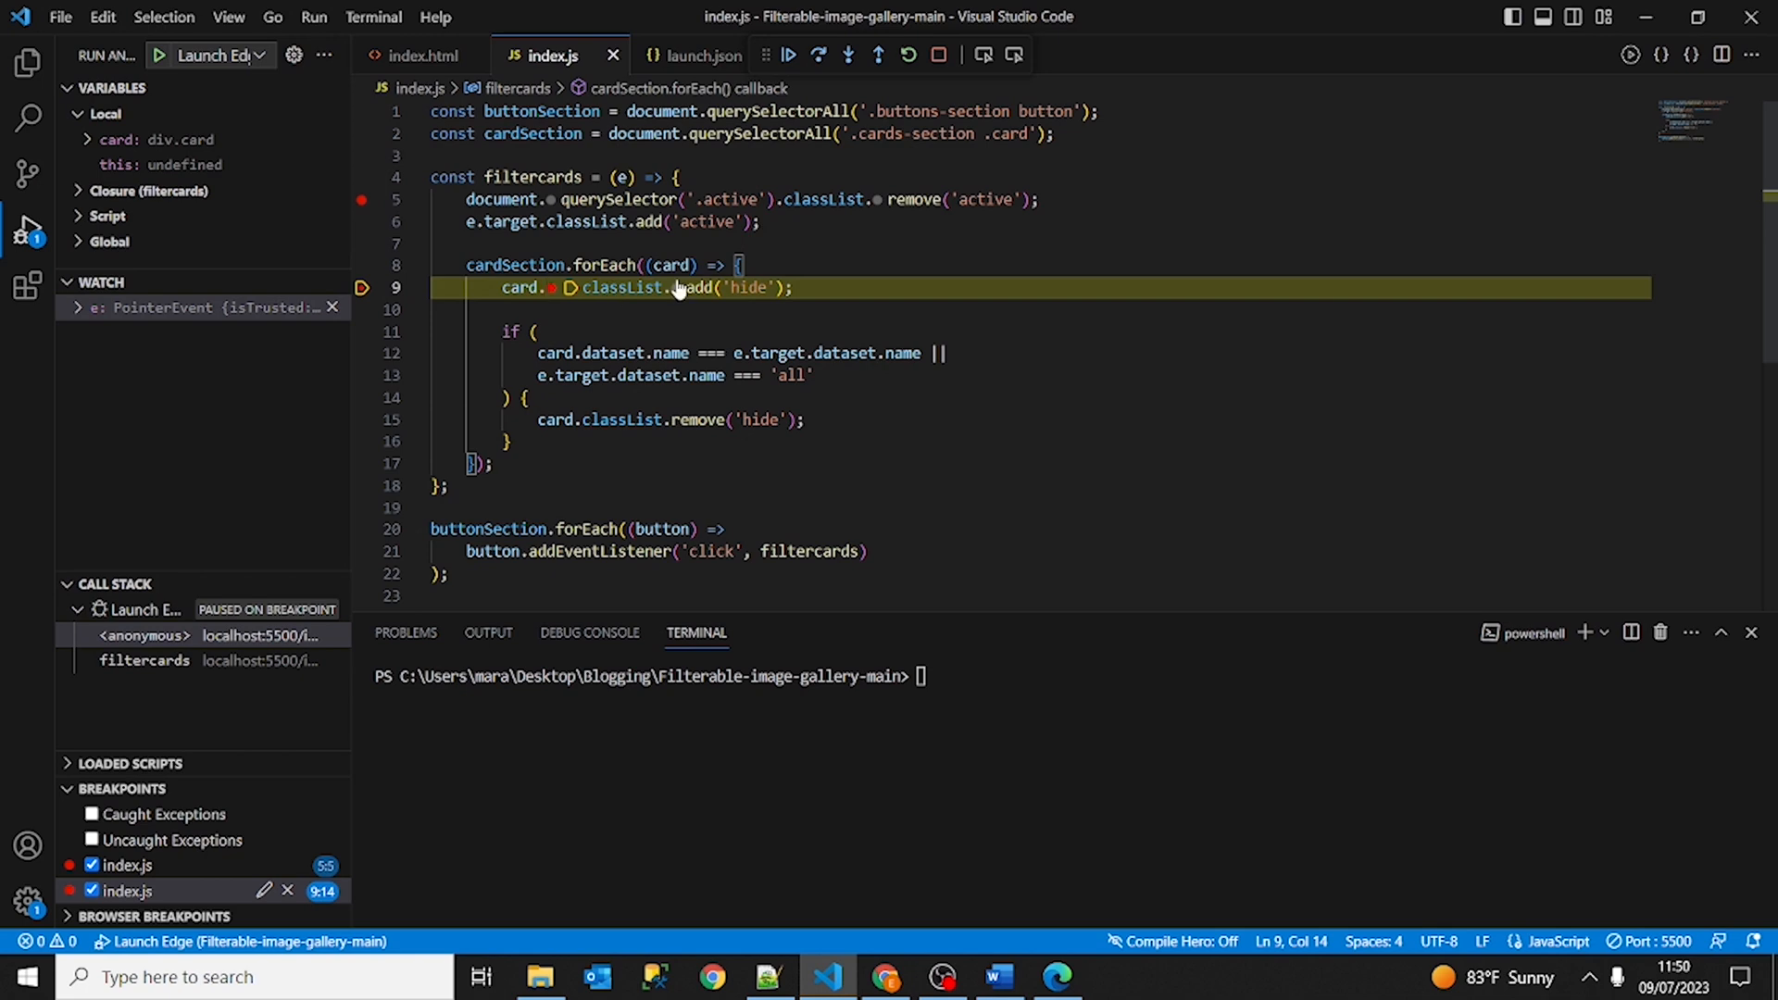
click(819, 54)
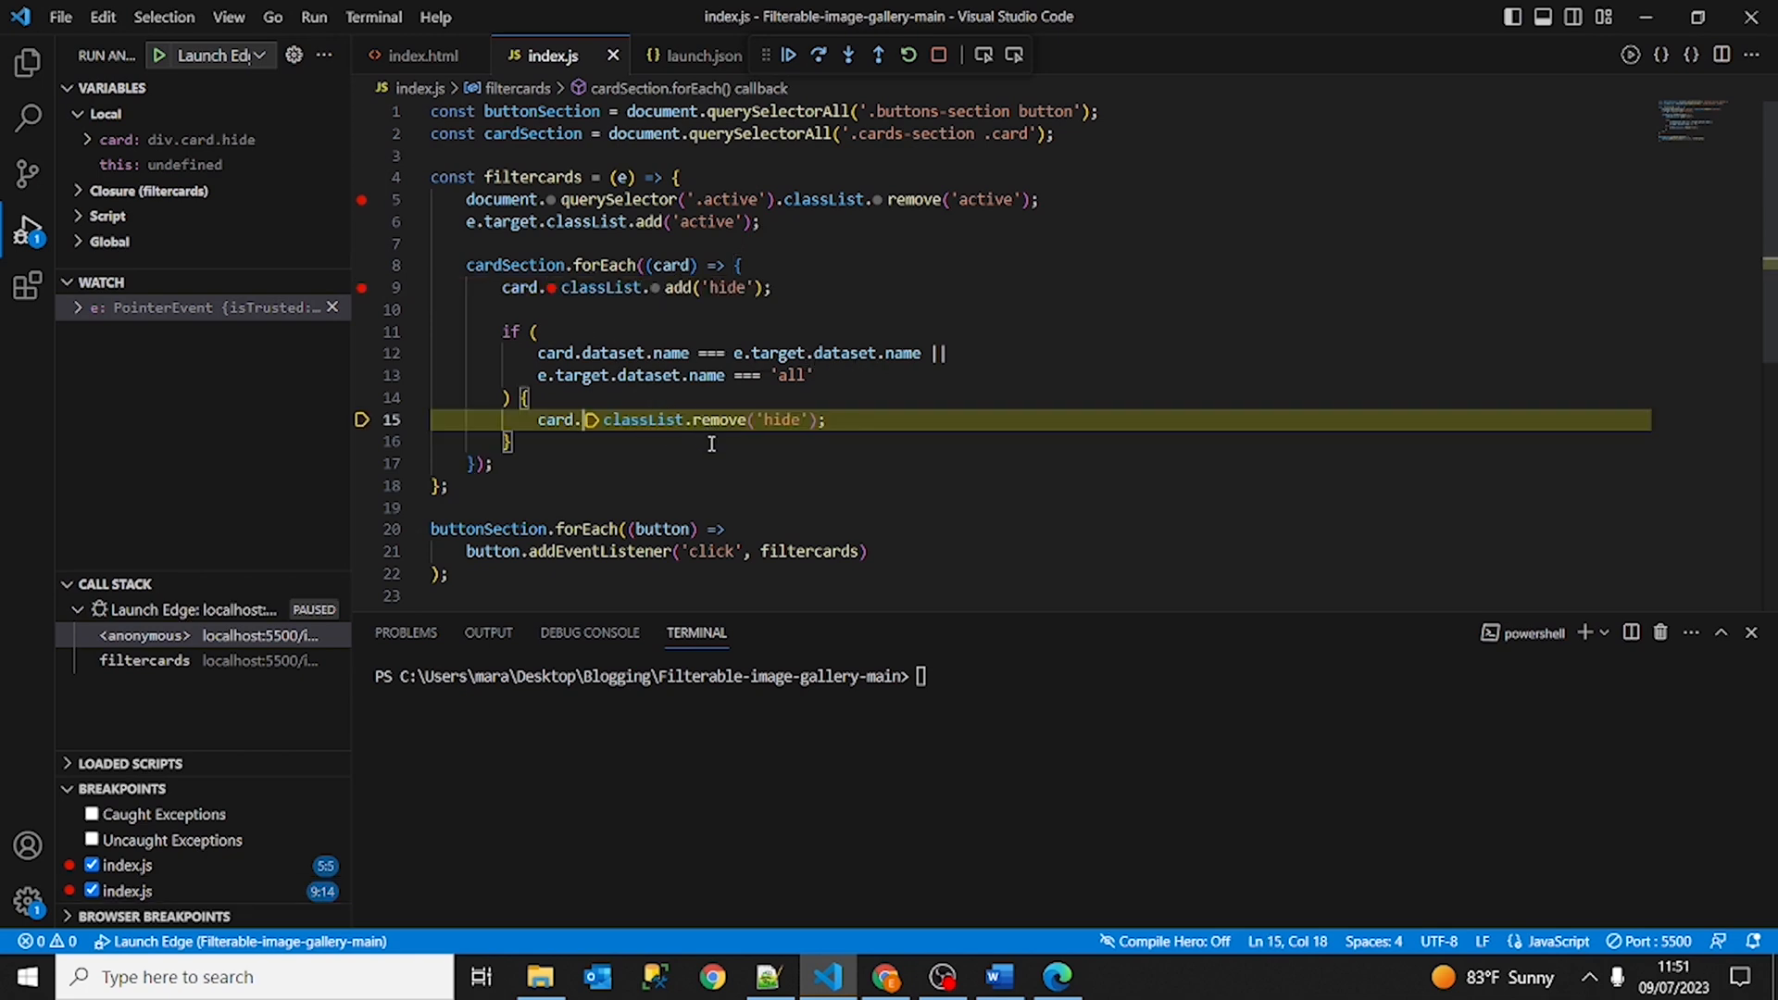
click(1056, 976)
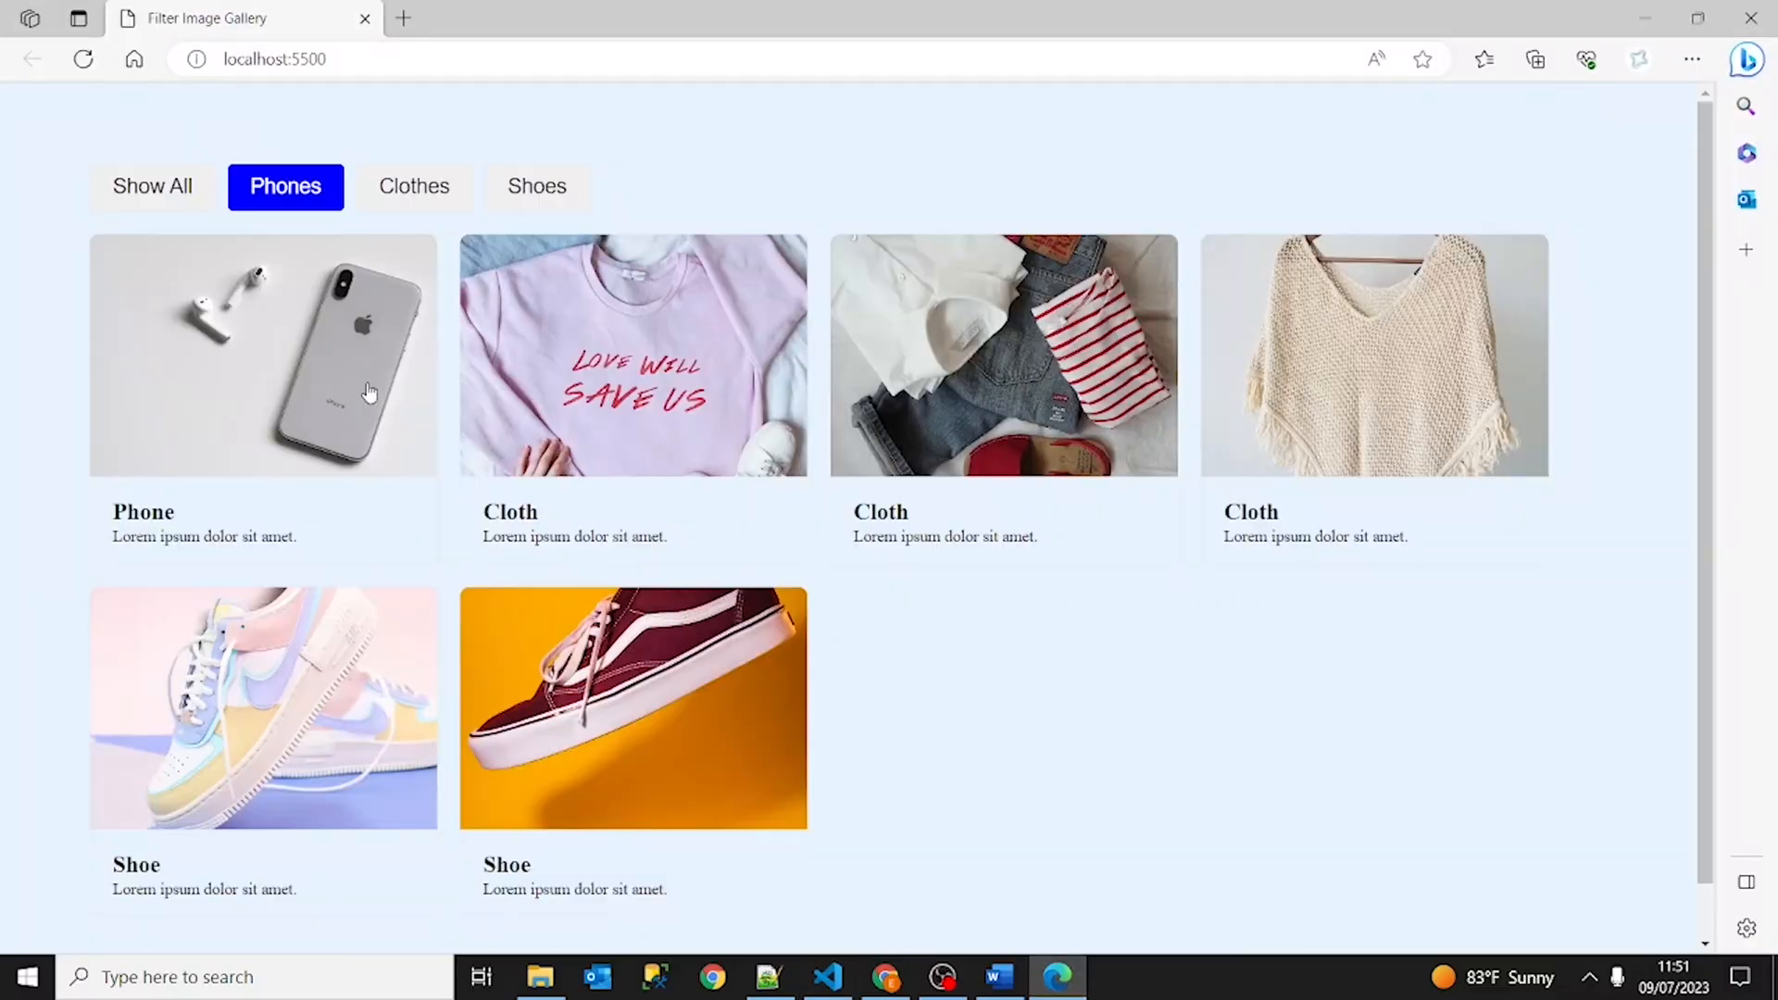
mouse_move(737, 550)
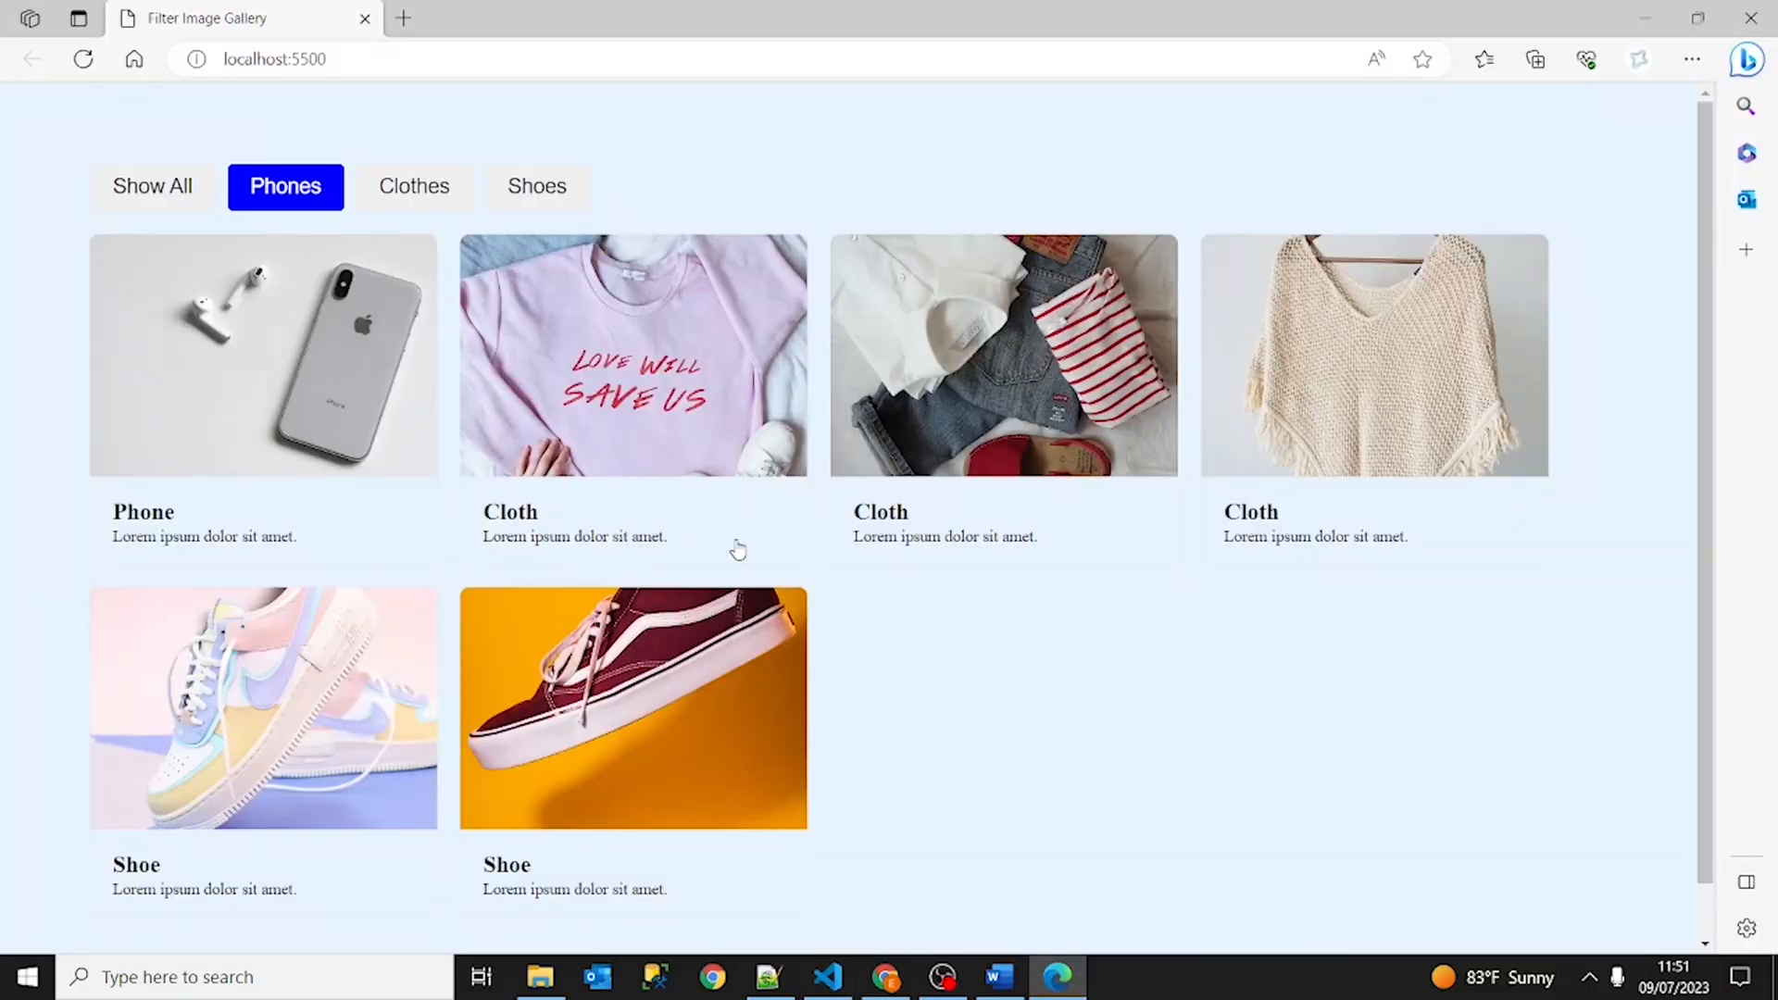
mouse_move(1056, 976)
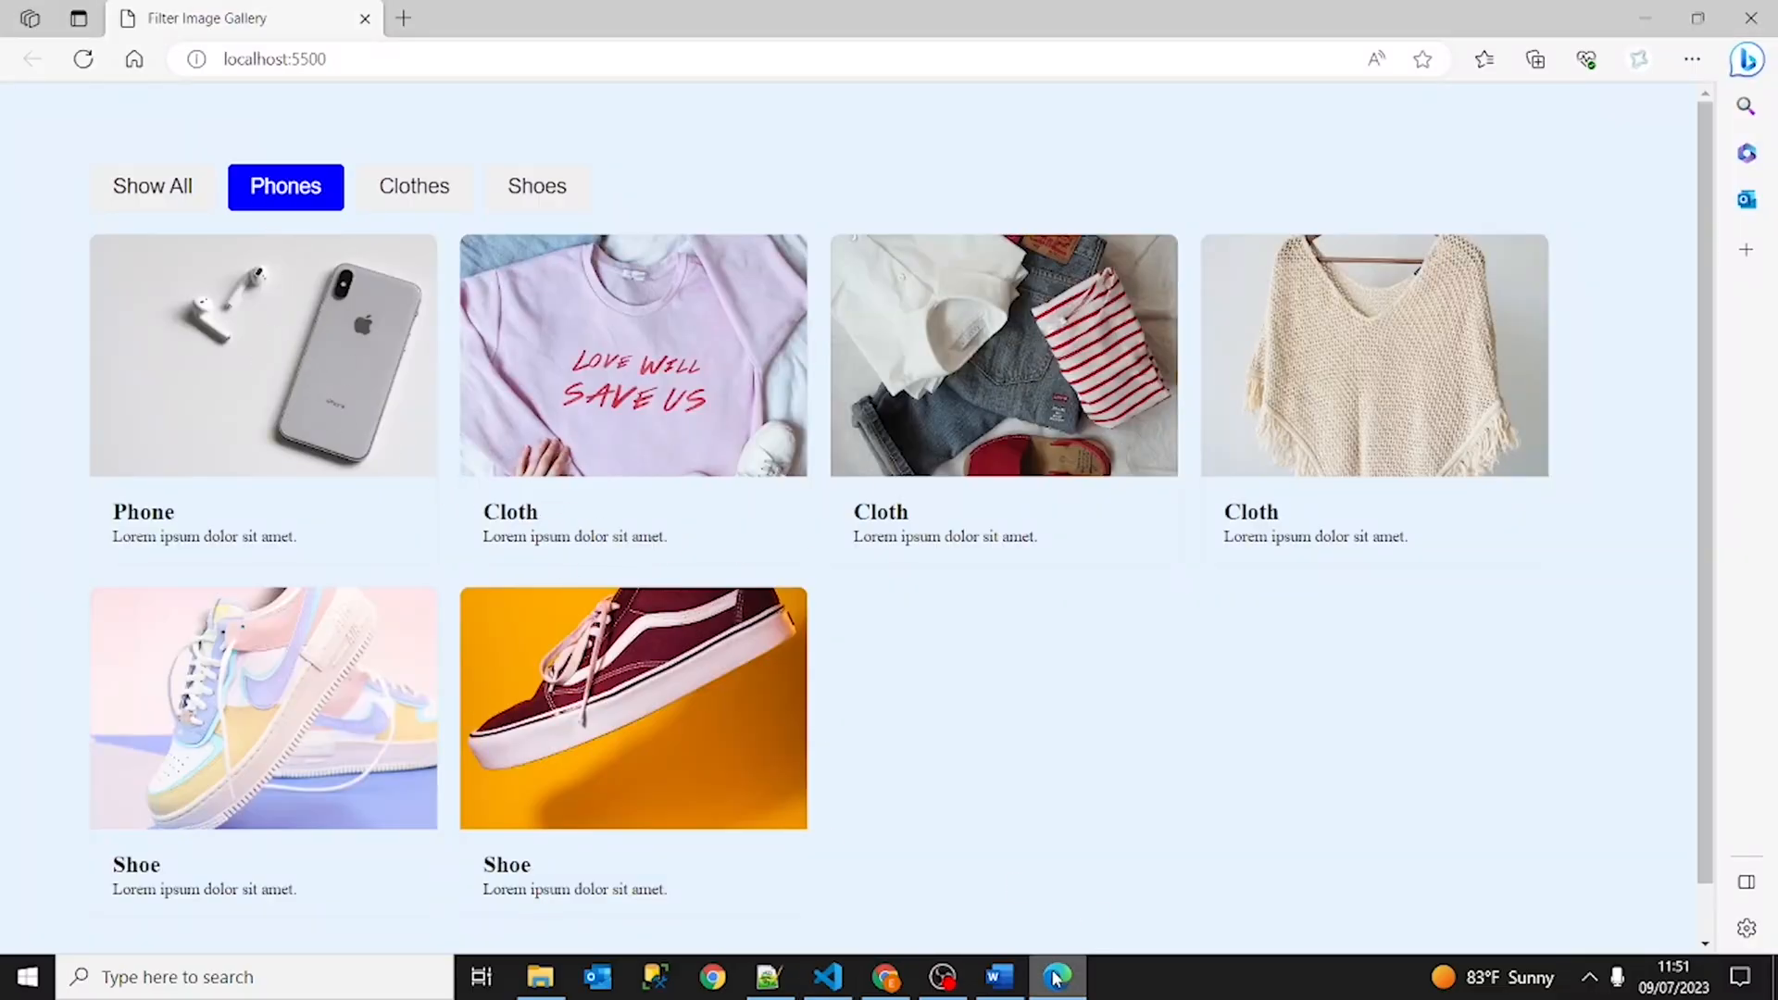
click(826, 976)
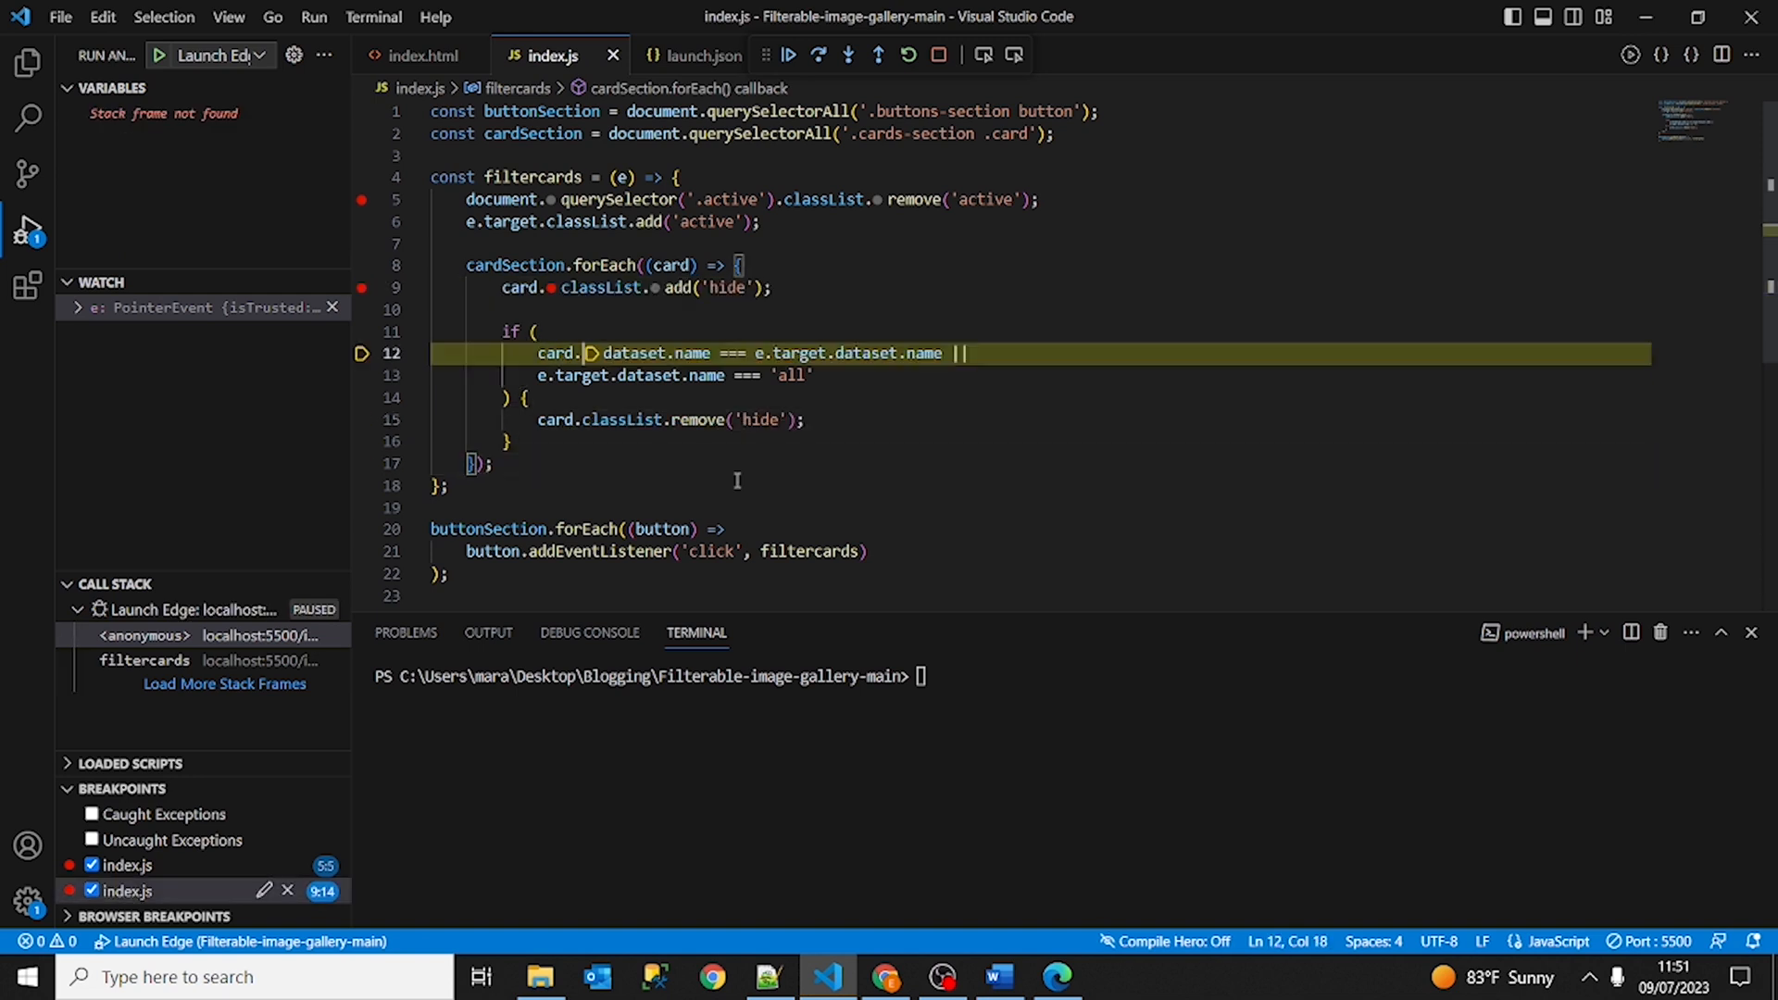
Step to the end of filtercards and resume execution with Continue.
click(817, 53)
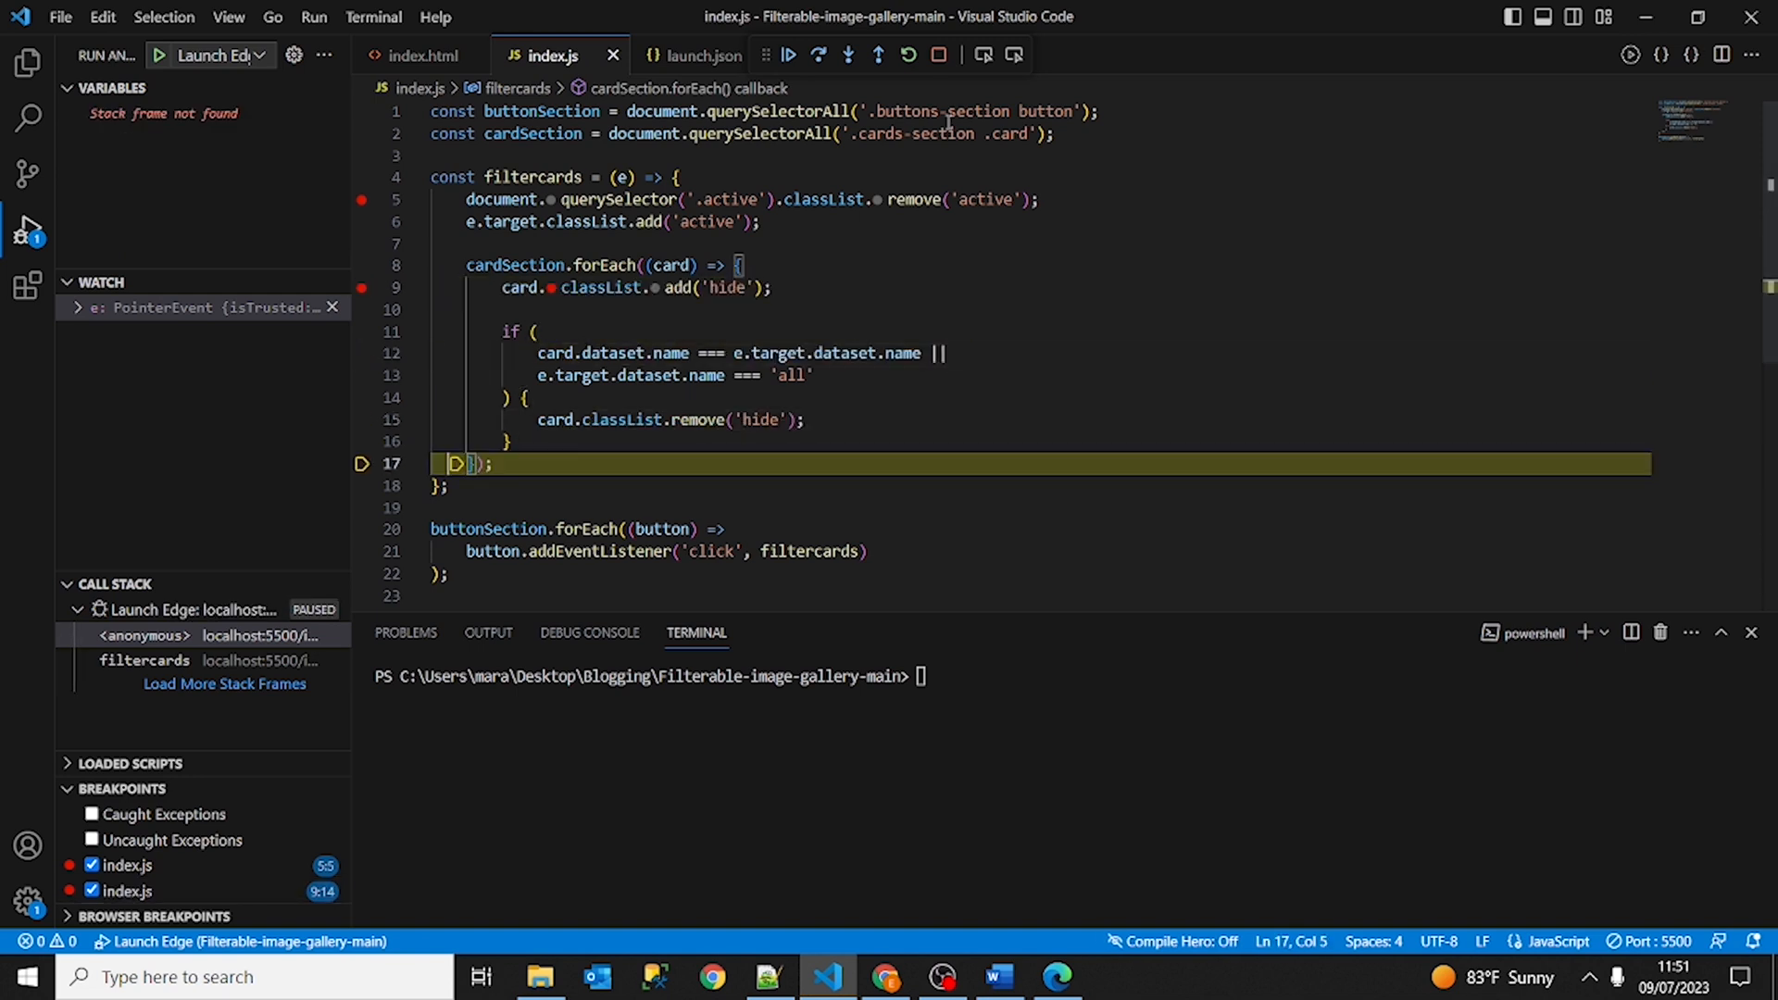
click(816, 54)
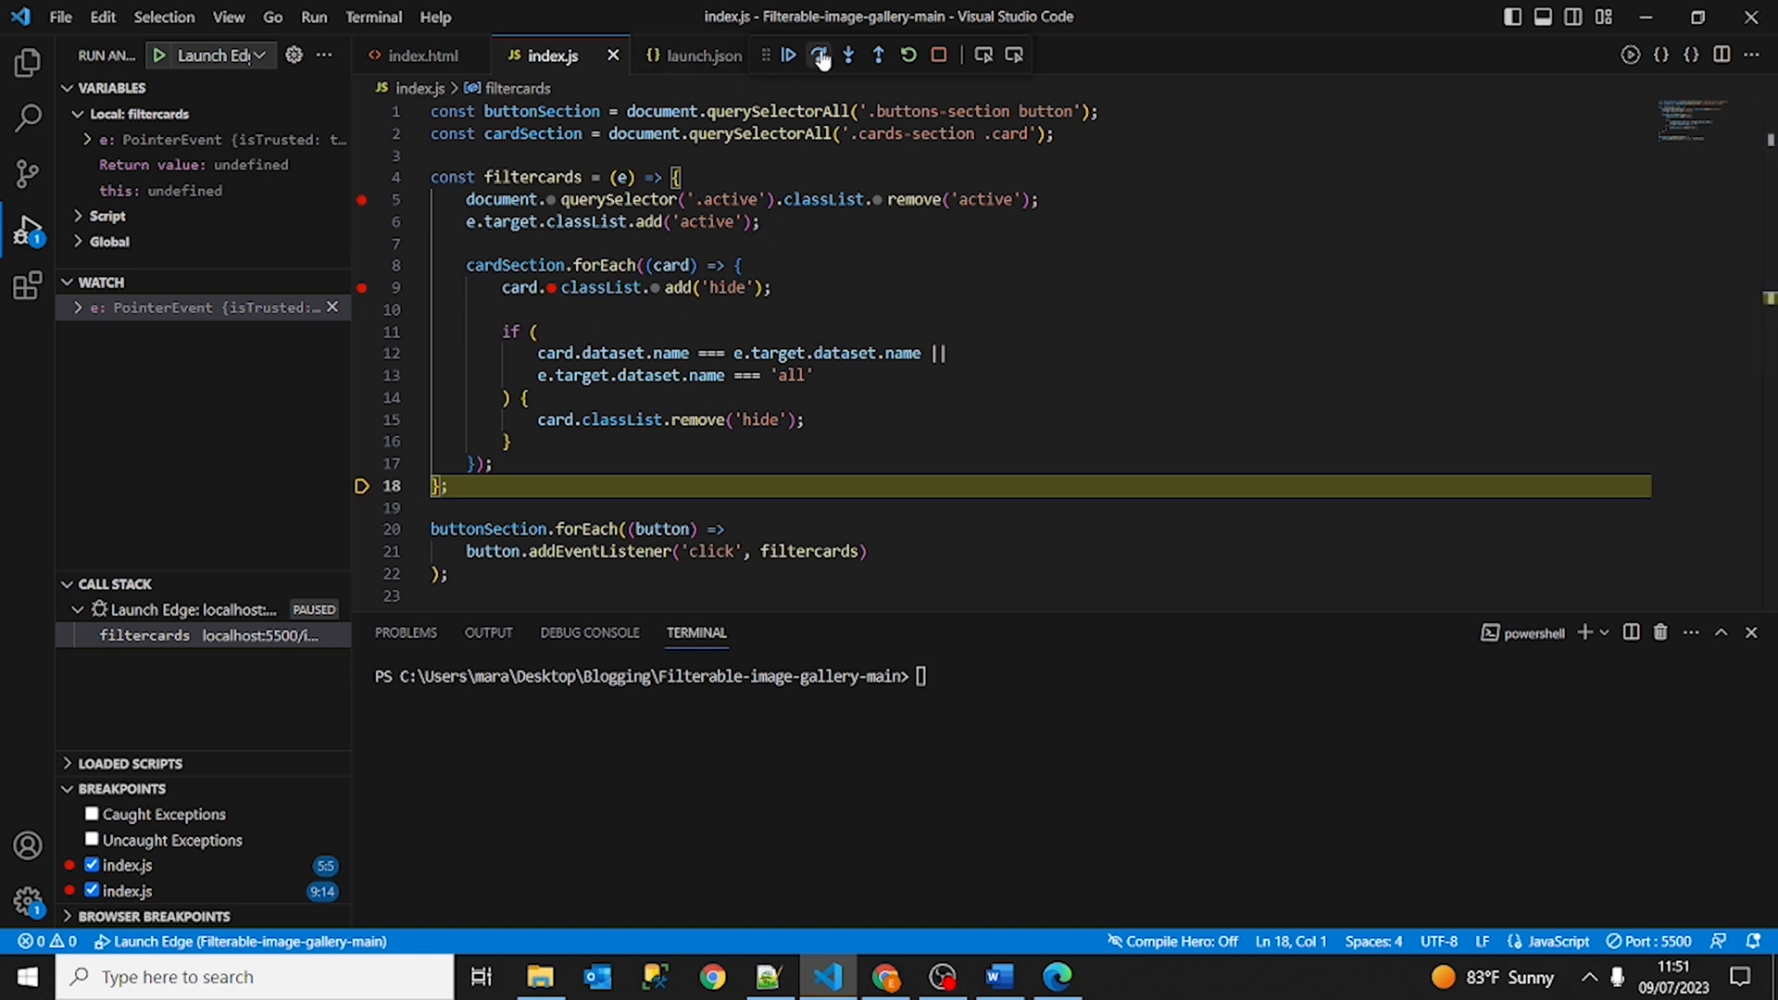
mouse_move(787, 54)
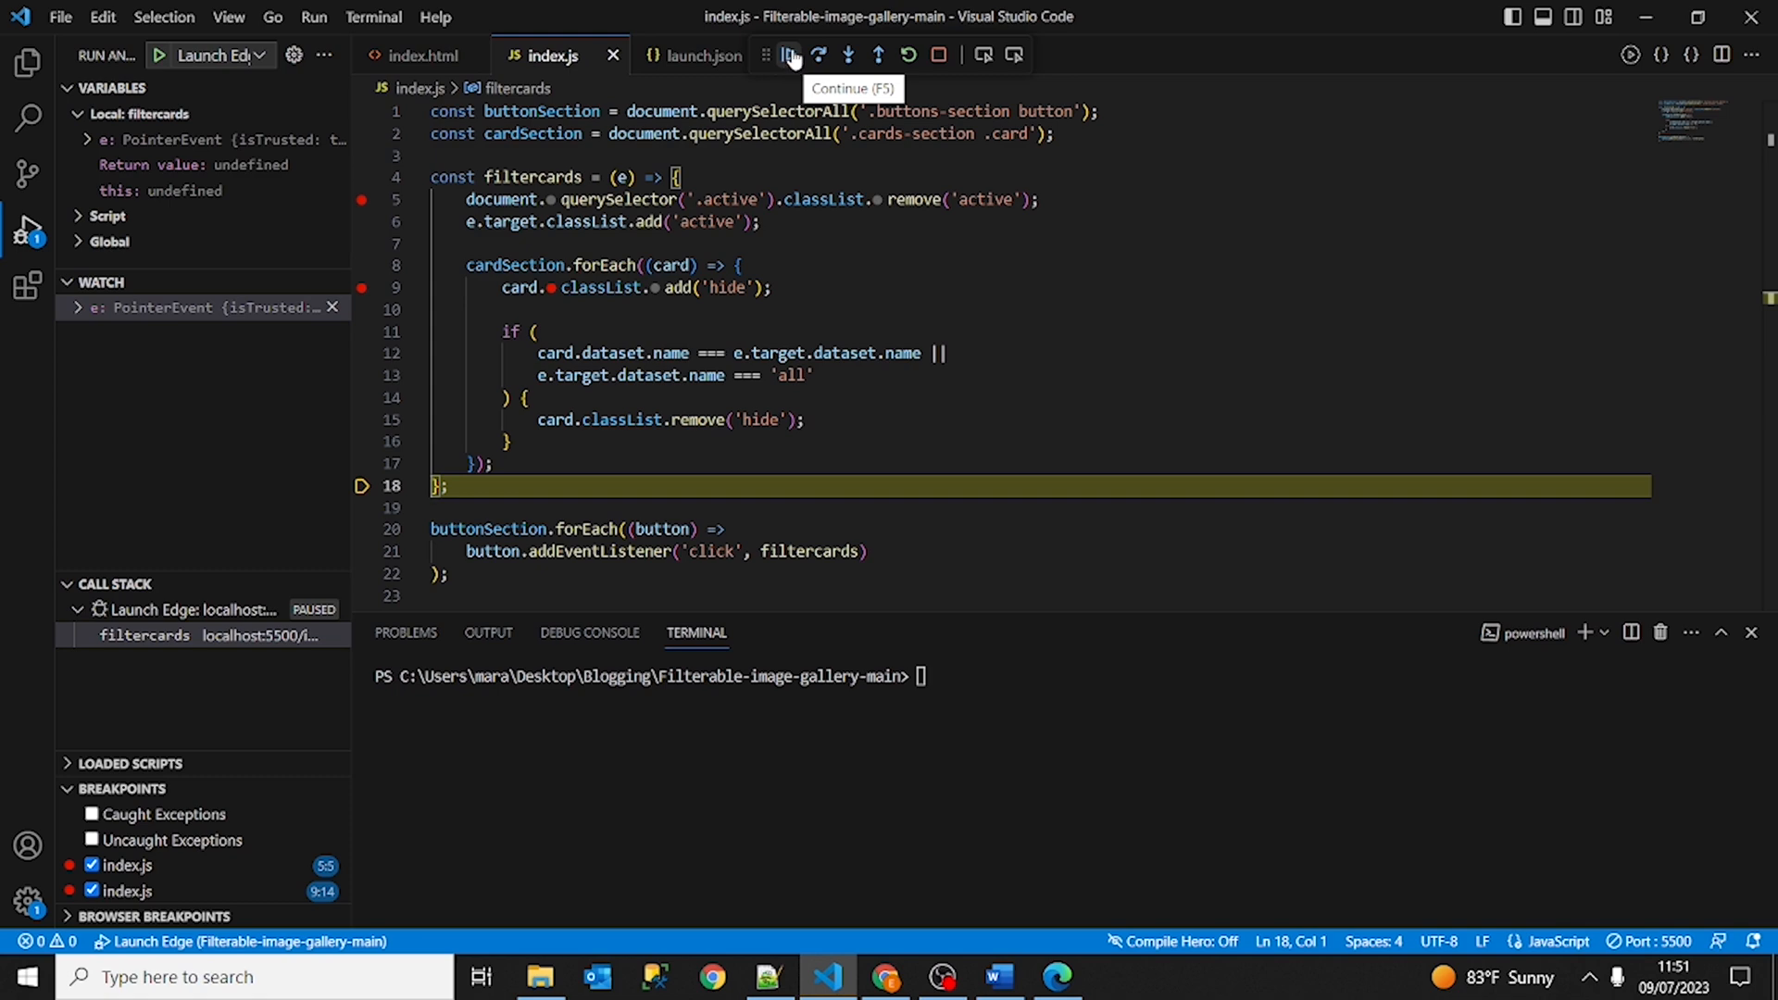
click(787, 54)
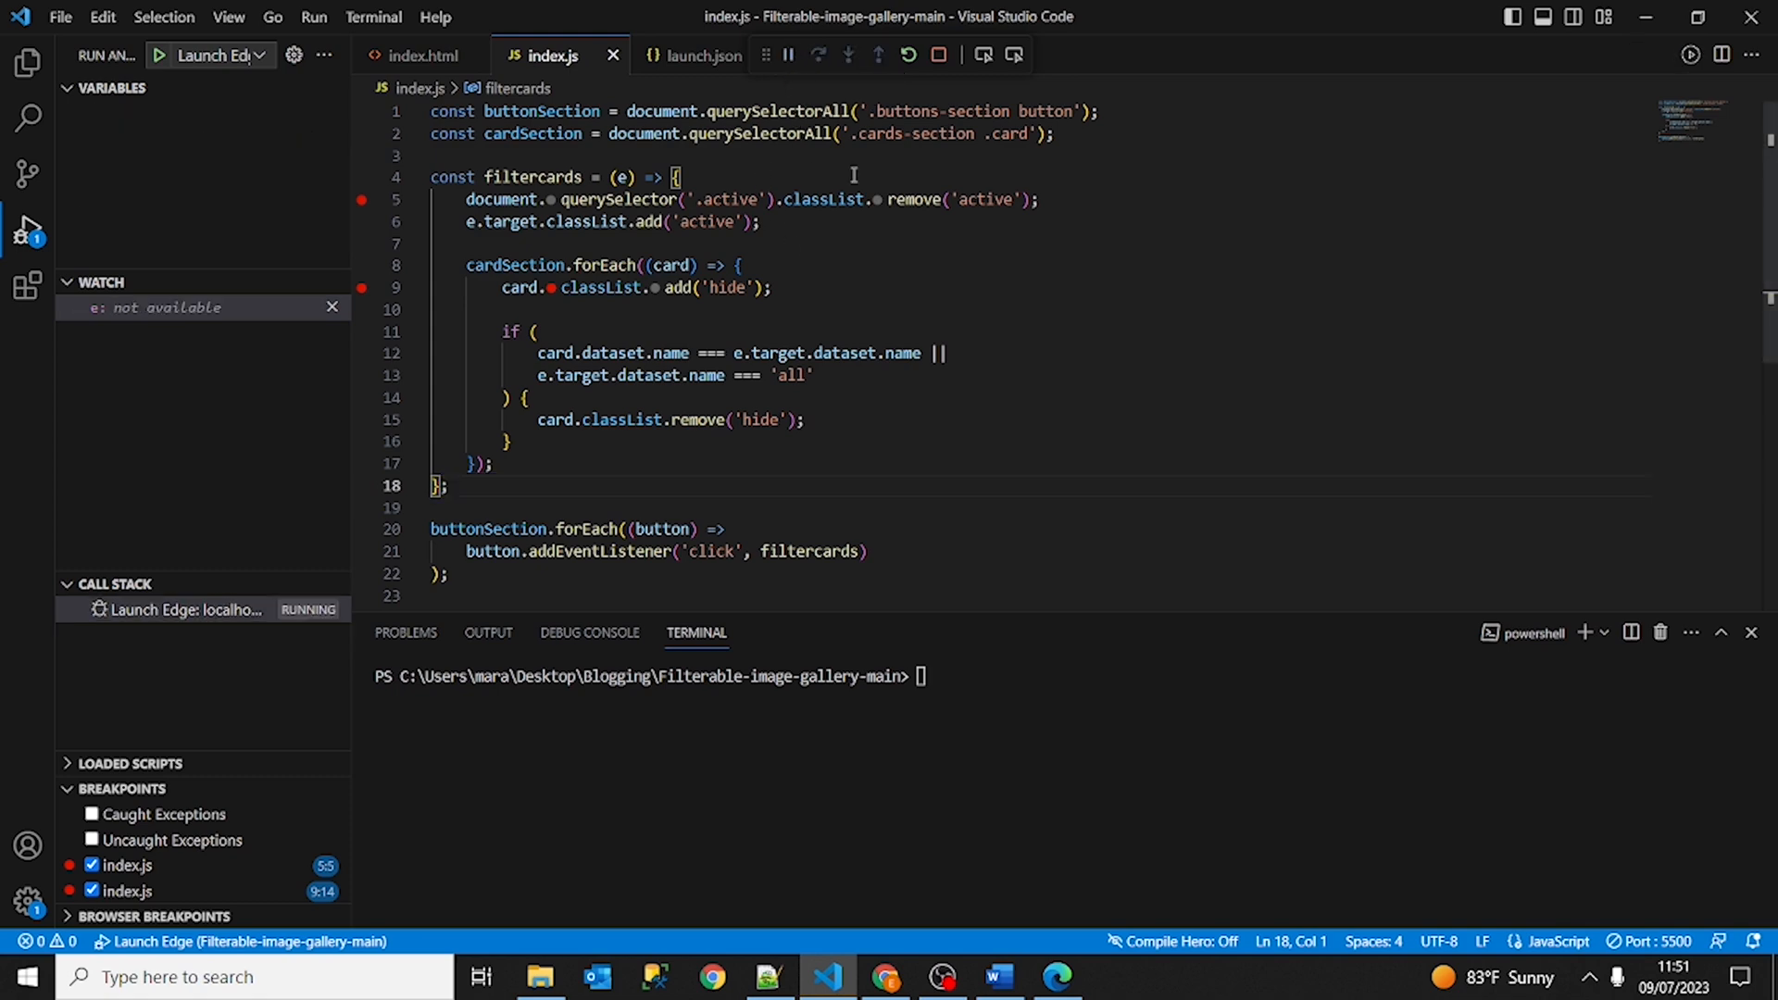
Review the Phones-filtered gallery, then pick another filter button to trigger the breakpoint.
click(1053, 976)
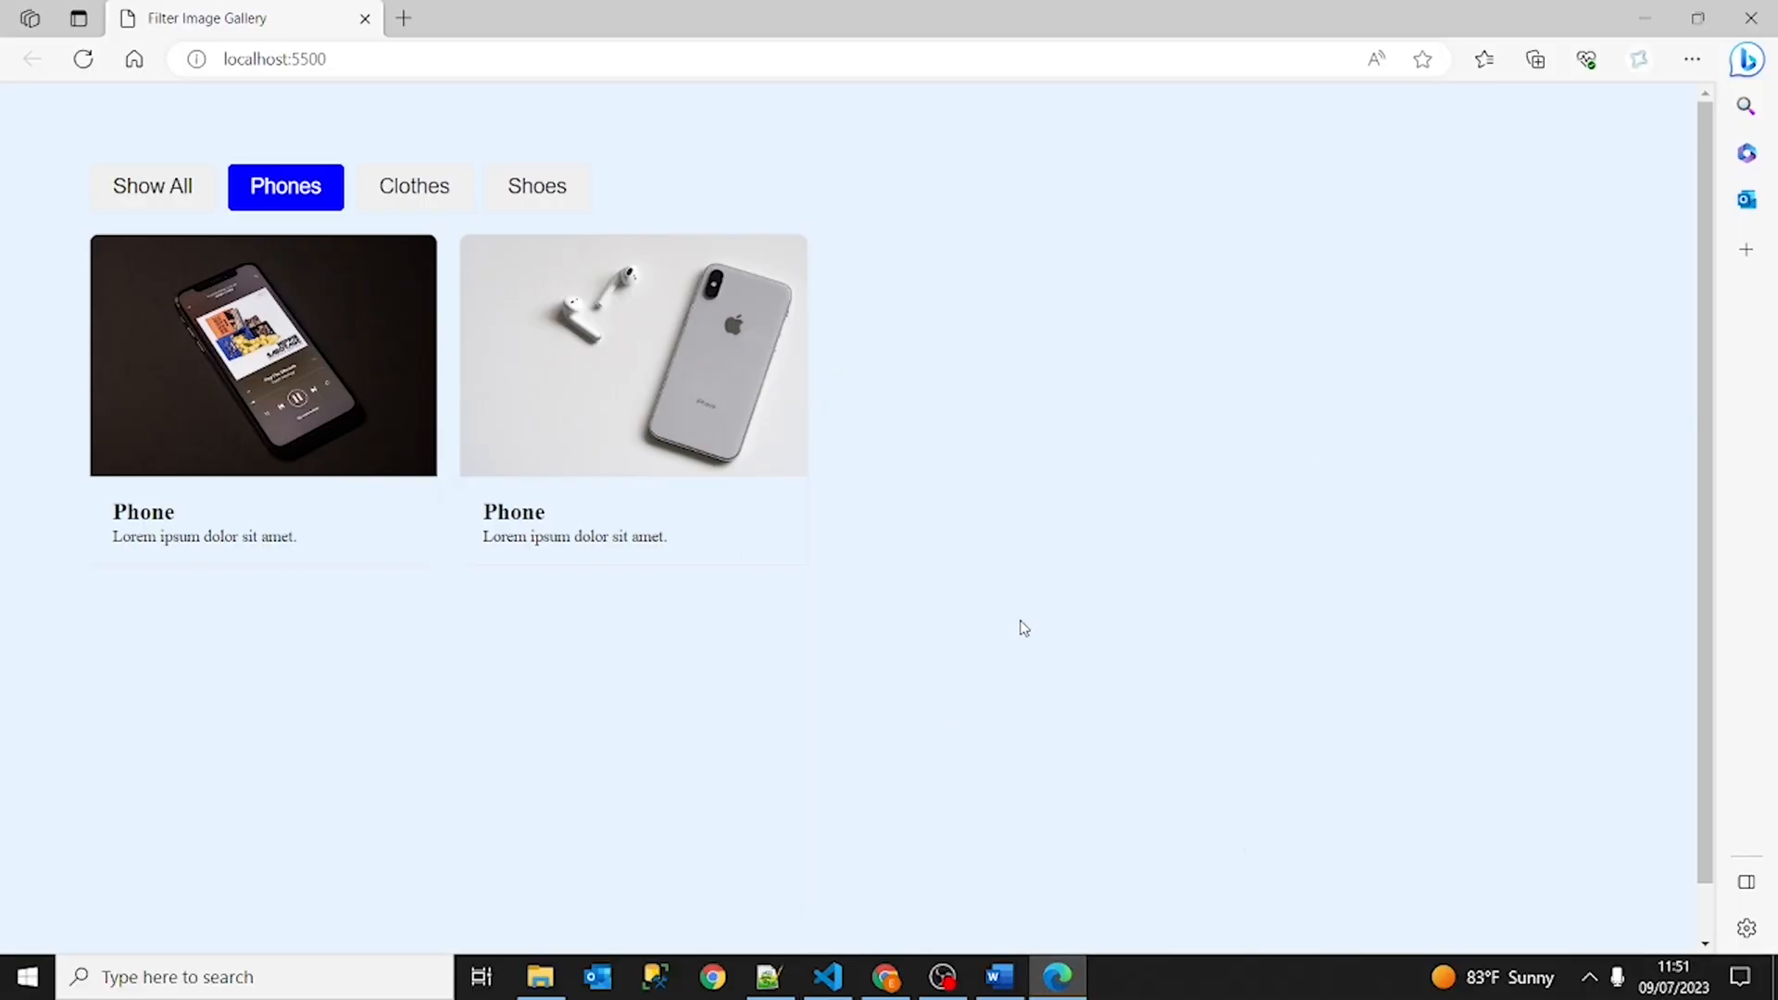
mouse_move(233, 504)
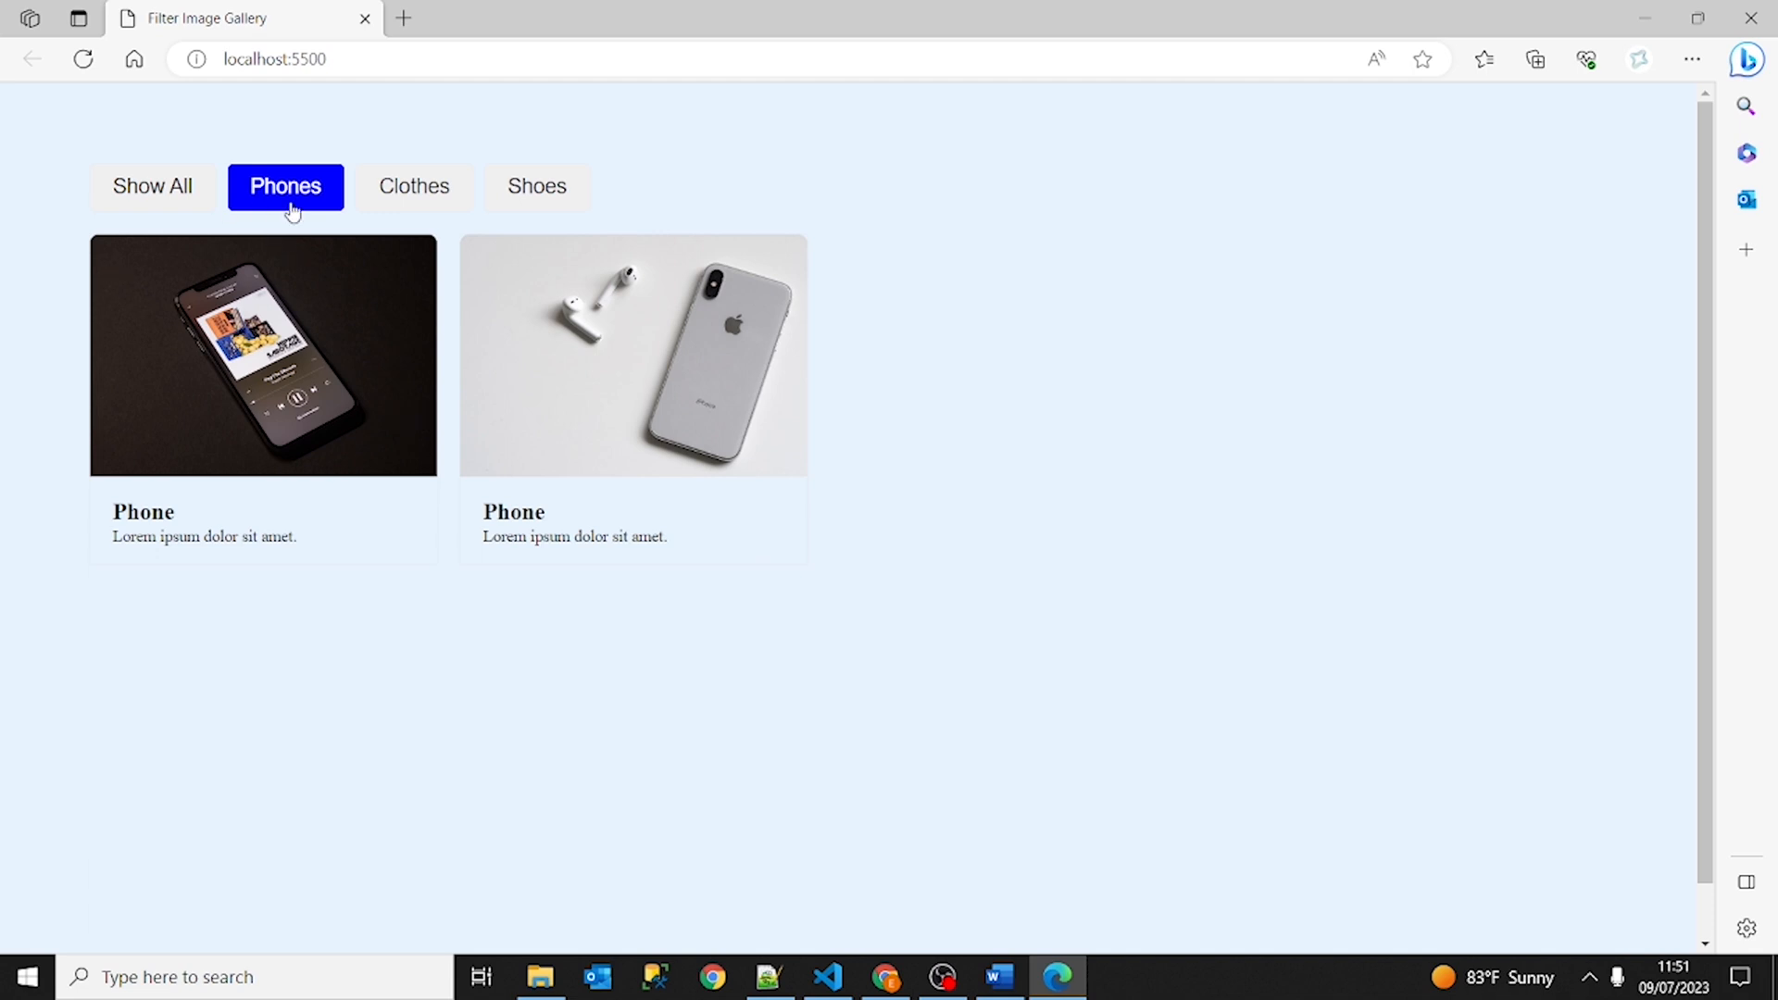
mouse_move(346, 353)
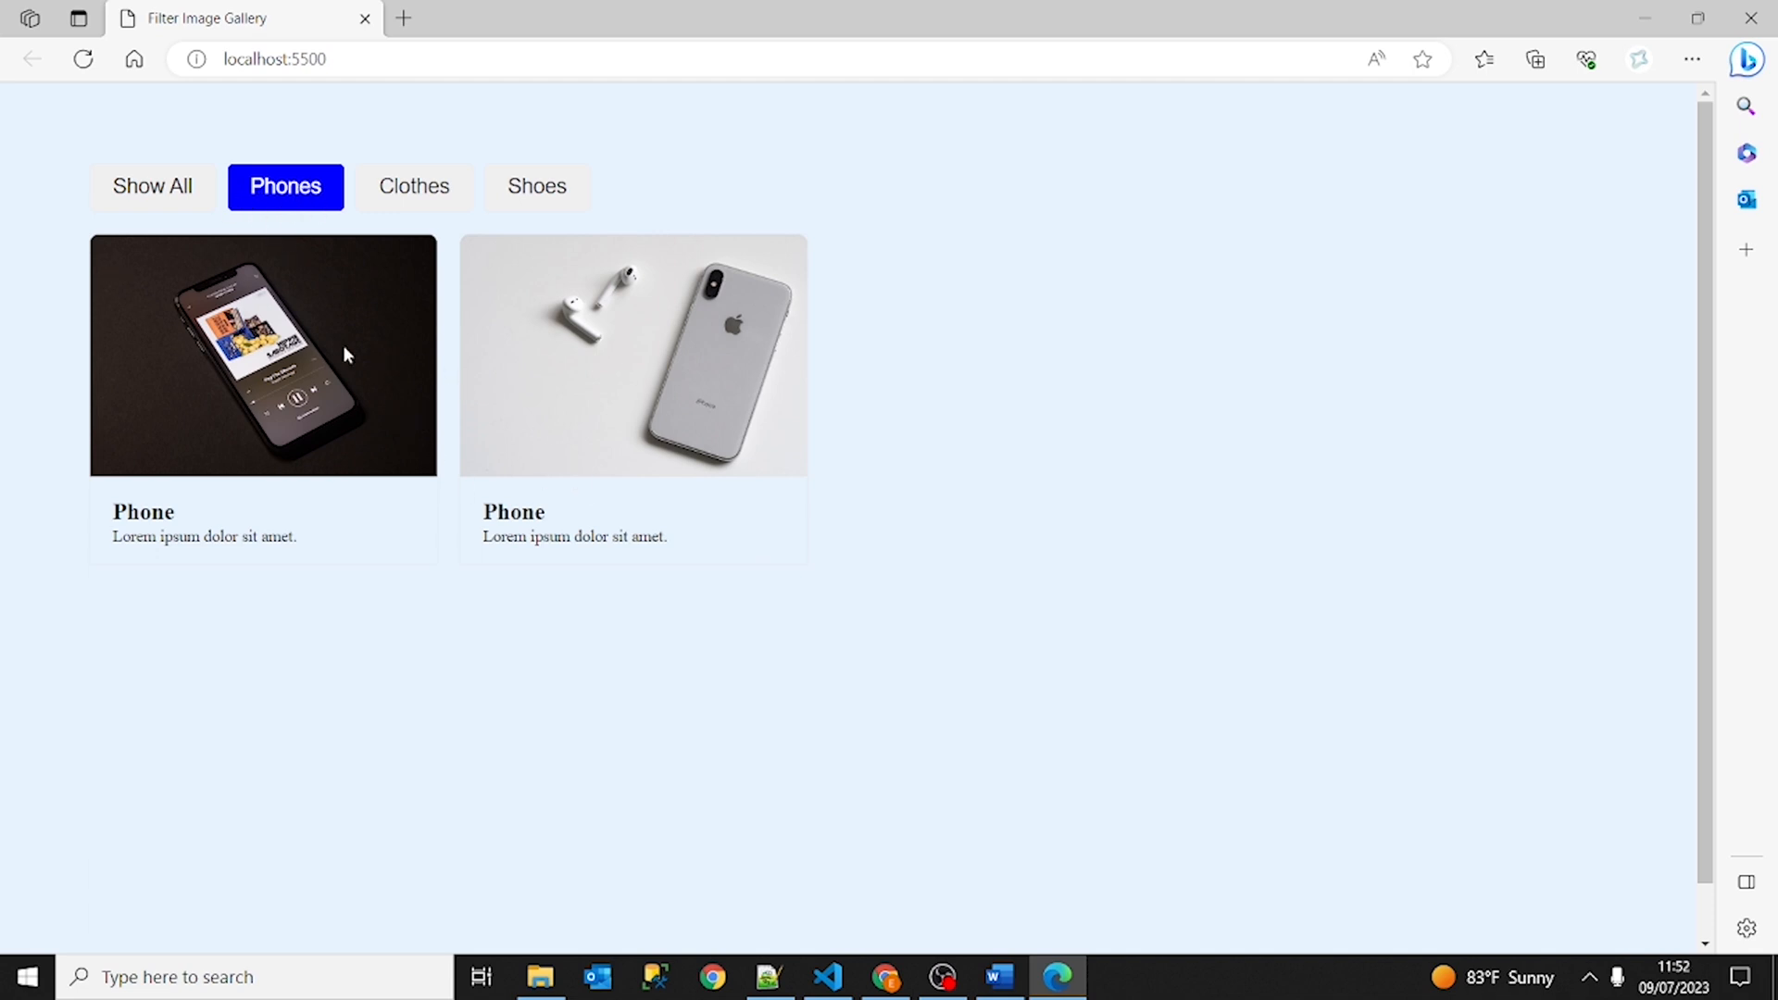
mouse_move(331, 235)
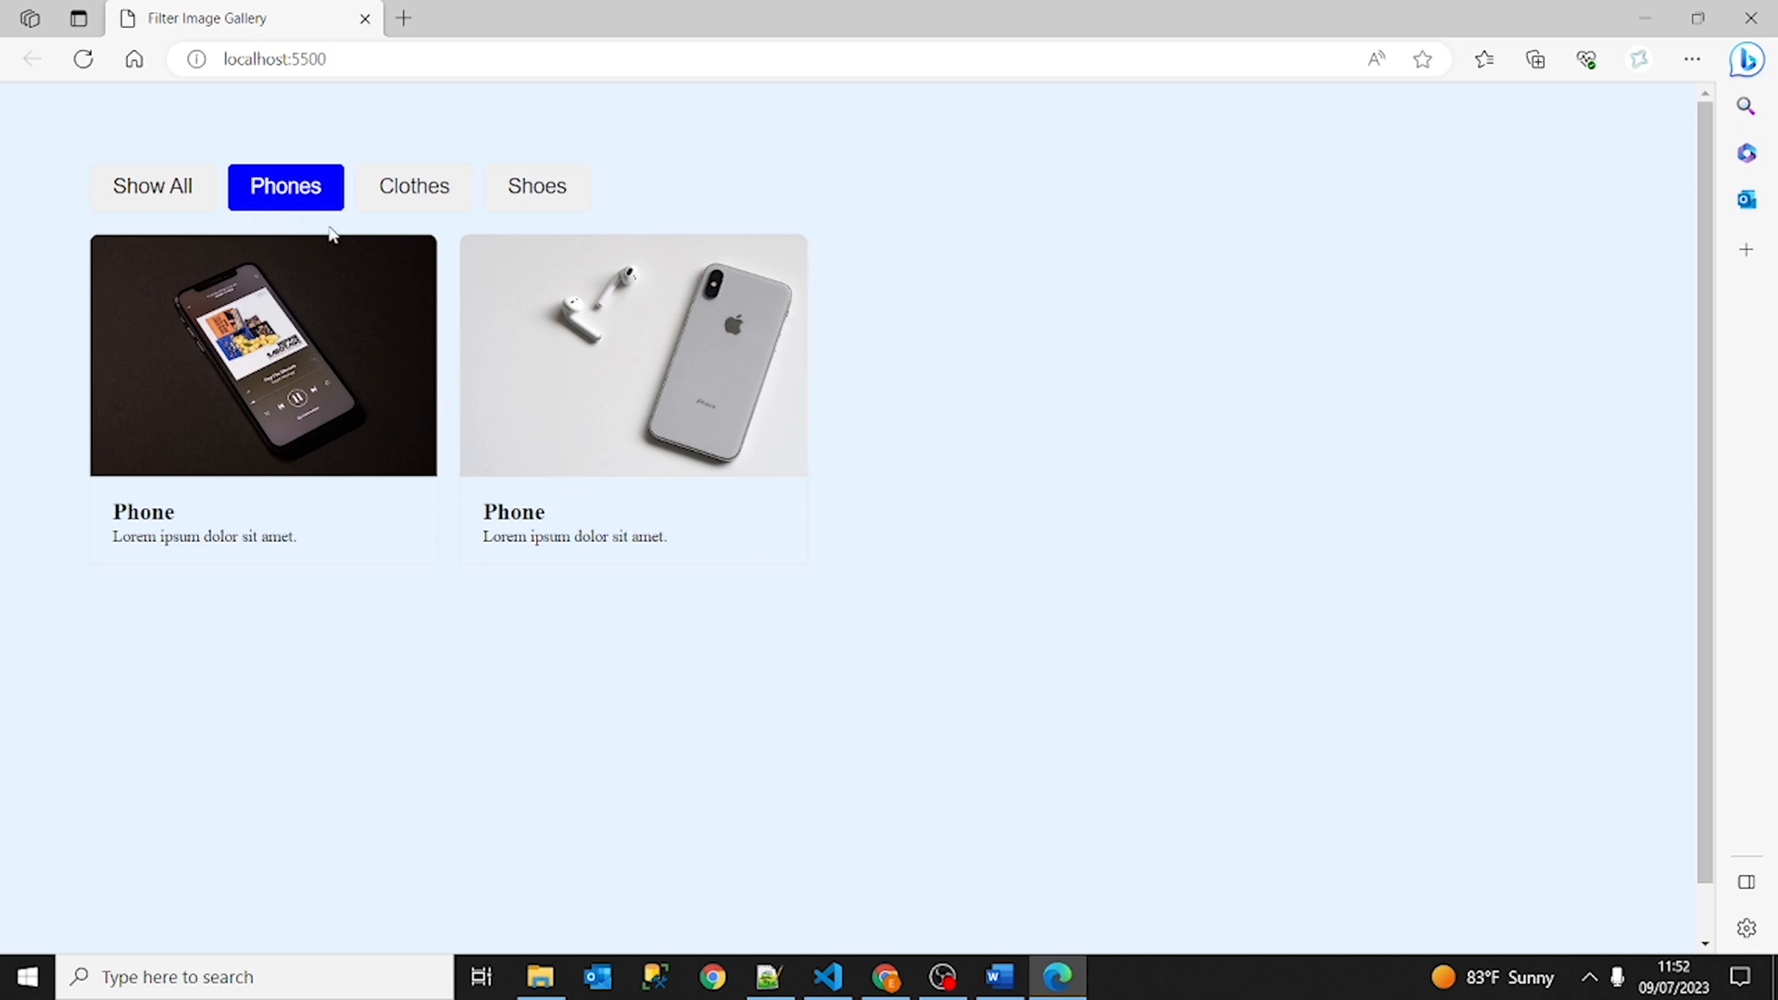
mouse_move(193, 204)
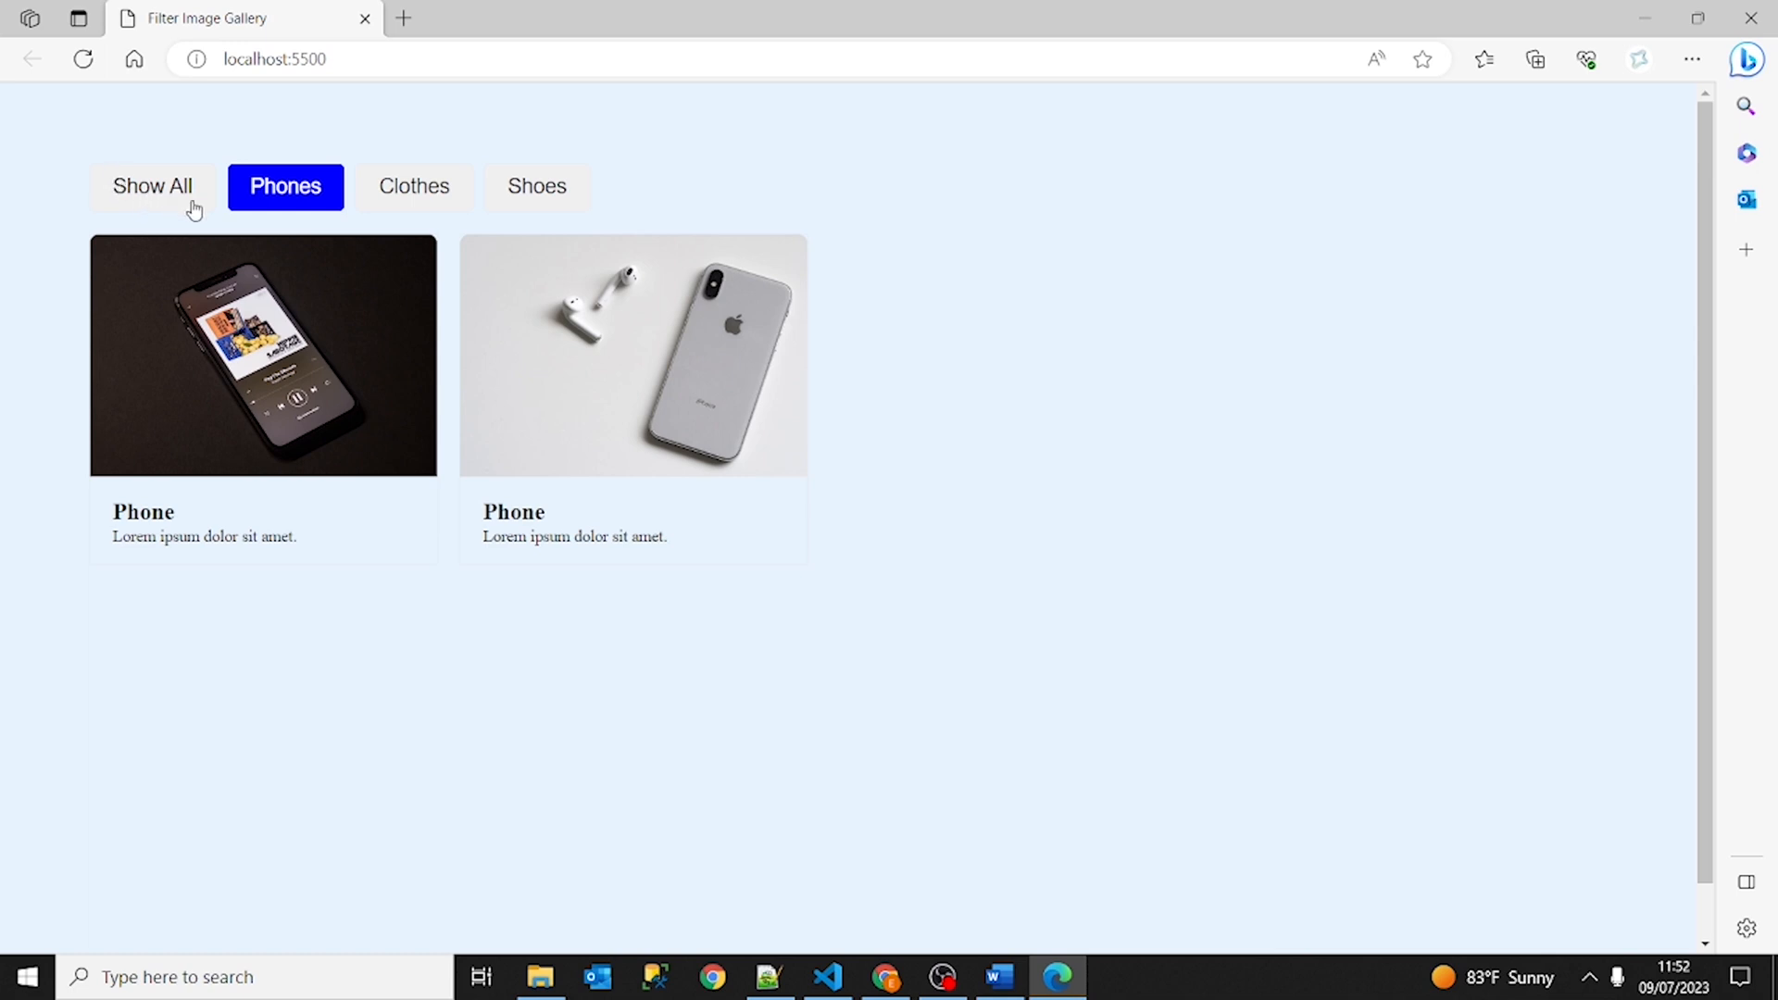
mouse_move(489, 502)
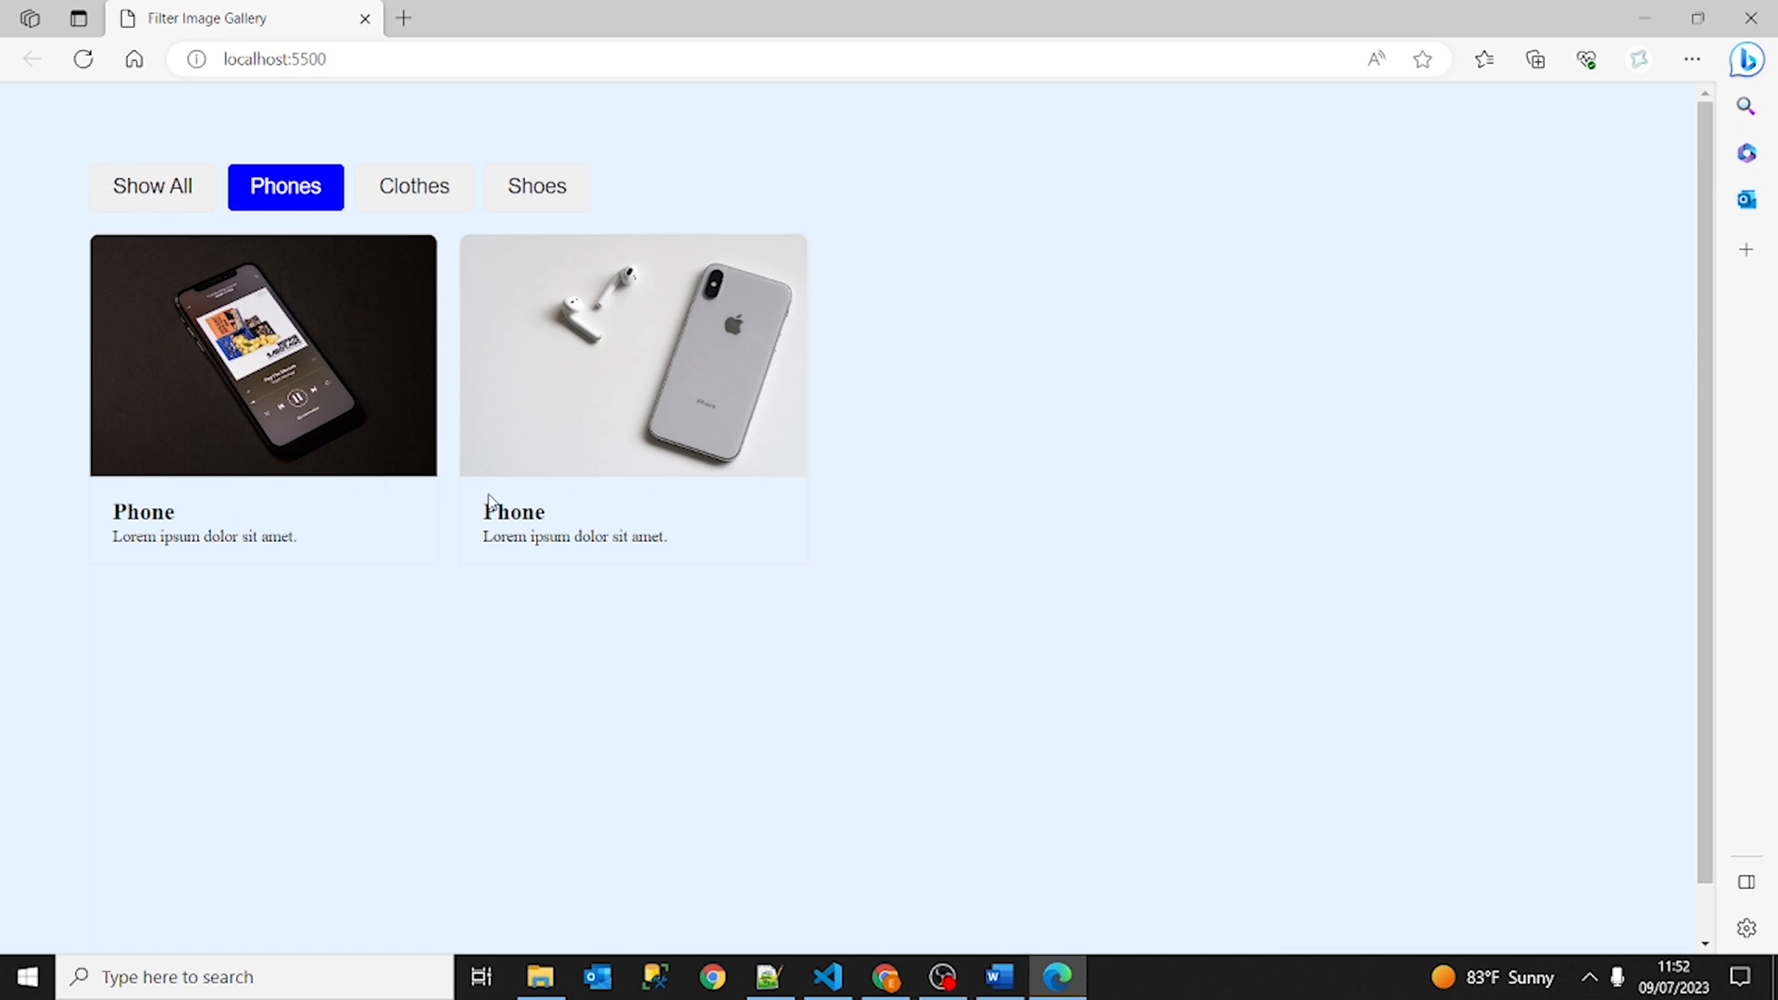
mouse_move(574, 382)
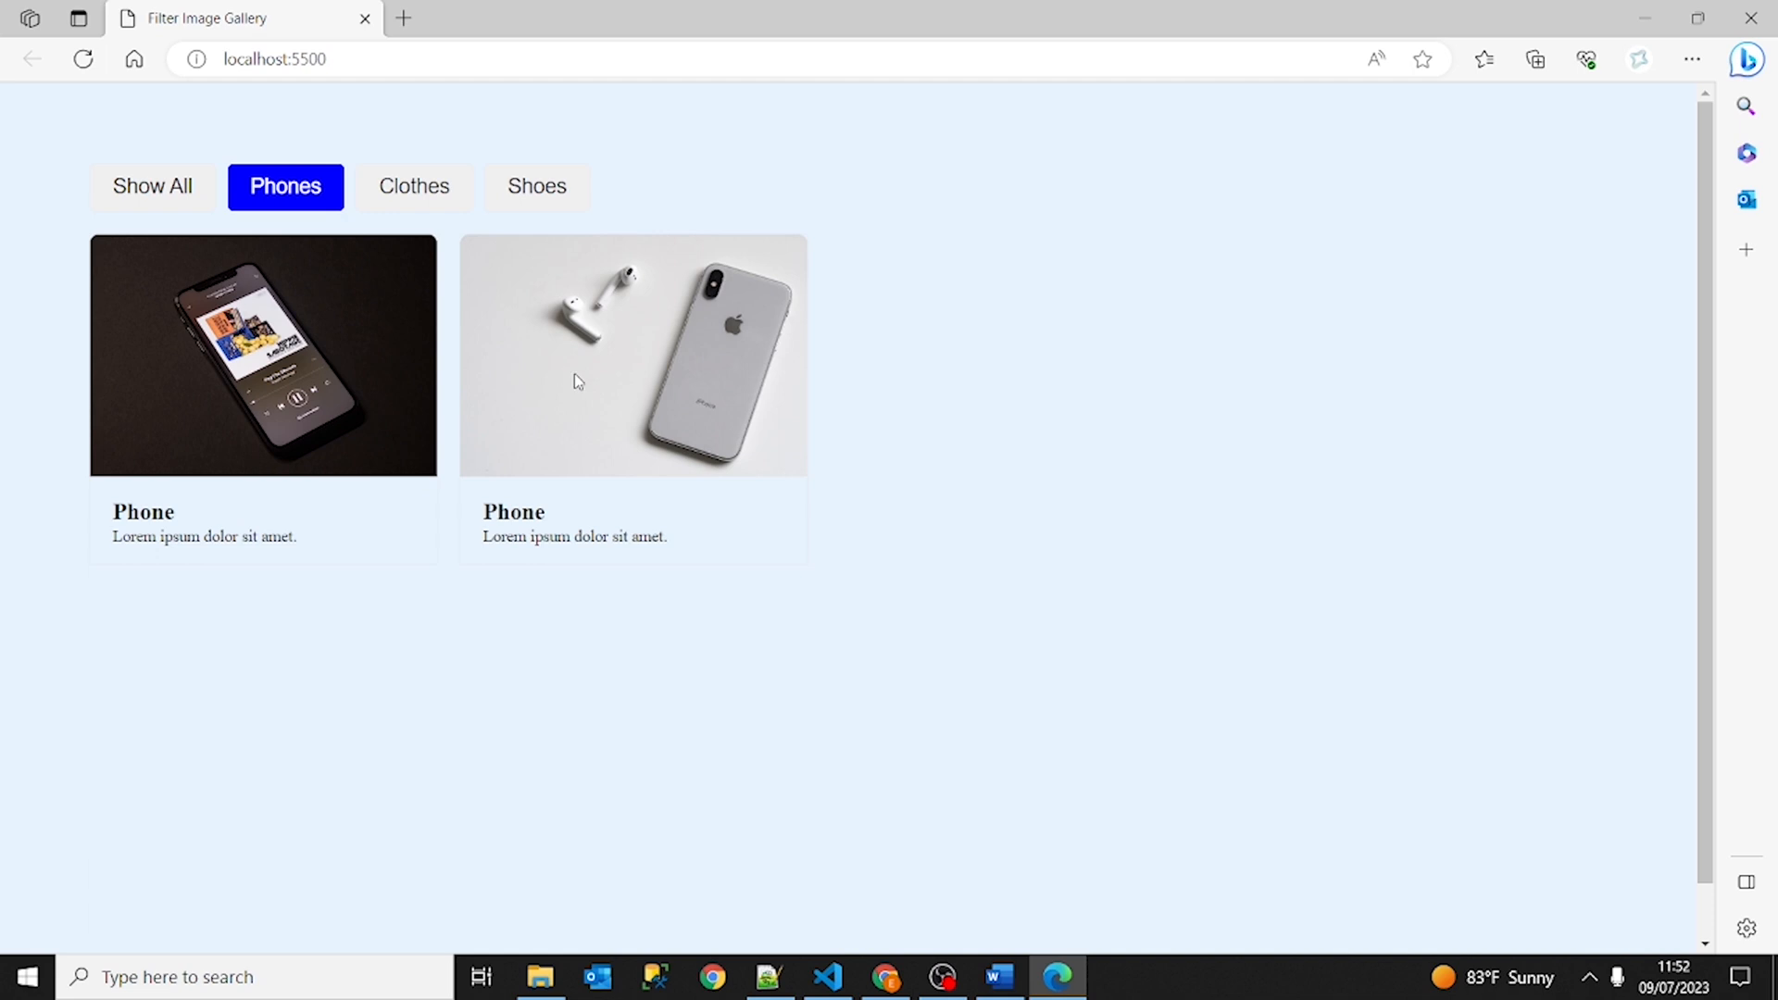
mouse_move(337, 243)
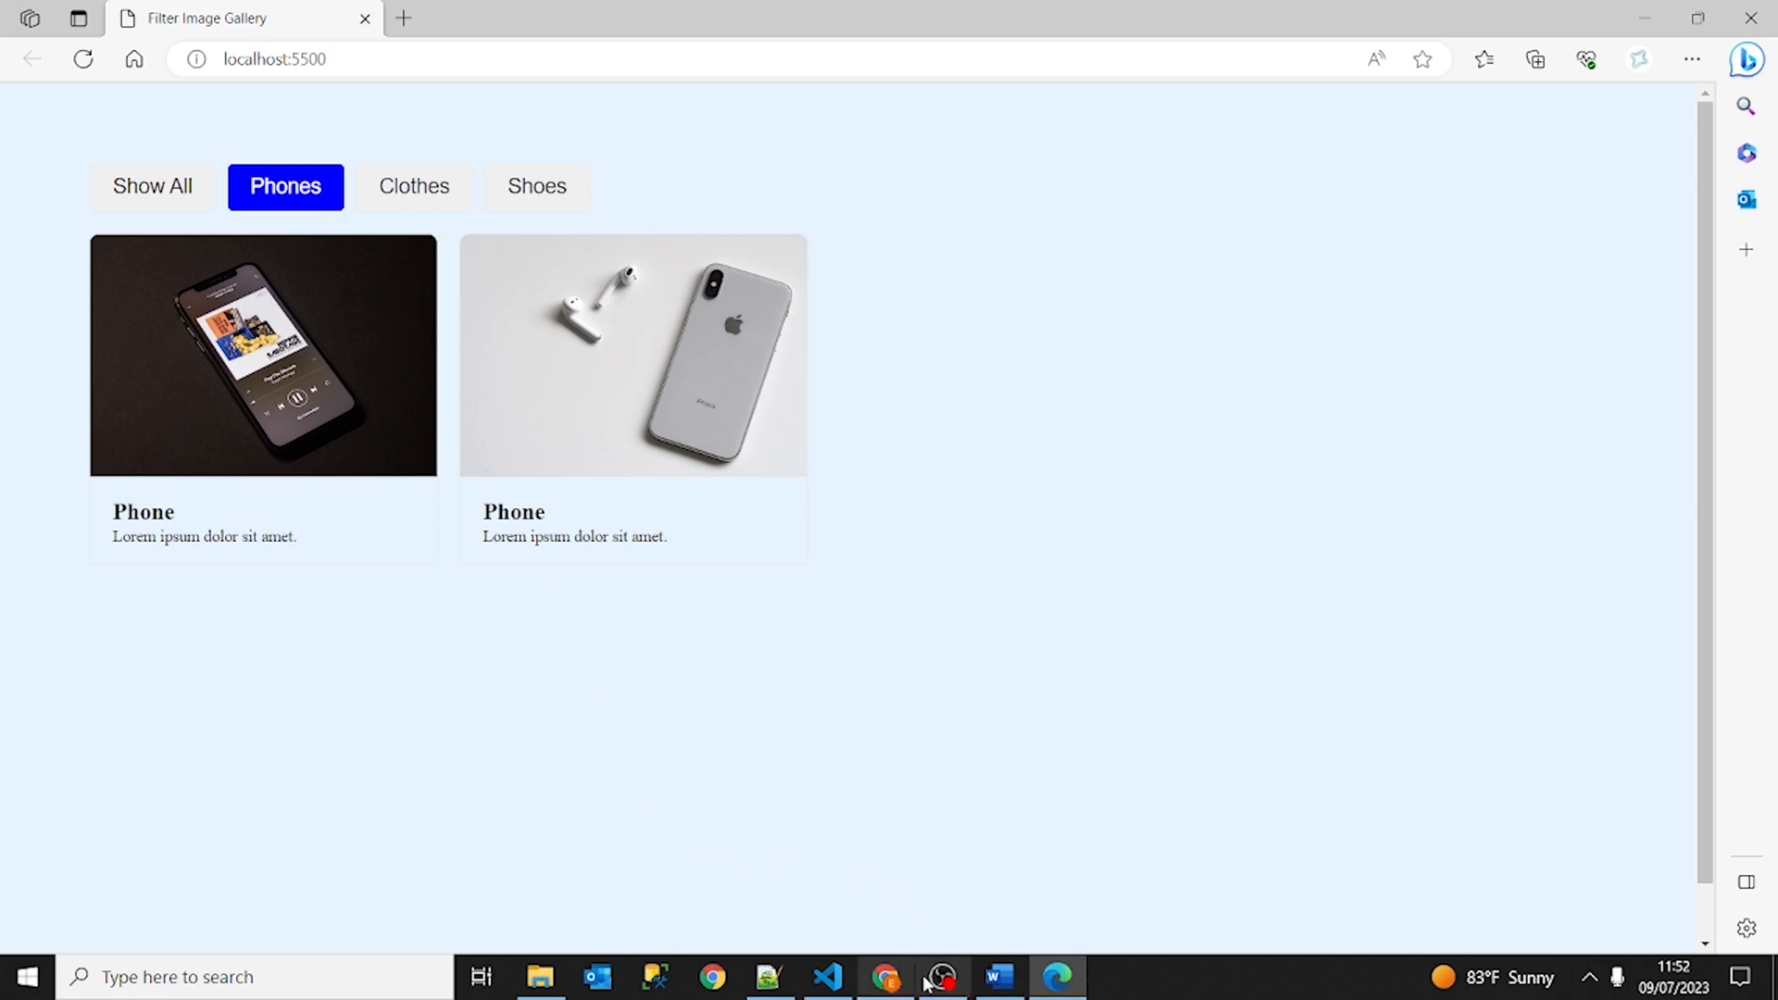
click(826, 976)
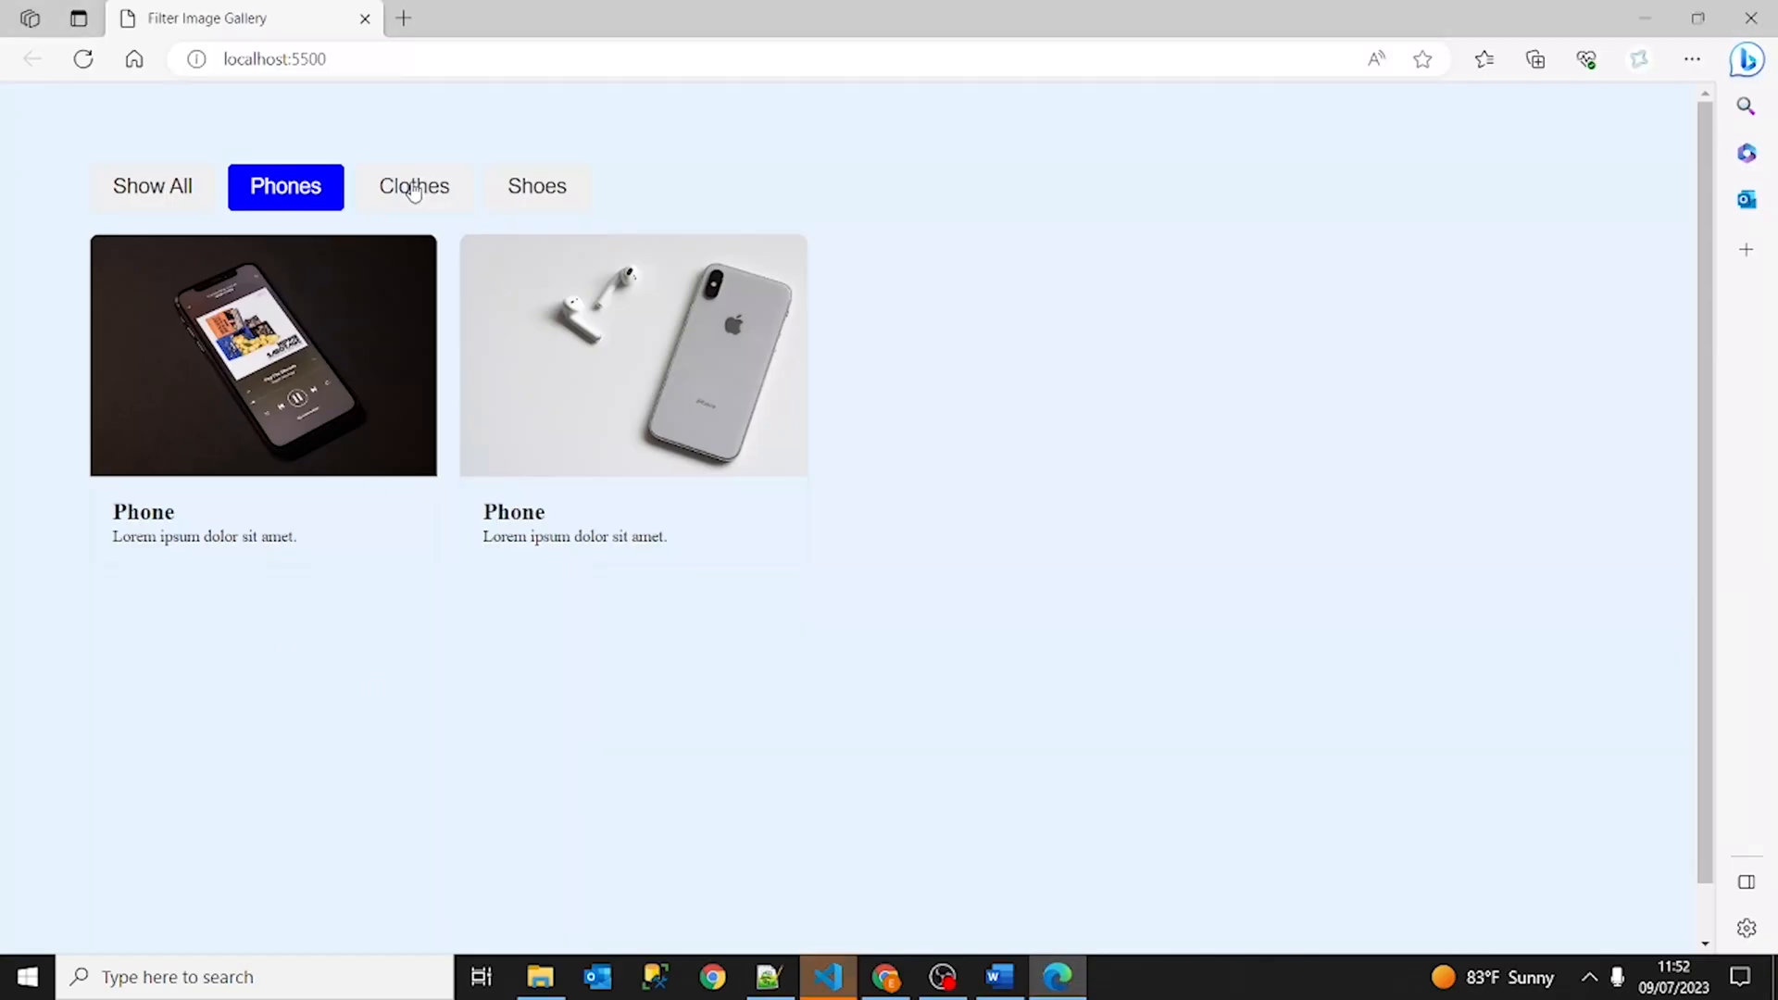
mouse_move(829, 976)
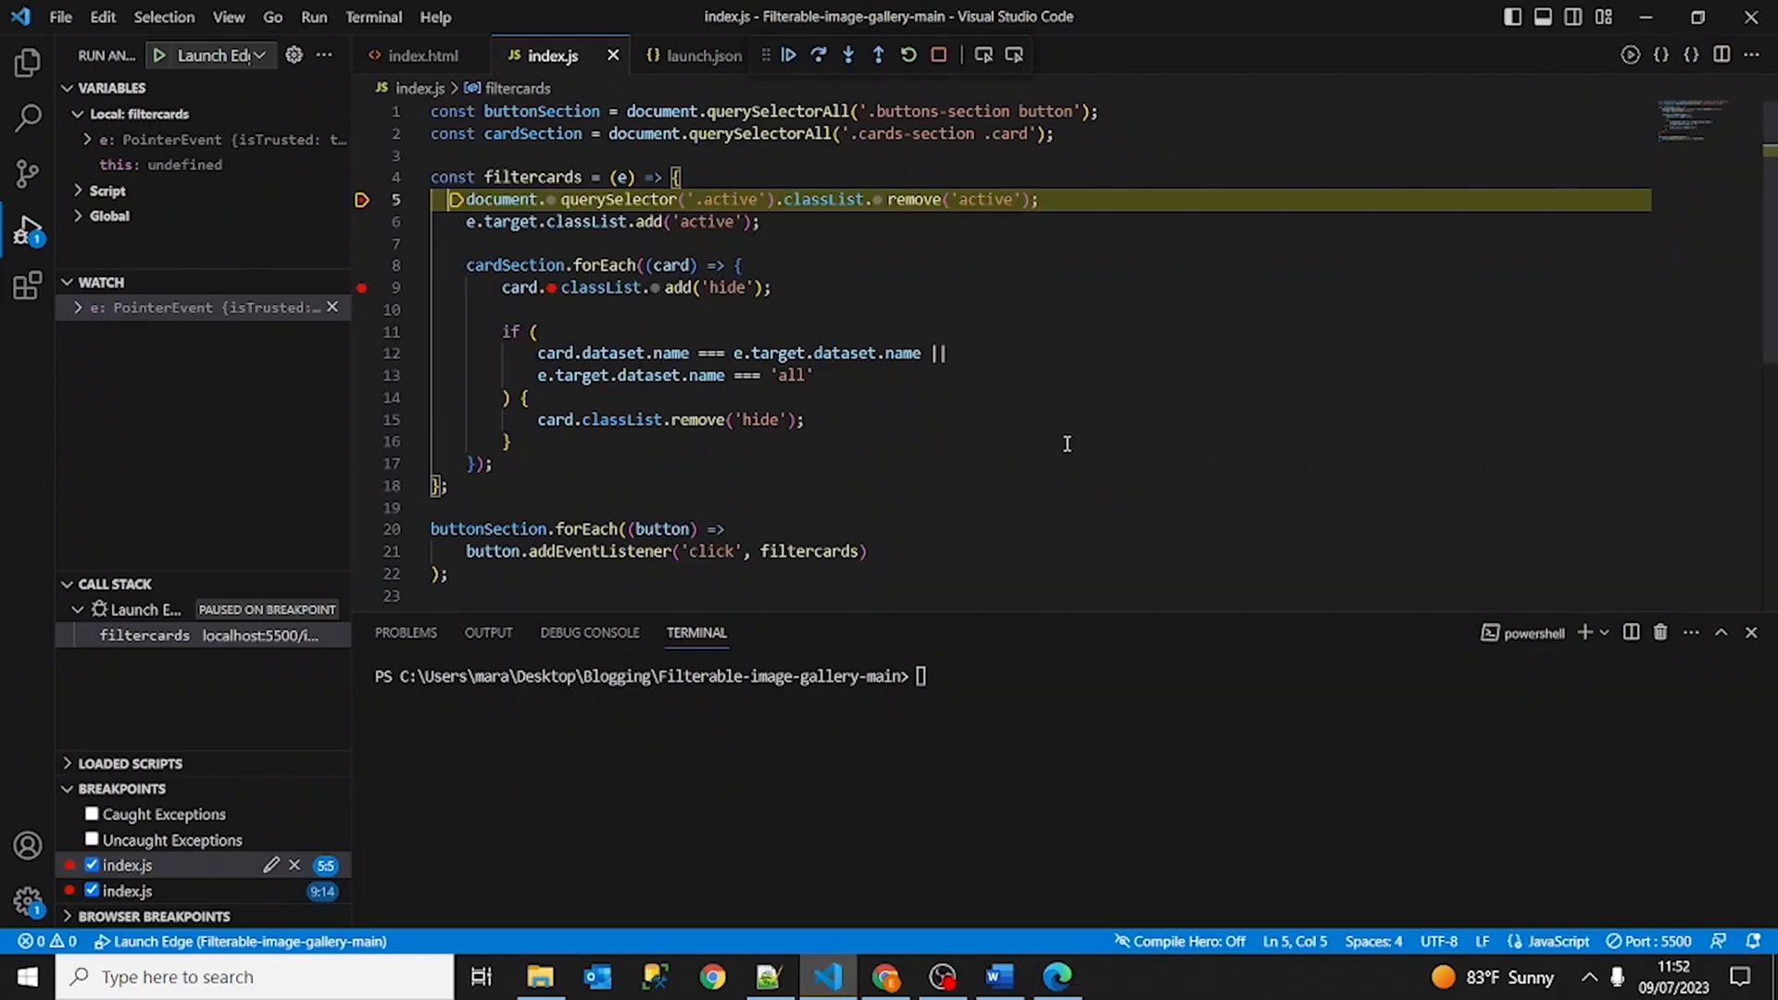
mouse_move(1169, 489)
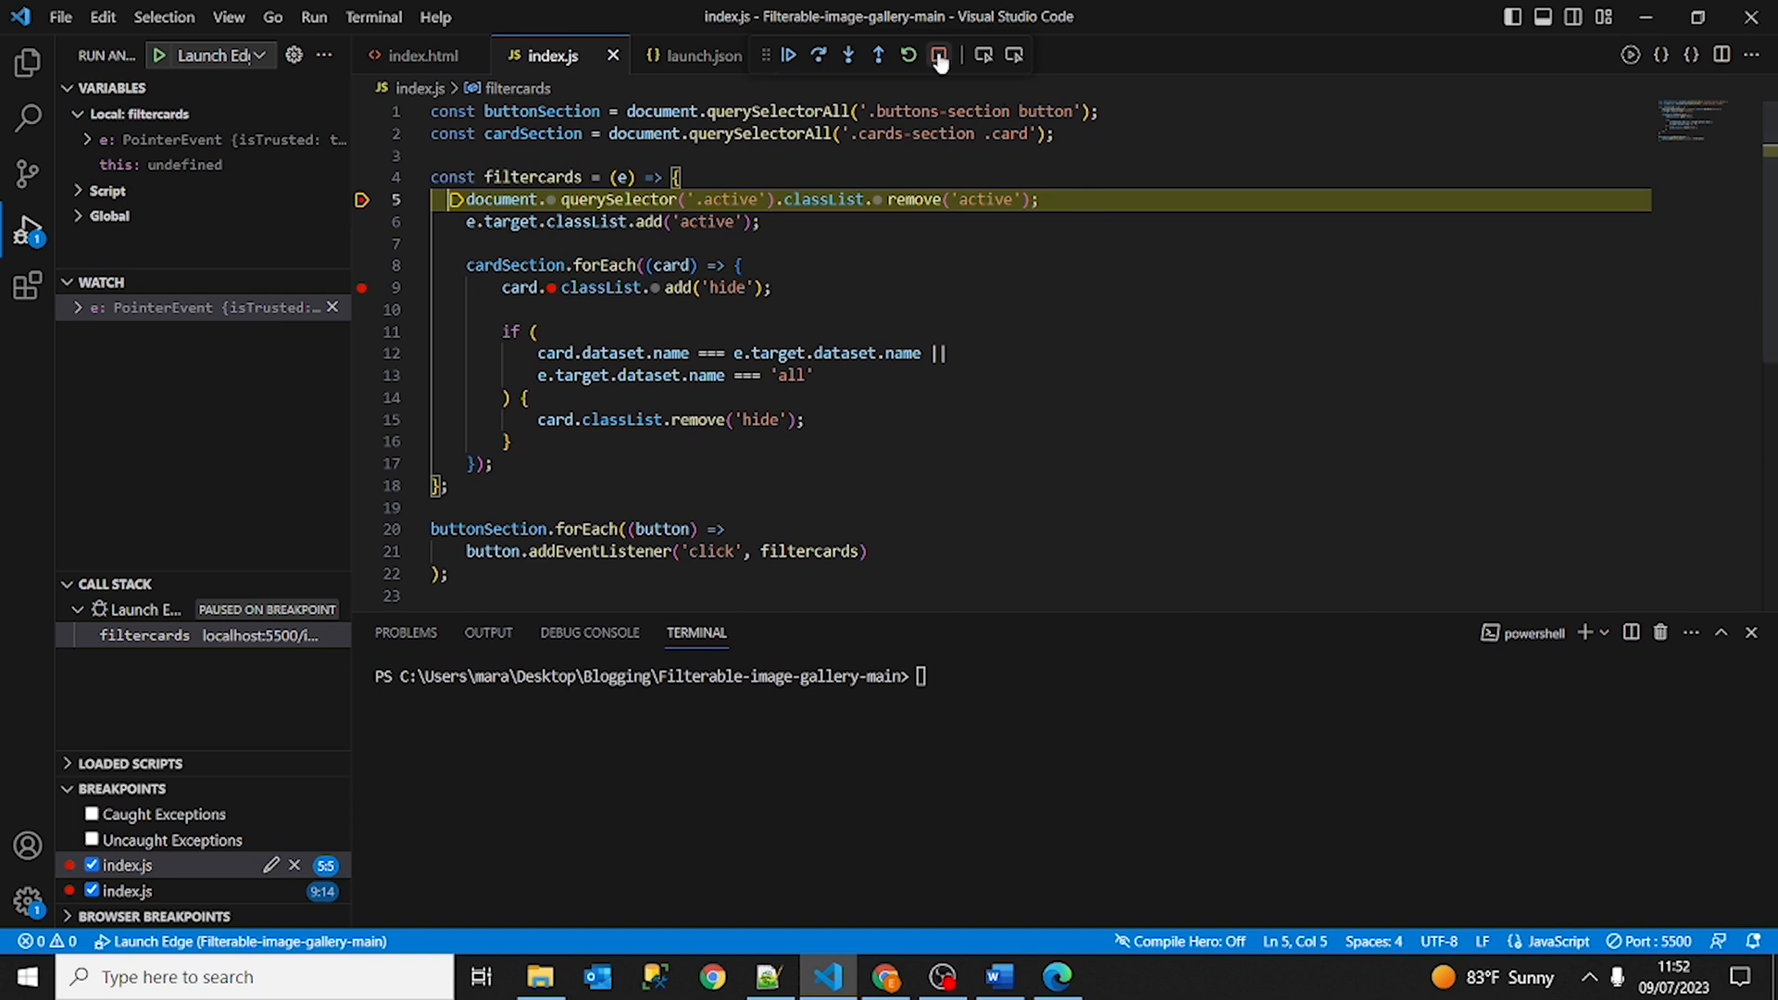
mouse_move(939, 54)
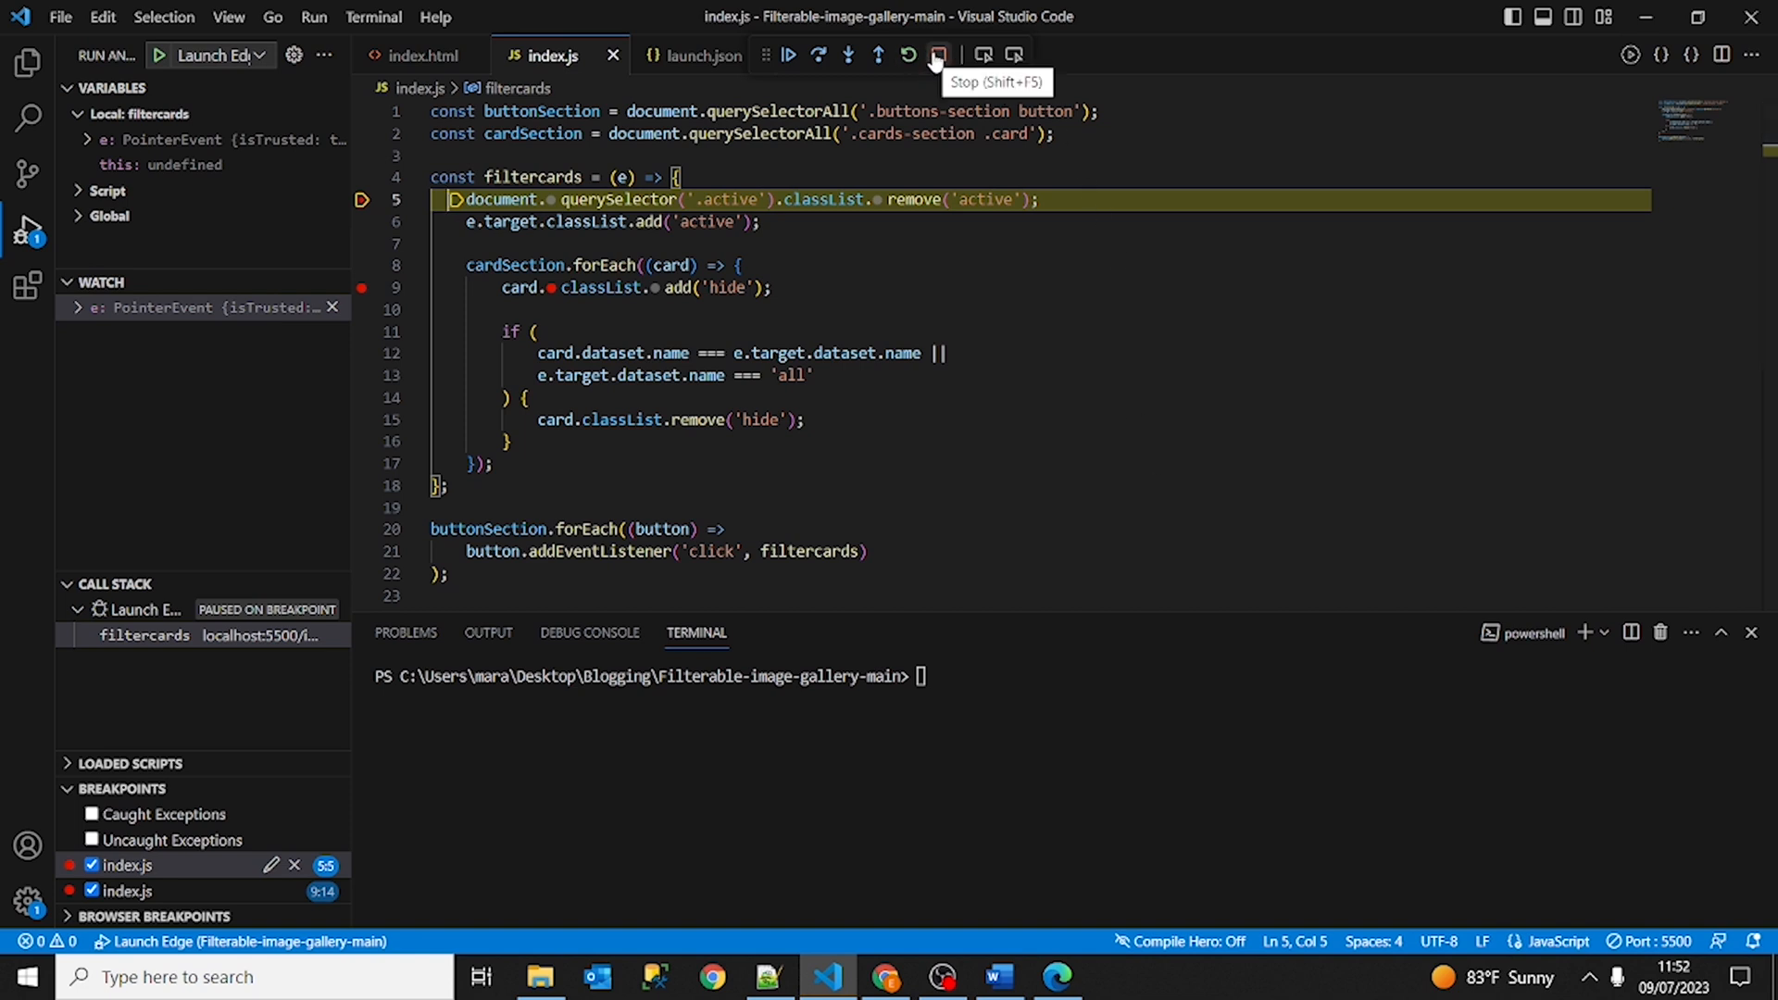
mouse_move(894, 67)
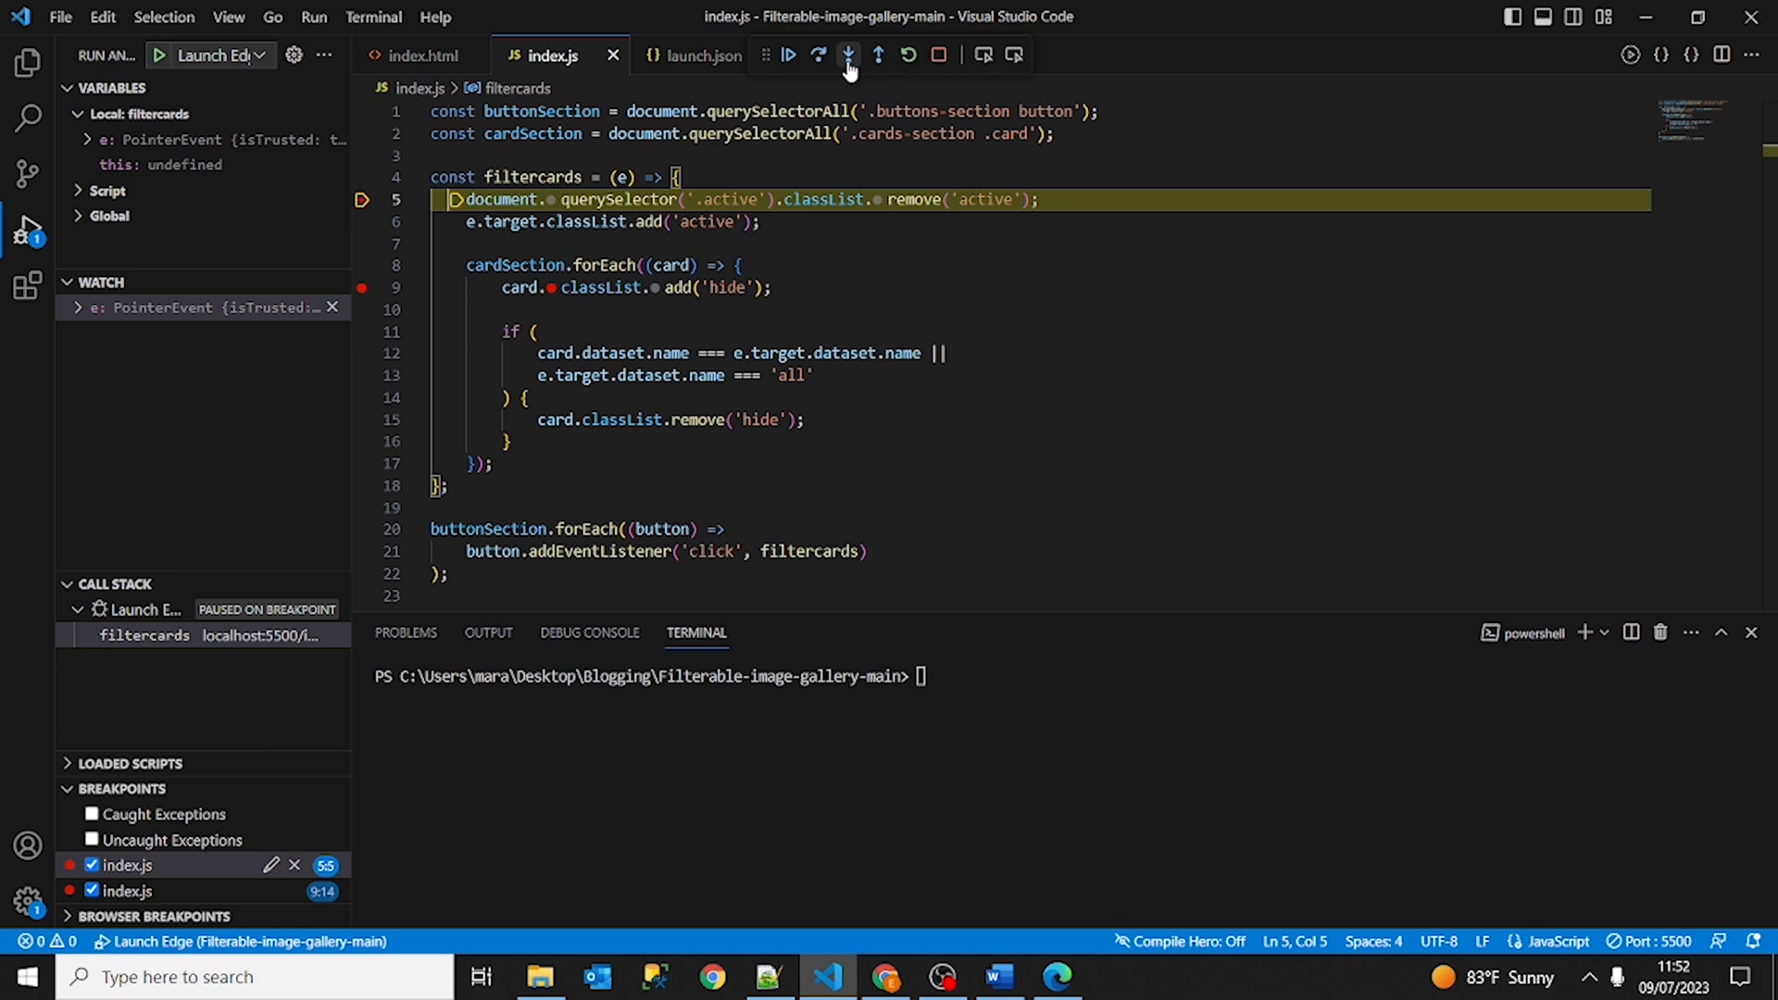
mouse_move(787, 54)
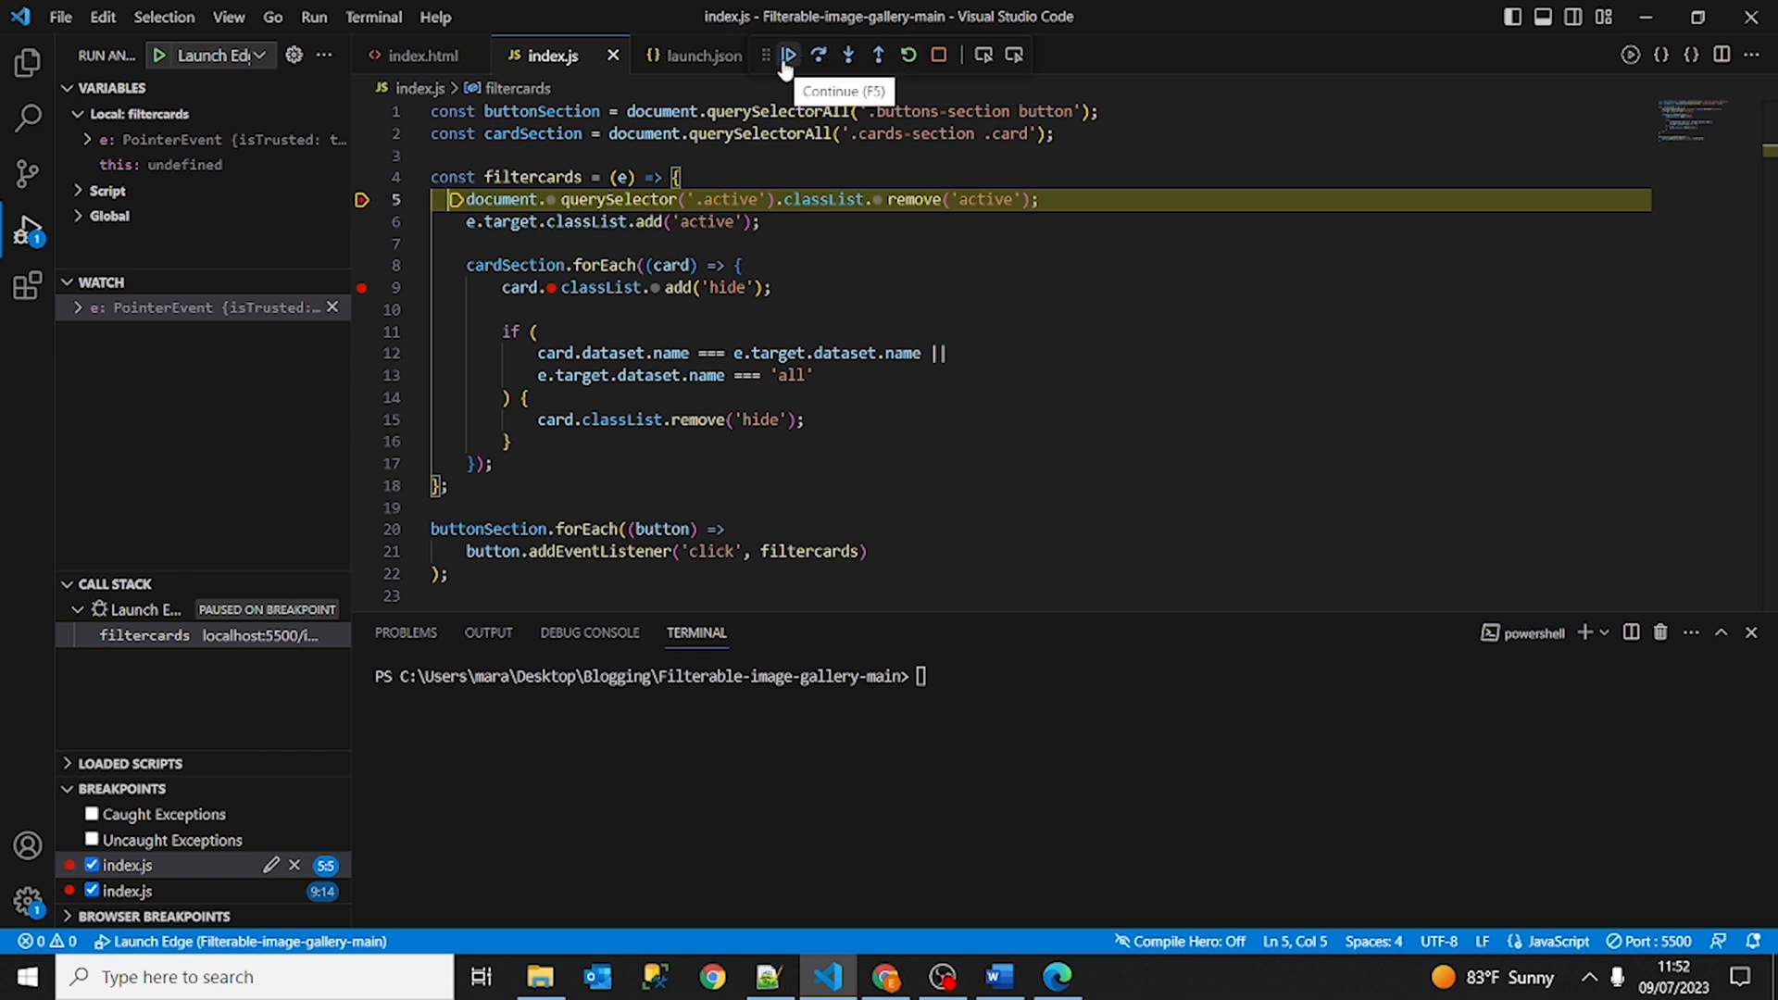
Continue execution so the debugger runs on to the line 9 hide-class breakpoint.
click(787, 54)
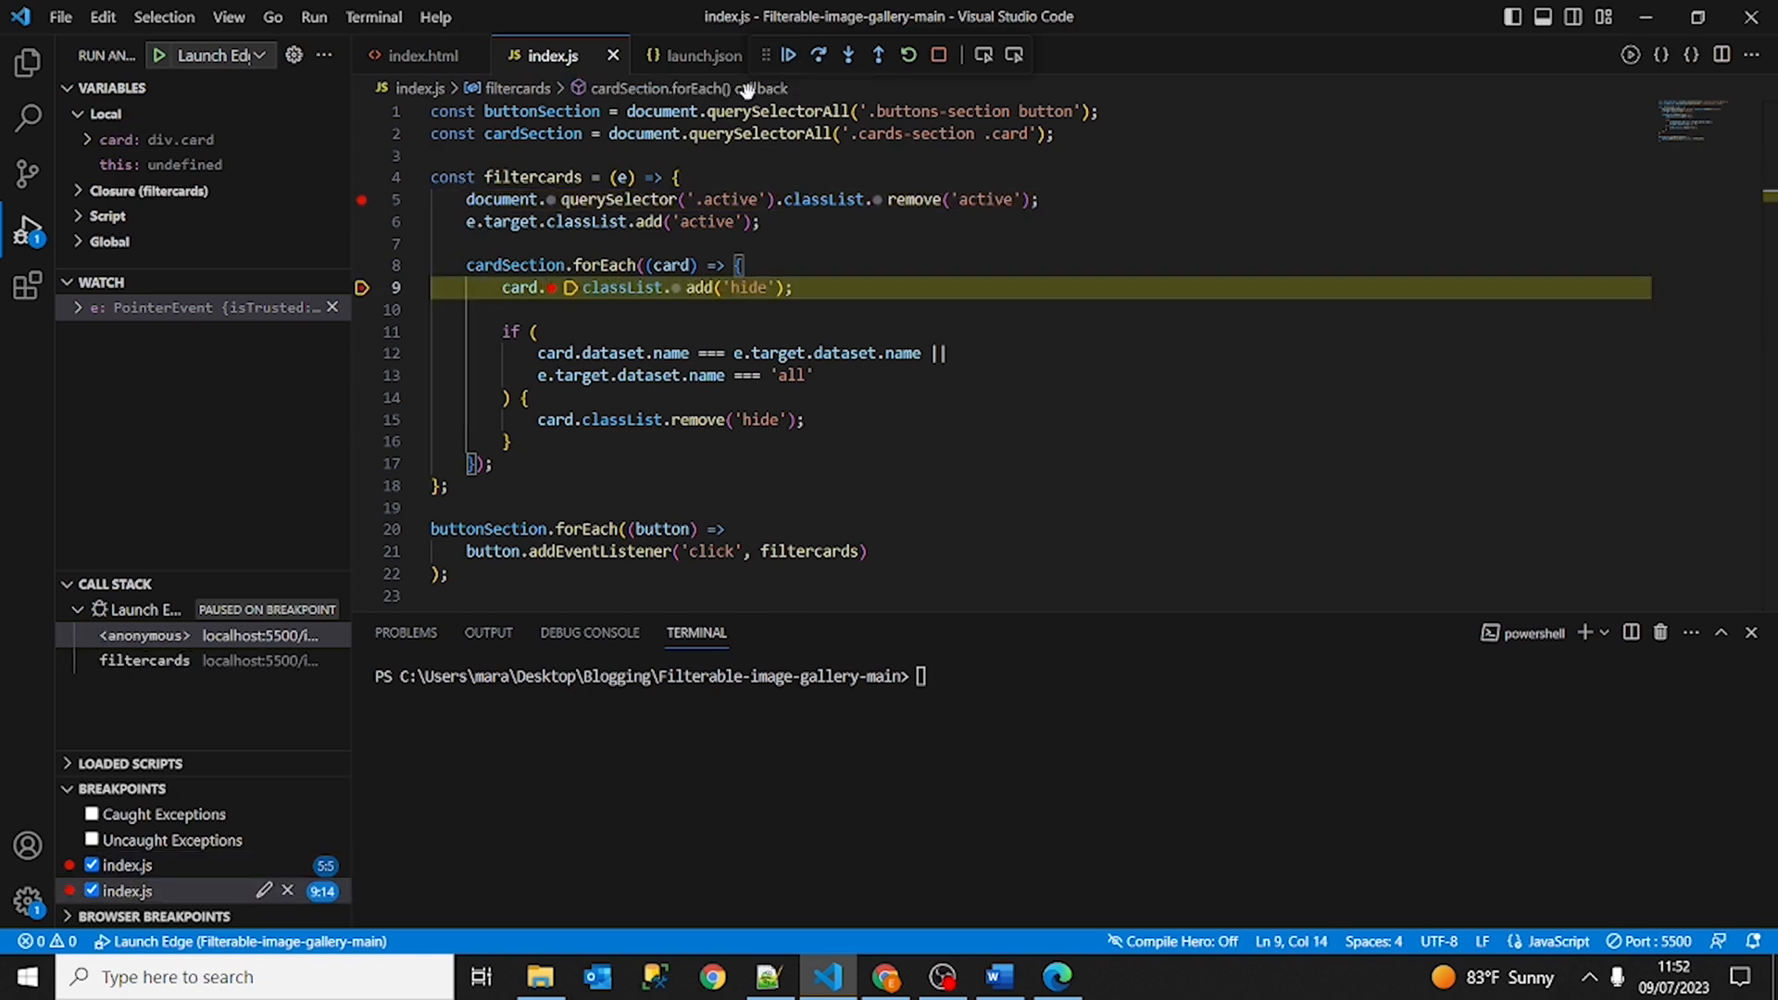
mouse_move(600, 335)
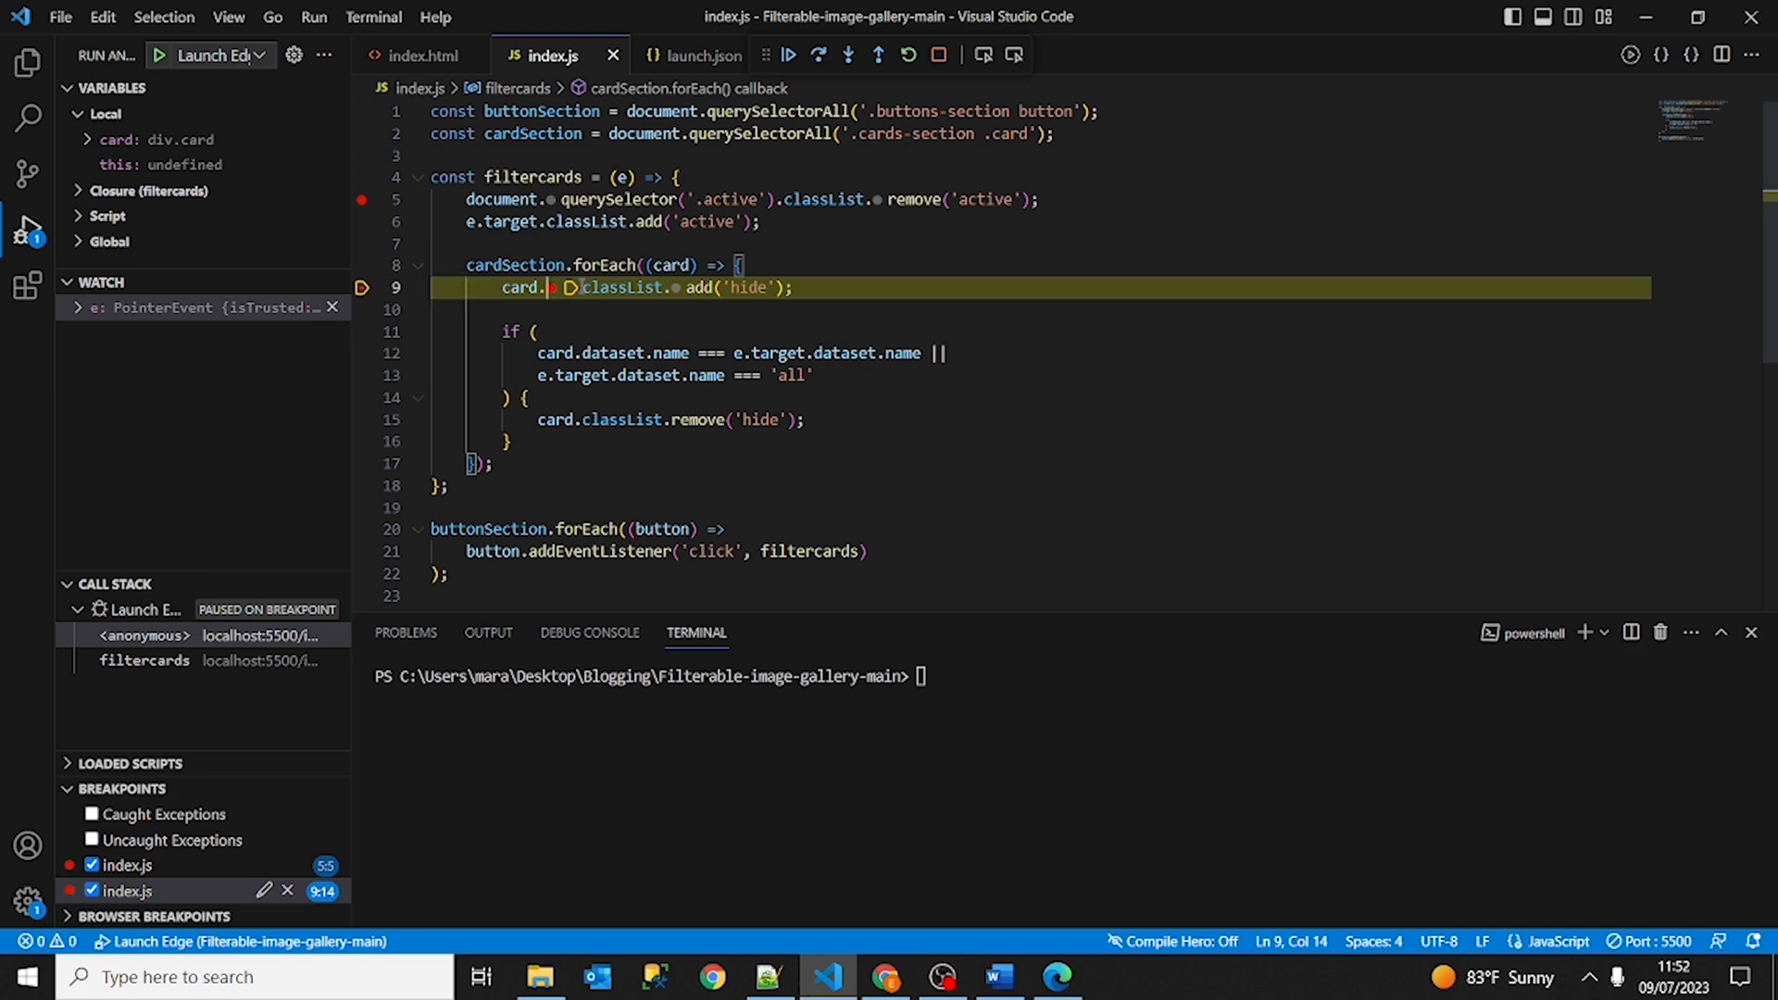
mouse_move(817, 54)
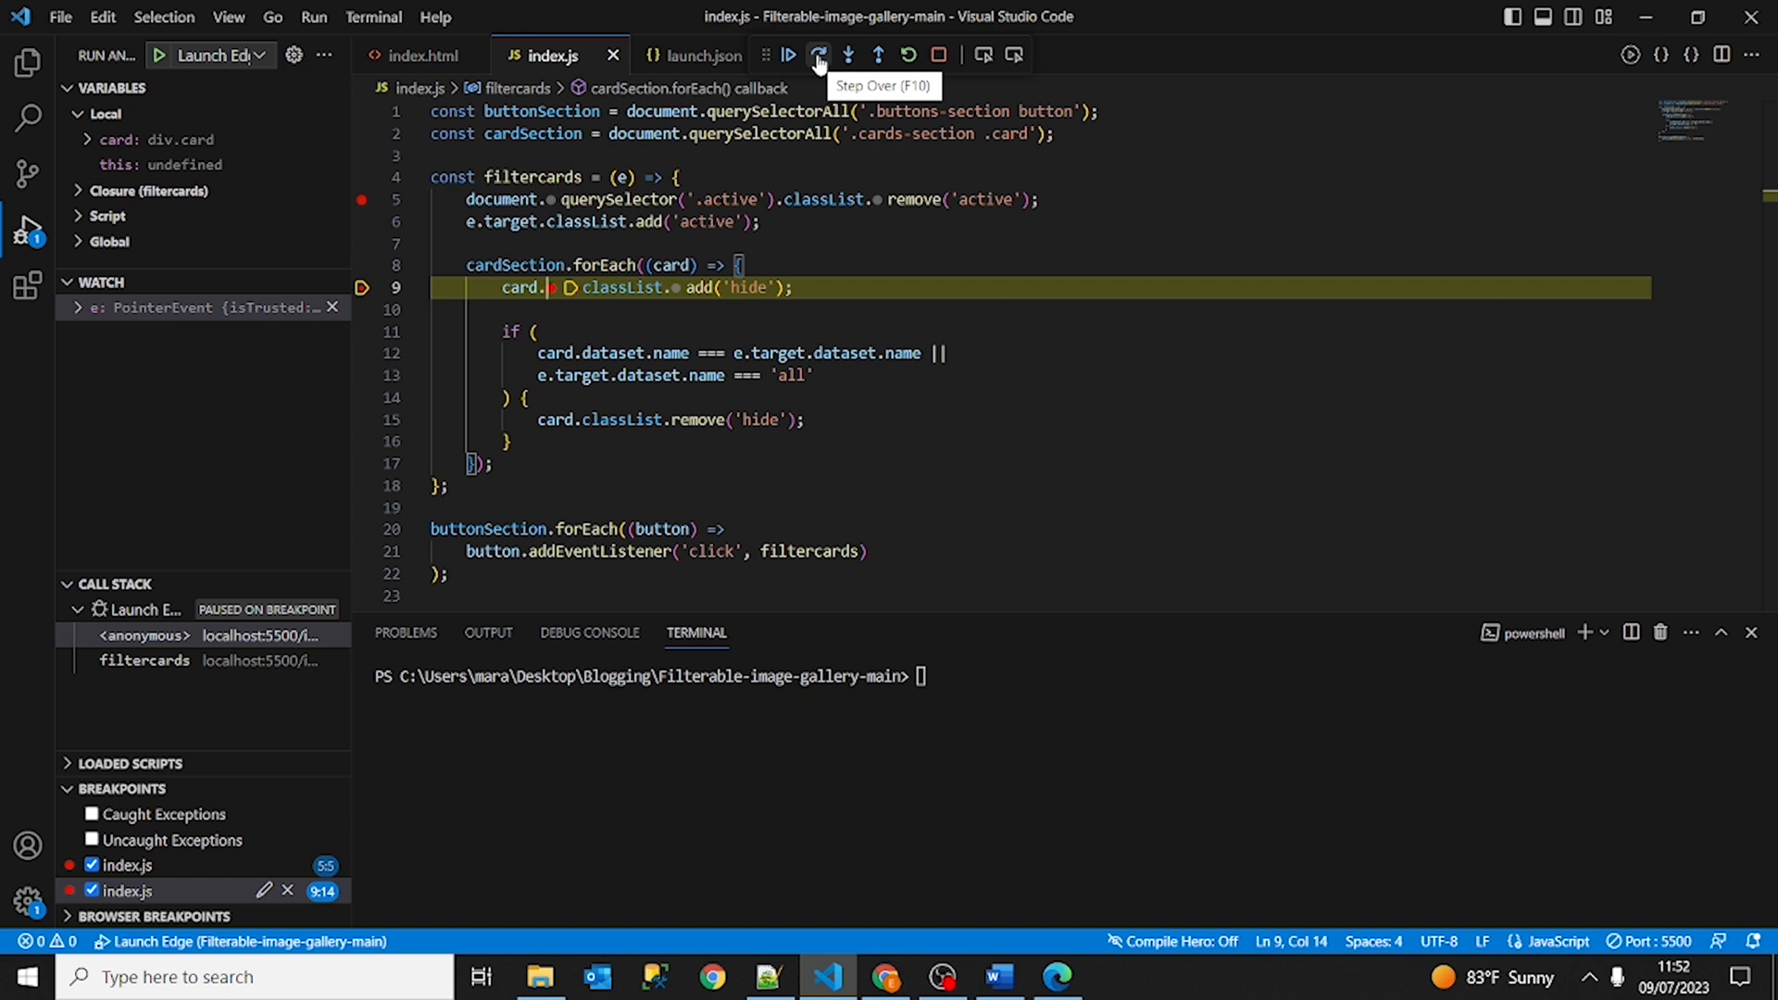
Step over the hide line, add a breakpoint on line 21, step out, then stop debugging.
click(817, 54)
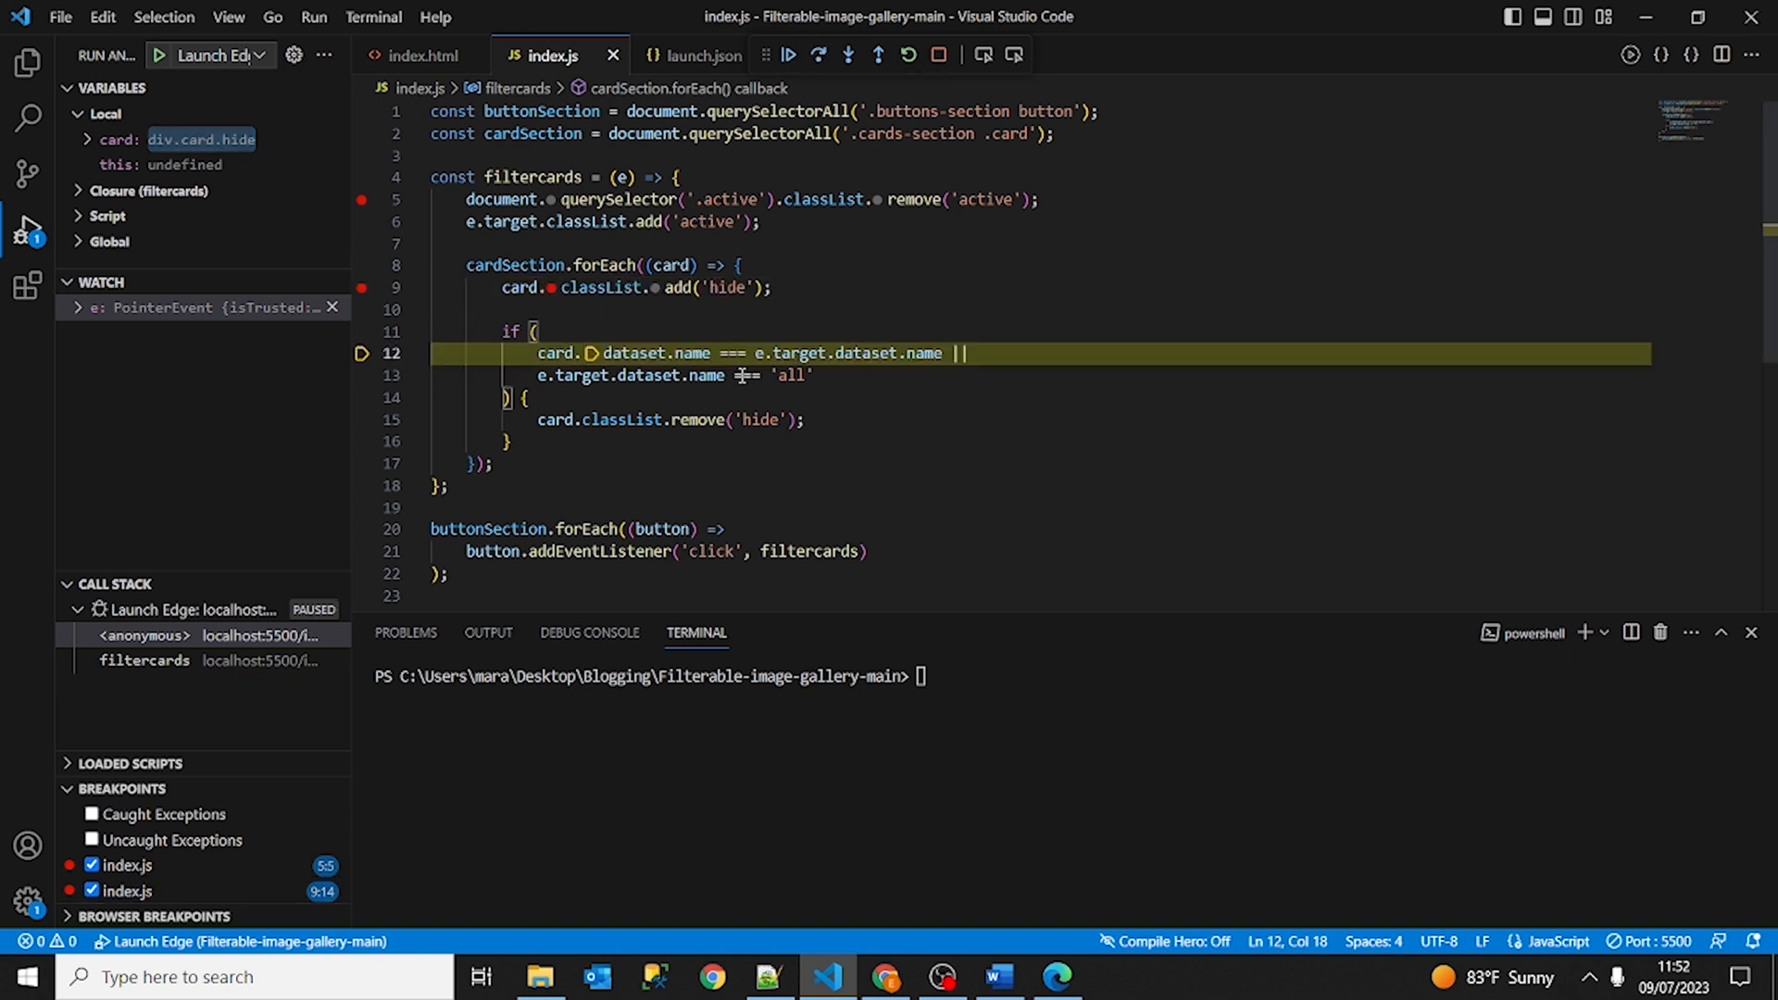
mouse_move(846, 54)
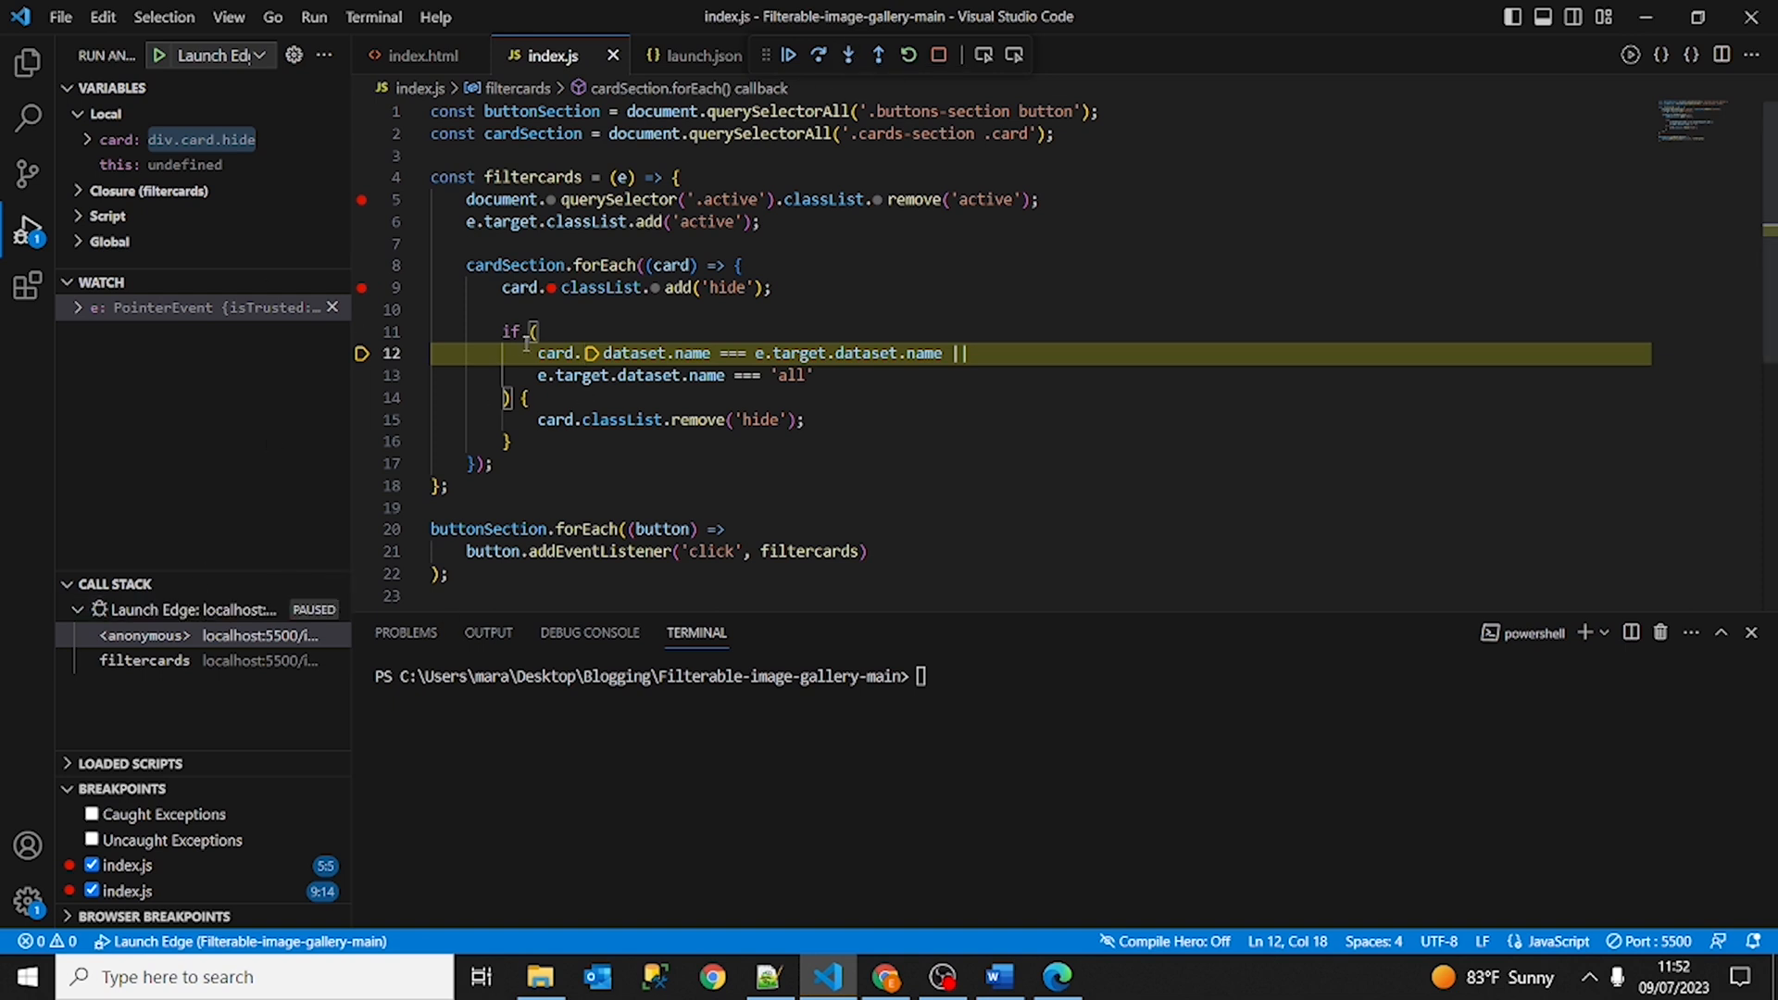
mouse_move(481, 598)
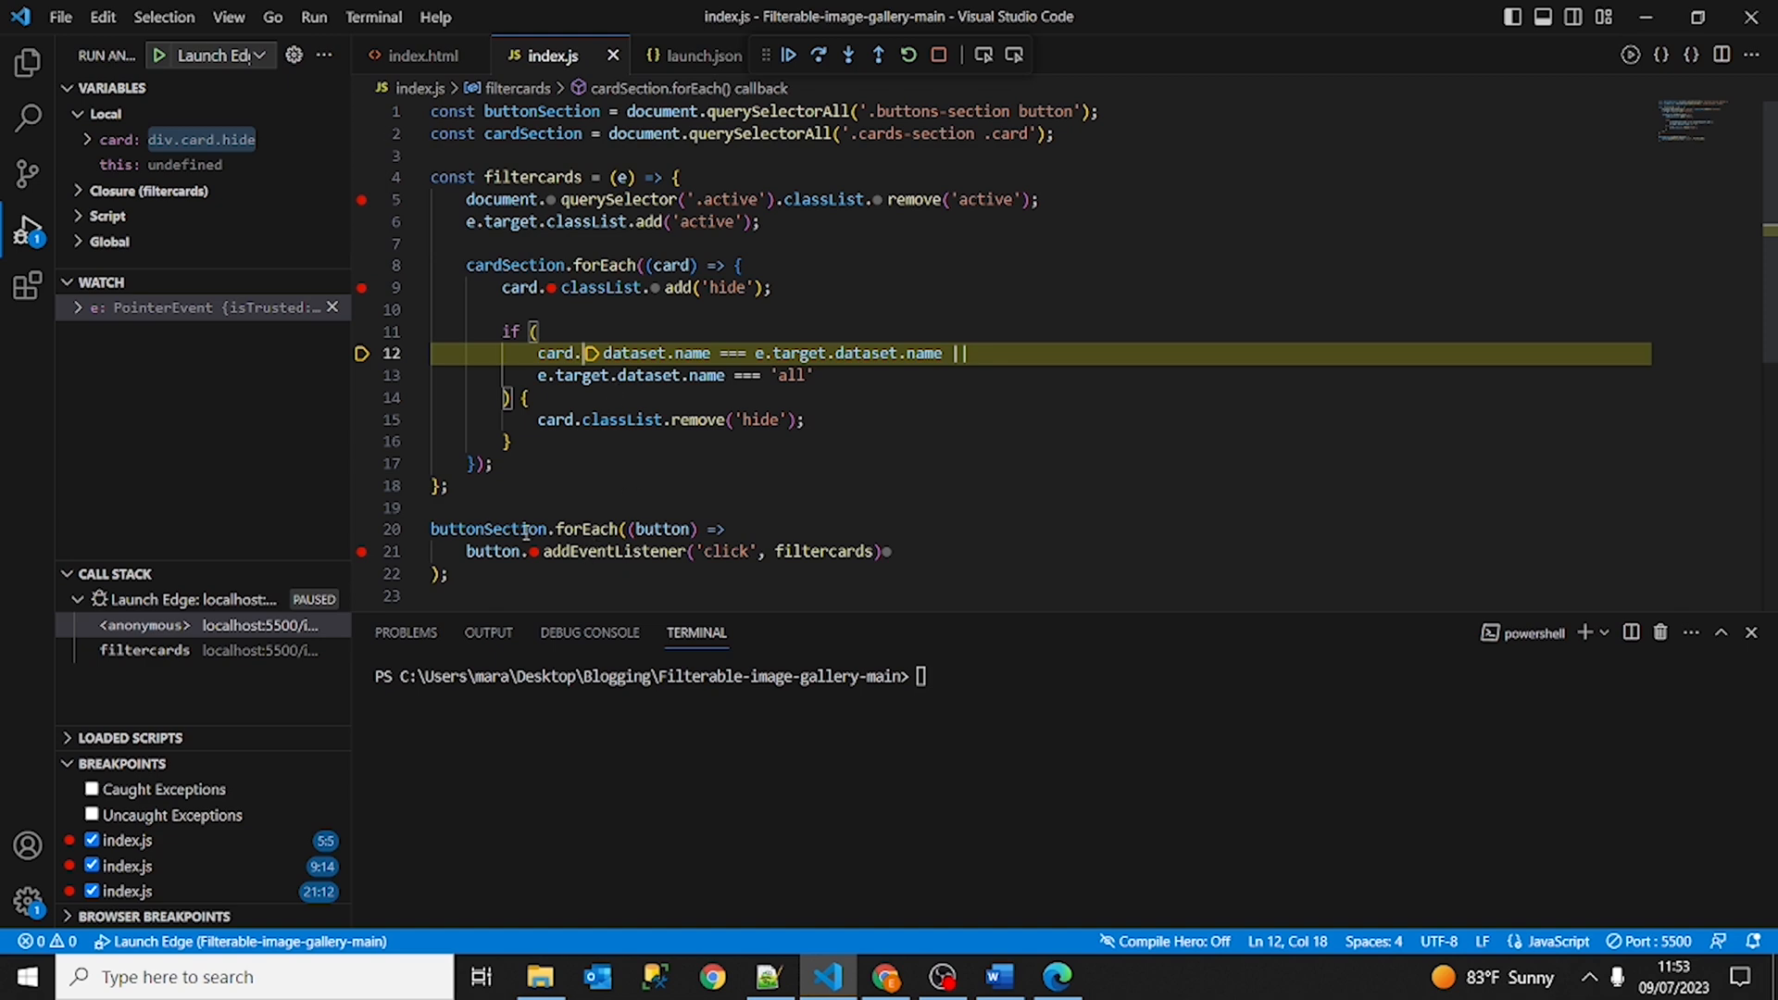
double_click(488, 530)
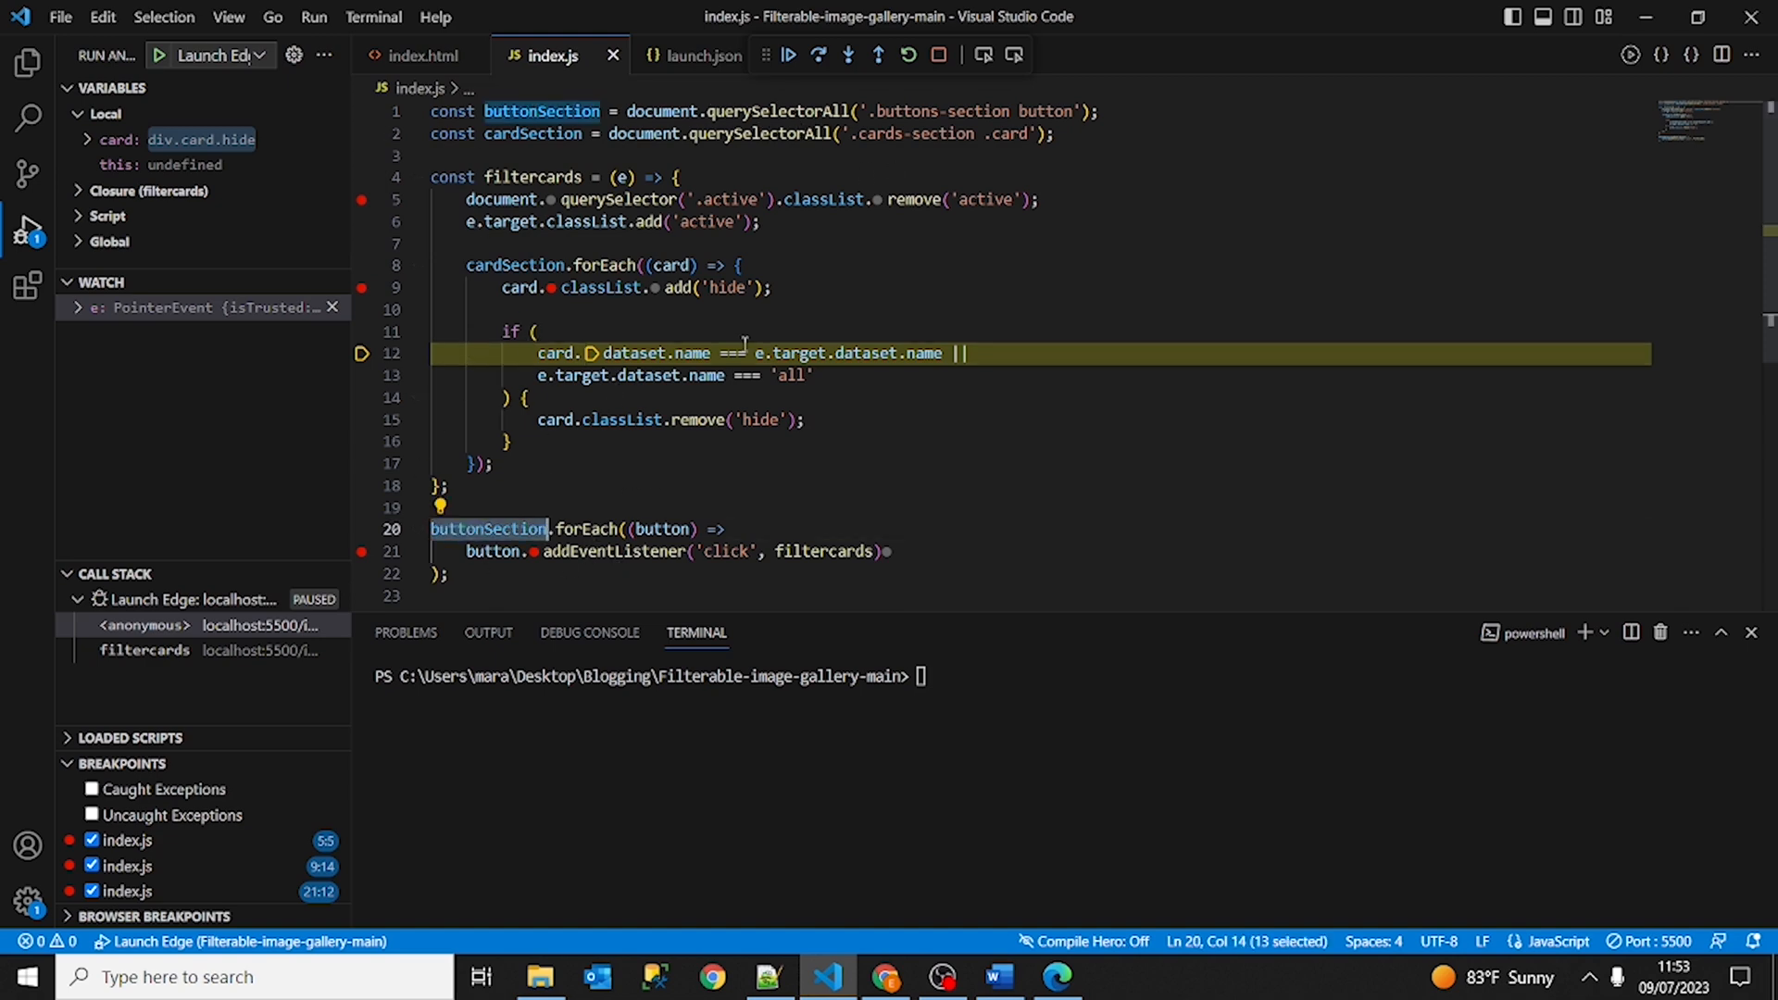
mouse_move(877, 54)
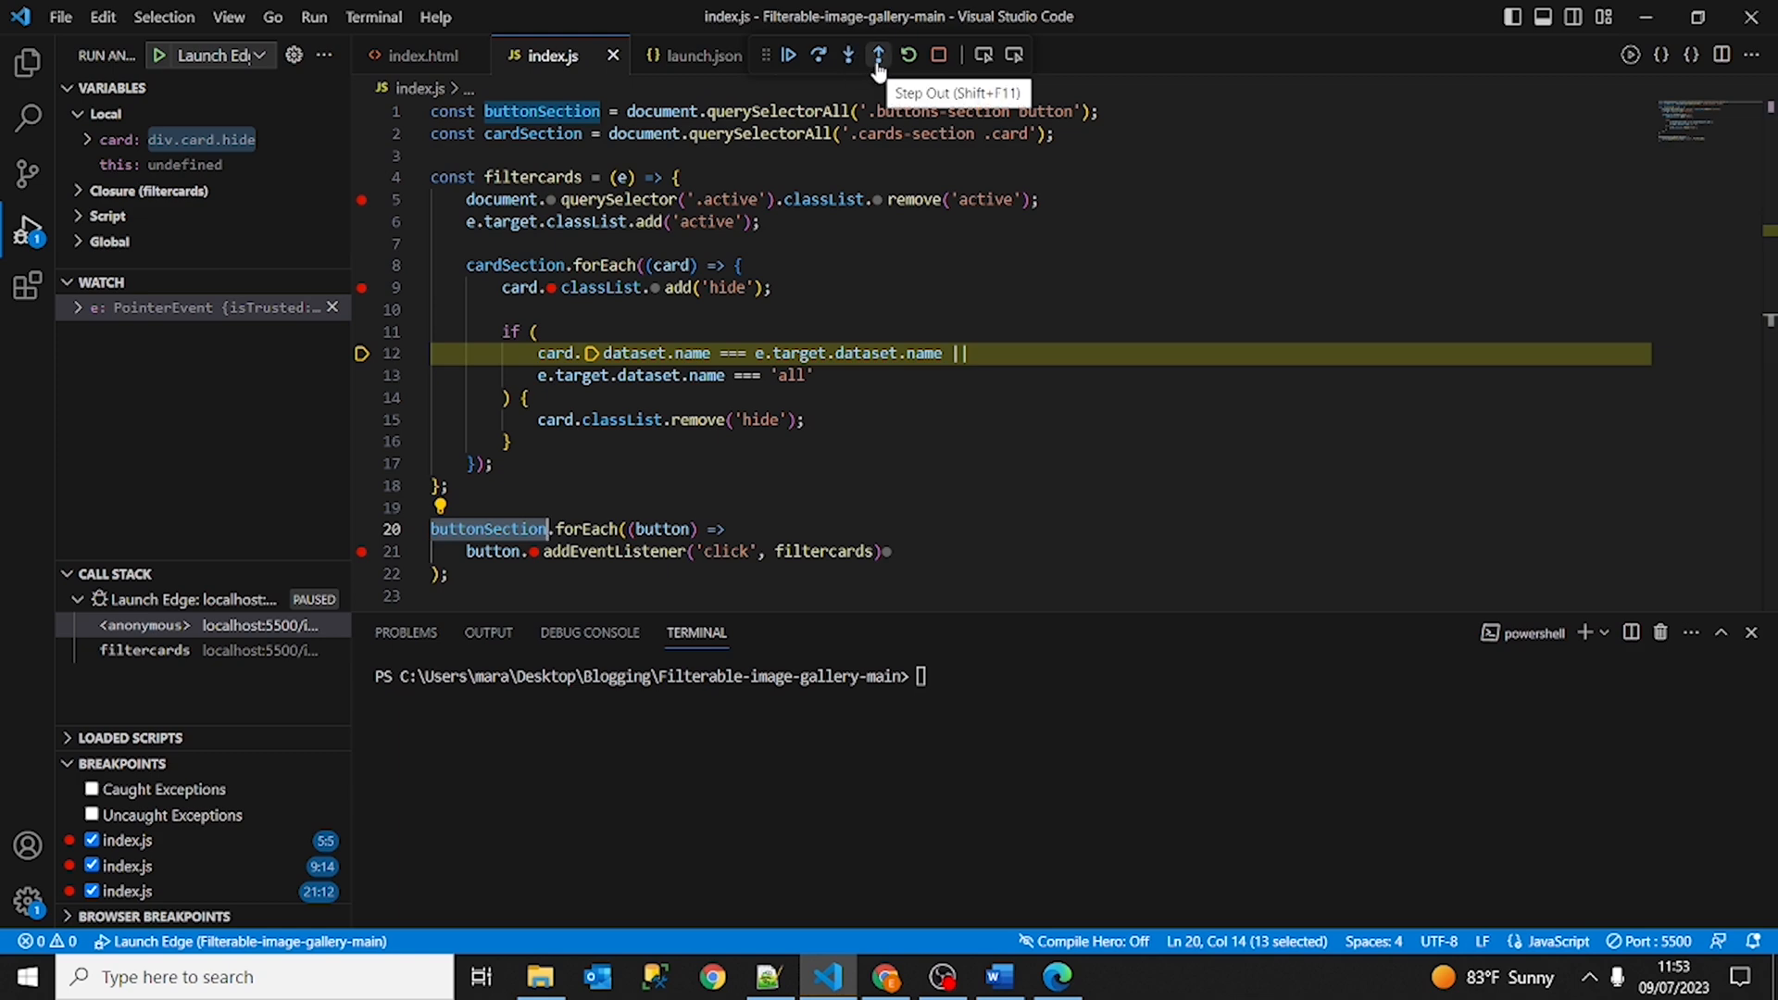
click(878, 54)
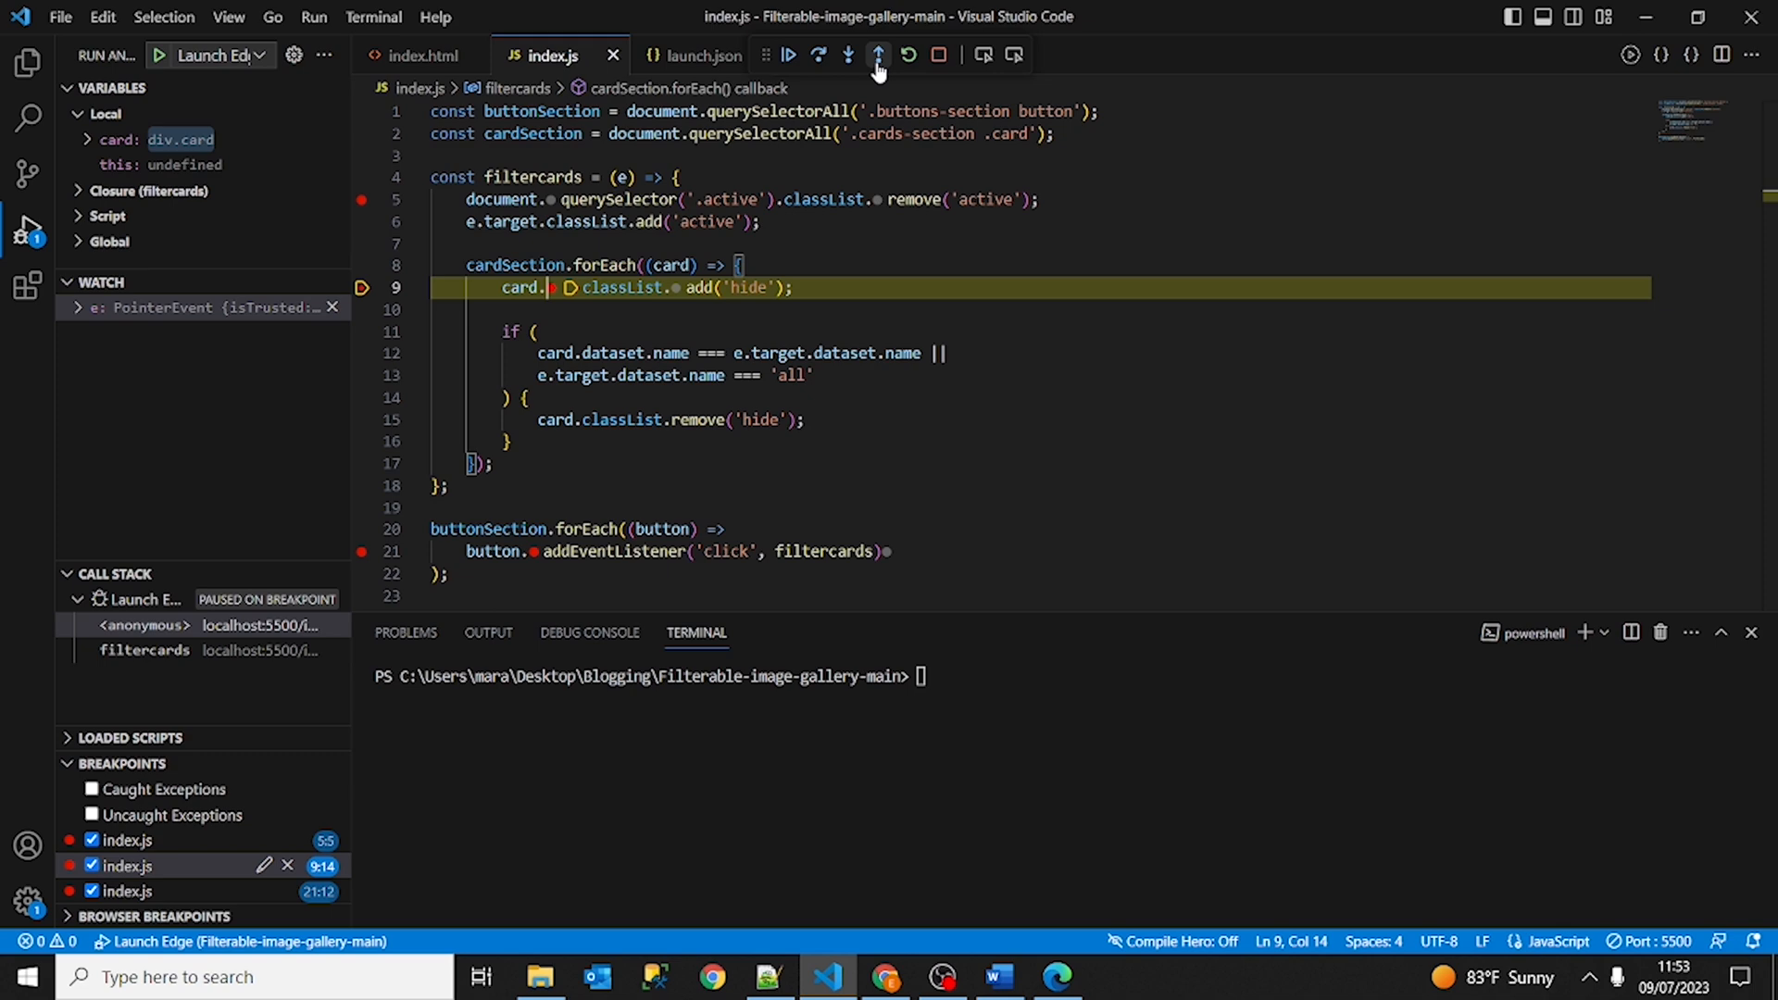
mouse_move(907, 54)
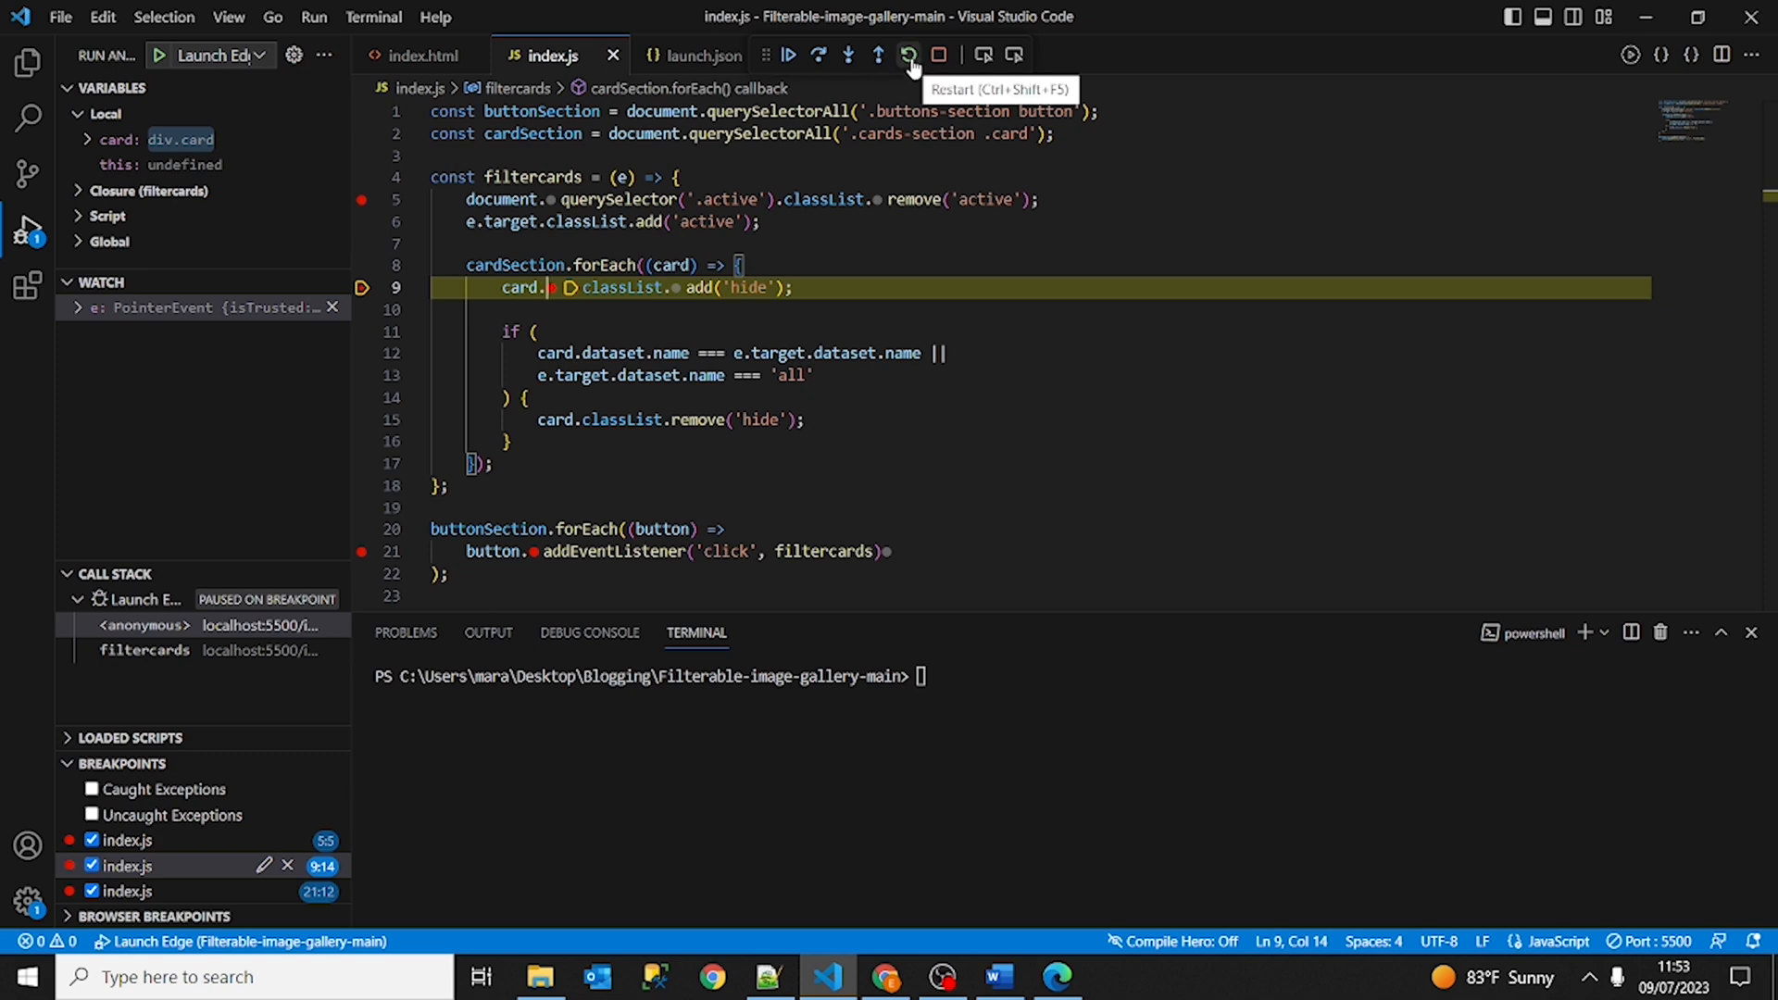
mouse_move(939, 54)
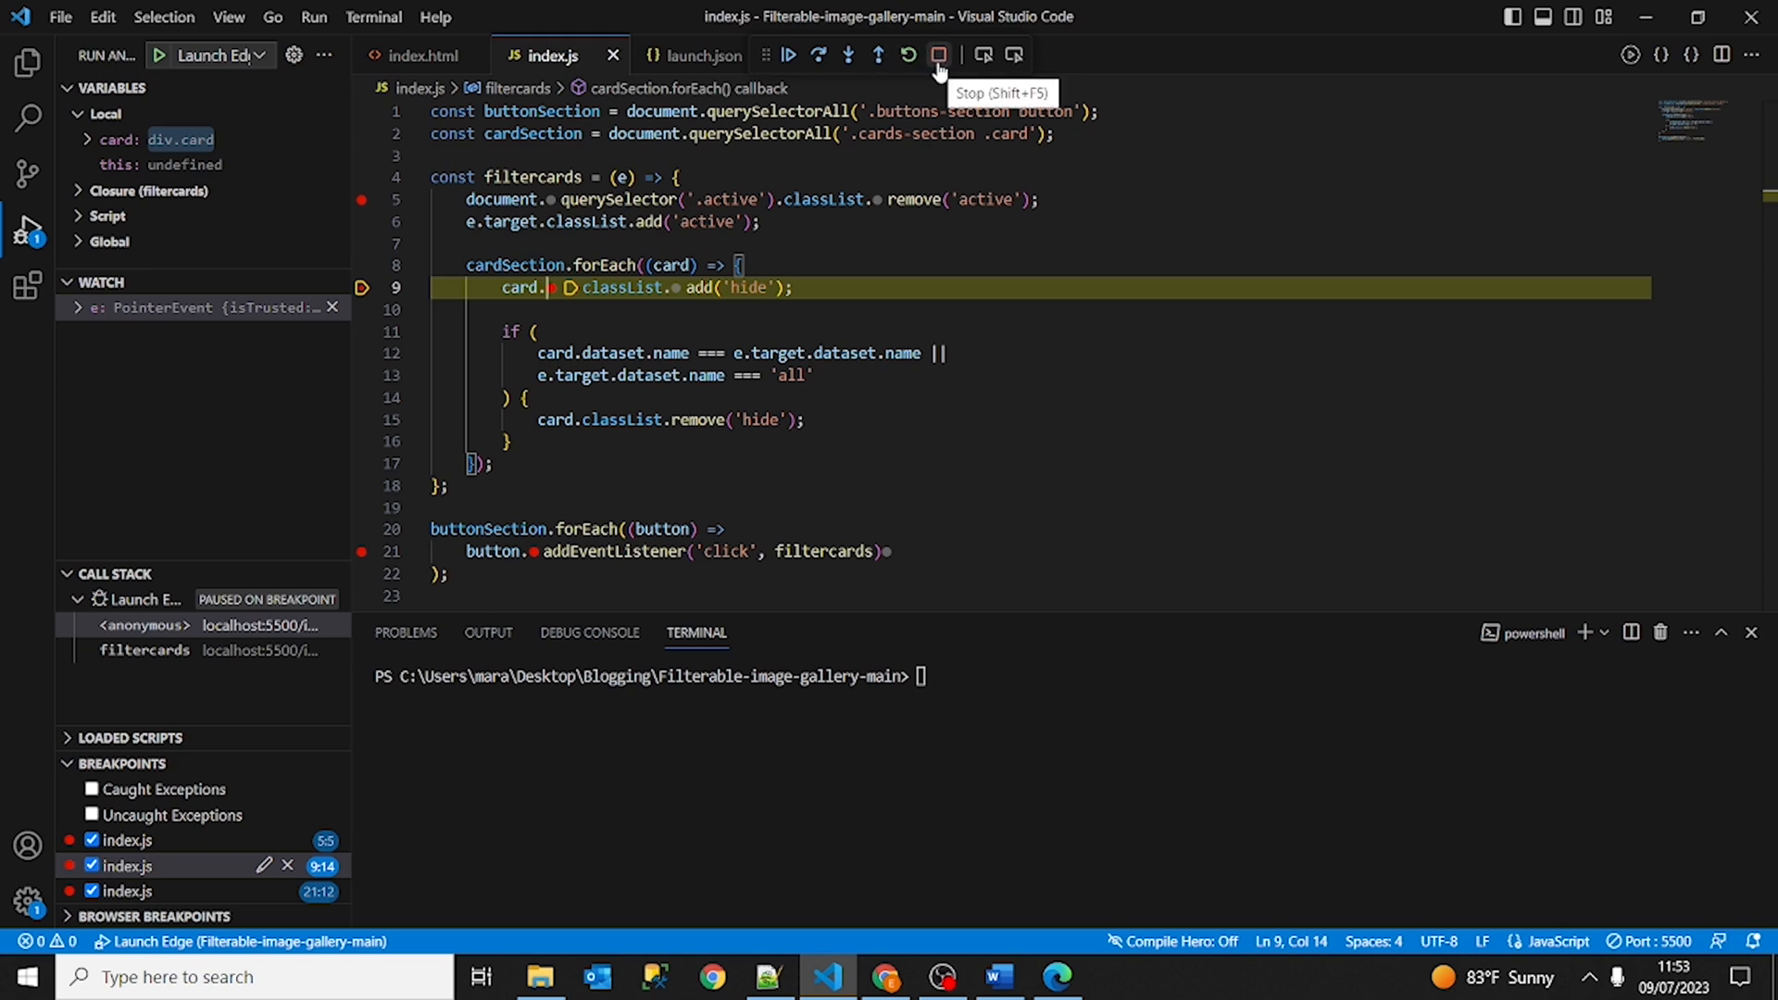
mouse_move(938, 62)
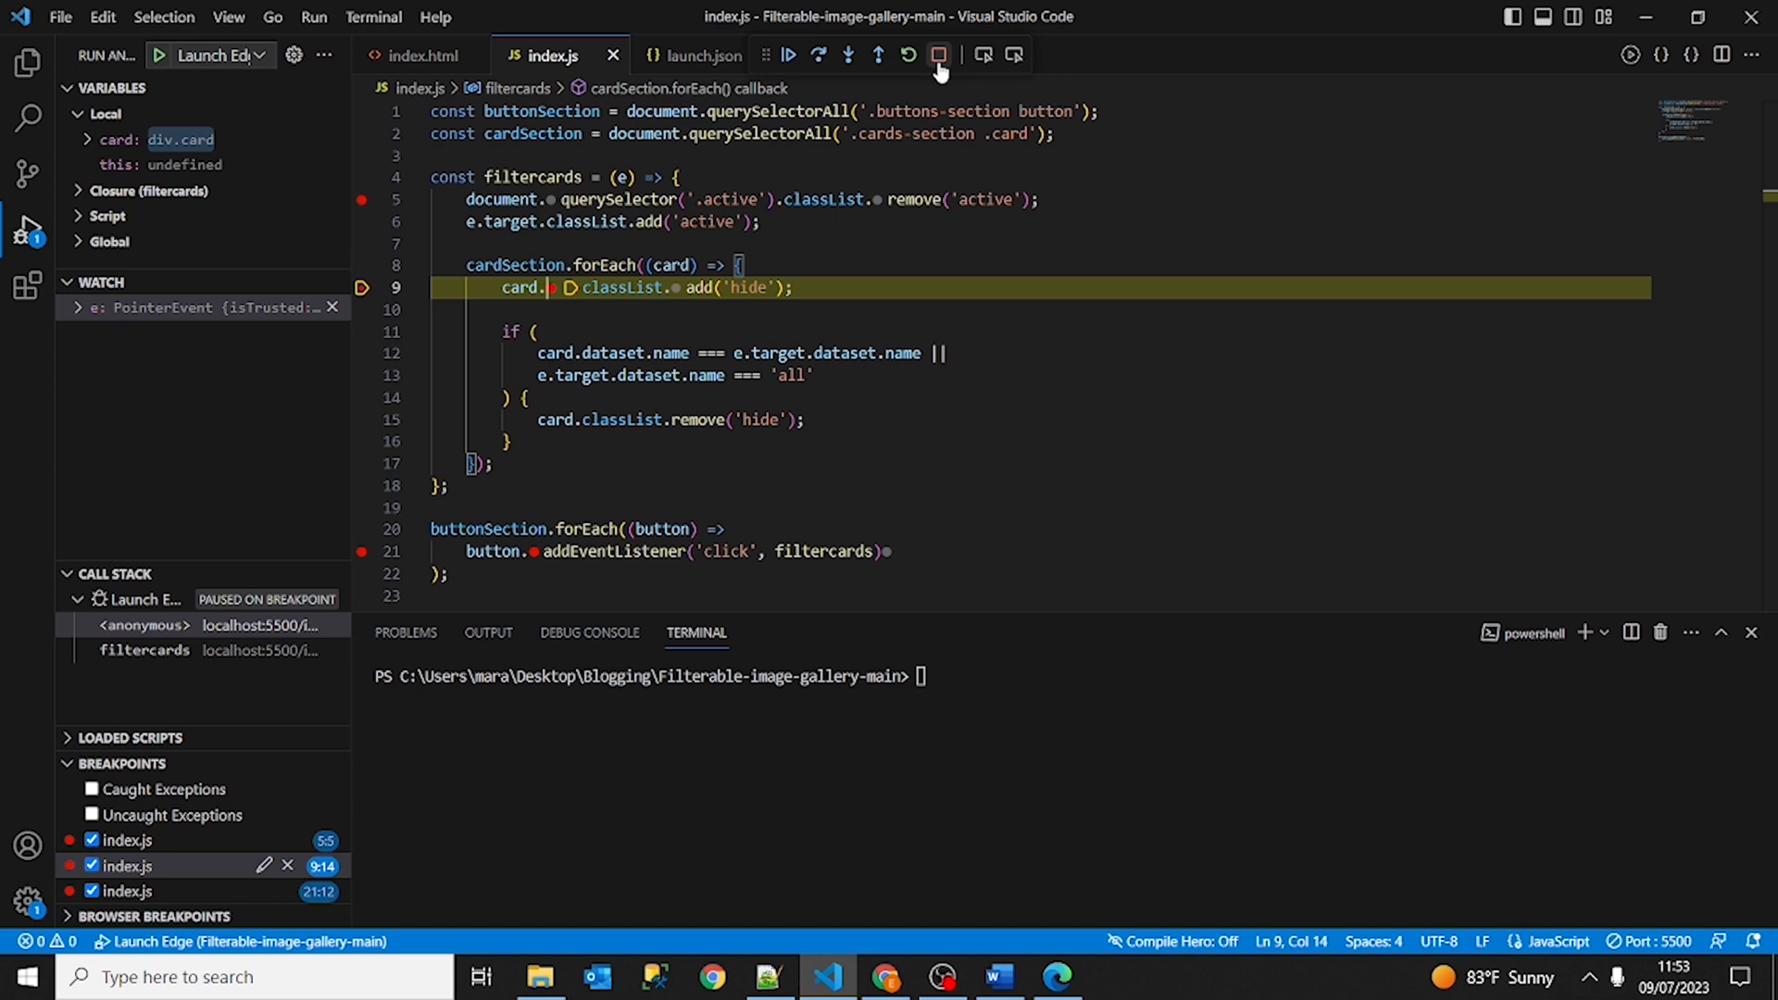
click(938, 53)
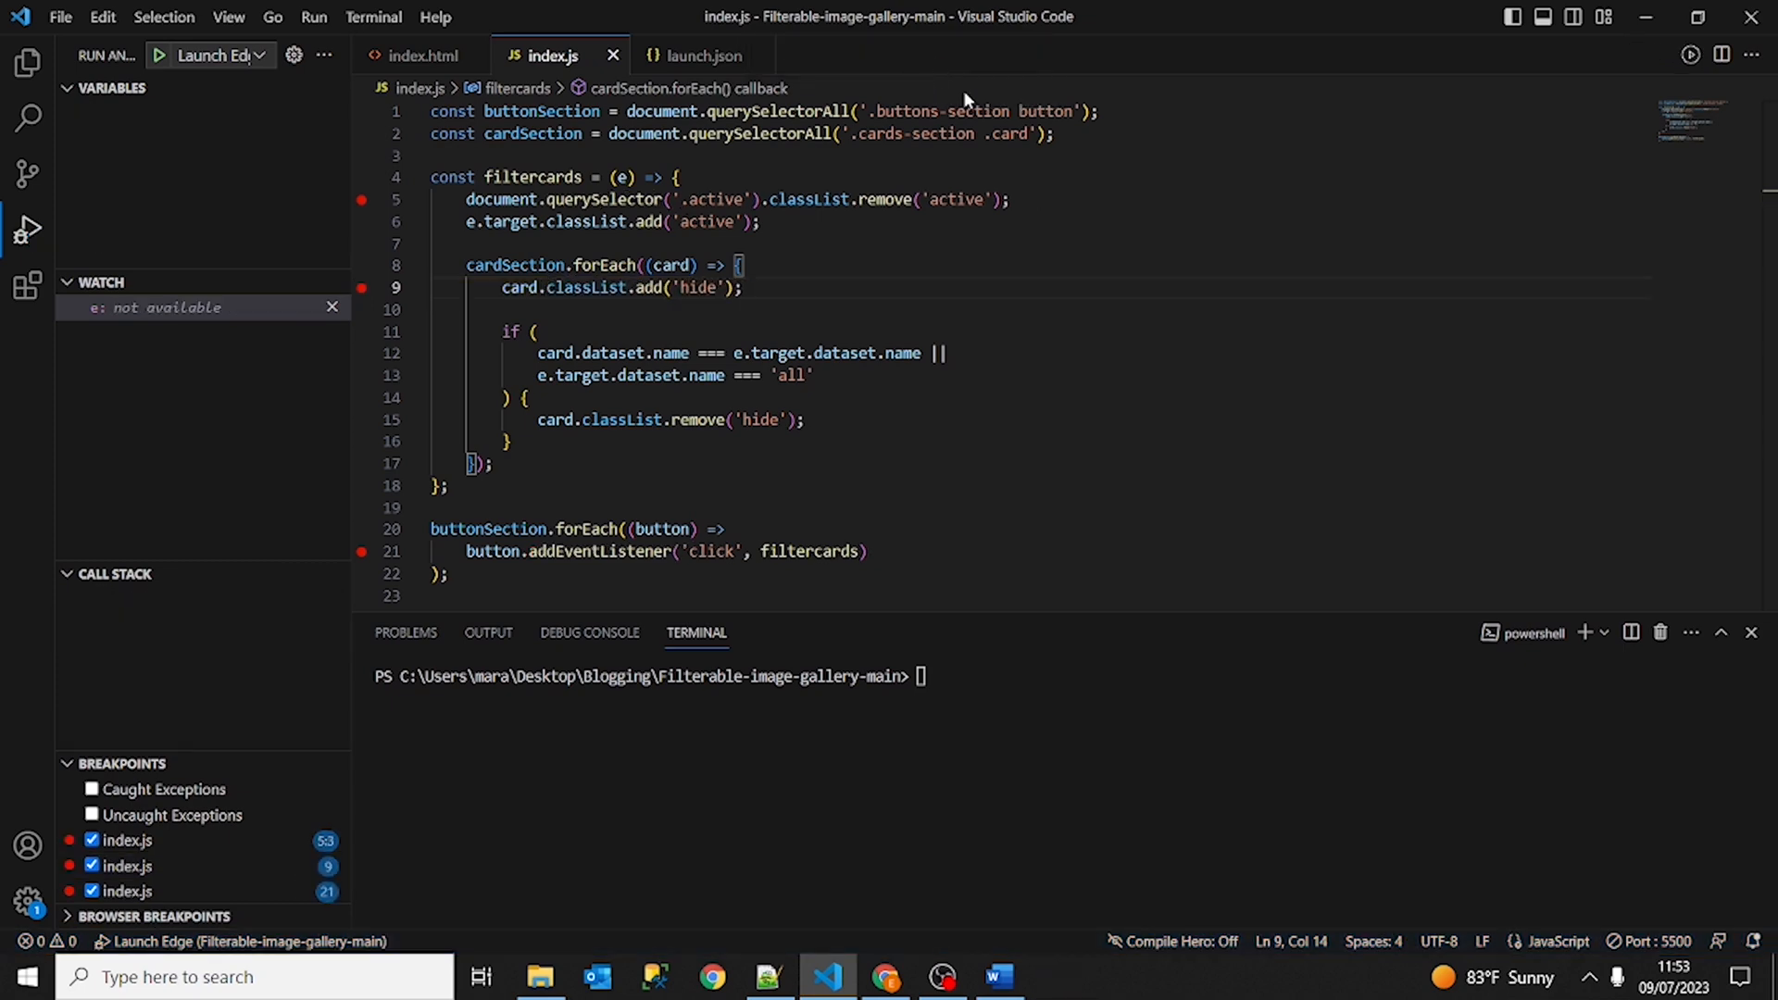